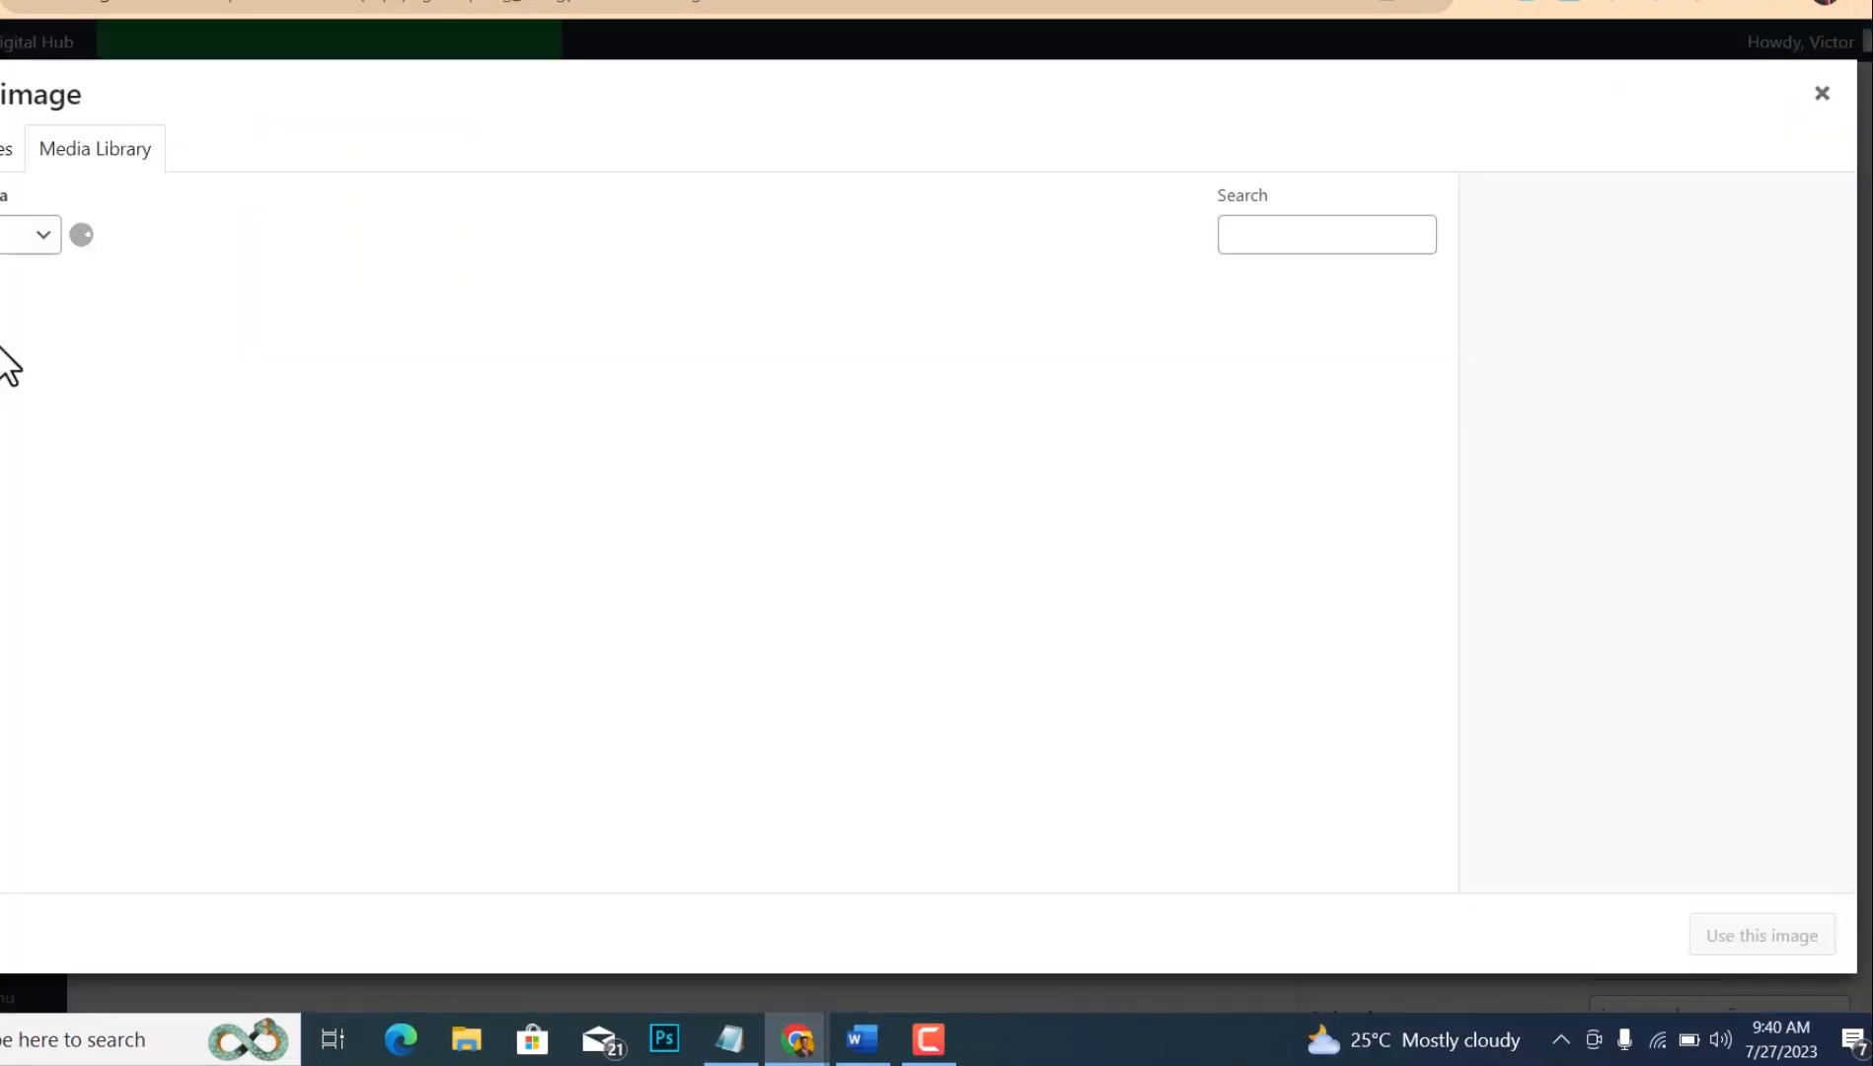
# Dismiss the Media Library picker and expand Custom Text to the AI Name field.
pyautogui.click(1820, 93)
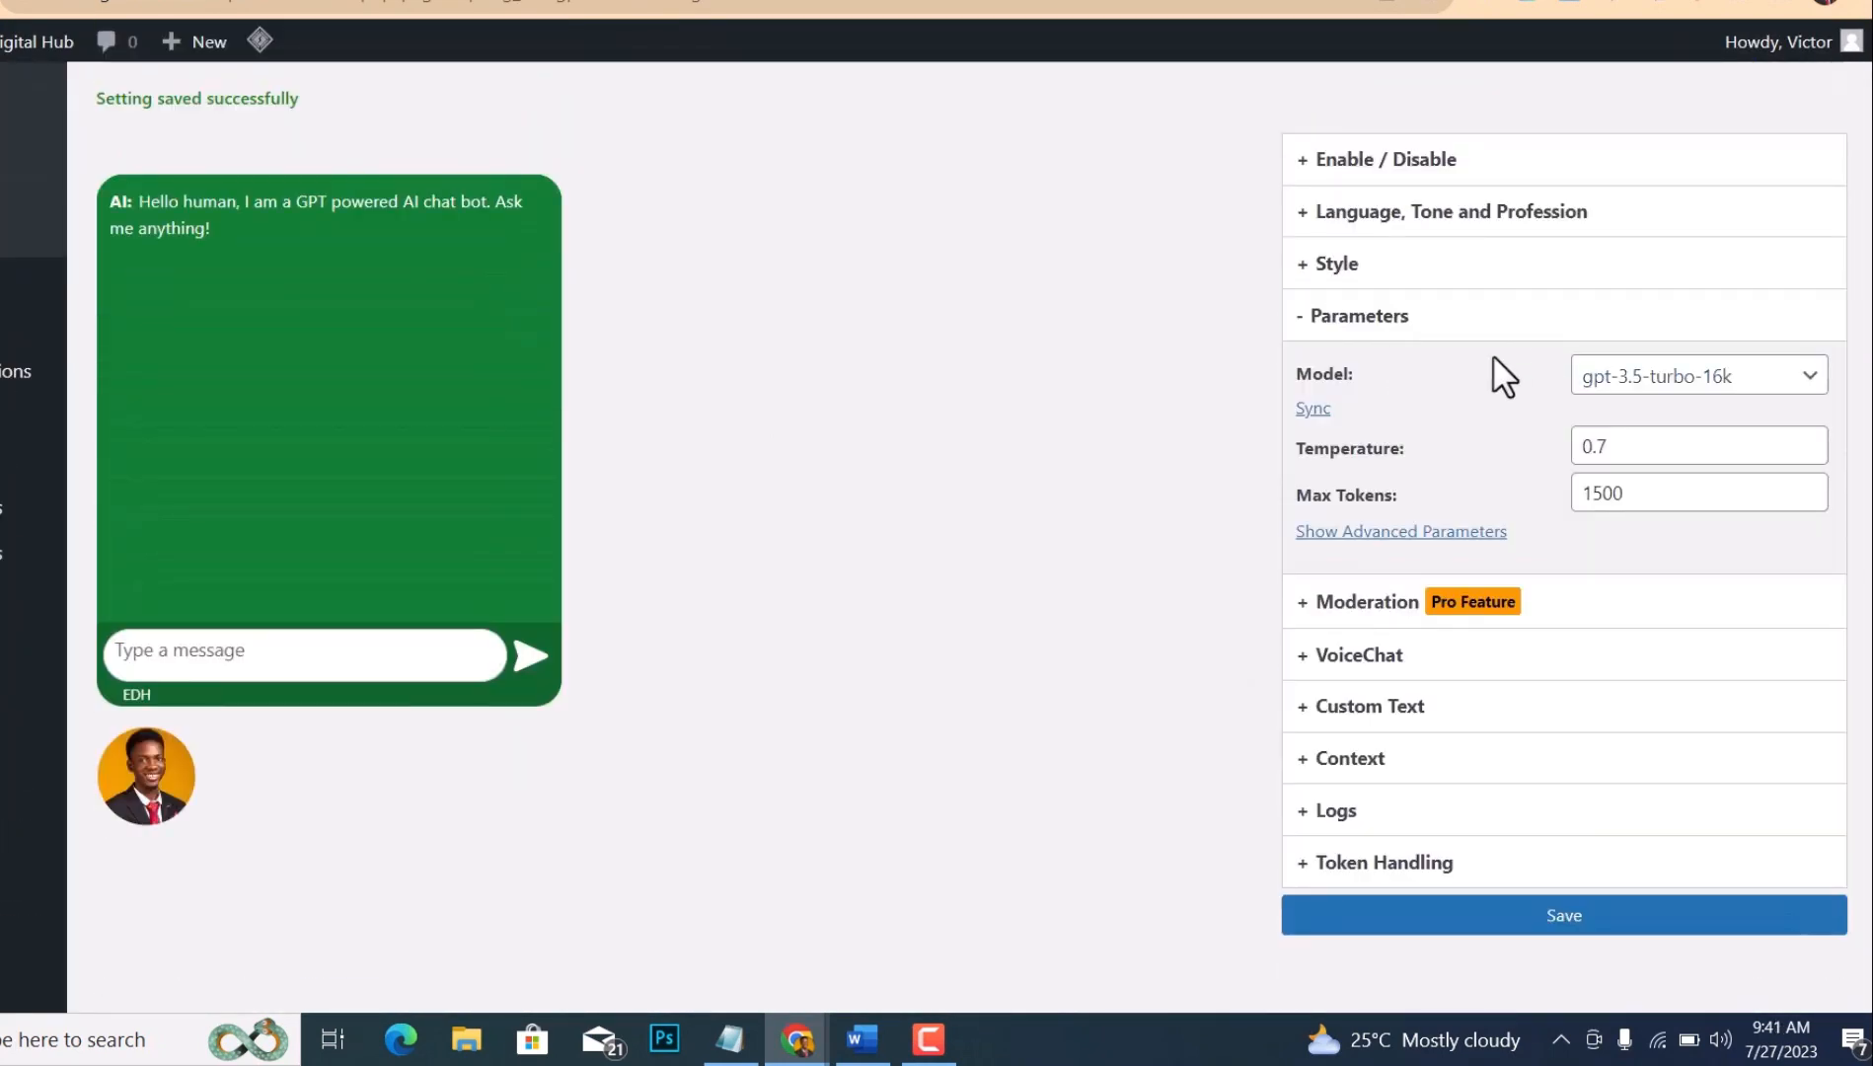
pyautogui.click(1368, 707)
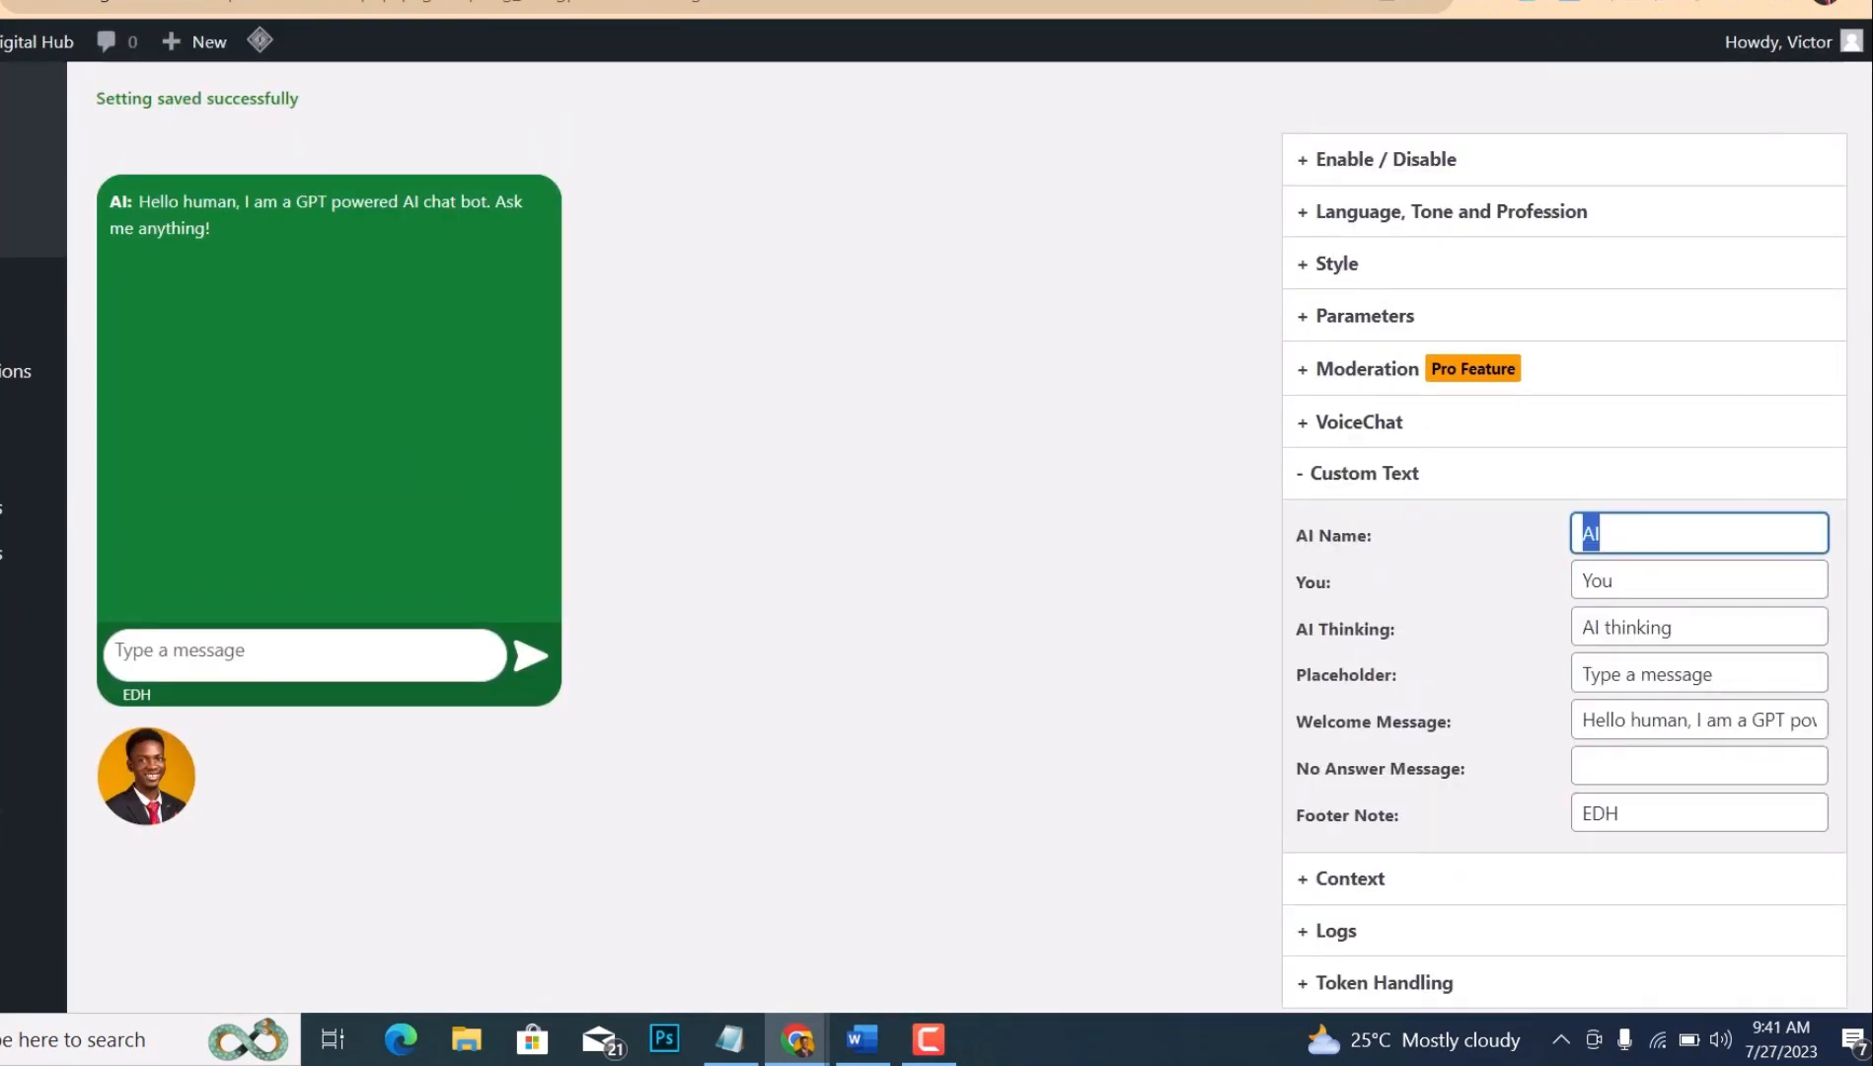
pyautogui.click(1695, 718)
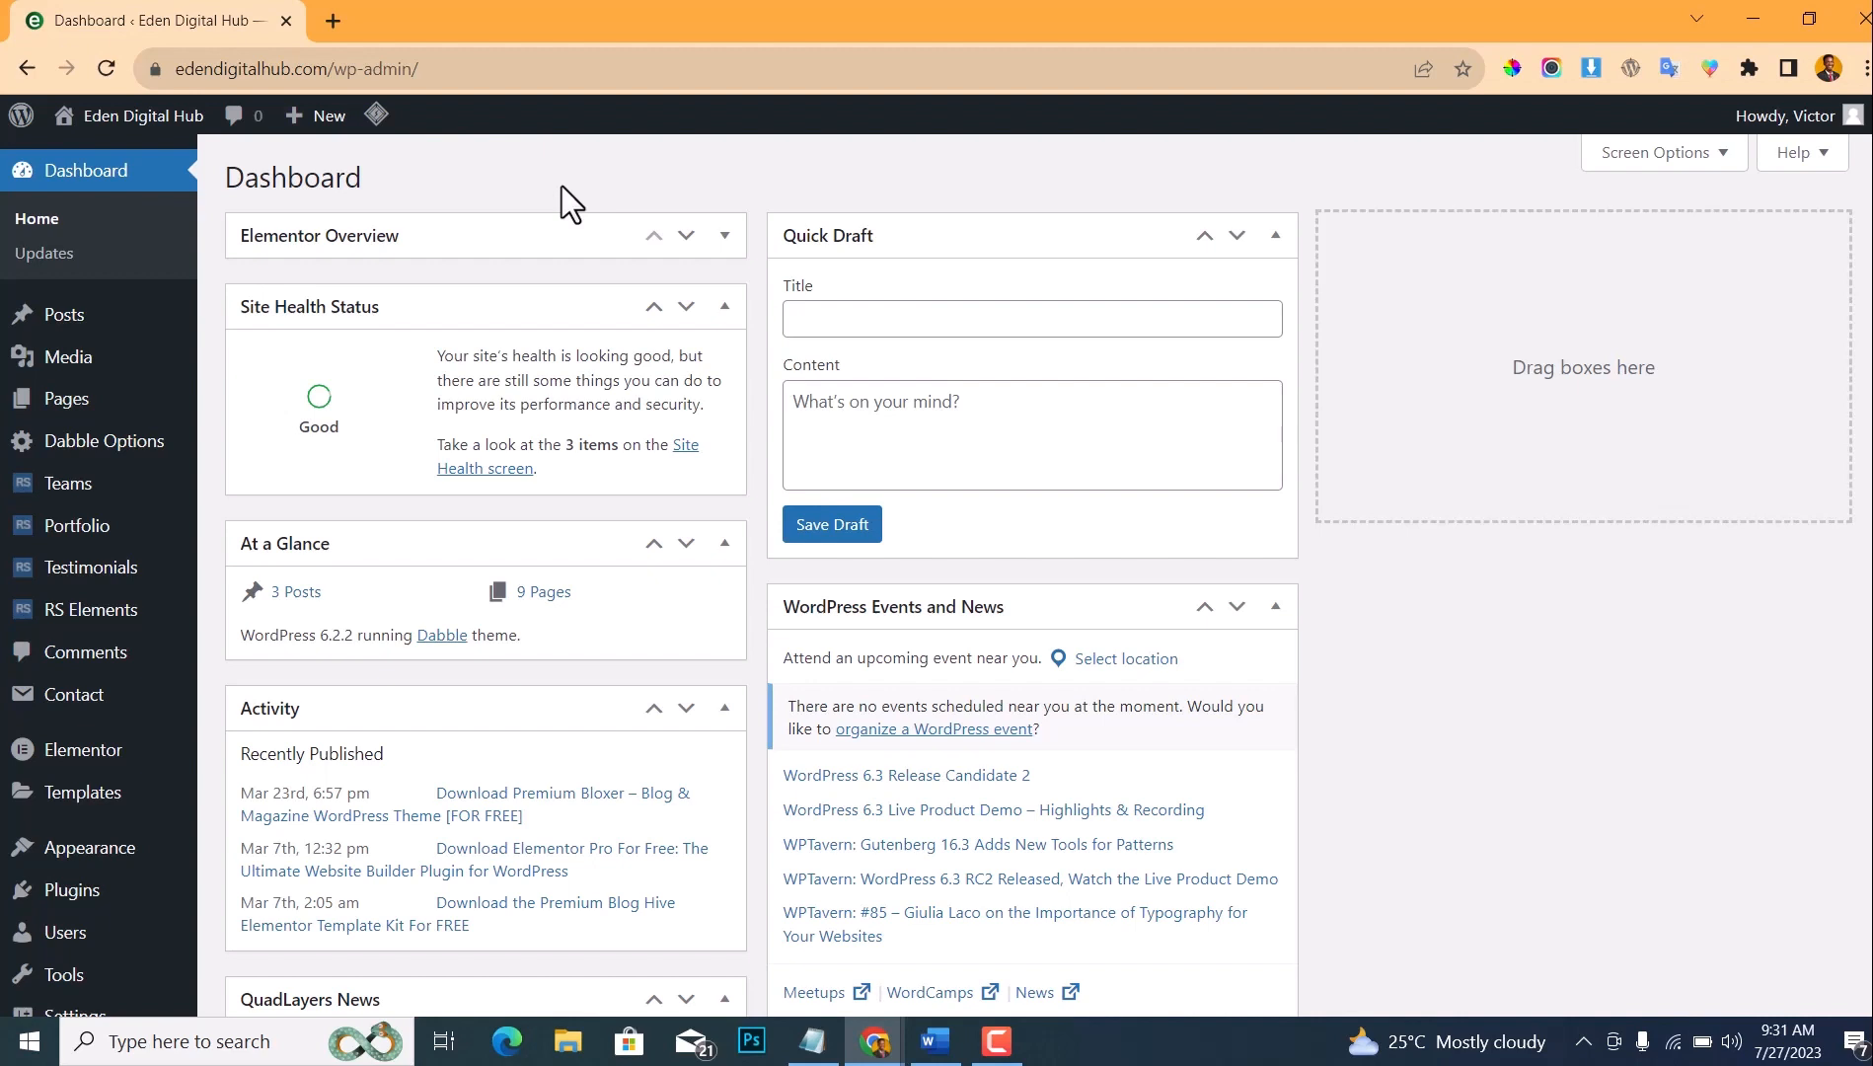
pyautogui.moveTo(69, 888)
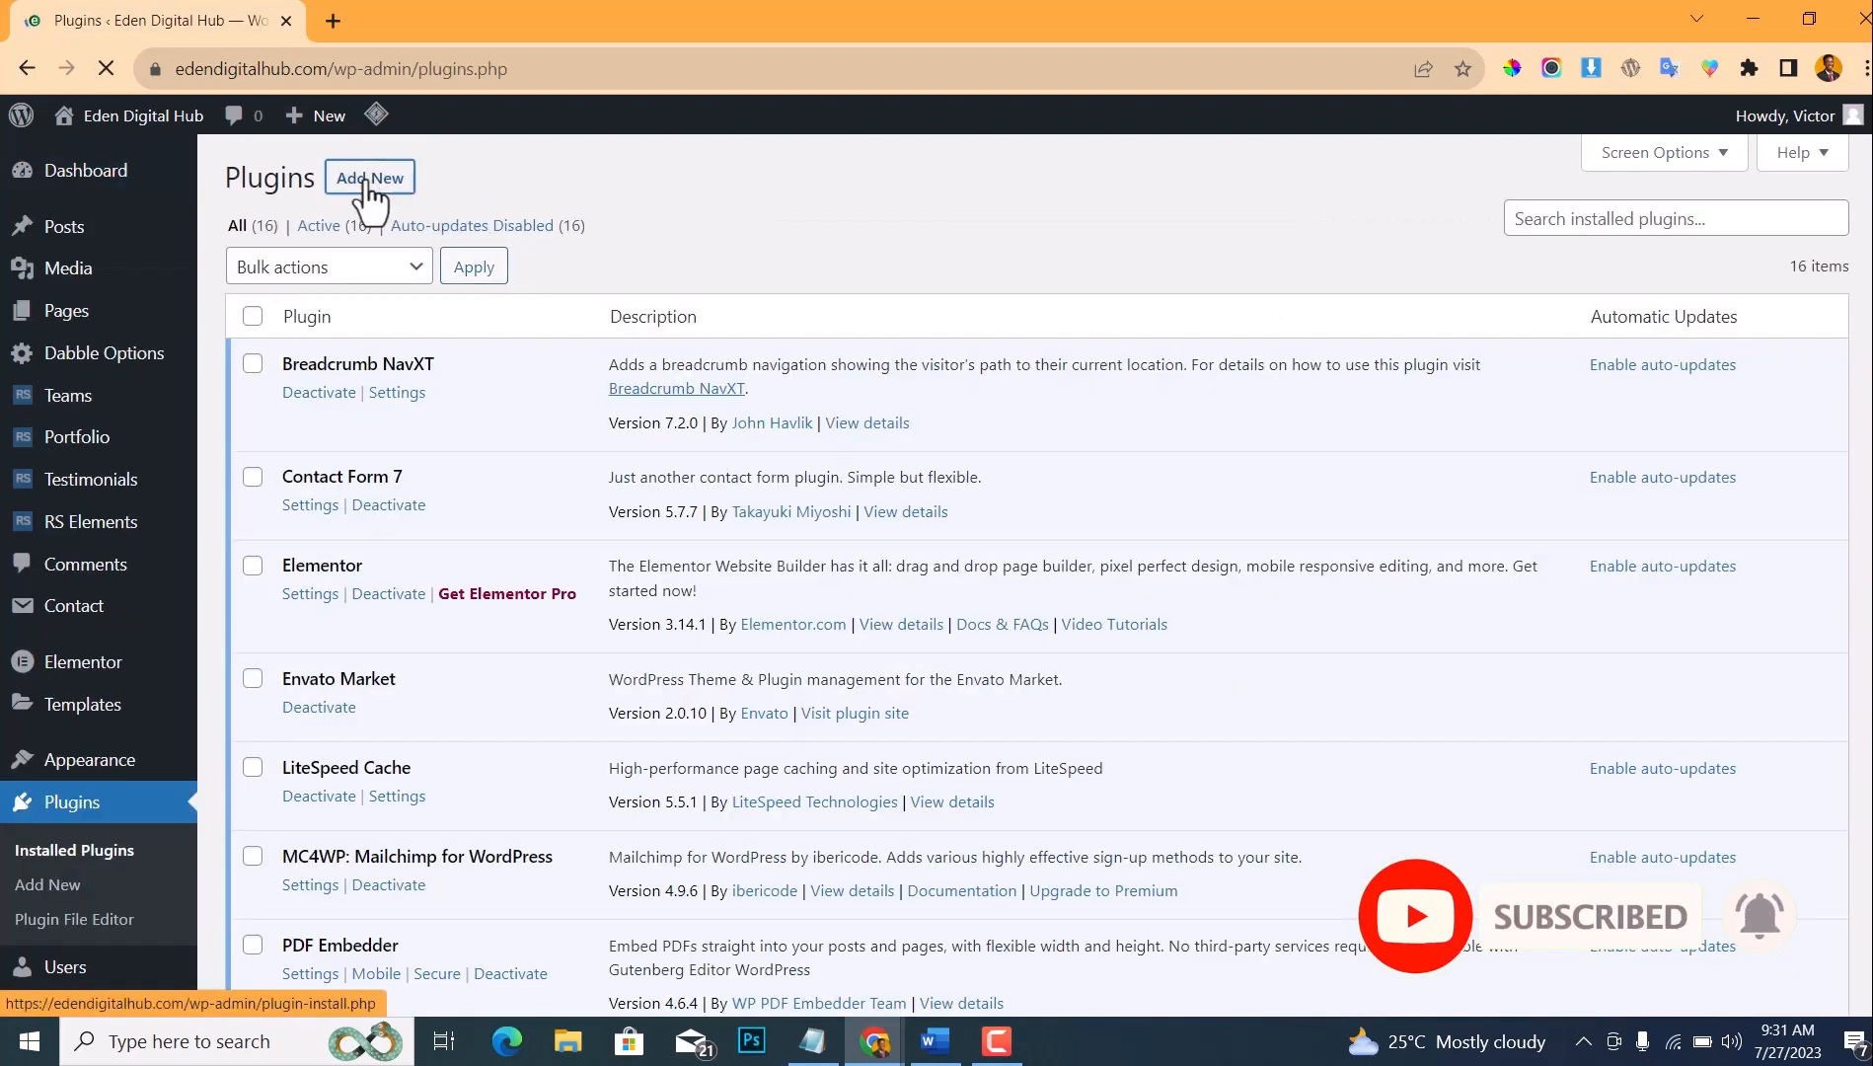
# Search the plugin directory for 'chatgpt' and locate AI Power: Complete AI Pack.
pyautogui.click(369, 178)
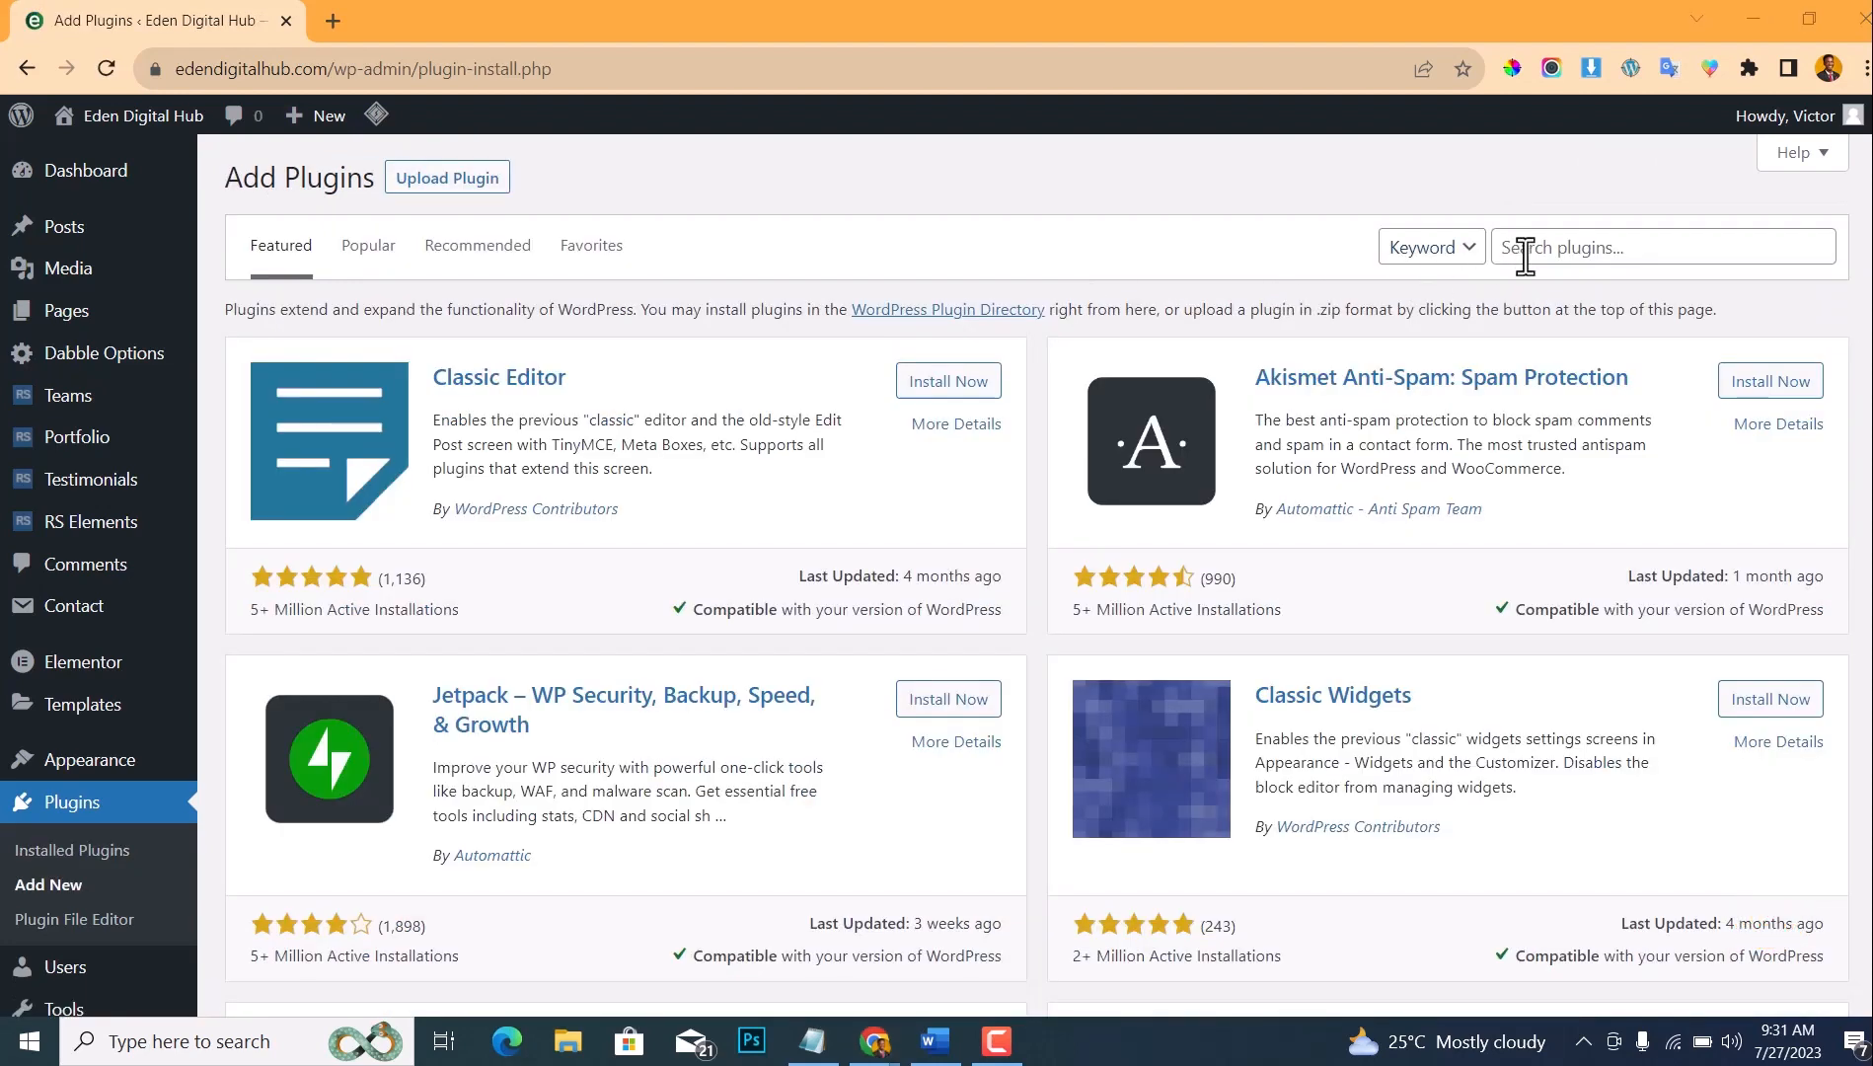
pyautogui.write('chatgpt')
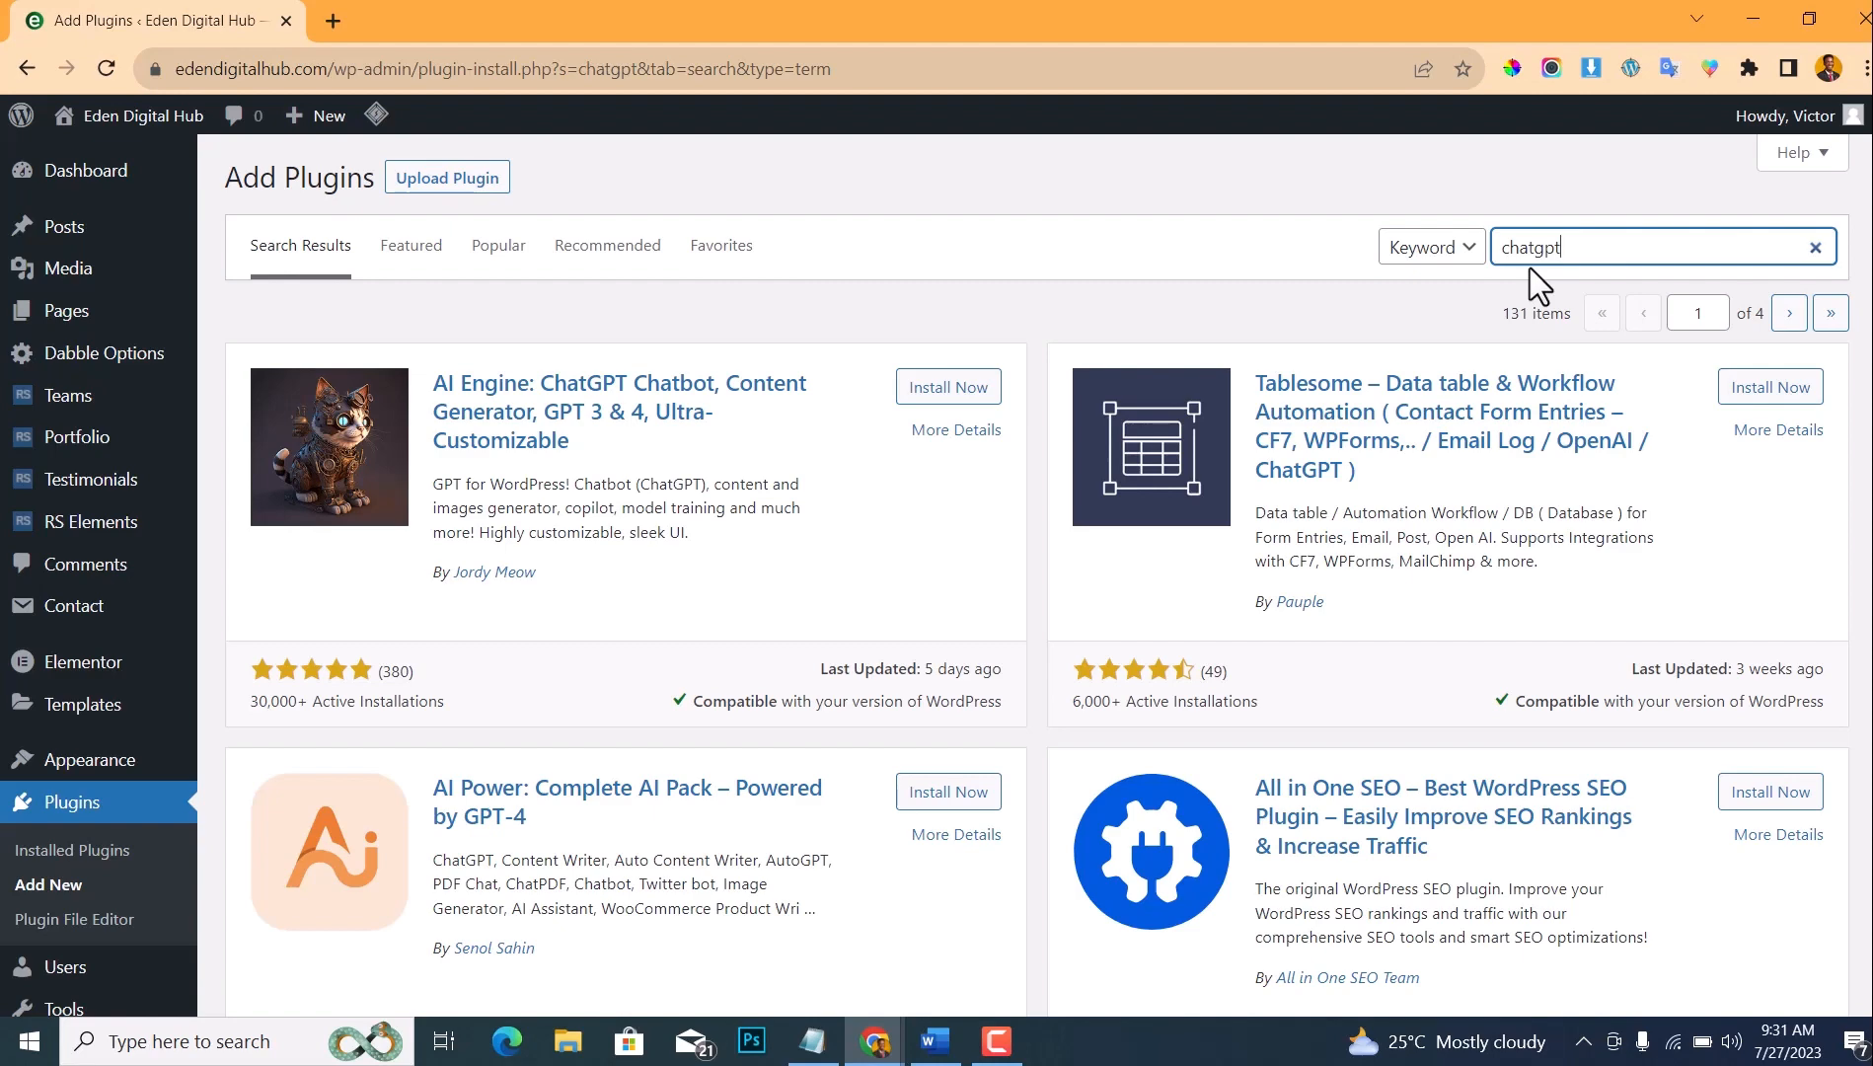
pyautogui.moveTo(1437, 562)
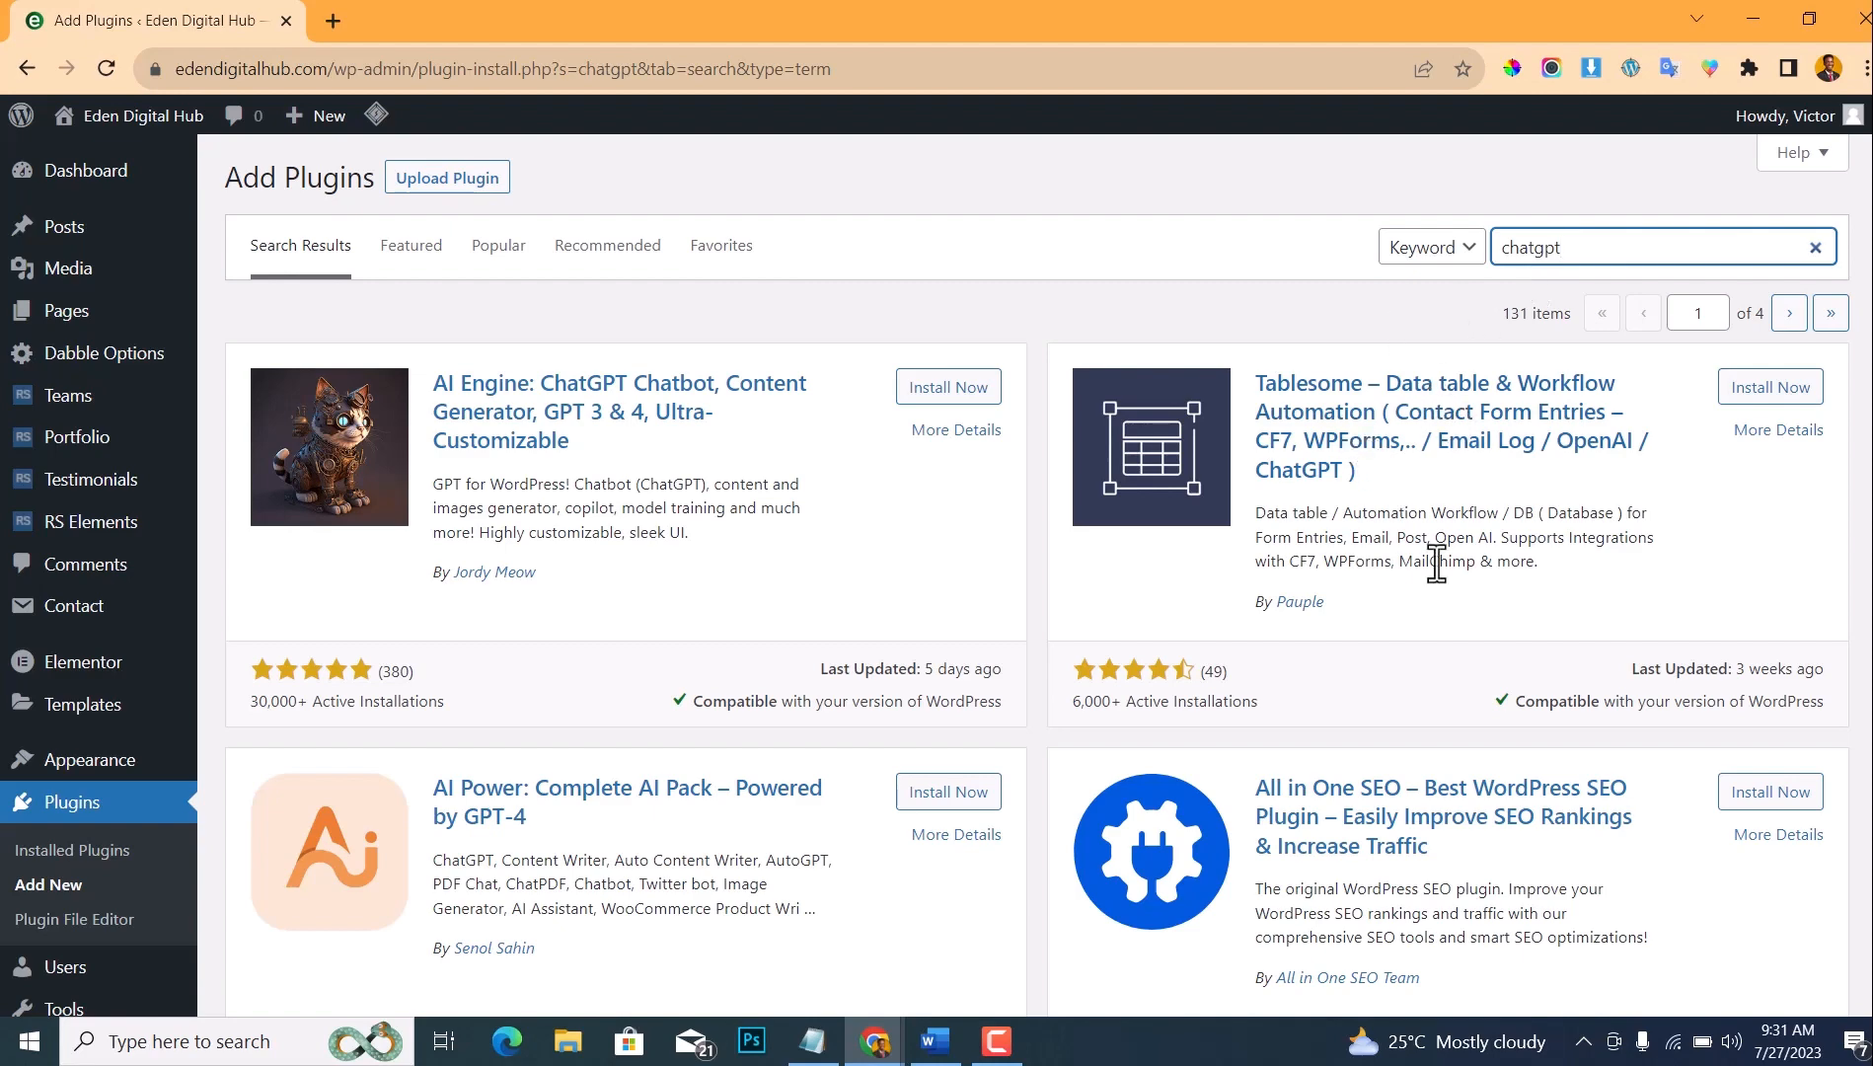
pyautogui.moveTo(788, 564)
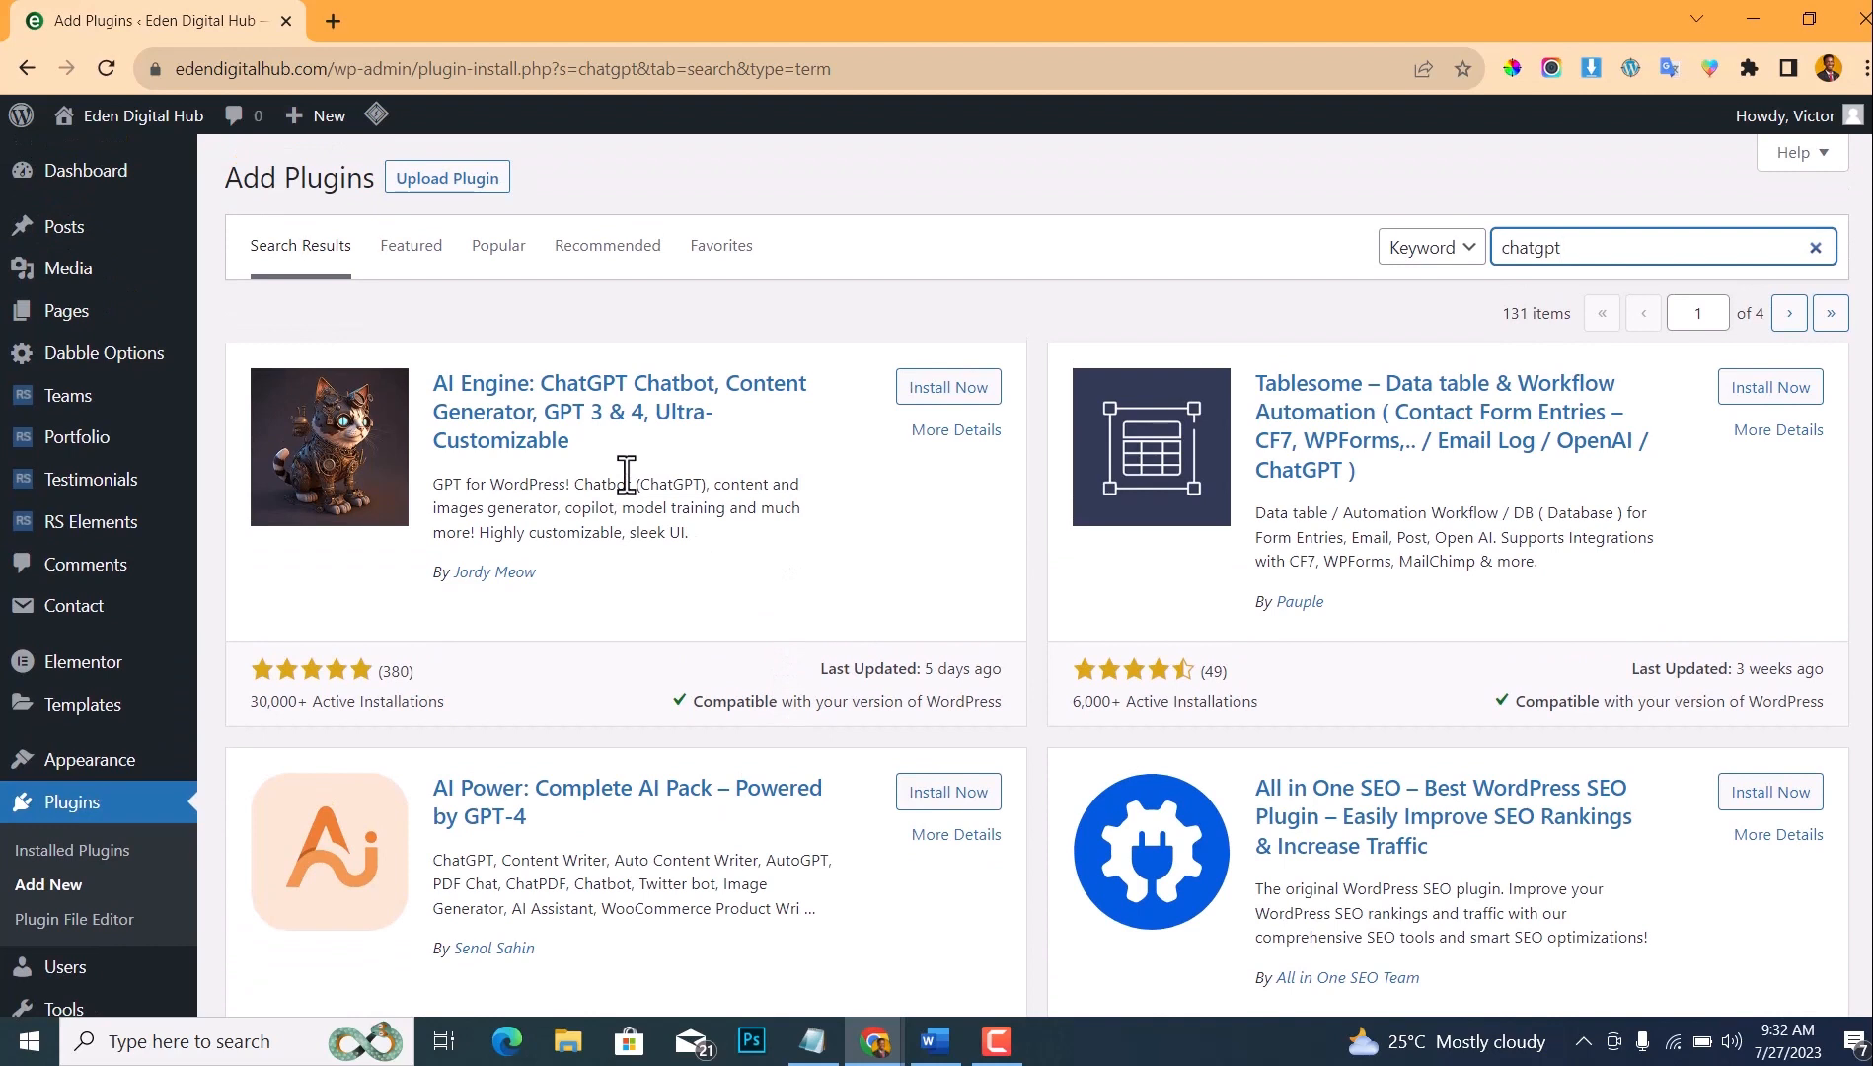
pyautogui.moveTo(583, 726)
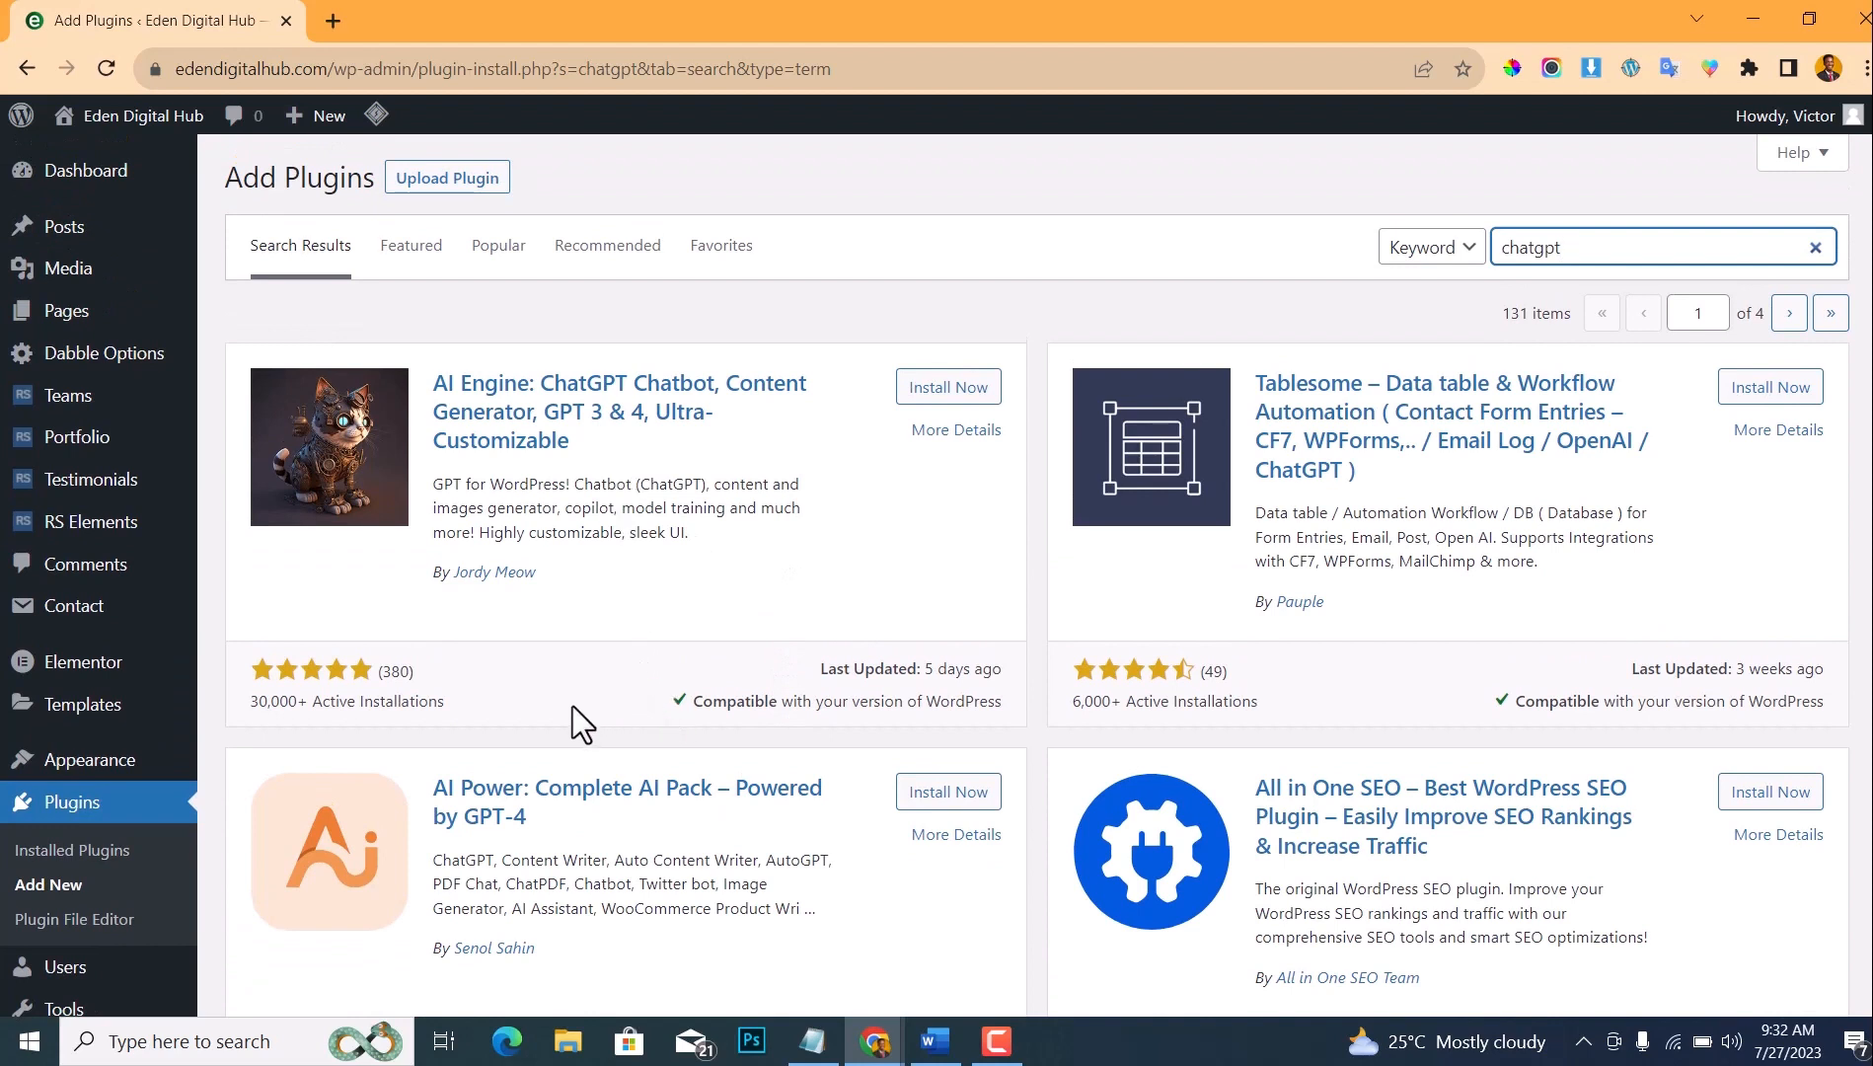
pyautogui.moveTo(618, 582)
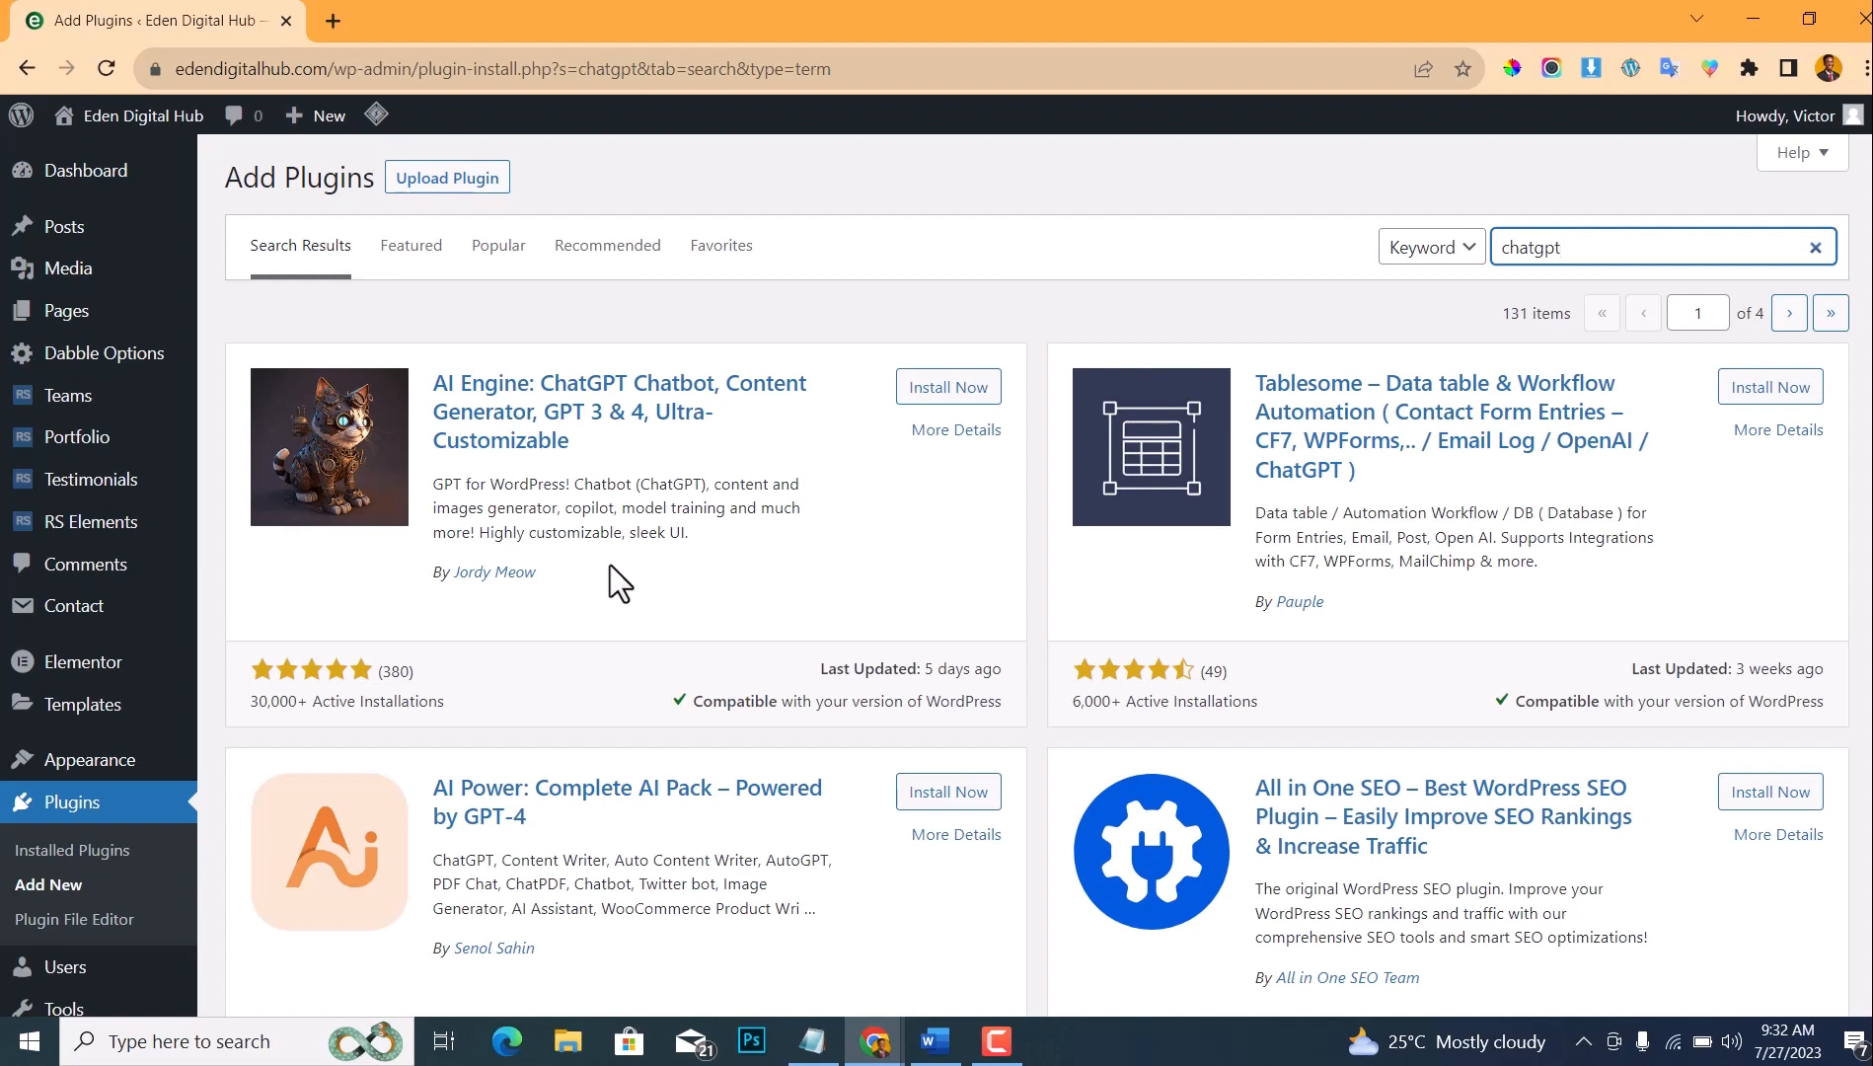
pyautogui.scroll(-3)
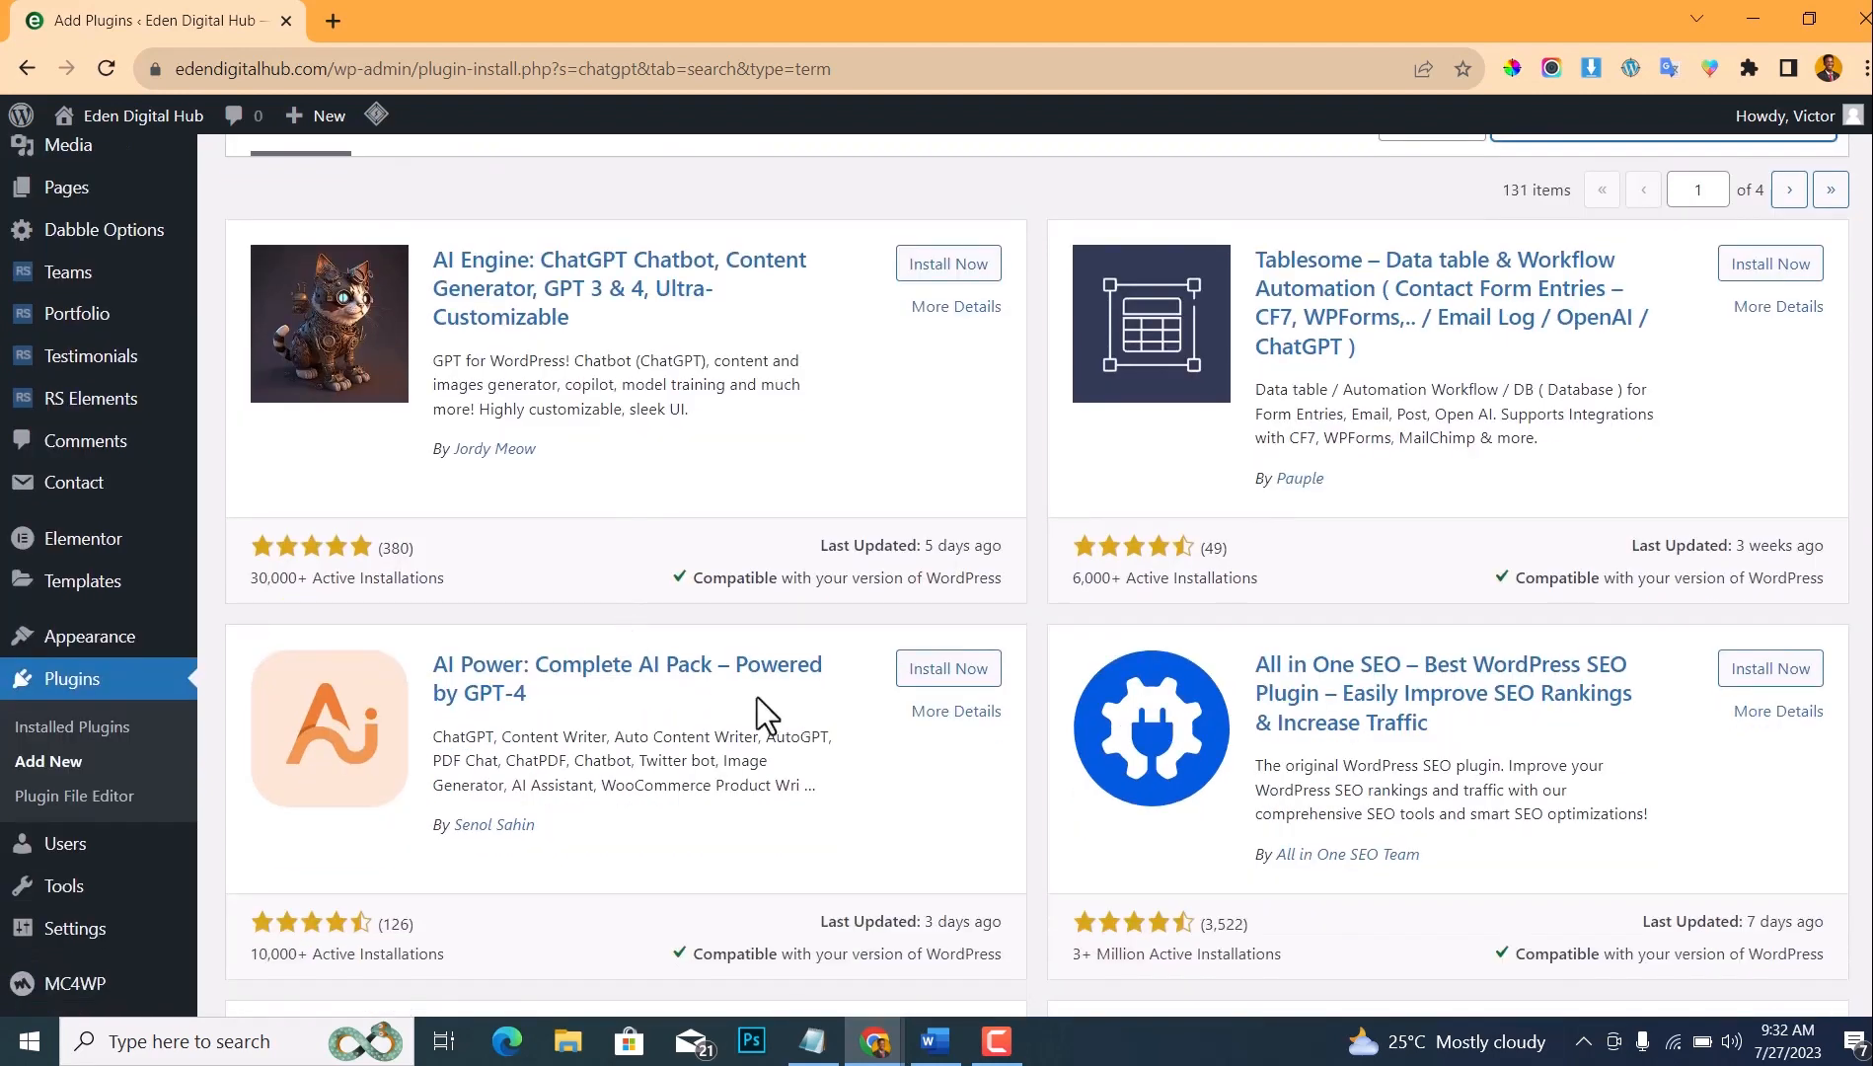
pyautogui.scroll(-3)
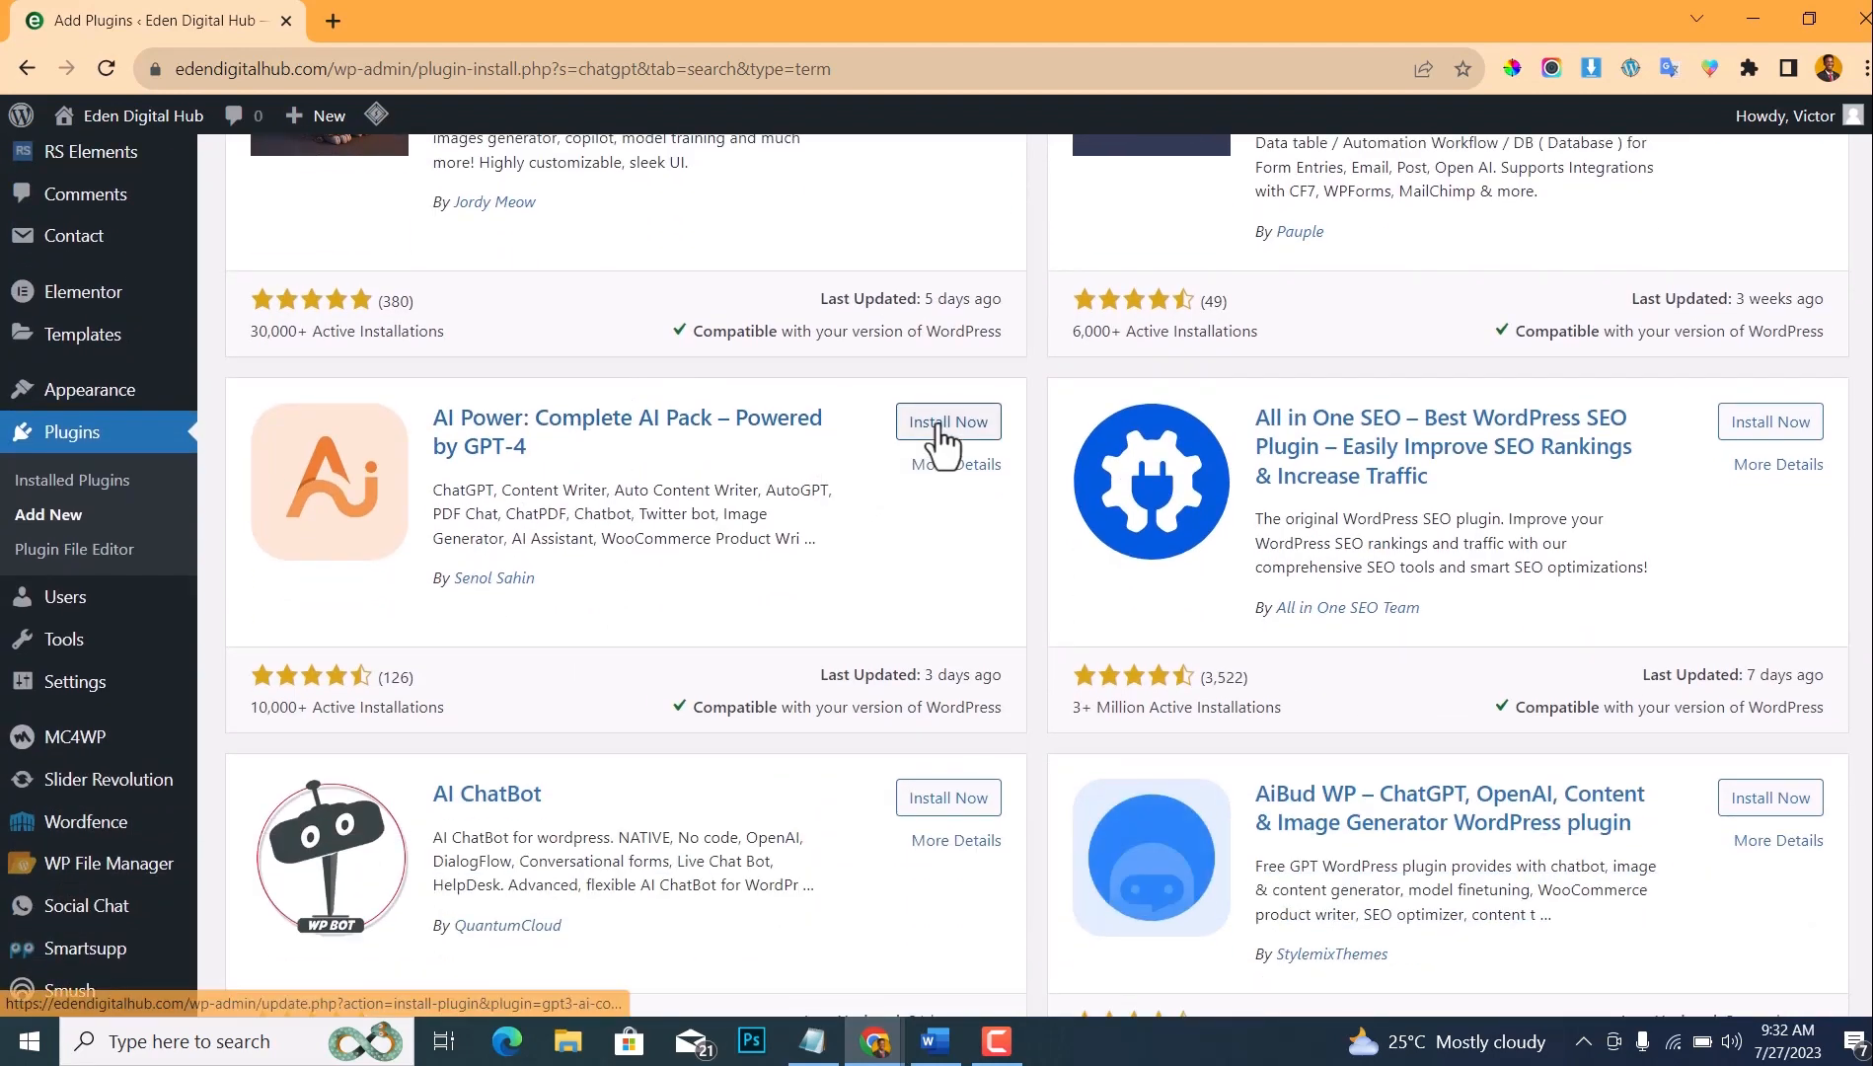
# Install and activate the AI Power: Complete AI Pack plugin.
pyautogui.click(947, 422)
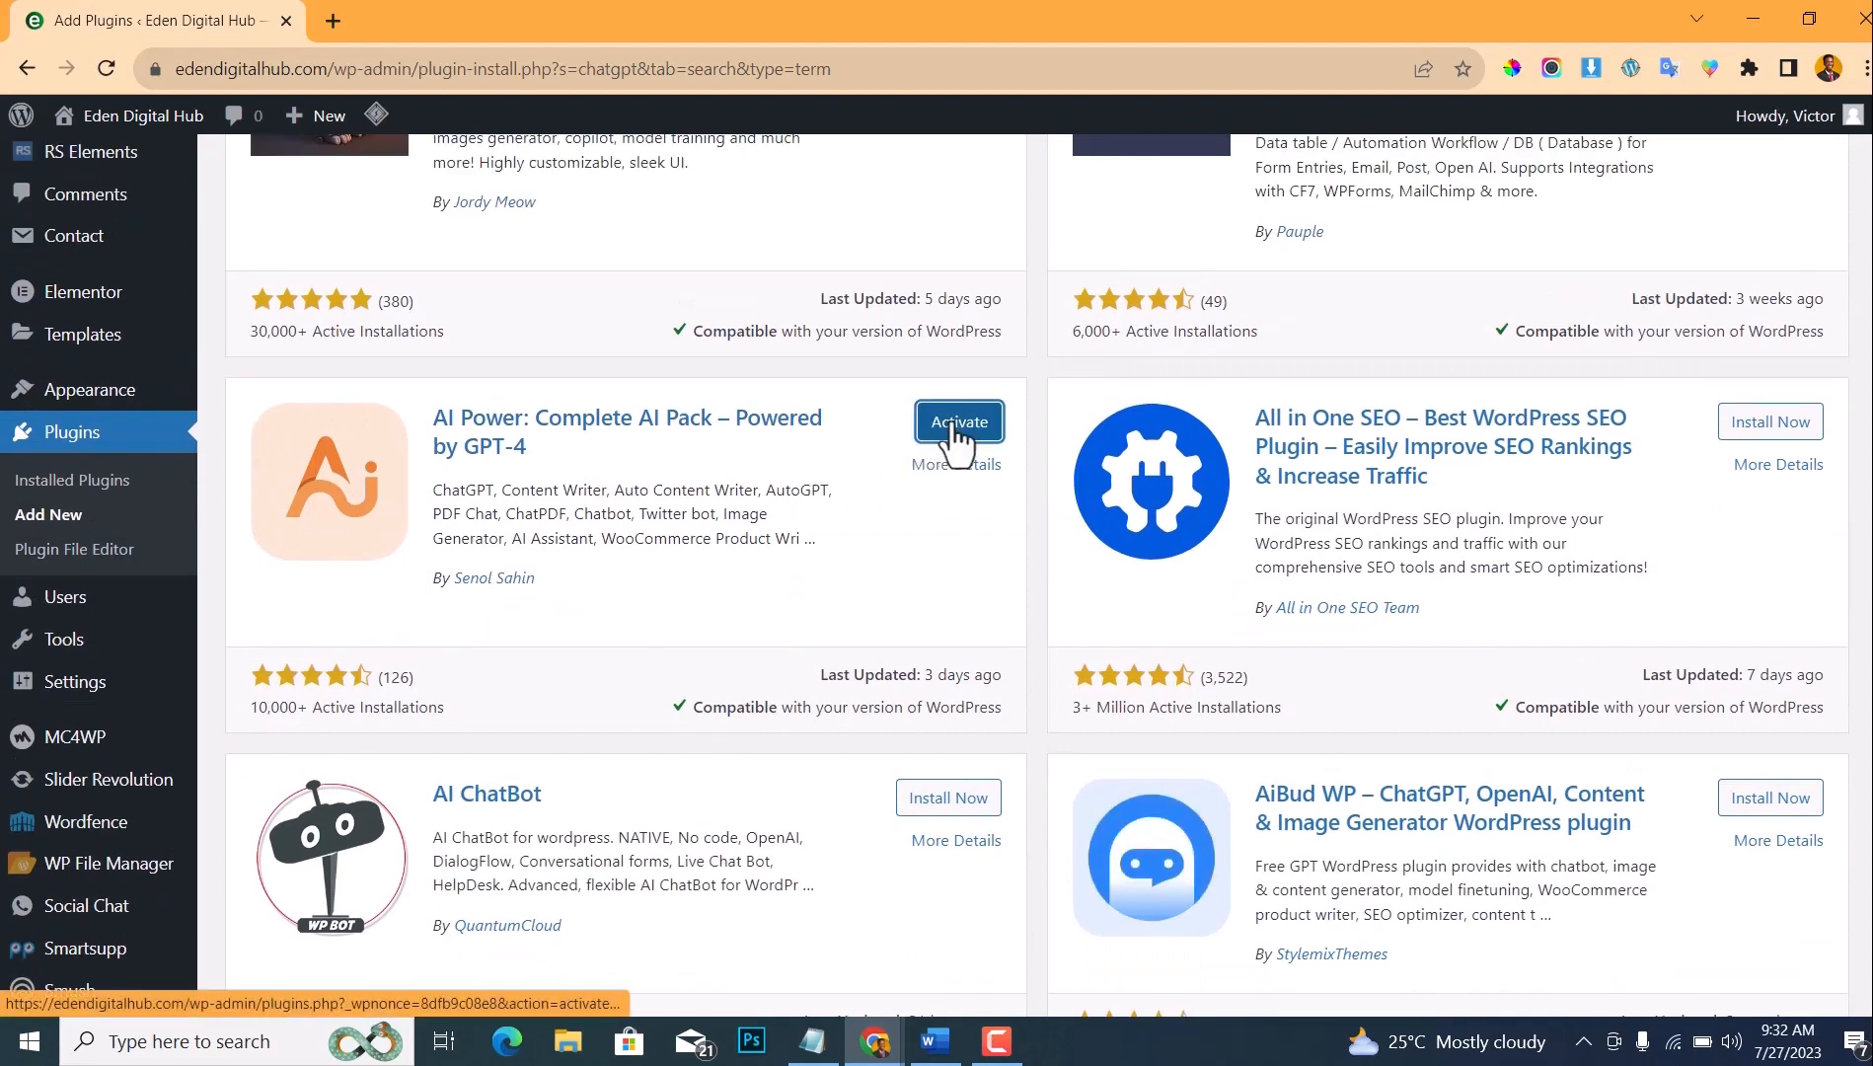
pyautogui.click(958, 423)
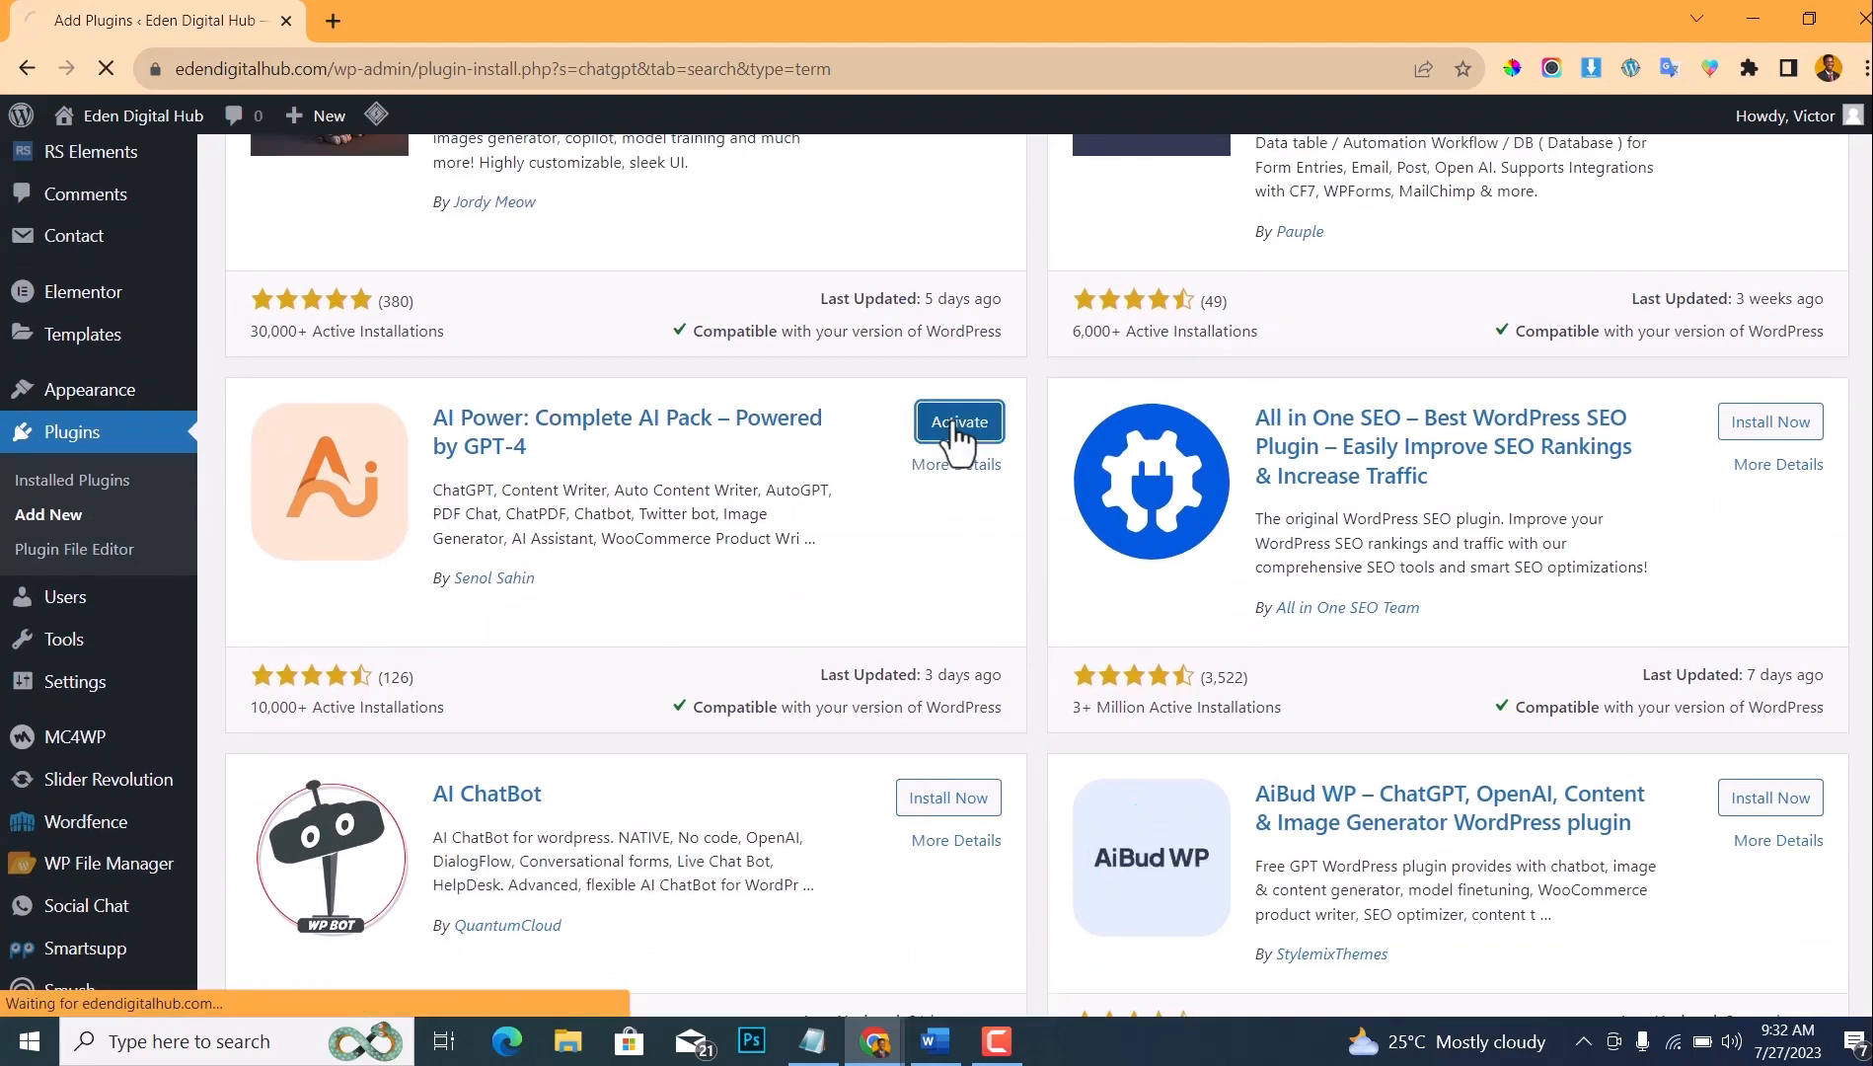
pyautogui.click(957, 423)
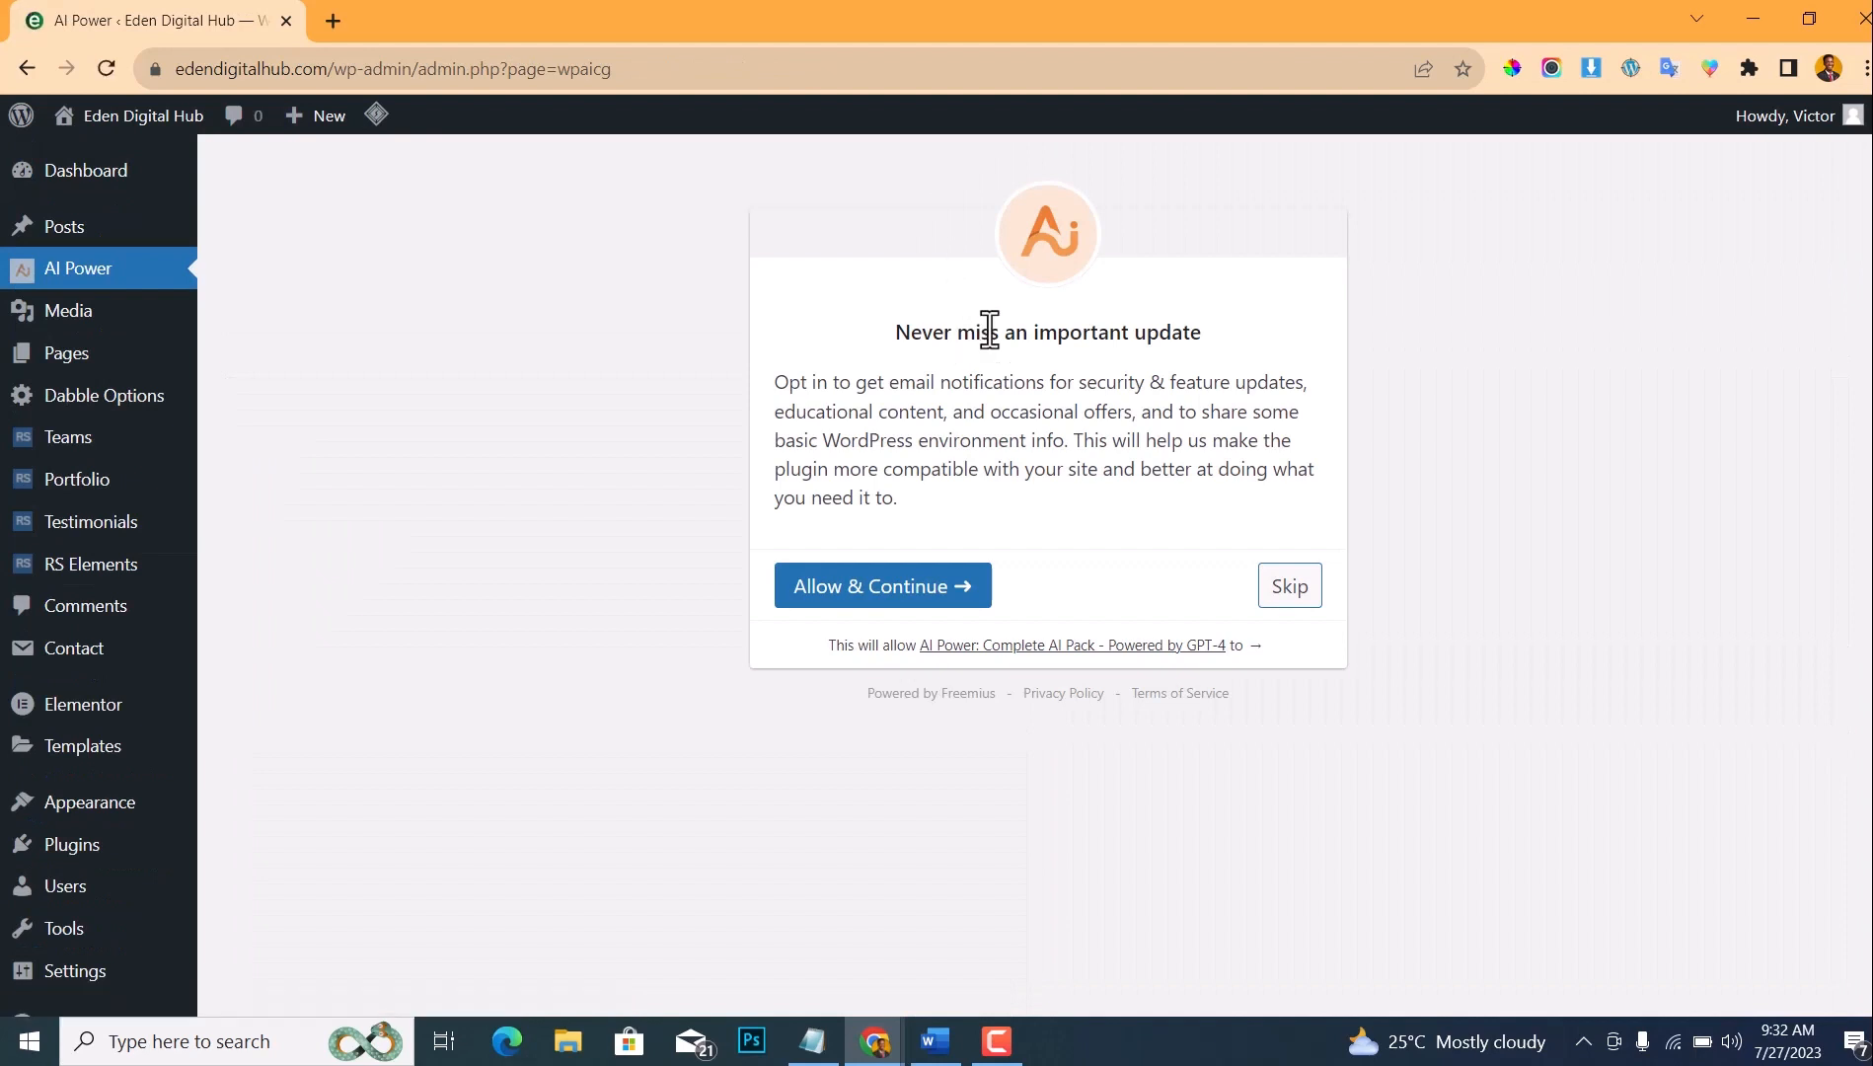
pyautogui.moveTo(1289, 586)
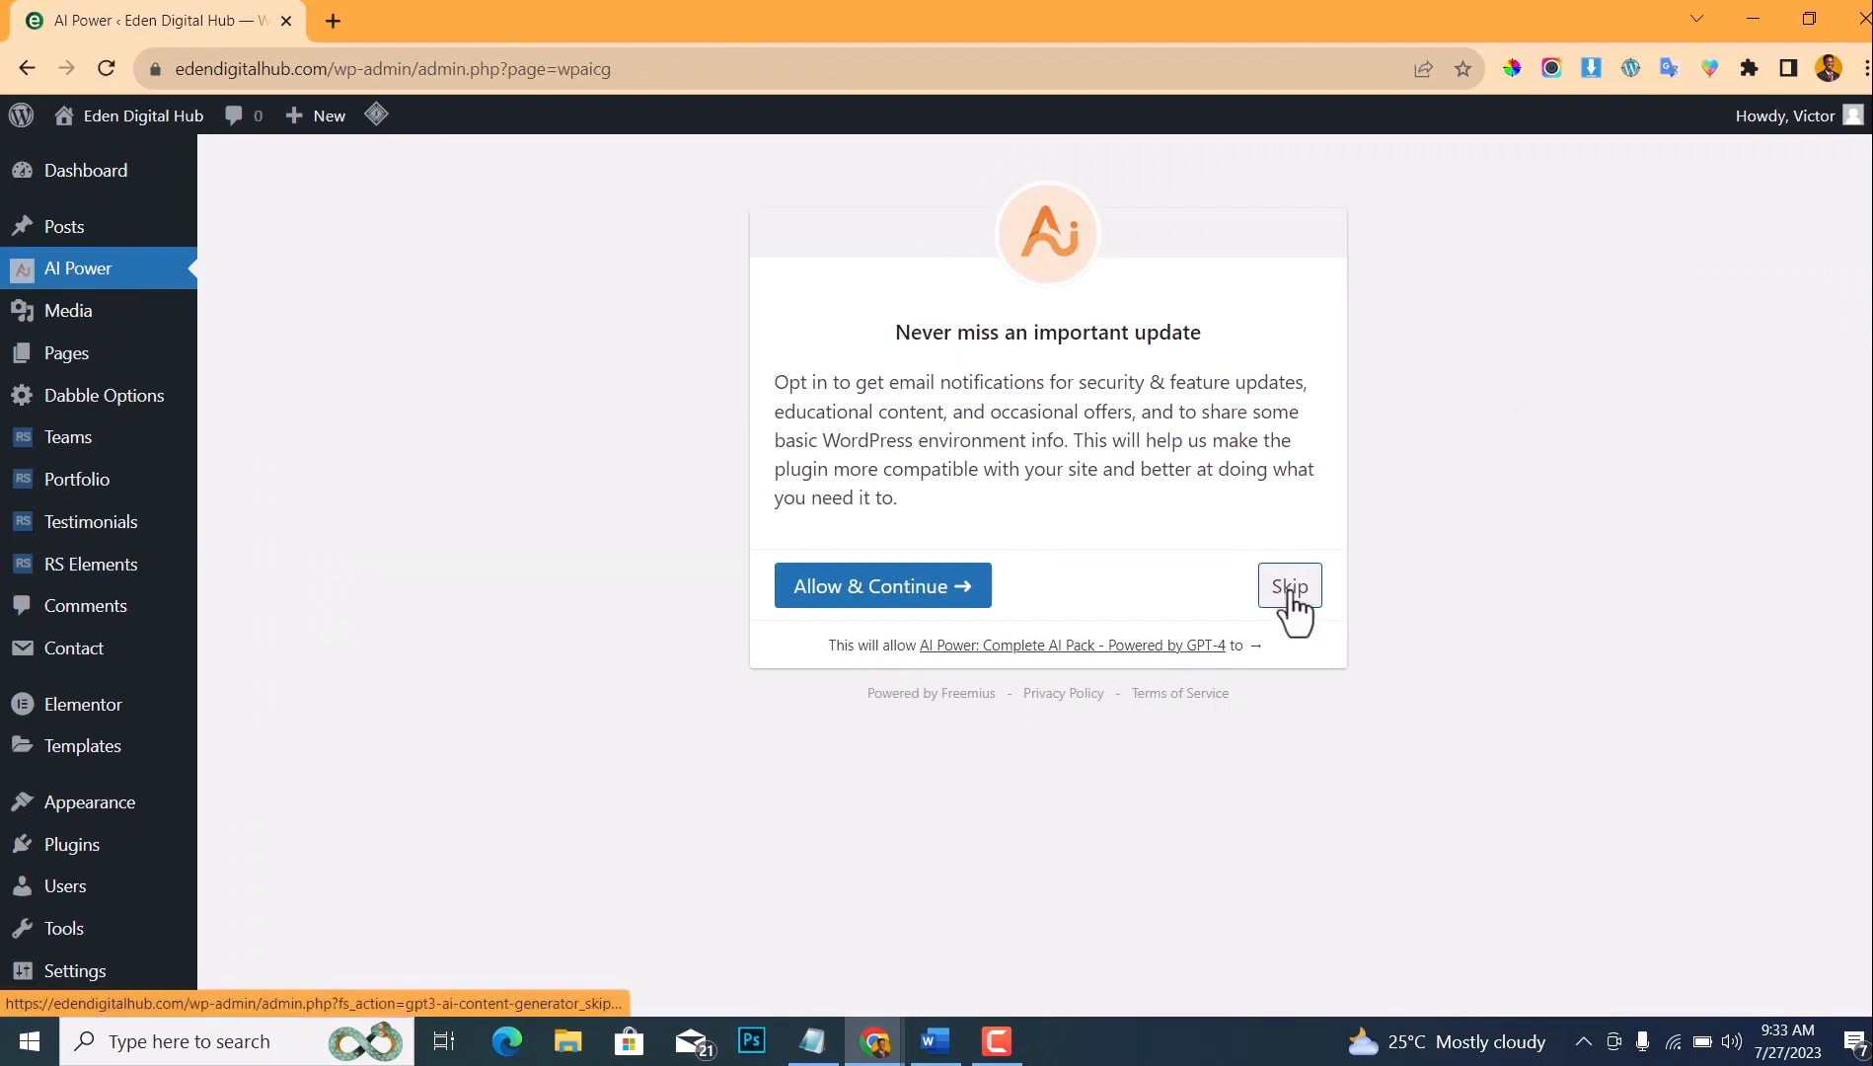
# Skip the email opt-in and go to AI Power's manual setup.
pyautogui.click(1287, 586)
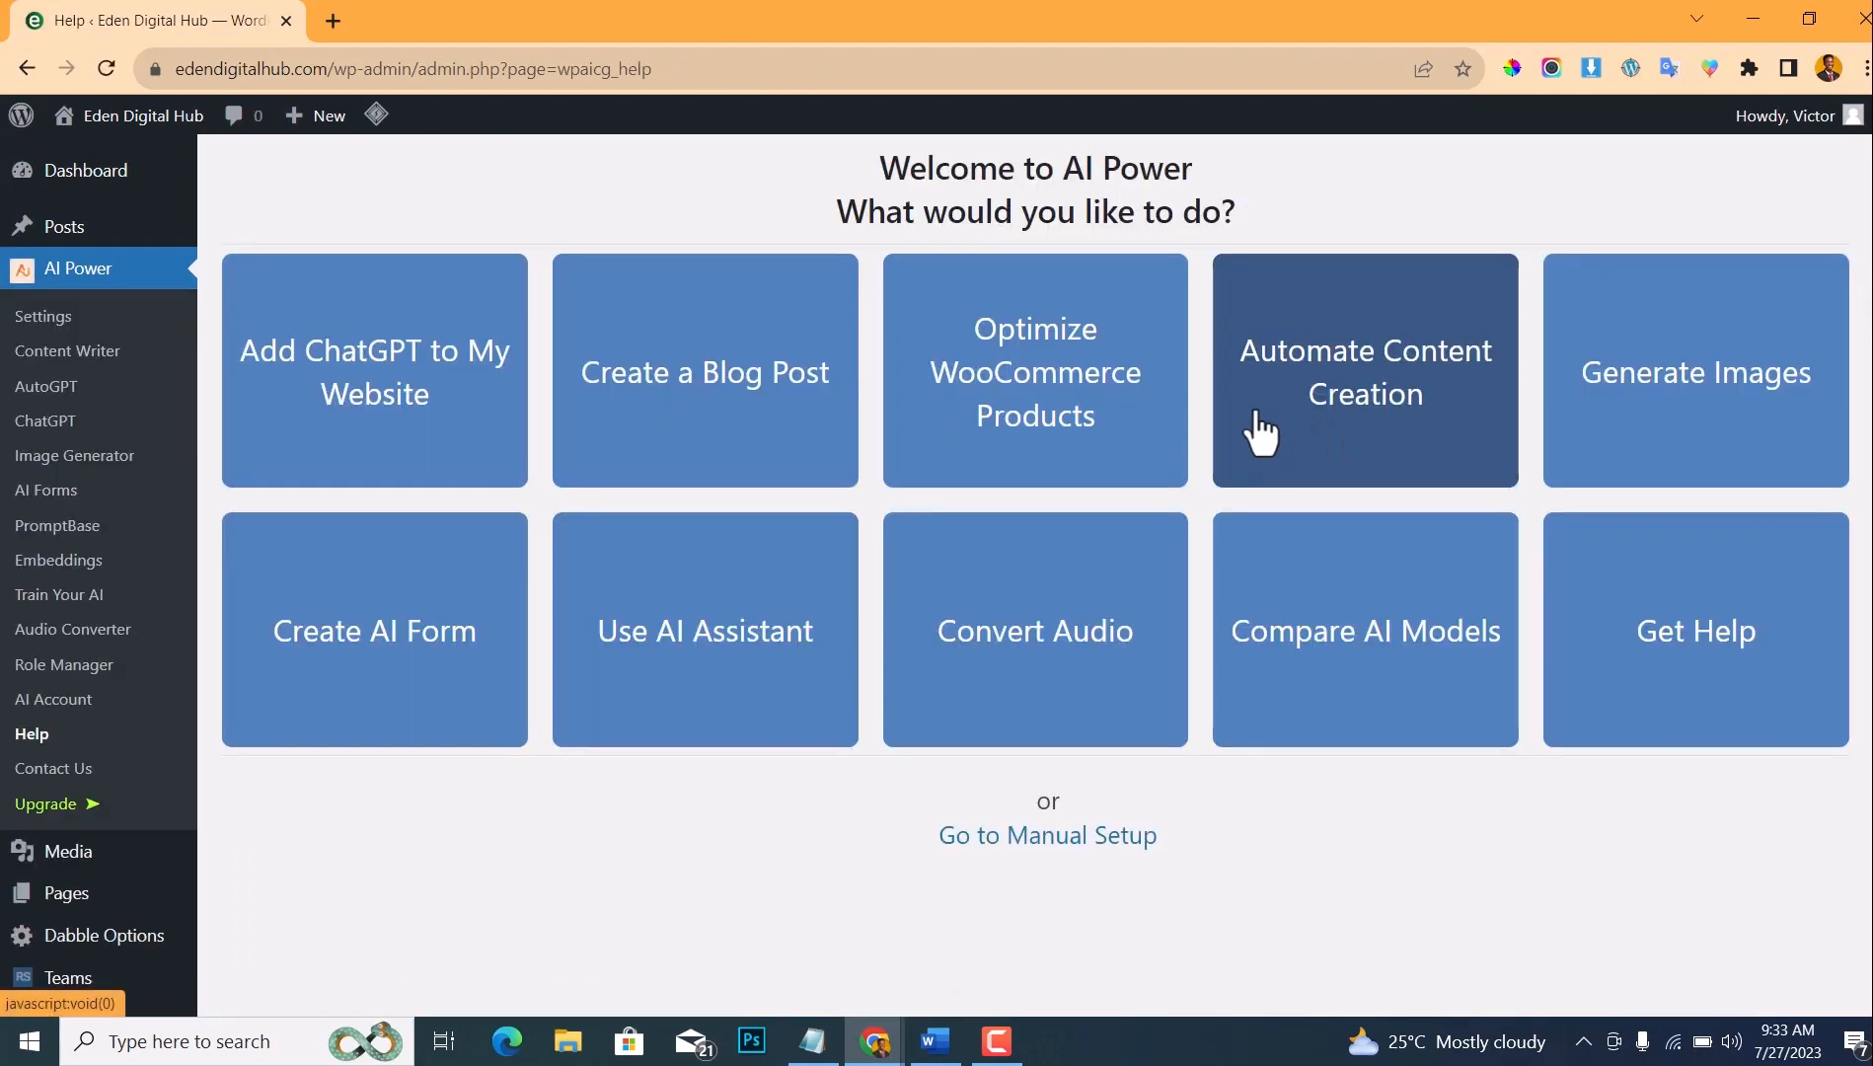
pyautogui.moveTo(251, 472)
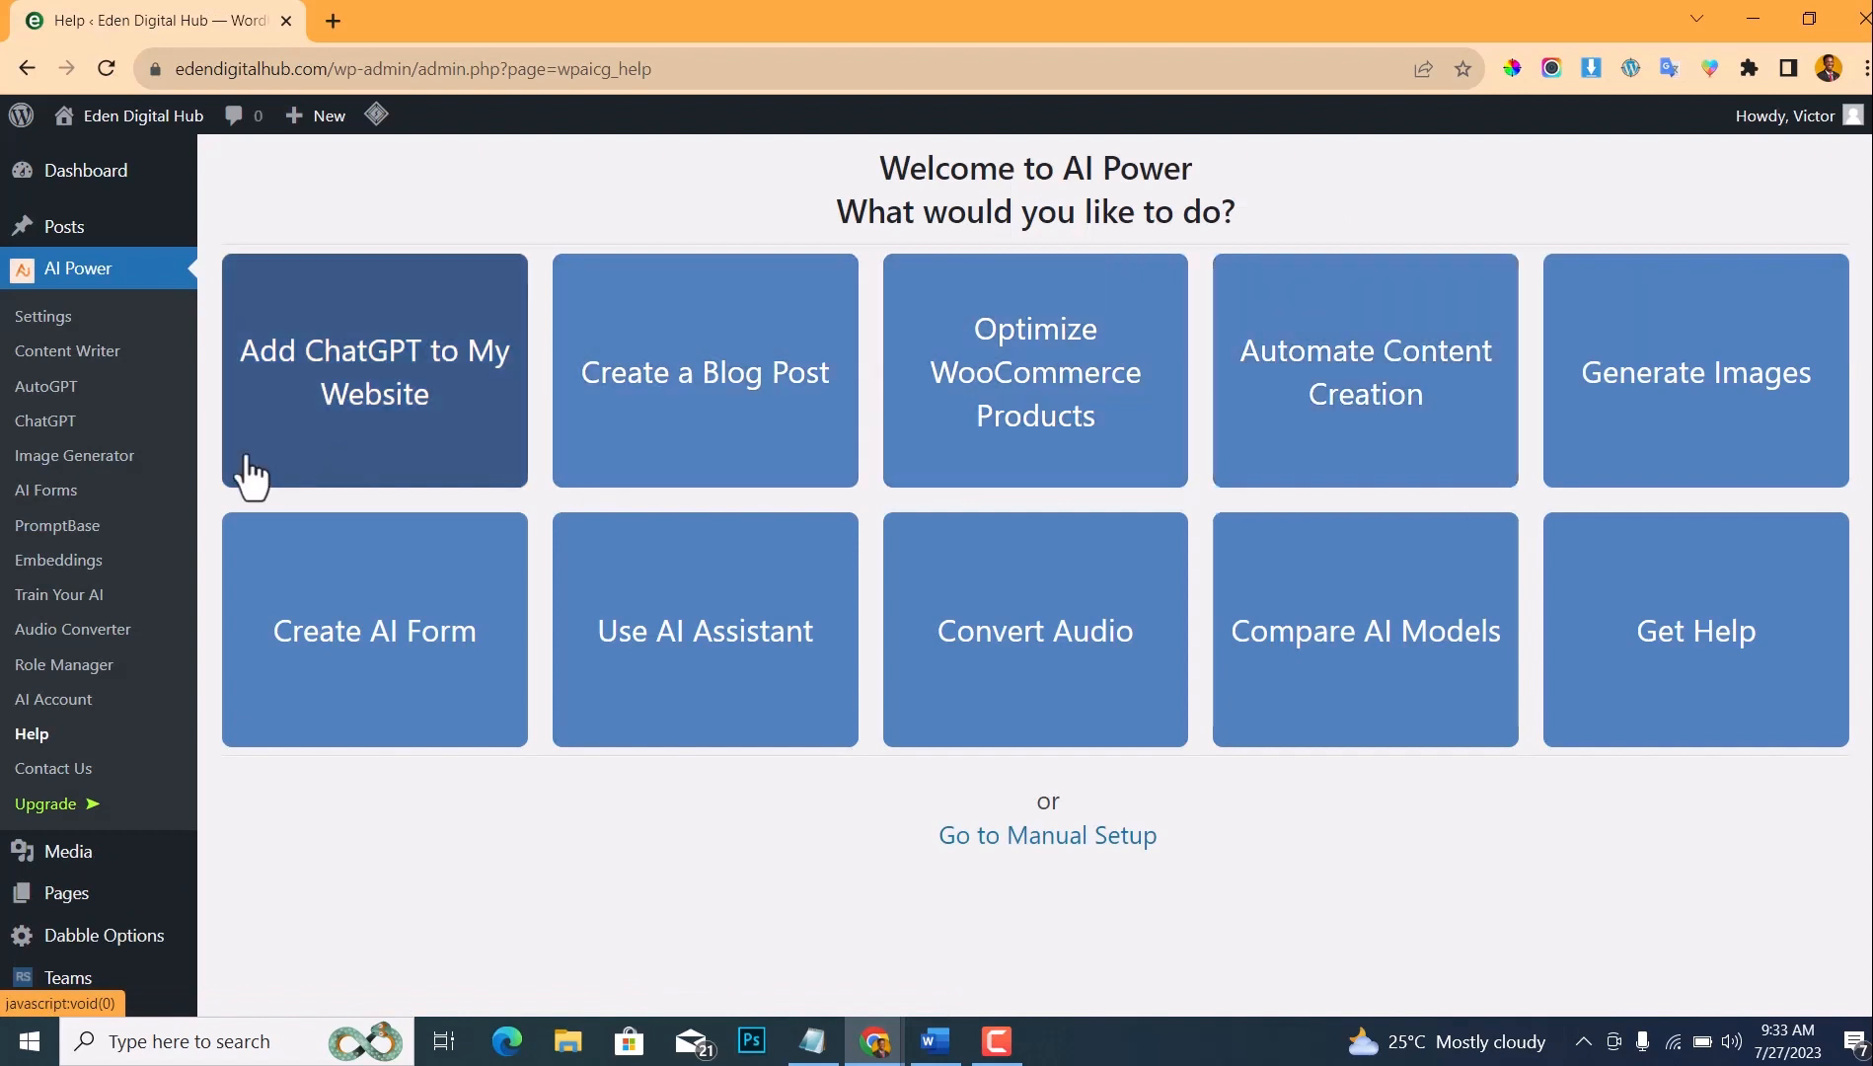
pyautogui.moveTo(383, 464)
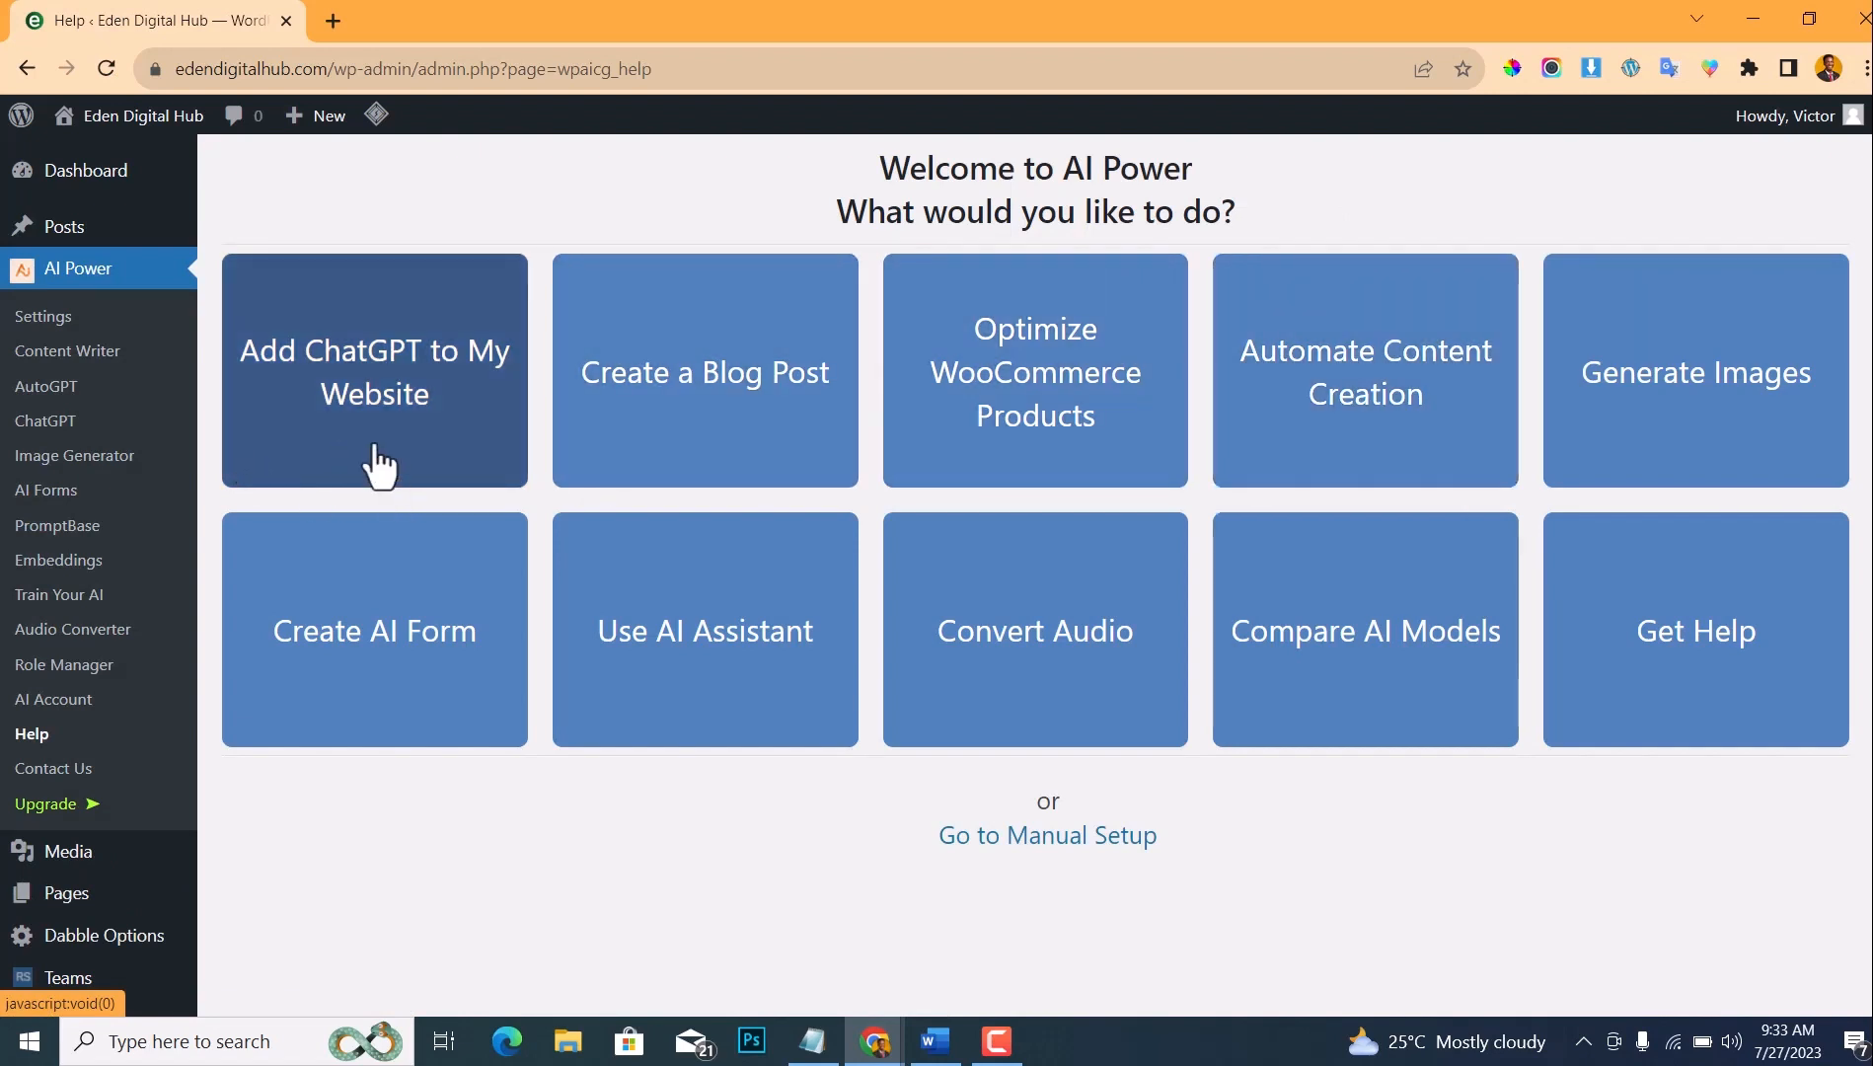
pyautogui.moveTo(525, 430)
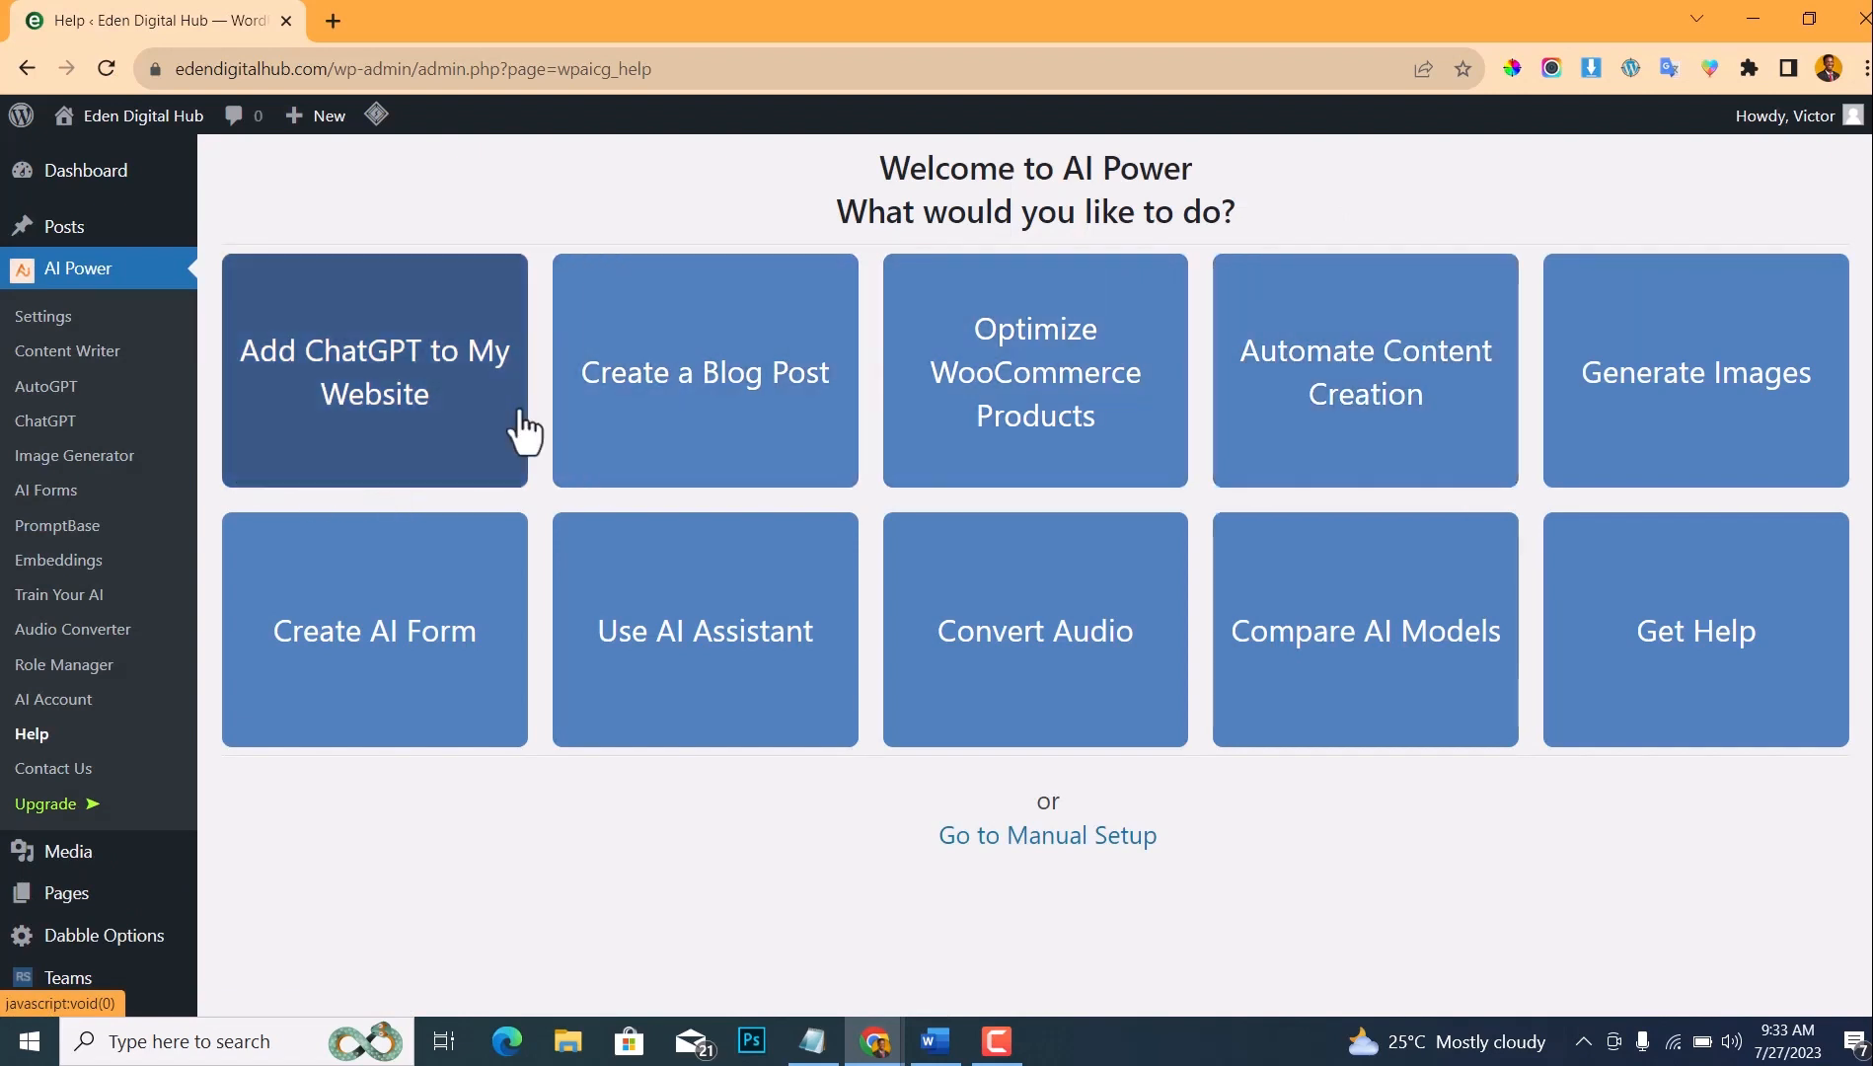
pyautogui.moveTo(587, 448)
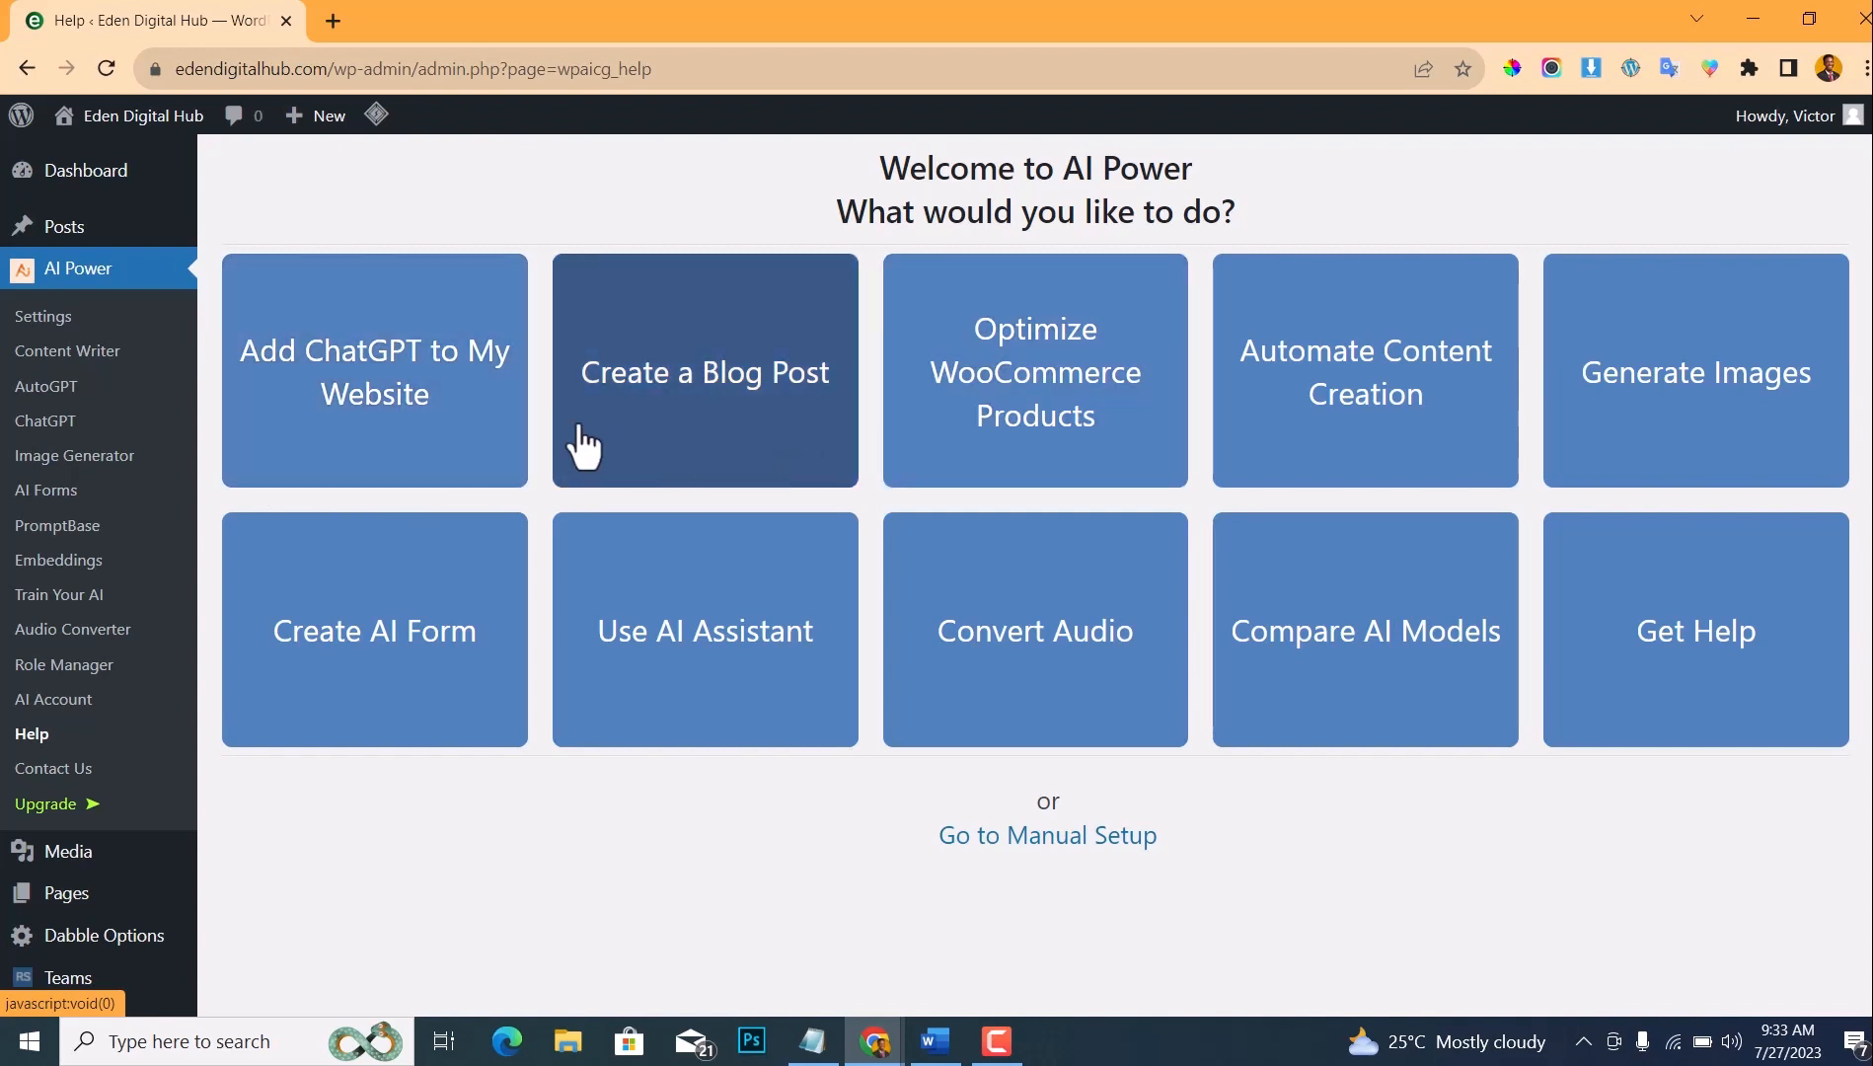
pyautogui.moveTo(373, 349)
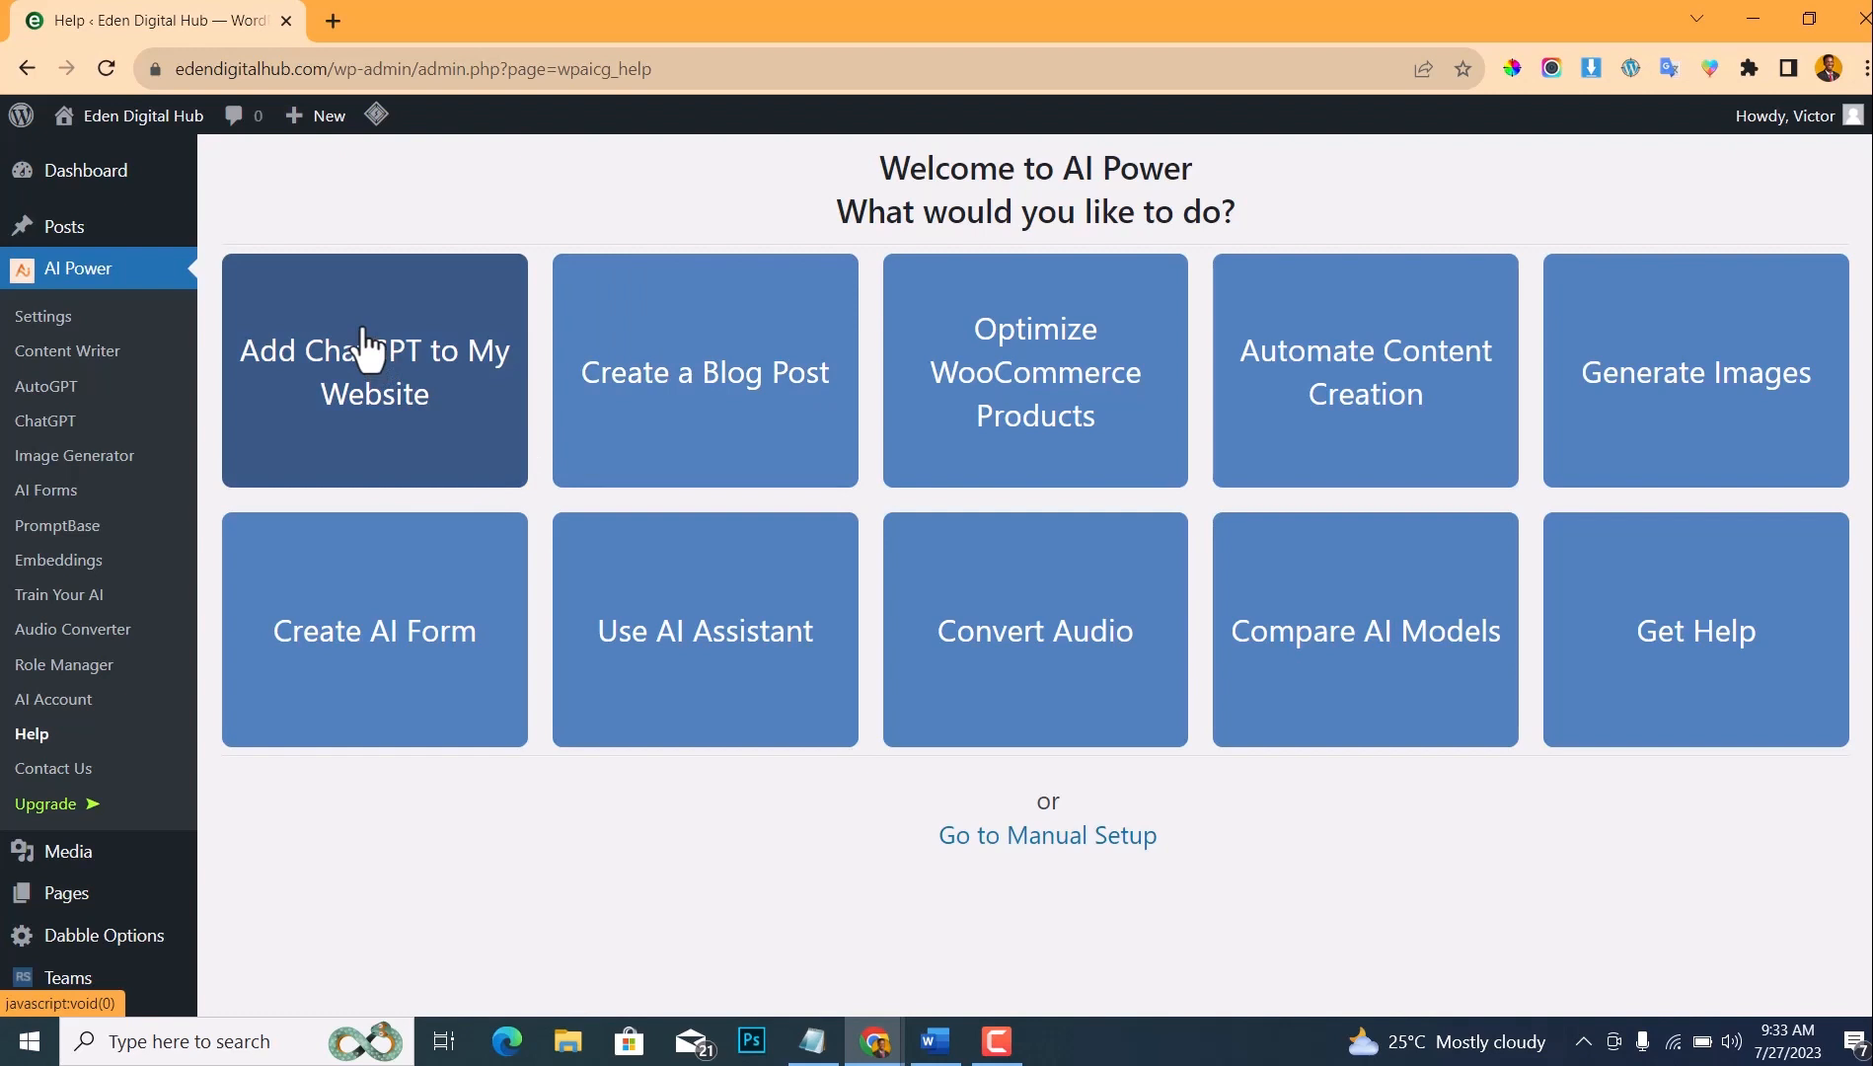
pyautogui.moveTo(703, 335)
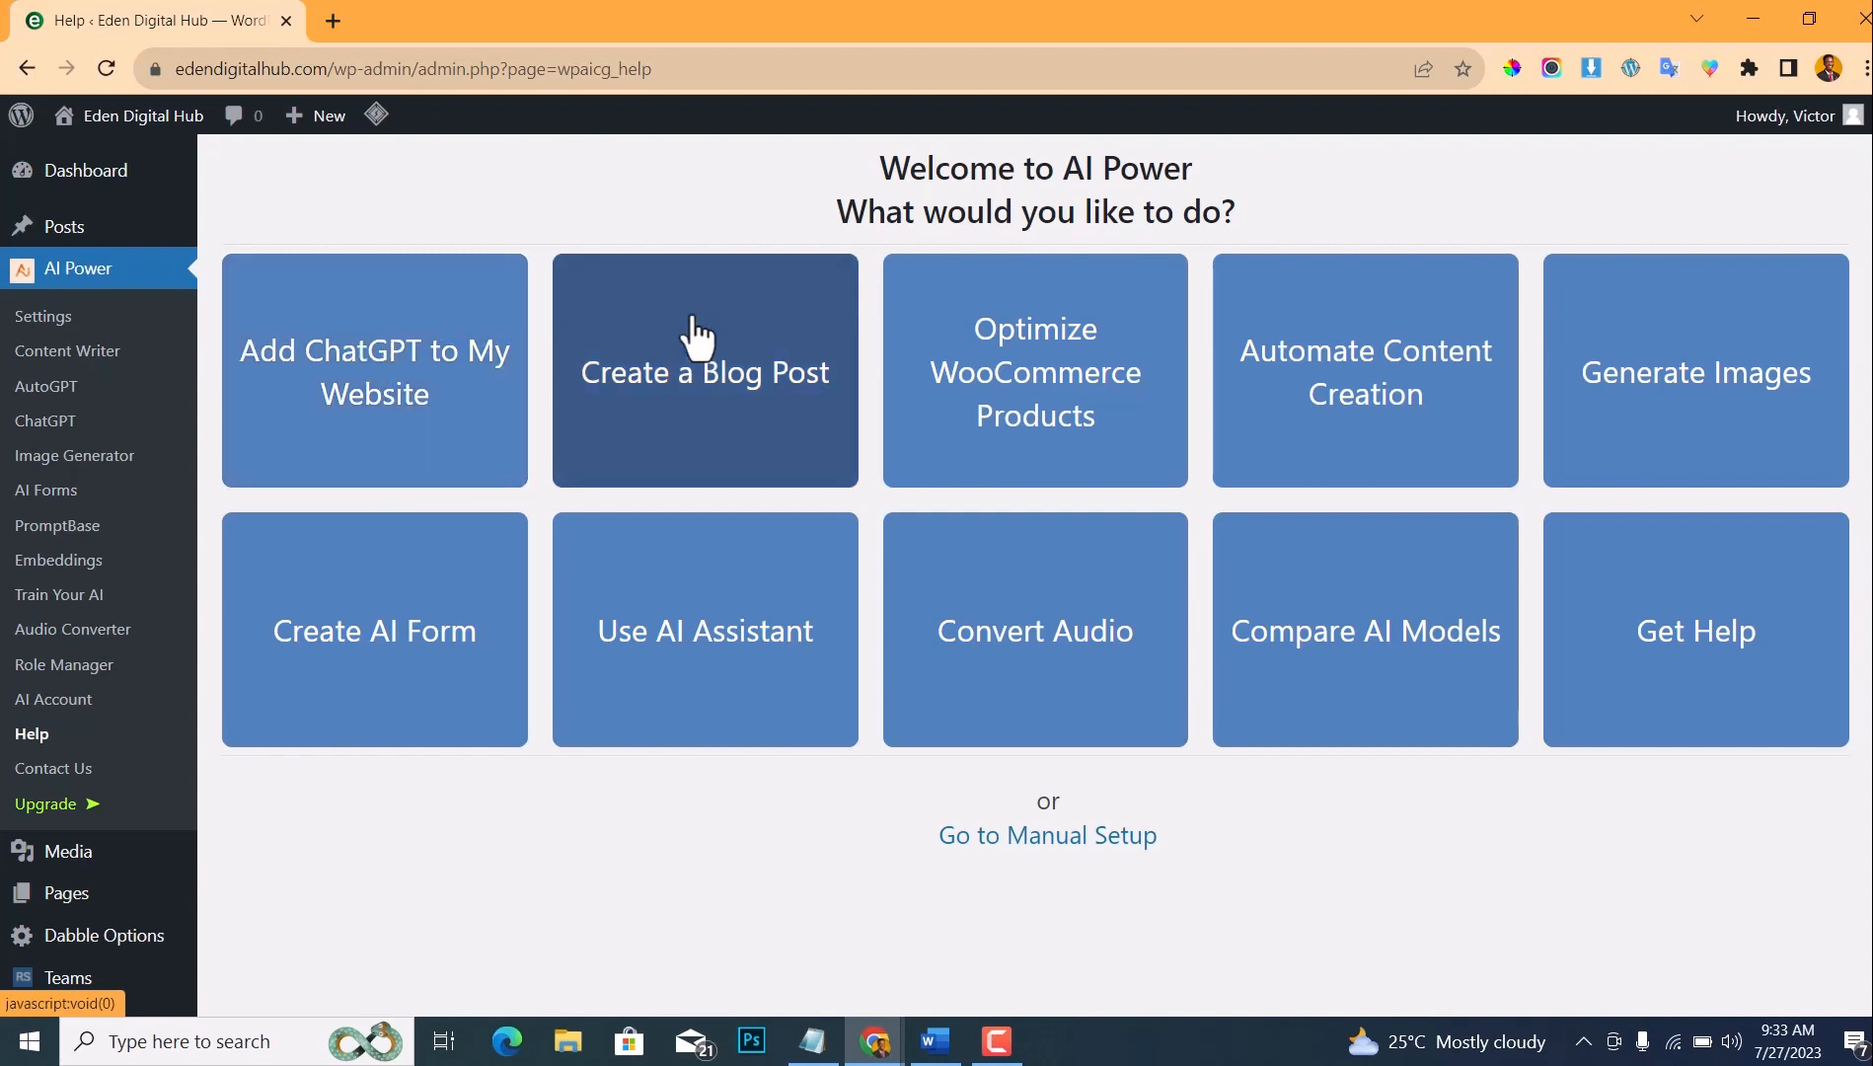
pyautogui.moveTo(762, 393)
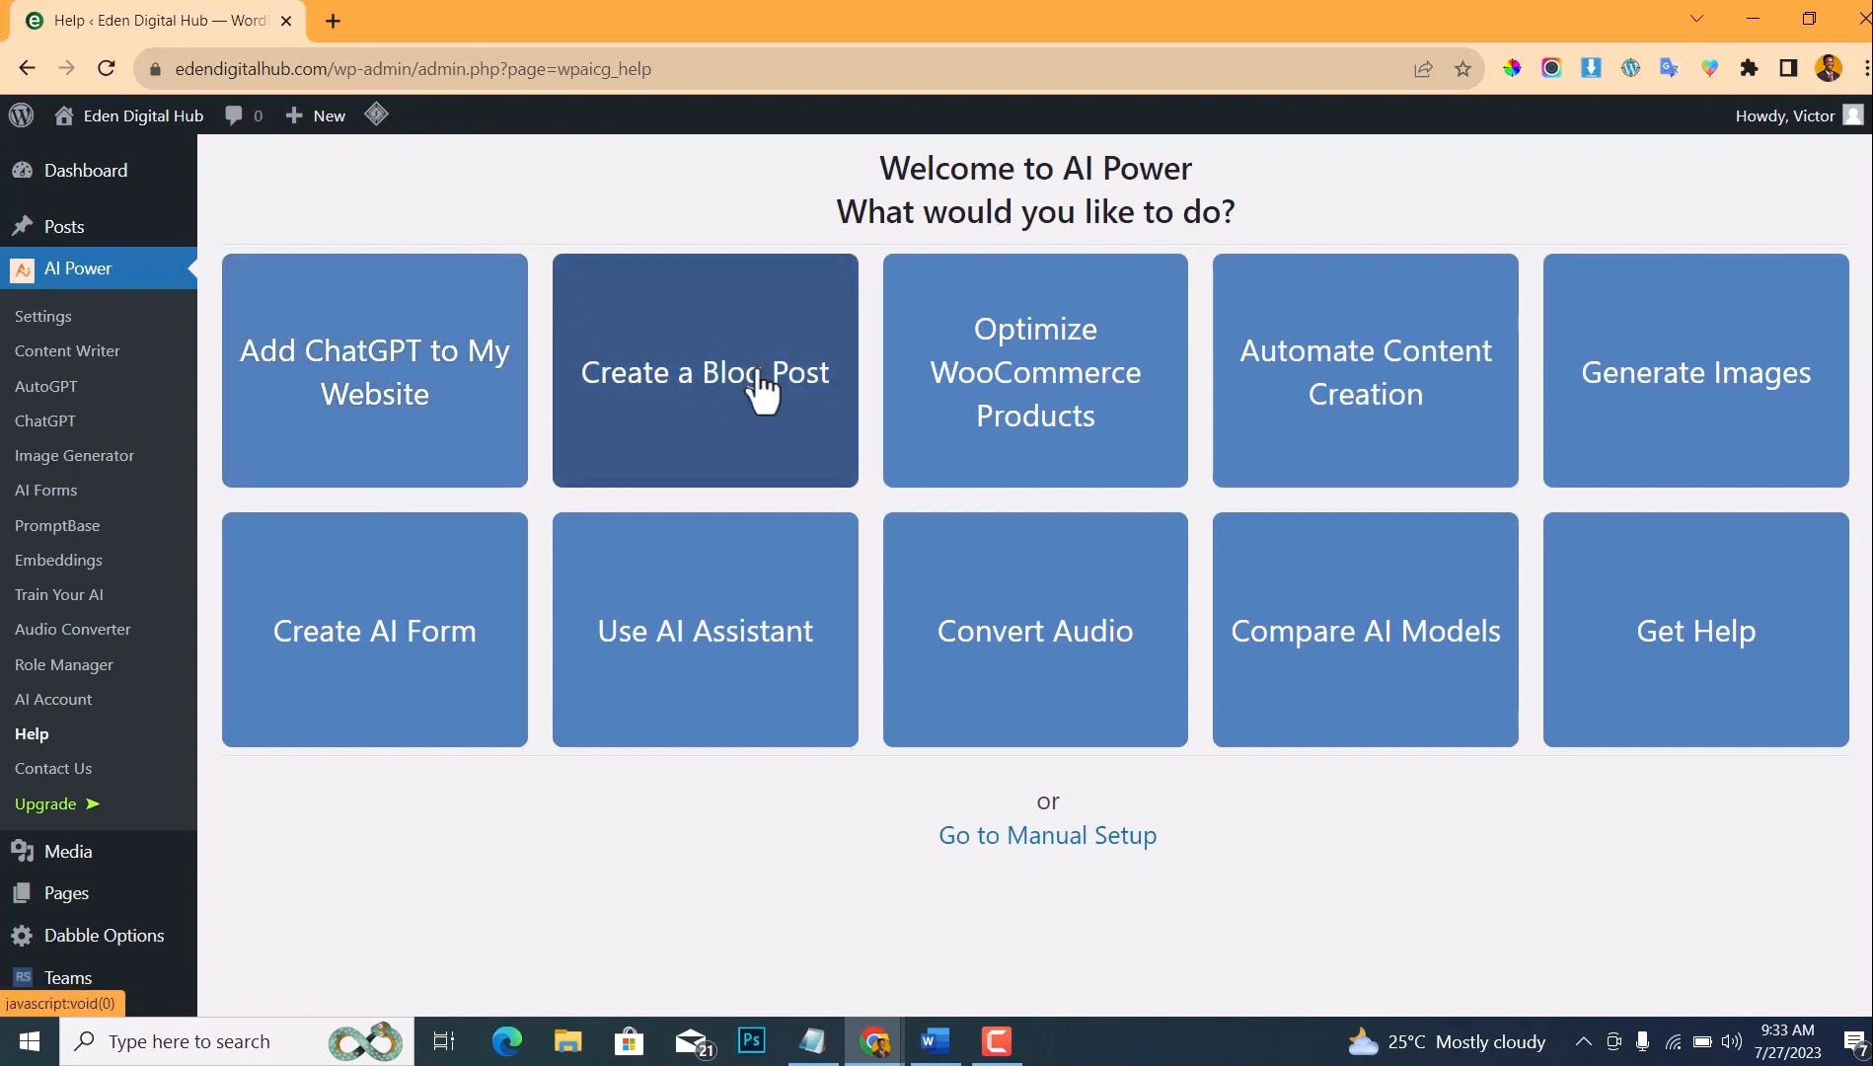
pyautogui.moveTo(1236, 388)
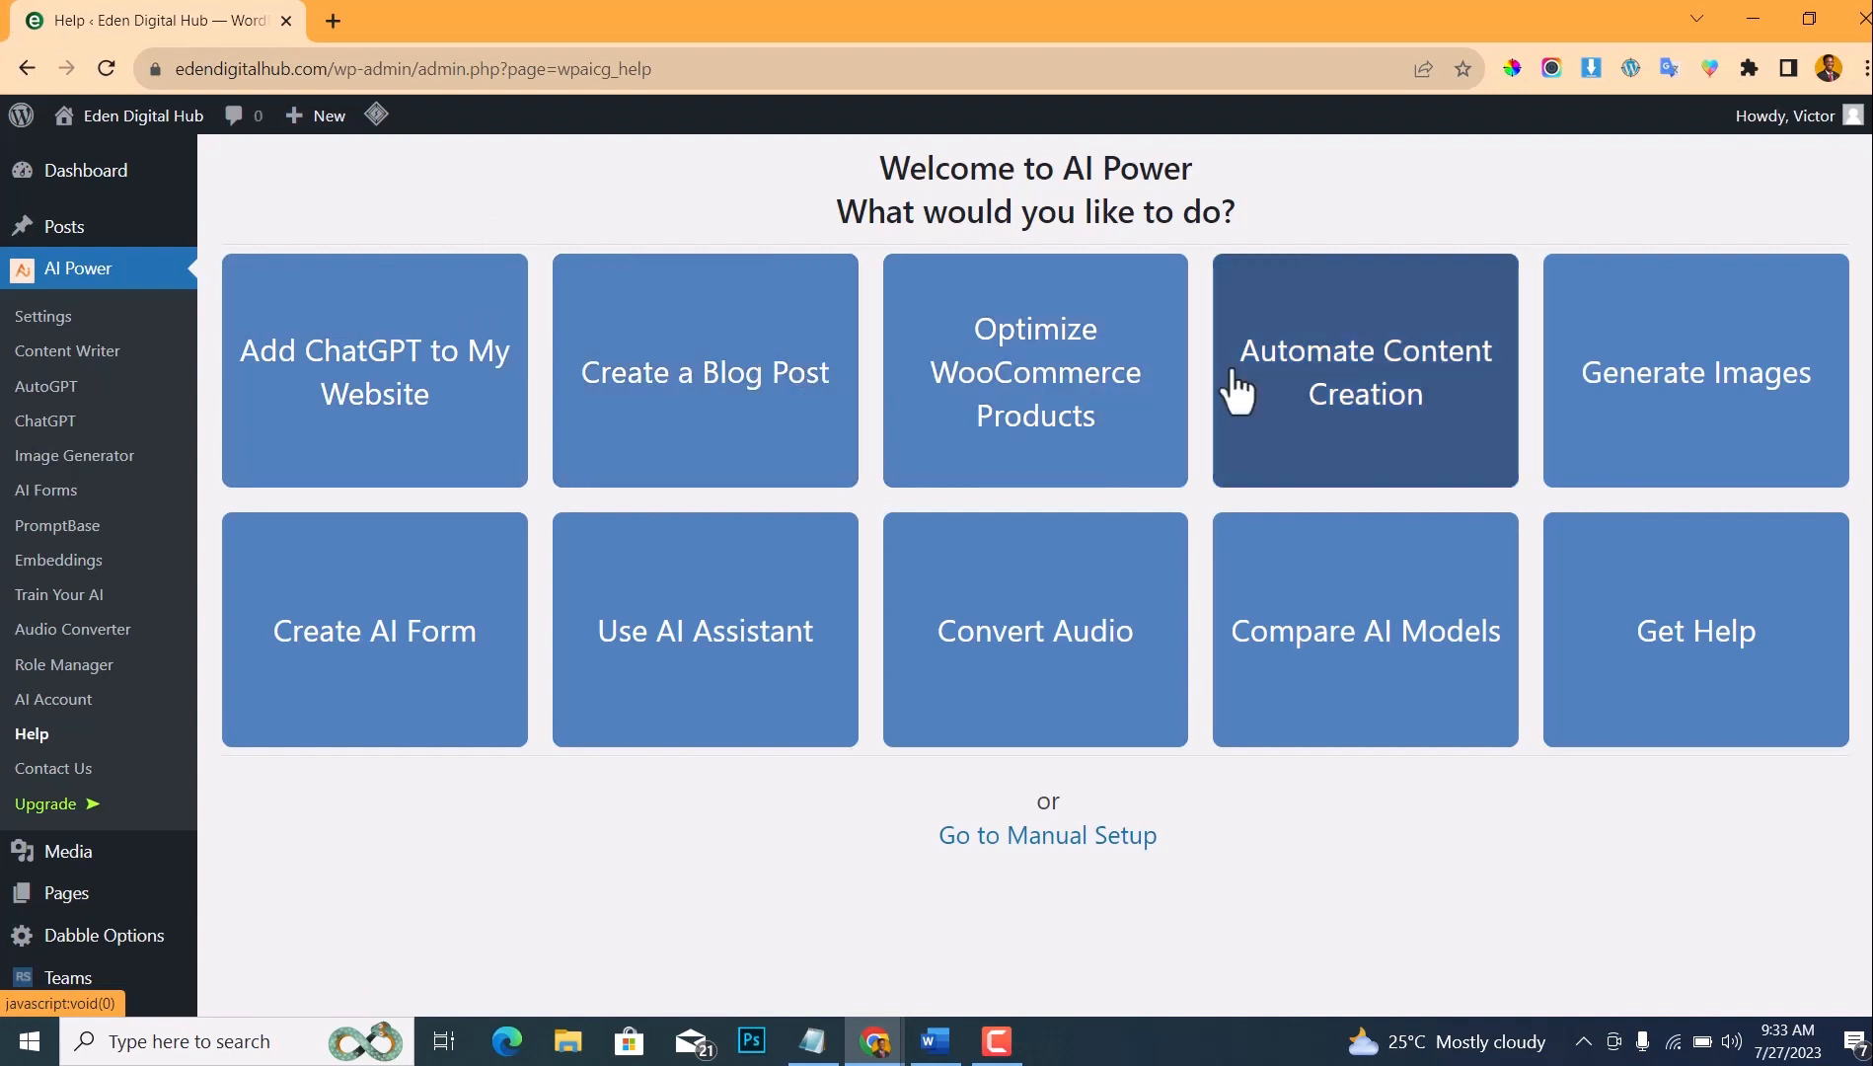
pyautogui.moveTo(1273, 385)
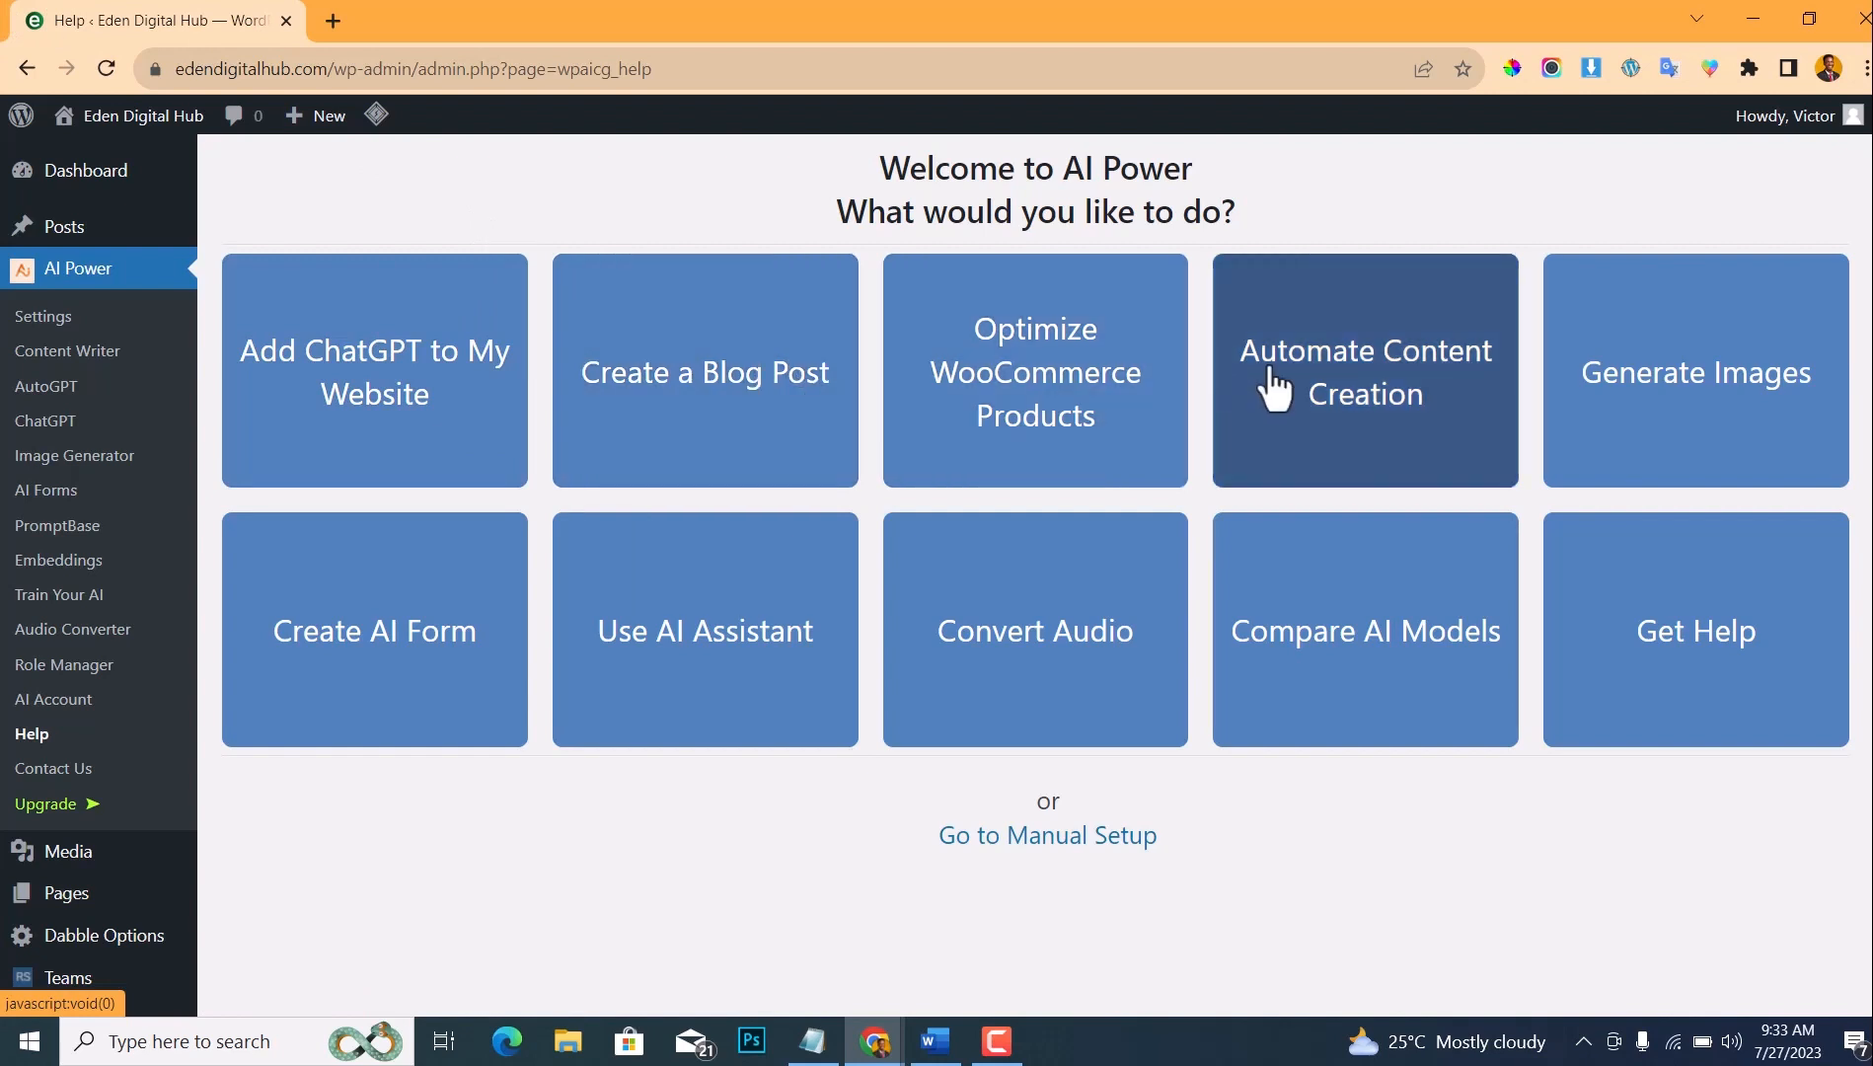
pyautogui.moveTo(705, 716)
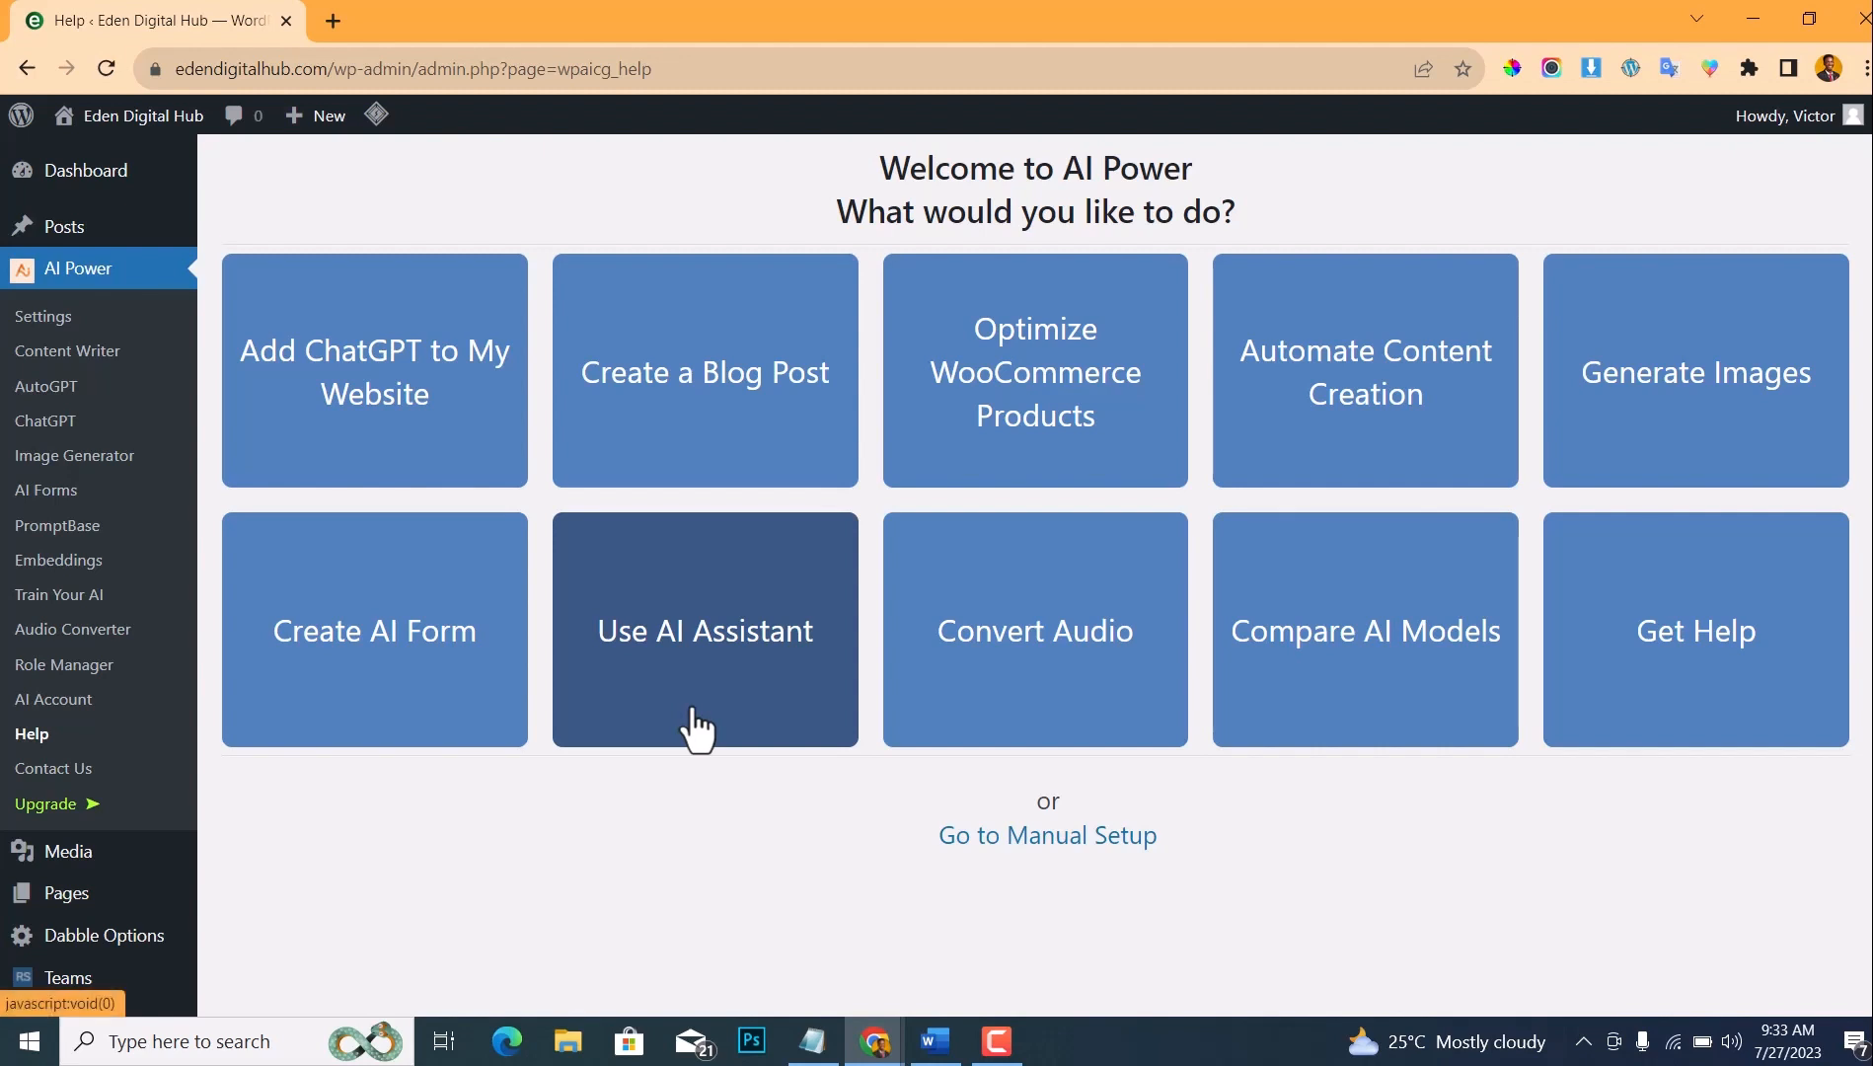
pyautogui.moveTo(797, 698)
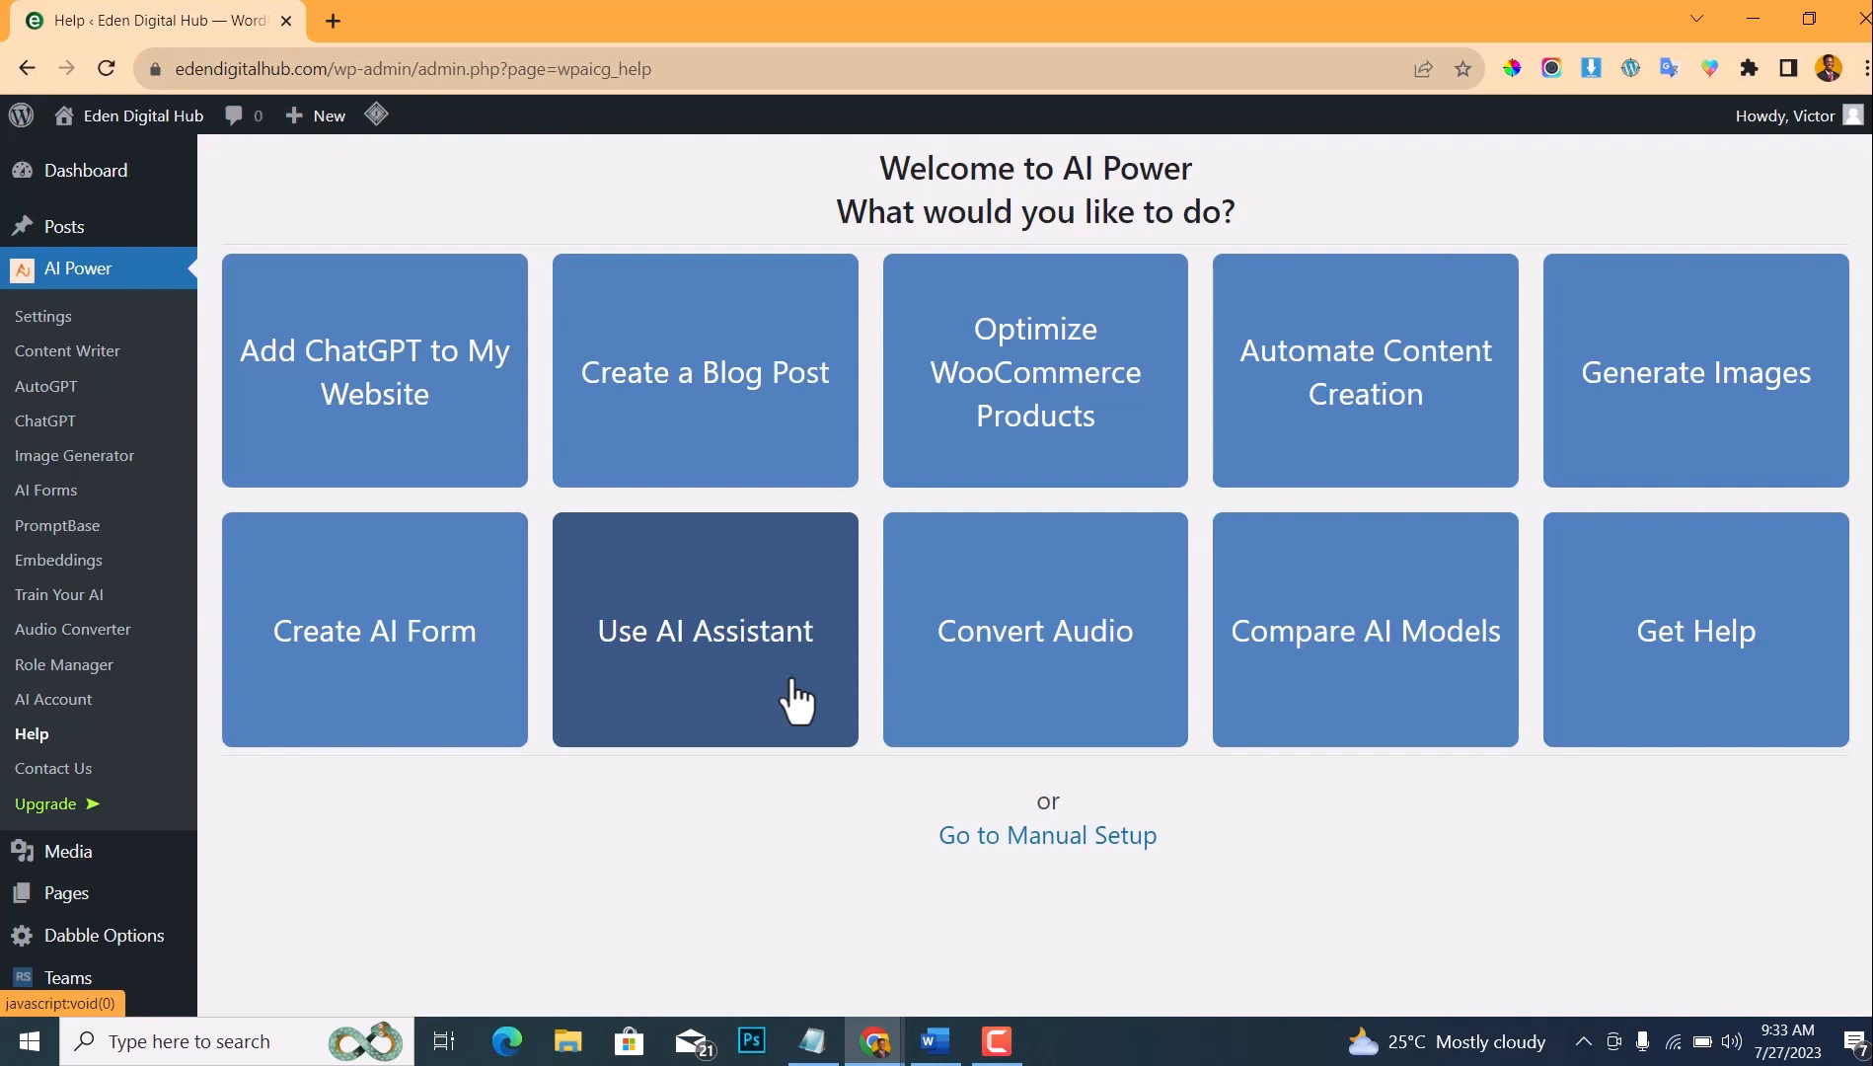
pyautogui.moveTo(1364, 687)
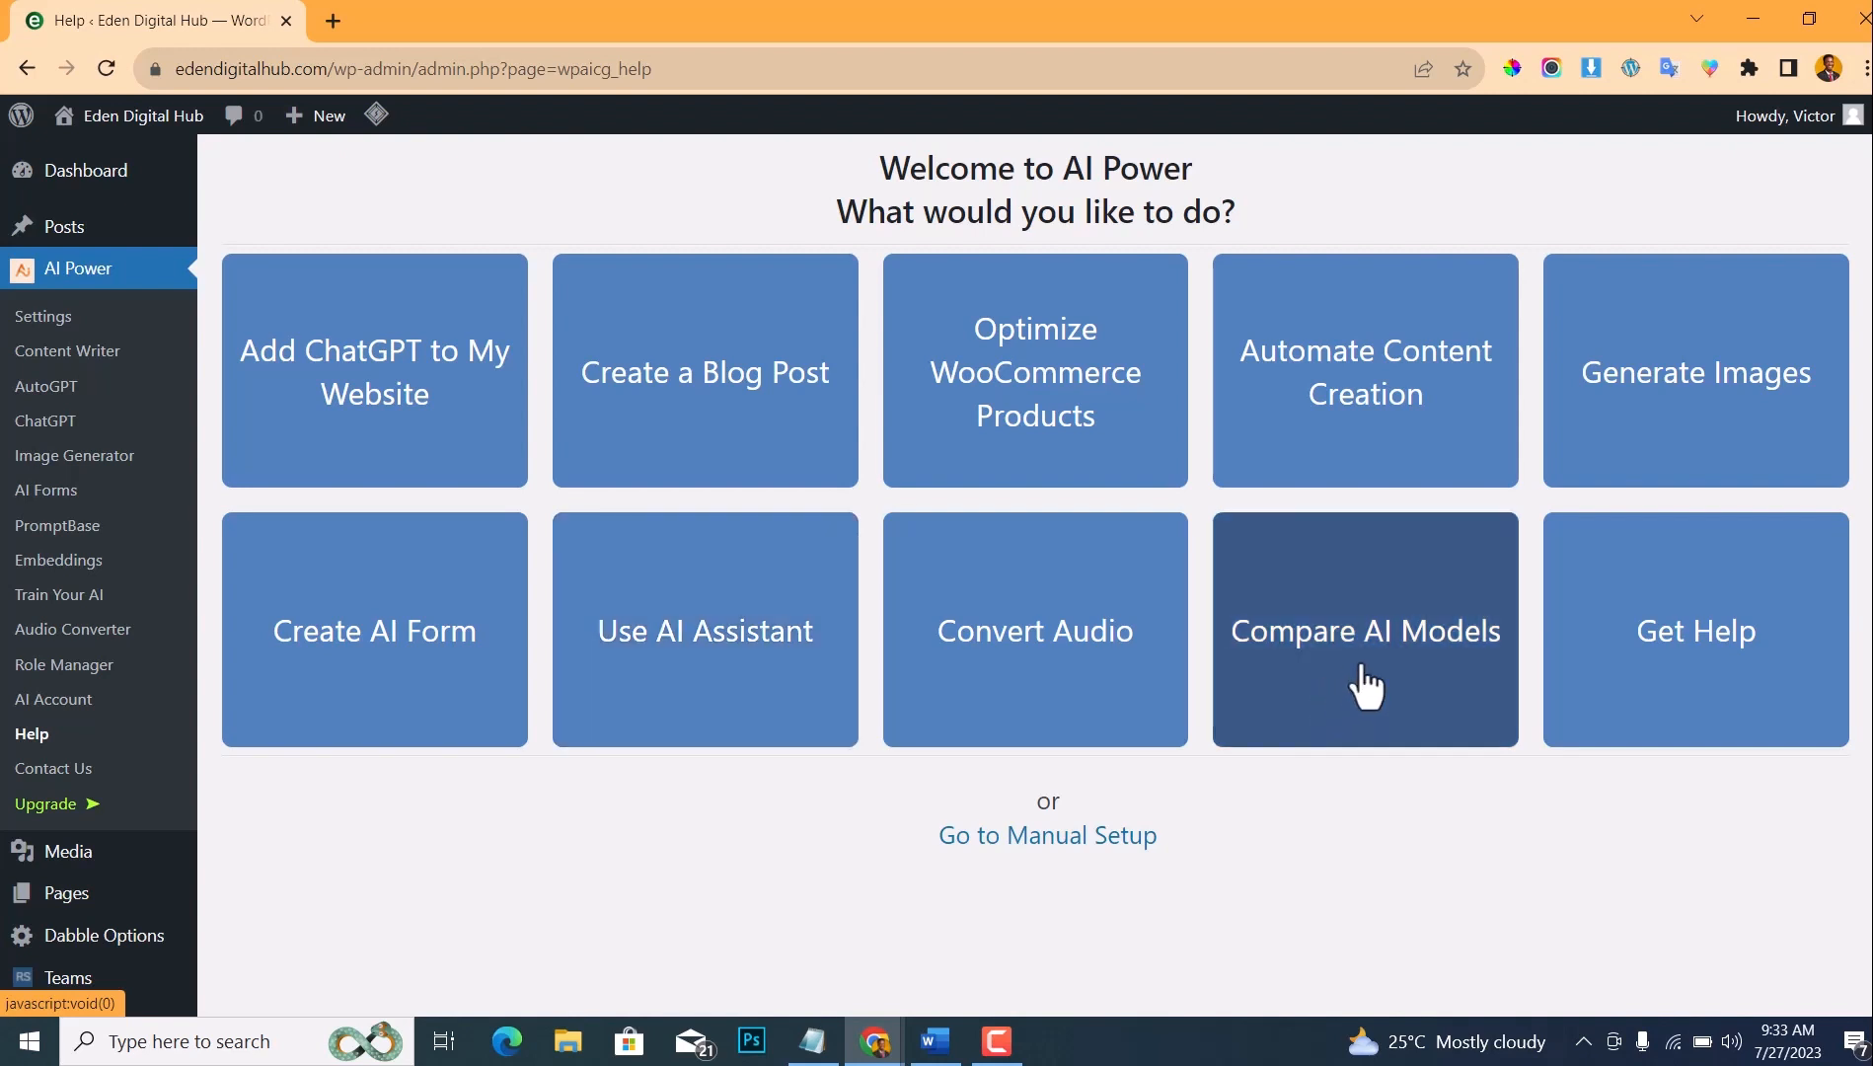
pyautogui.moveTo(1360, 774)
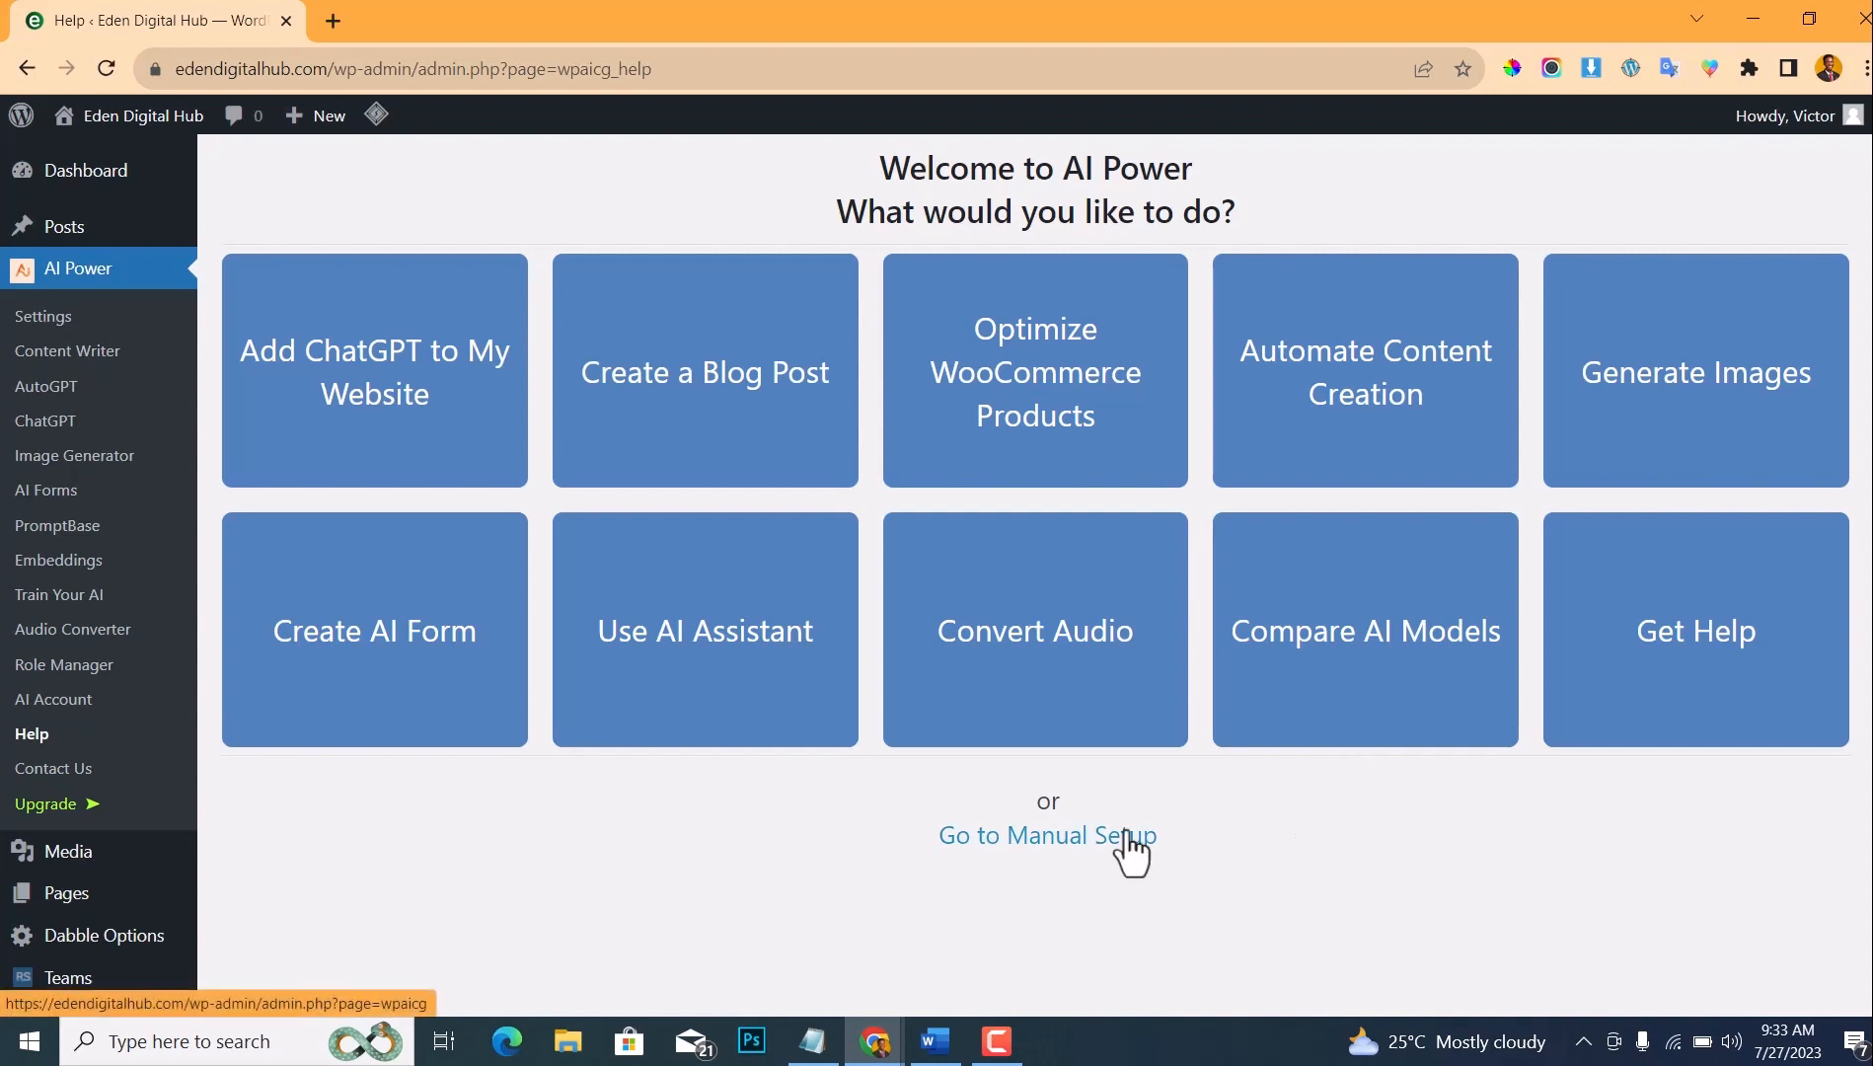
pyautogui.click(1046, 835)
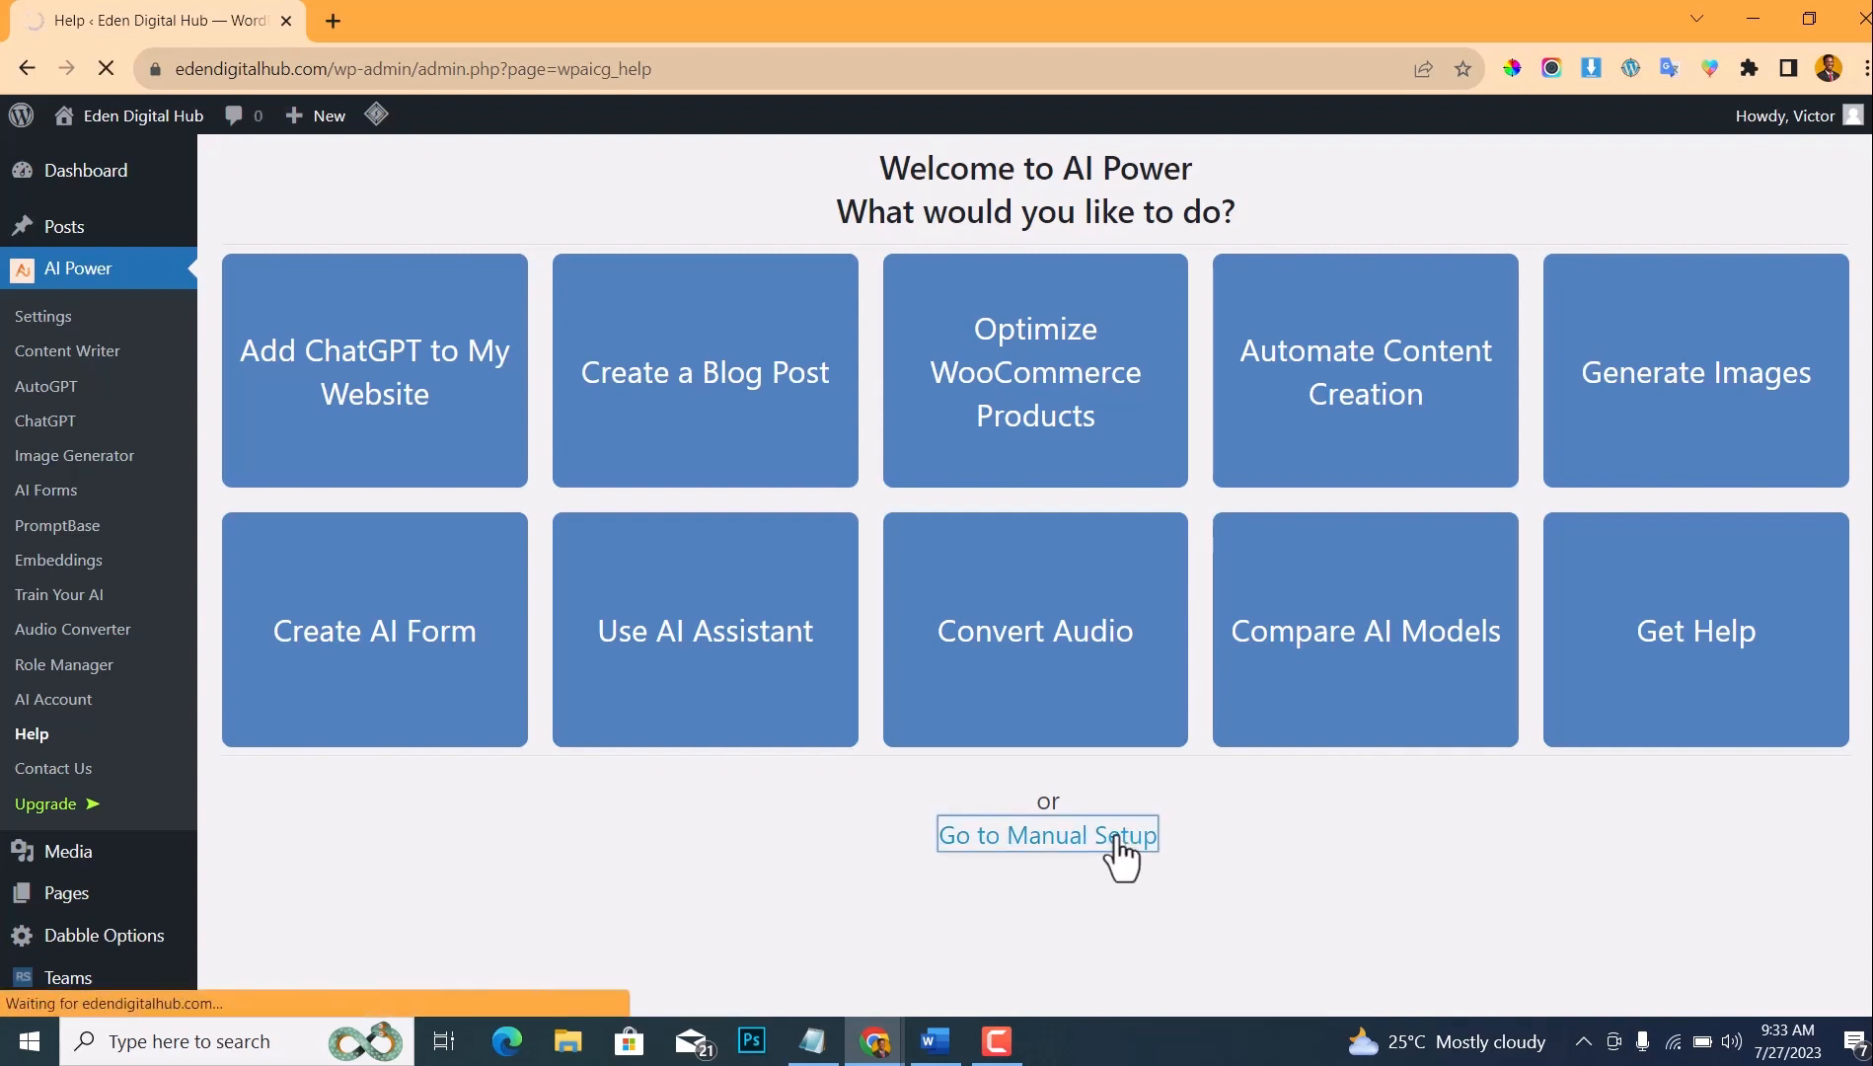
# Go to the OpenAI Platform and view the account's API keys list.
pyautogui.click(1046, 835)
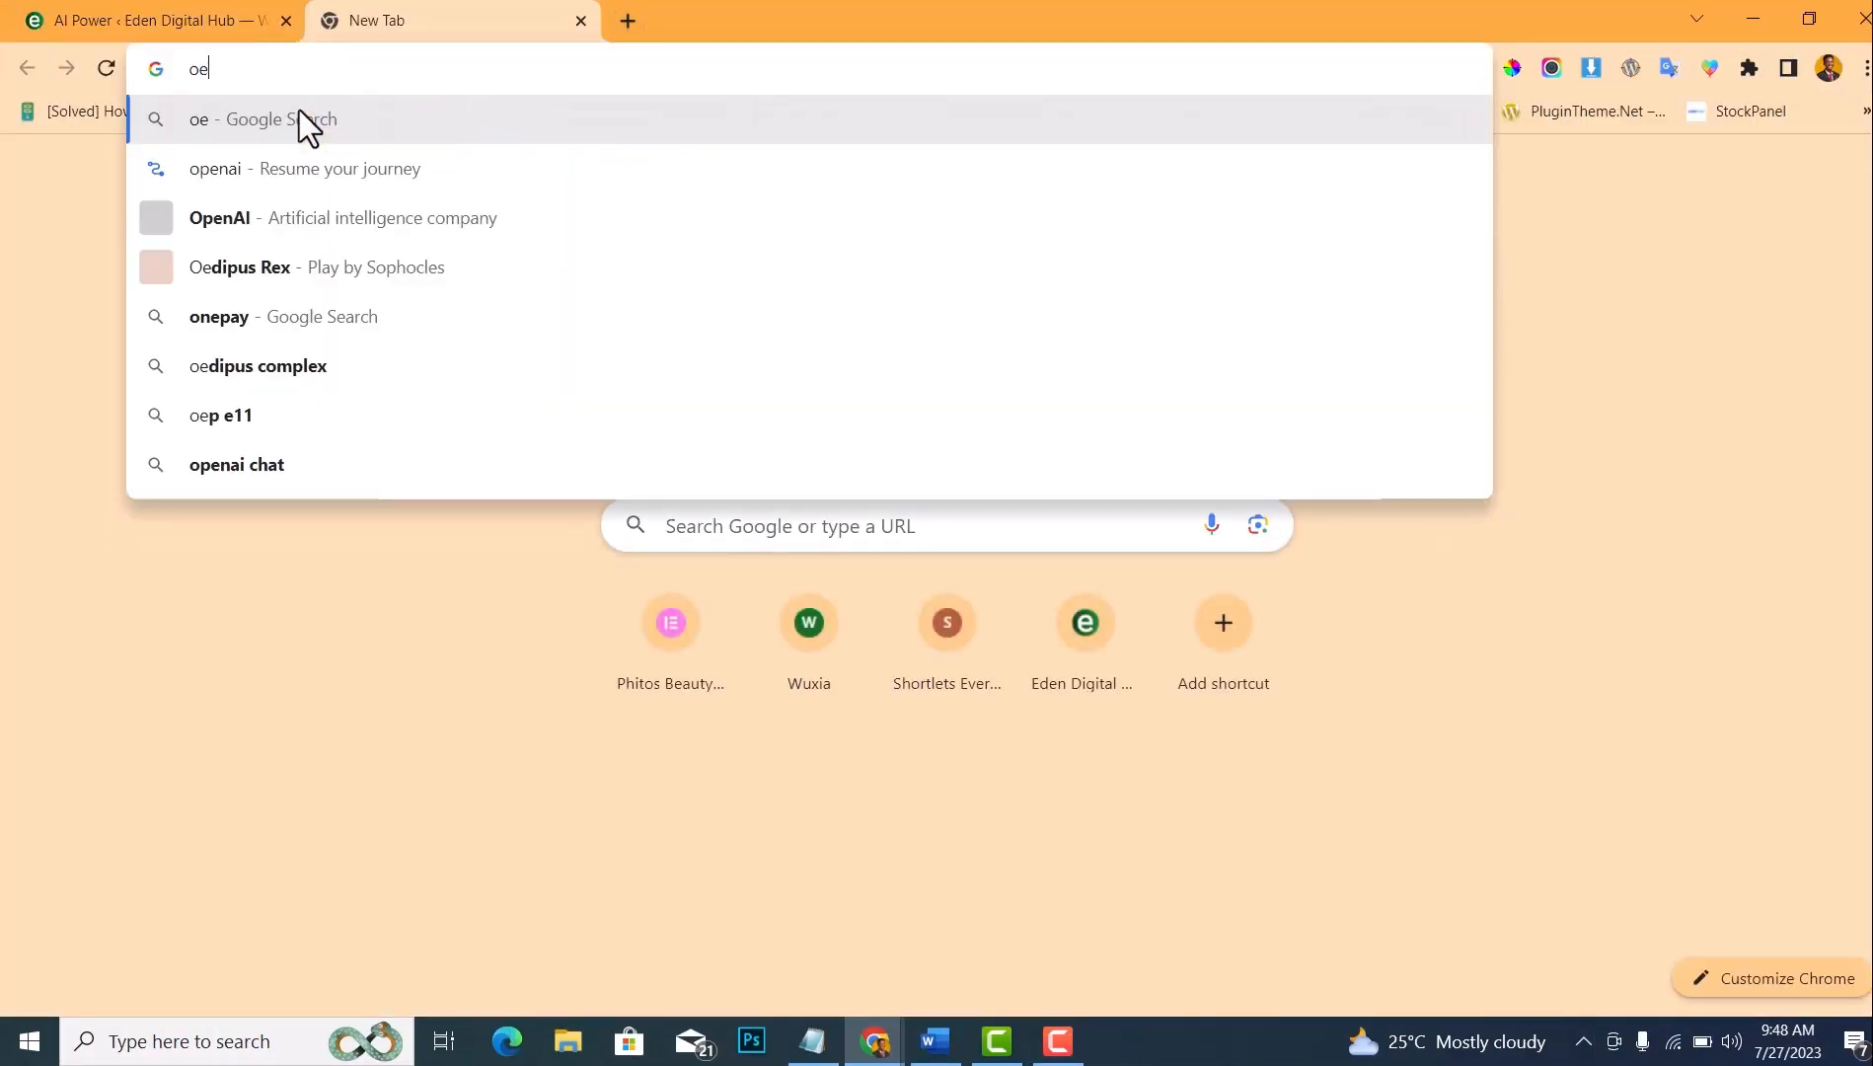
pyautogui.write('open ai')
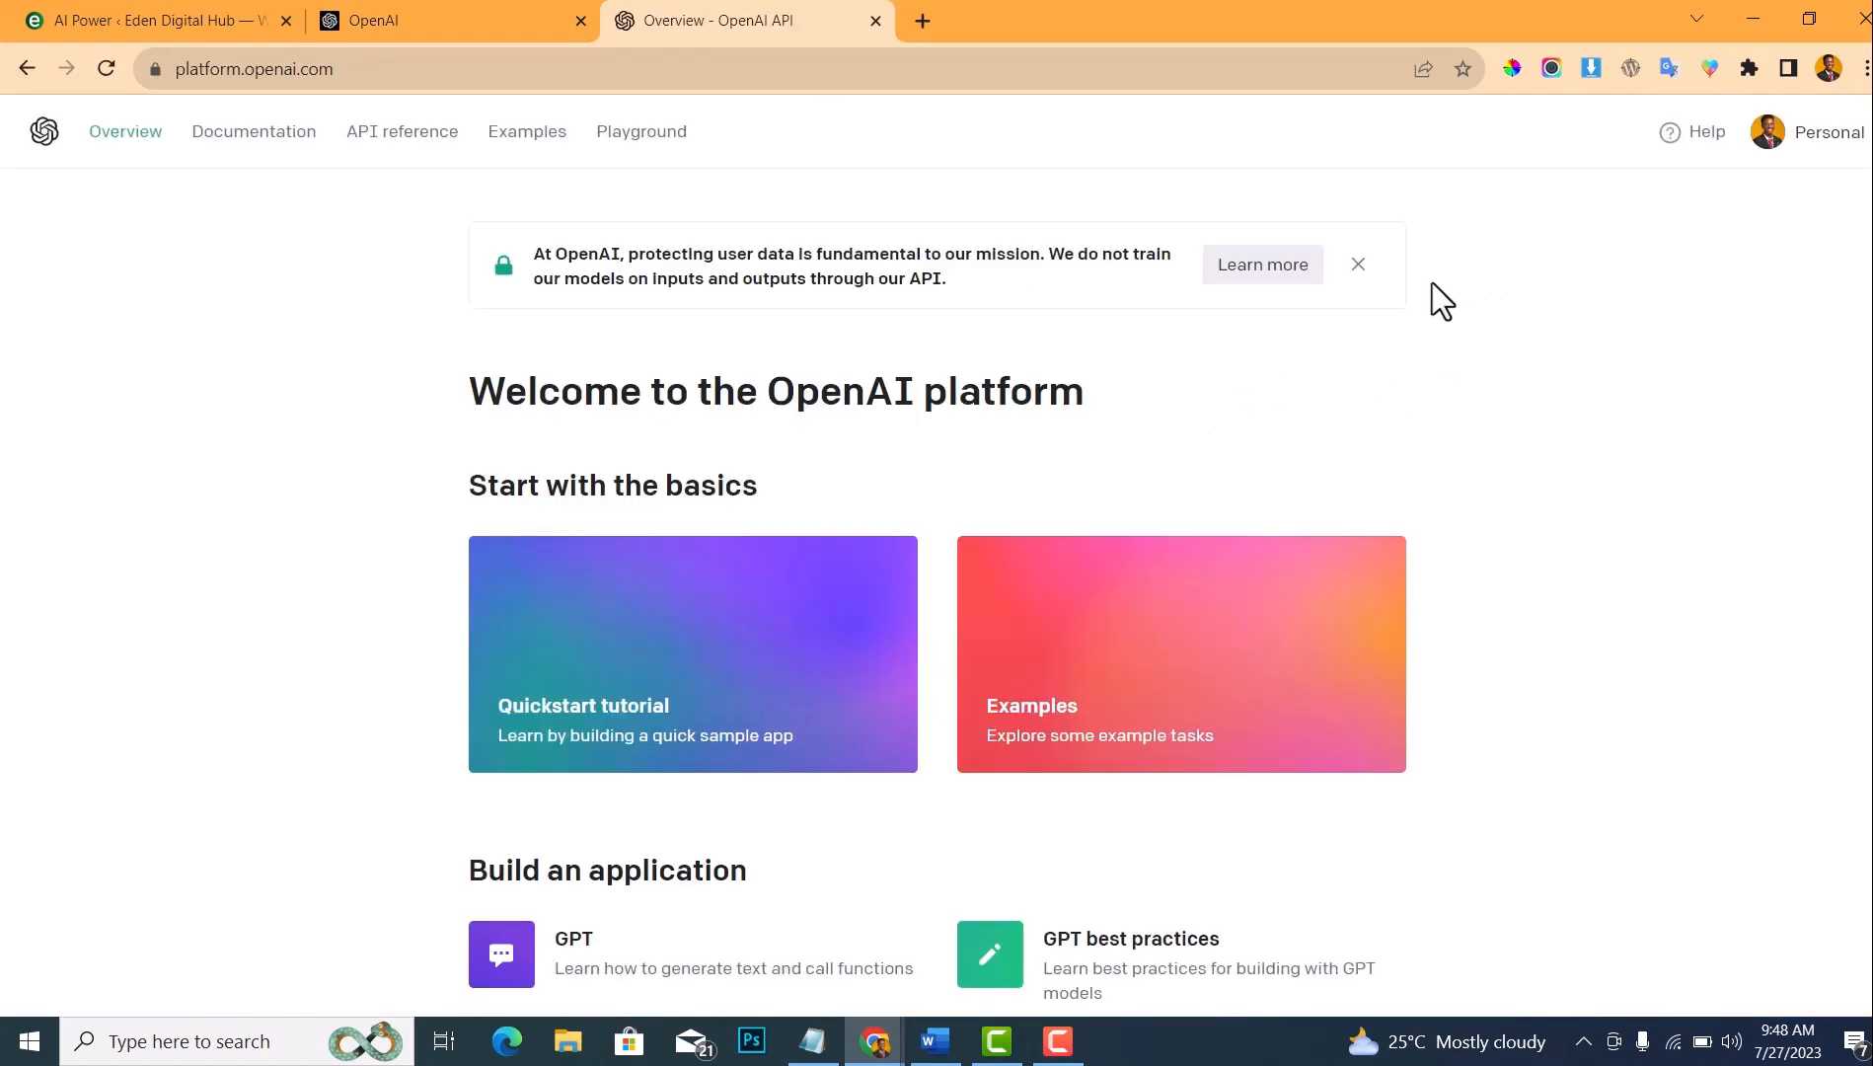
pyautogui.click(1358, 264)
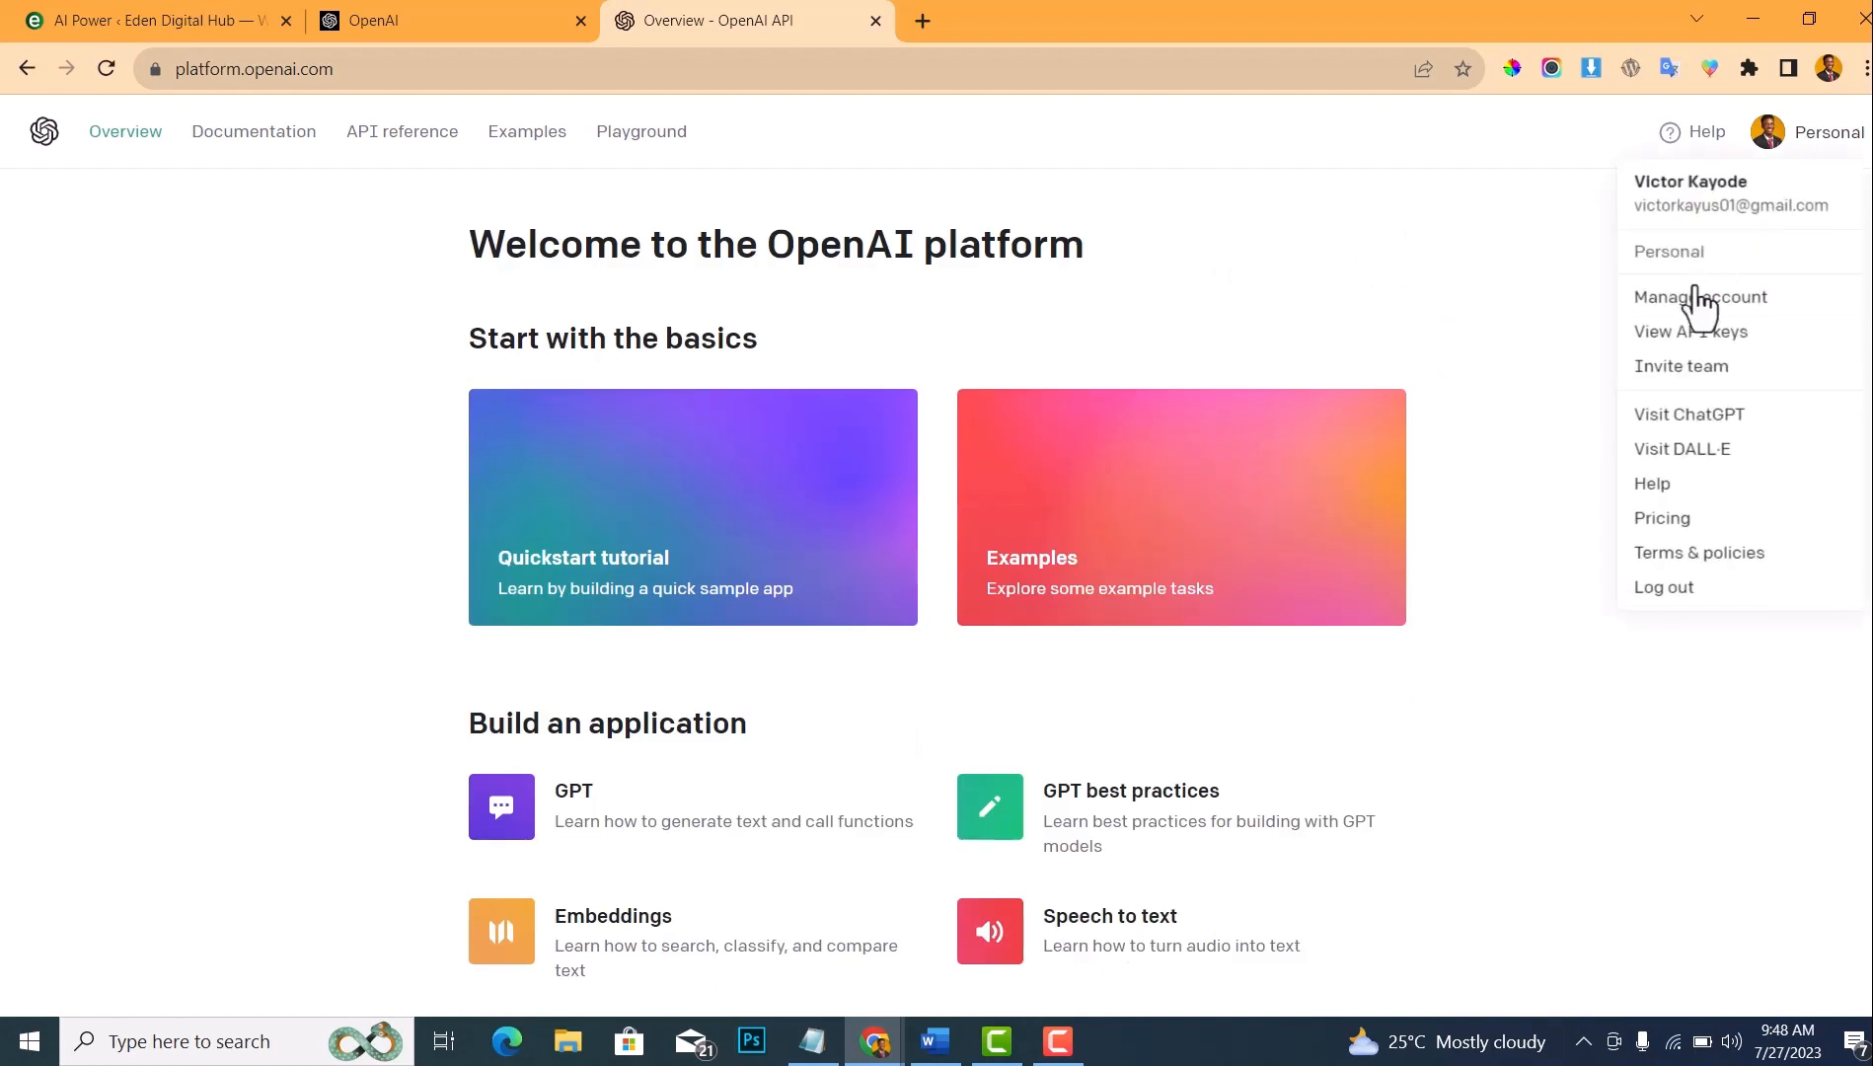
pyautogui.click(1690, 331)
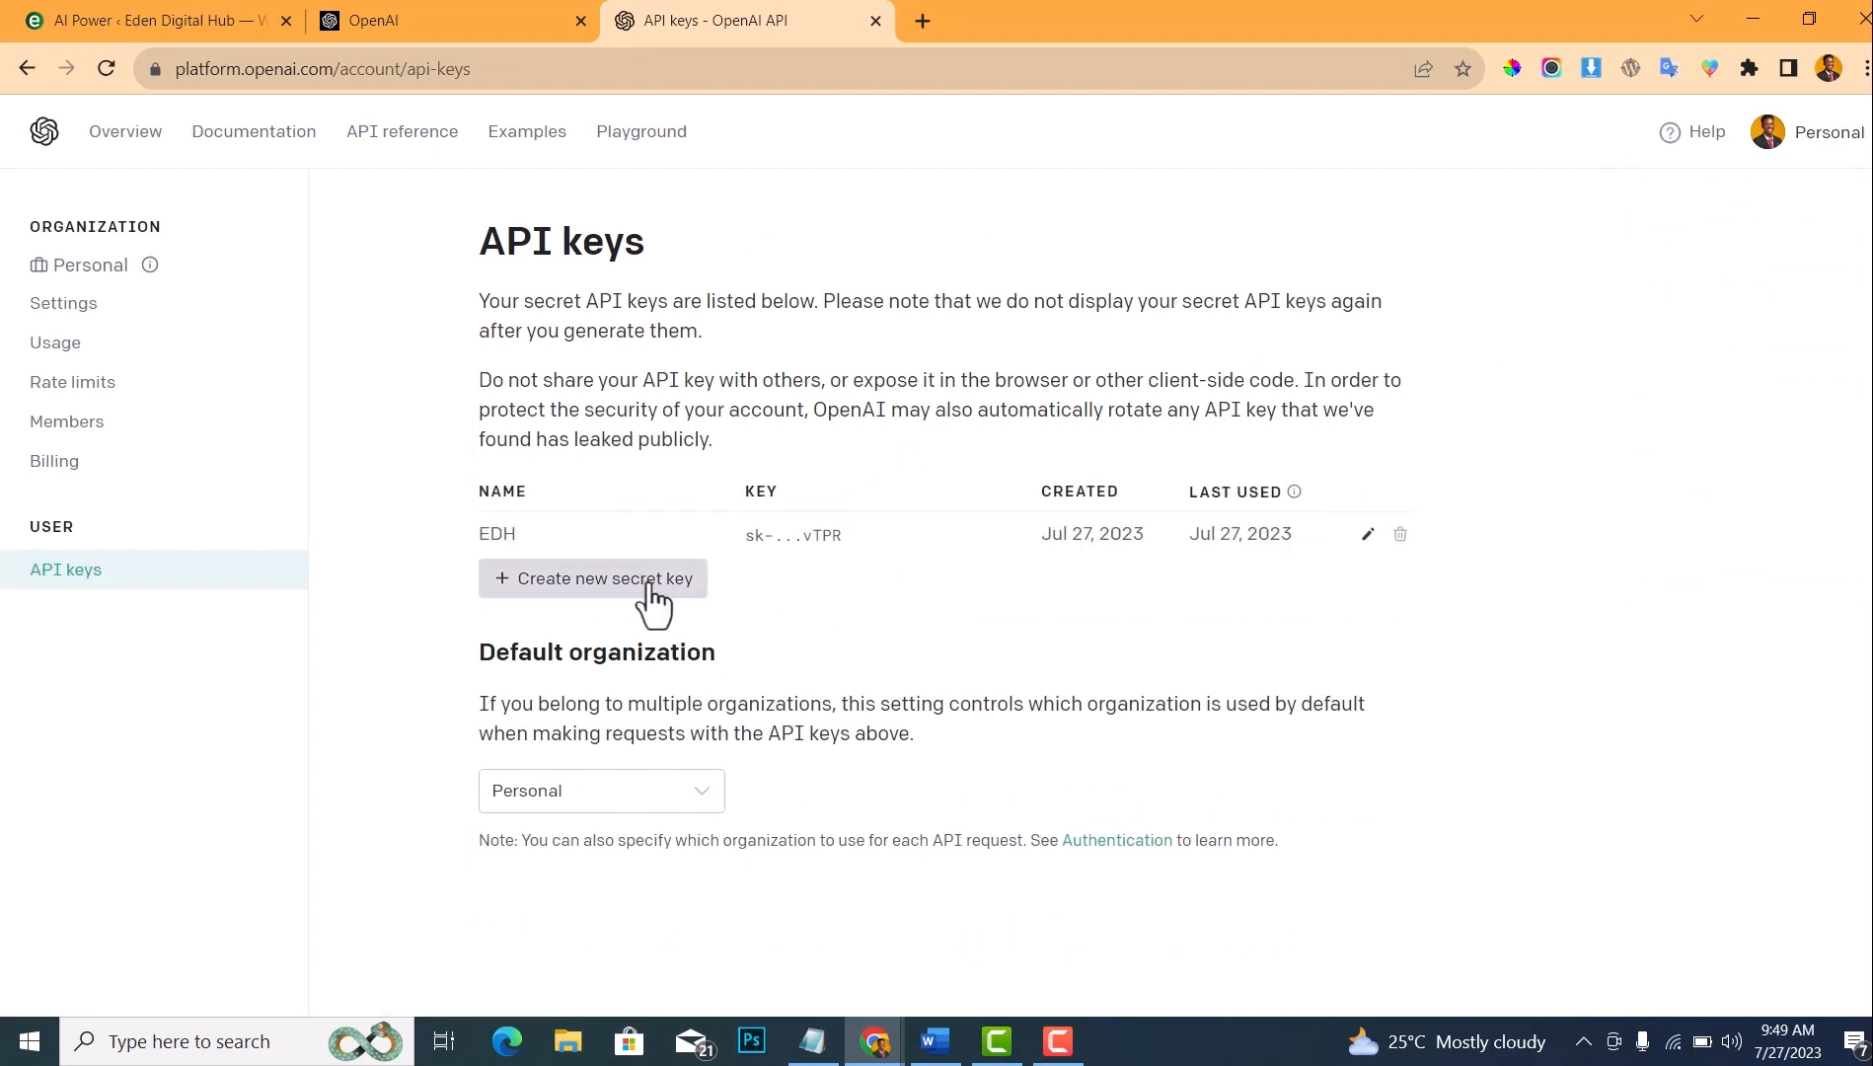
# Create a new secret key named test, copy it, and return to the AI Power settings.
pyautogui.click(592, 578)
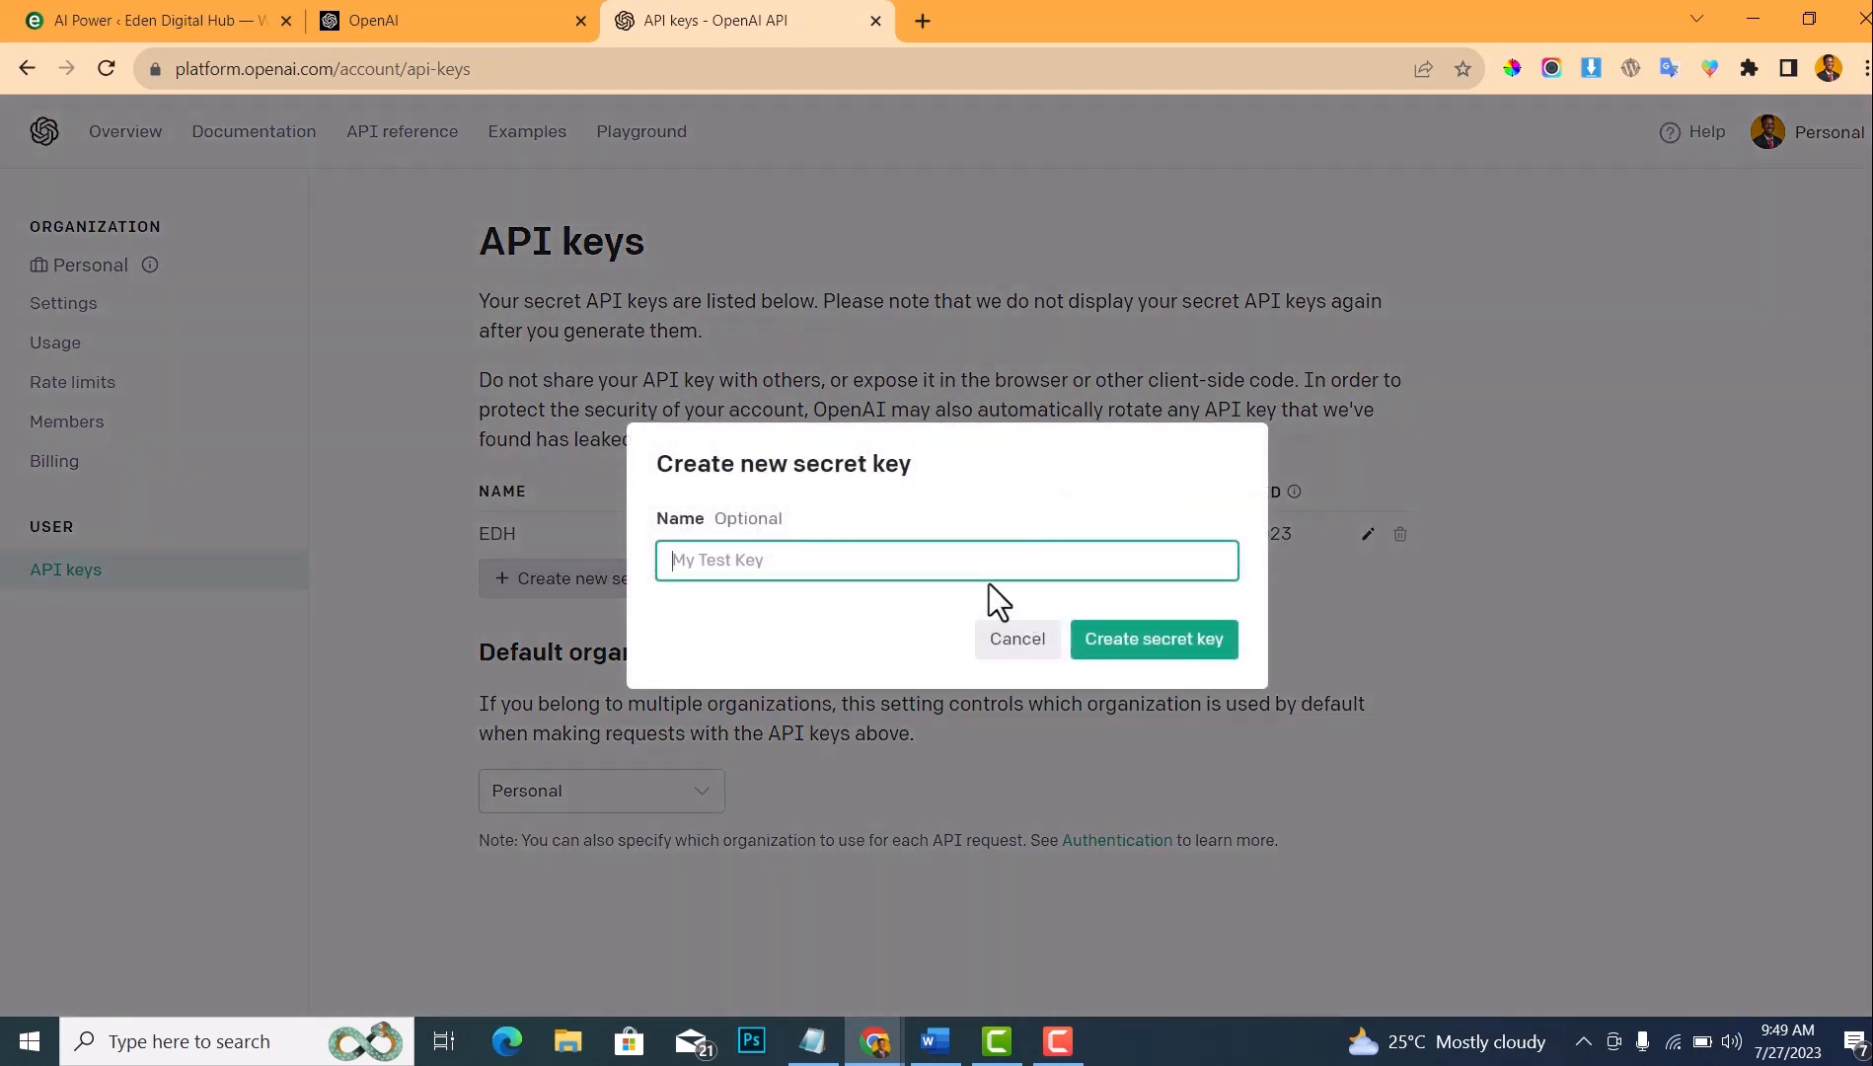
pyautogui.write('test')
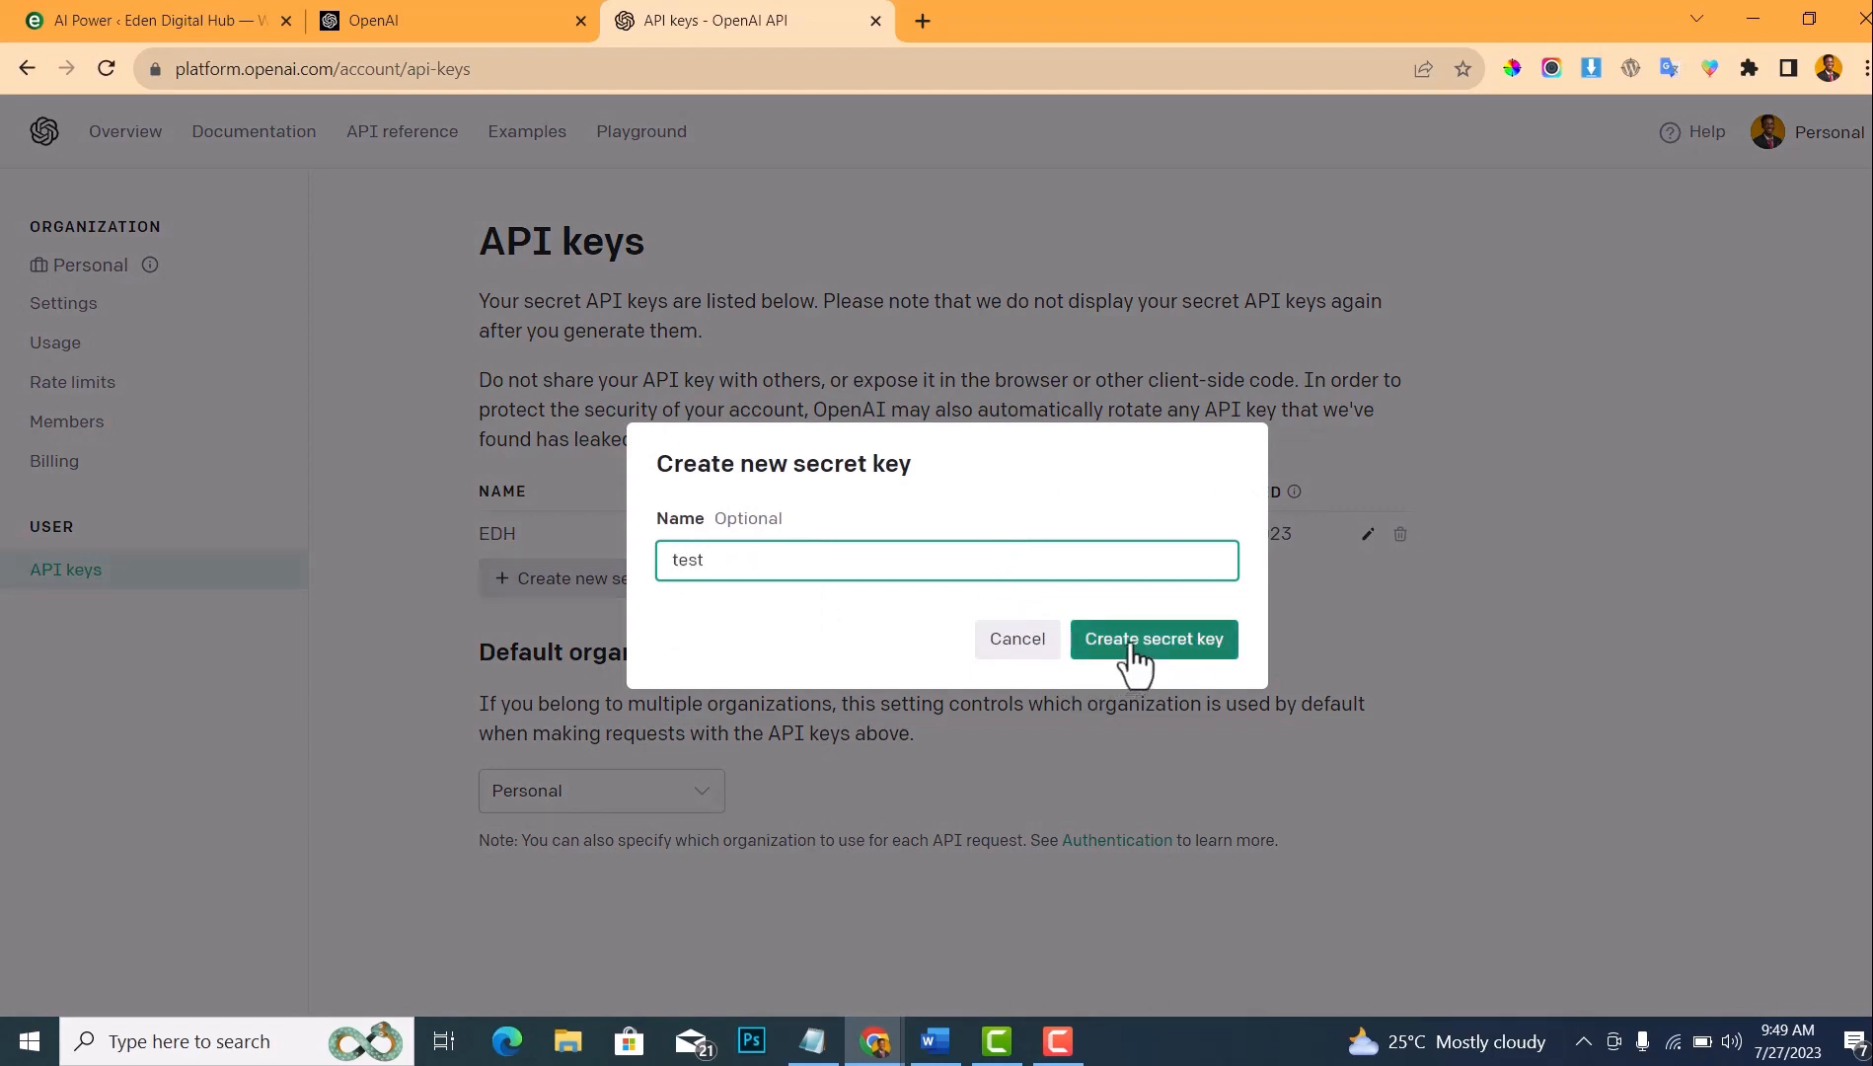
pyautogui.click(1151, 637)
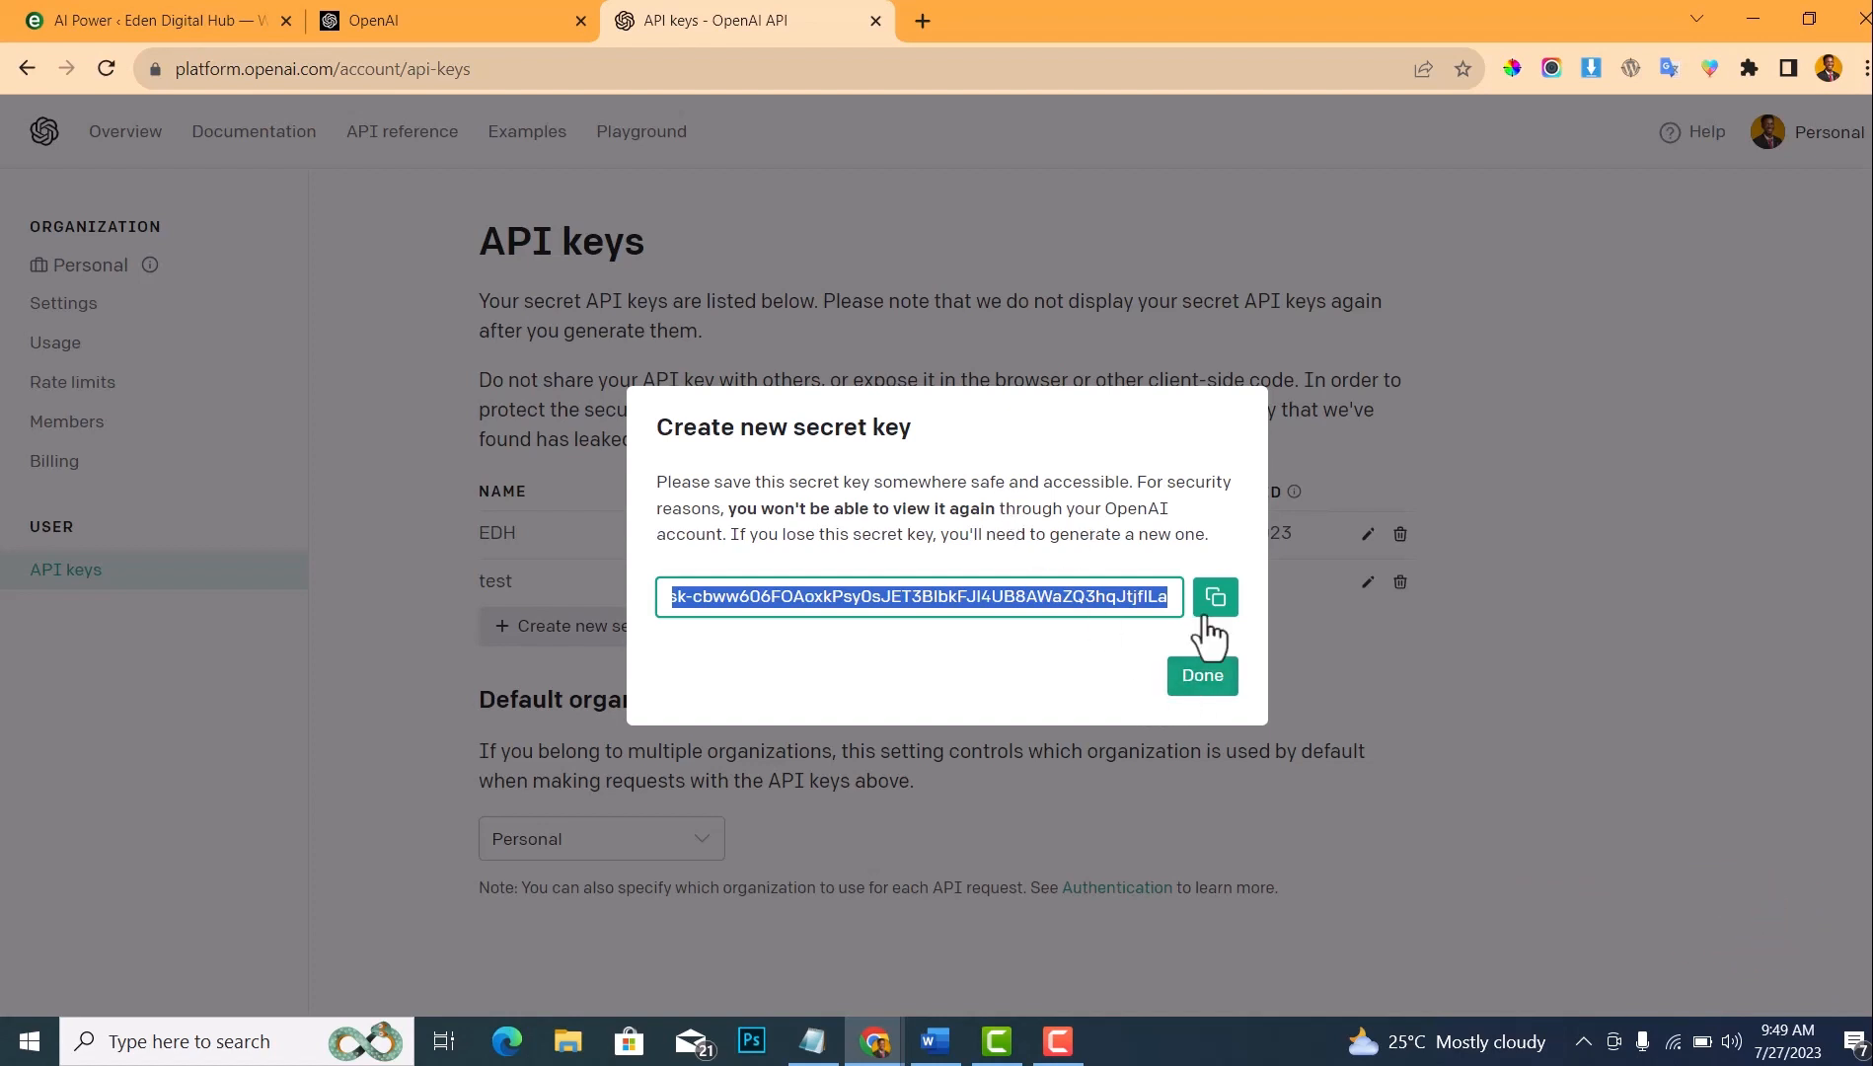
pyautogui.moveTo(740, 517)
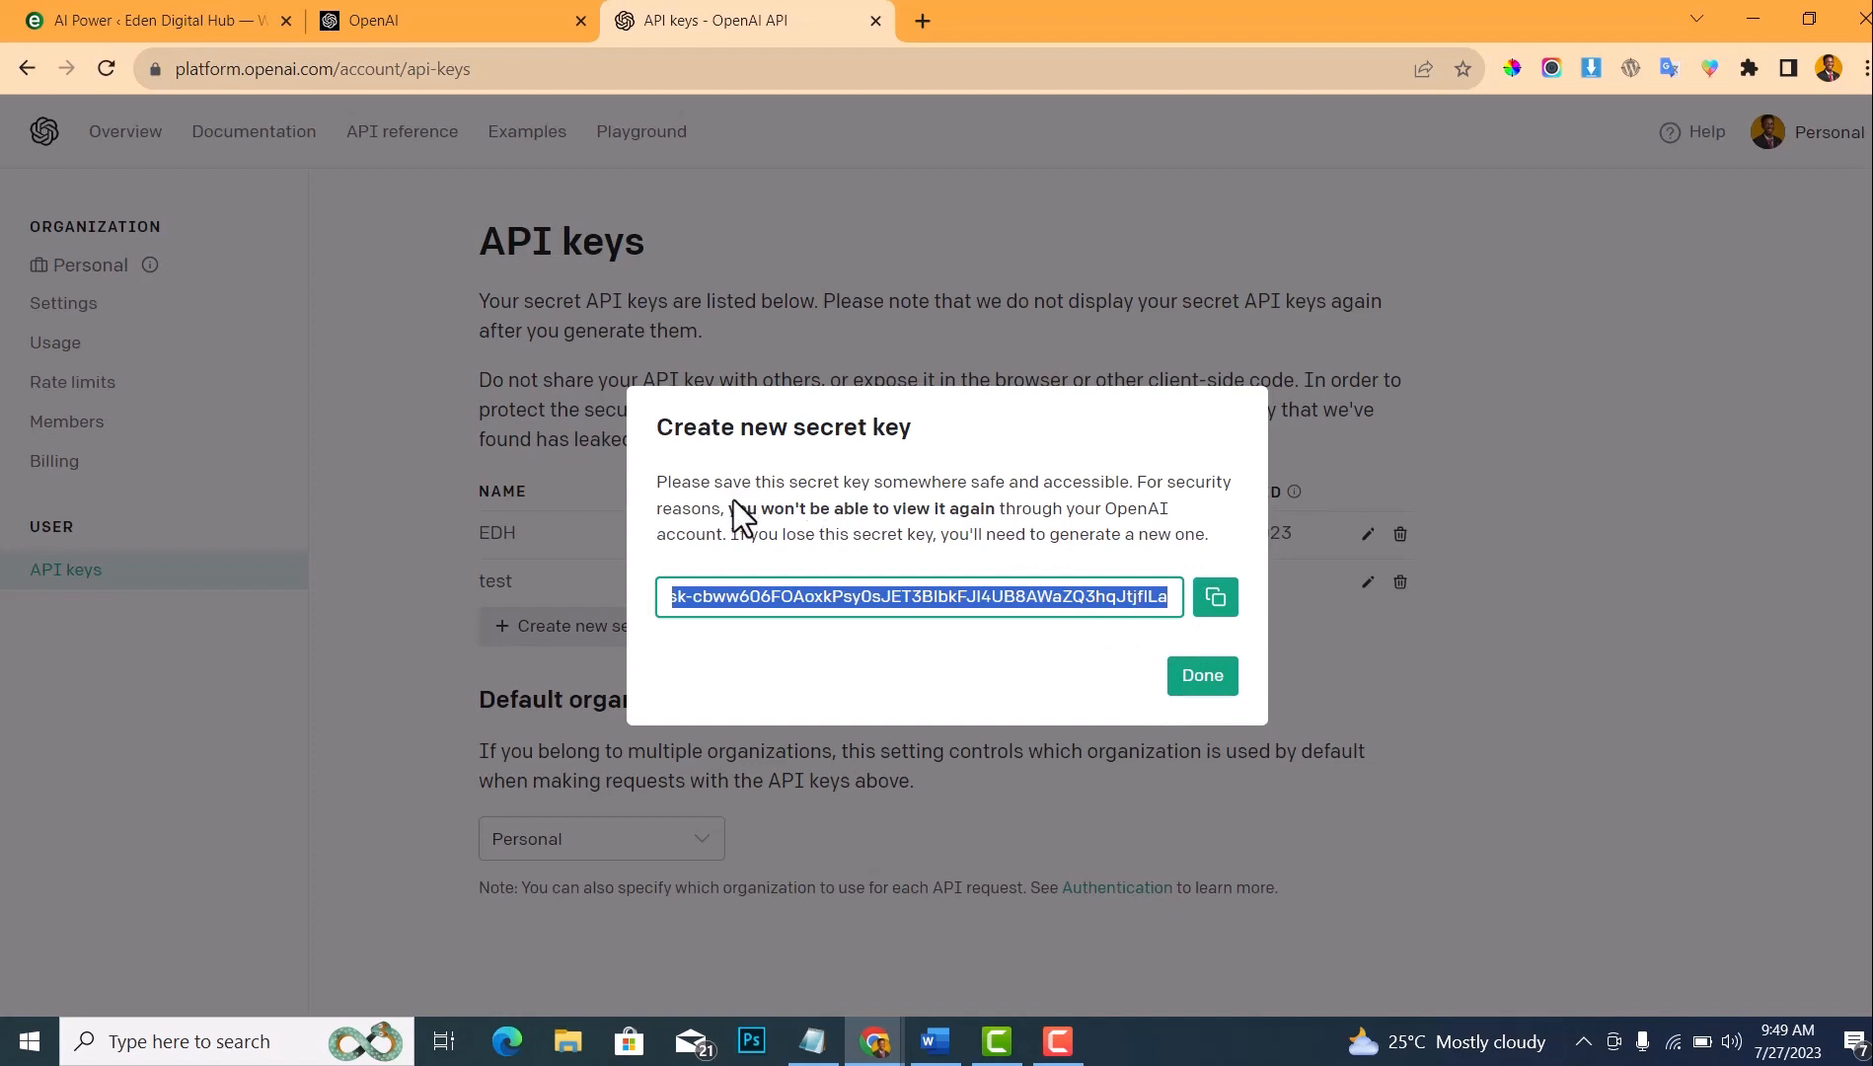
pyautogui.click(1214, 596)
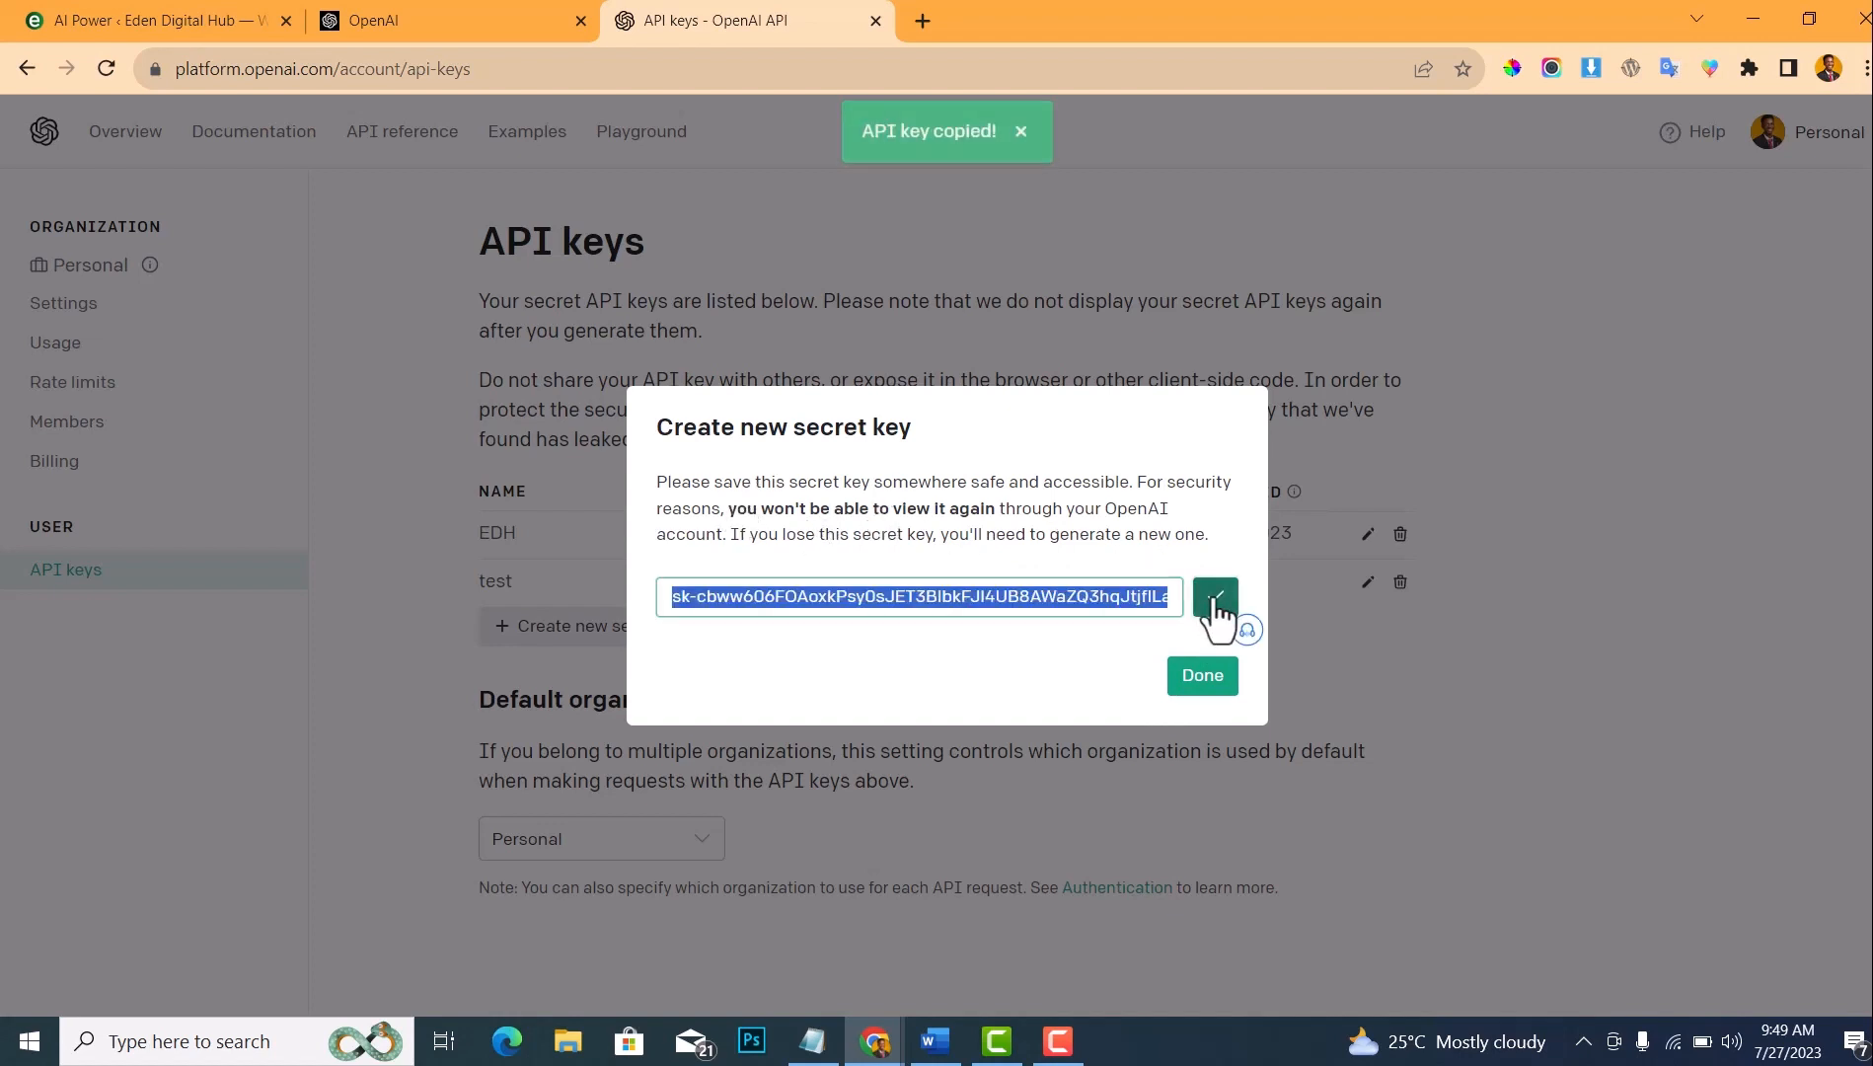
pyautogui.click(1200, 675)
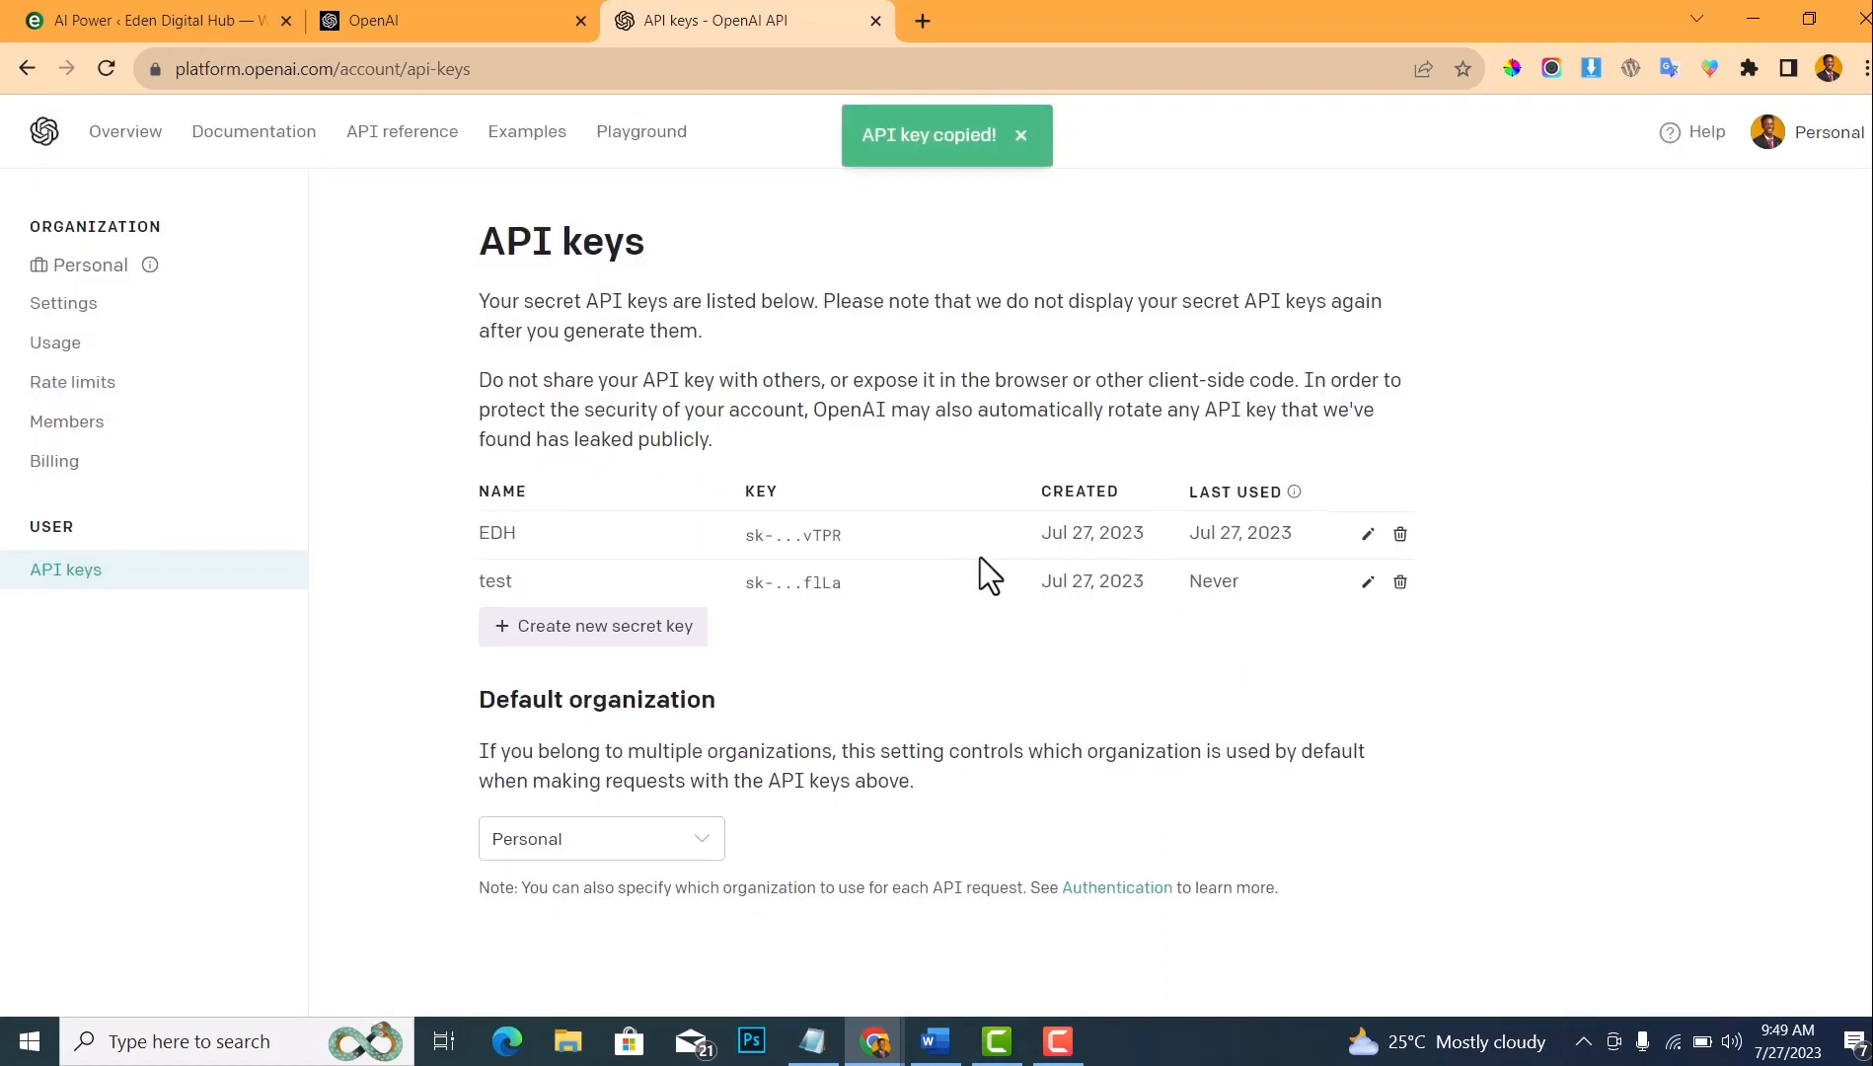
pyautogui.moveTo(621, 227)
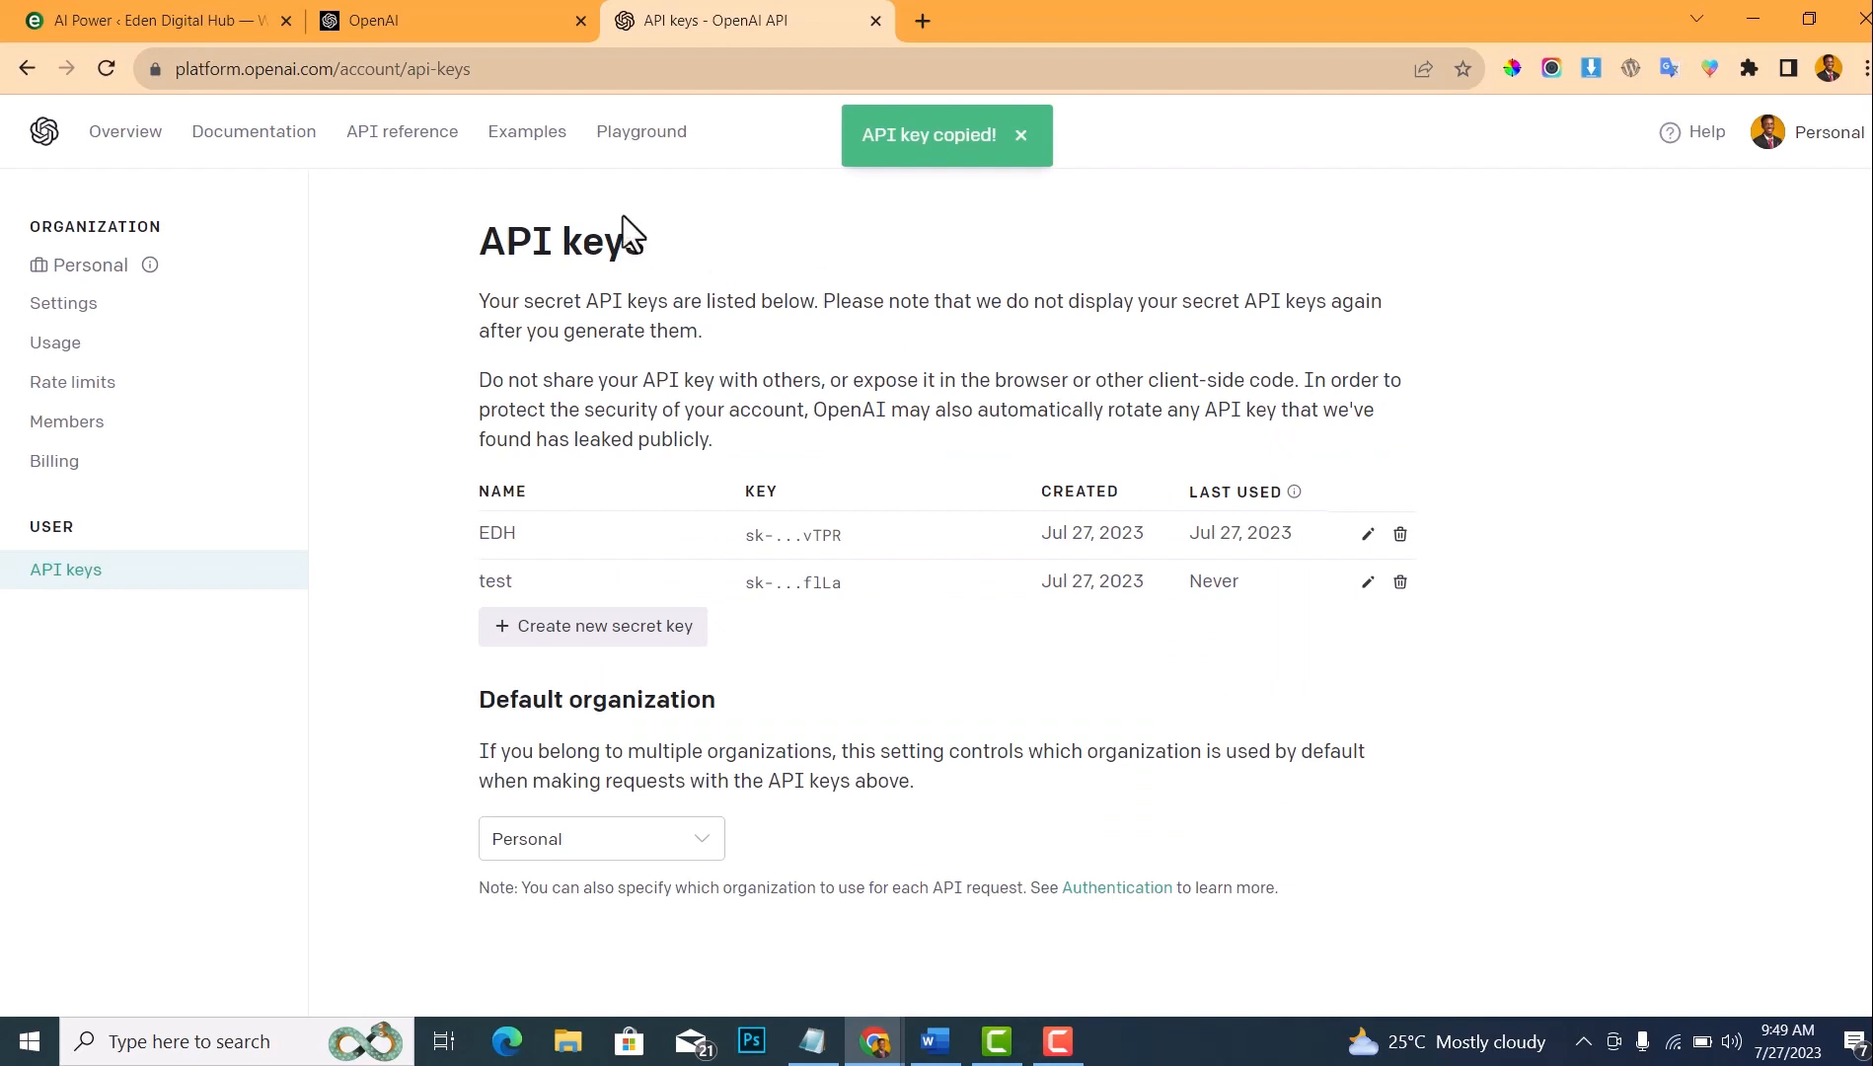
pyautogui.click(144, 20)
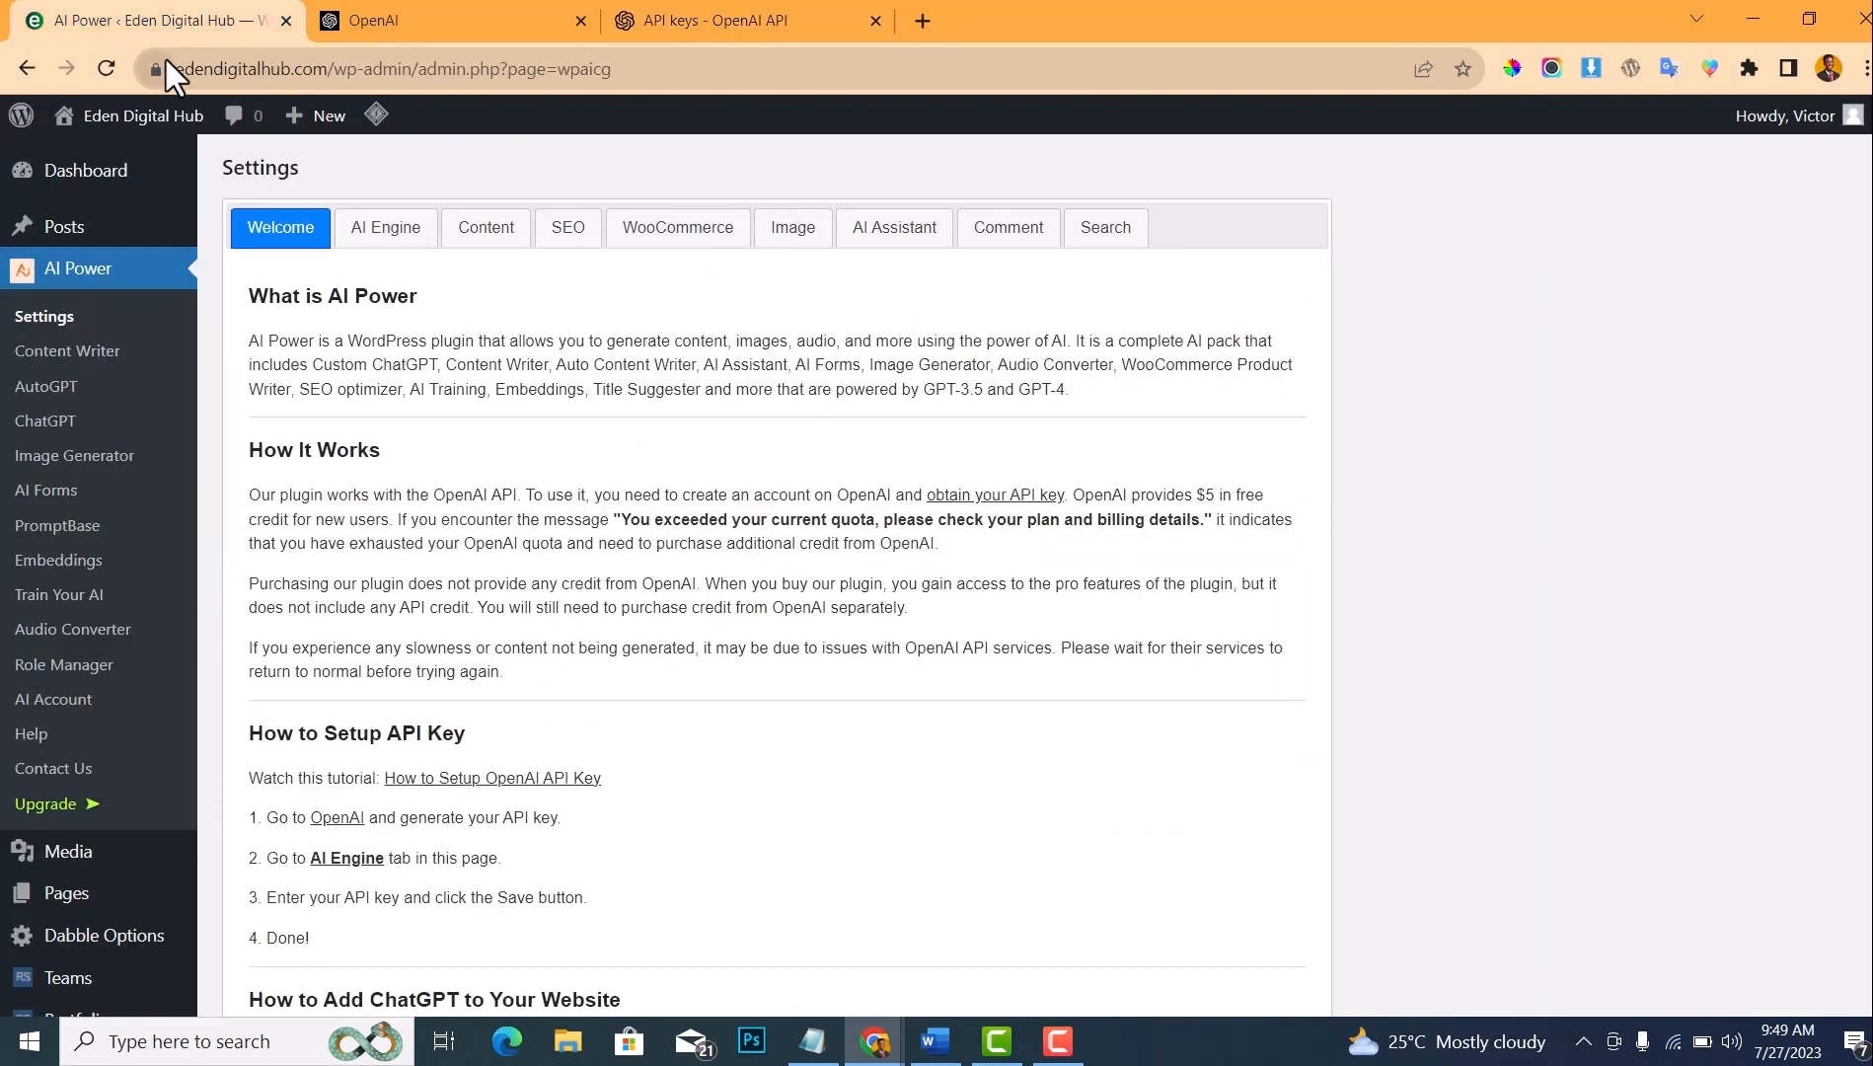
pyautogui.moveTo(385, 227)
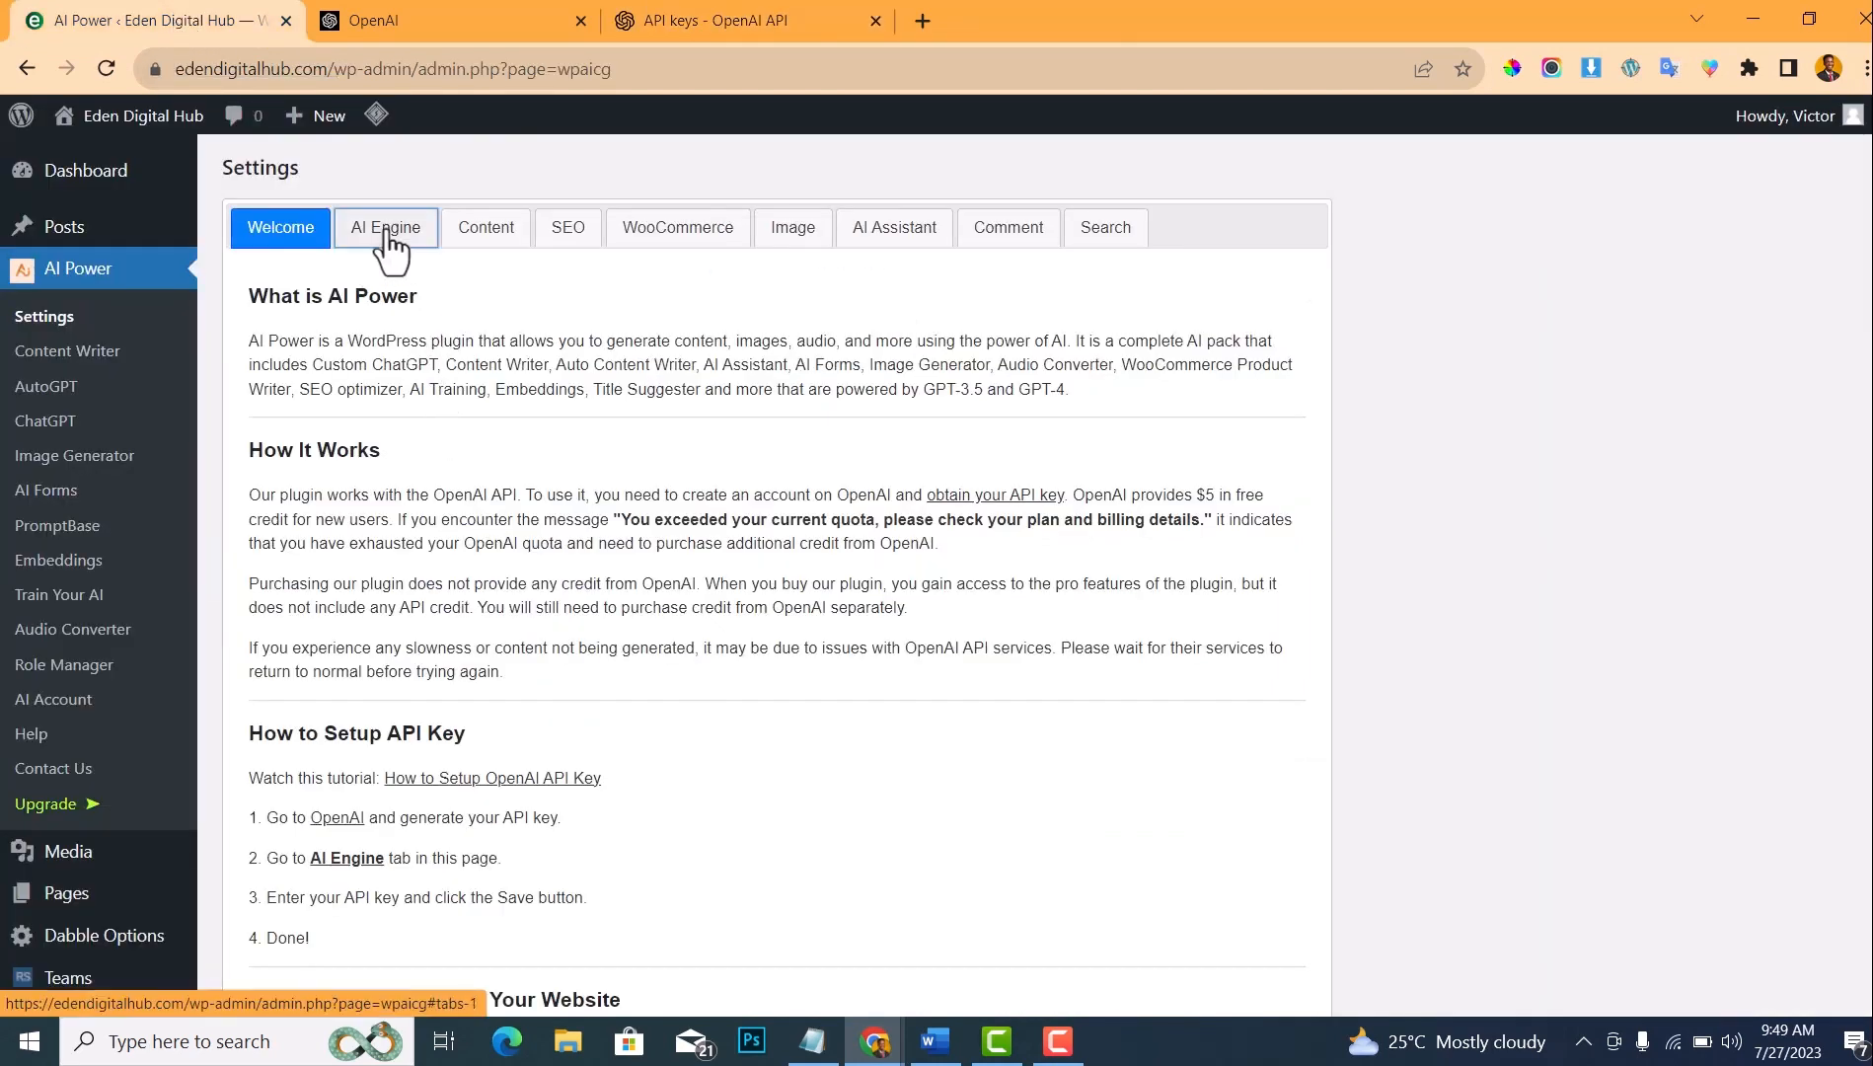
# Paste the OpenAI key into AI Engine's Api Key field and save the settings.
pyautogui.click(385, 227)
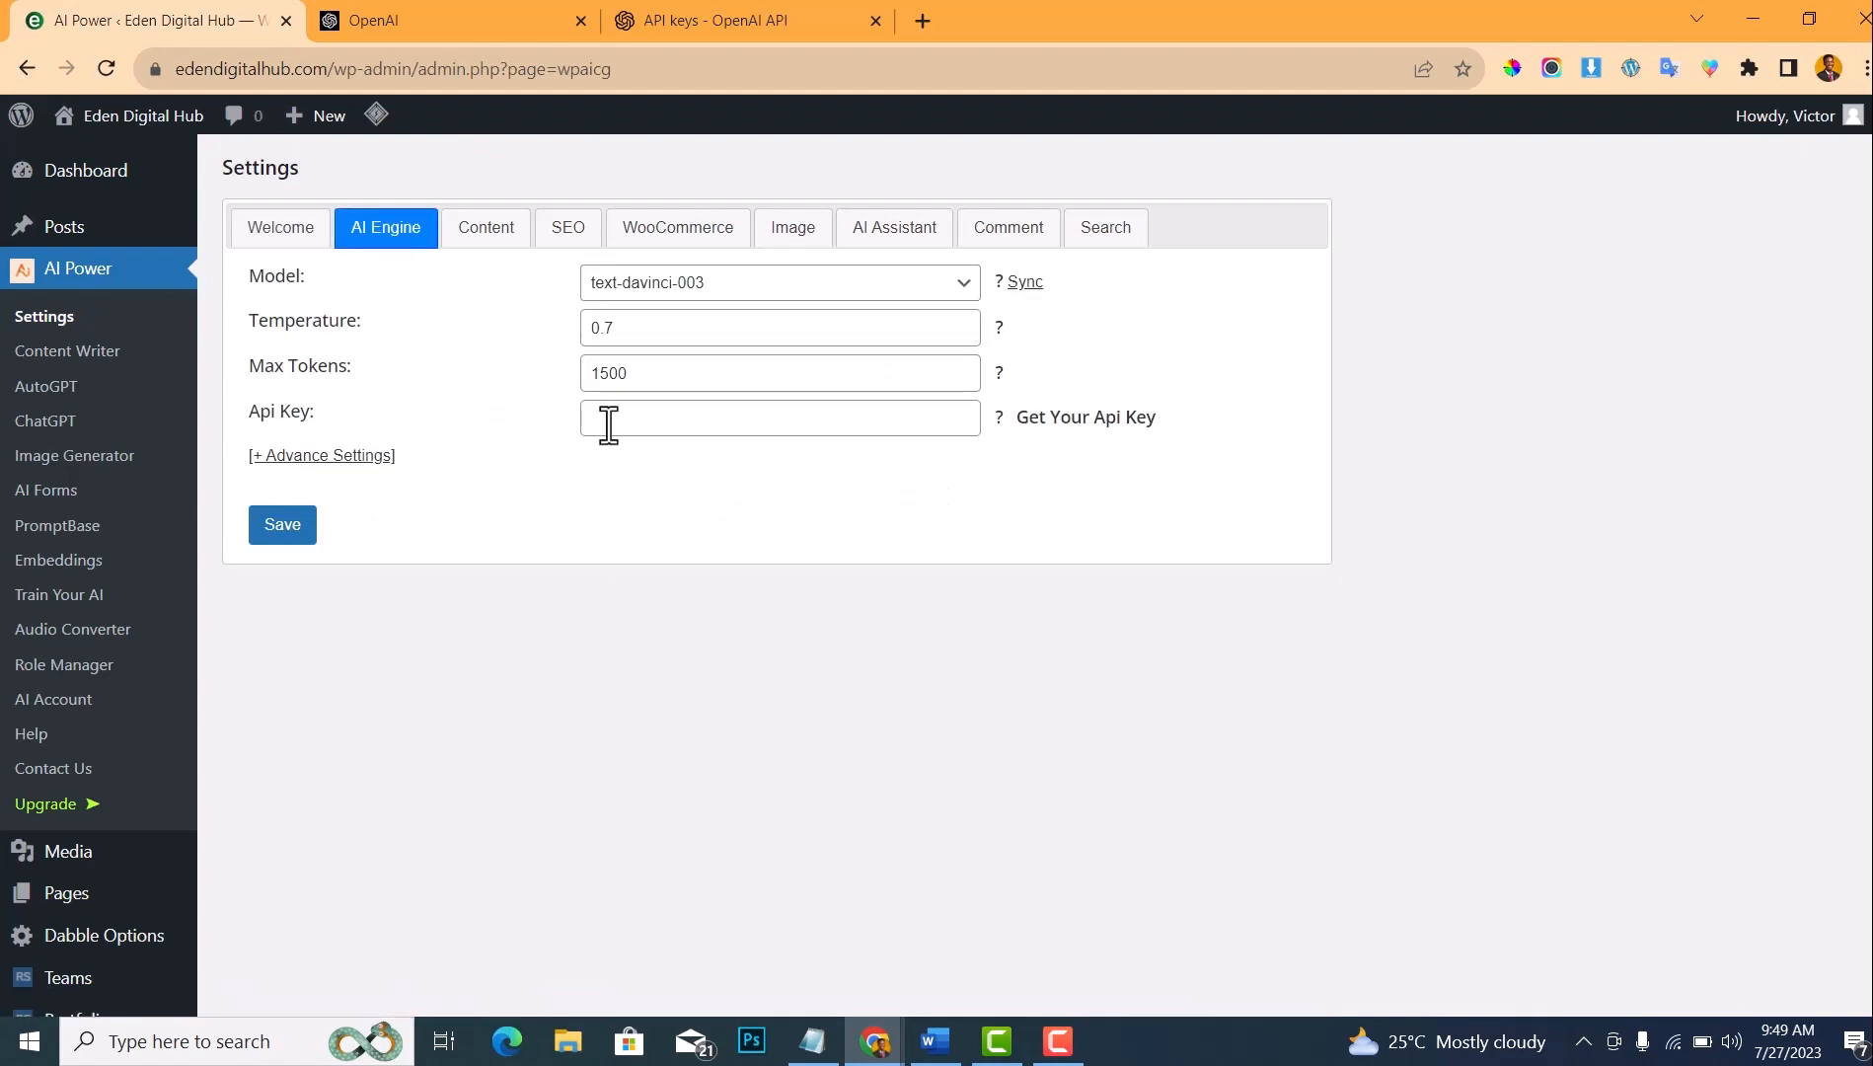
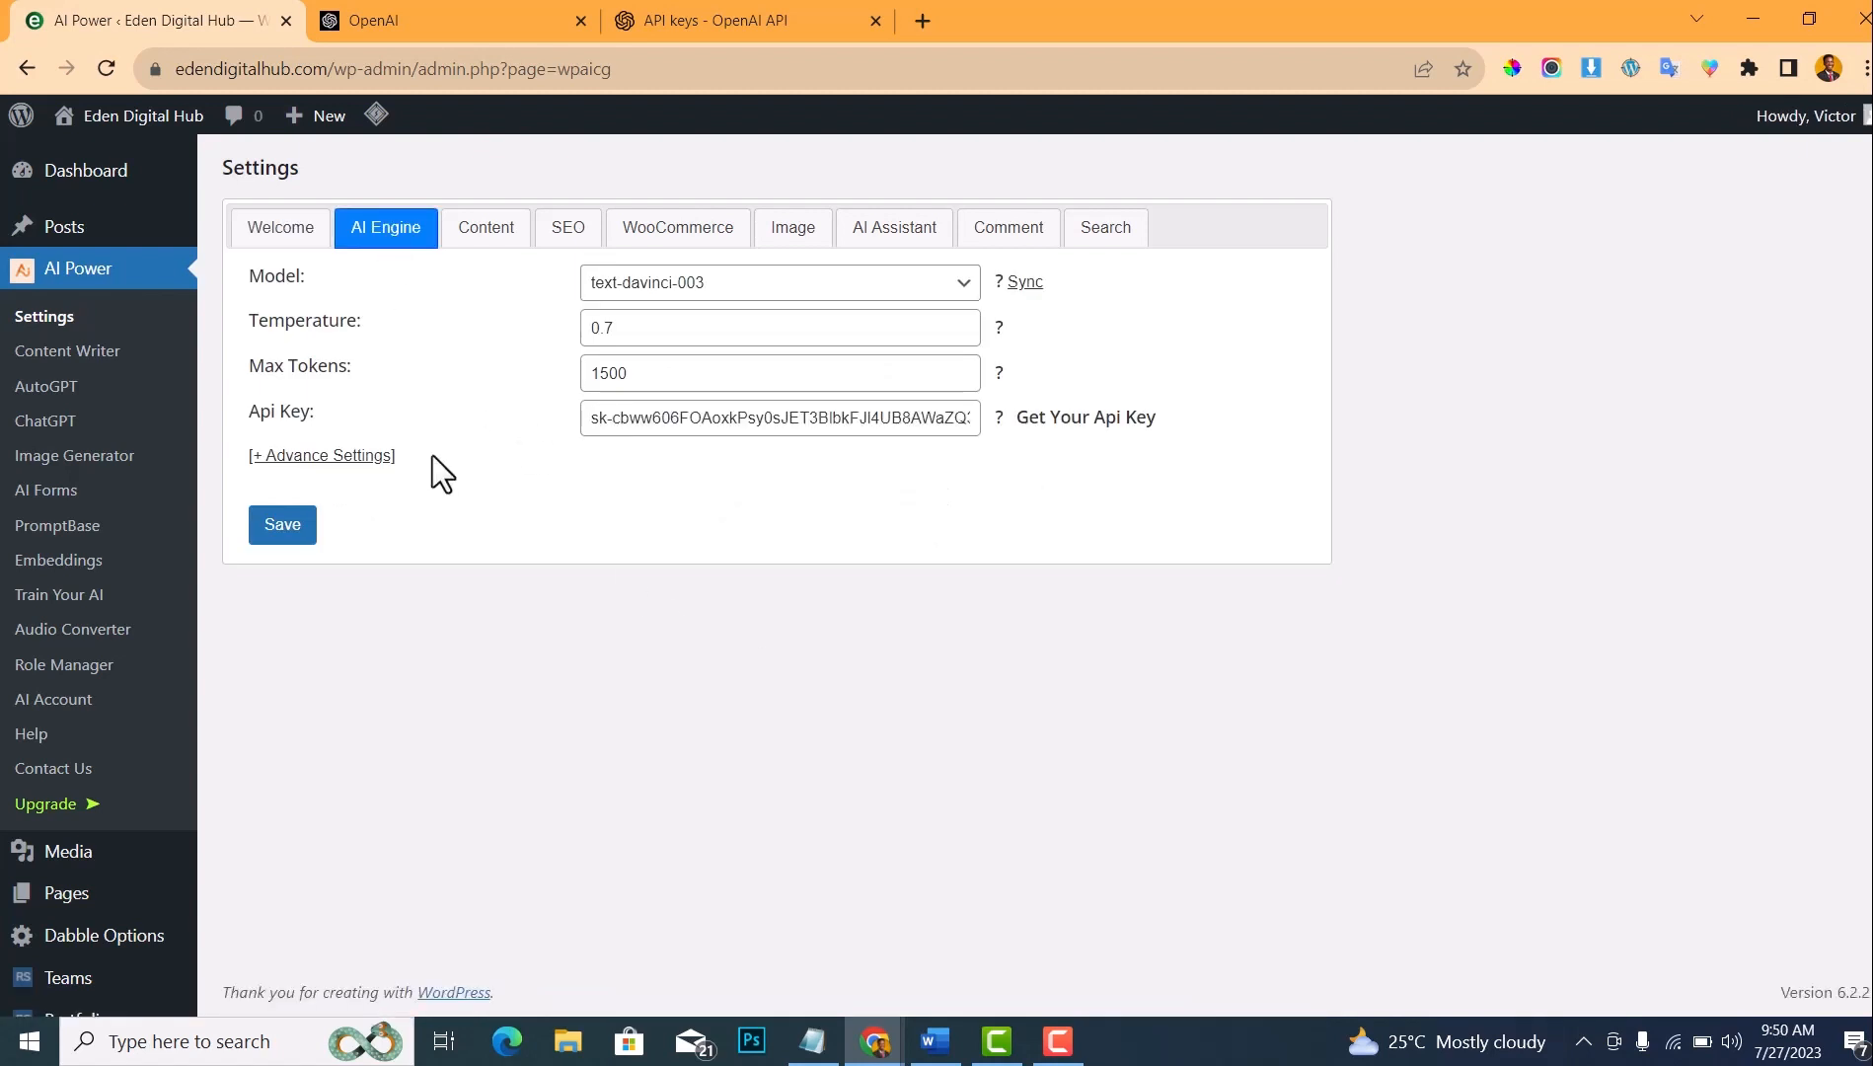
pyautogui.click(282, 525)
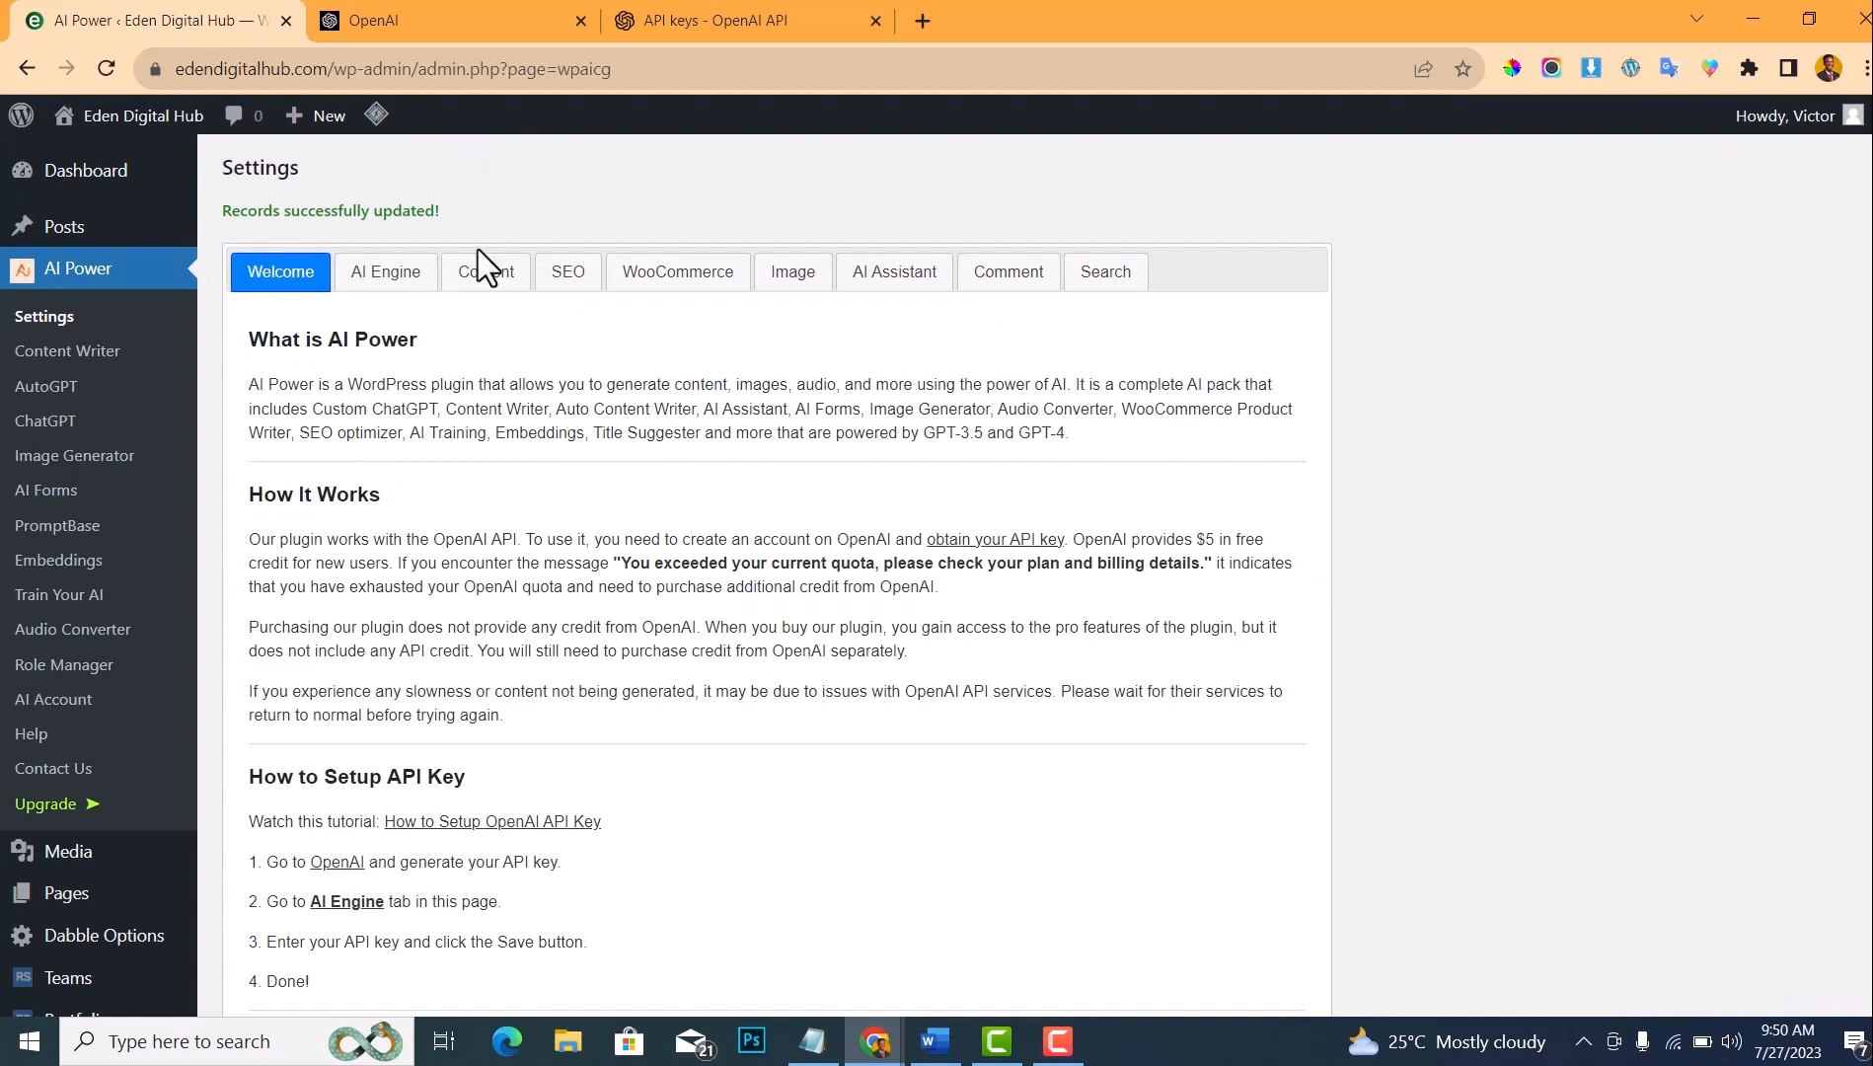
pyautogui.moveTo(426, 243)
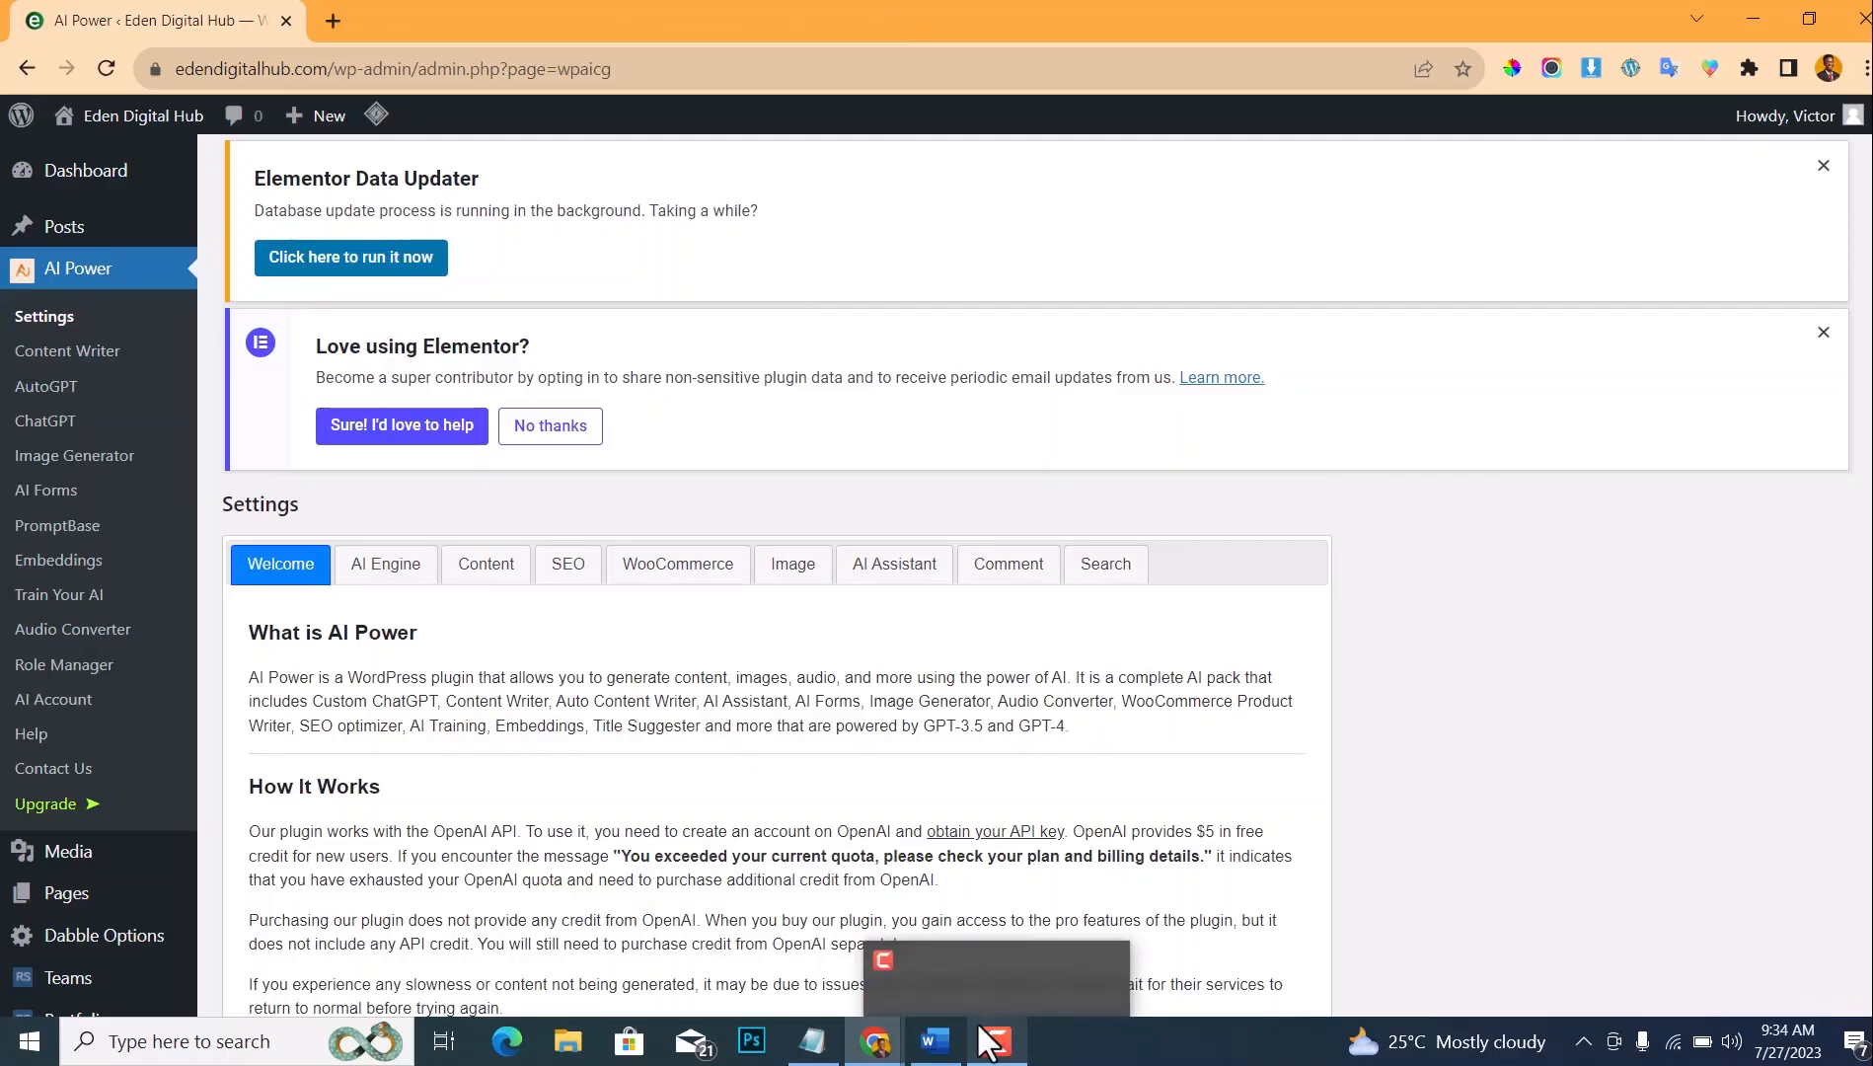
pyautogui.scroll(-3)
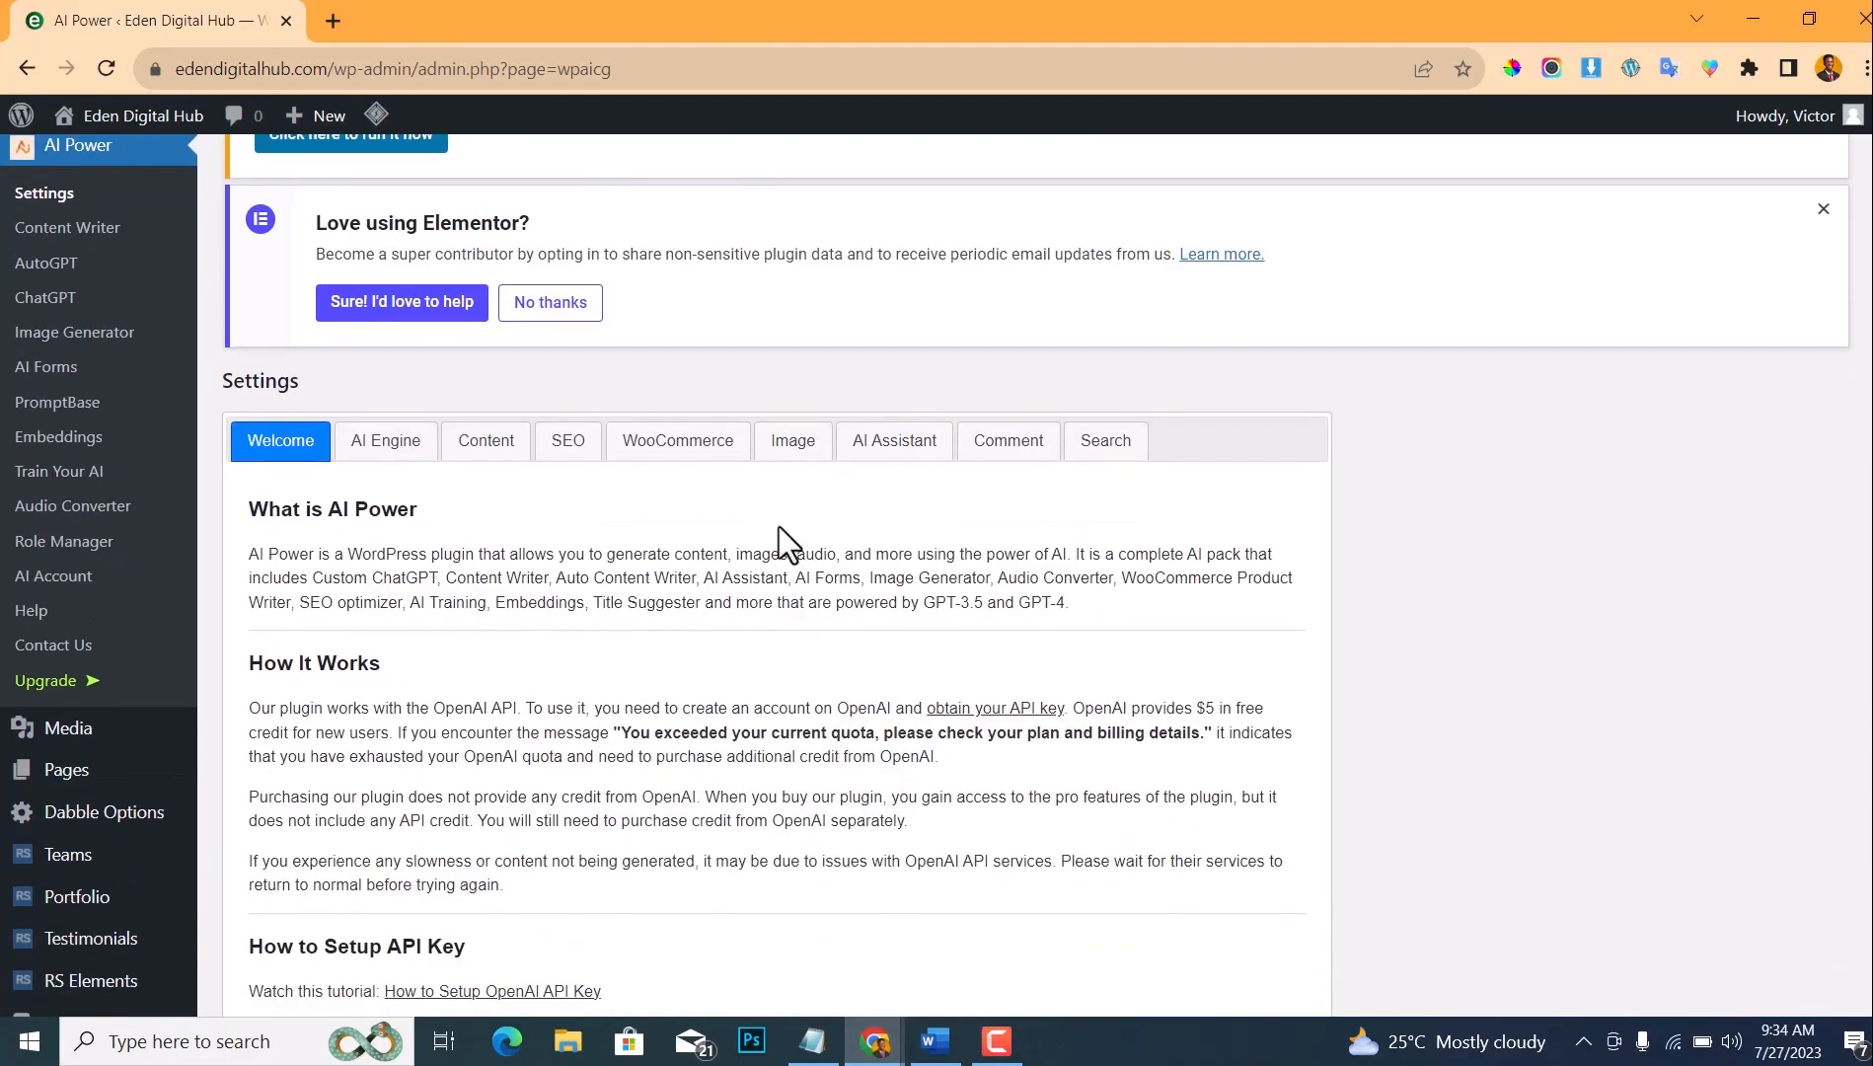
pyautogui.scroll(-3)
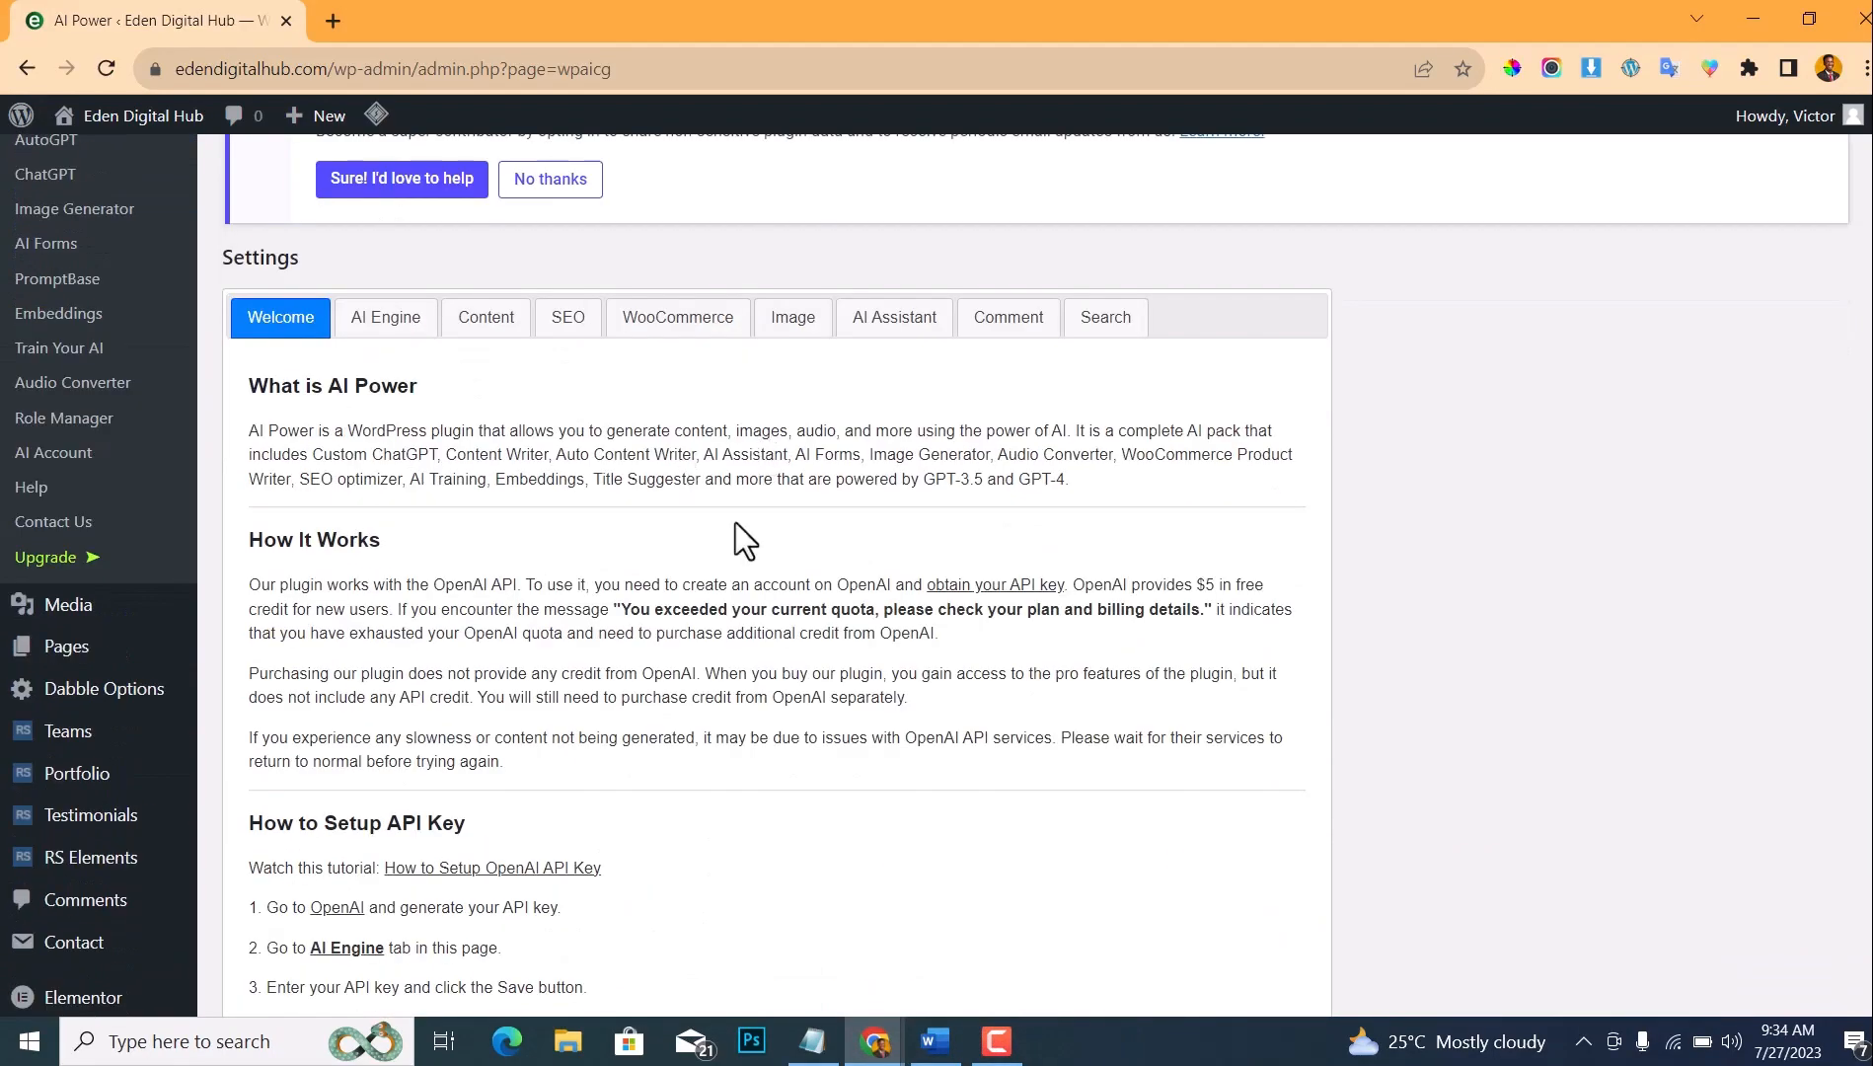
pyautogui.scroll(-3)
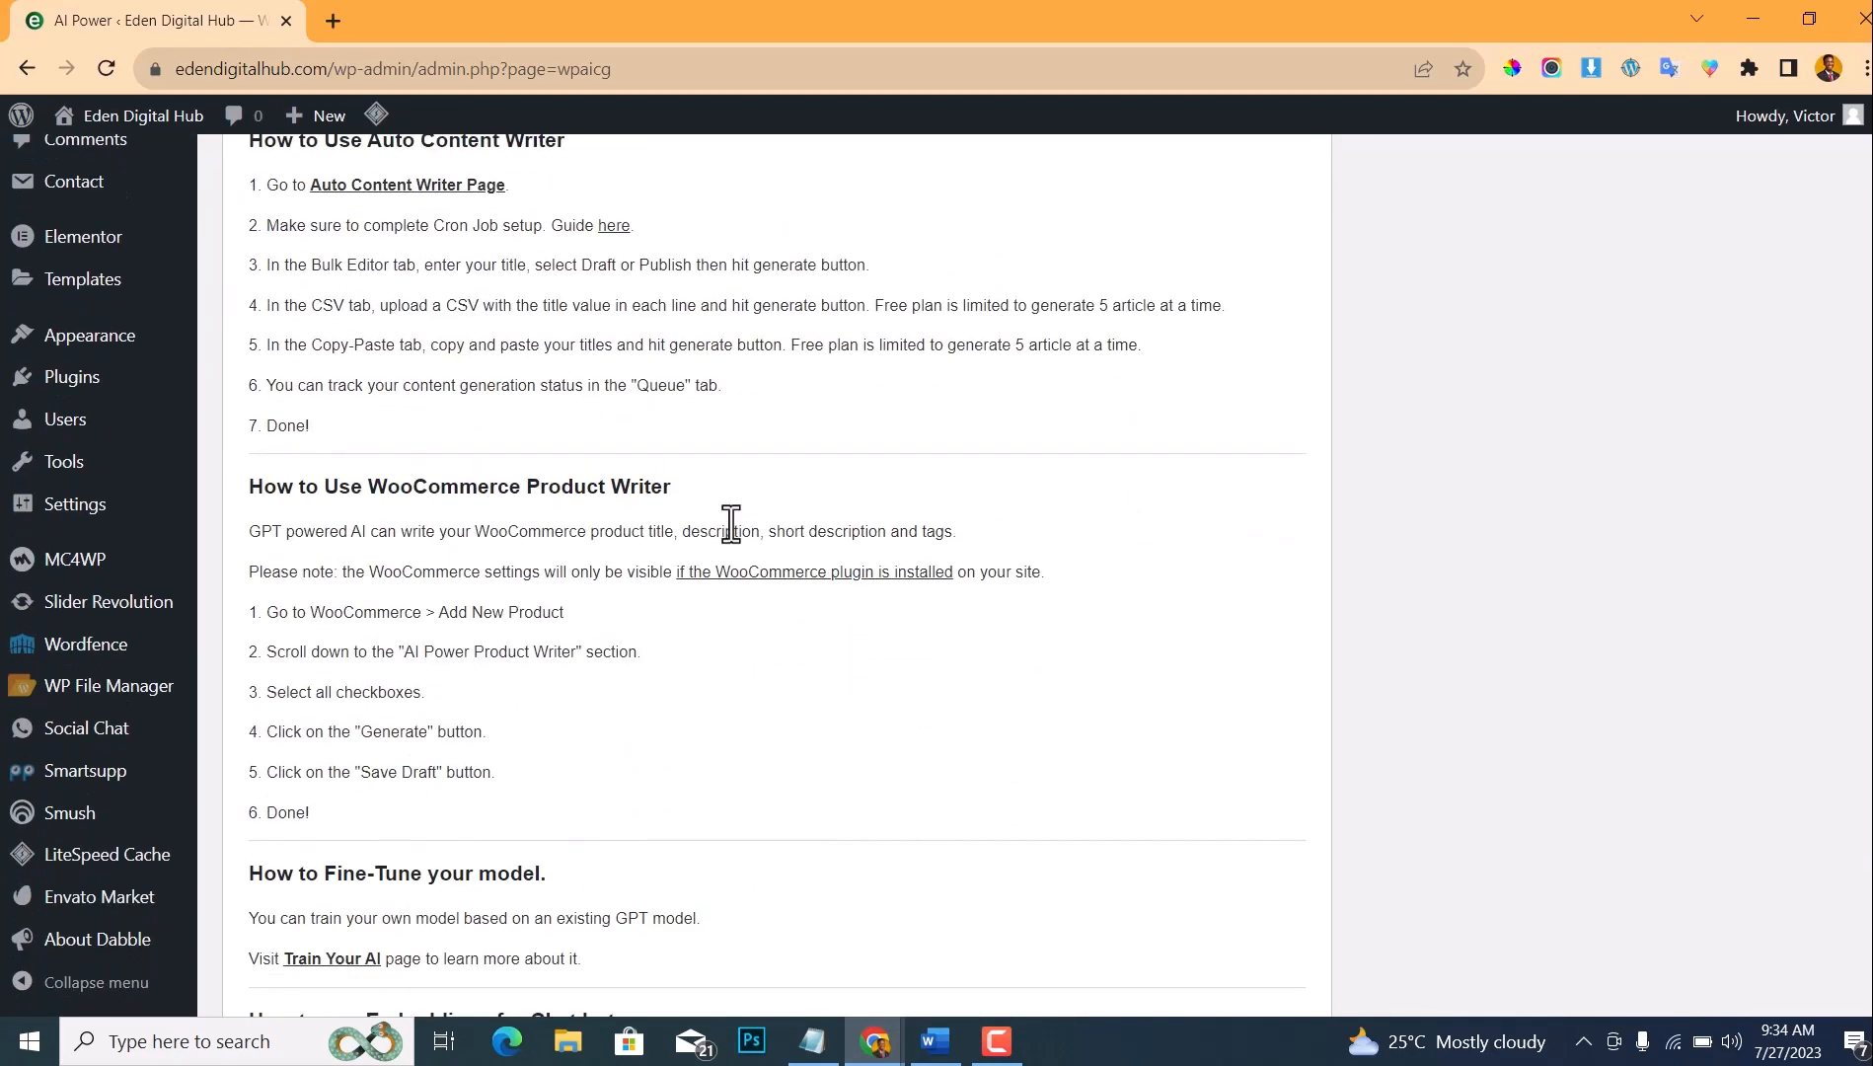
pyautogui.scroll(-3)
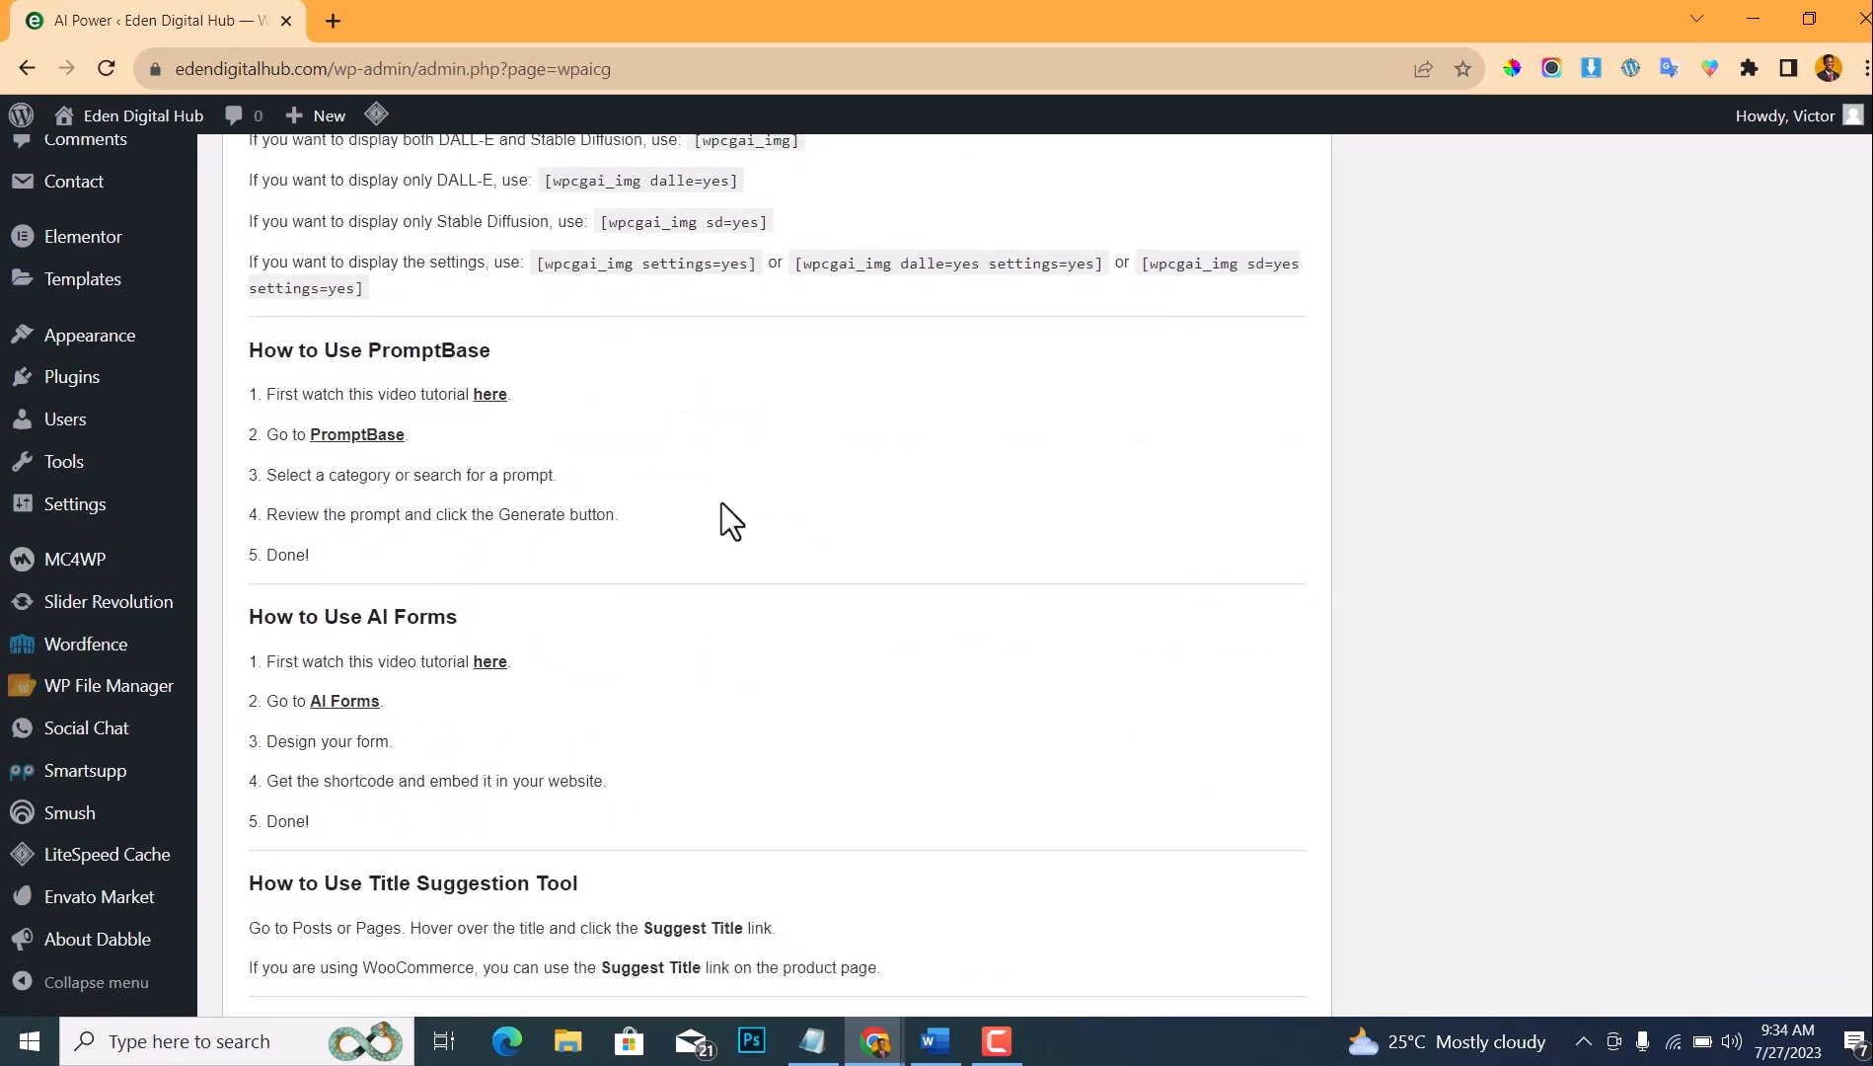
pyautogui.click(79, 248)
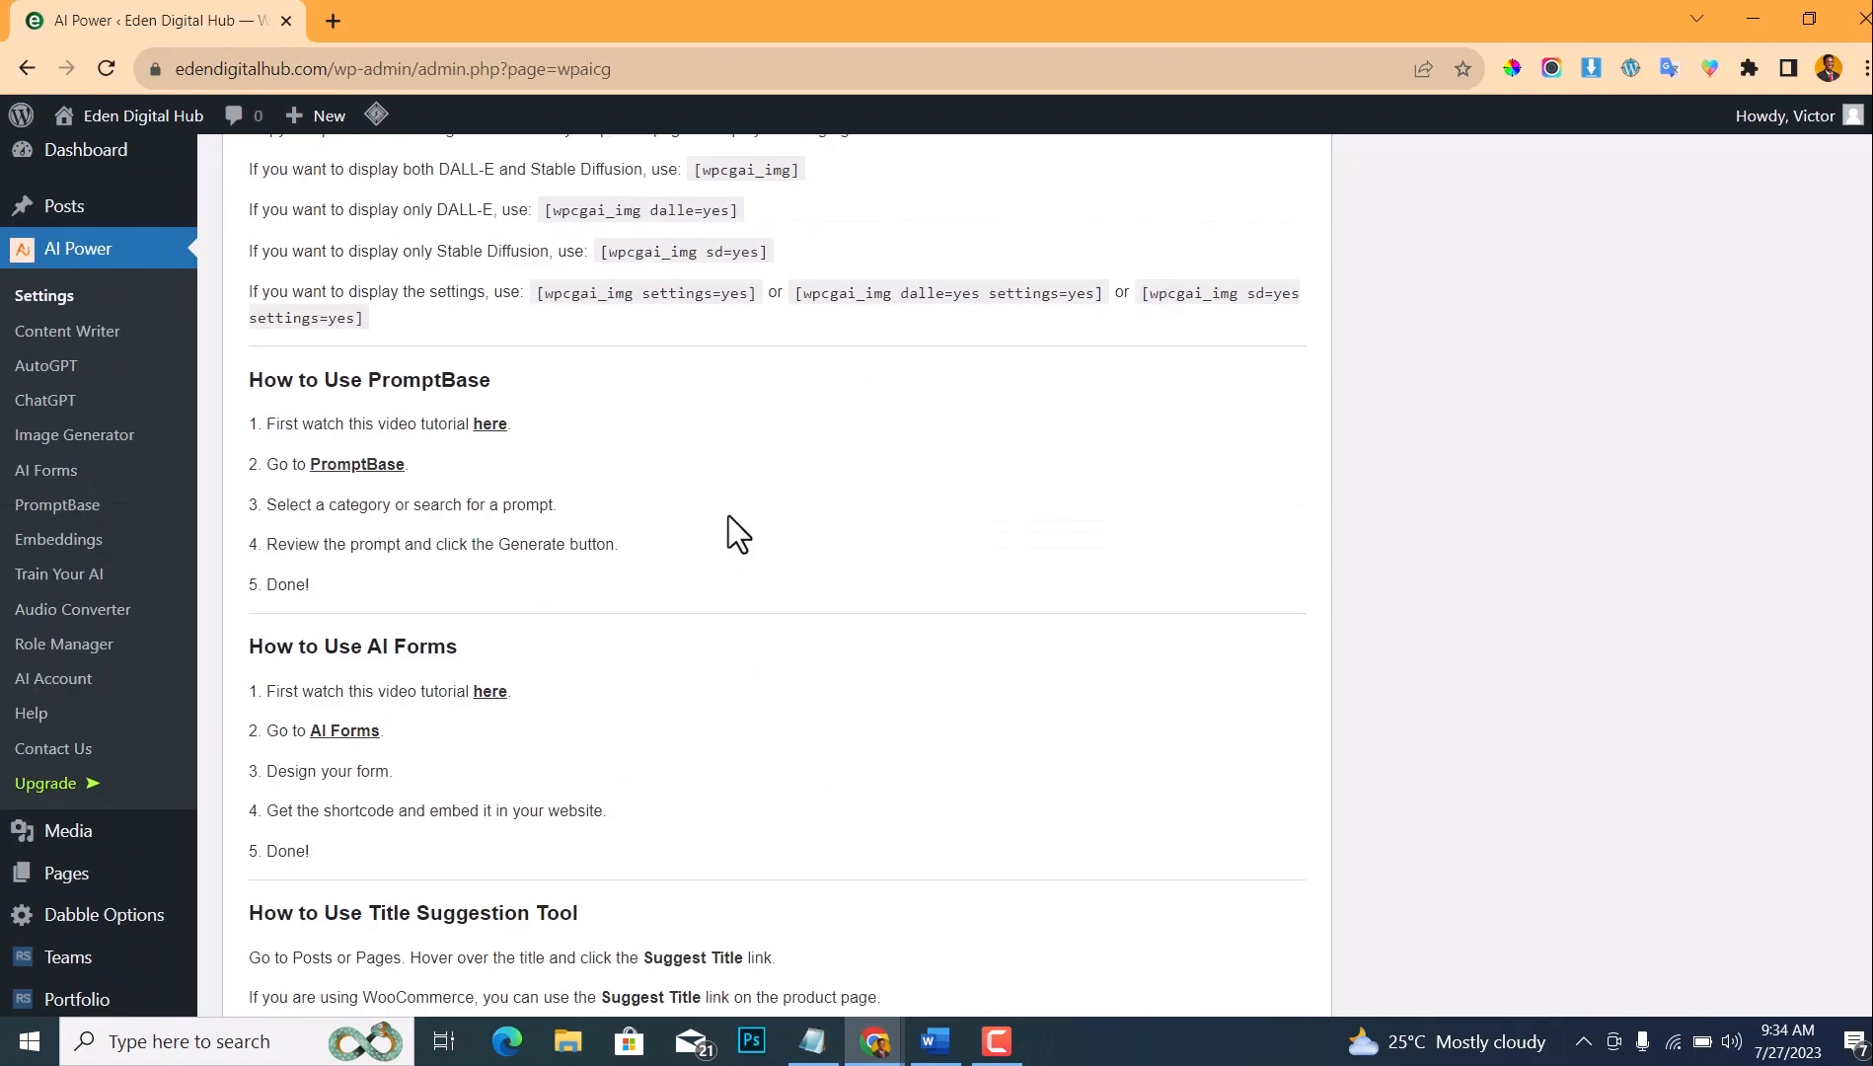
pyautogui.scroll(3)
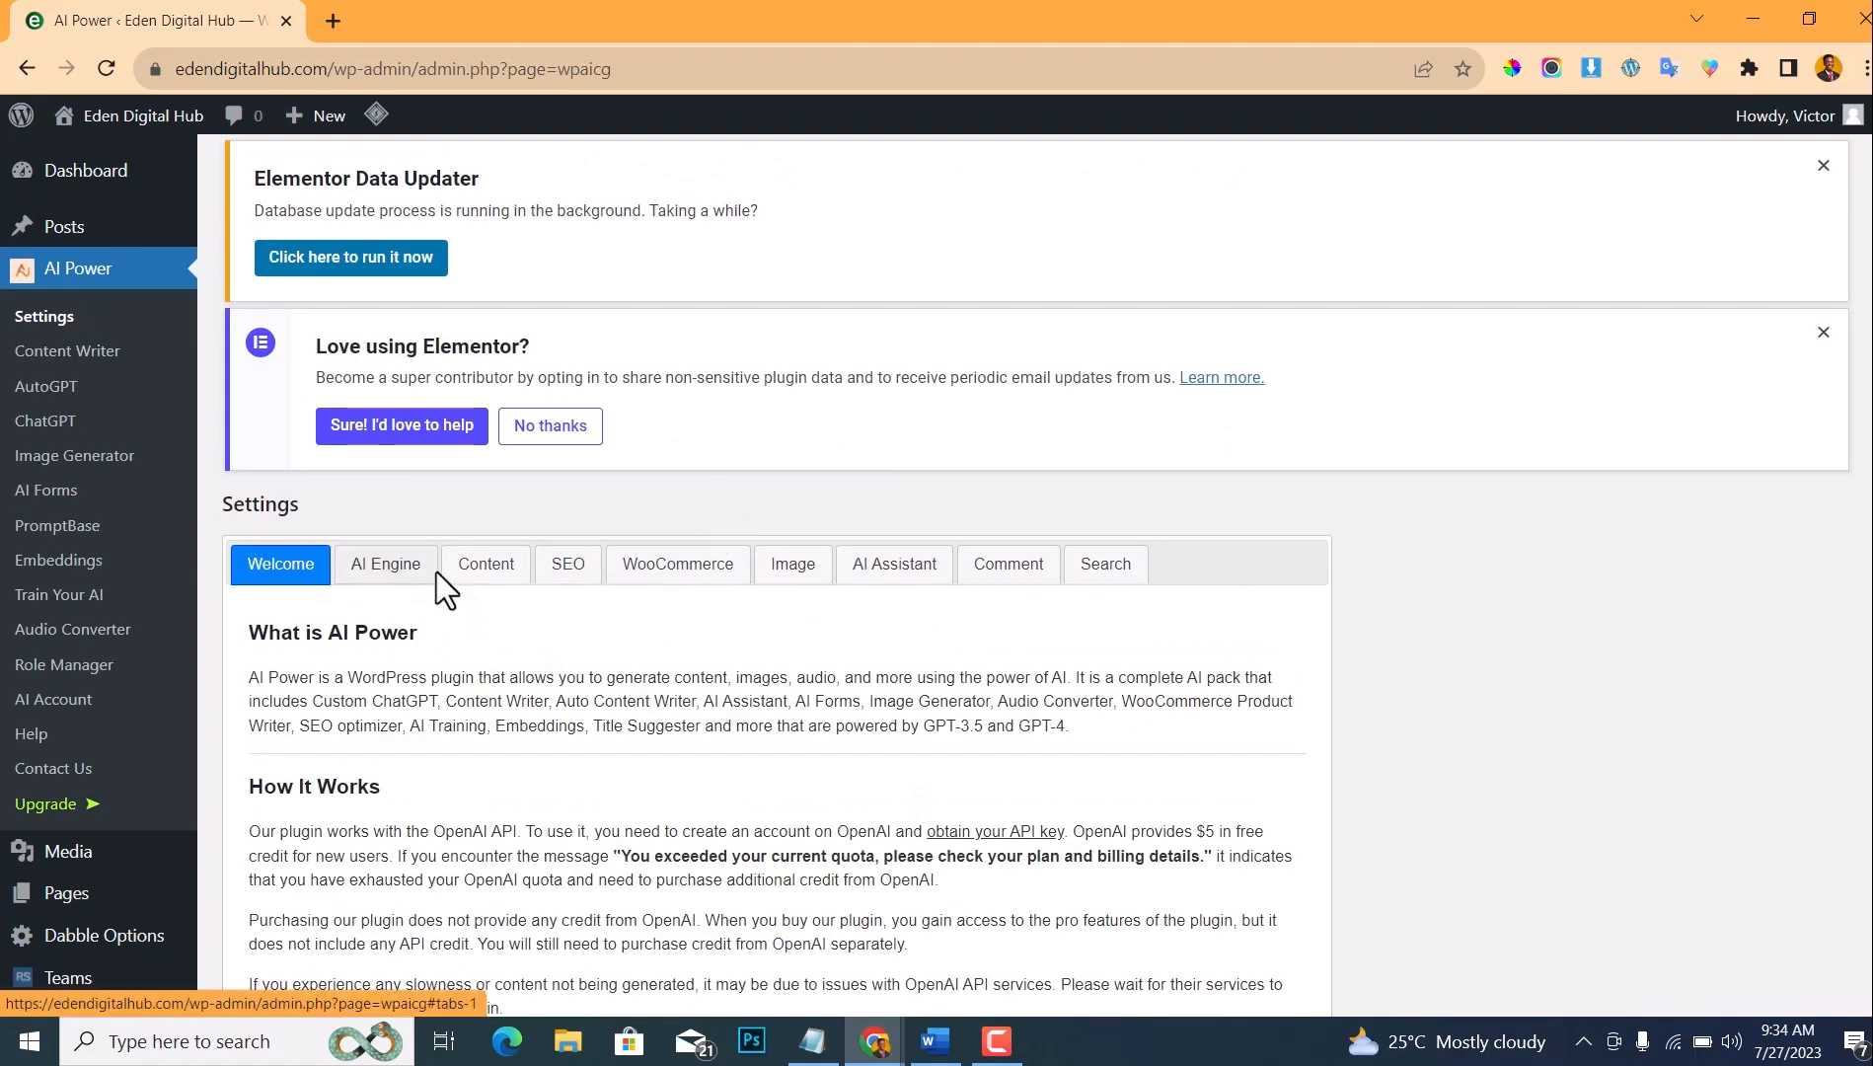
pyautogui.moveTo(792, 564)
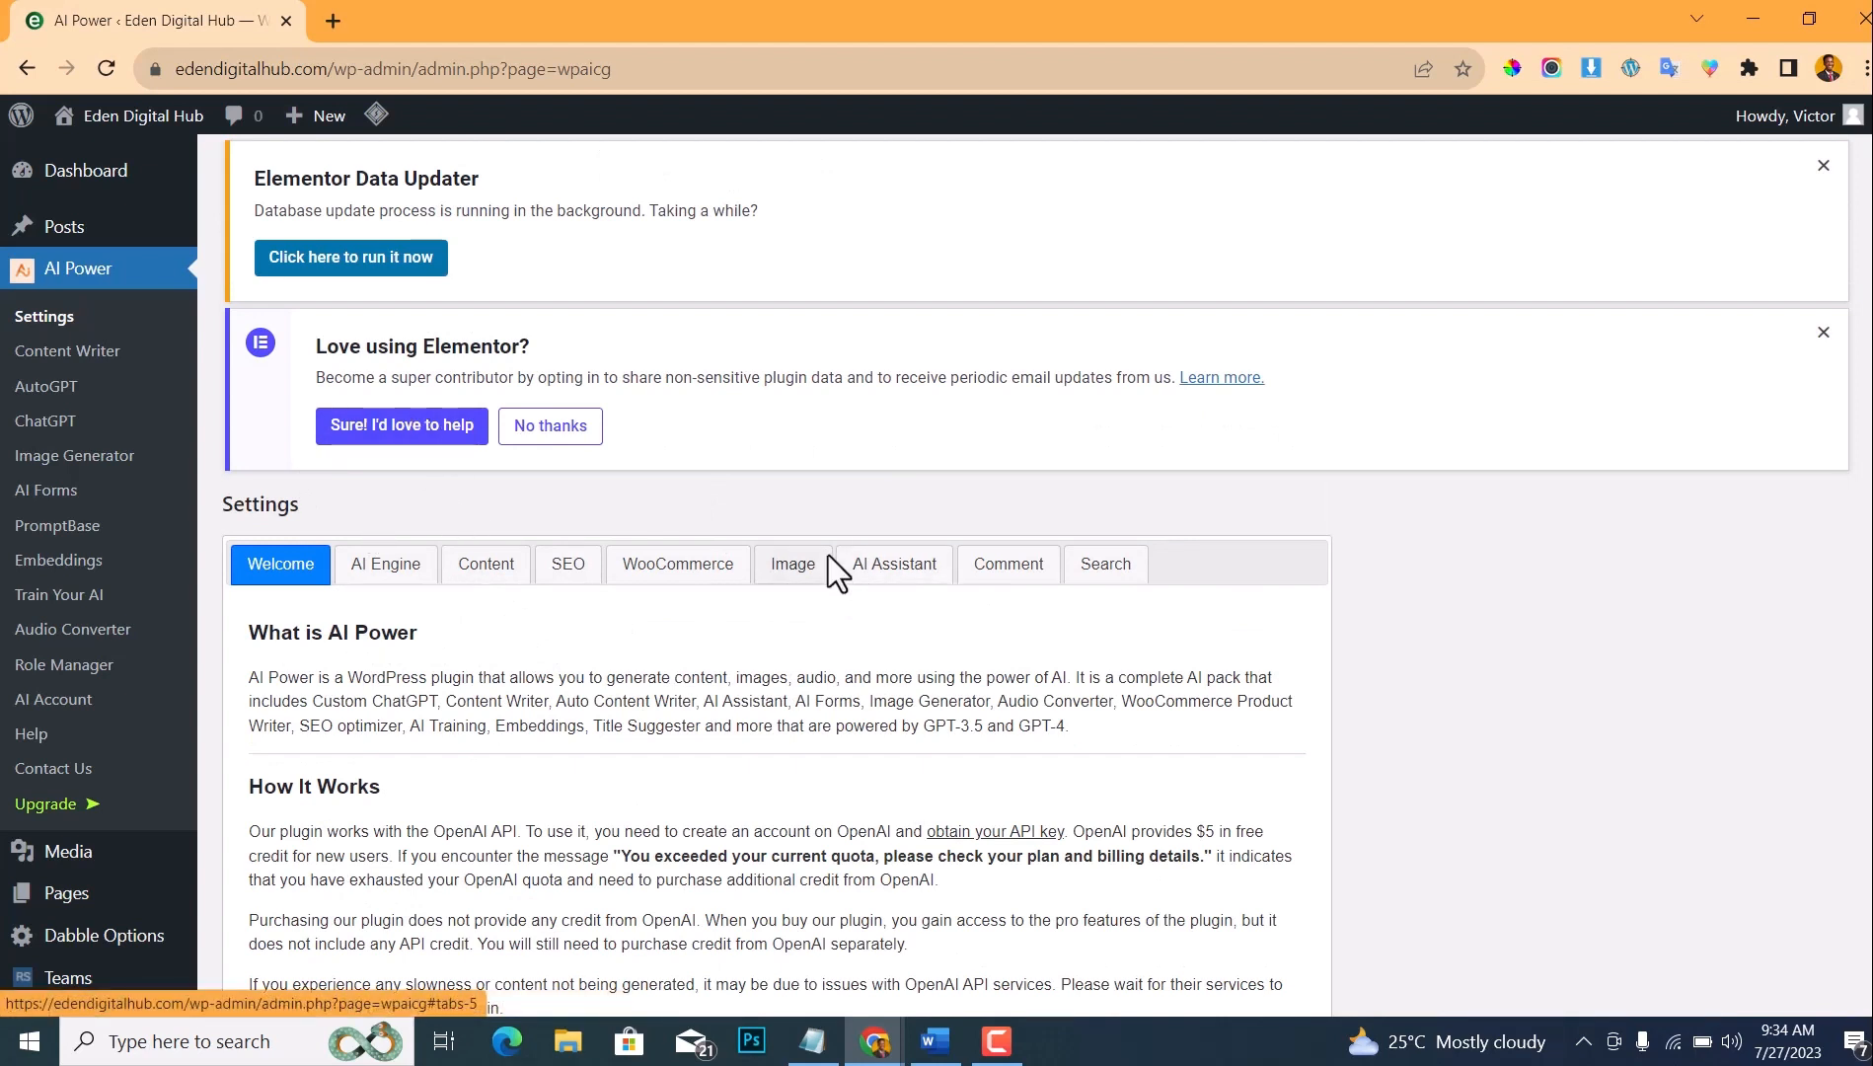
pyautogui.moveTo(67, 349)
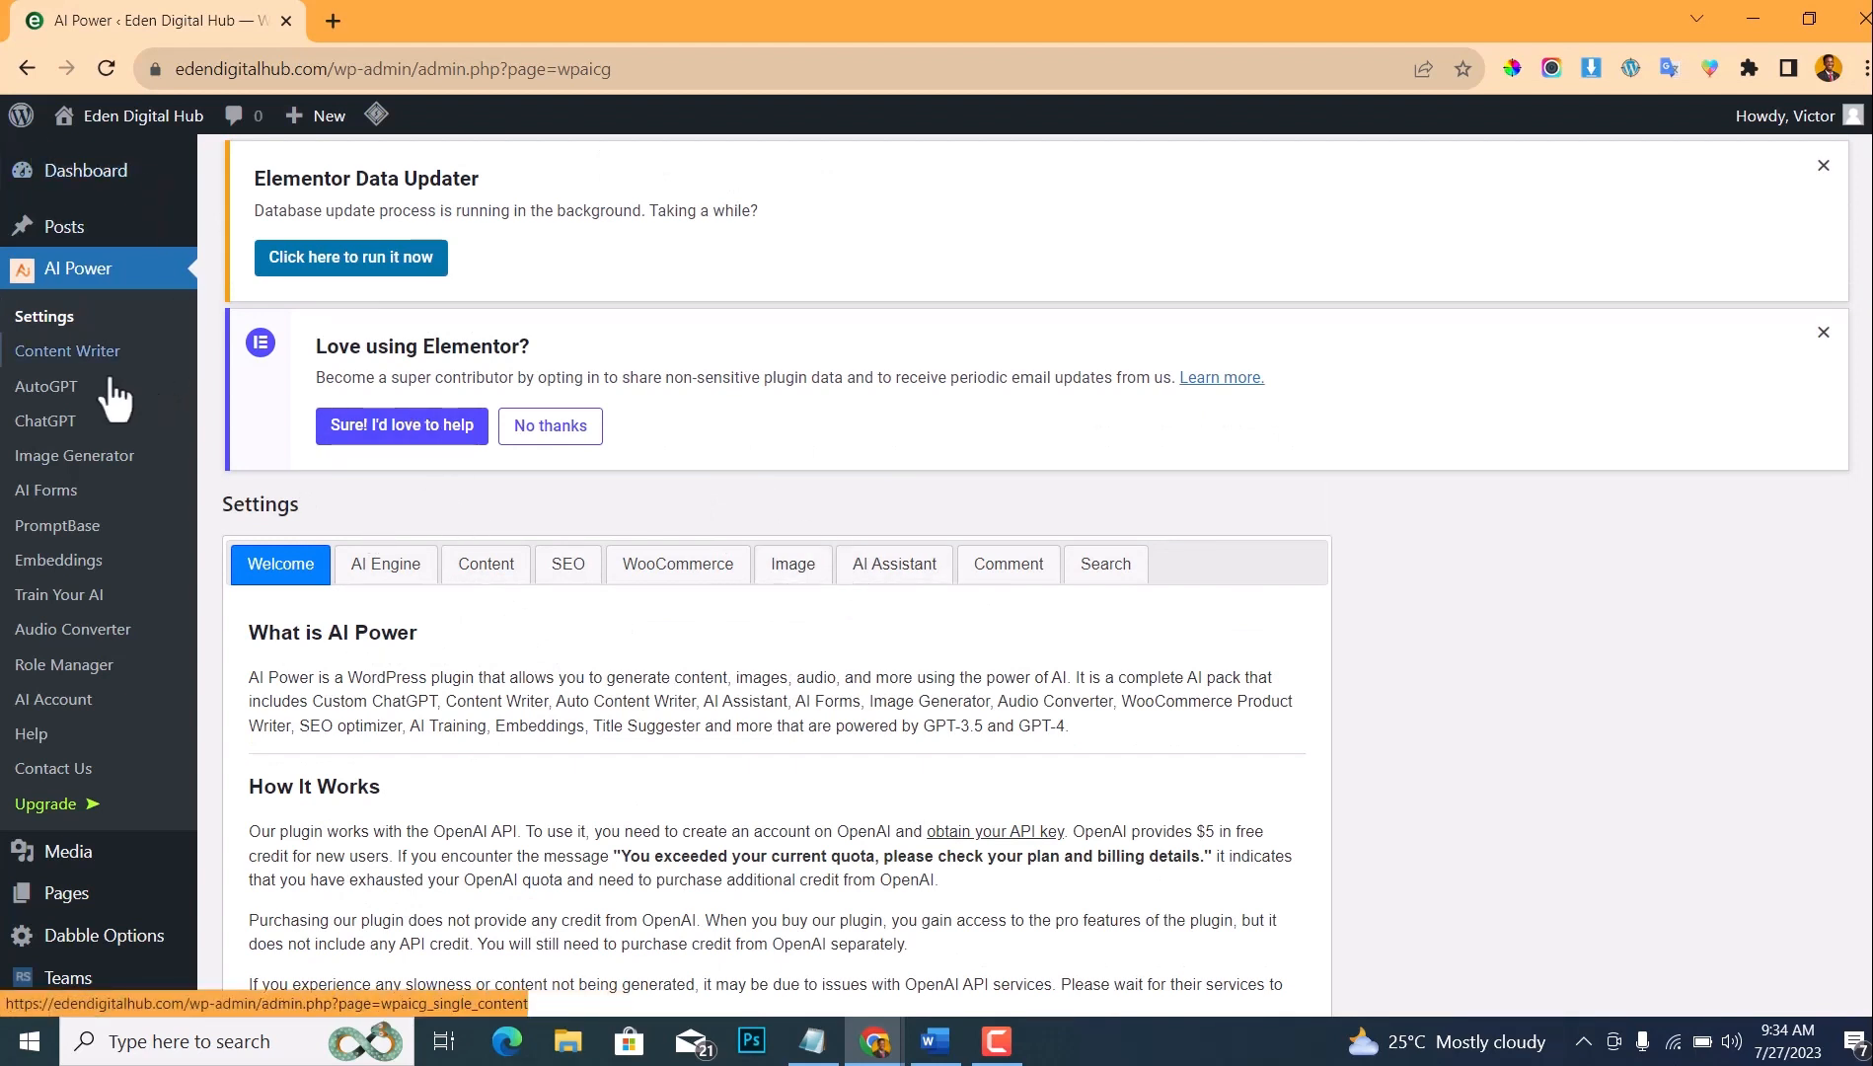
pyautogui.moveTo(46, 420)
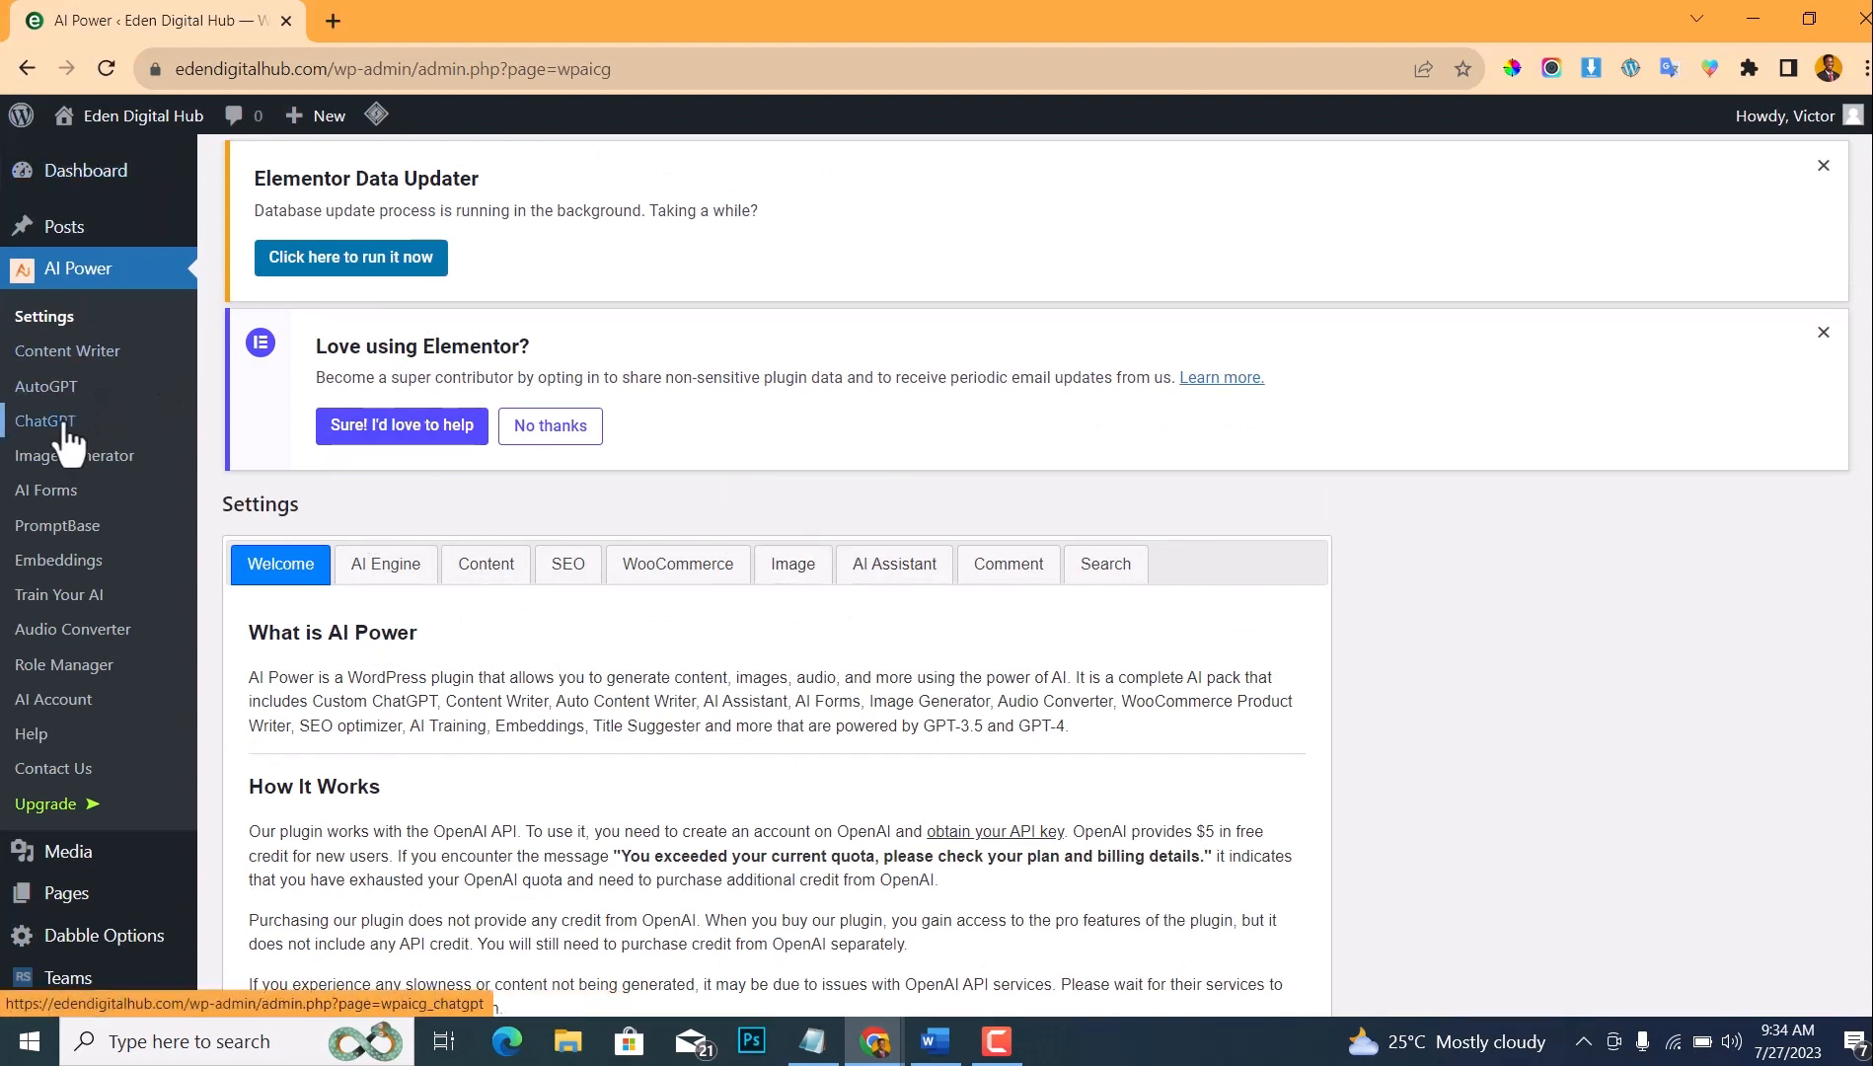
pyautogui.click(44, 420)
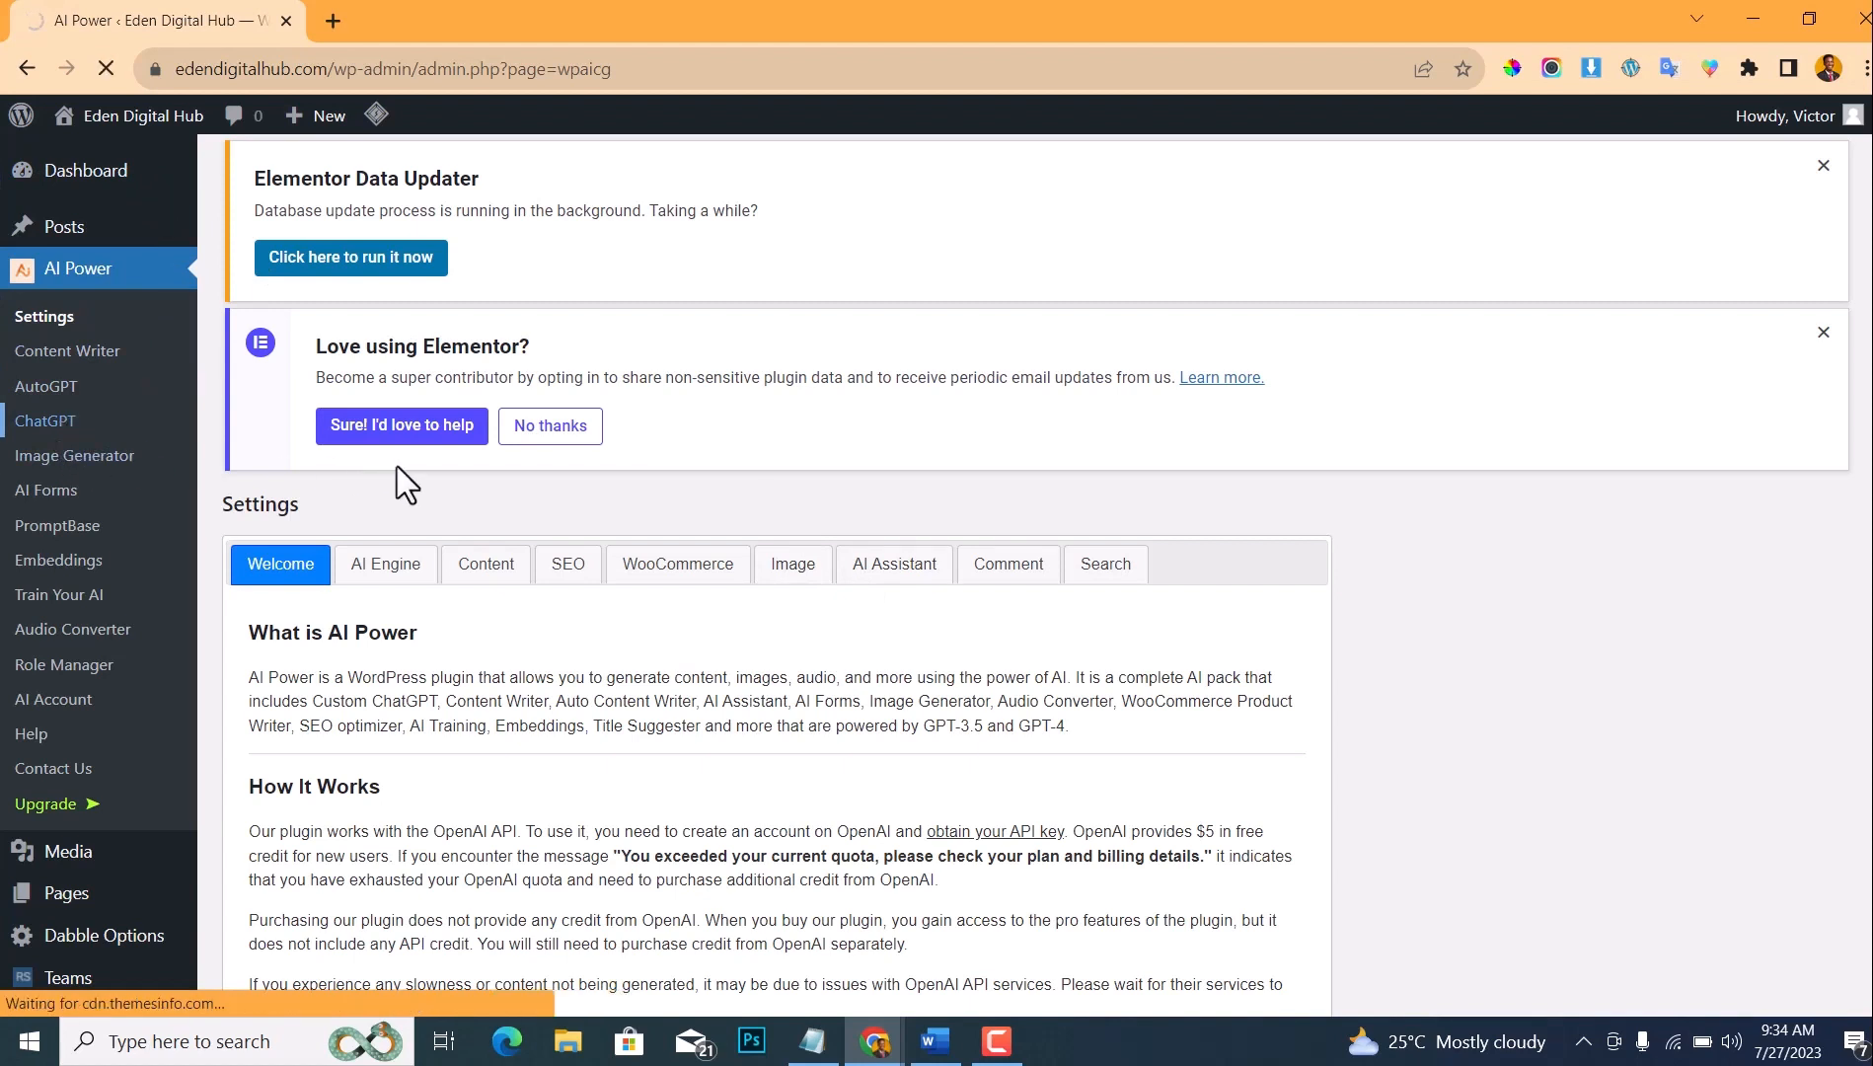
pyautogui.click(45, 420)
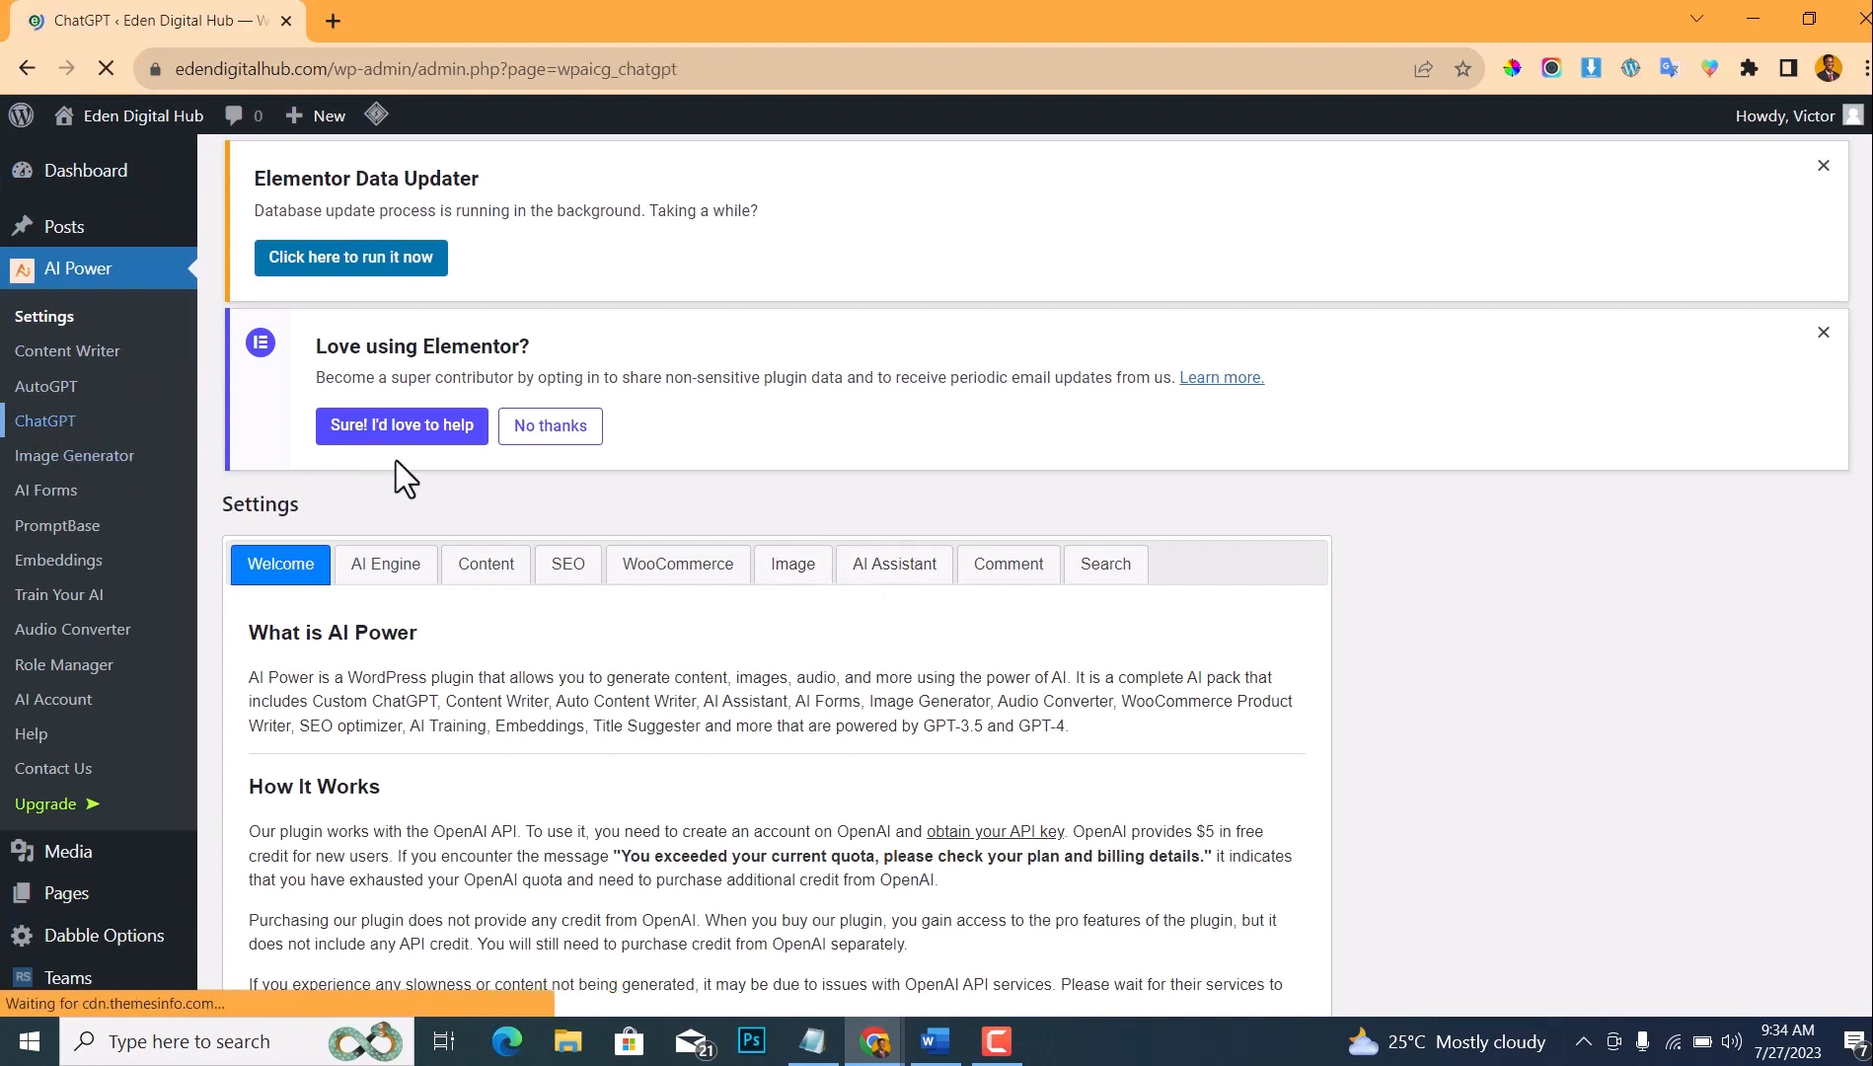
pyautogui.click(45, 420)
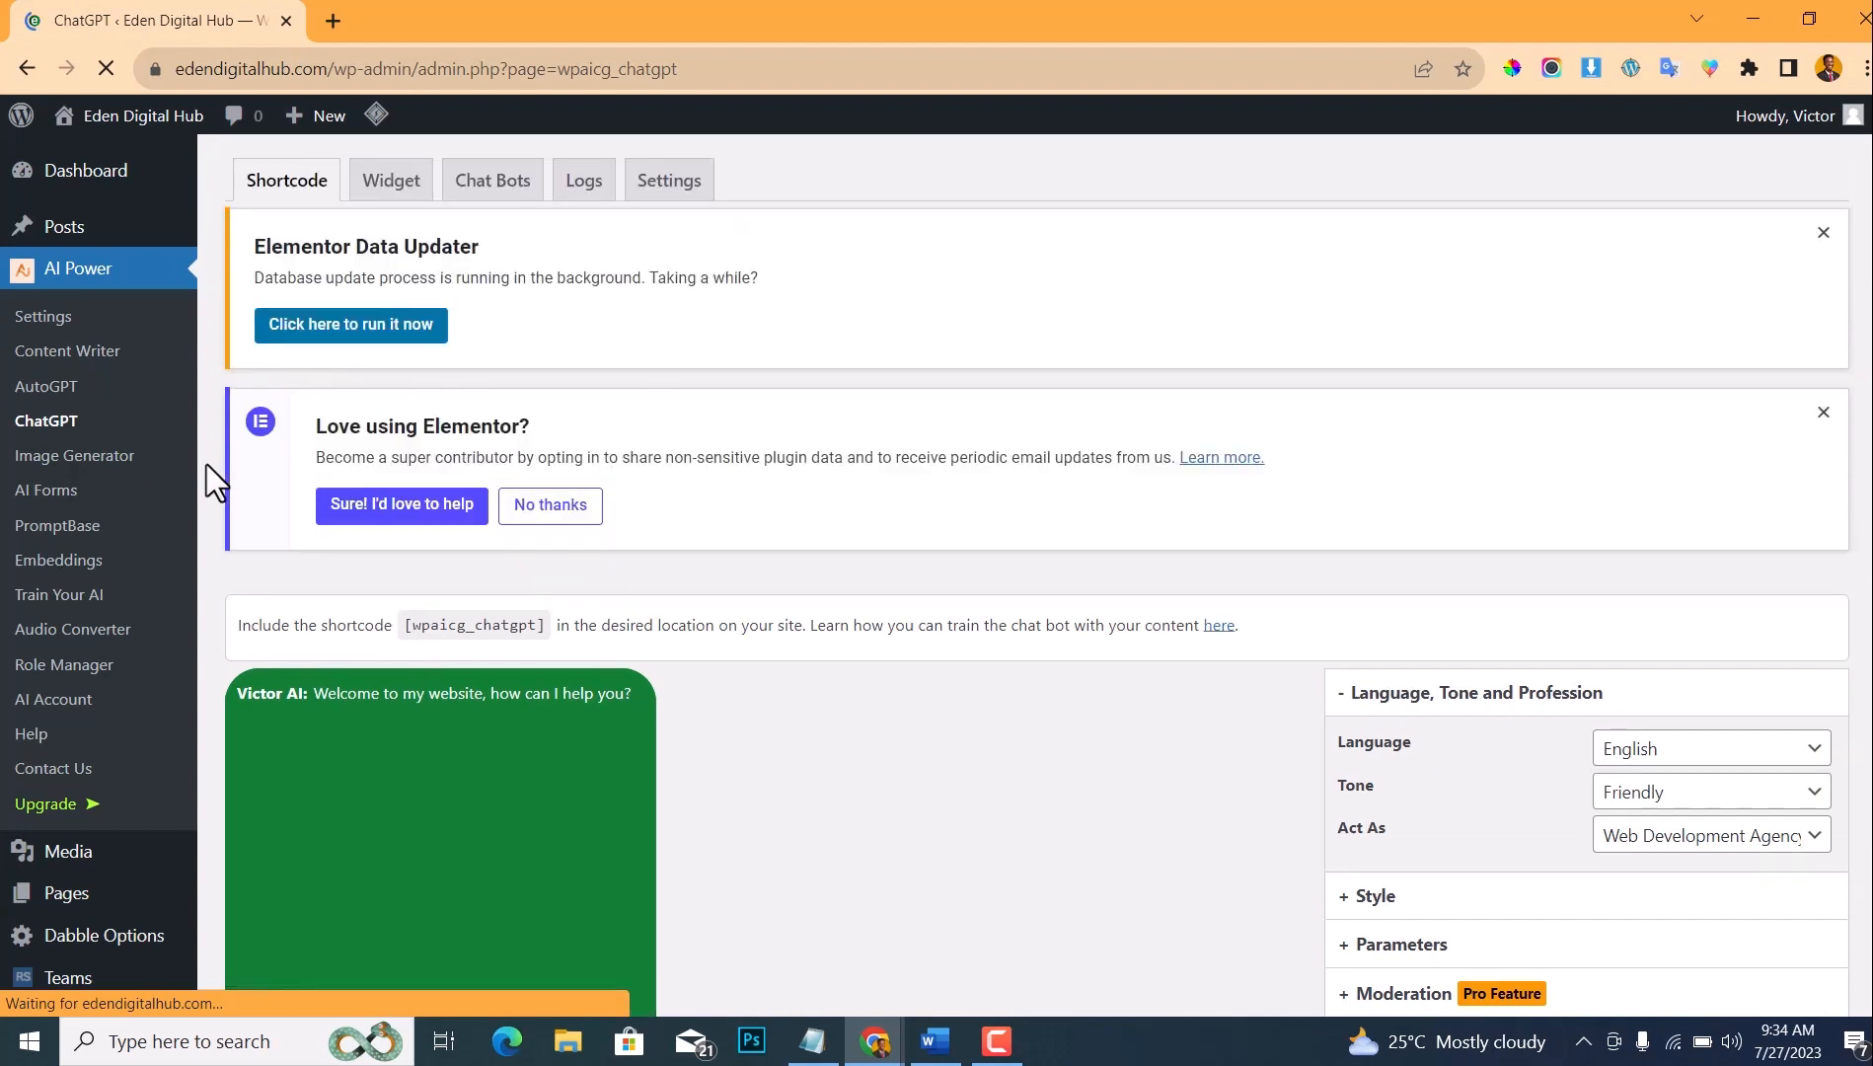
pyautogui.moveTo(144, 478)
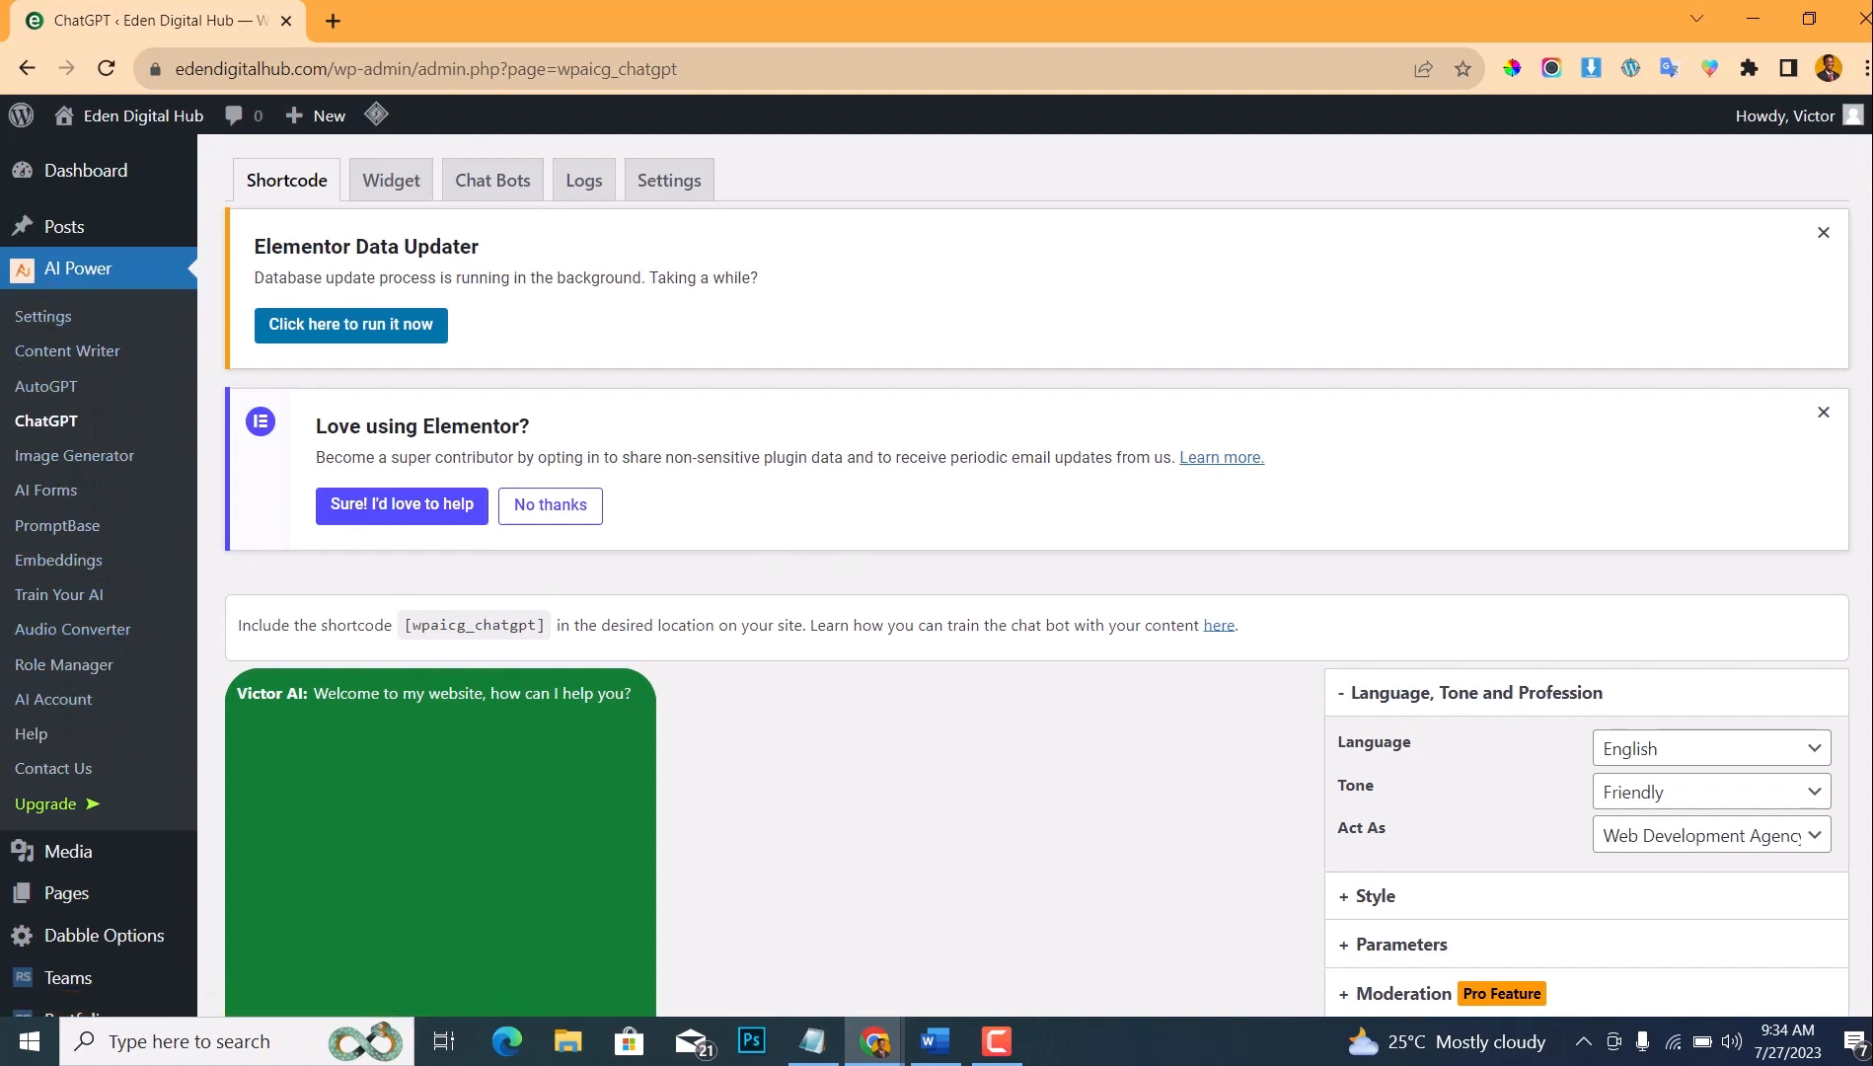
pyautogui.click(1820, 231)
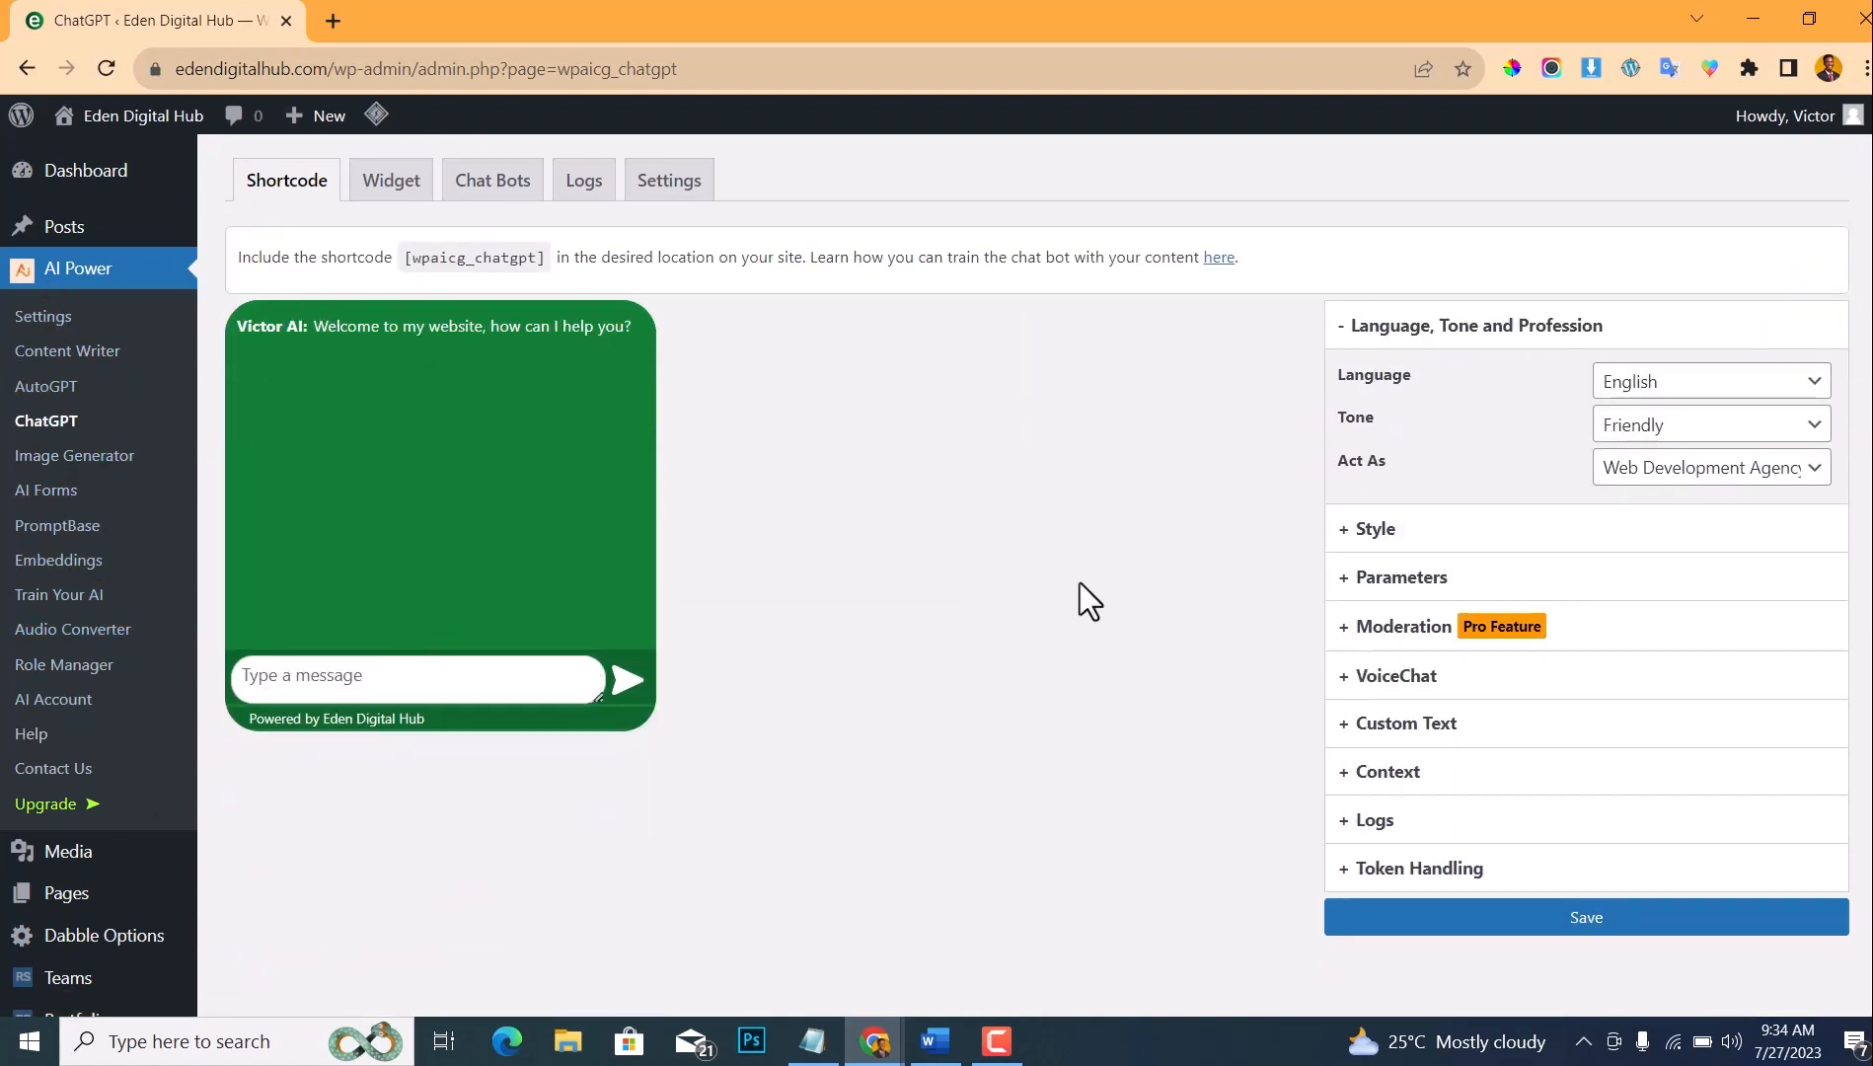
pyautogui.moveTo(815, 407)
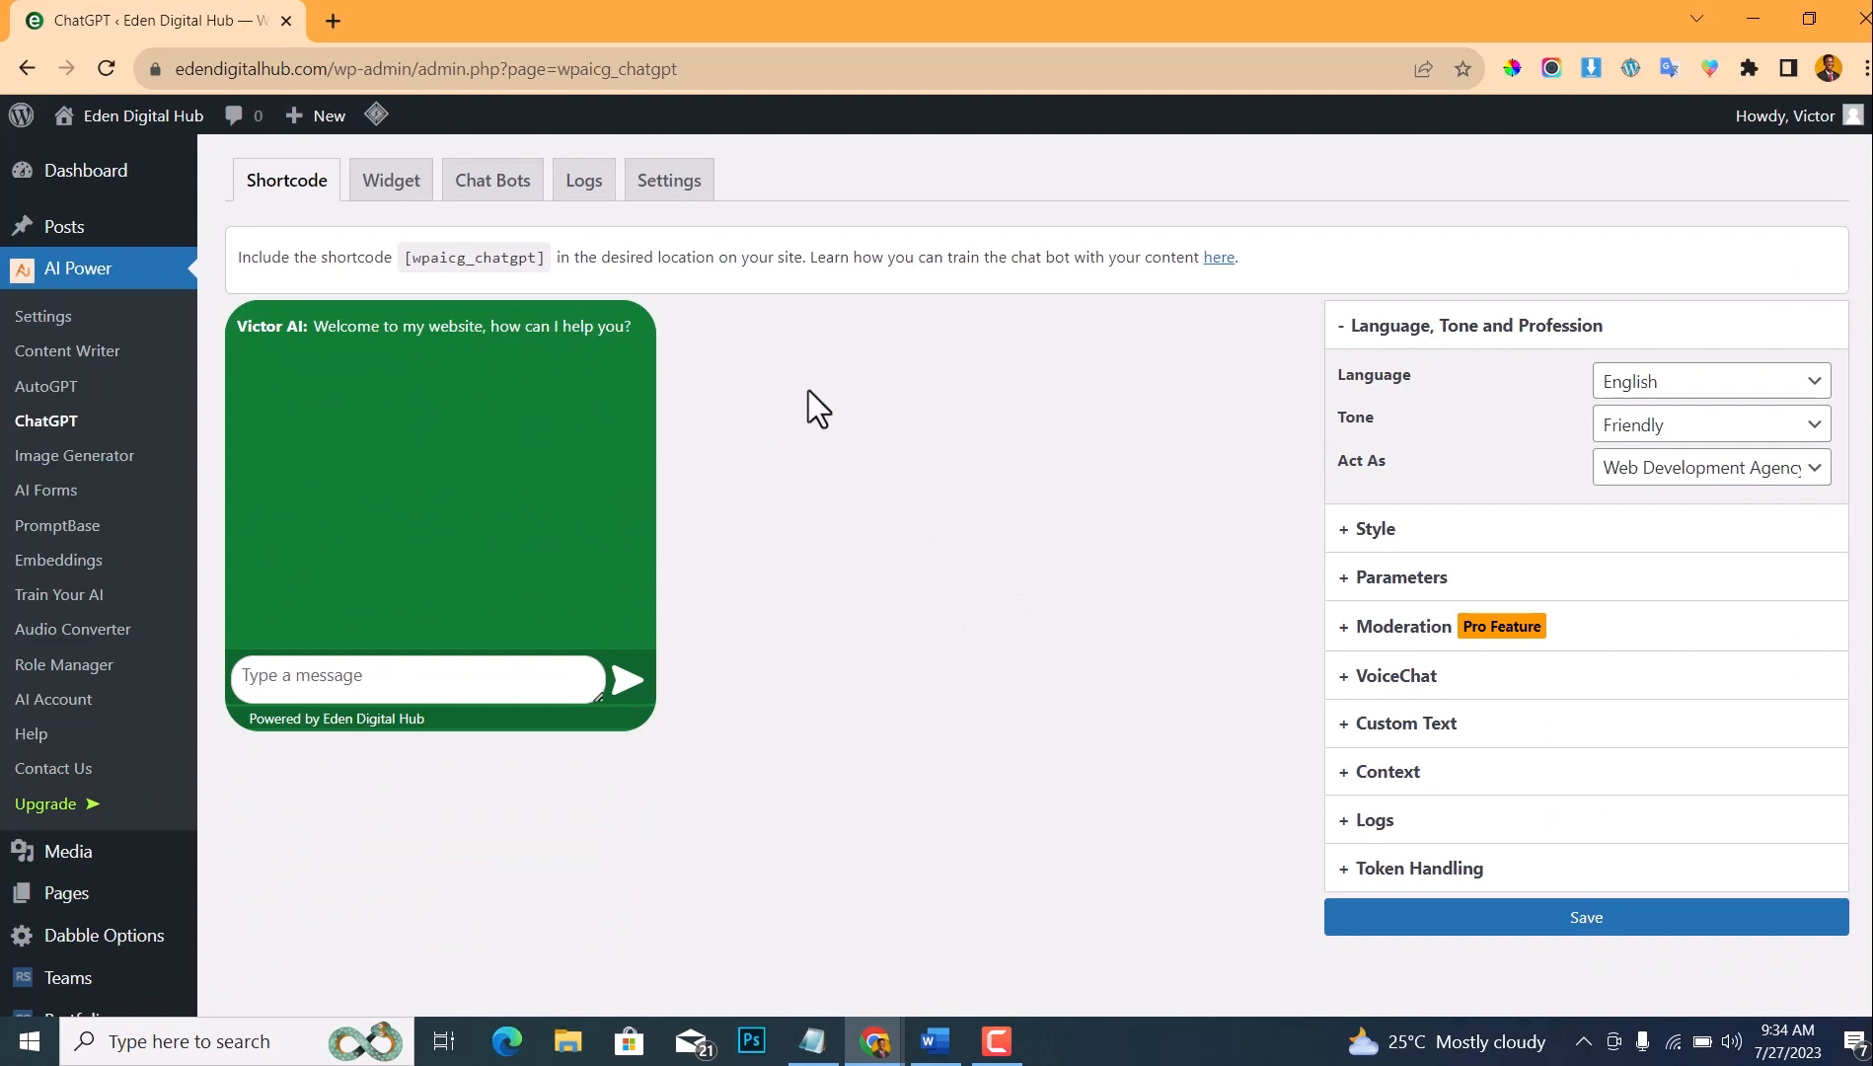
pyautogui.moveTo(542, 296)
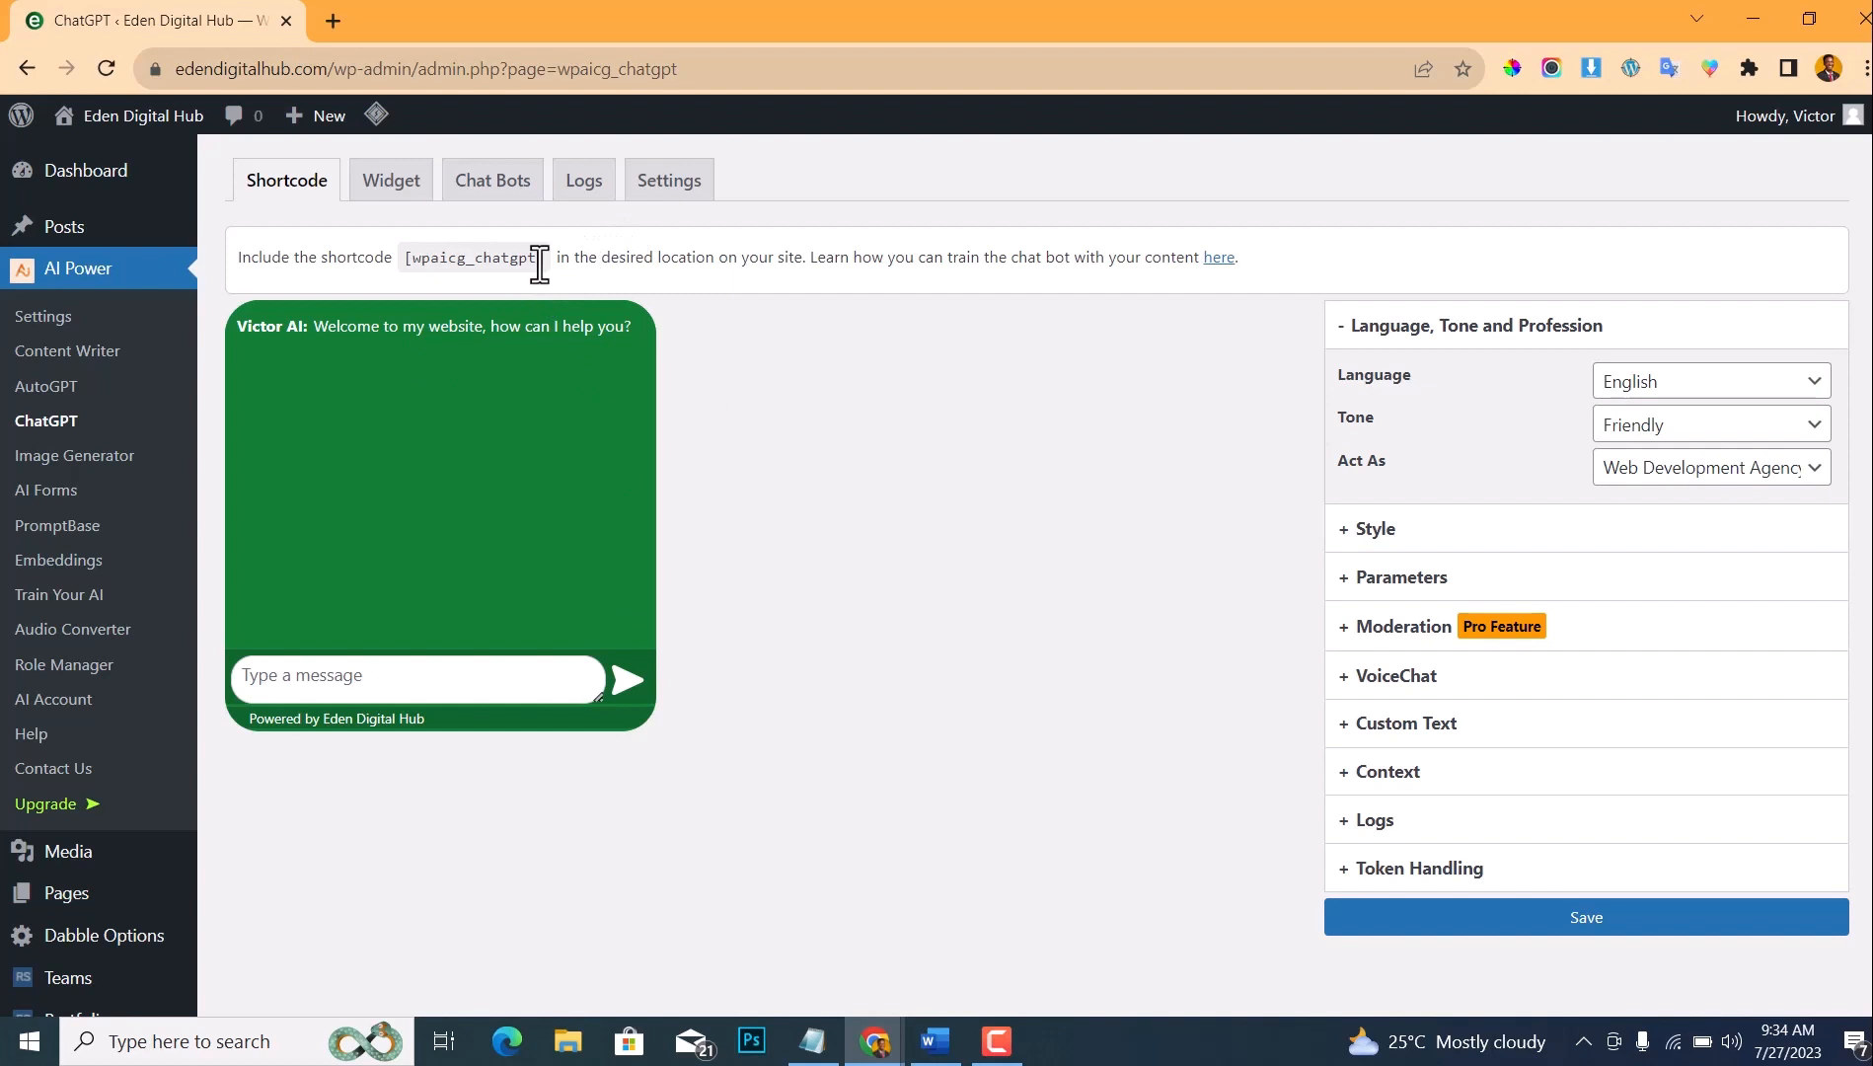
pyautogui.moveTo(541, 256)
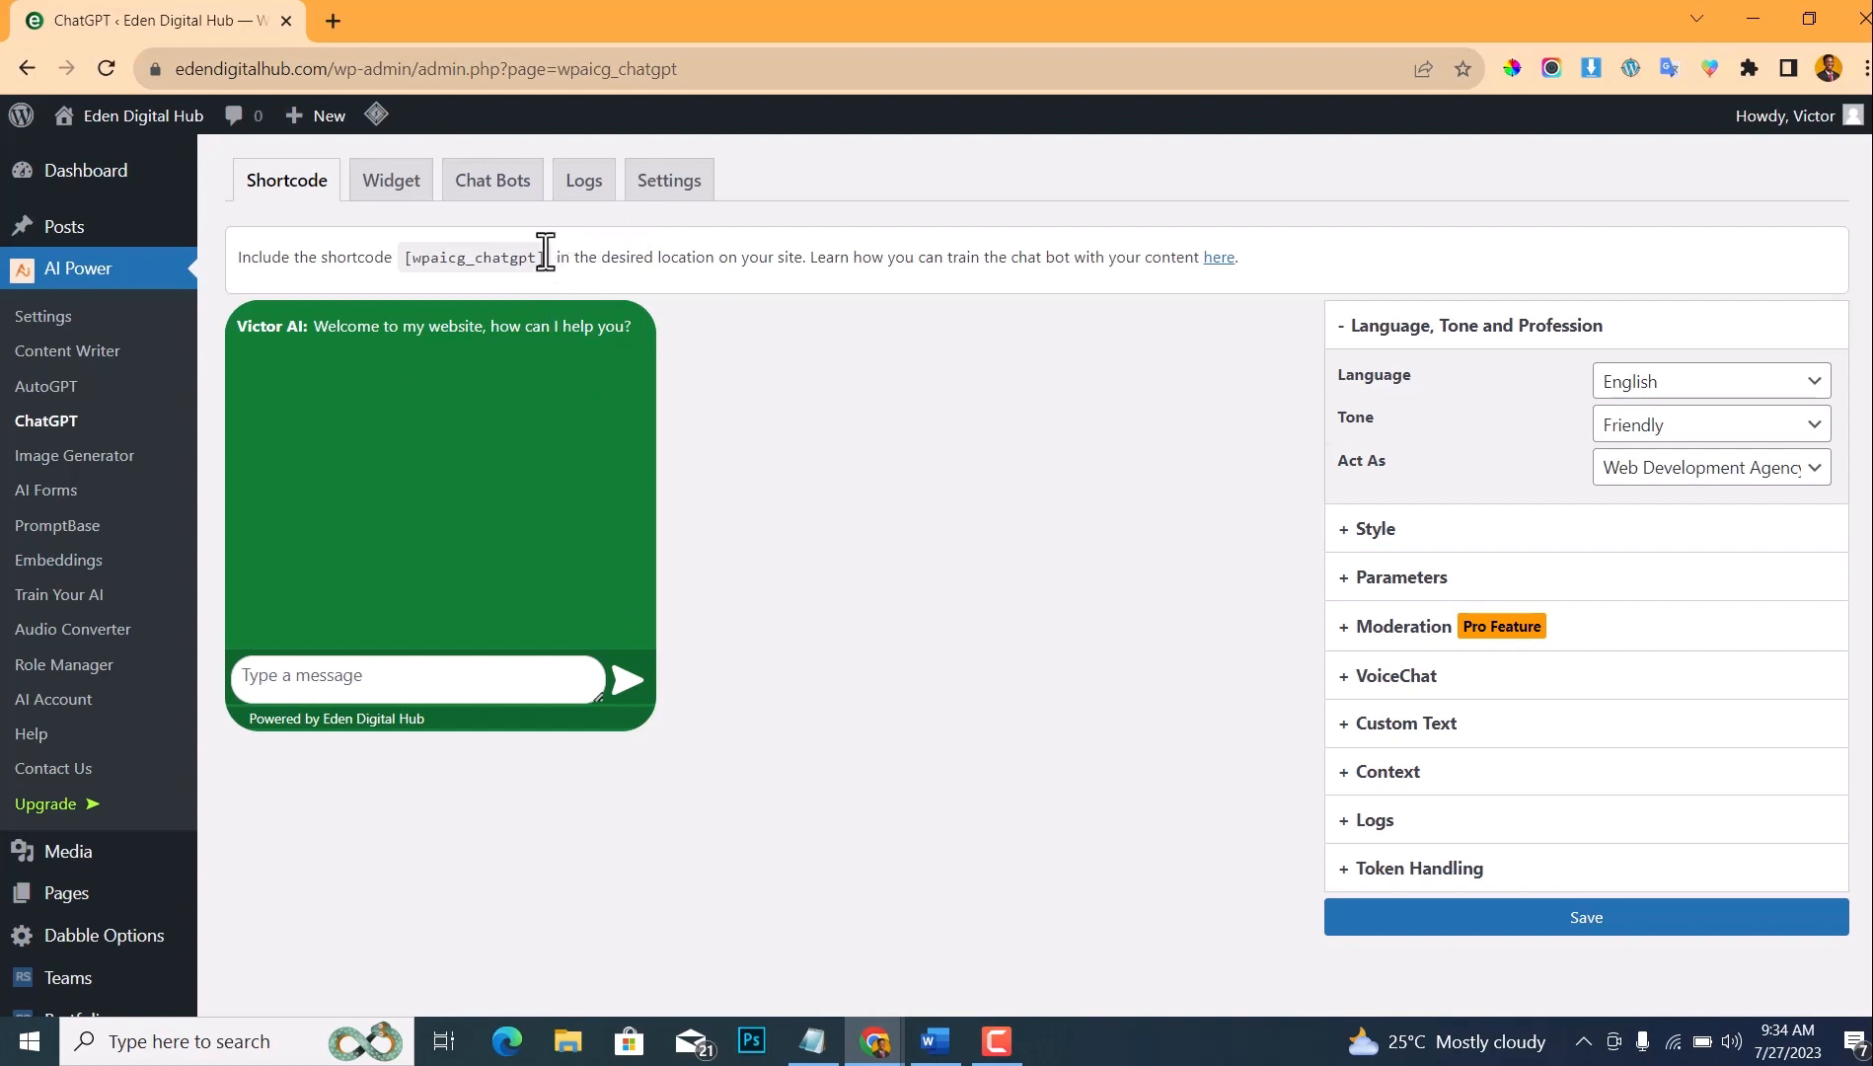
pyautogui.moveTo(616, 440)
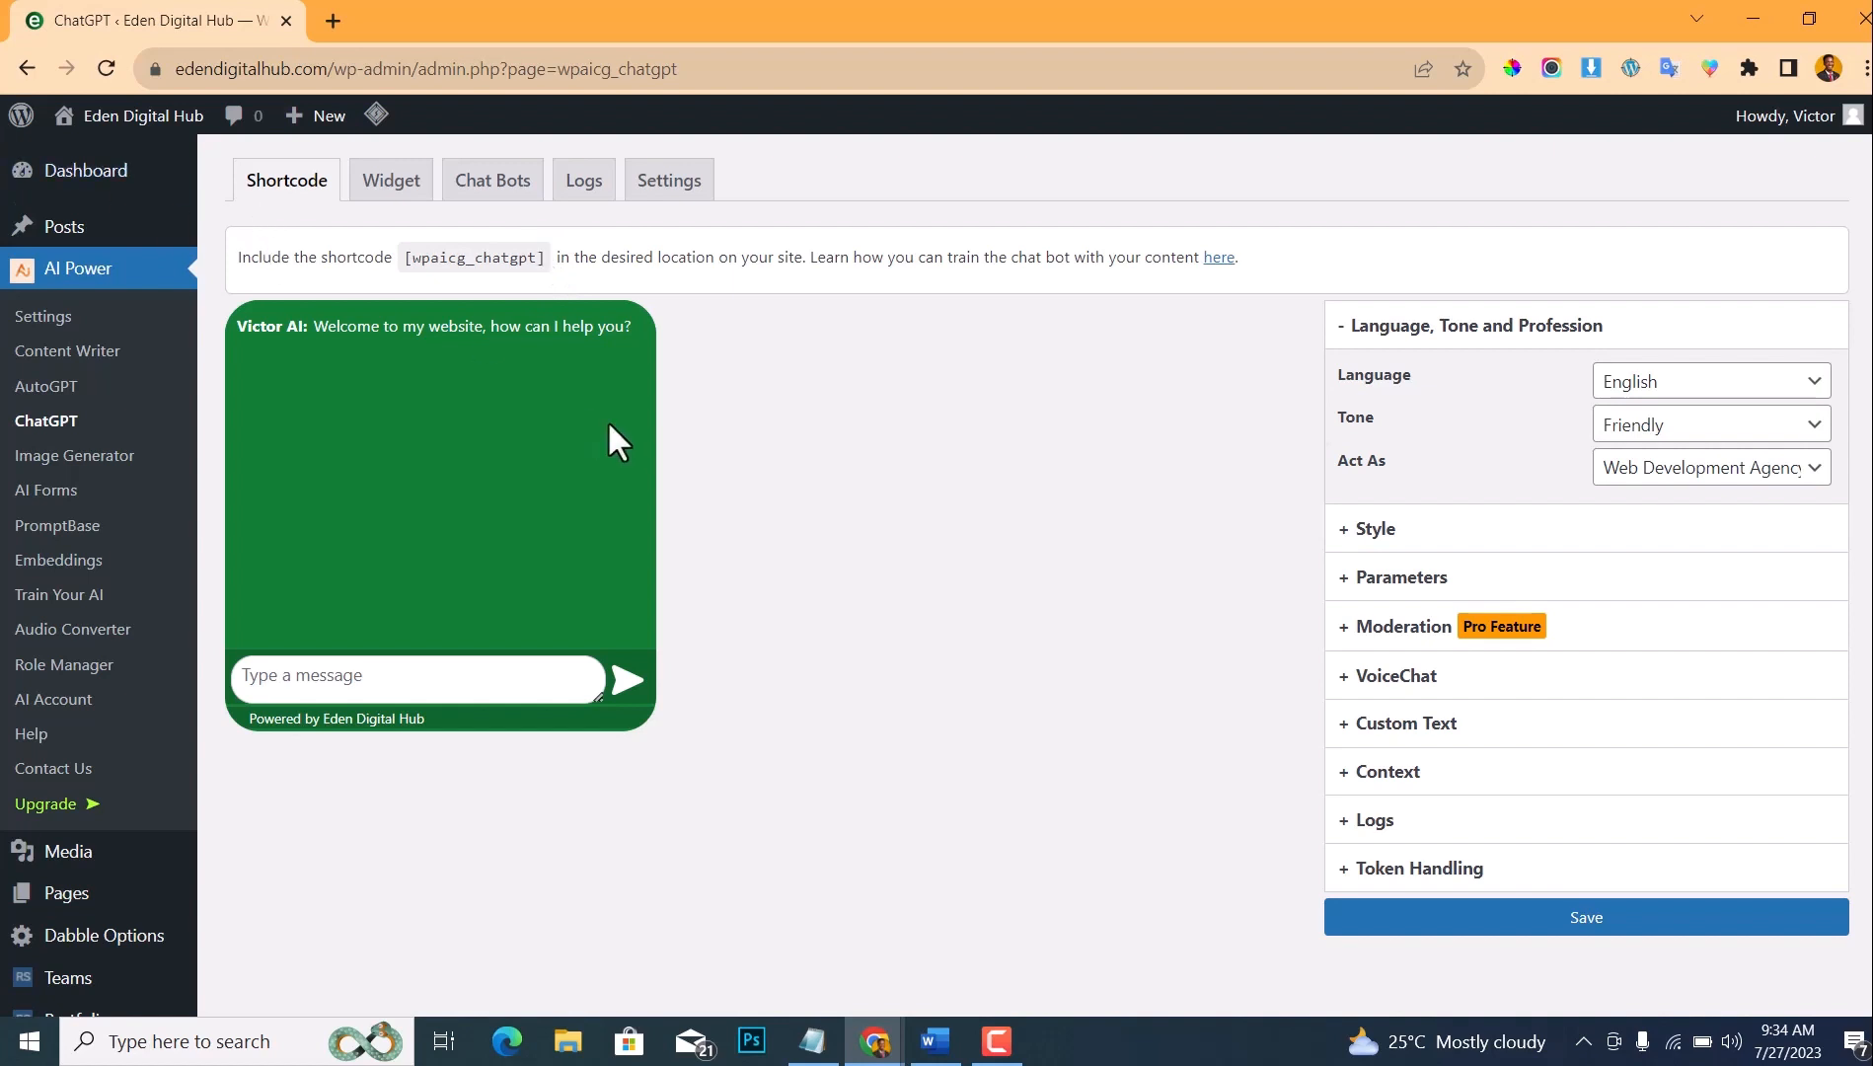
pyautogui.moveTo(389, 179)
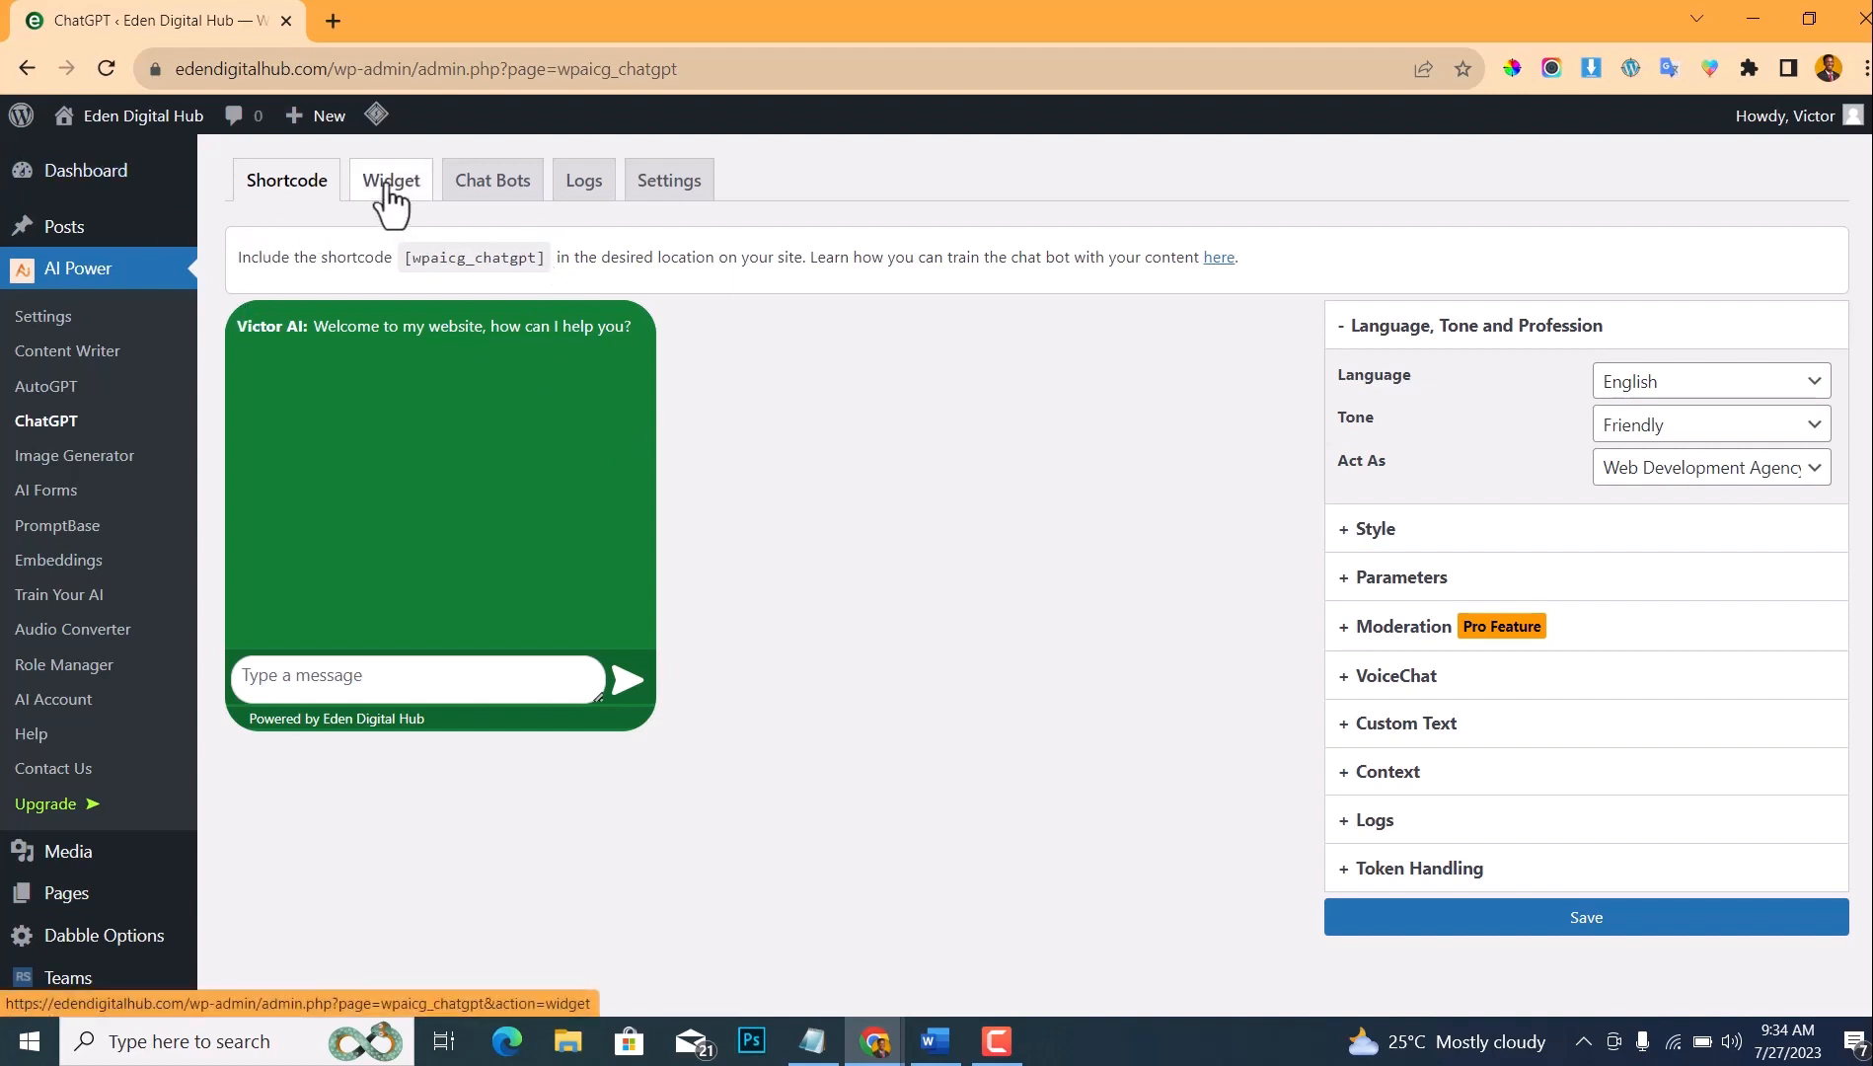
# Show the AI Power Widget settings and dismiss the Elementor notices.
pyautogui.click(389, 180)
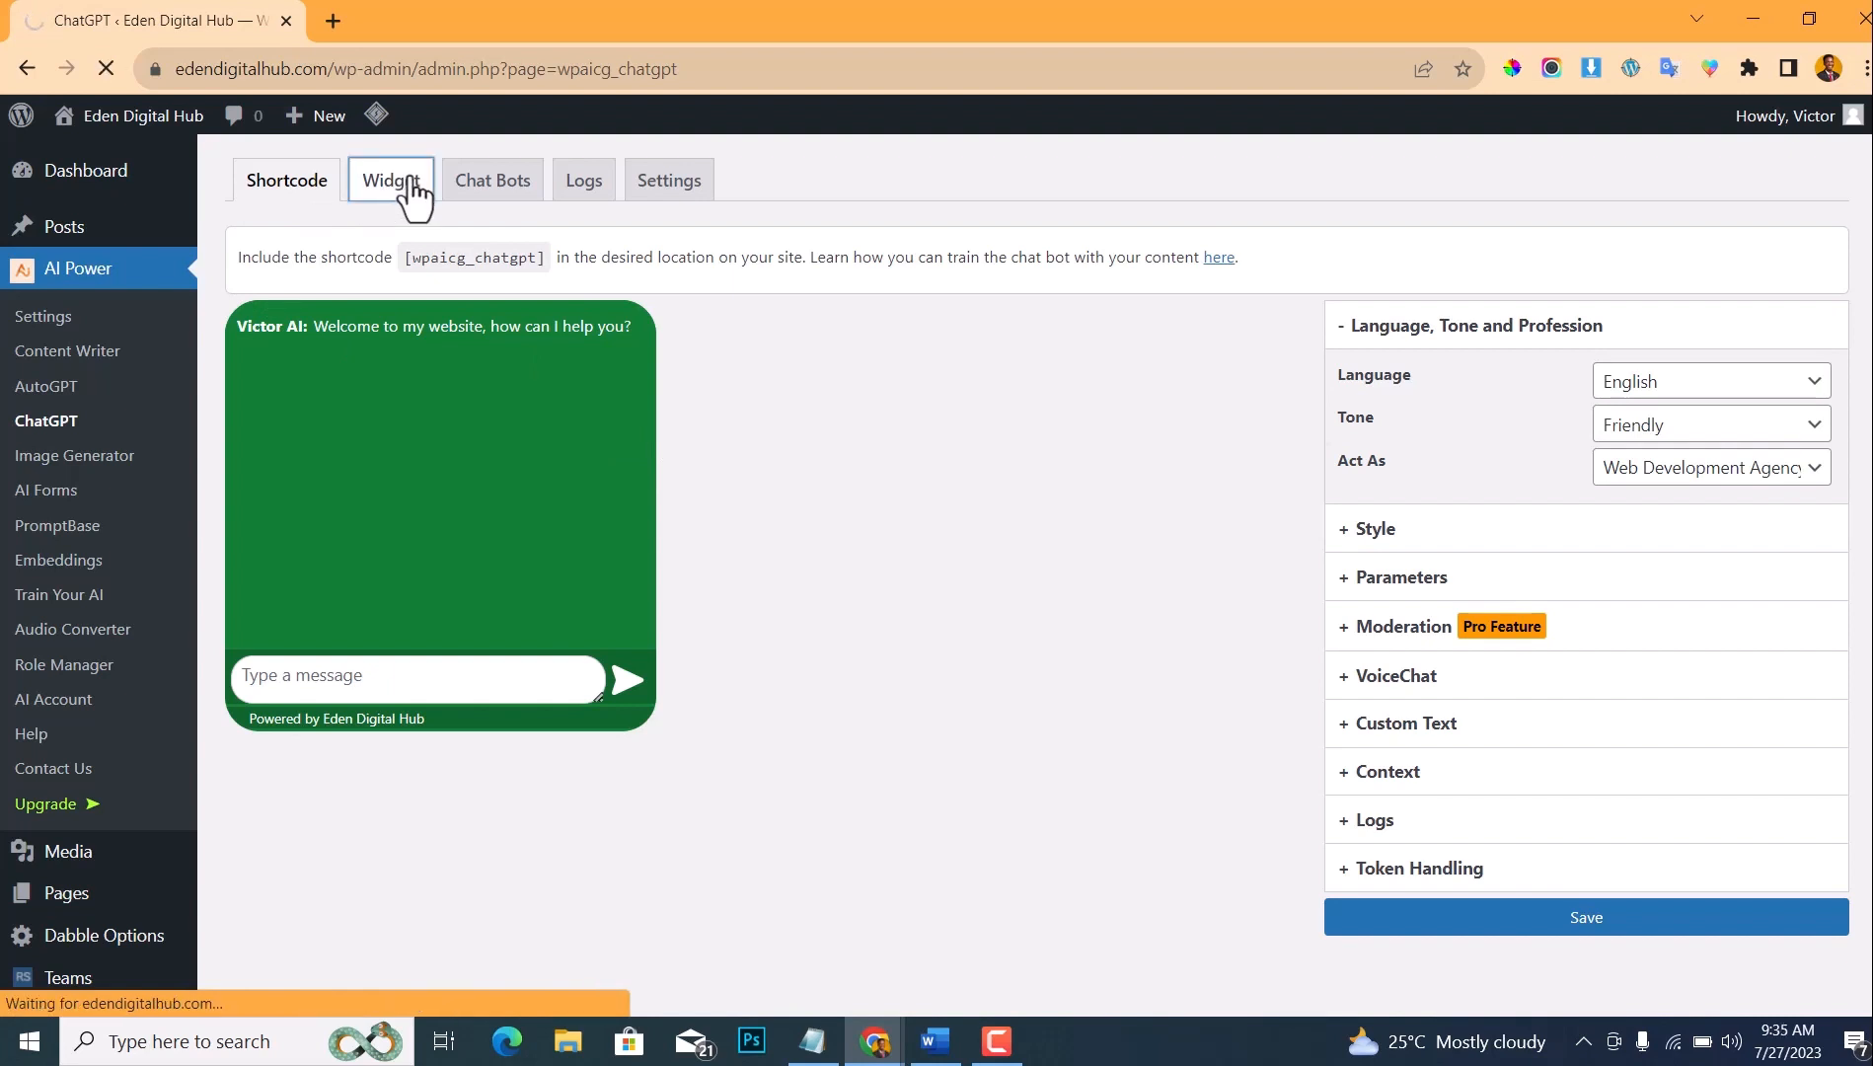
pyautogui.click(388, 179)
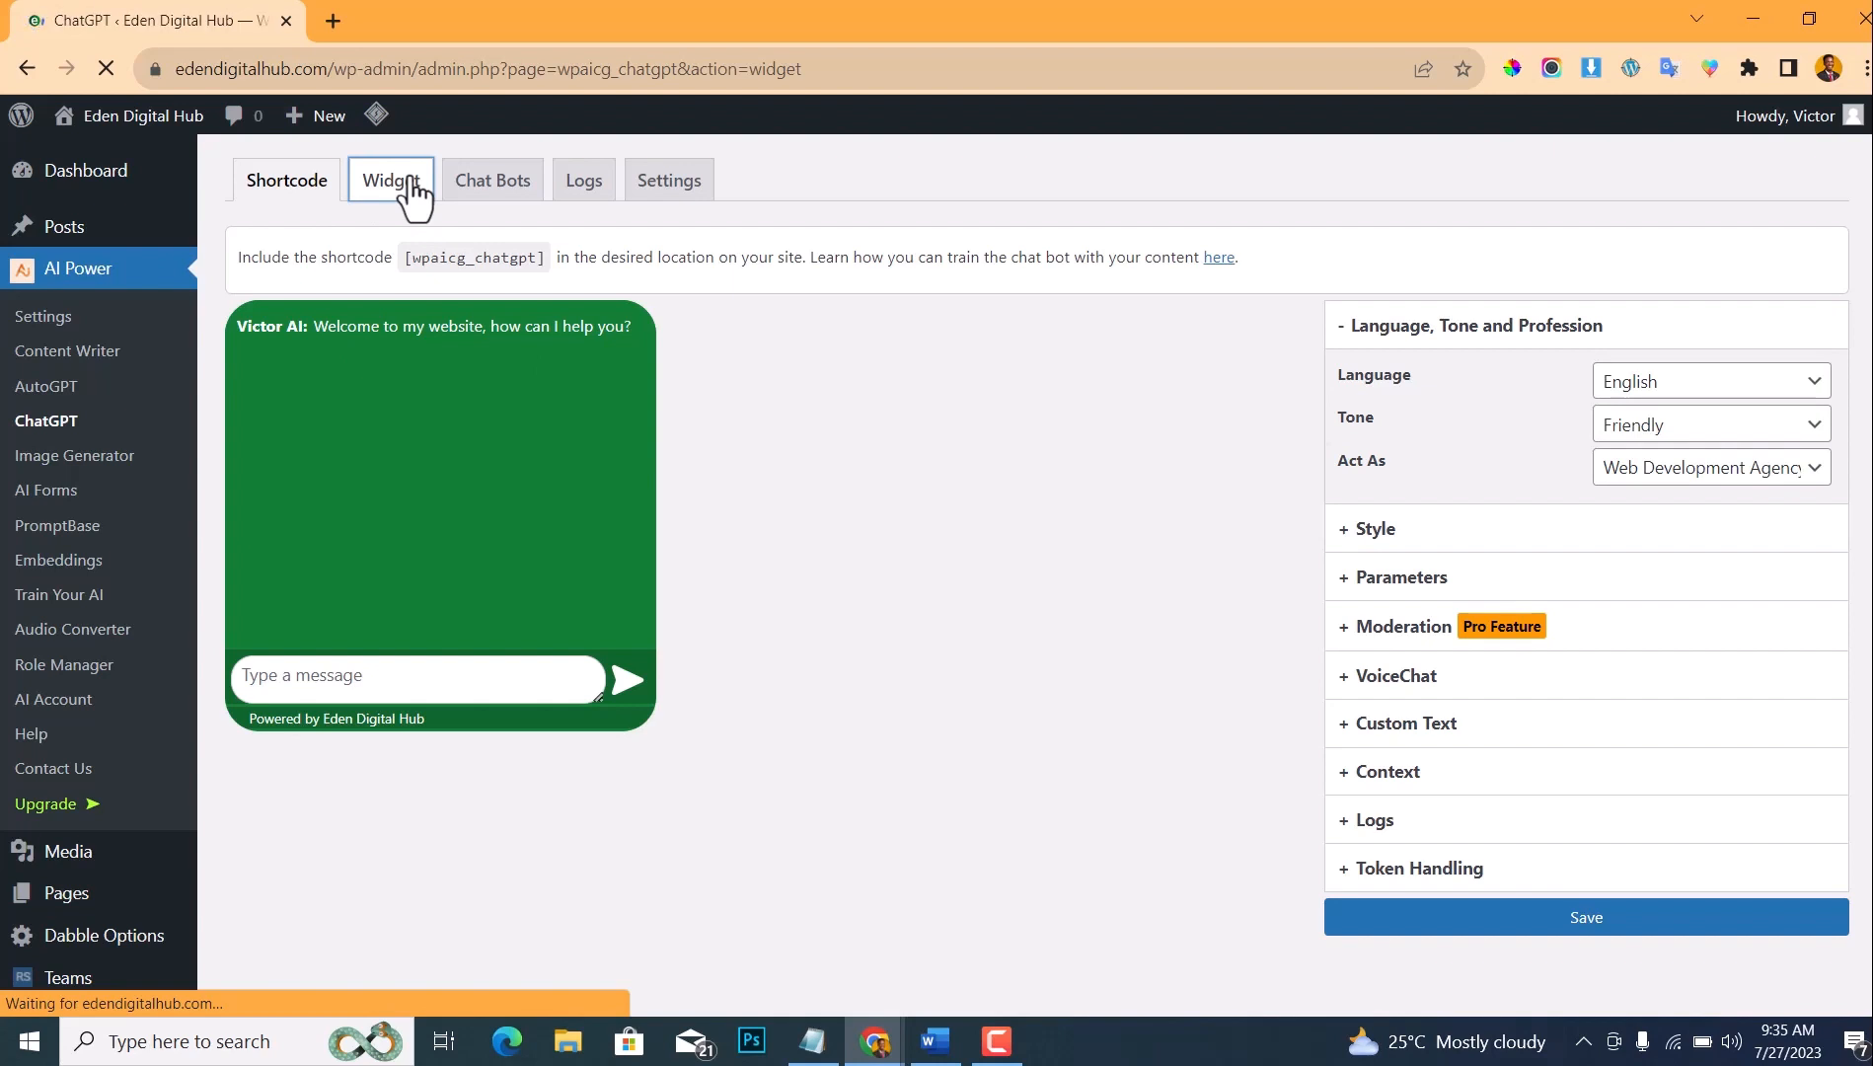
pyautogui.click(389, 180)
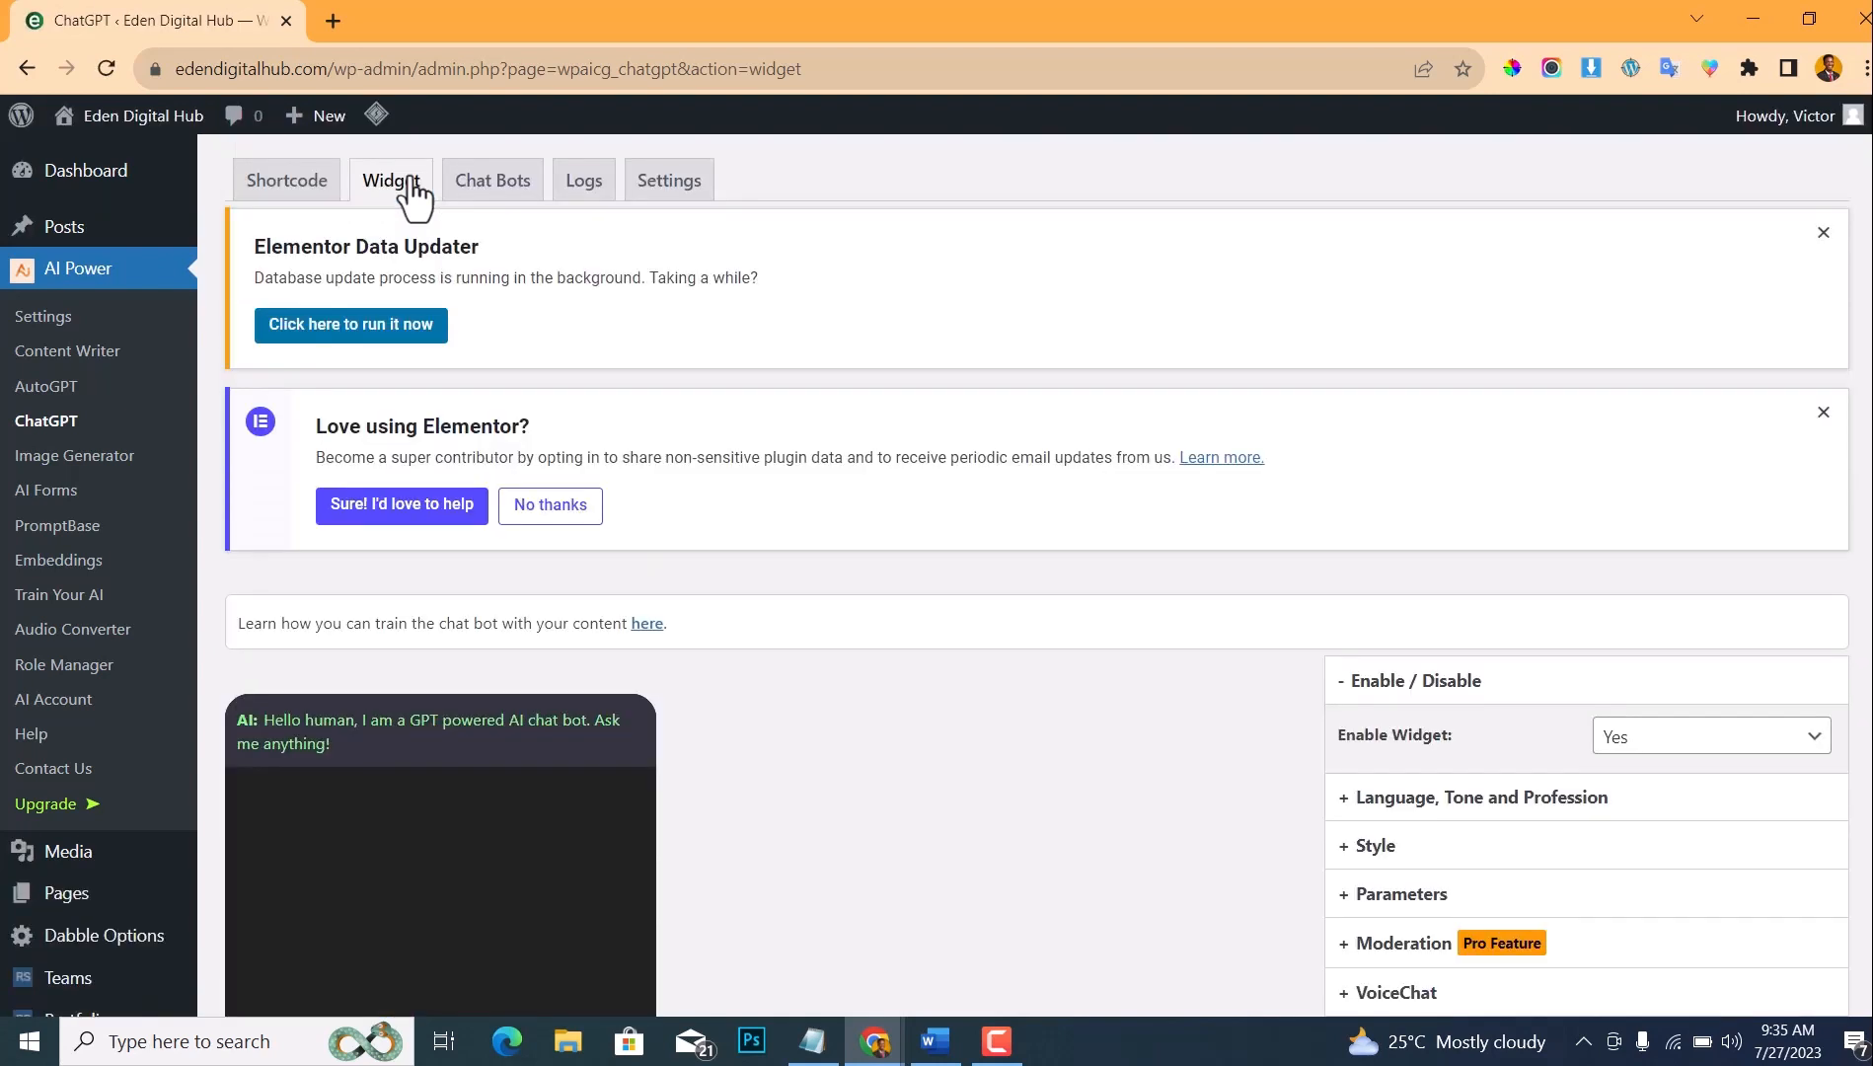
pyautogui.moveTo(1861, 263)
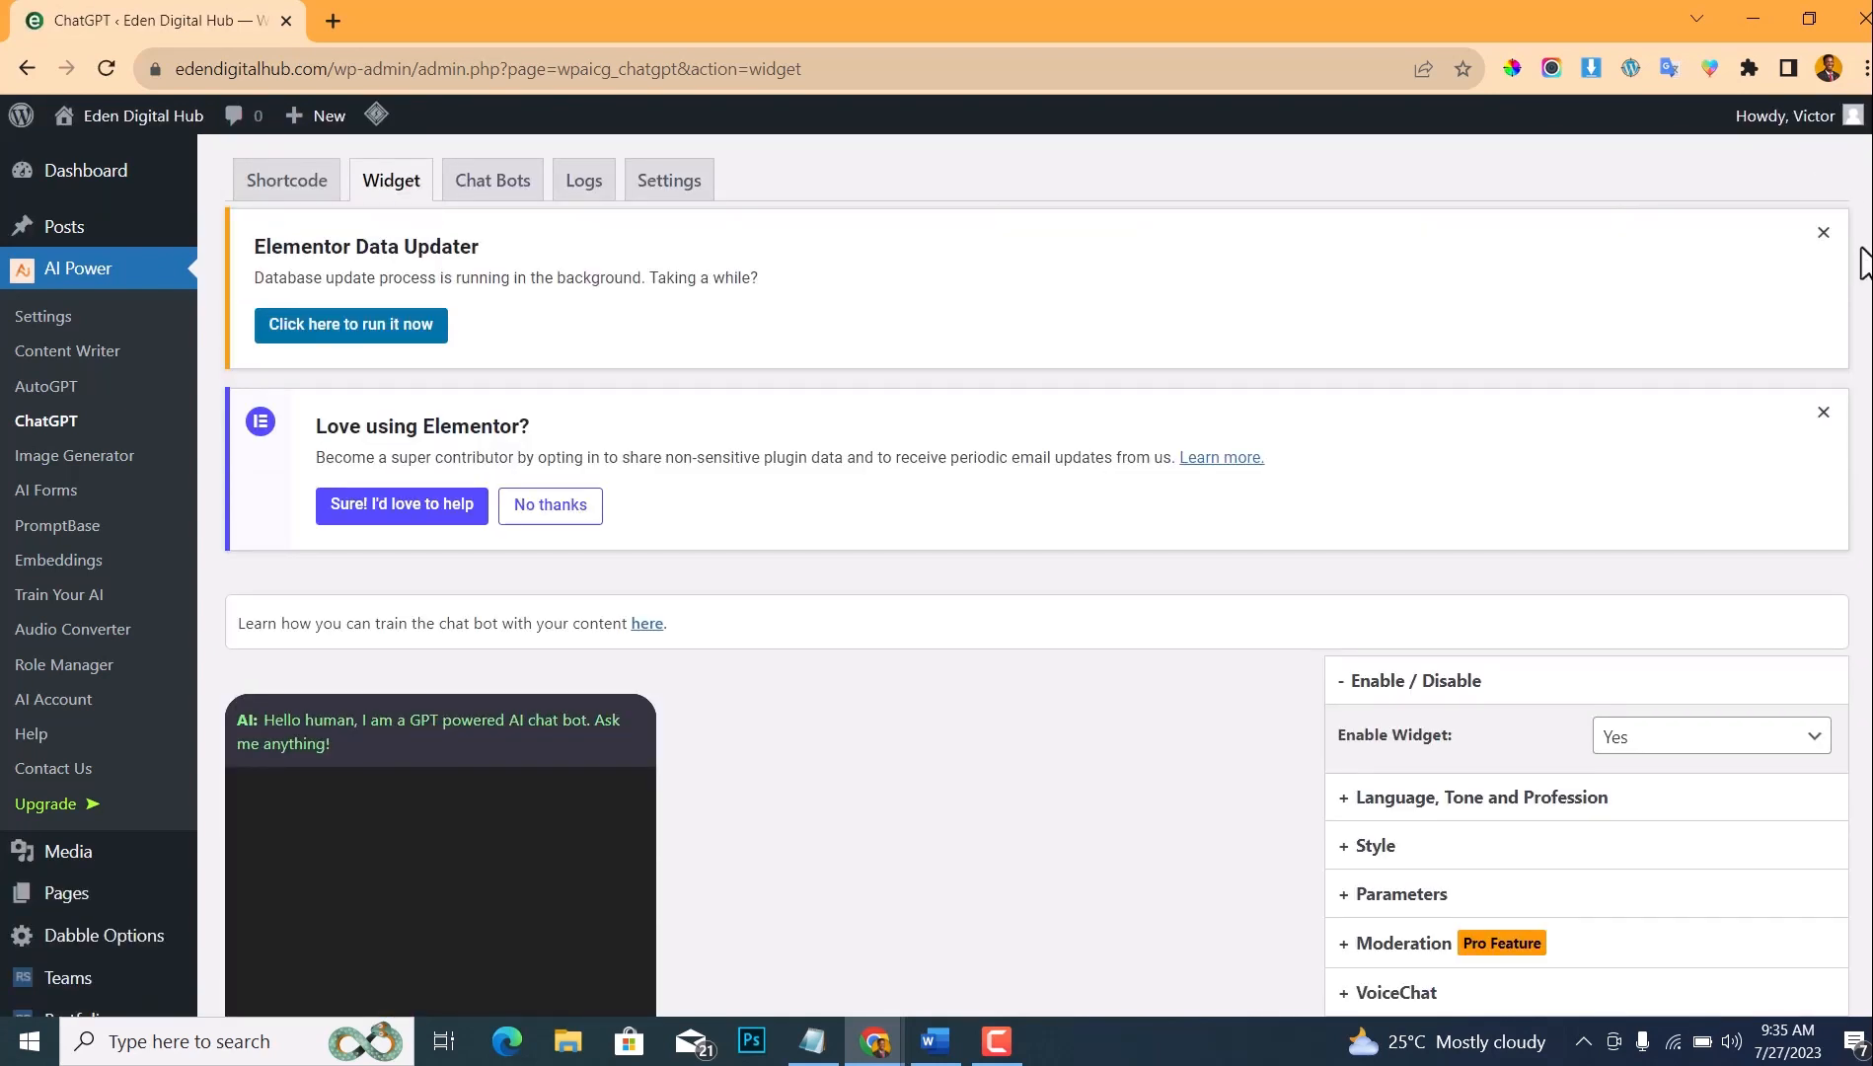
pyautogui.click(1824, 231)
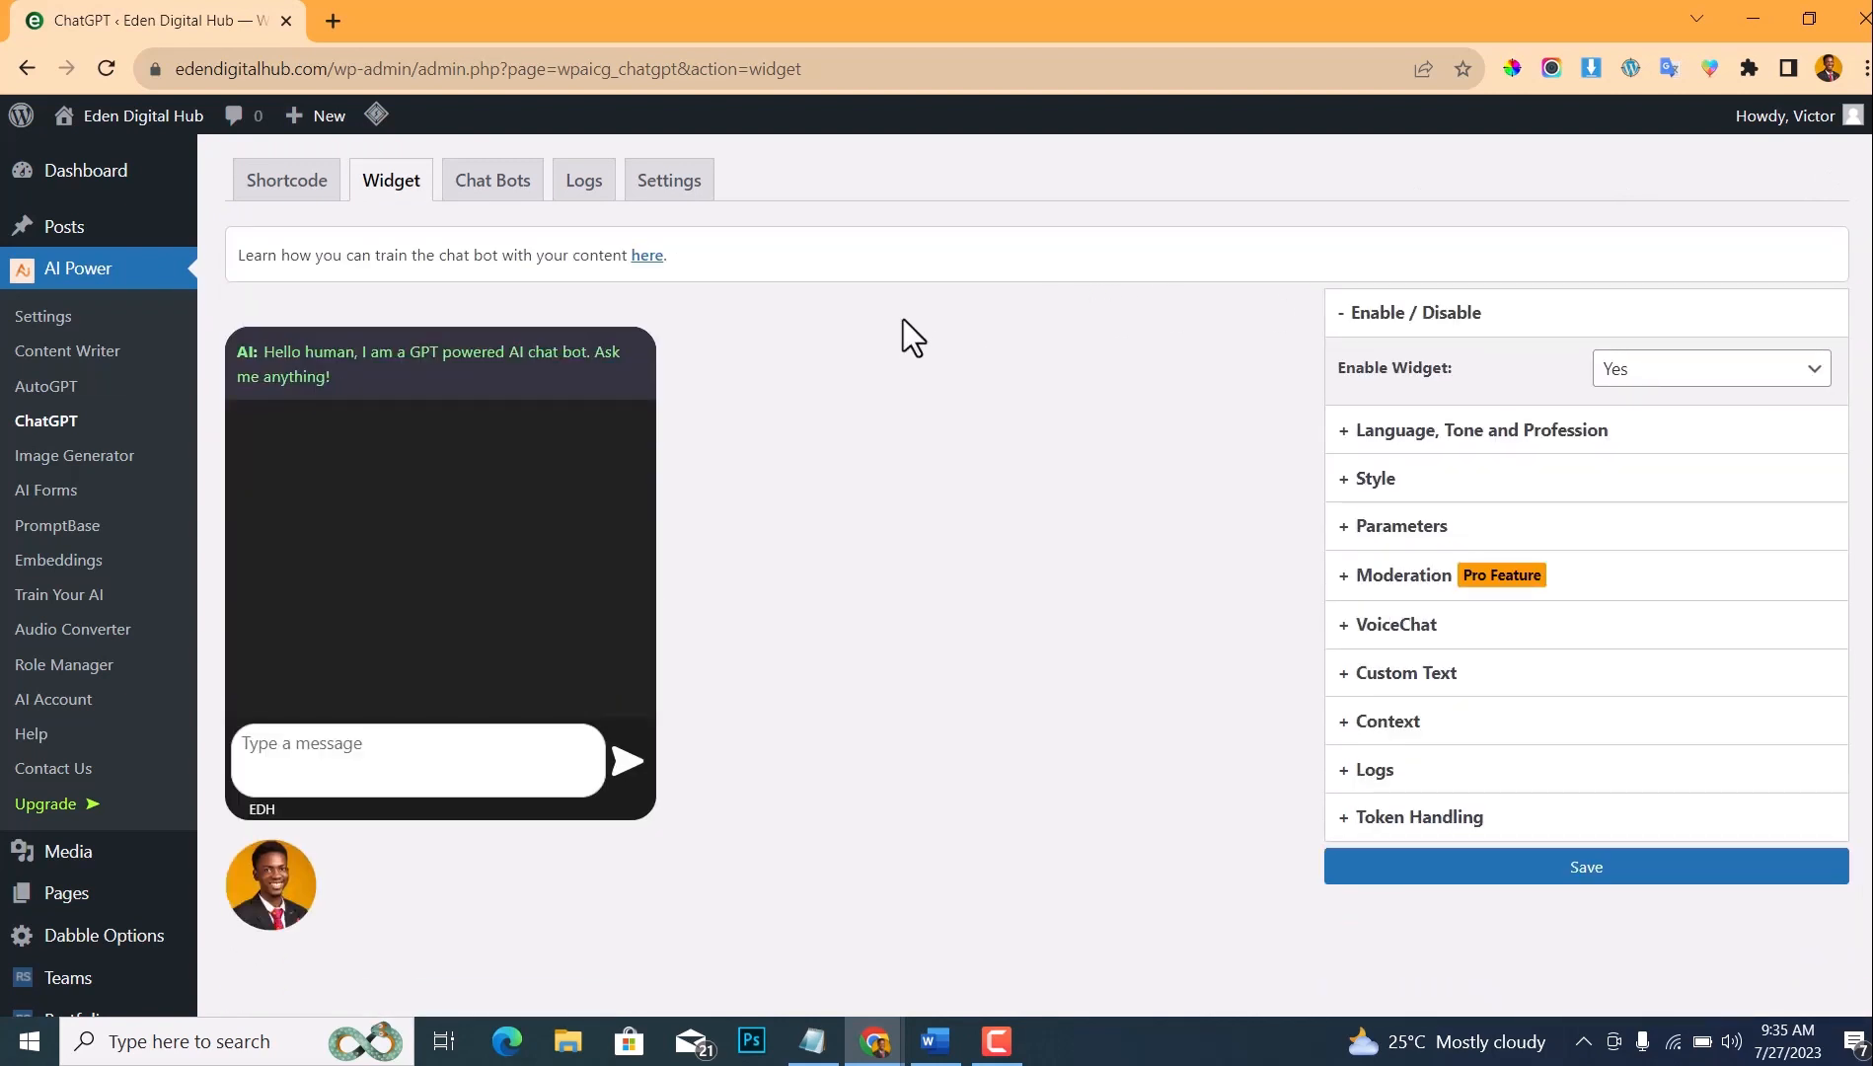
pyautogui.moveTo(762, 397)
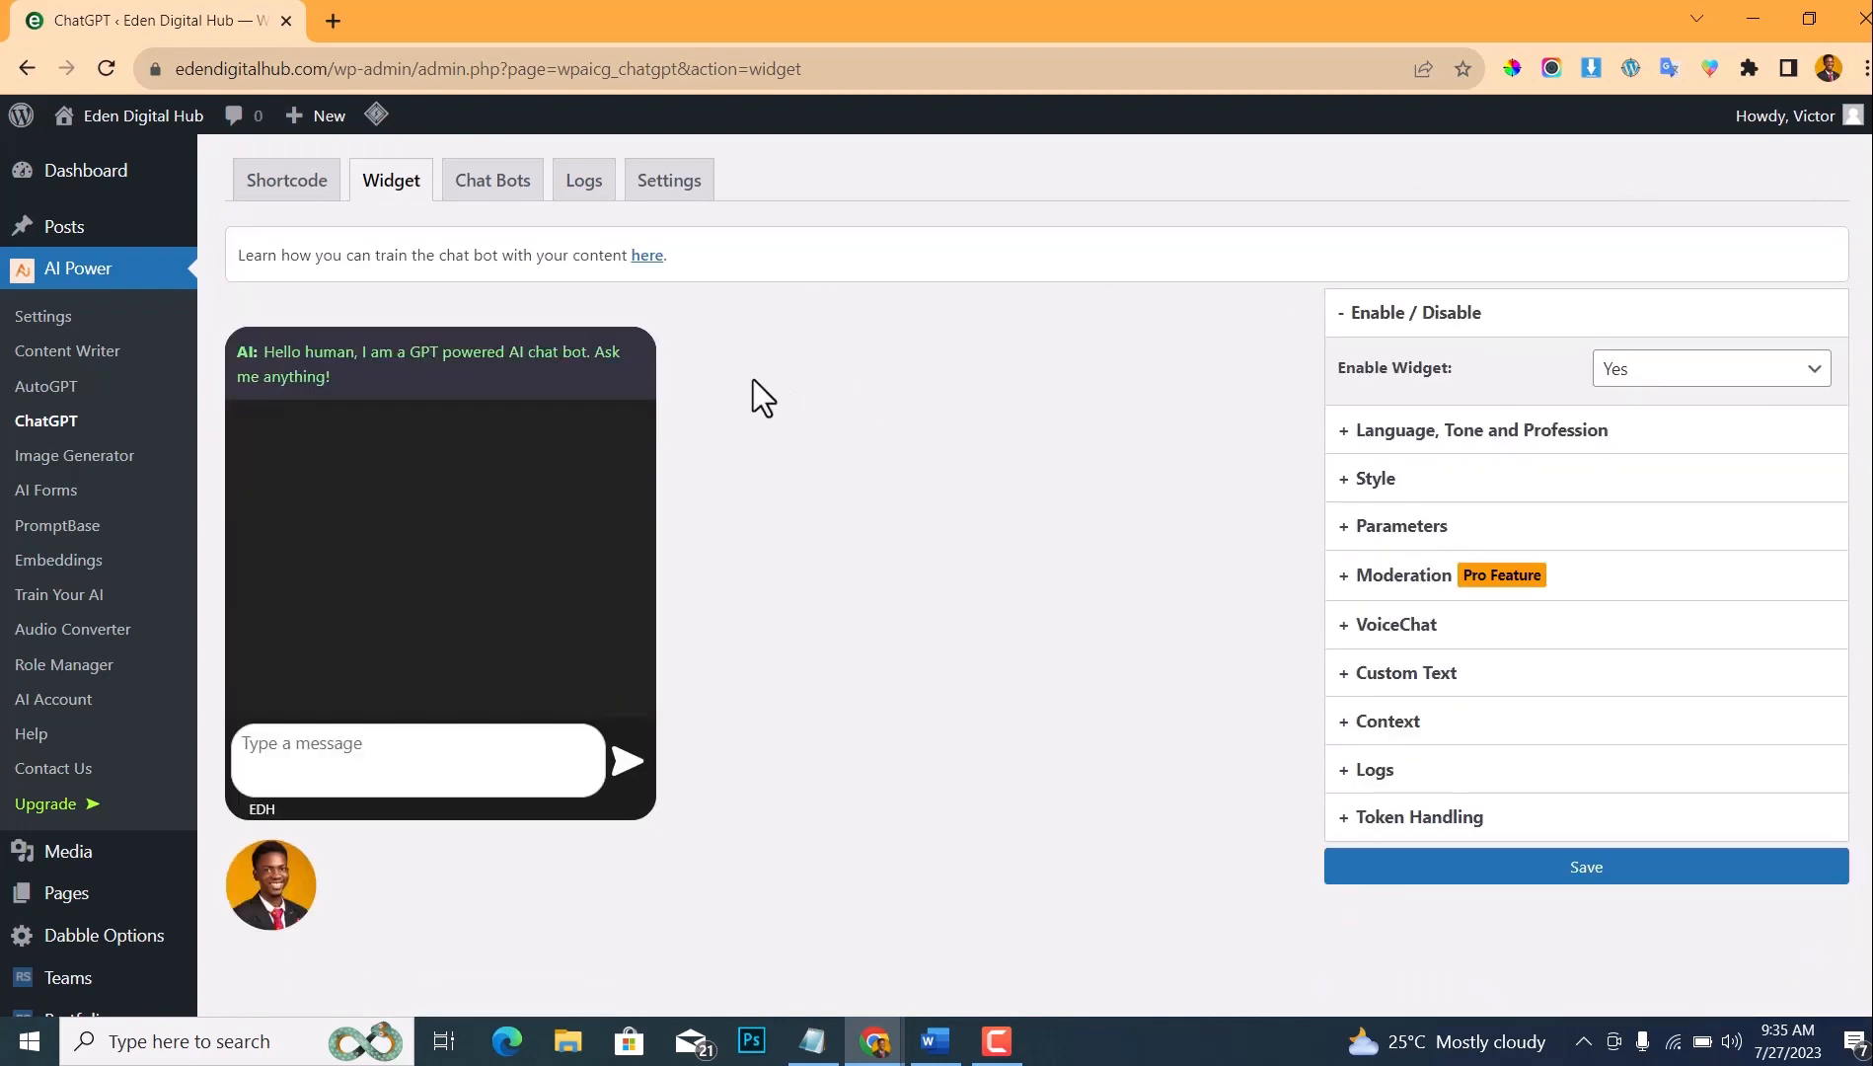
pyautogui.moveTo(782, 433)
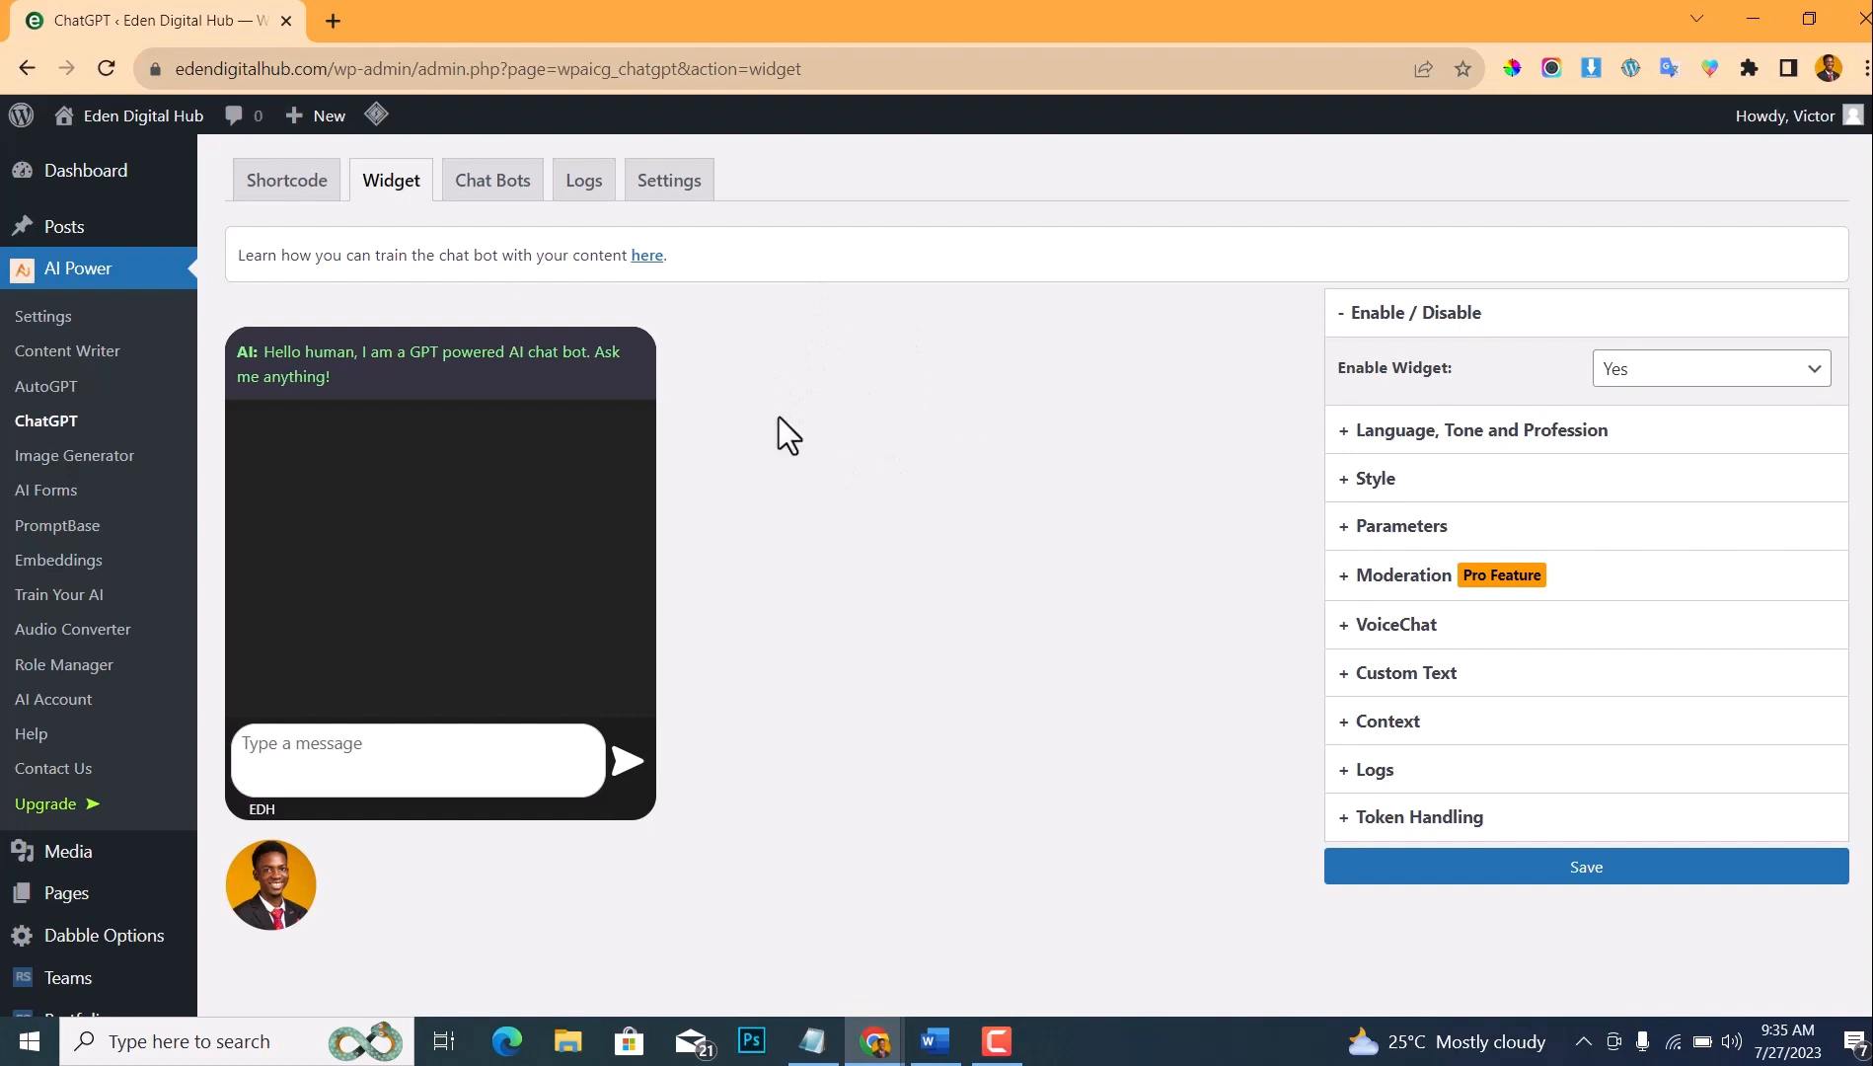
pyautogui.moveTo(1155, 396)
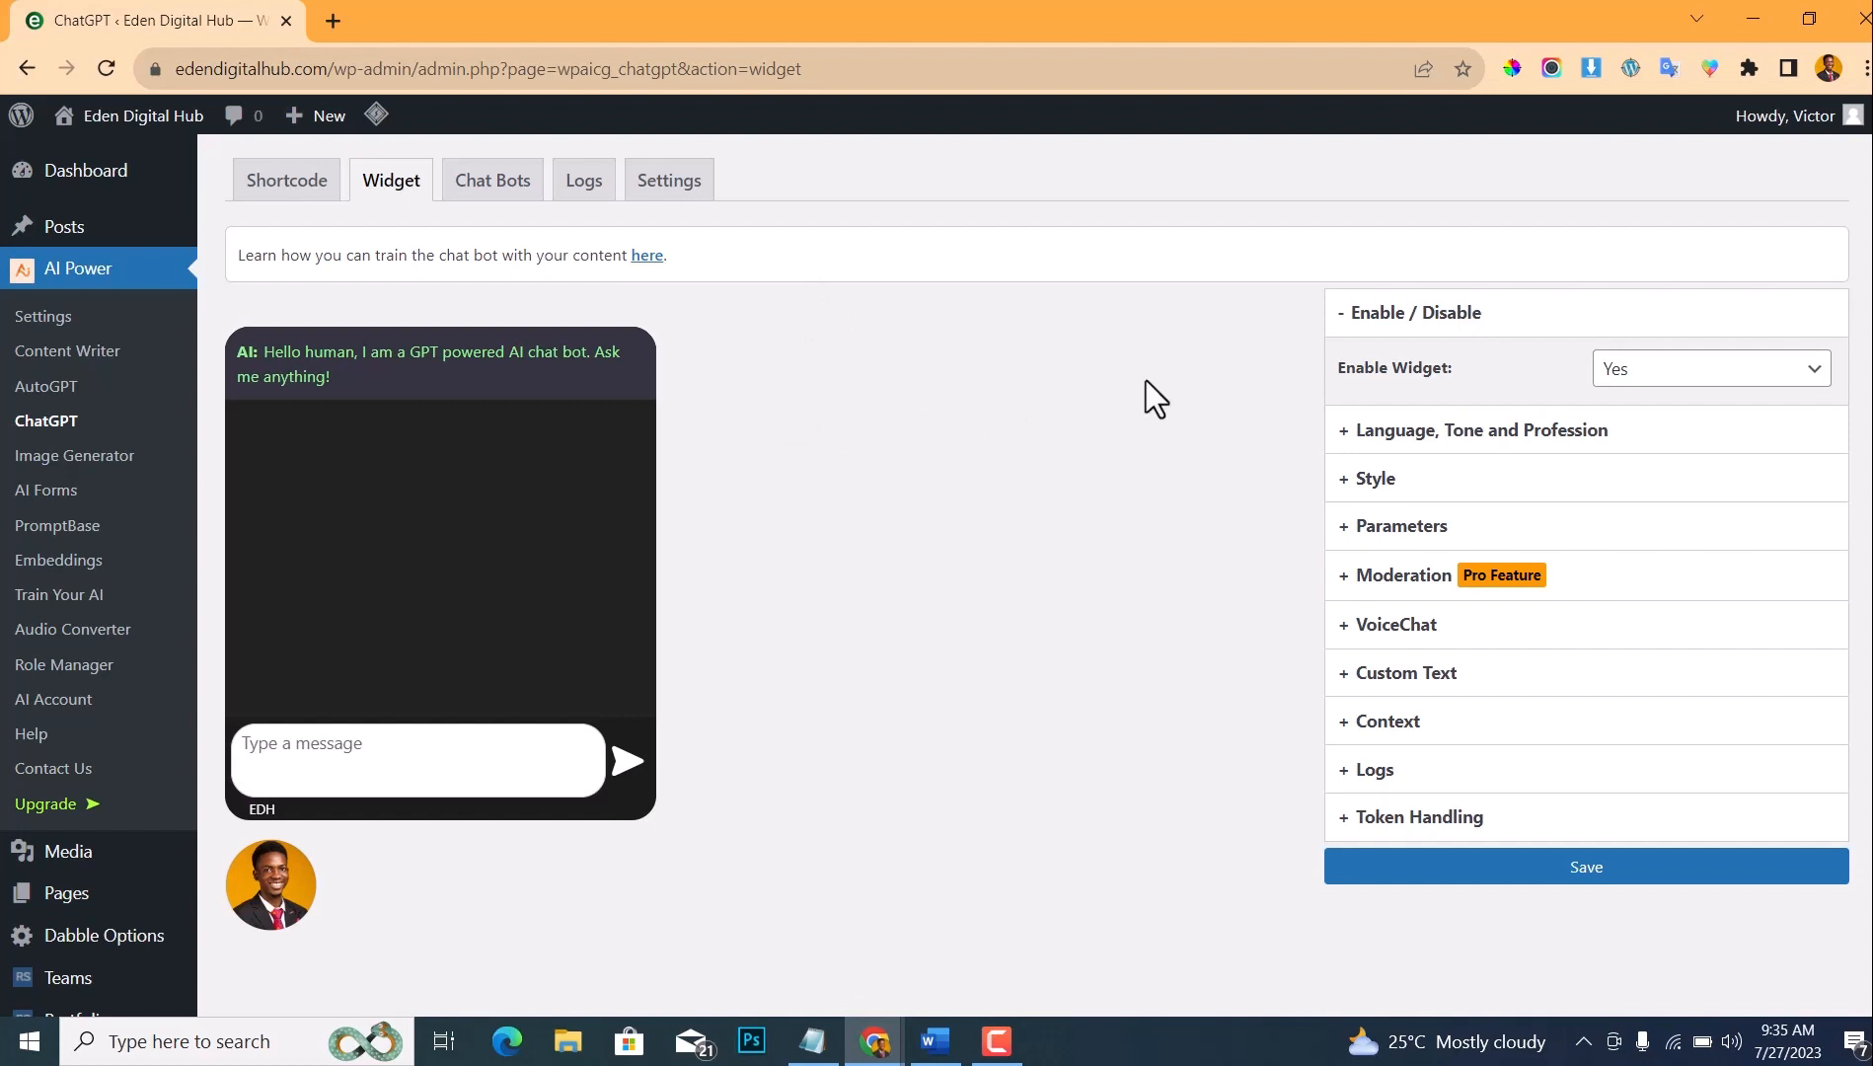
pyautogui.moveTo(1281, 365)
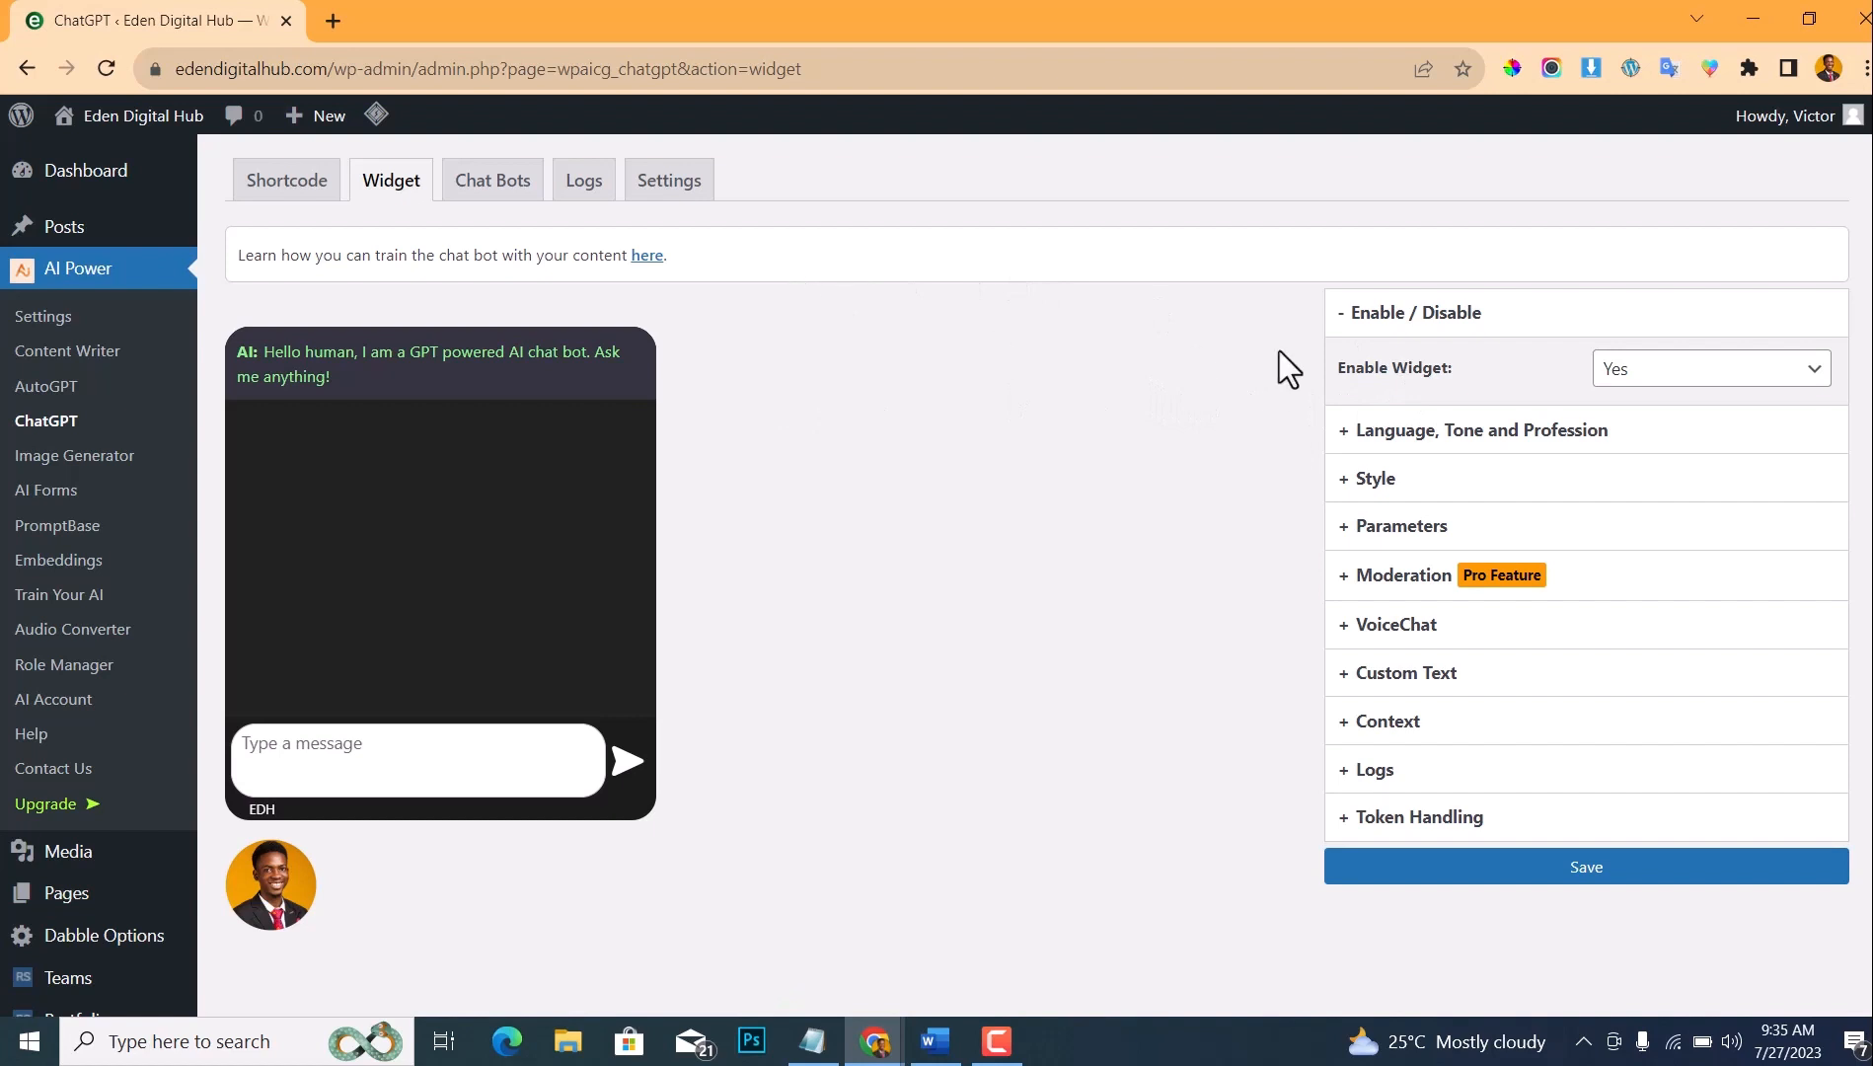
pyautogui.moveTo(1483, 383)
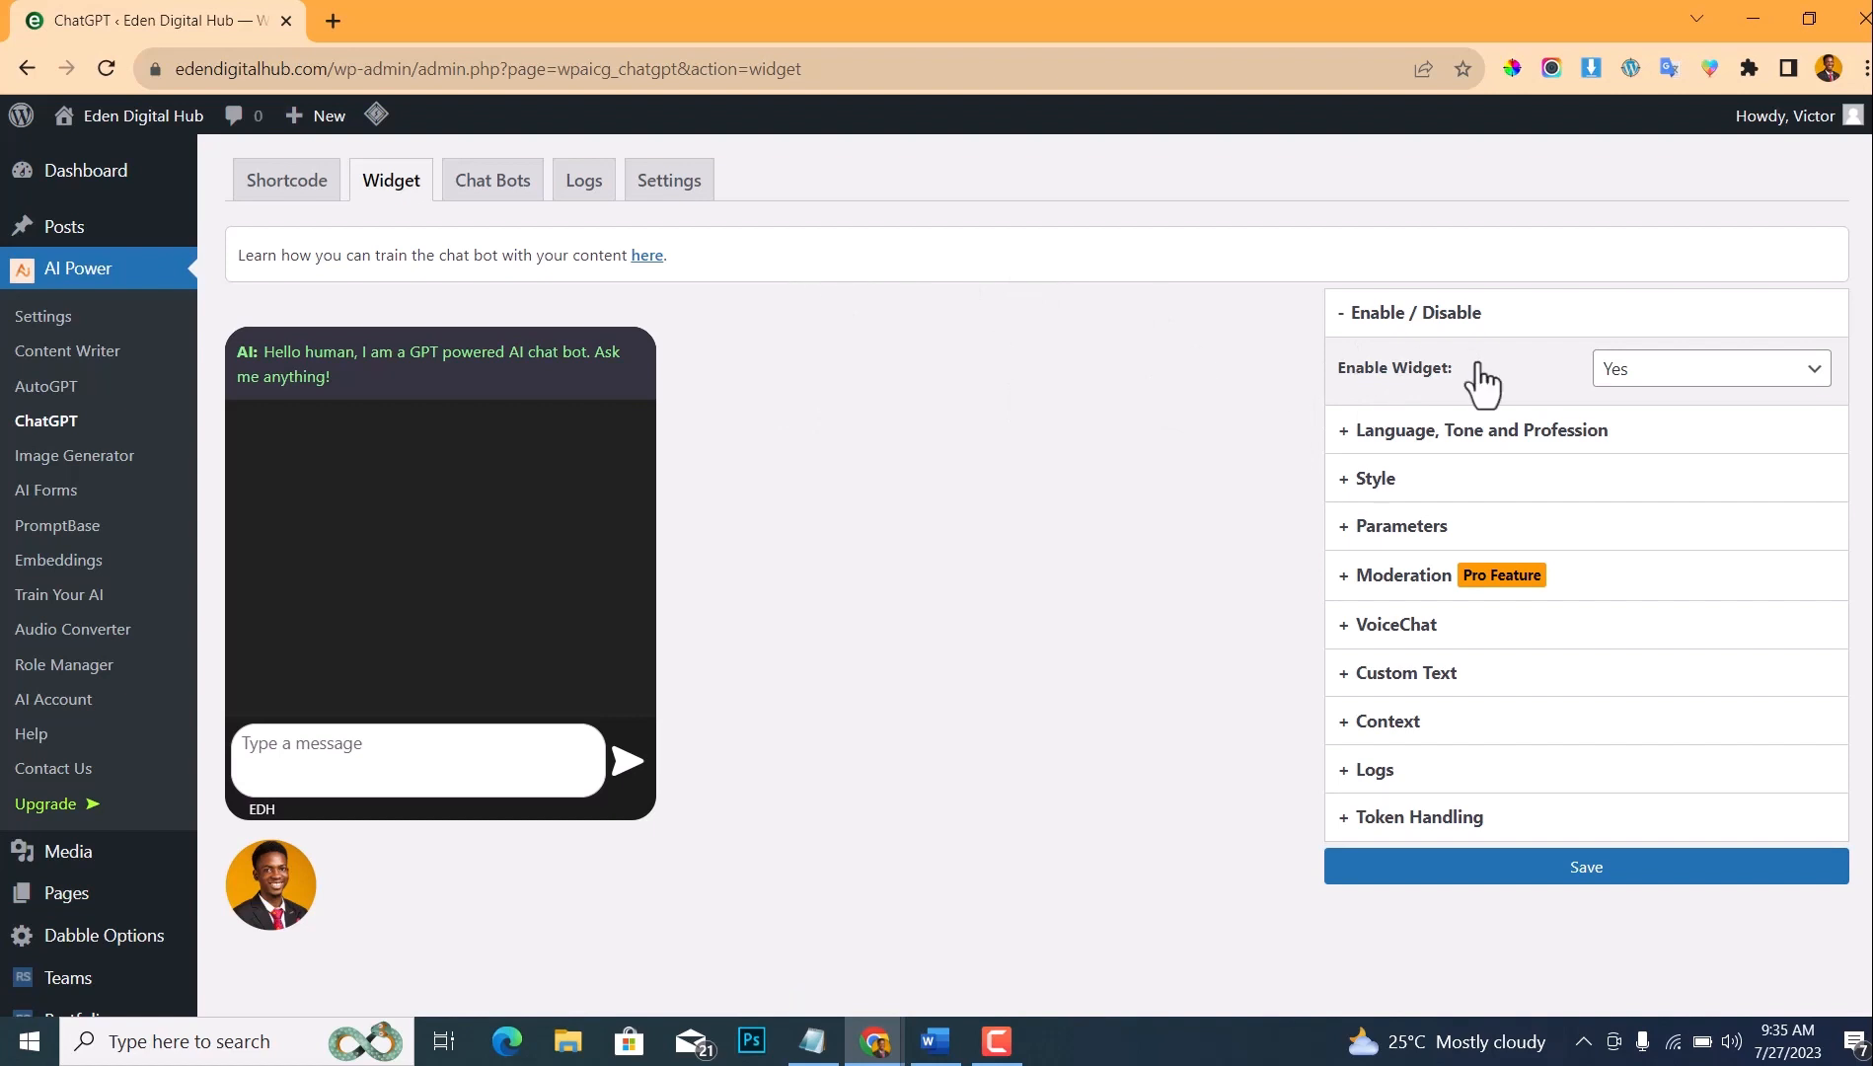
# Toggle Enable Widget and leave it set to No.
pyautogui.click(1708, 367)
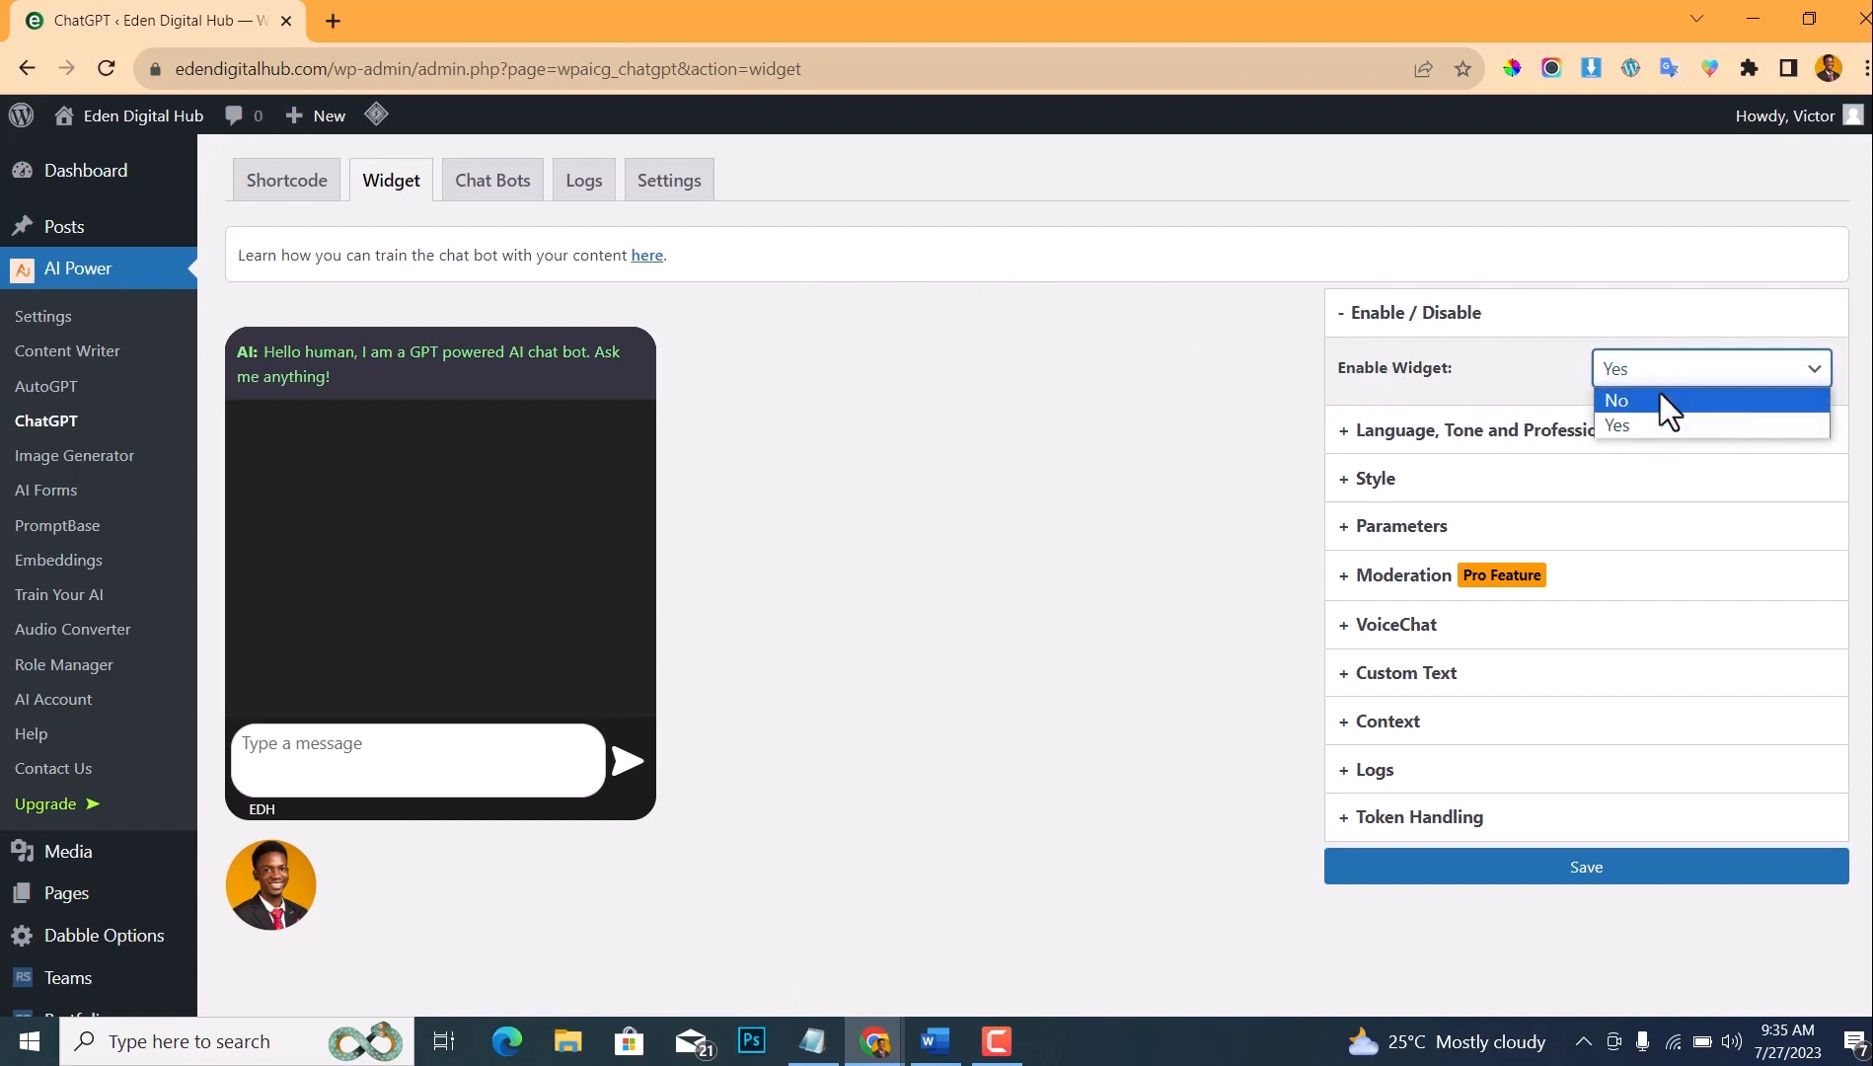
pyautogui.click(1616, 399)
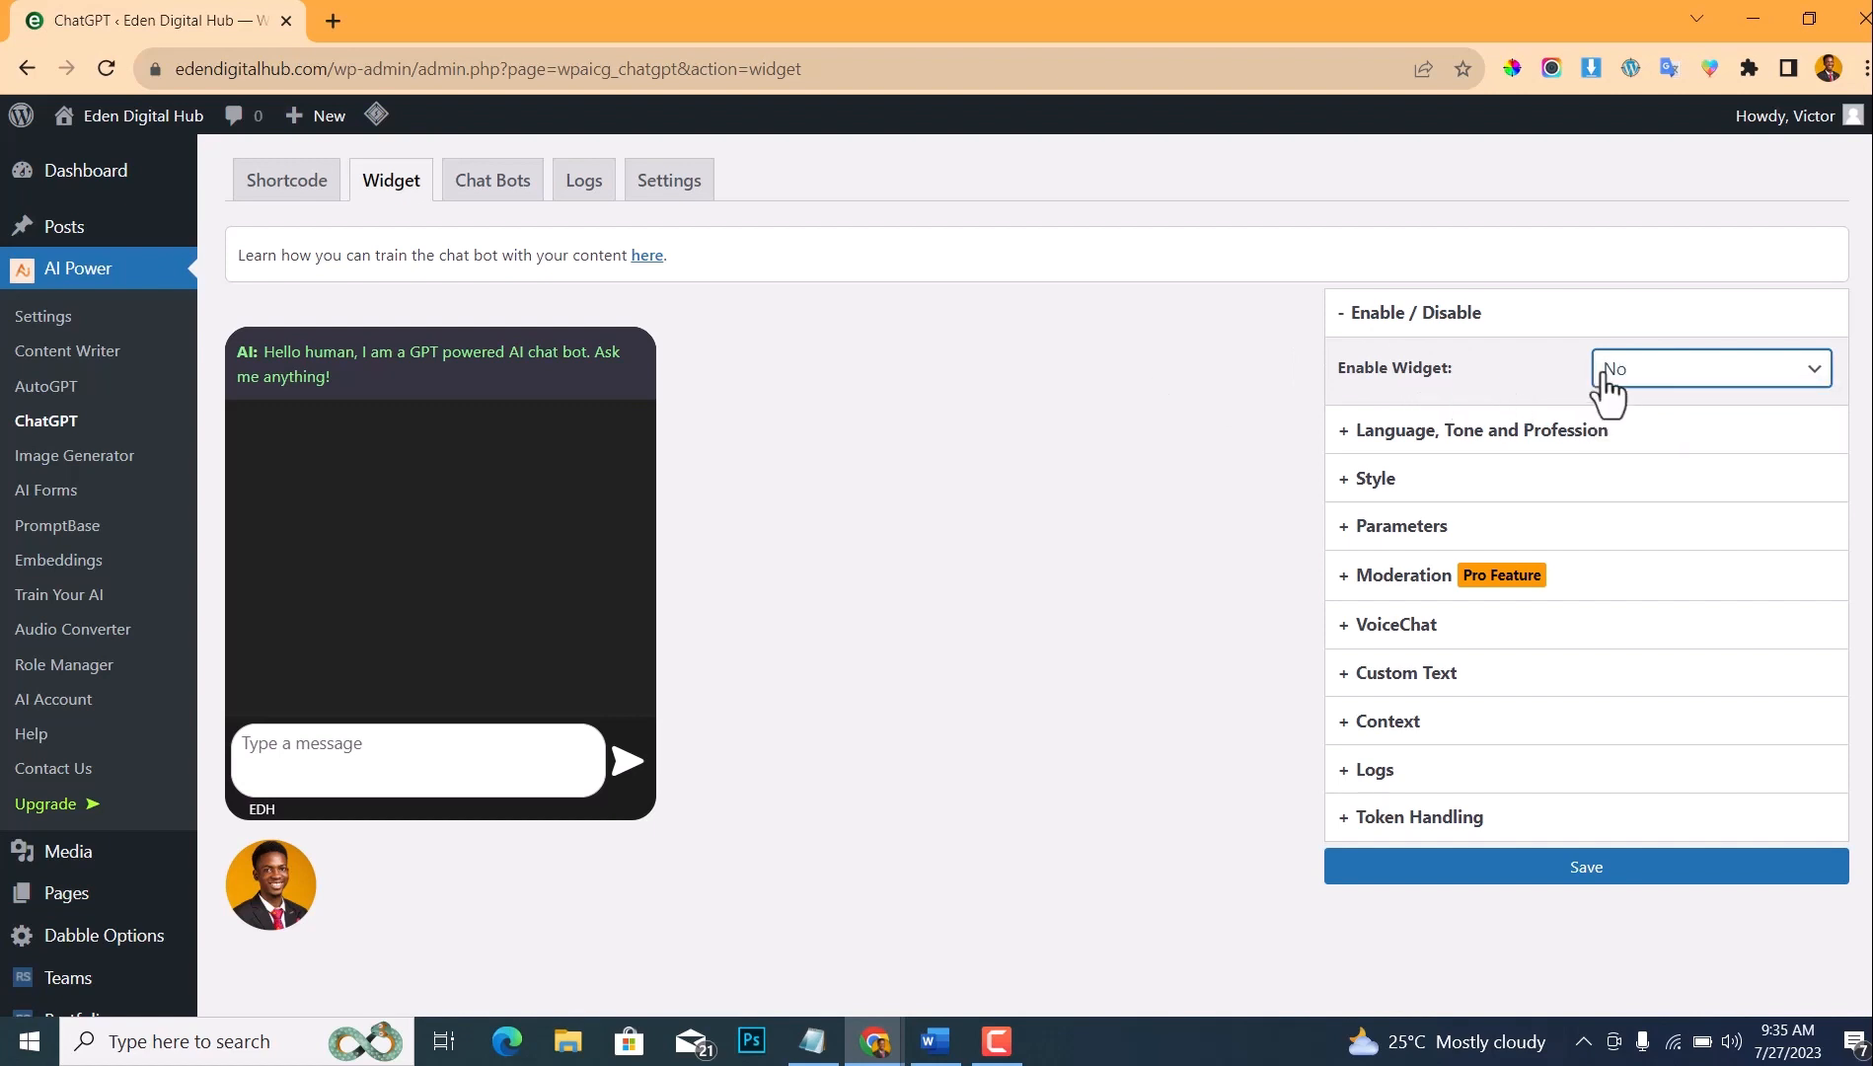
pyautogui.click(1707, 367)
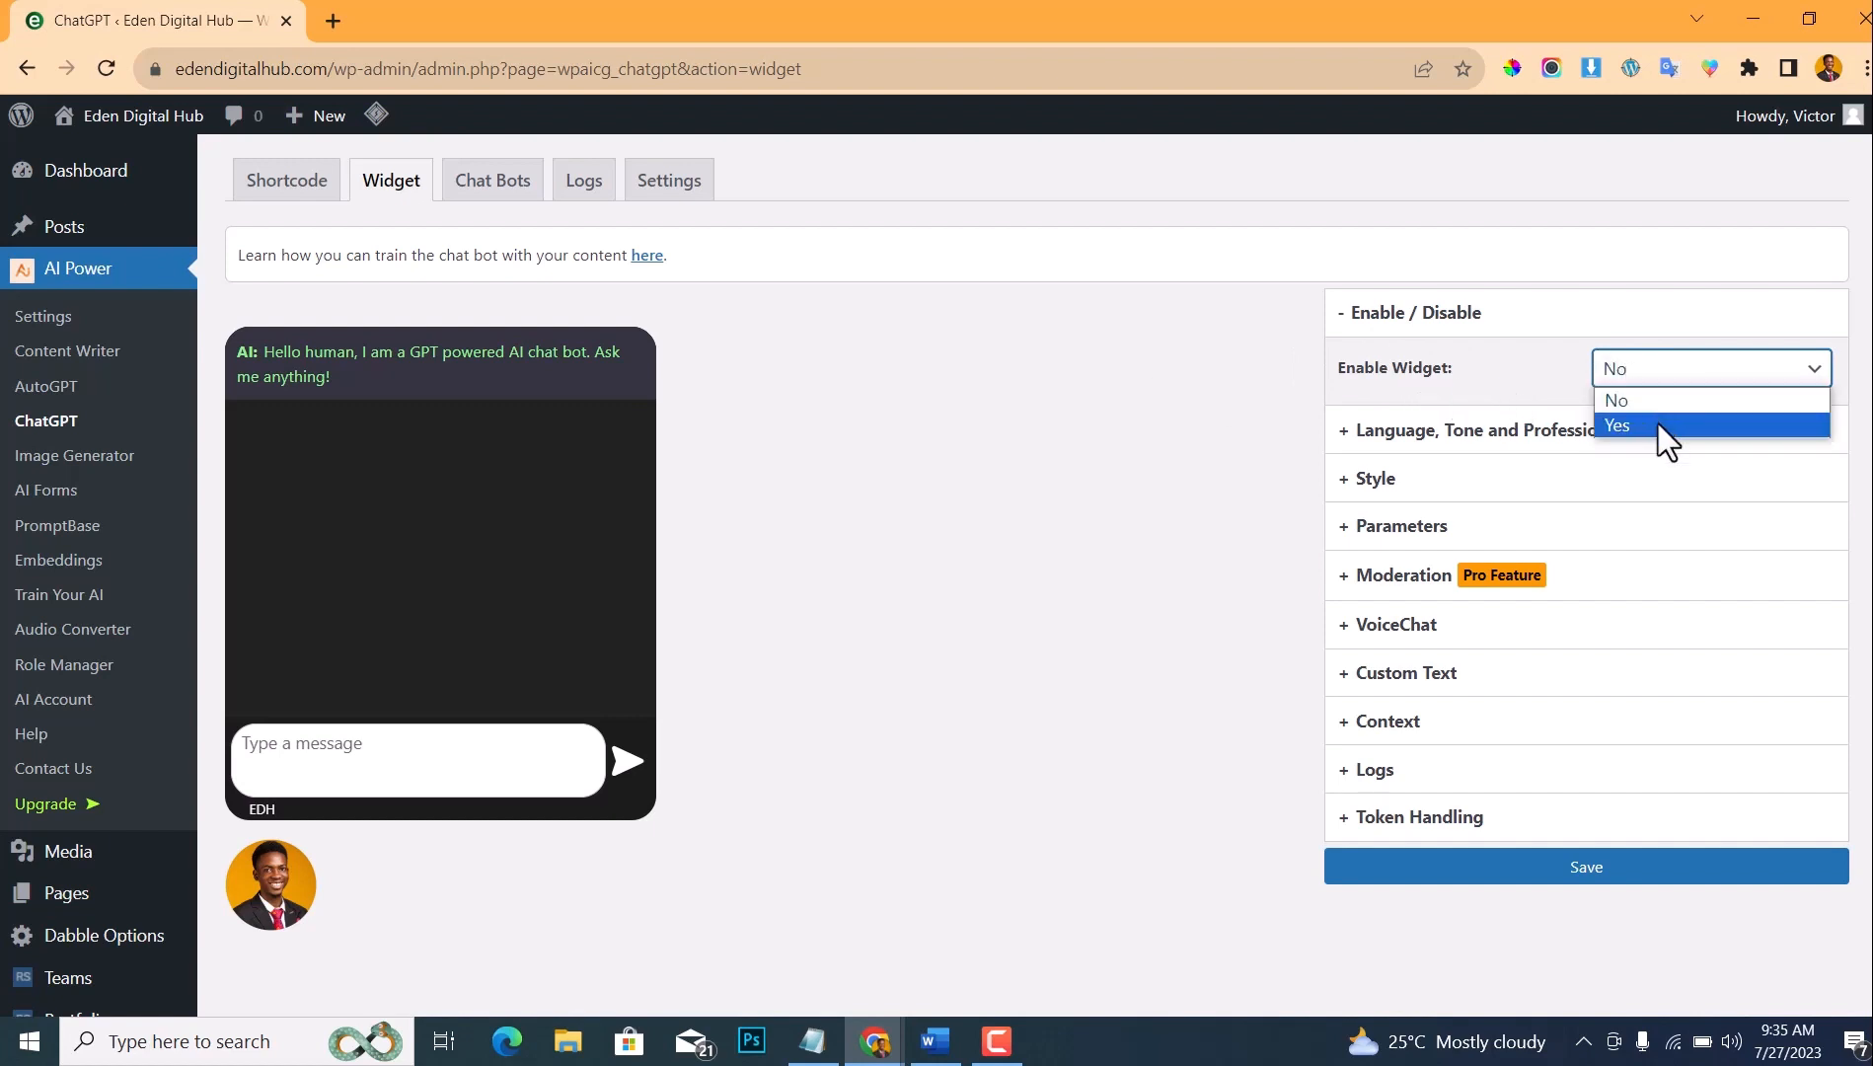
pyautogui.click(1617, 426)
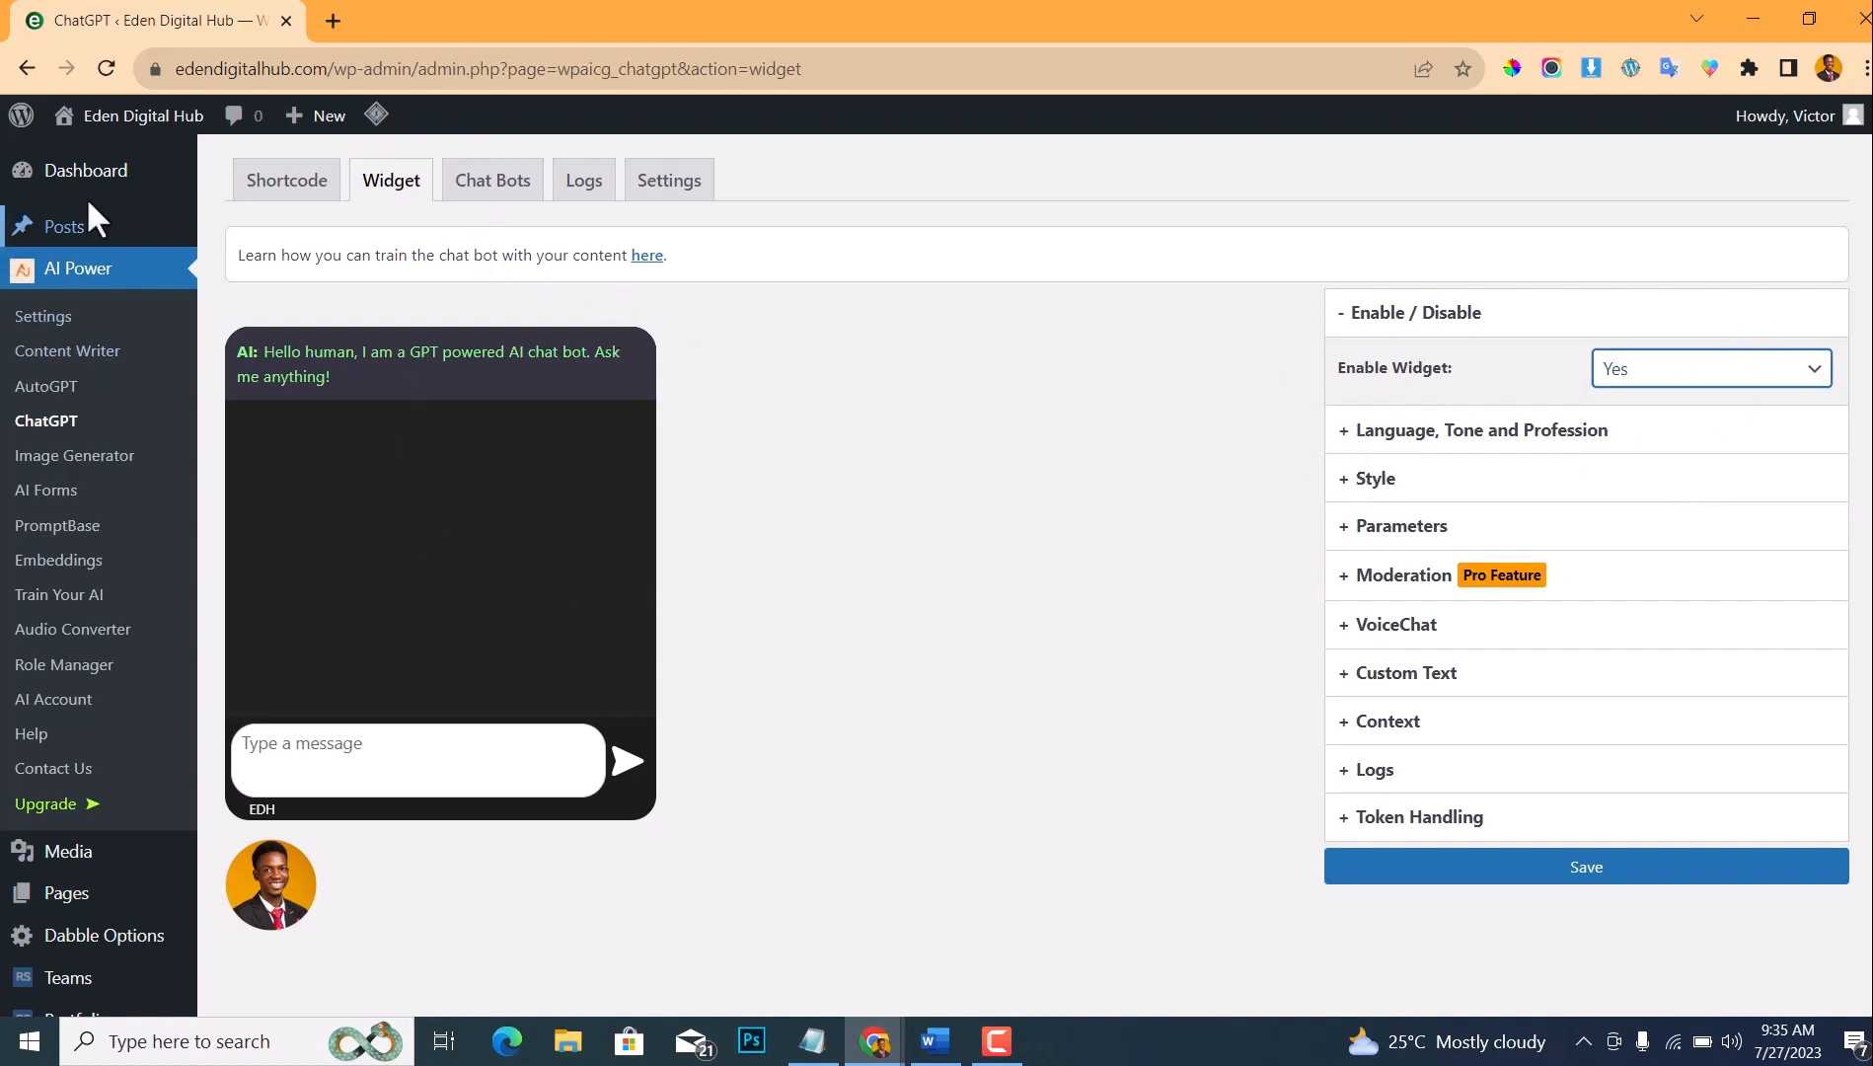
pyautogui.click(1706, 367)
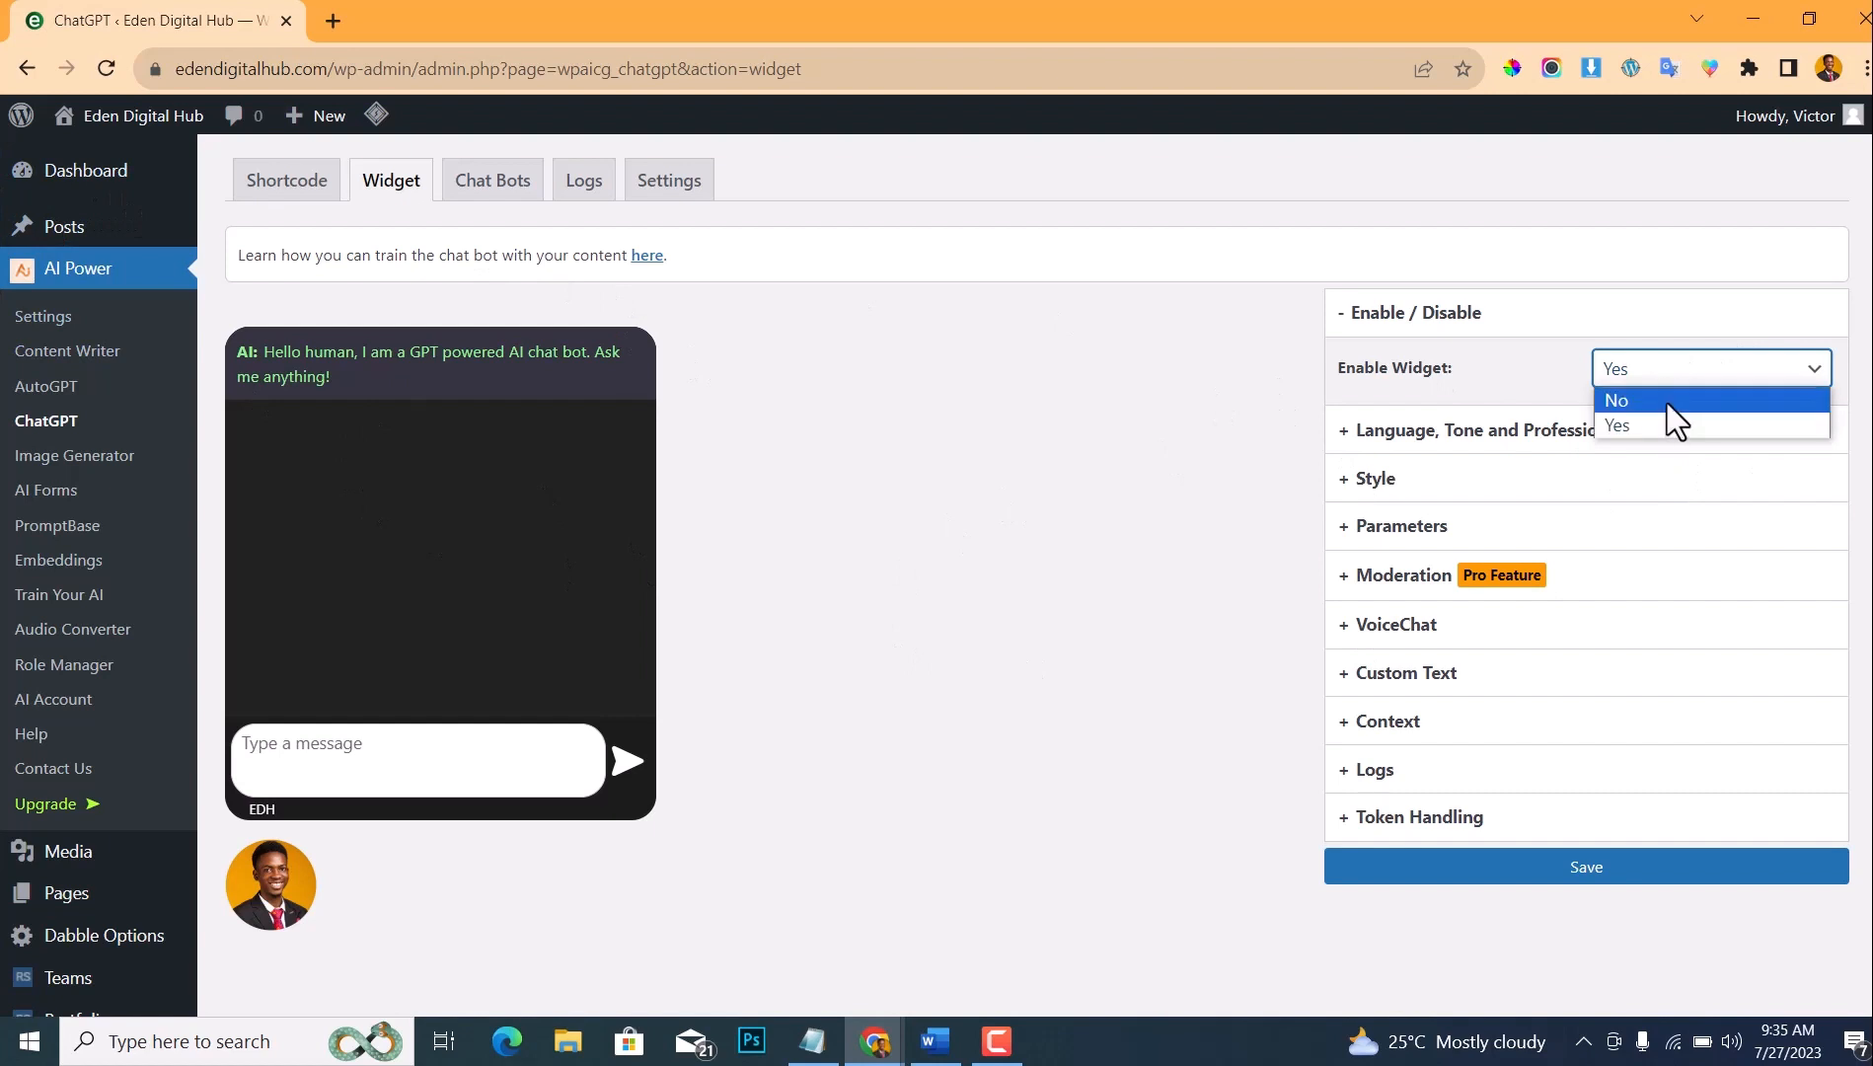
pyautogui.click(1616, 399)
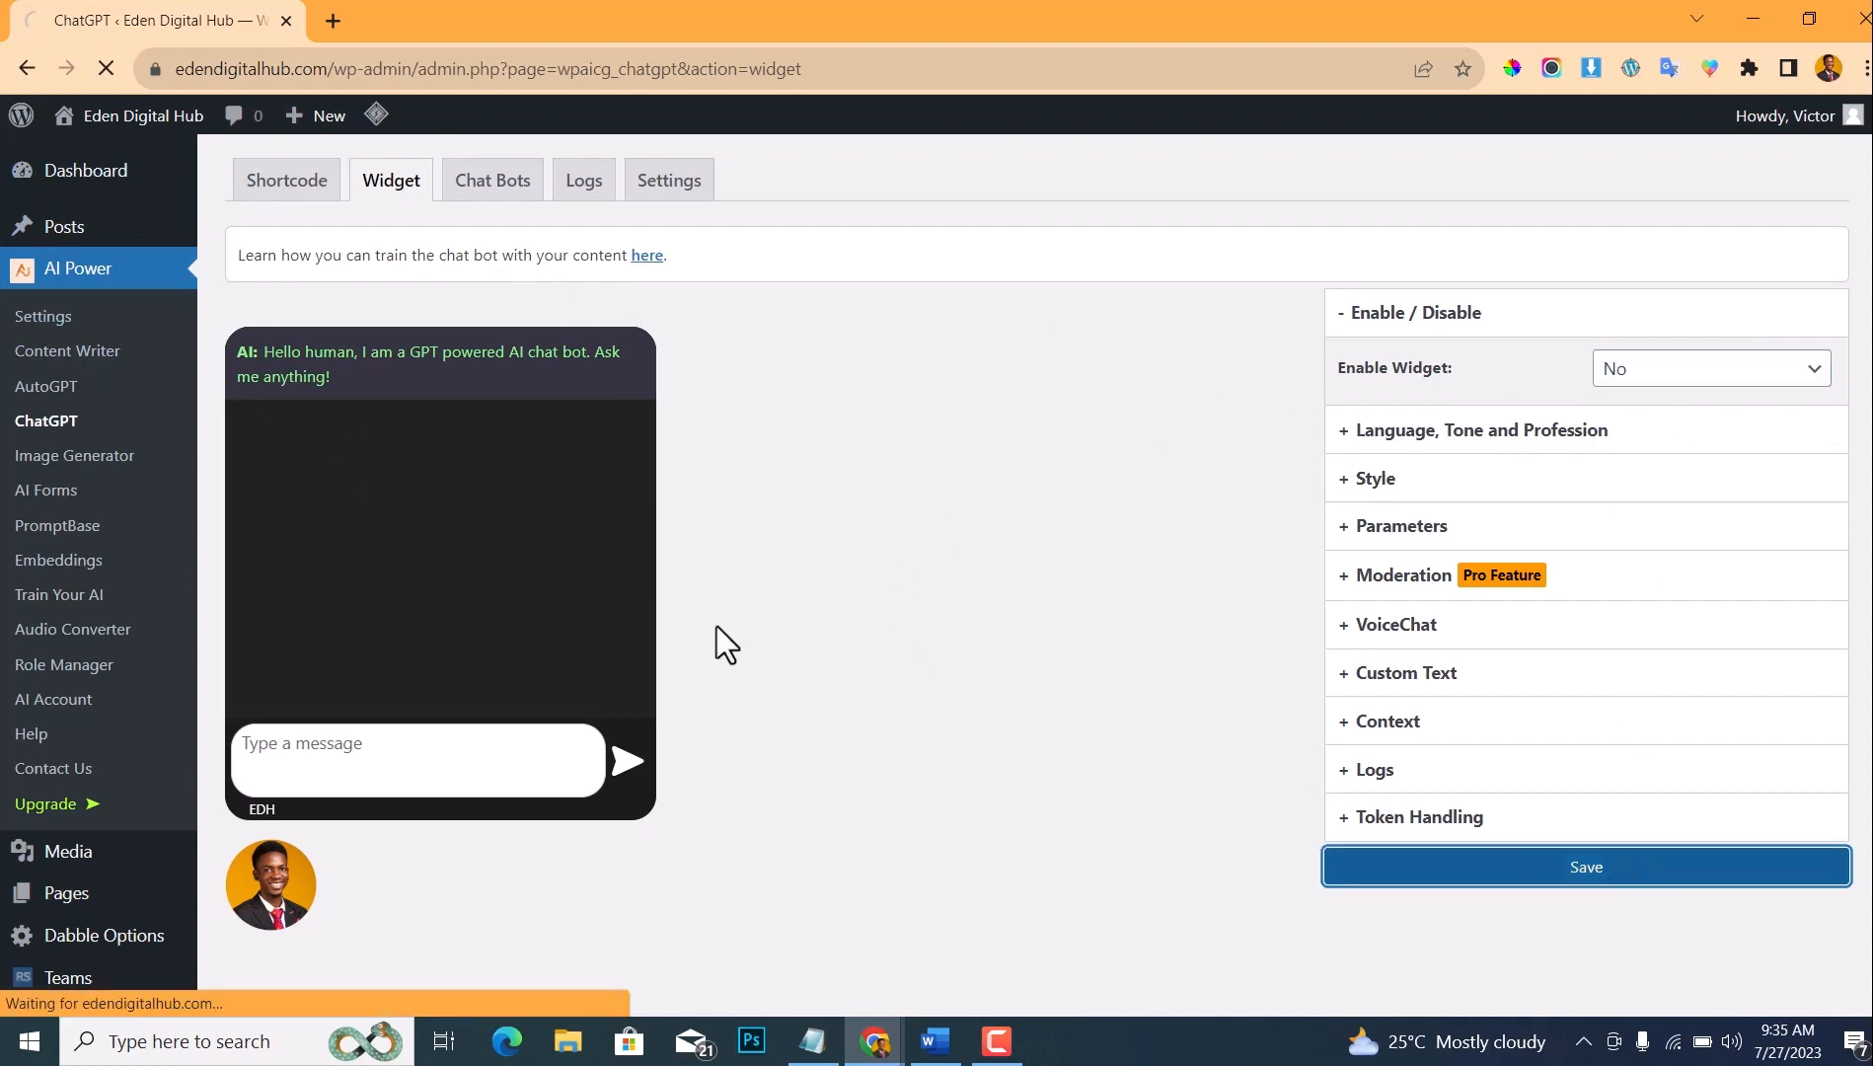
pyautogui.moveTo(152, 116)
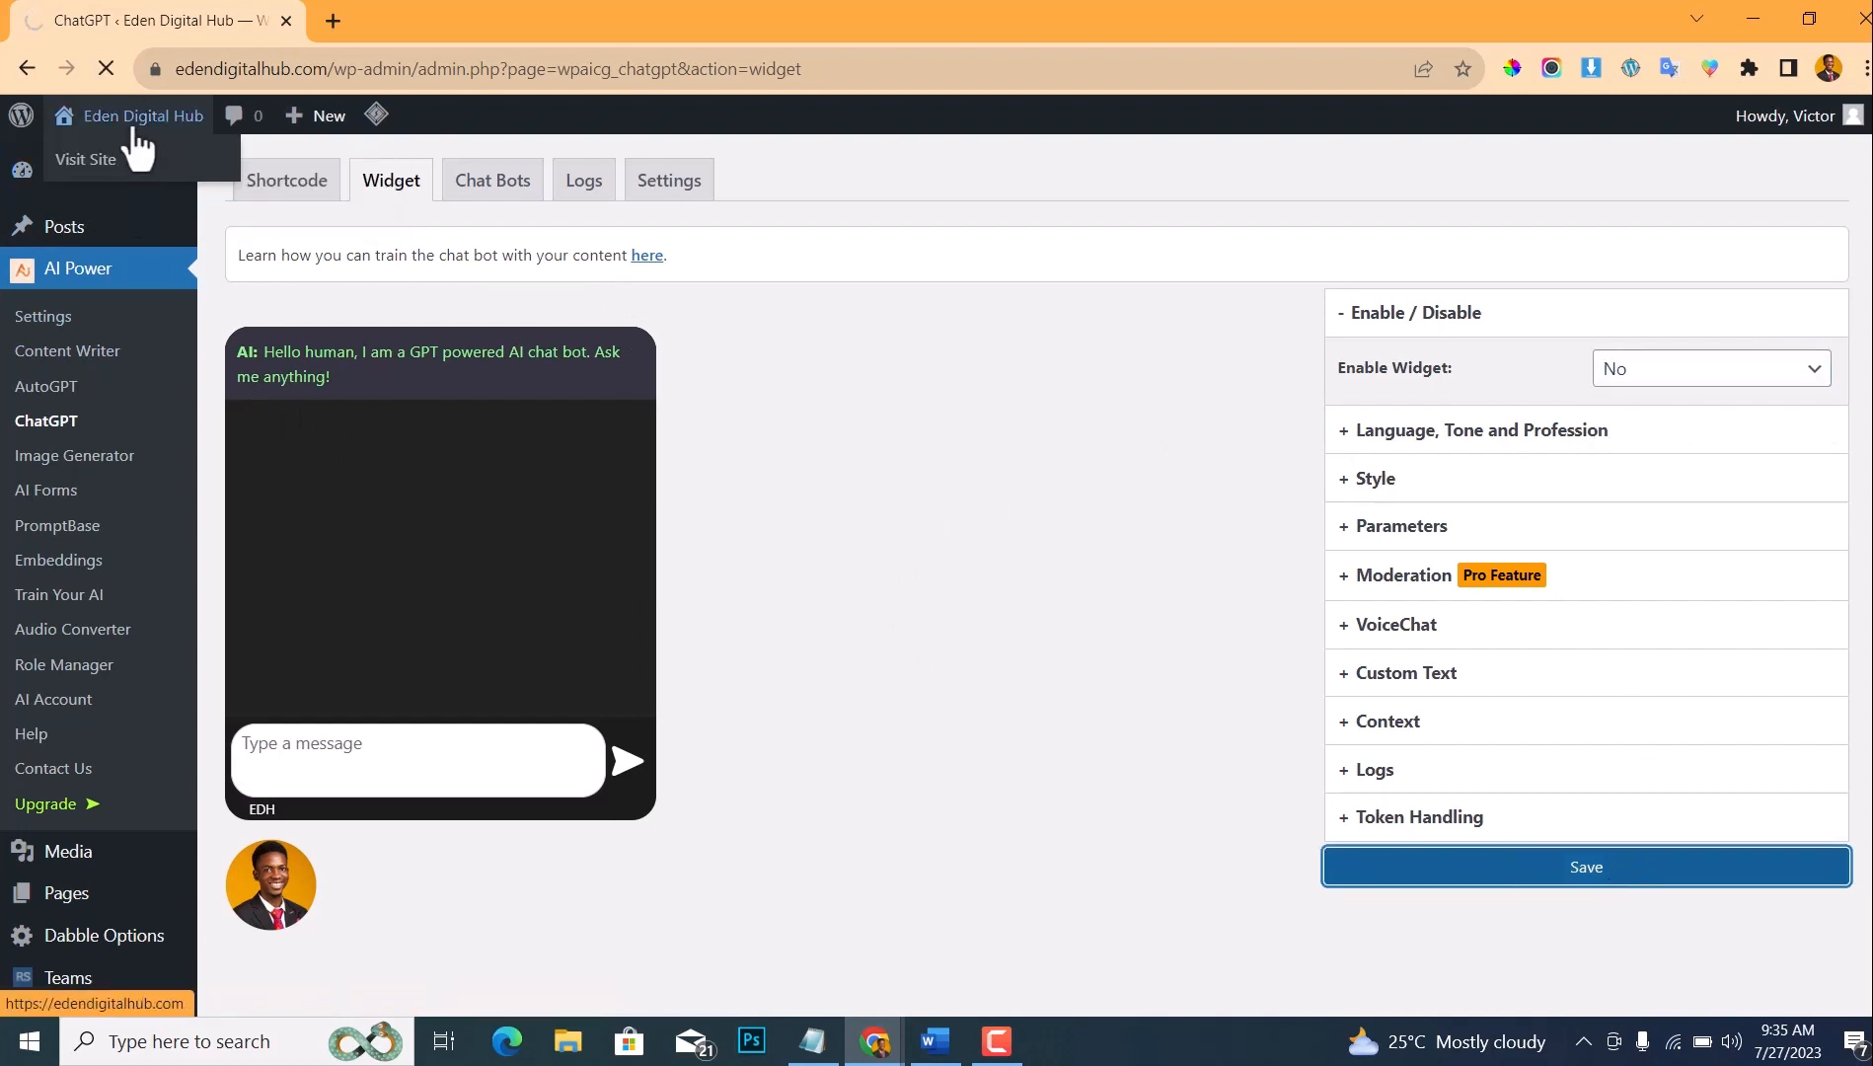
# Visit the live Eden Digital Hub homepage in a new tab, then return to the widget settings.
pyautogui.click(1585, 867)
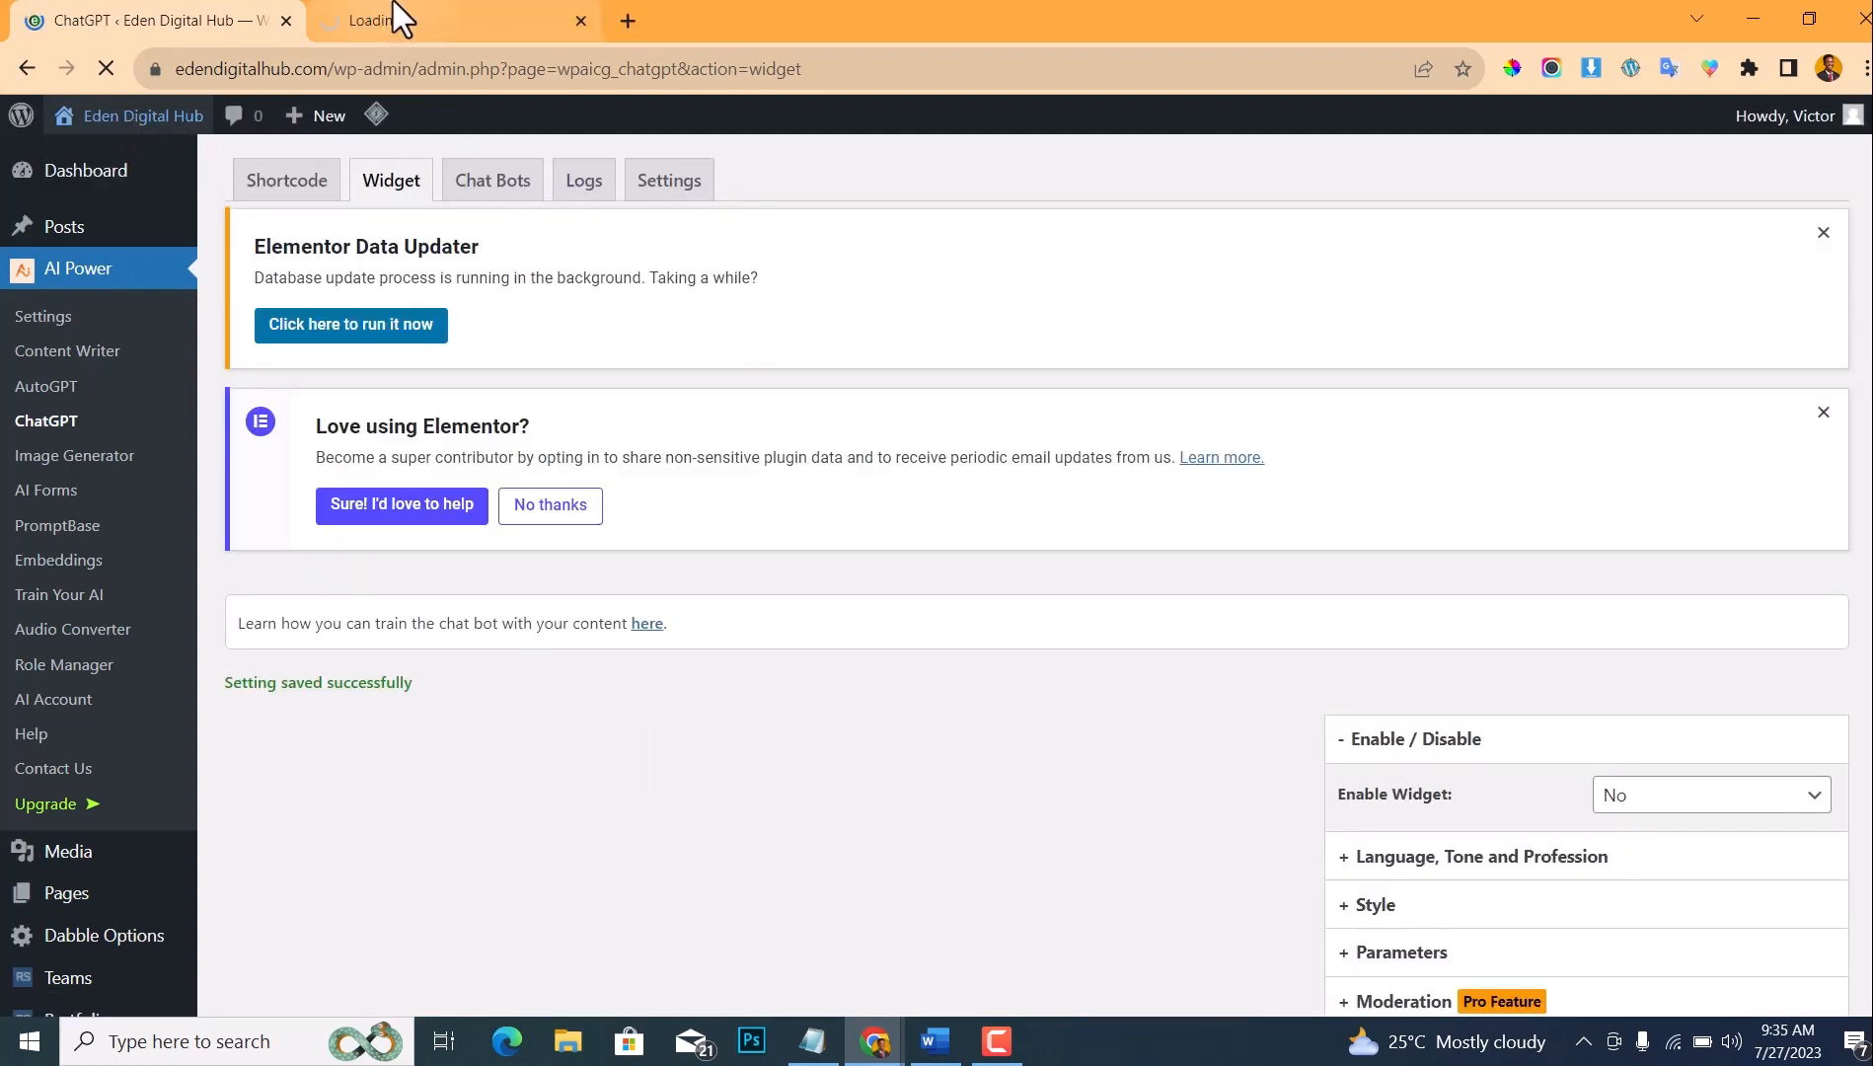
pyautogui.click(454, 20)
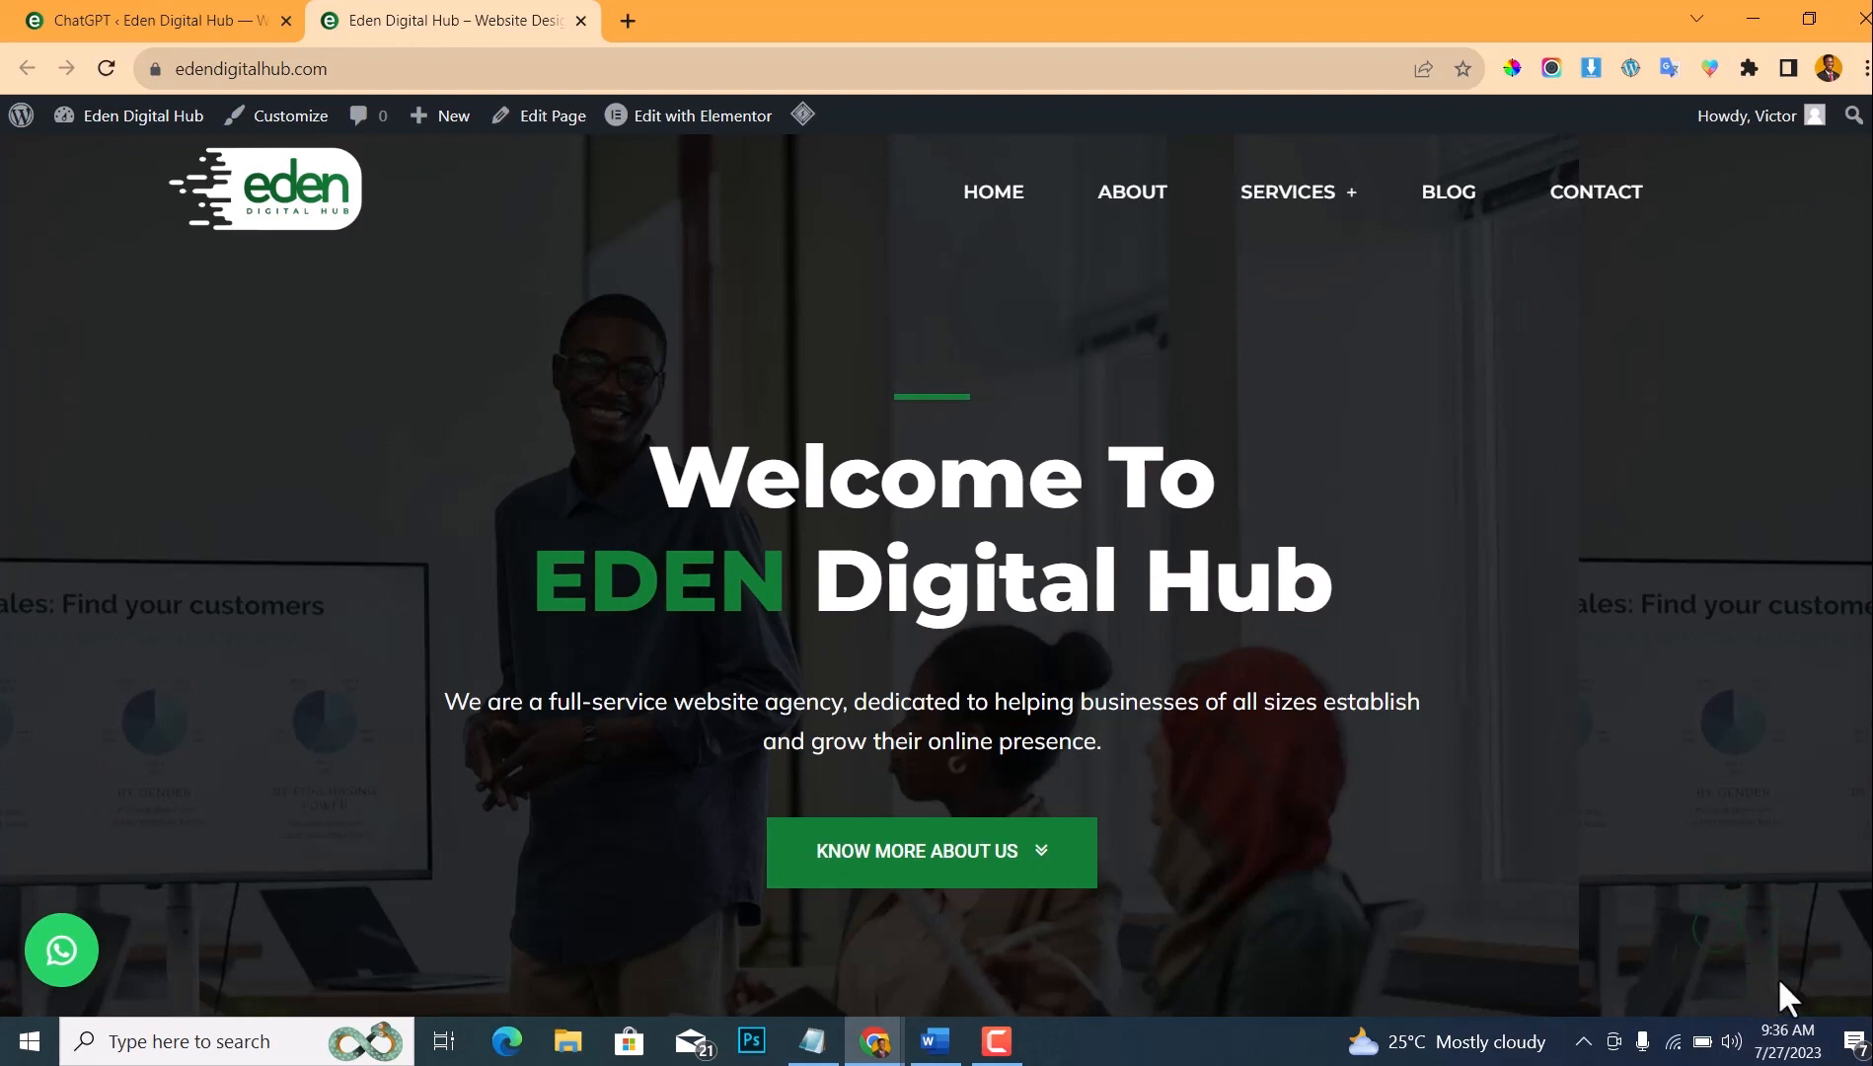
pyautogui.moveTo(1843, 965)
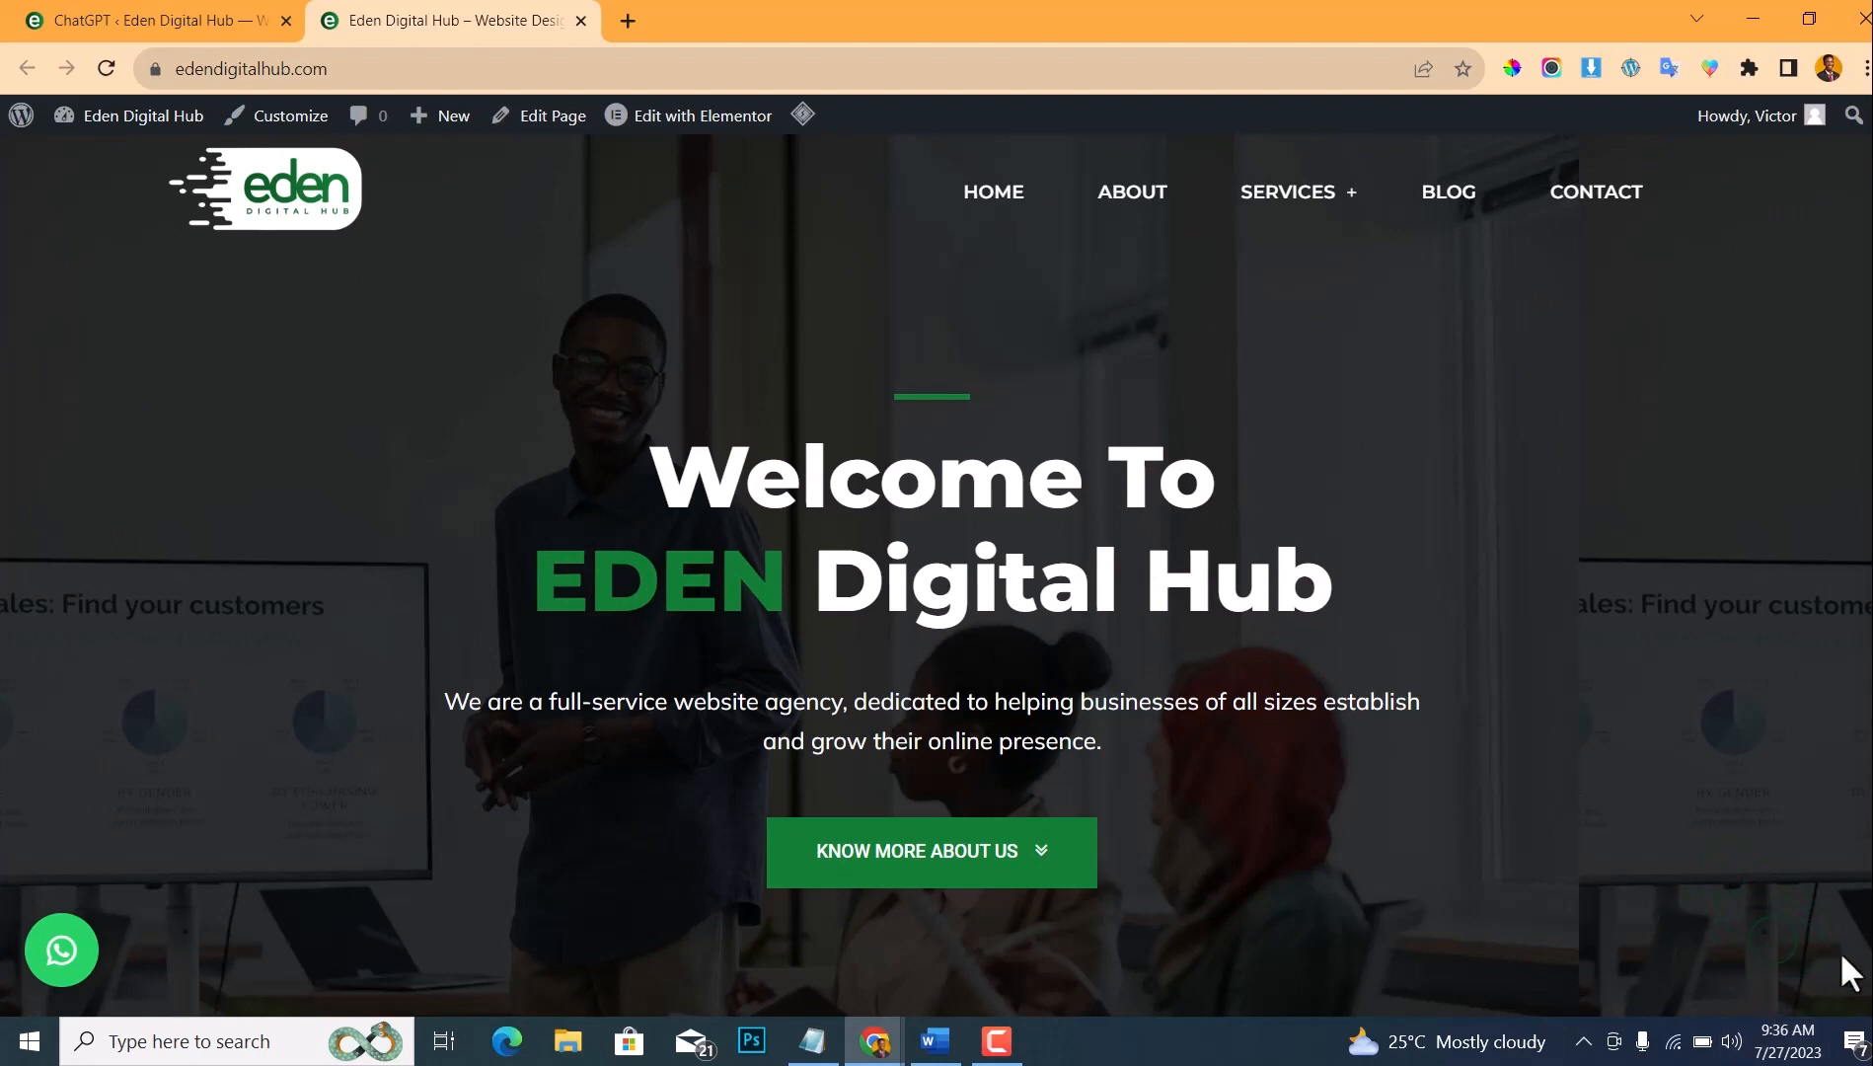
pyautogui.click(156, 20)
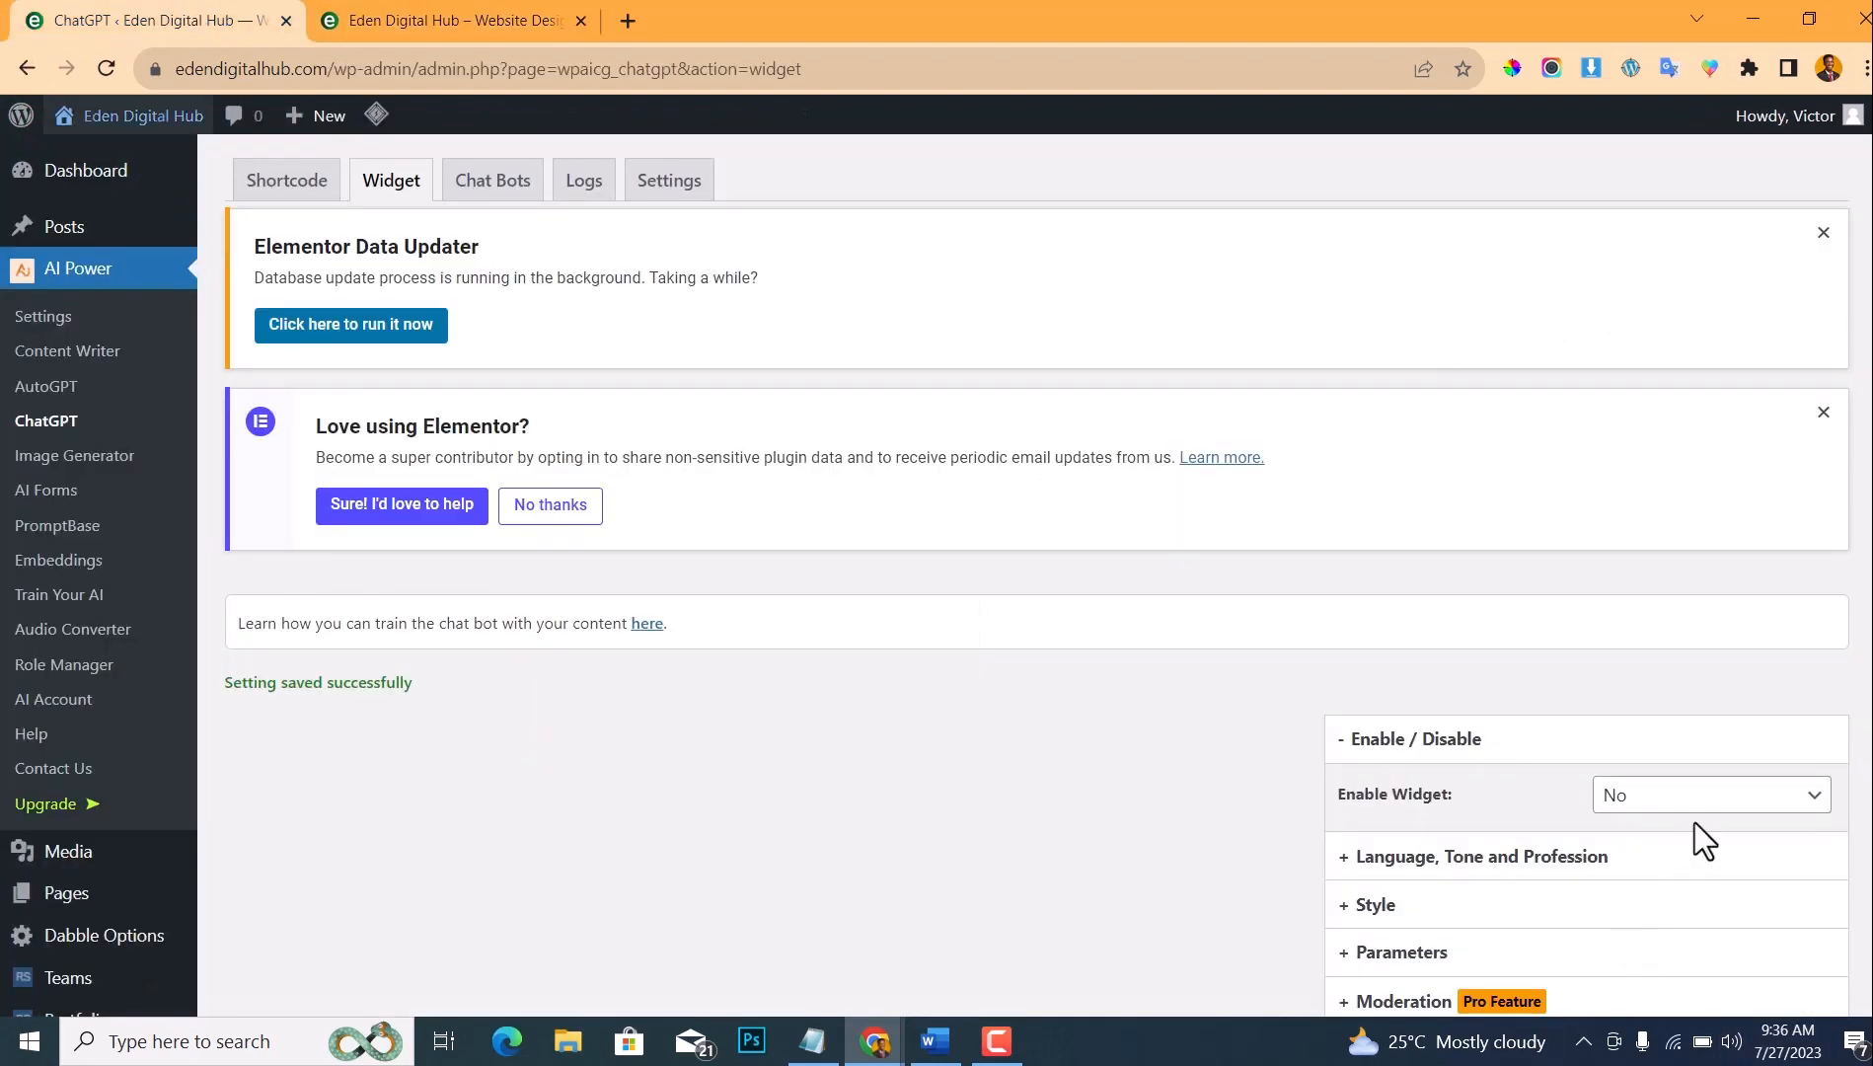
pyautogui.click(448, 20)
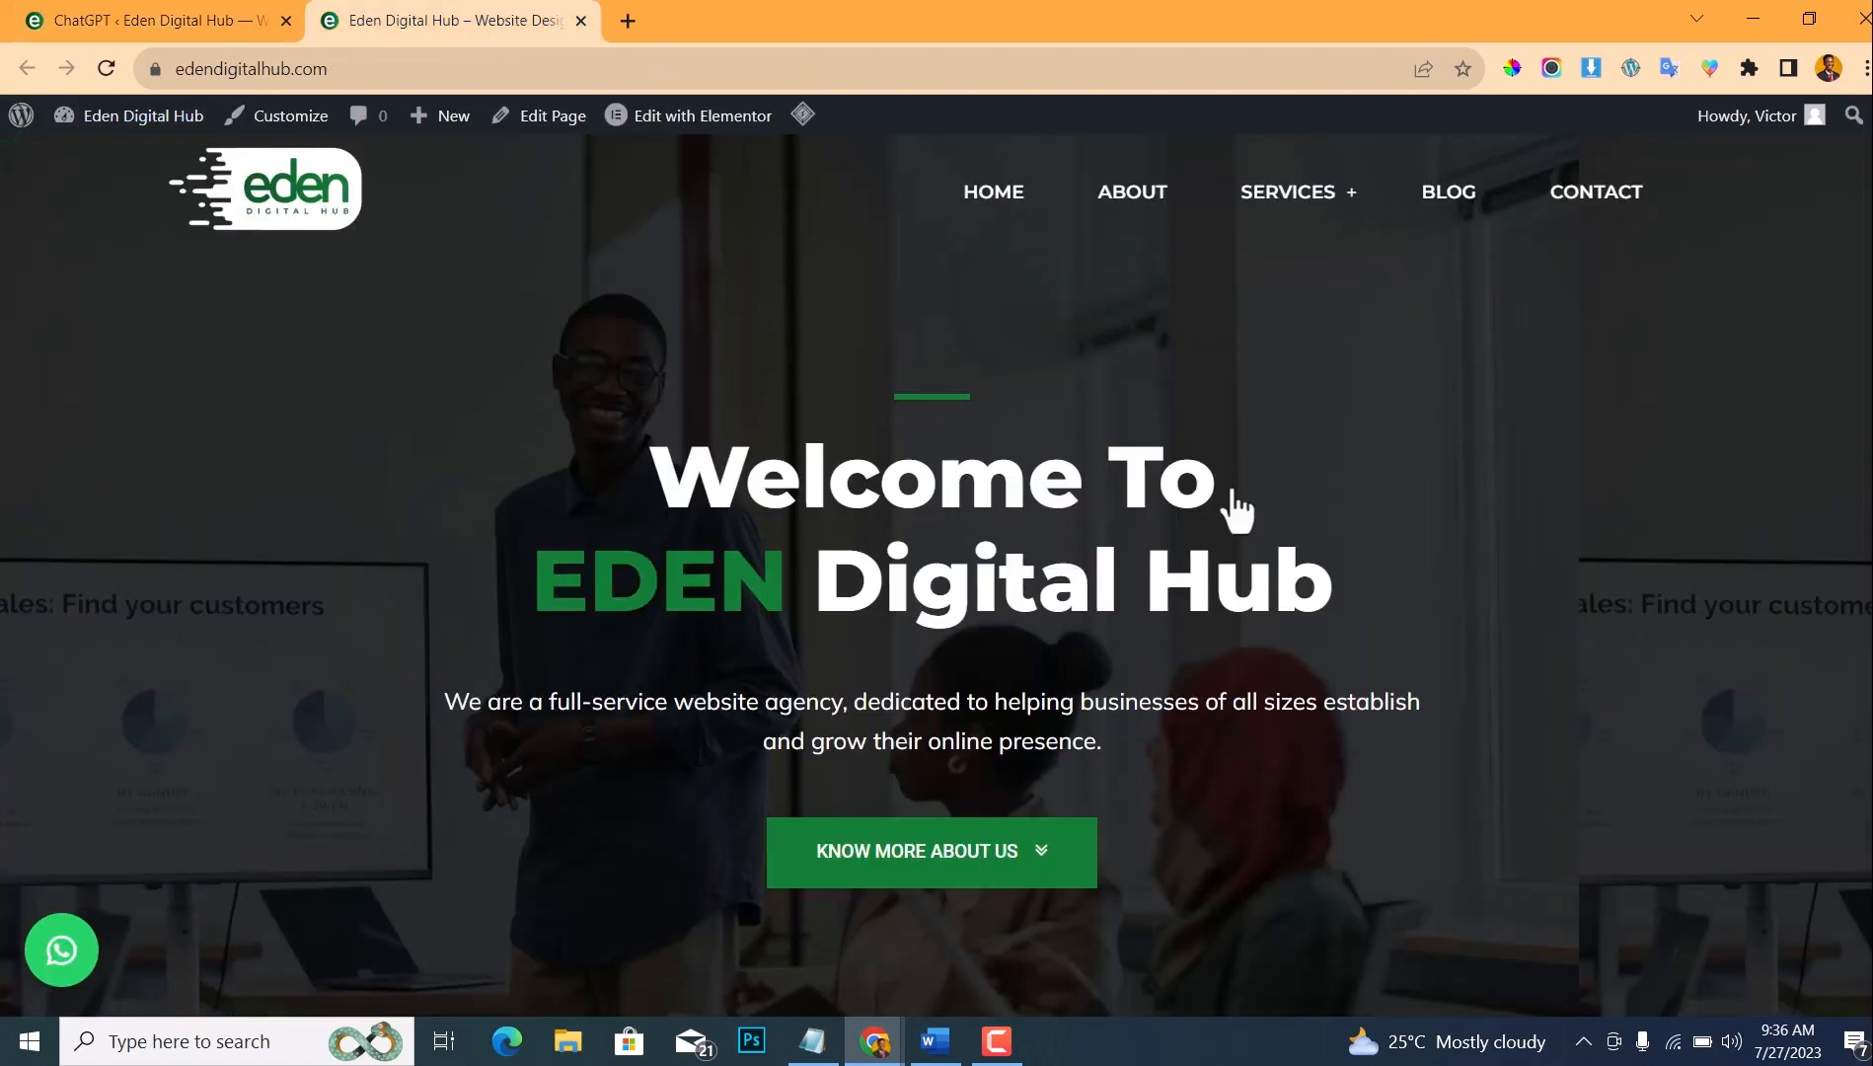
pyautogui.moveTo(152, 20)
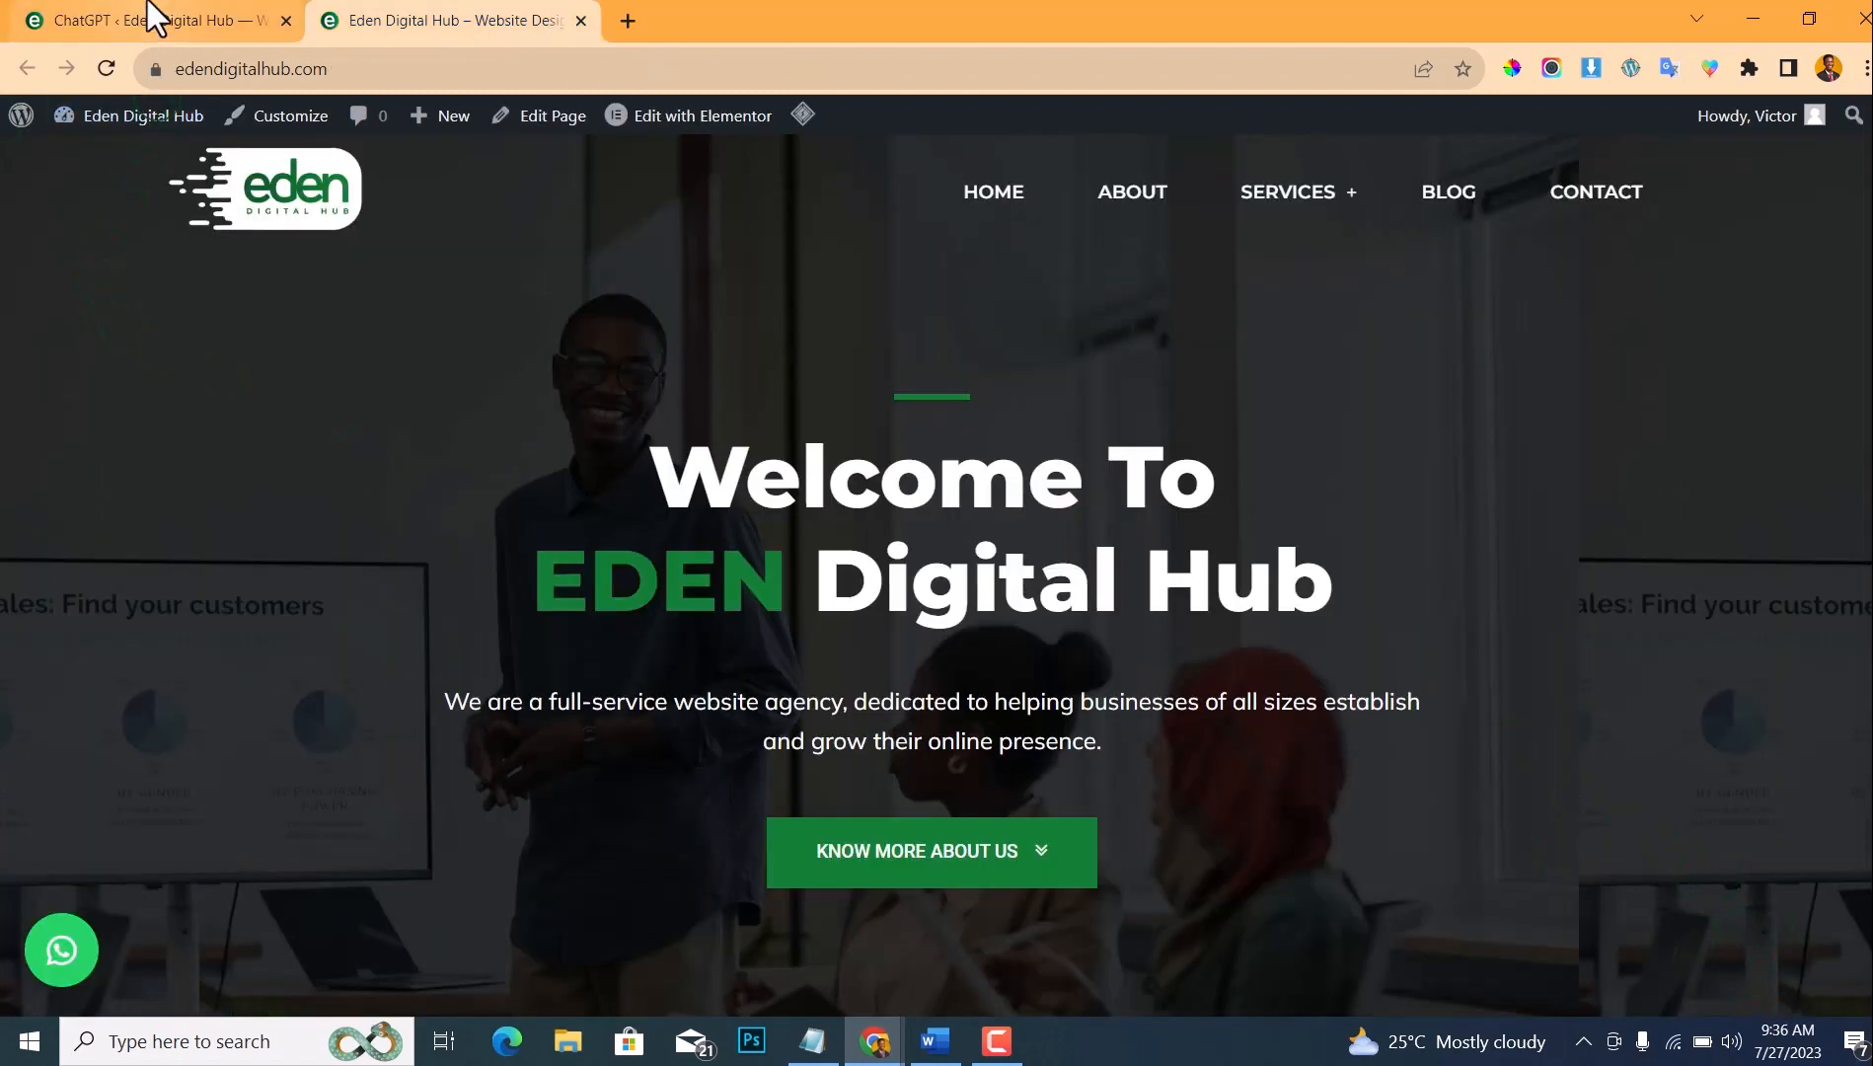
pyautogui.click(144, 19)
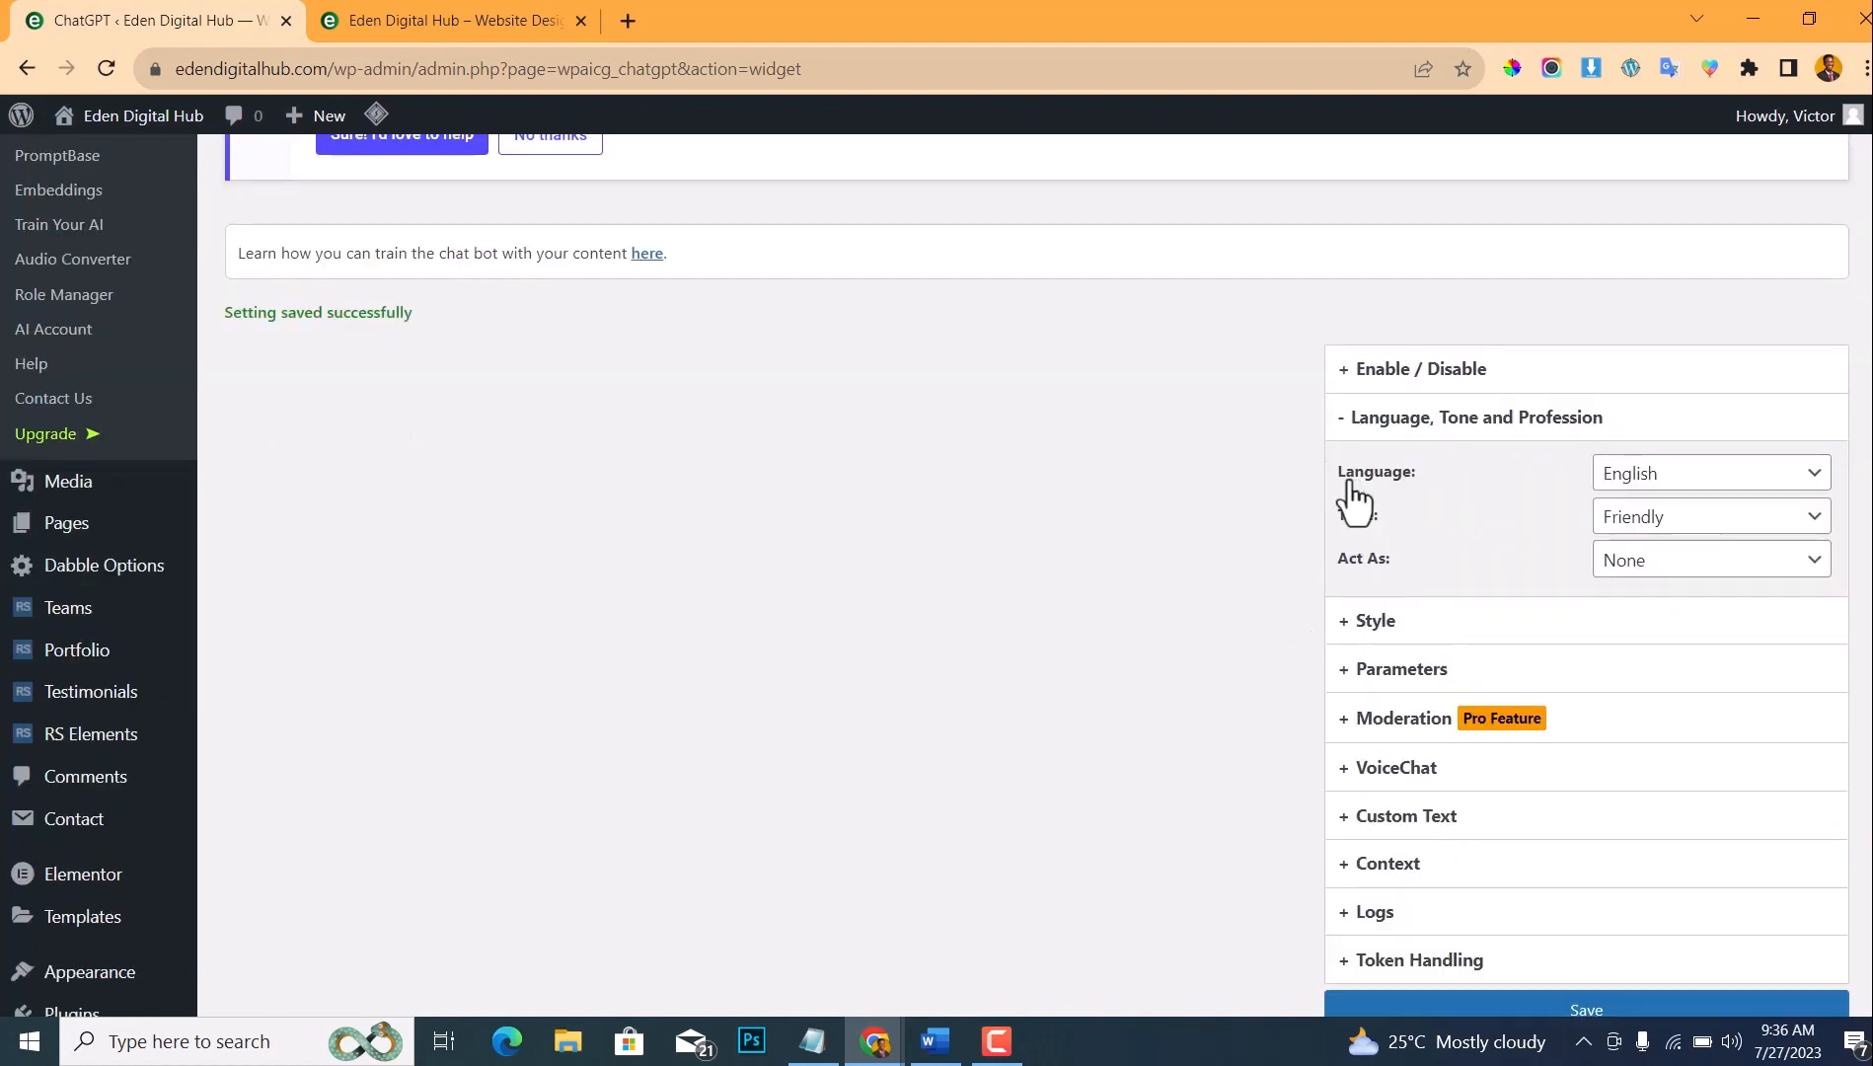
pyautogui.scroll(3)
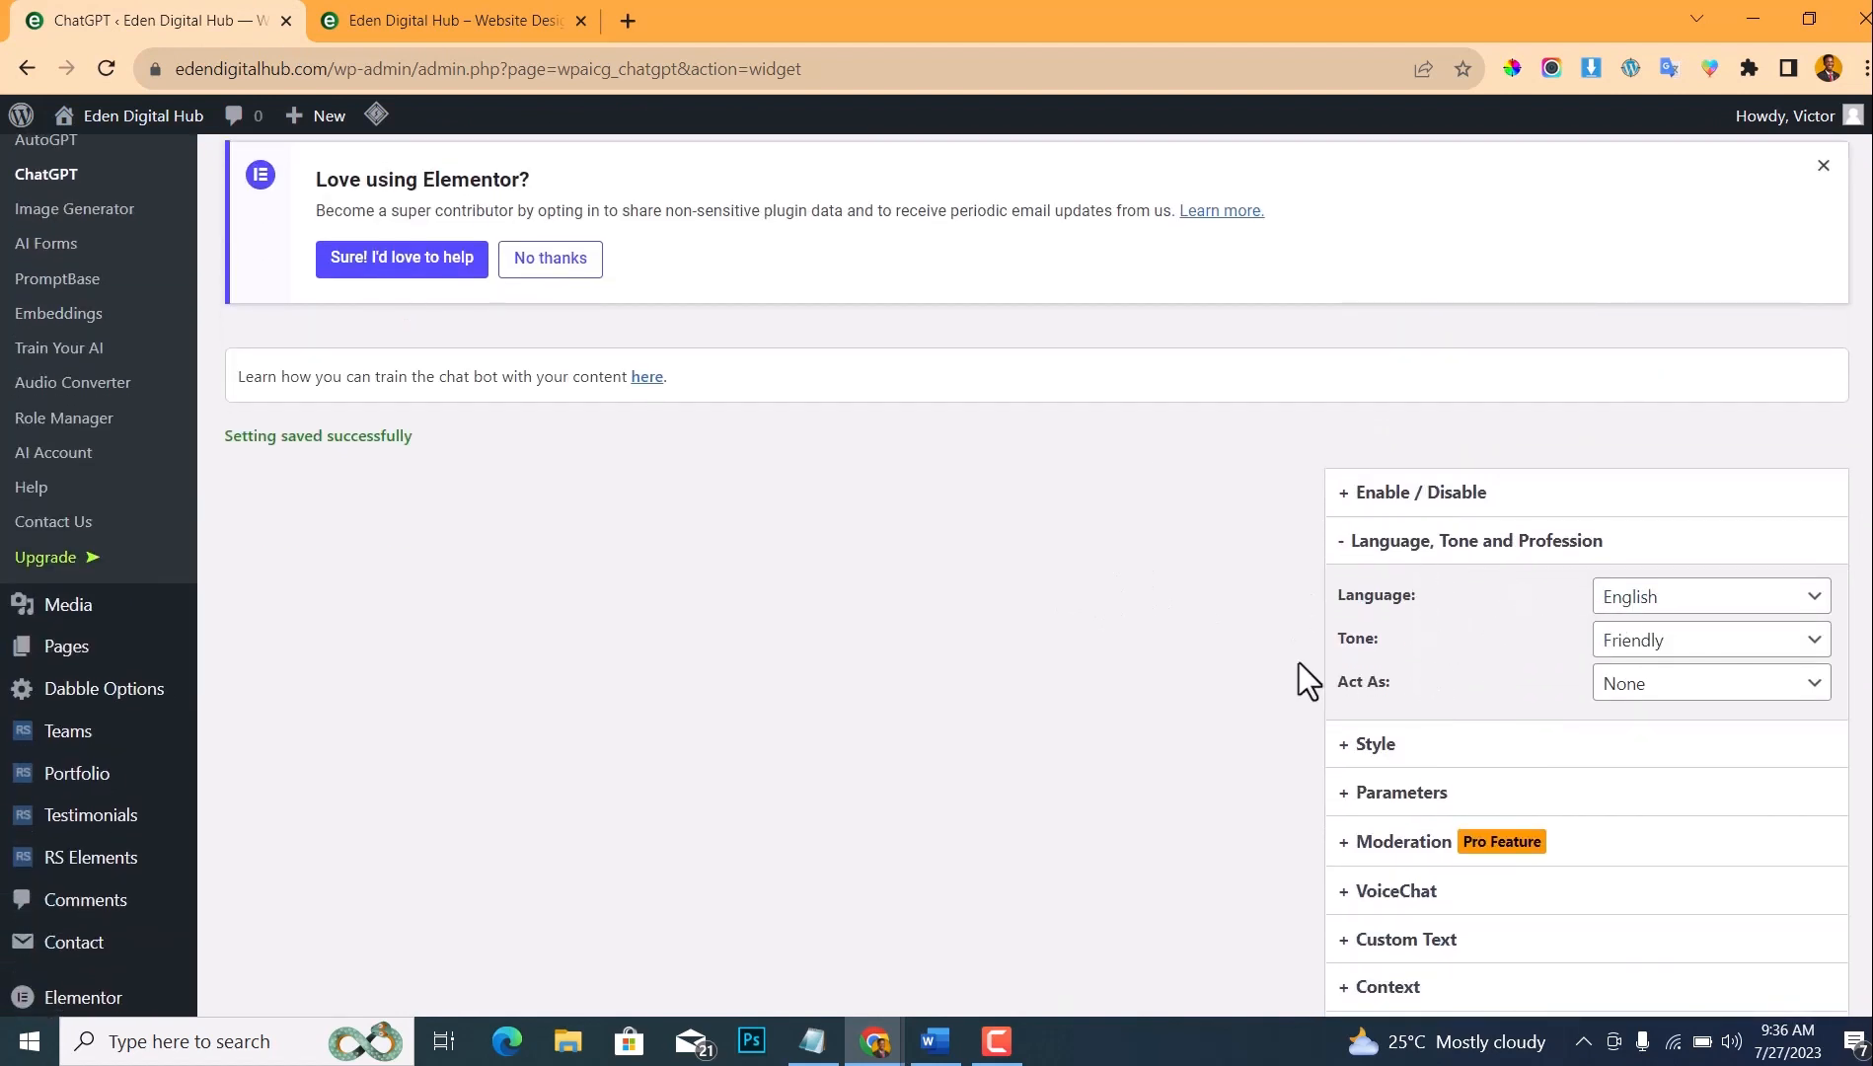
pyautogui.moveTo(1382, 704)
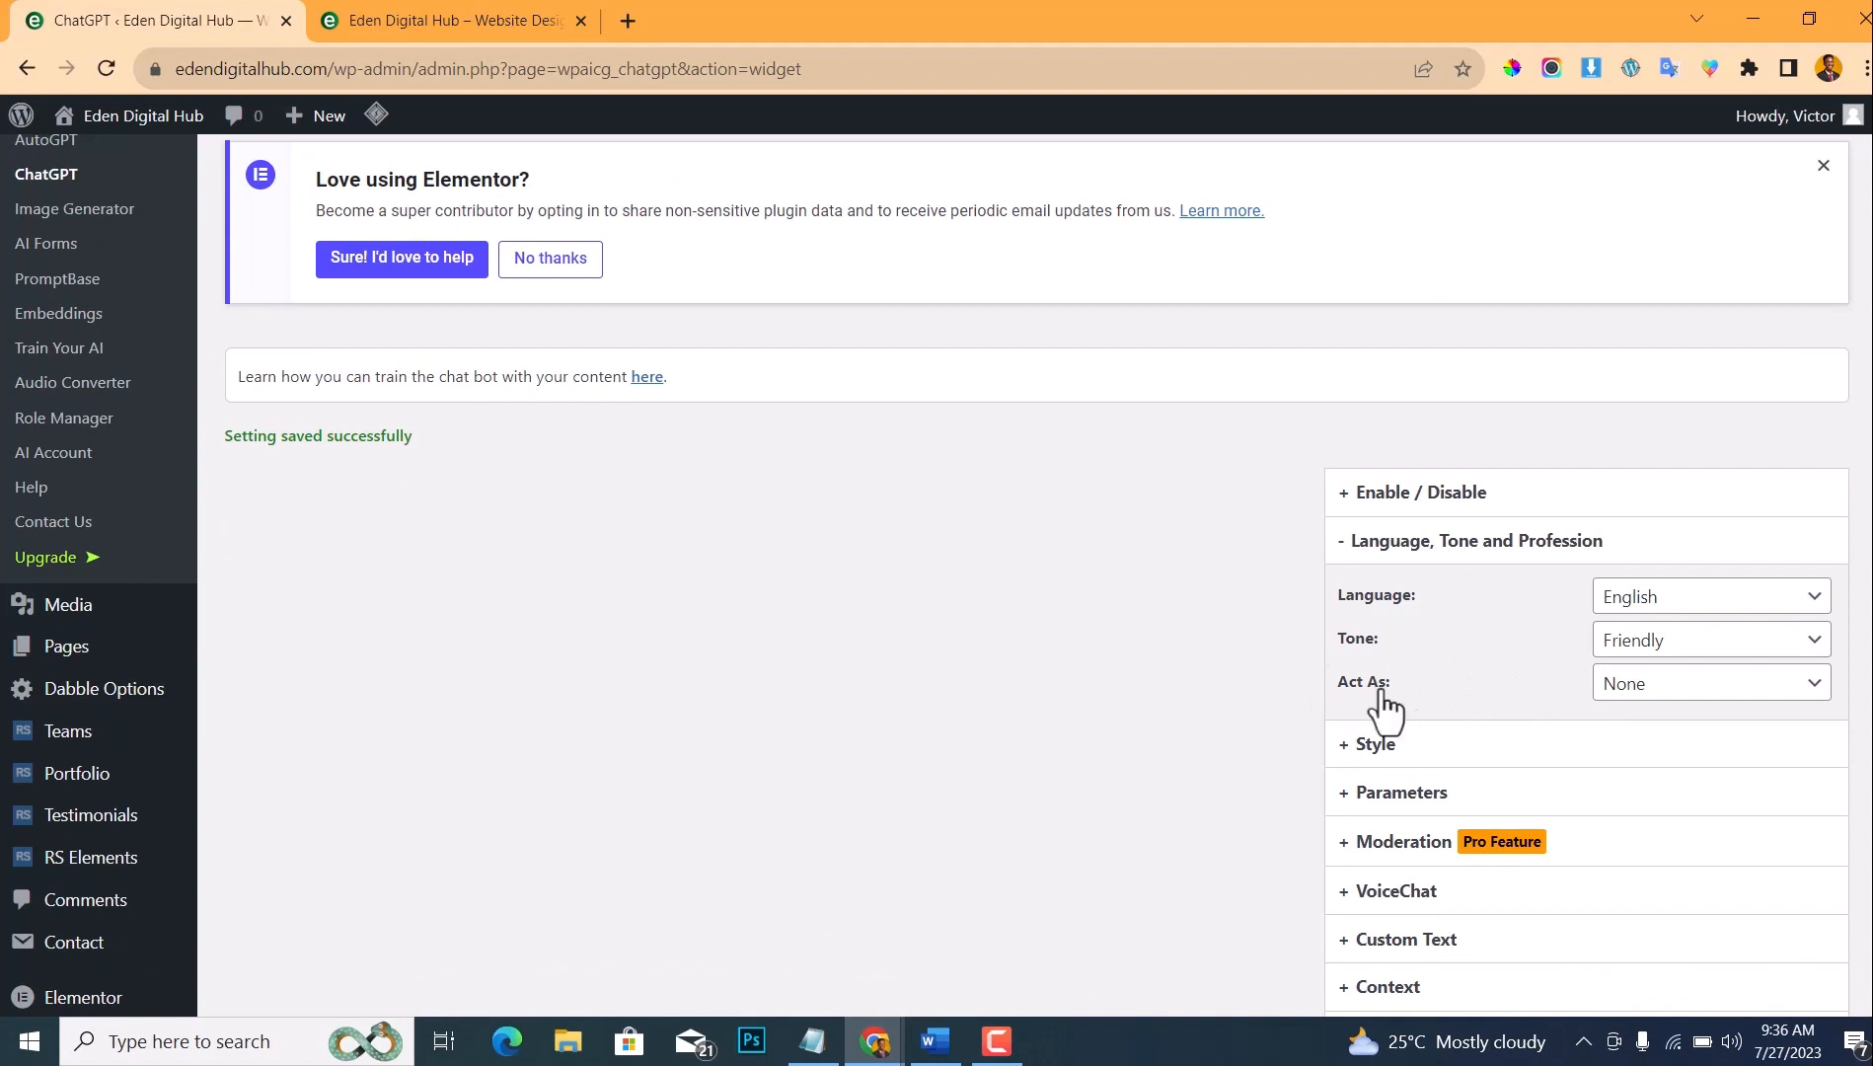
pyautogui.scroll(-3)
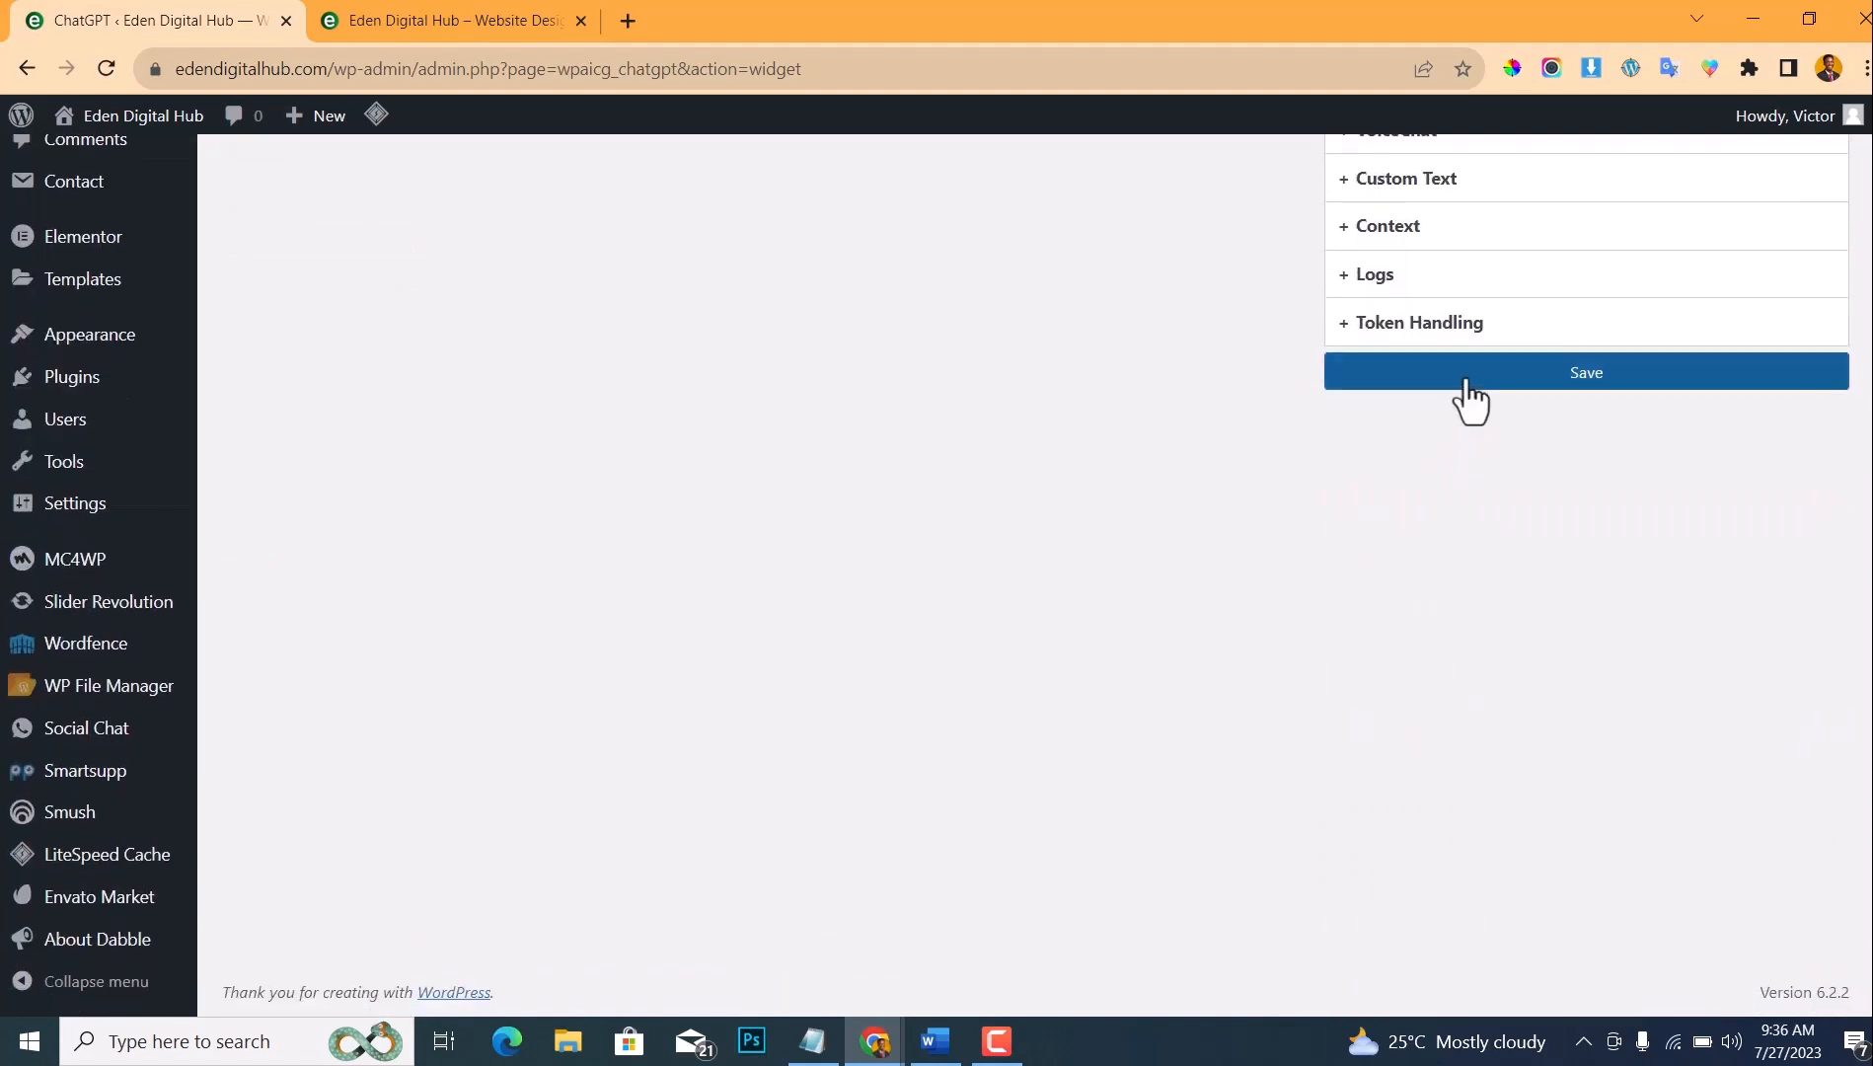
# Save the widget, then review Language and Tone, keeping English and Friendly.
pyautogui.click(1585, 371)
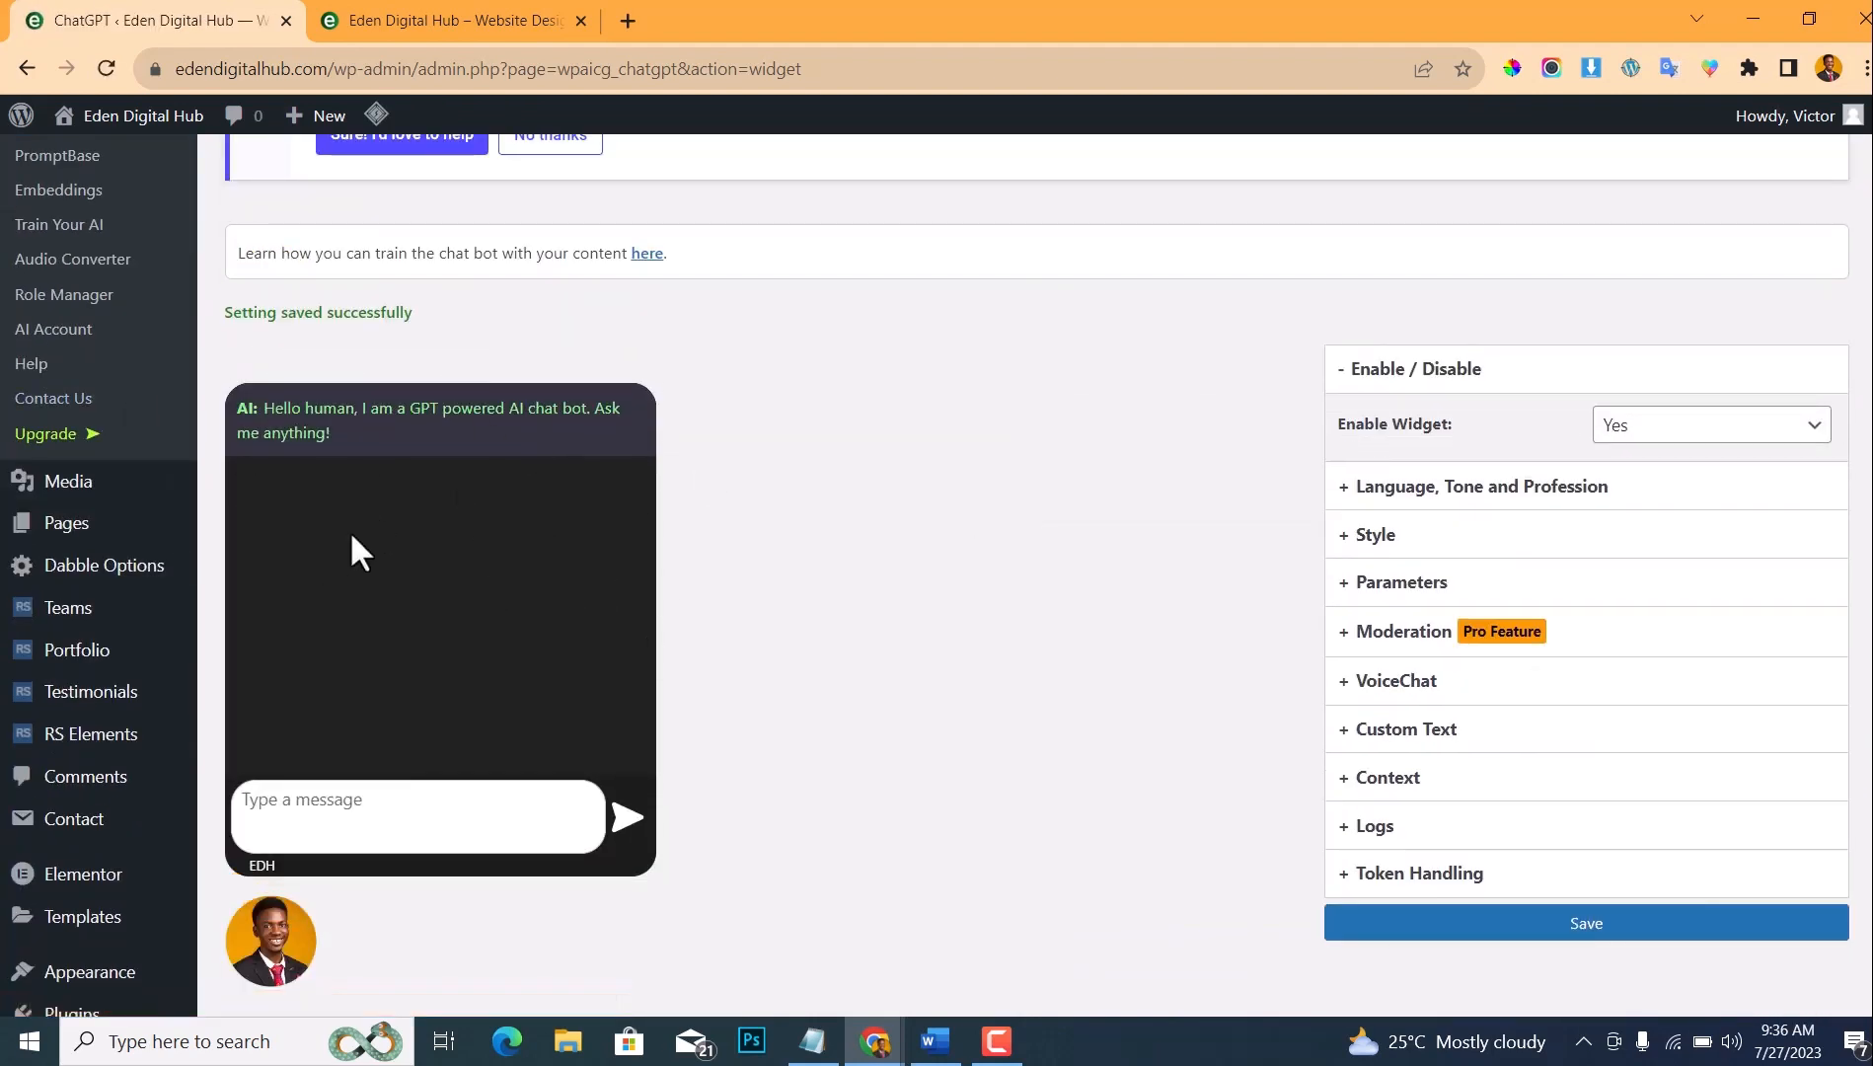
pyautogui.moveTo(462, 546)
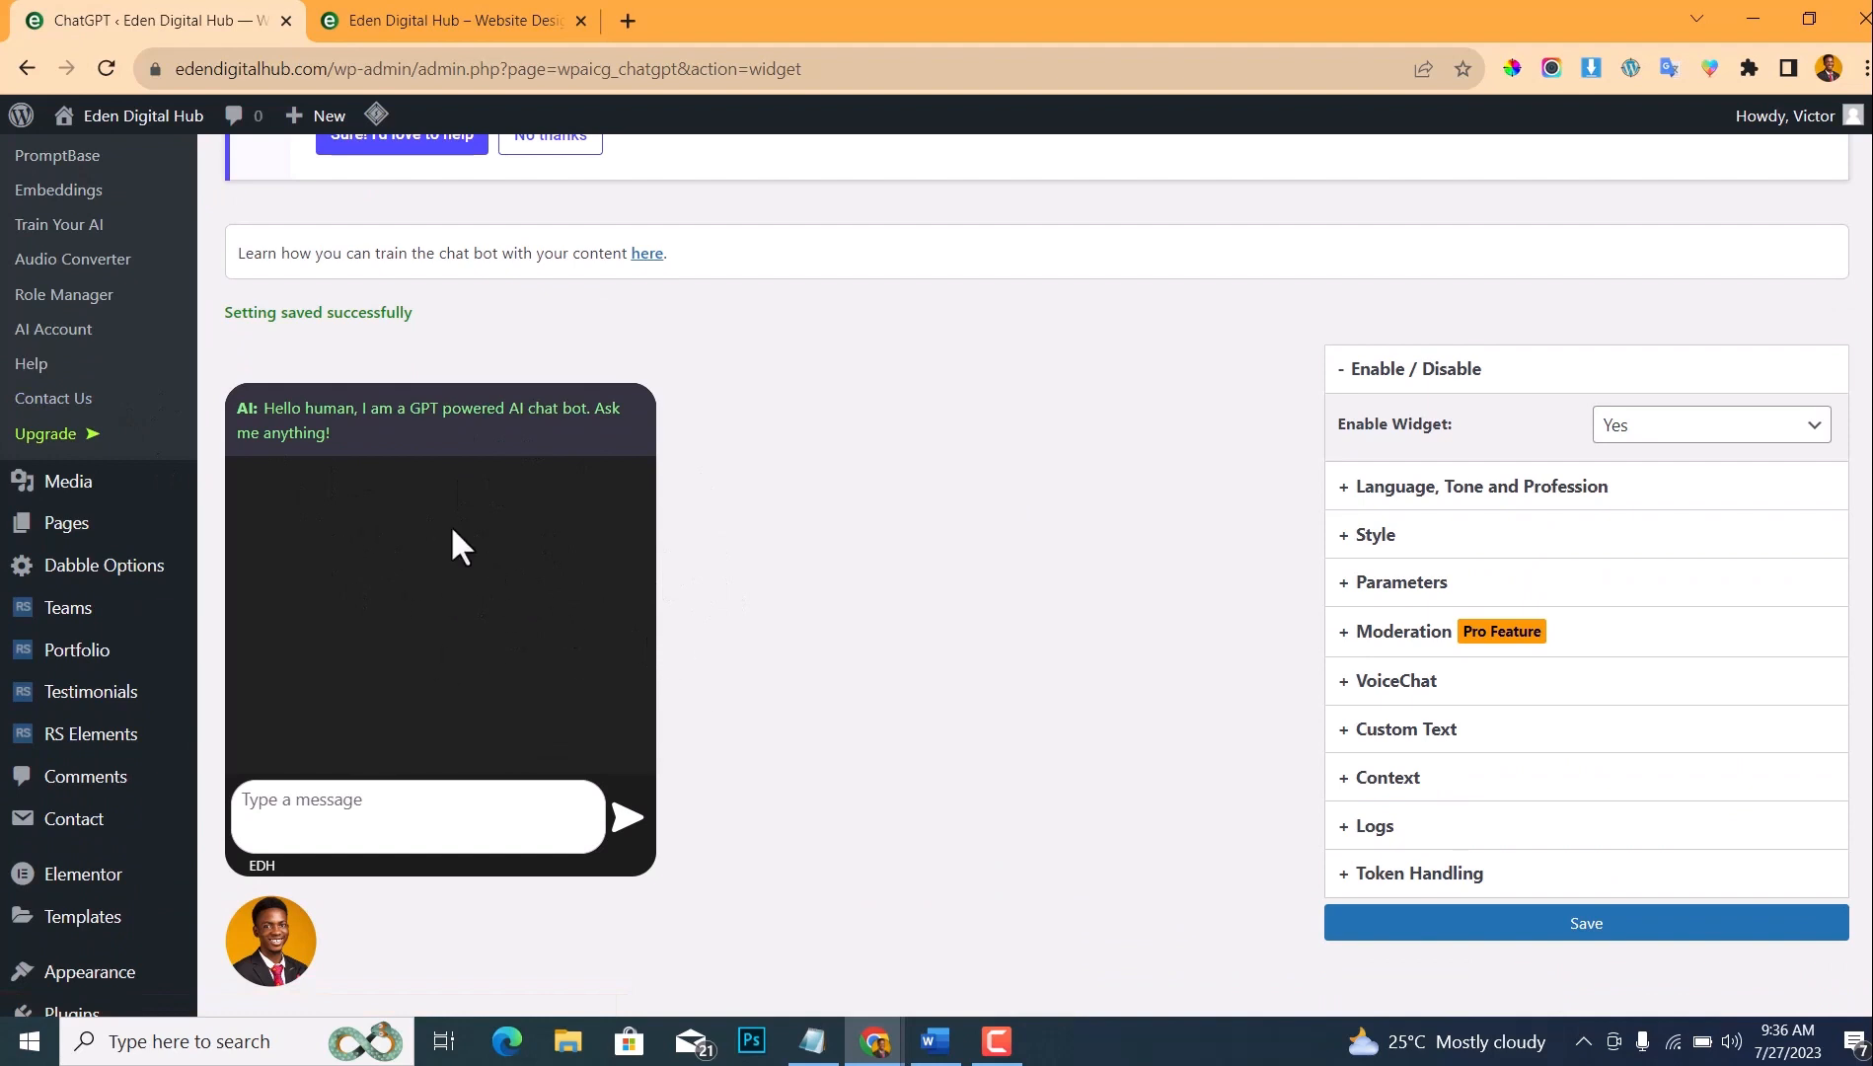
pyautogui.moveTo(484, 565)
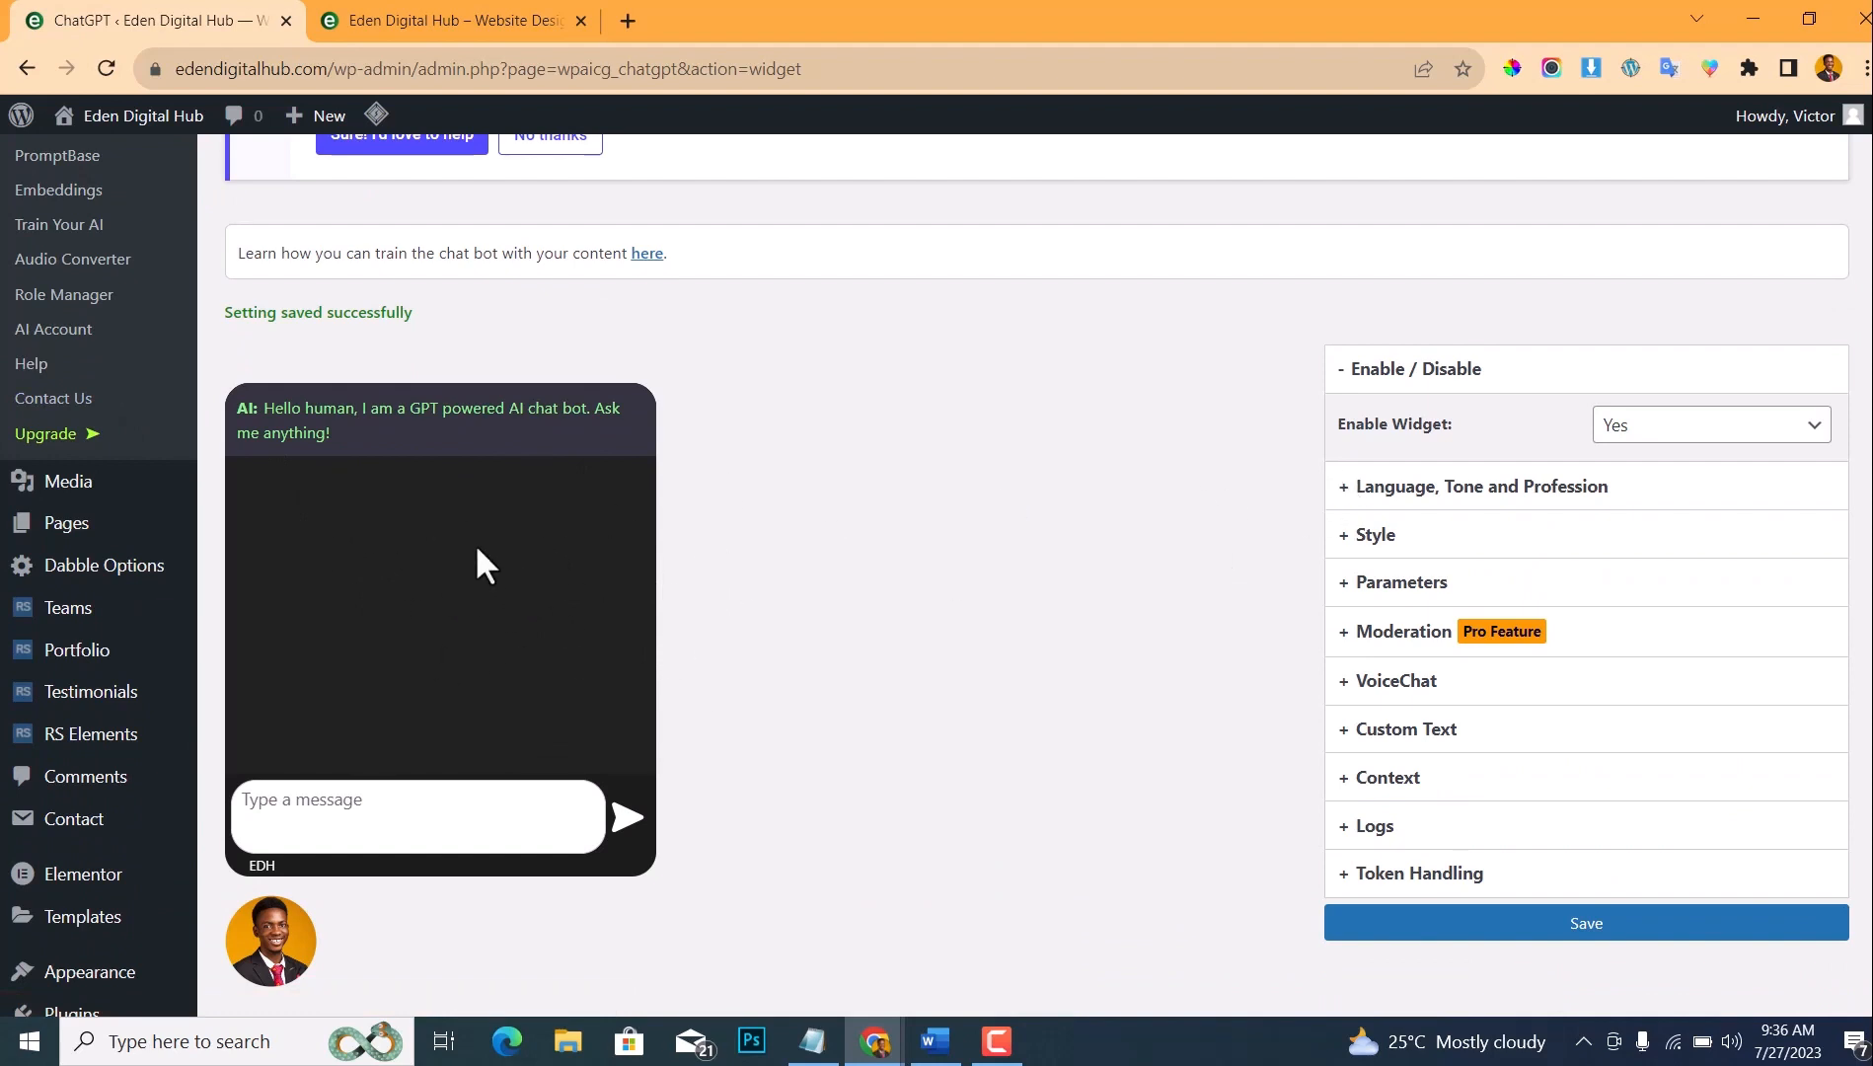
pyautogui.moveTo(1245, 527)
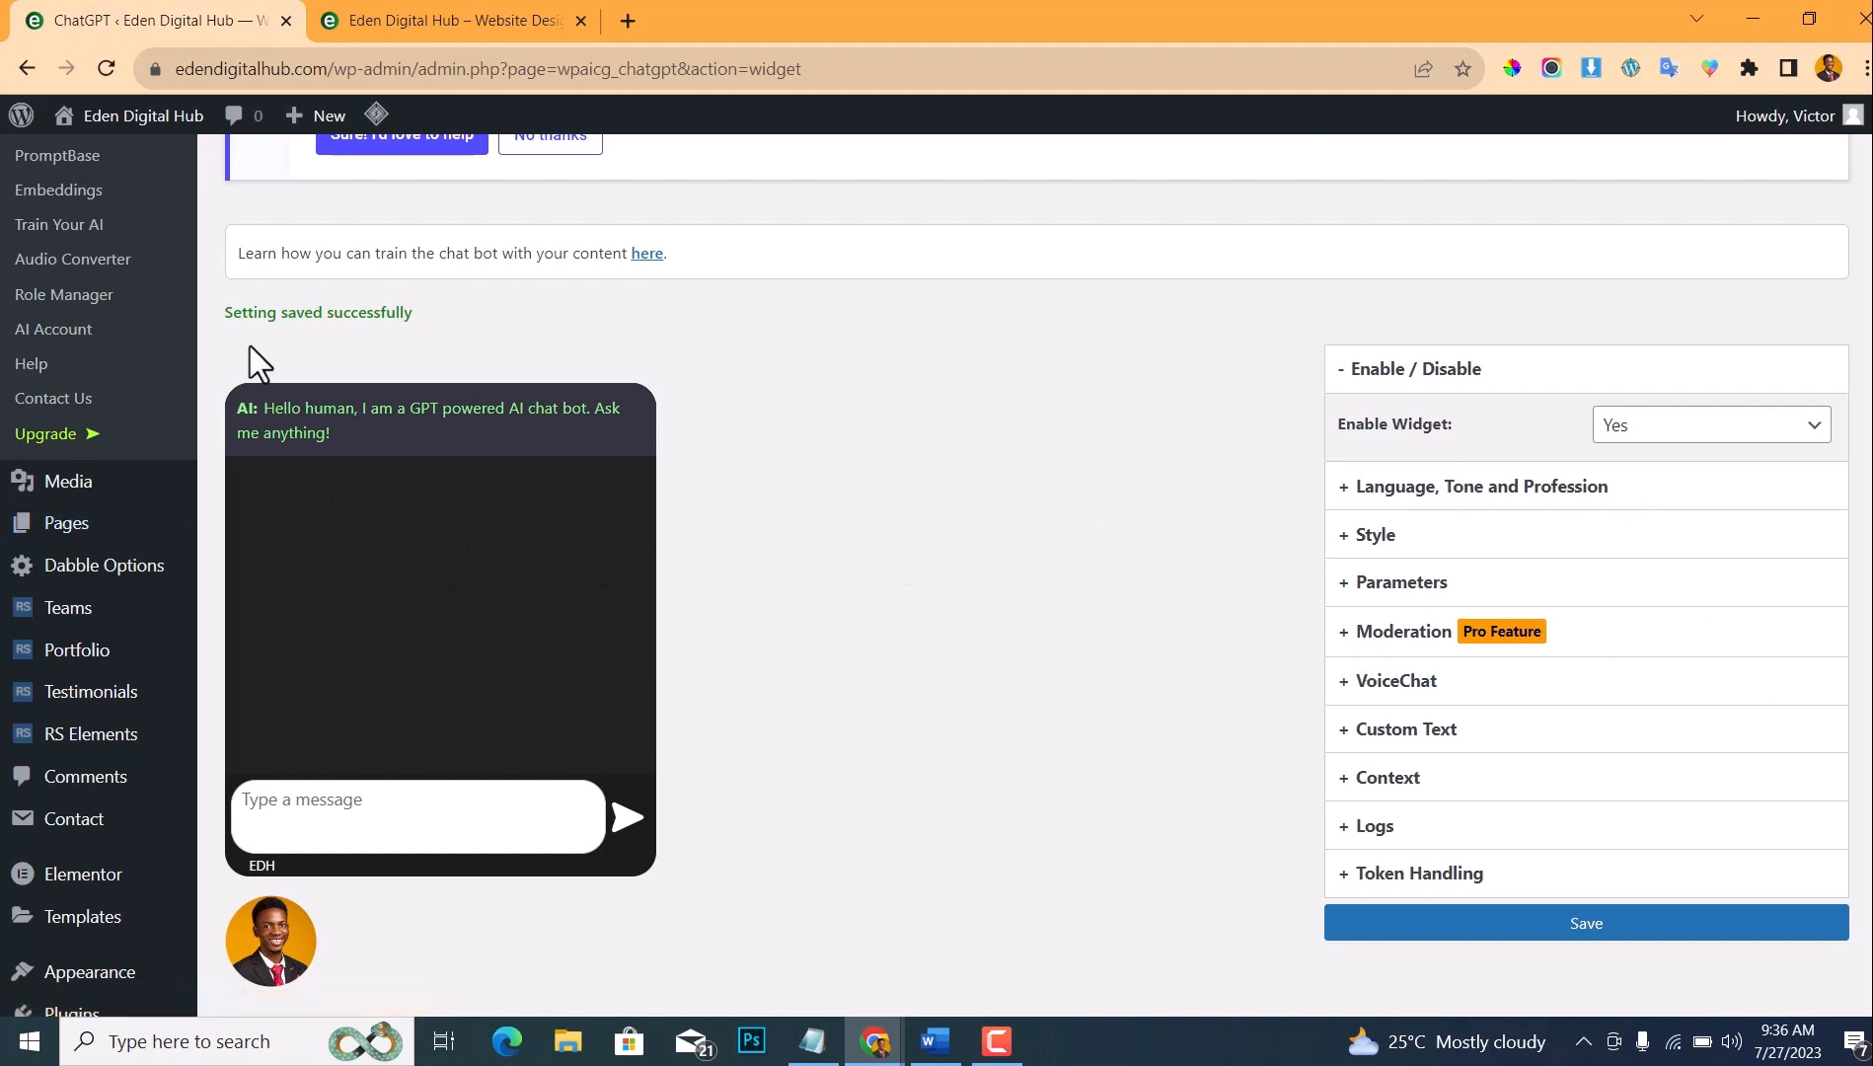
pyautogui.moveTo(630, 600)
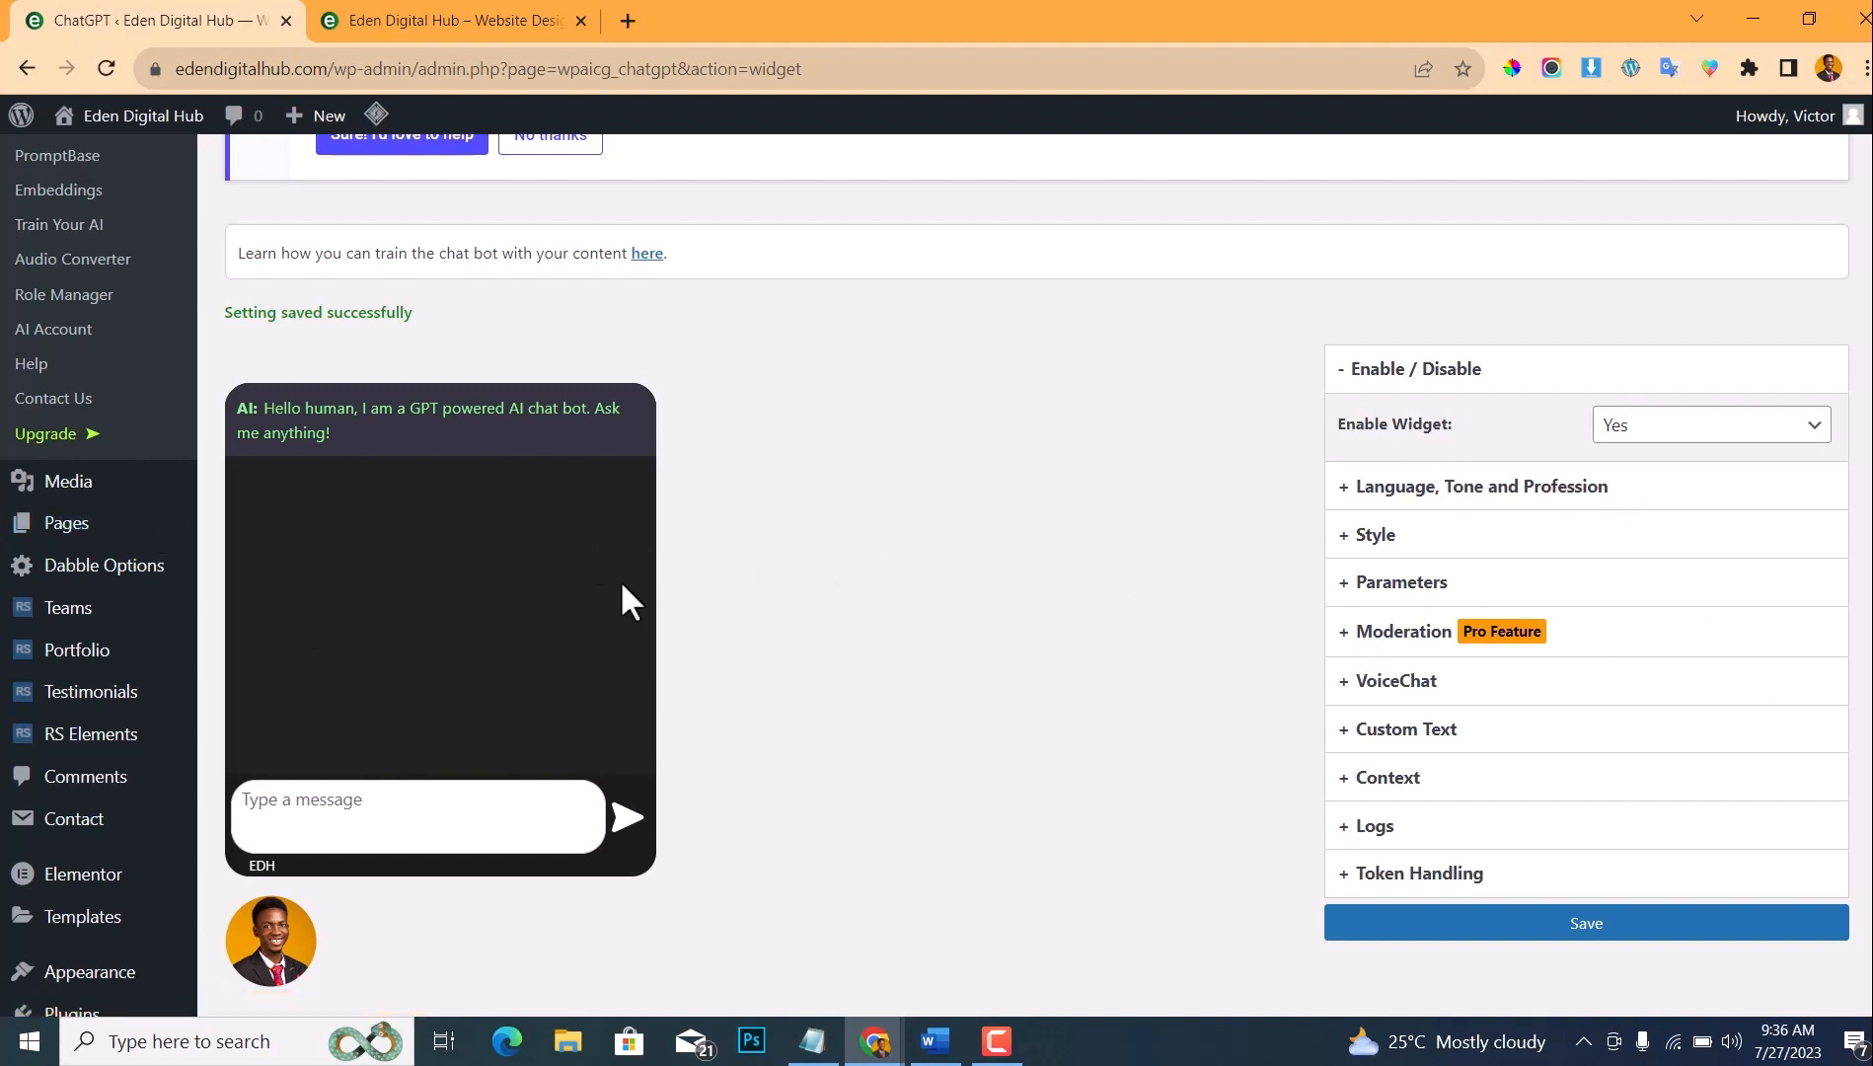
pyautogui.moveTo(398, 484)
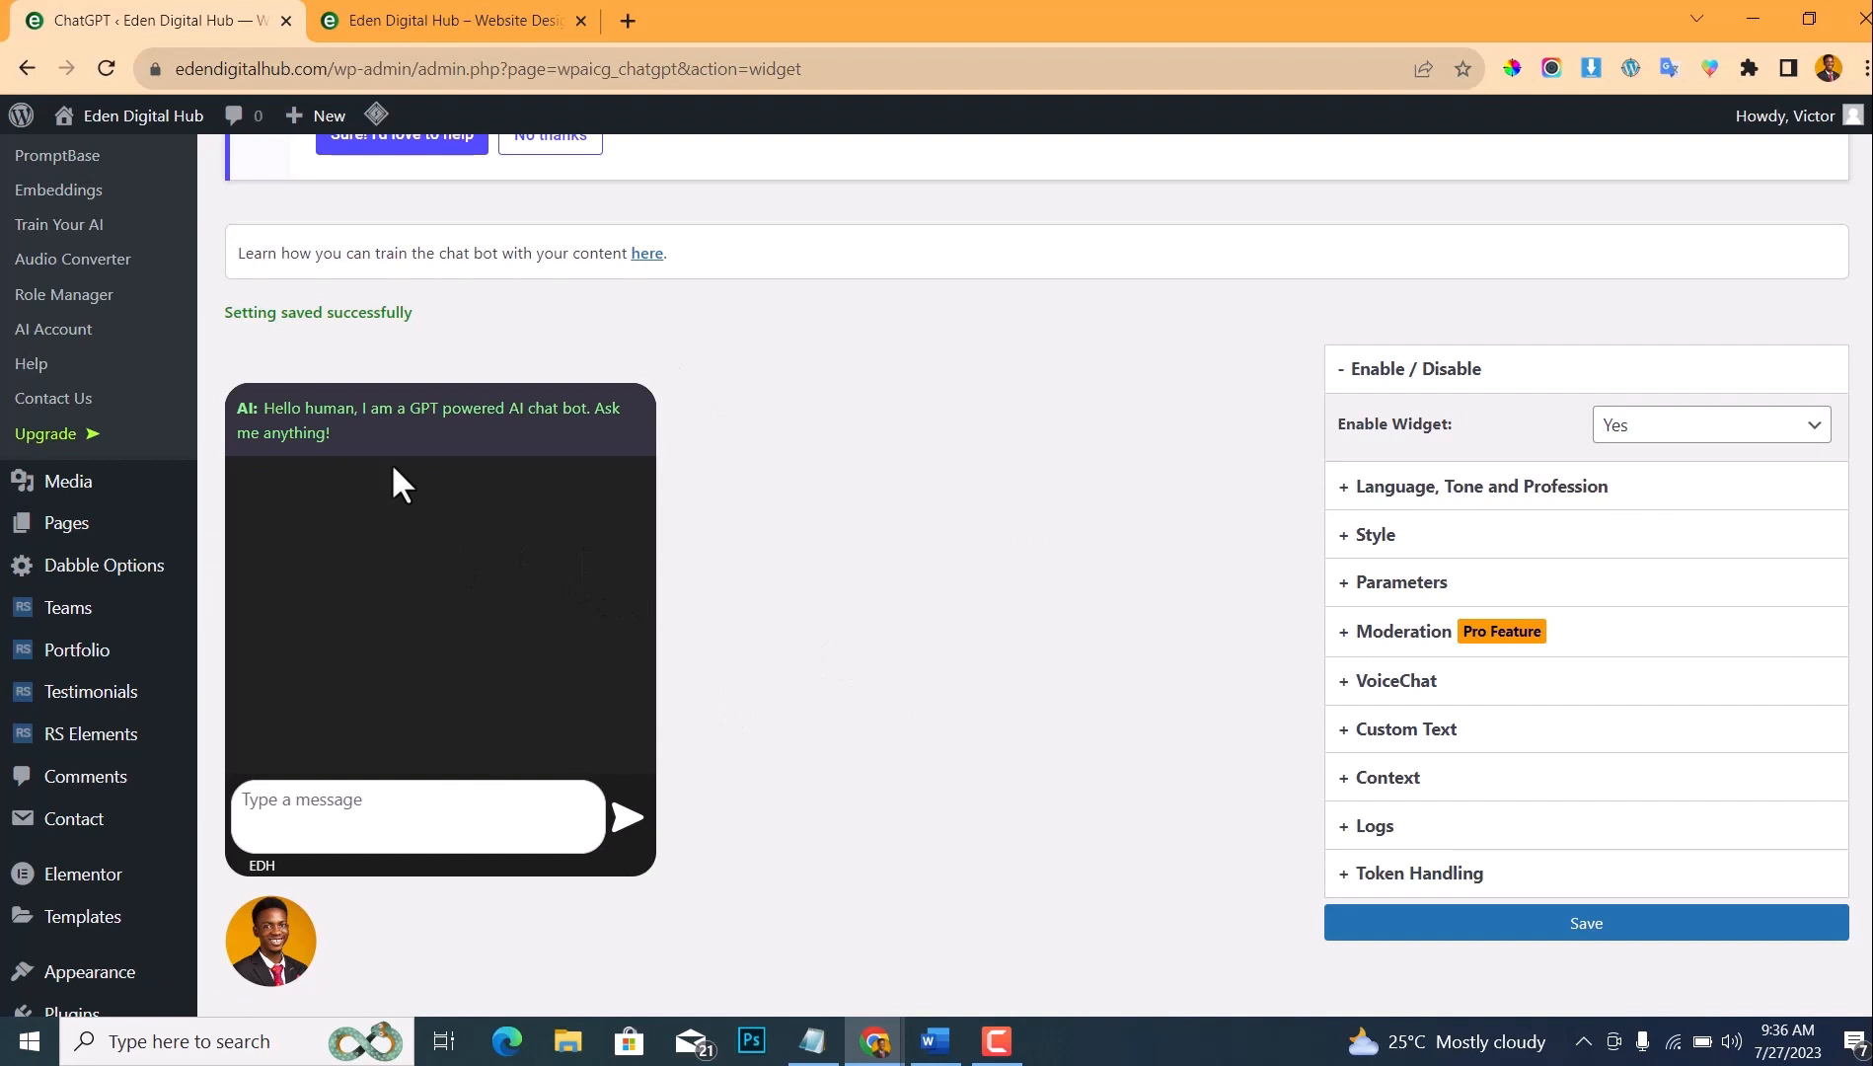
pyautogui.click(1483, 486)
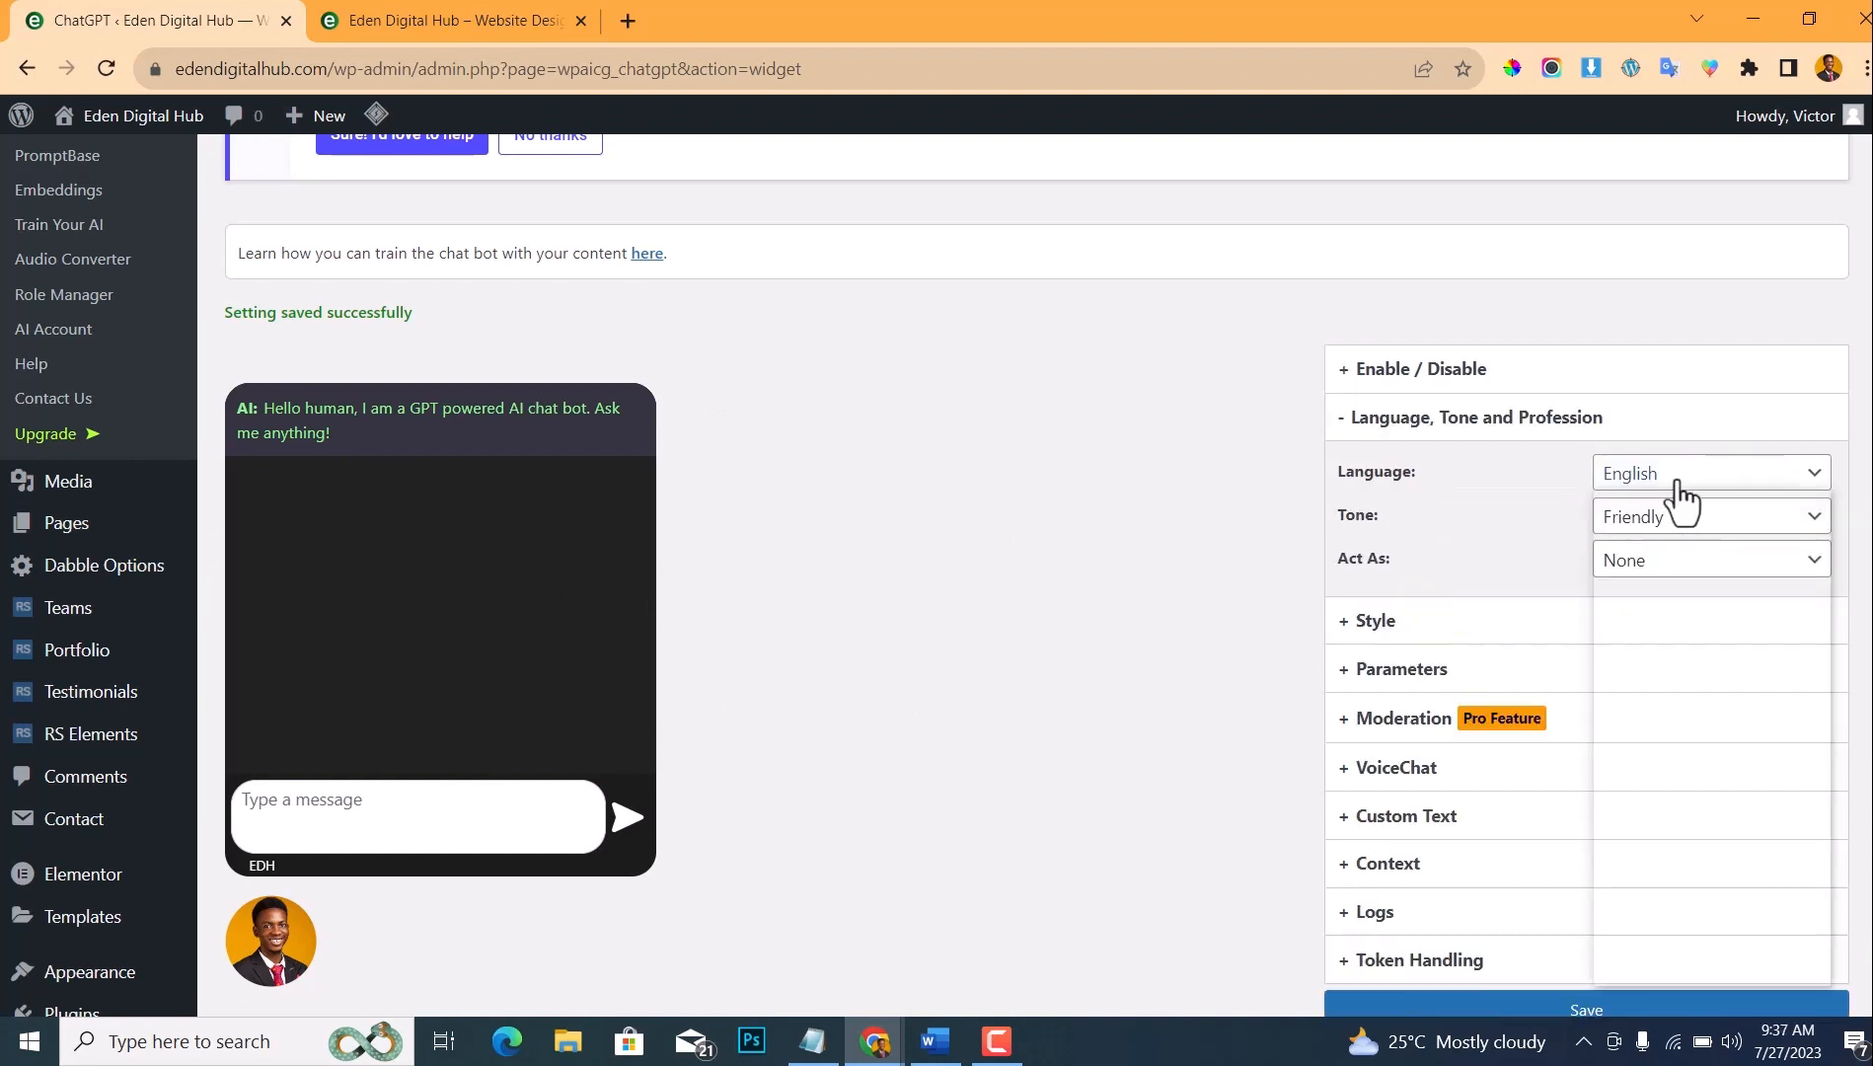
pyautogui.click(1707, 472)
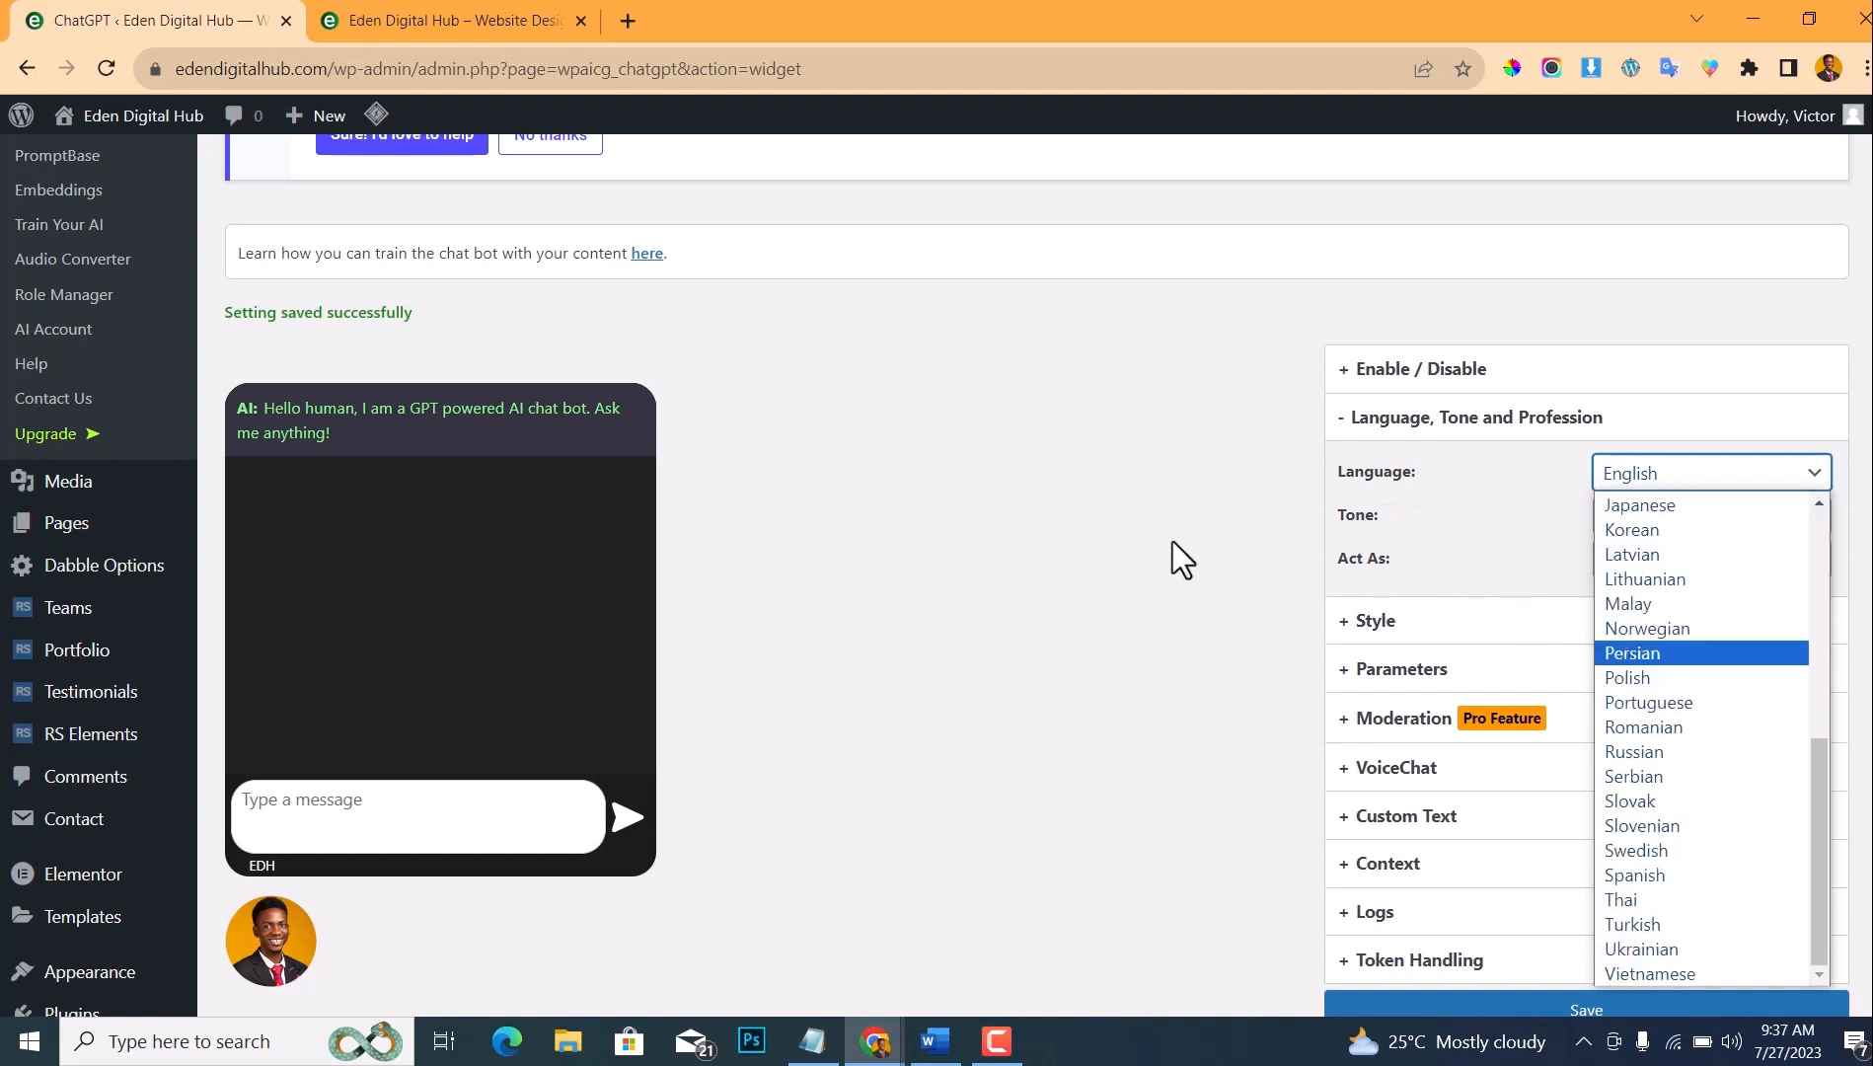
pyautogui.click(1712, 515)
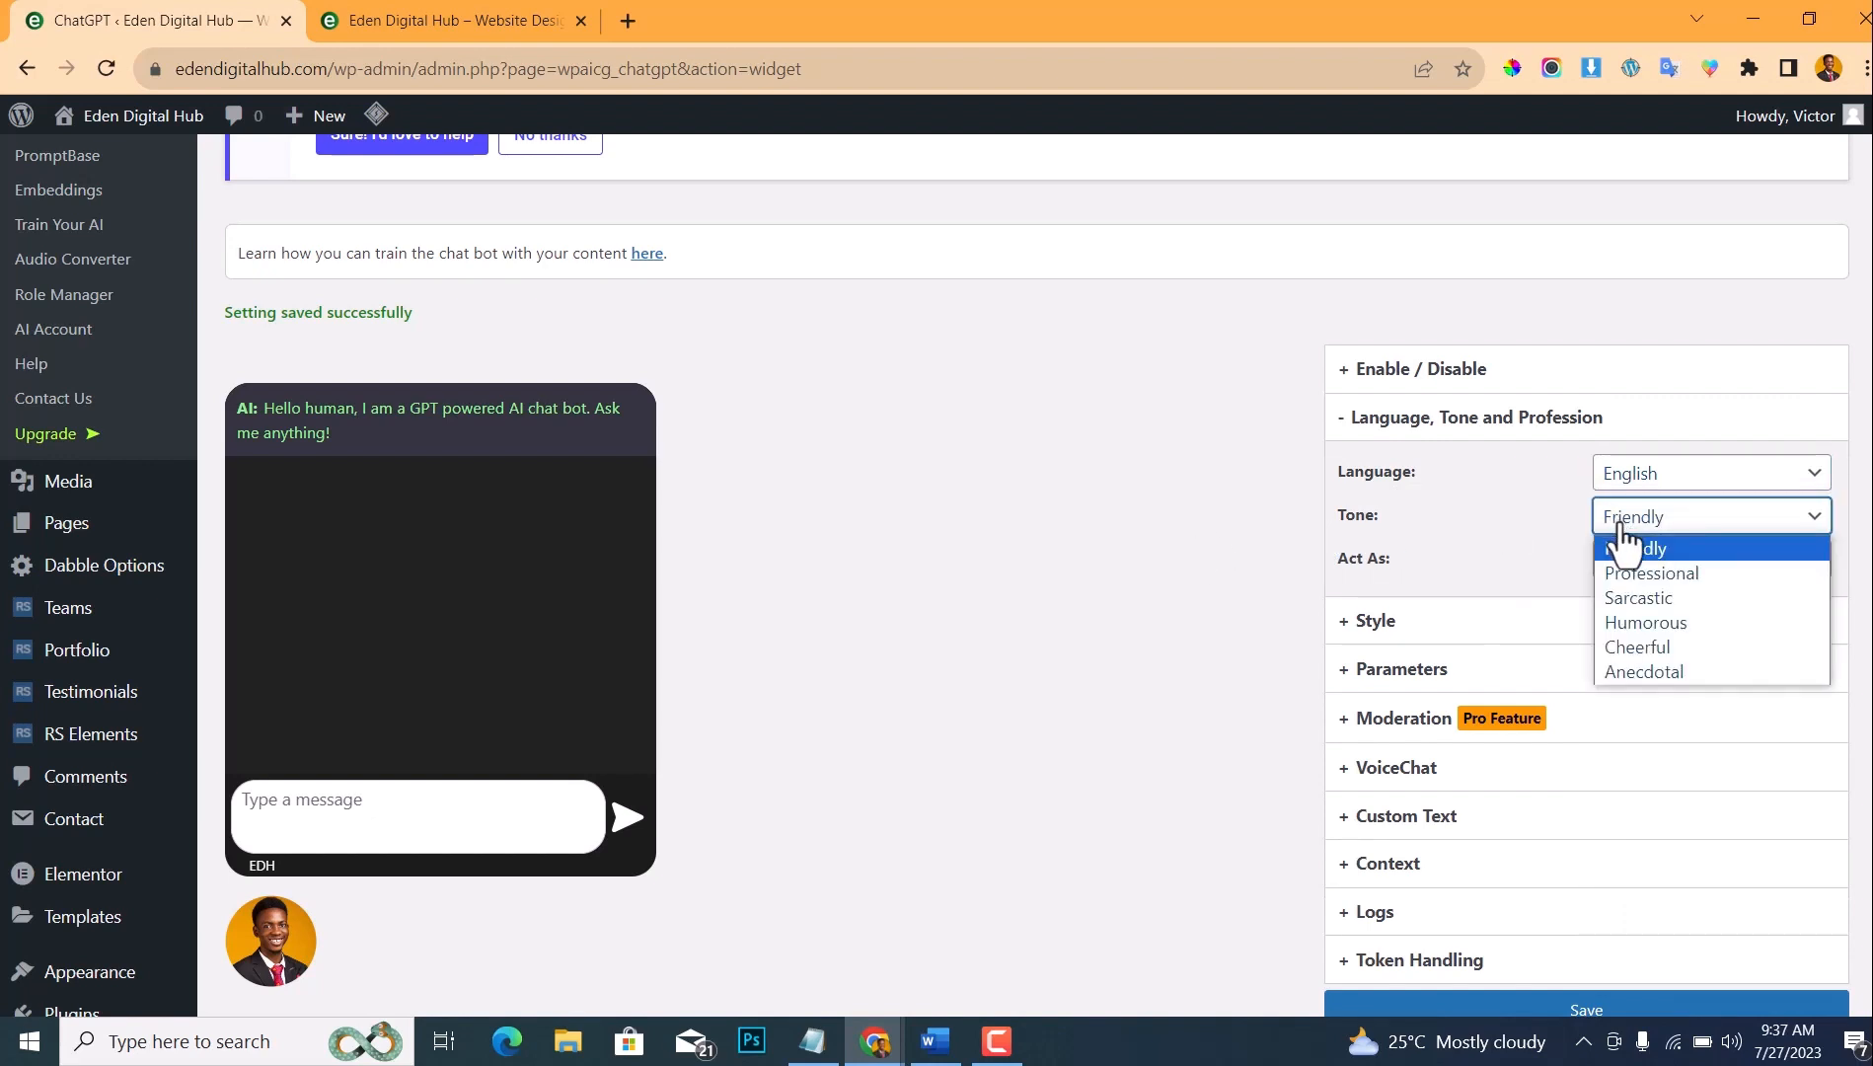
pyautogui.moveTo(1638, 598)
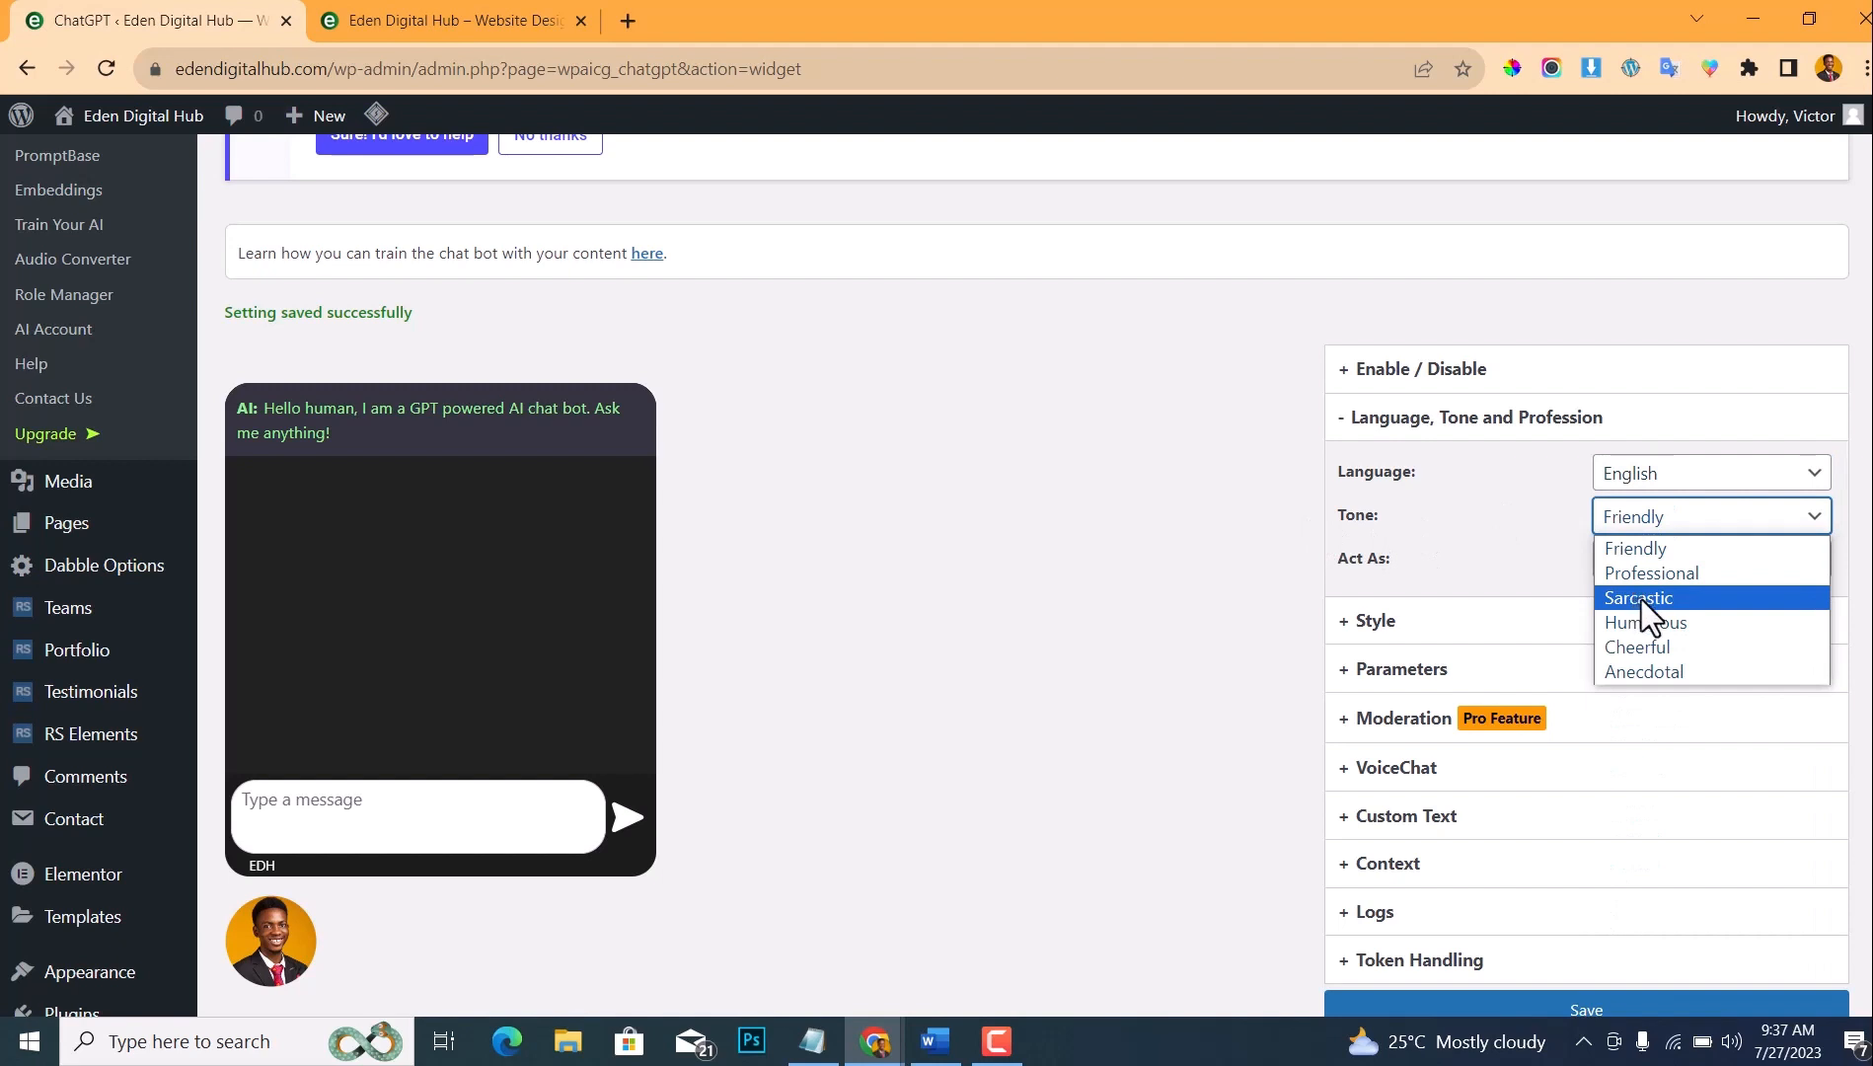
pyautogui.moveTo(1670, 606)
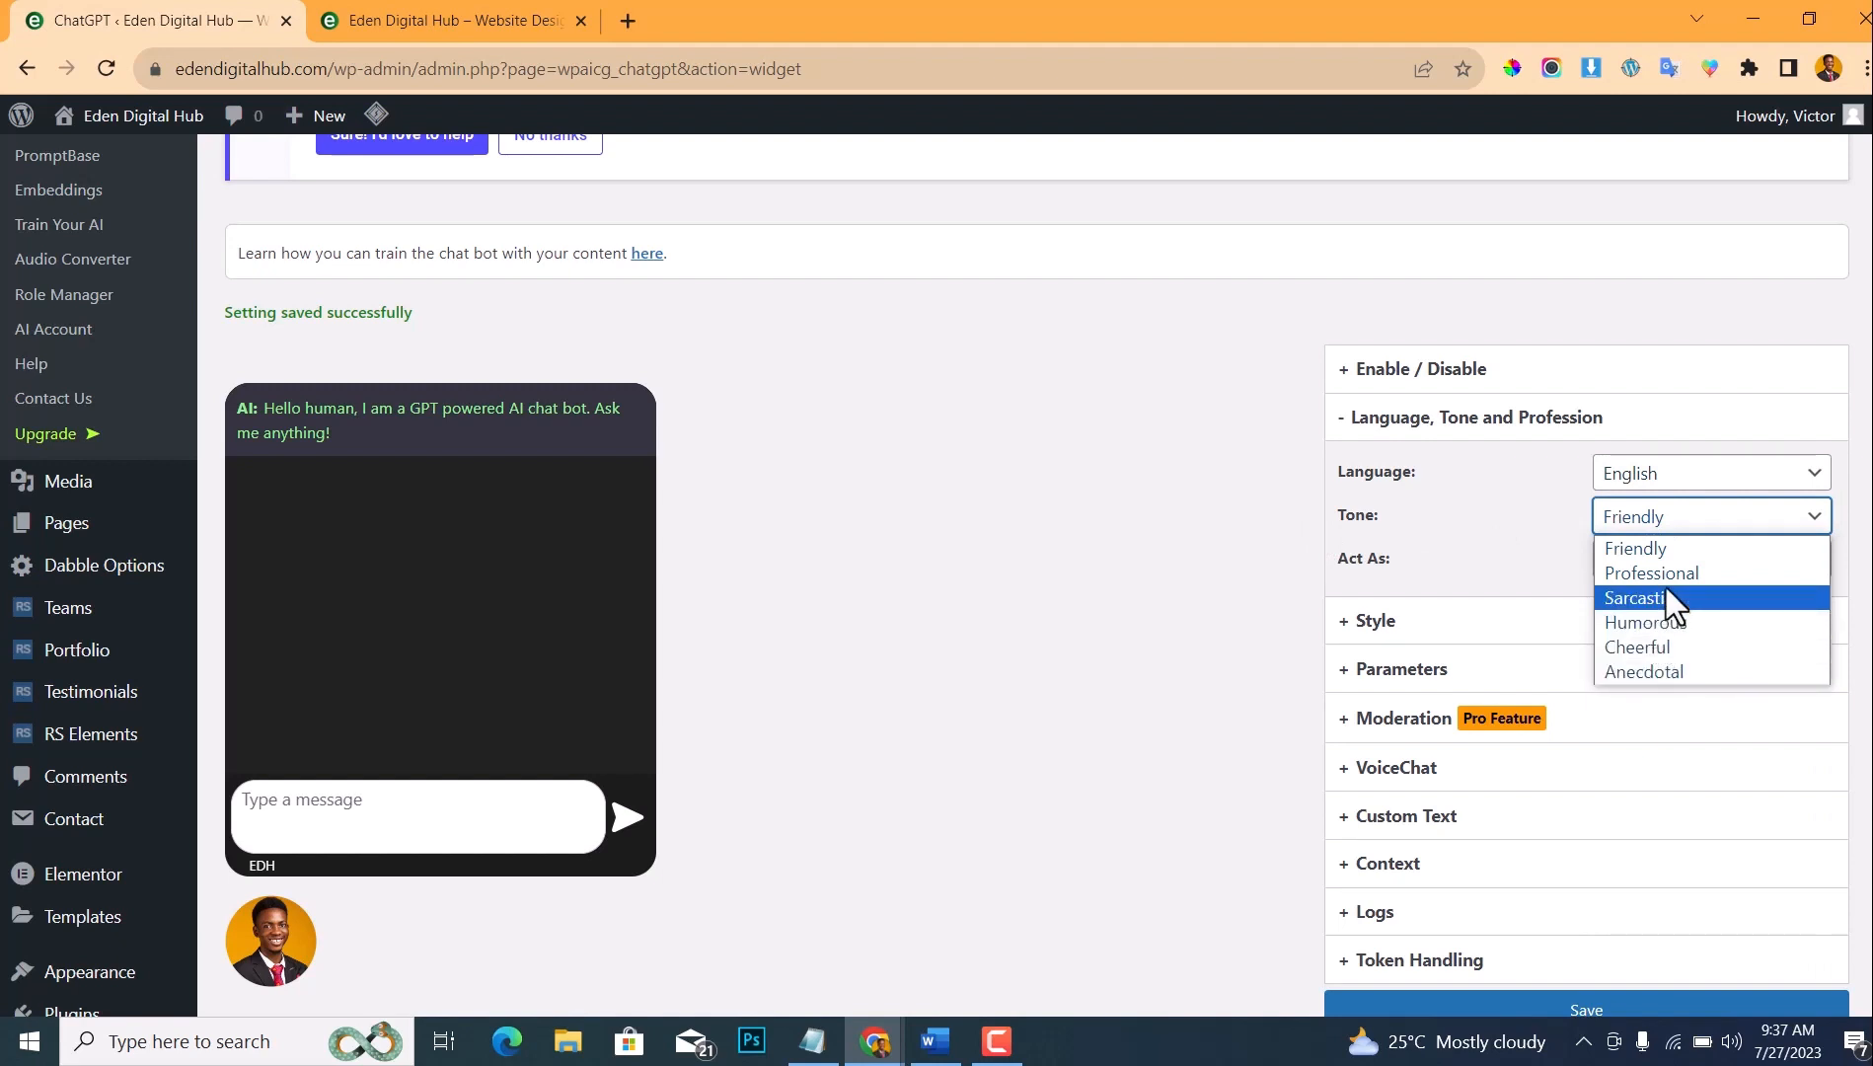
pyautogui.moveTo(1650, 573)
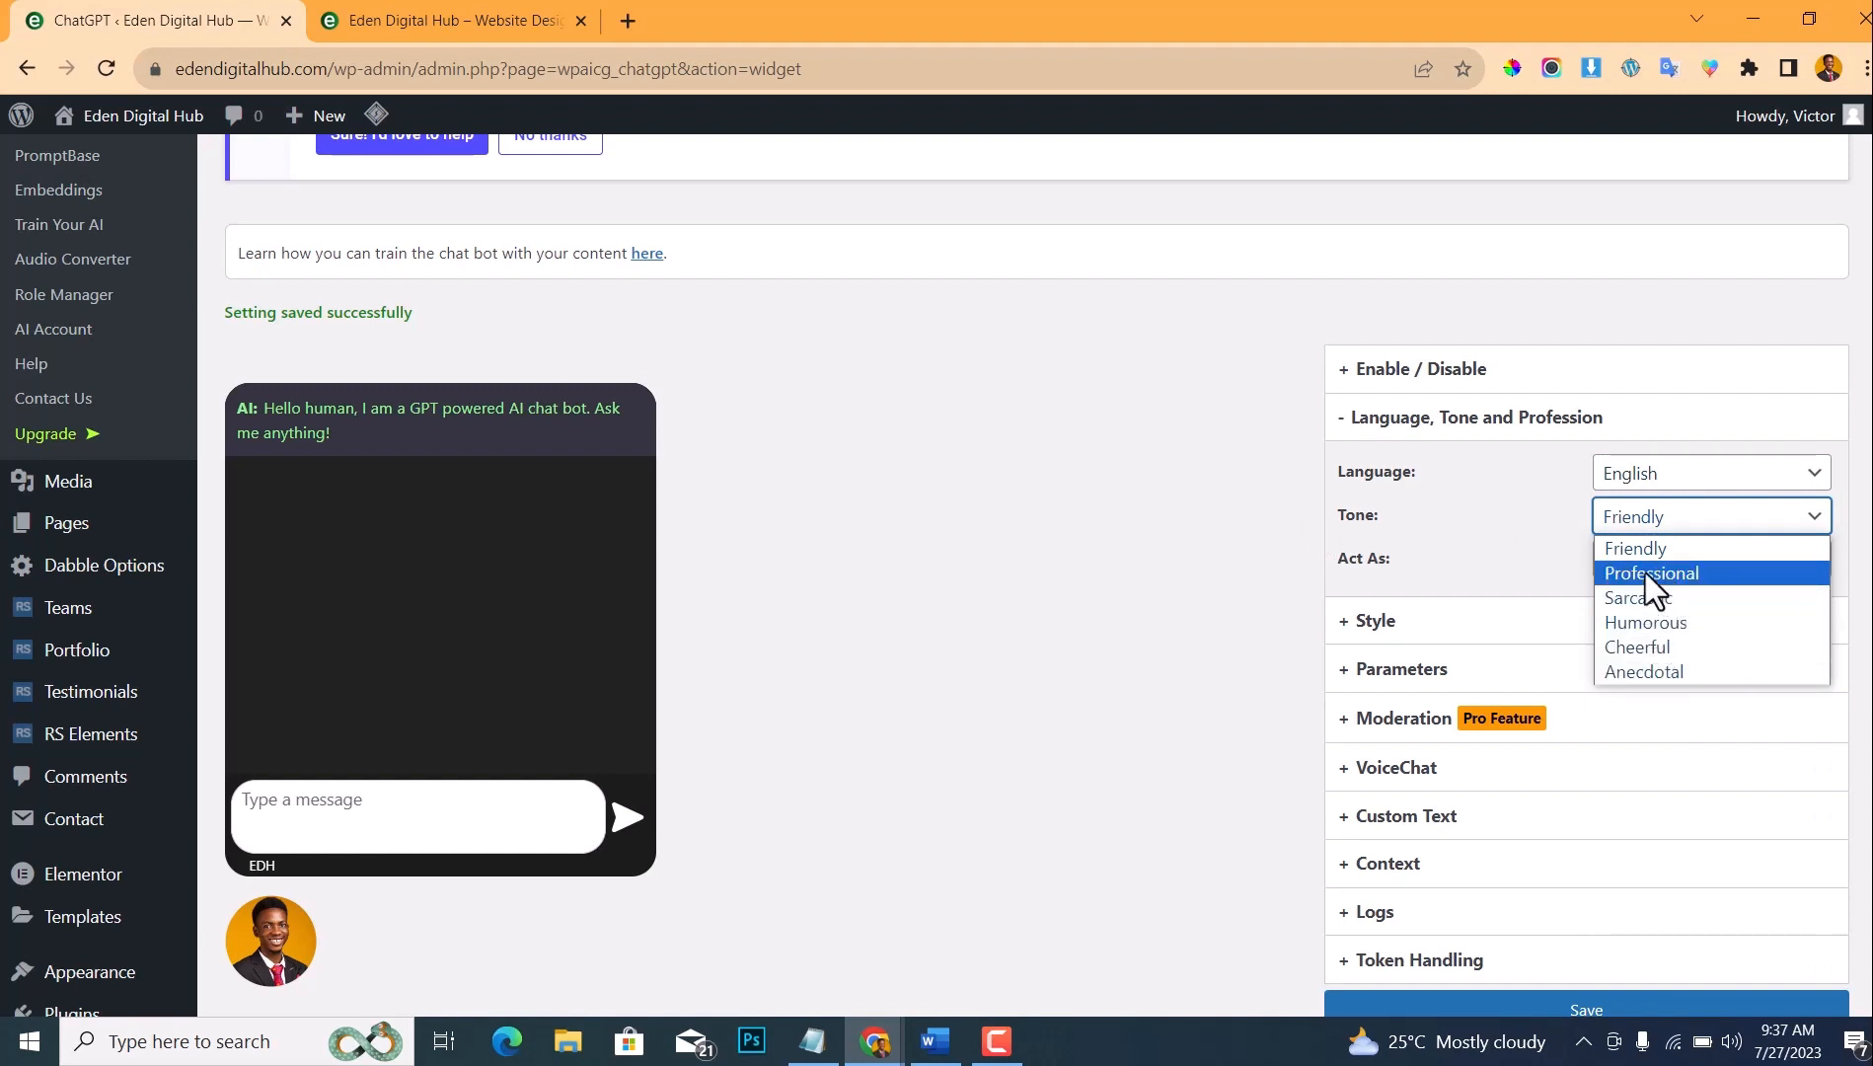
pyautogui.click(1632, 549)
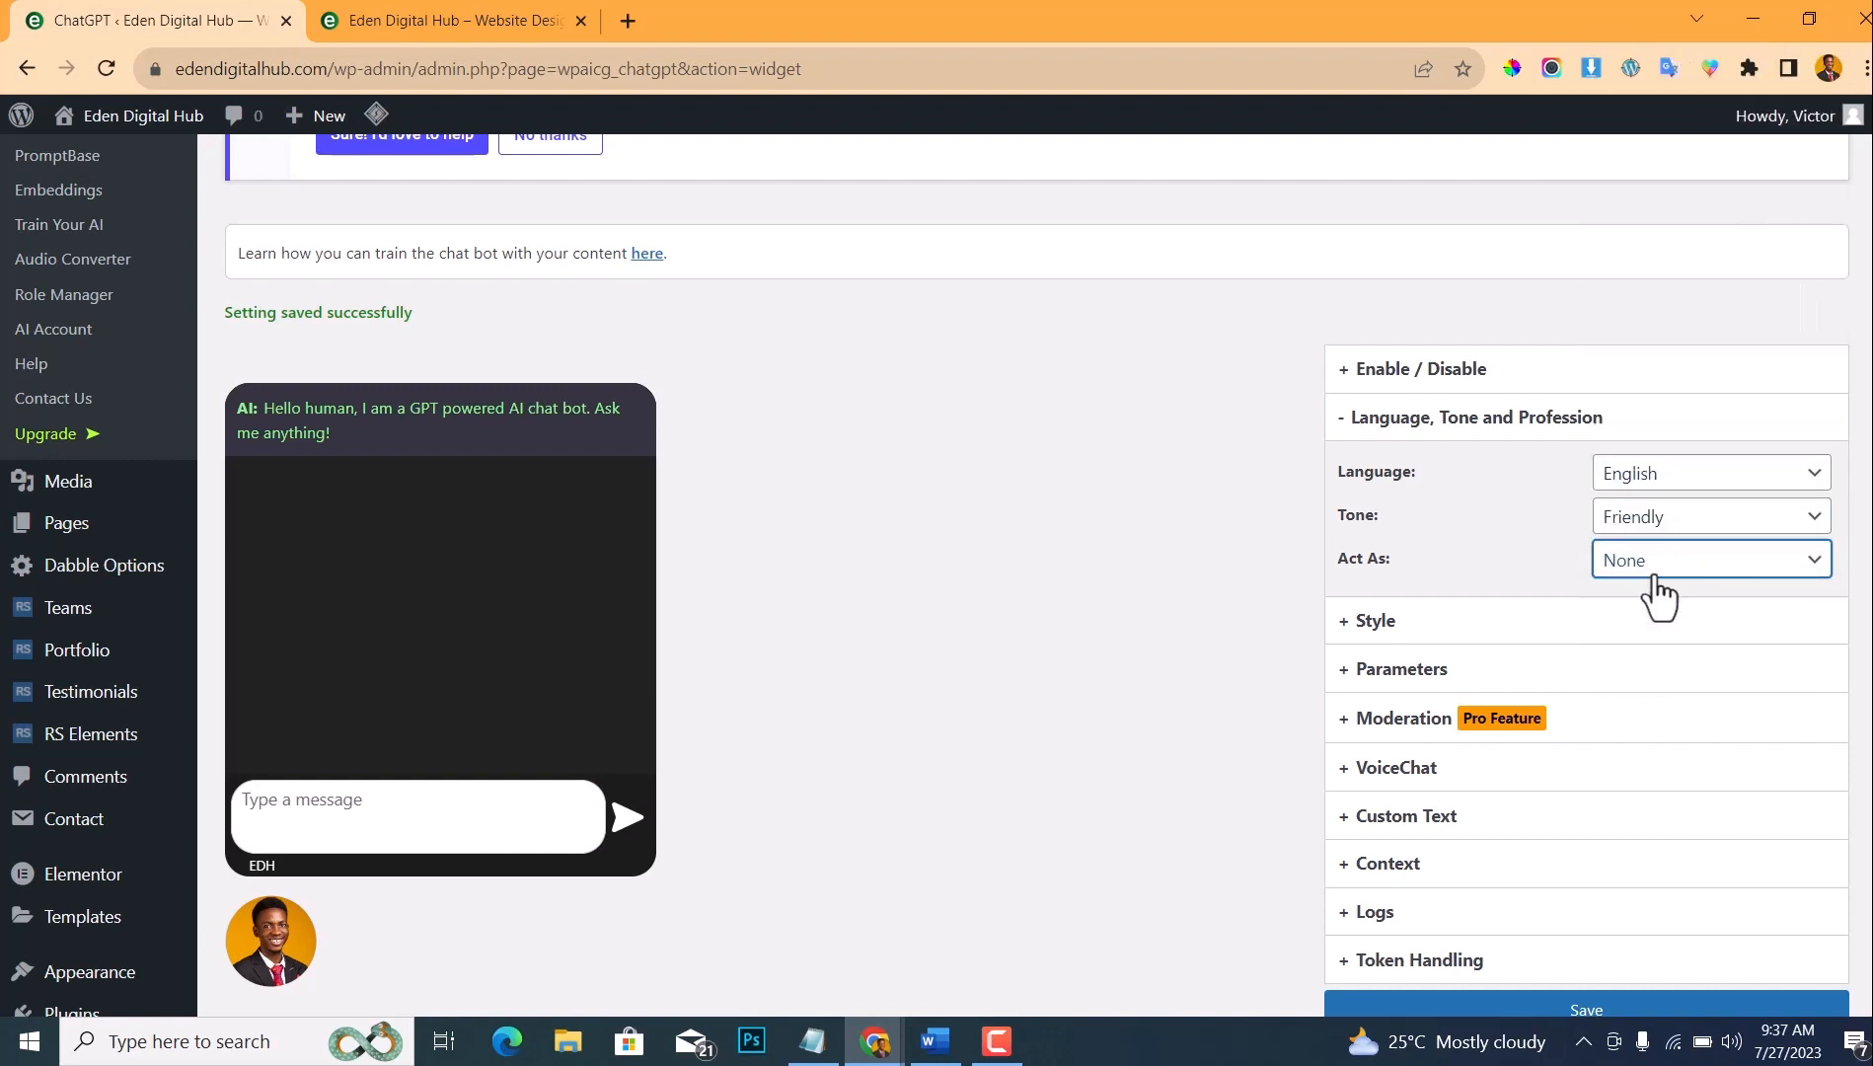
pyautogui.moveTo(1658, 594)
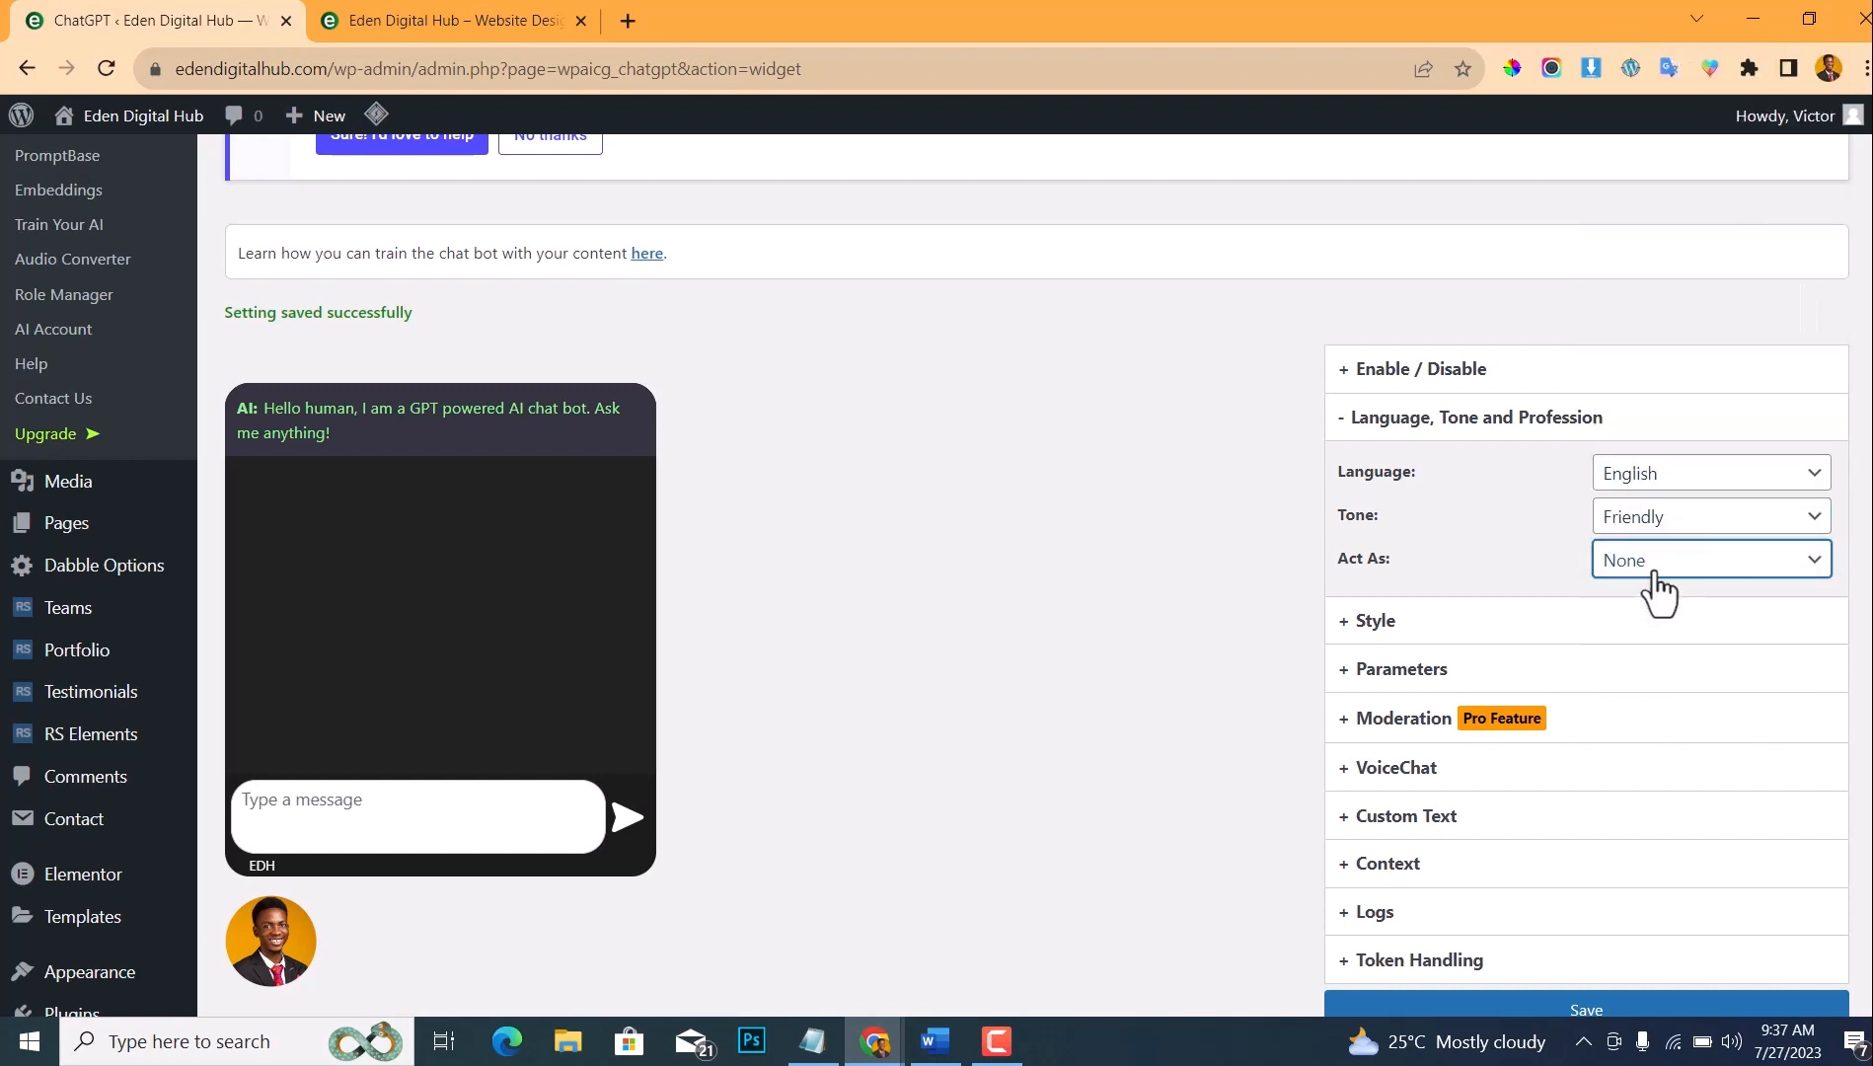
# Set the widget's Act As profession to Web Development Agency.
pyautogui.click(1707, 559)
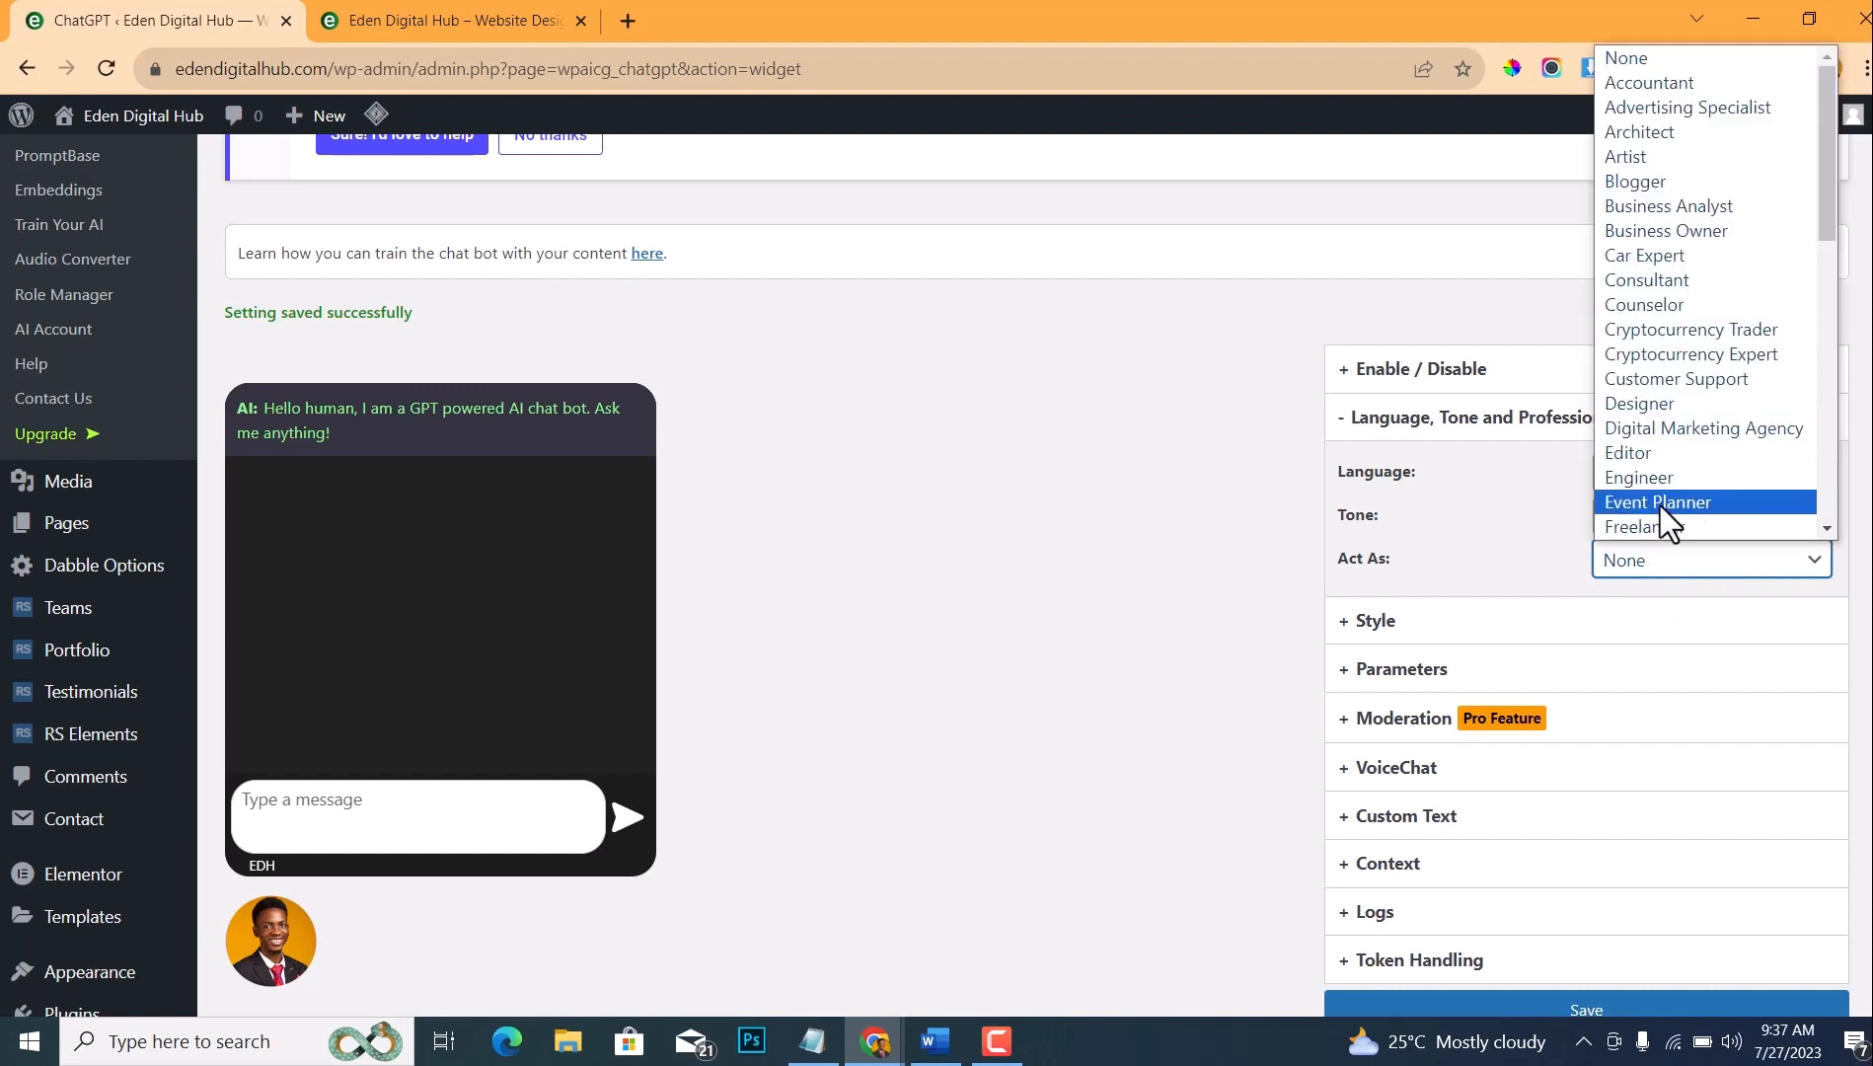
pyautogui.moveTo(1684, 162)
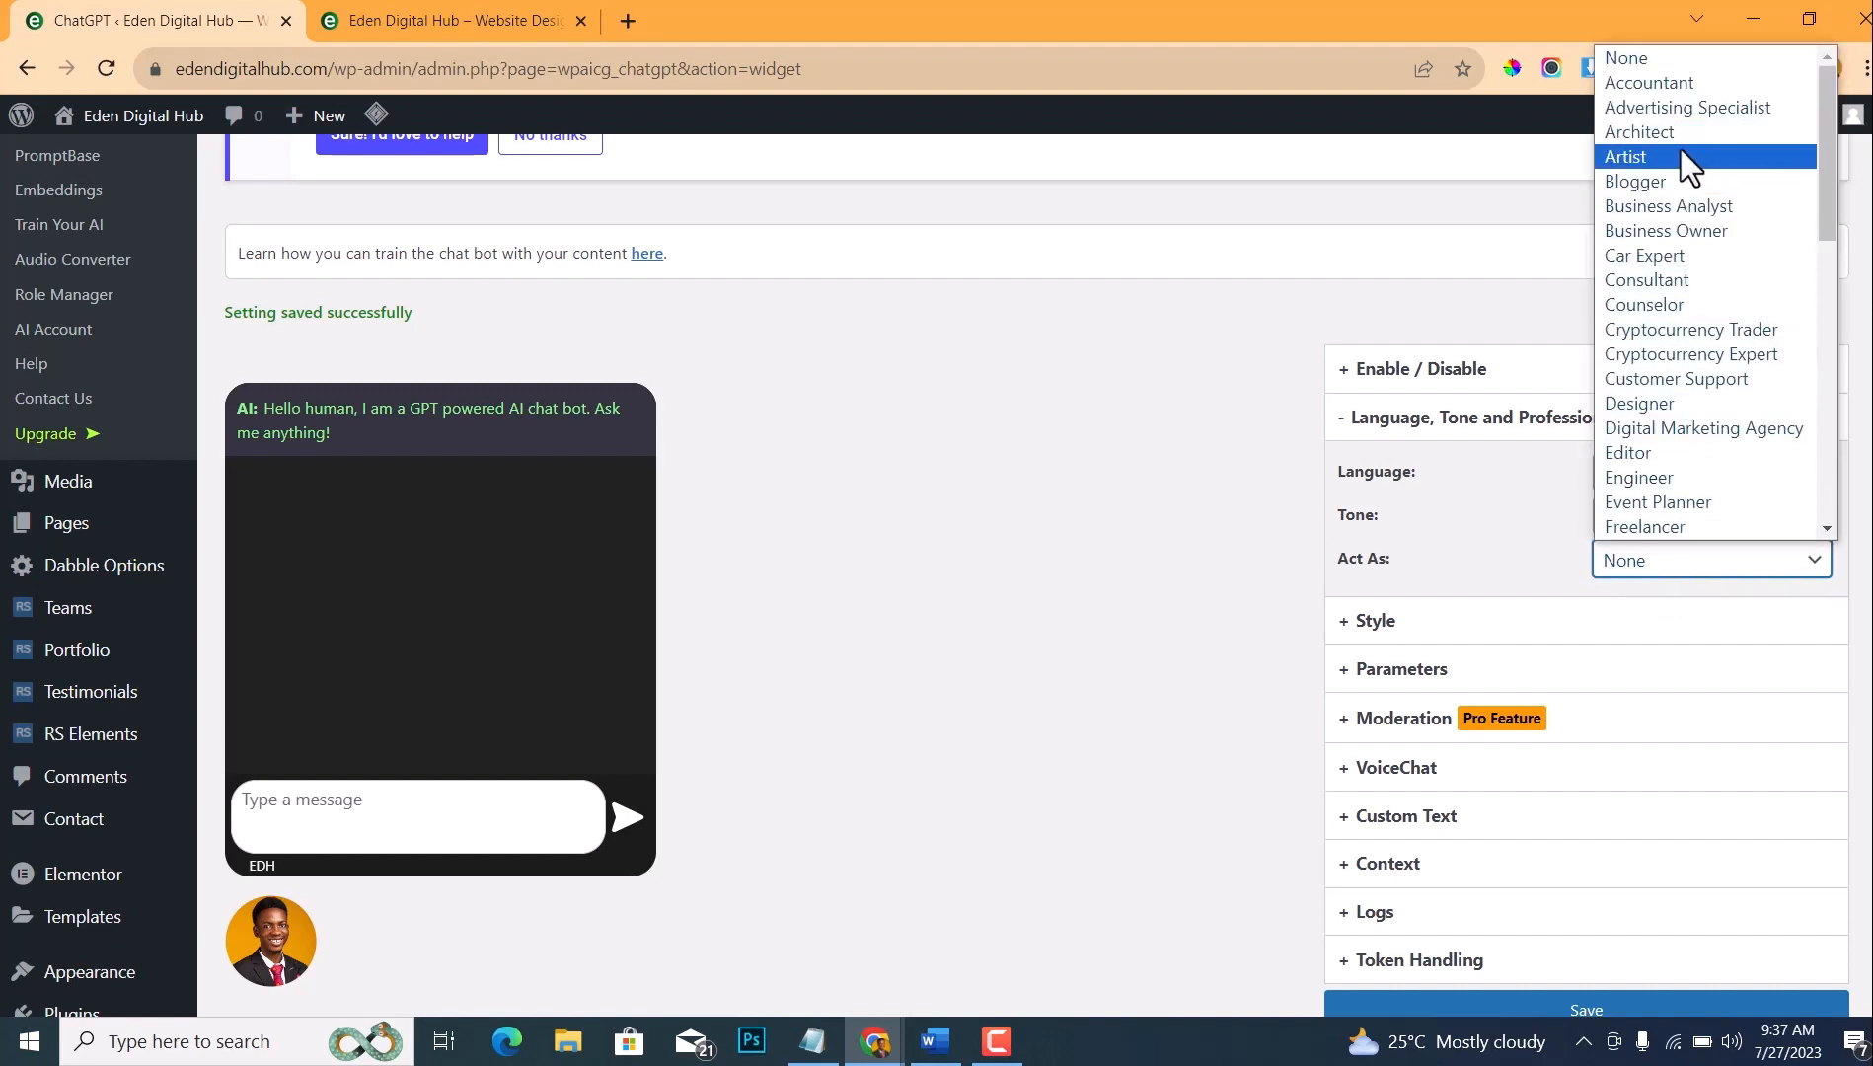
pyautogui.moveTo(1684, 256)
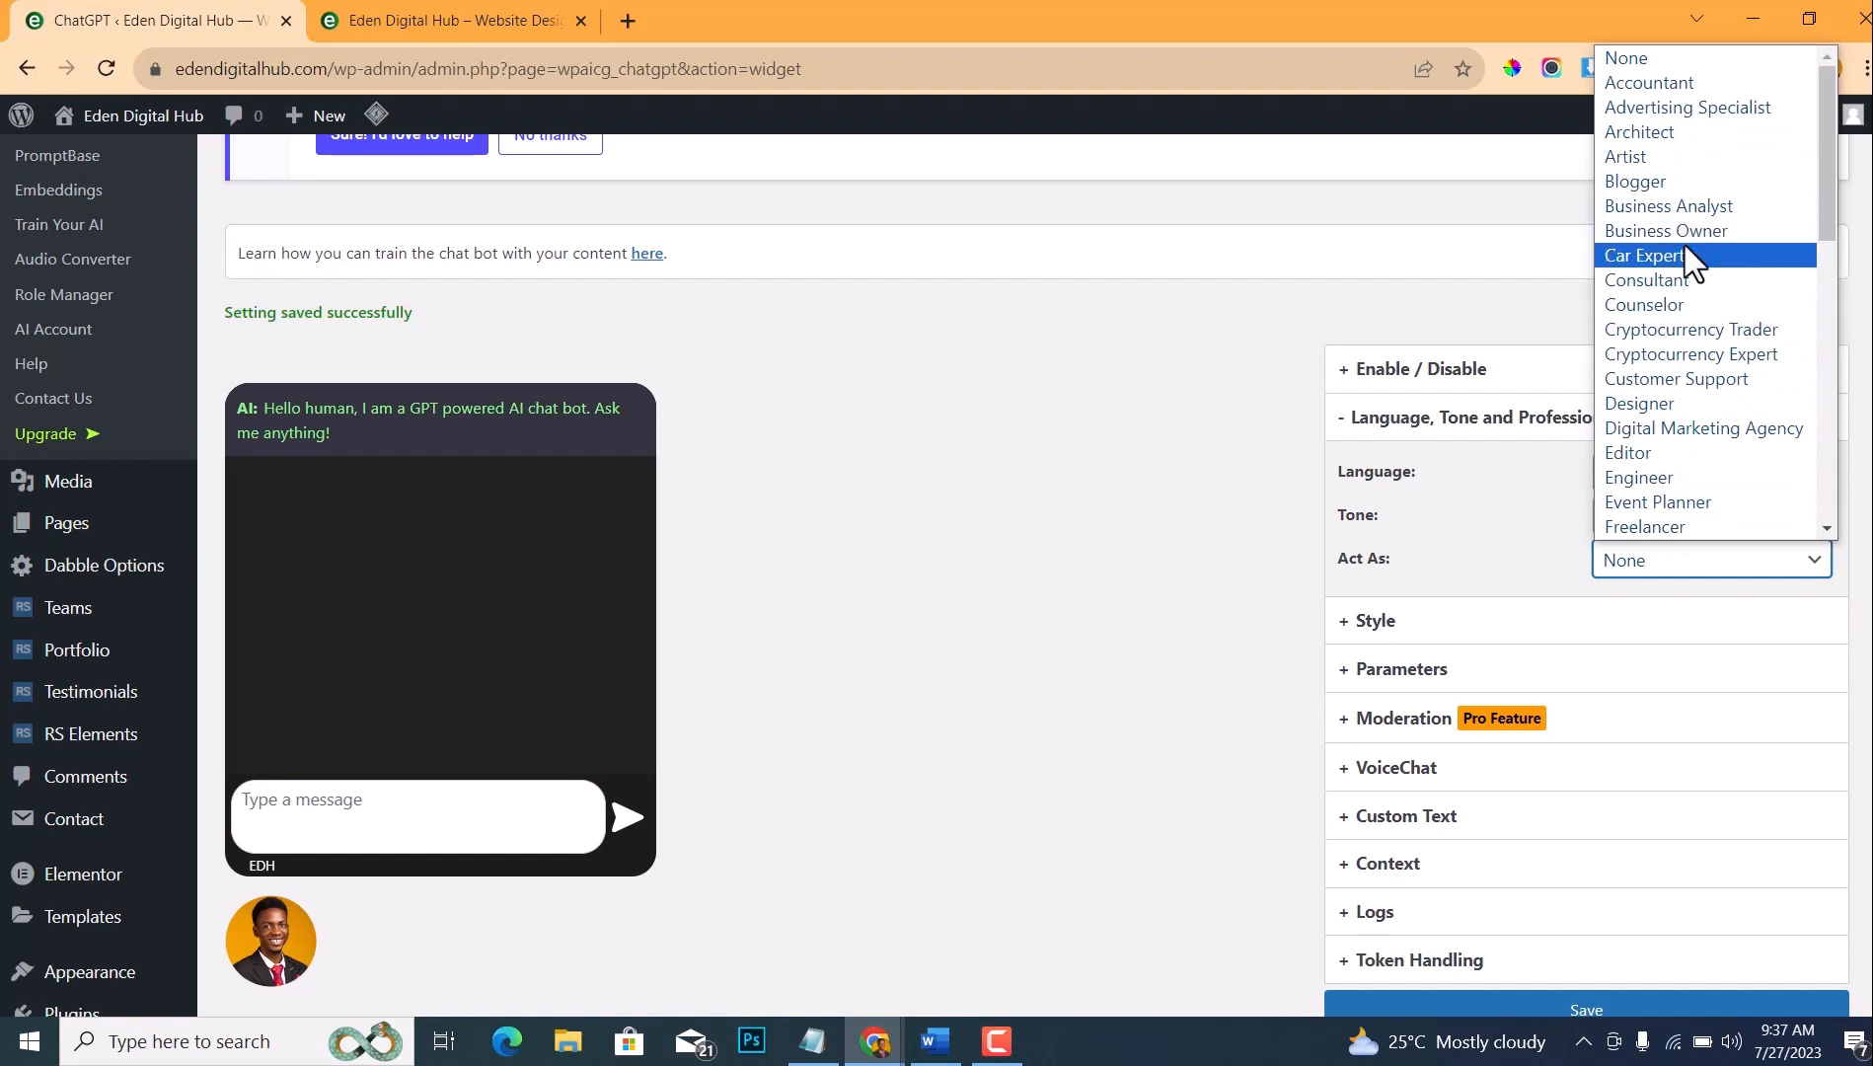
pyautogui.scroll(-3)
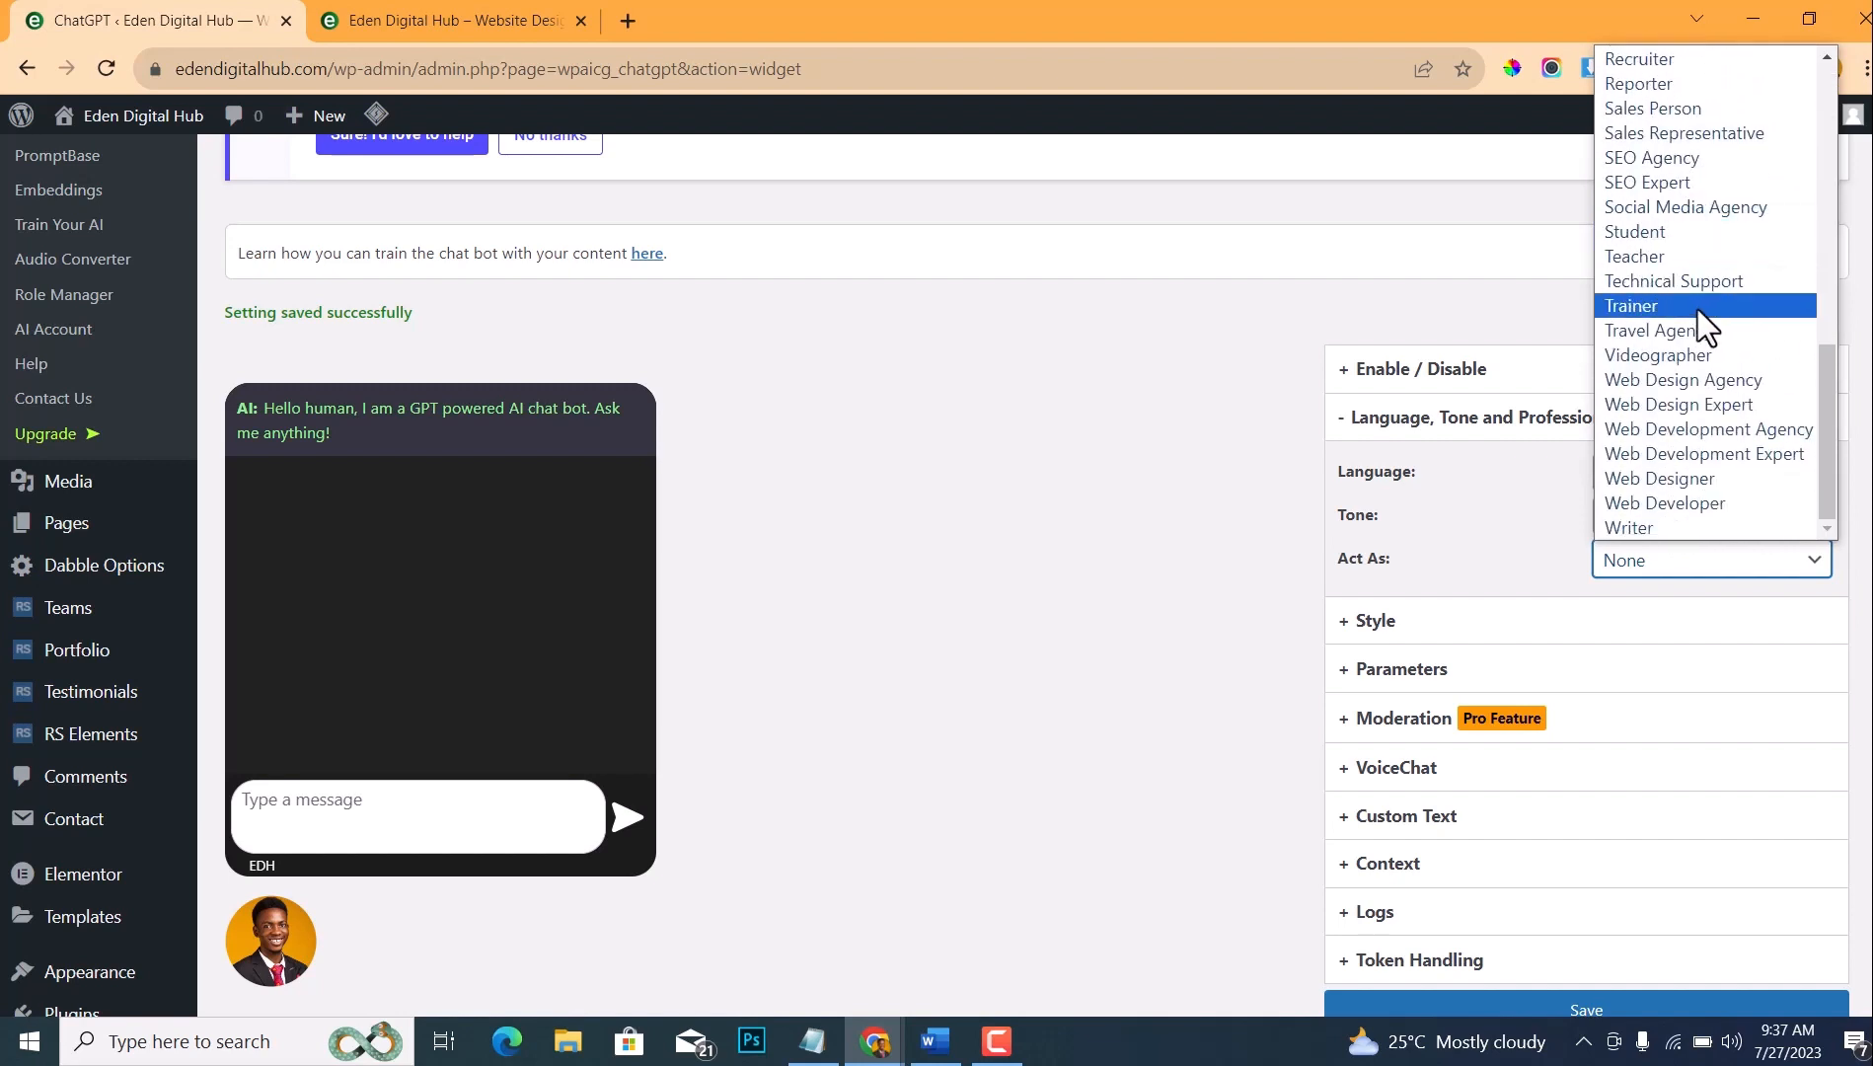
pyautogui.moveTo(1702, 404)
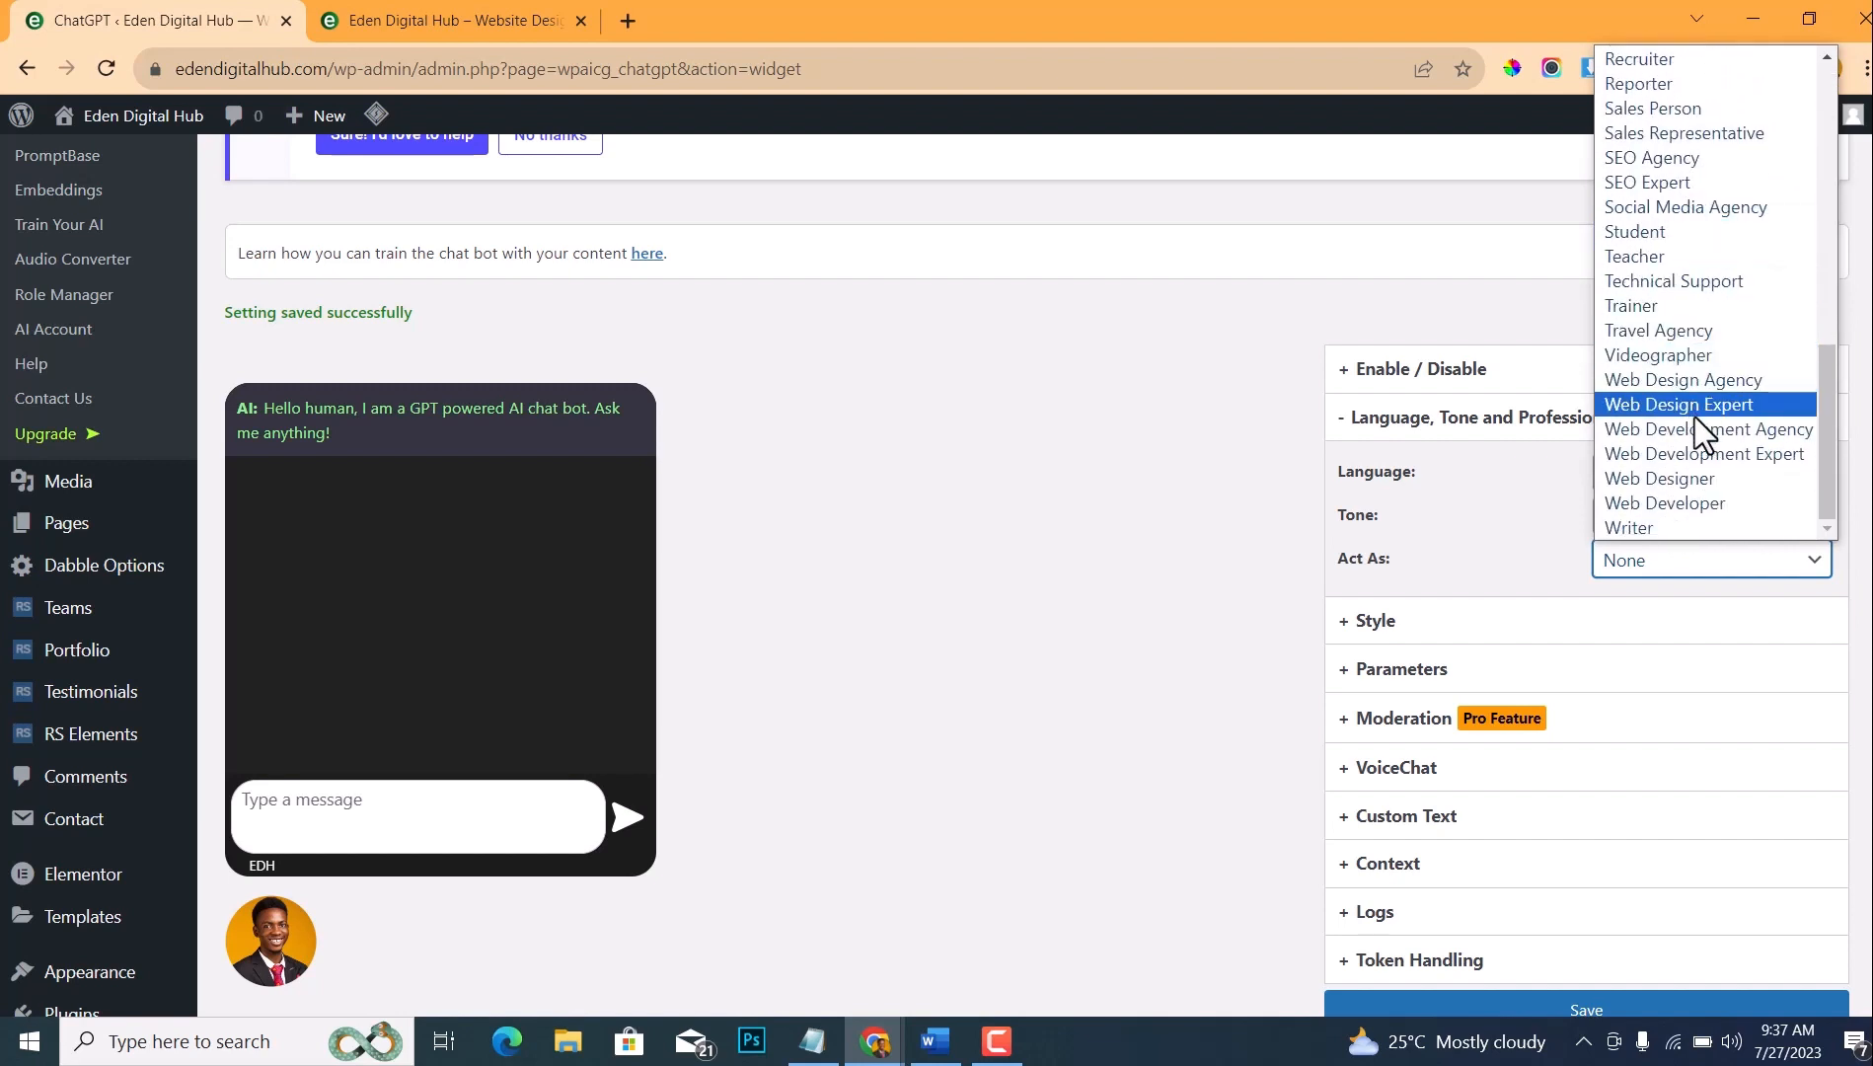
pyautogui.moveTo(1705, 428)
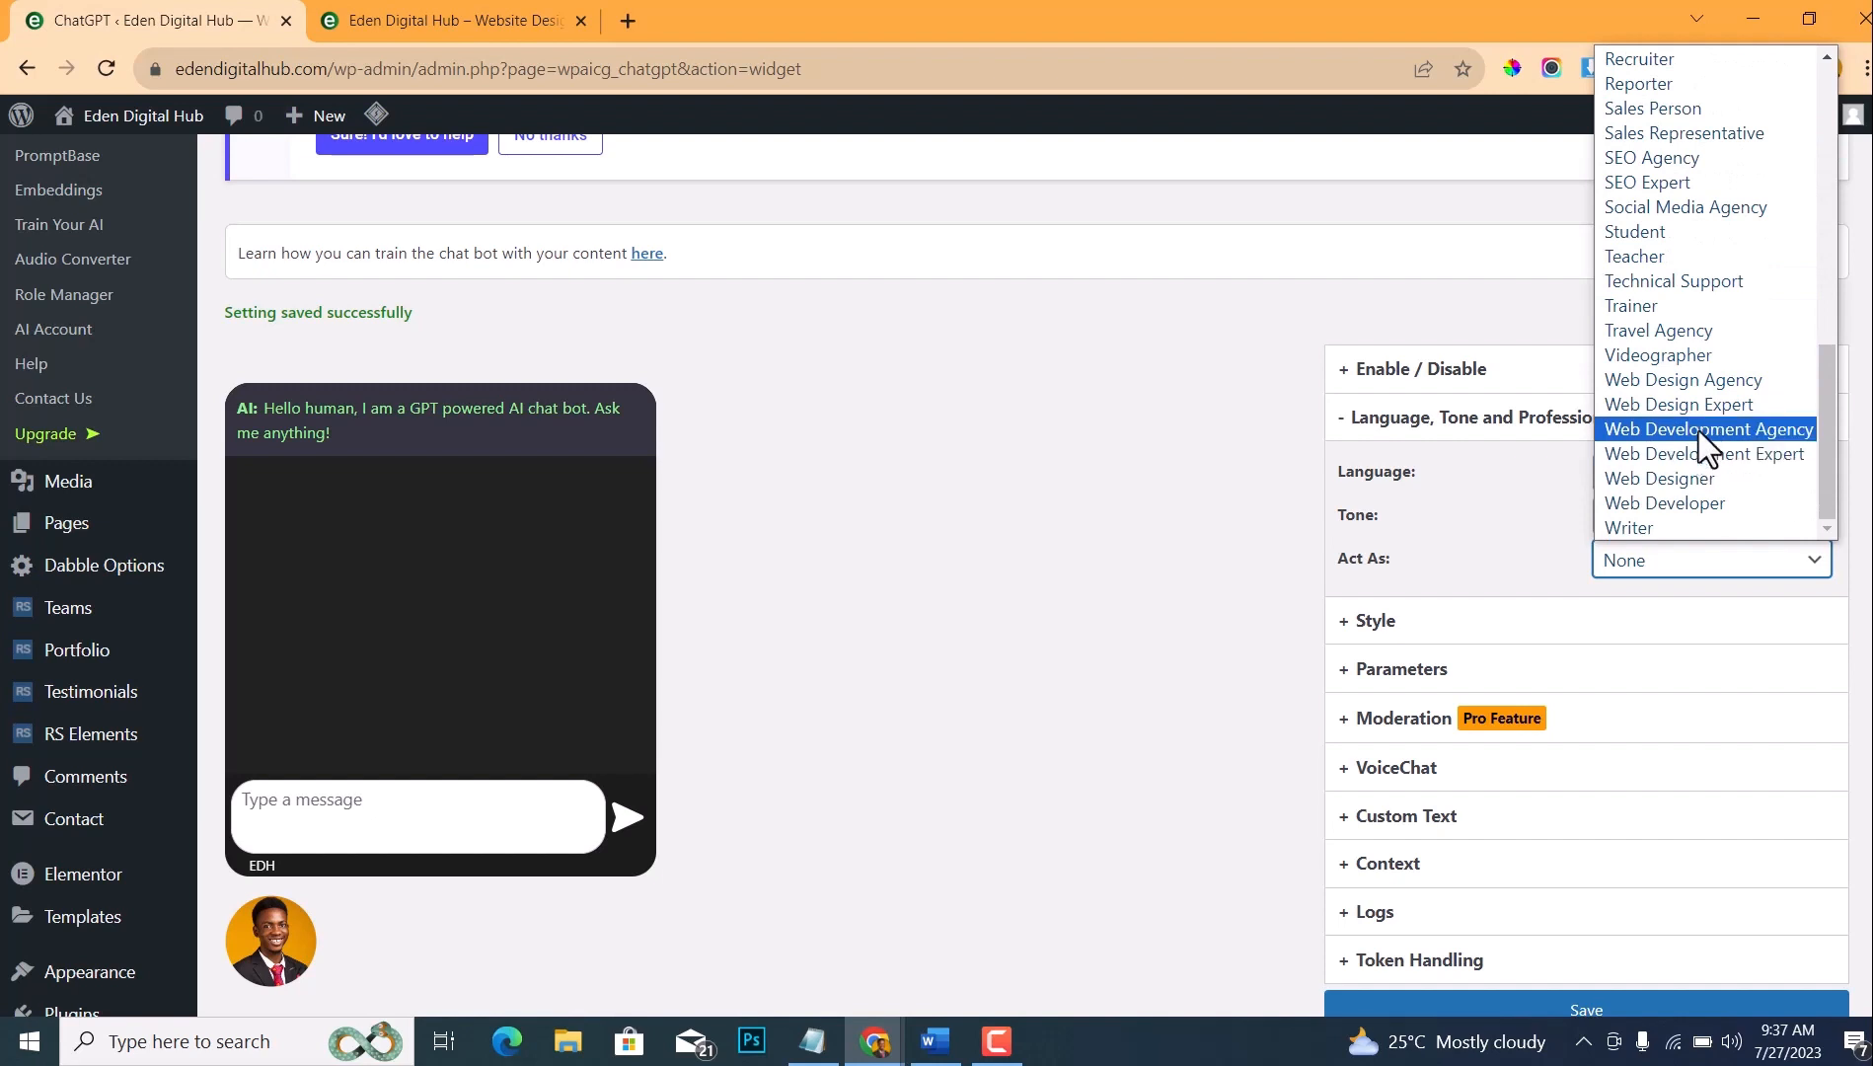
pyautogui.click(1707, 428)
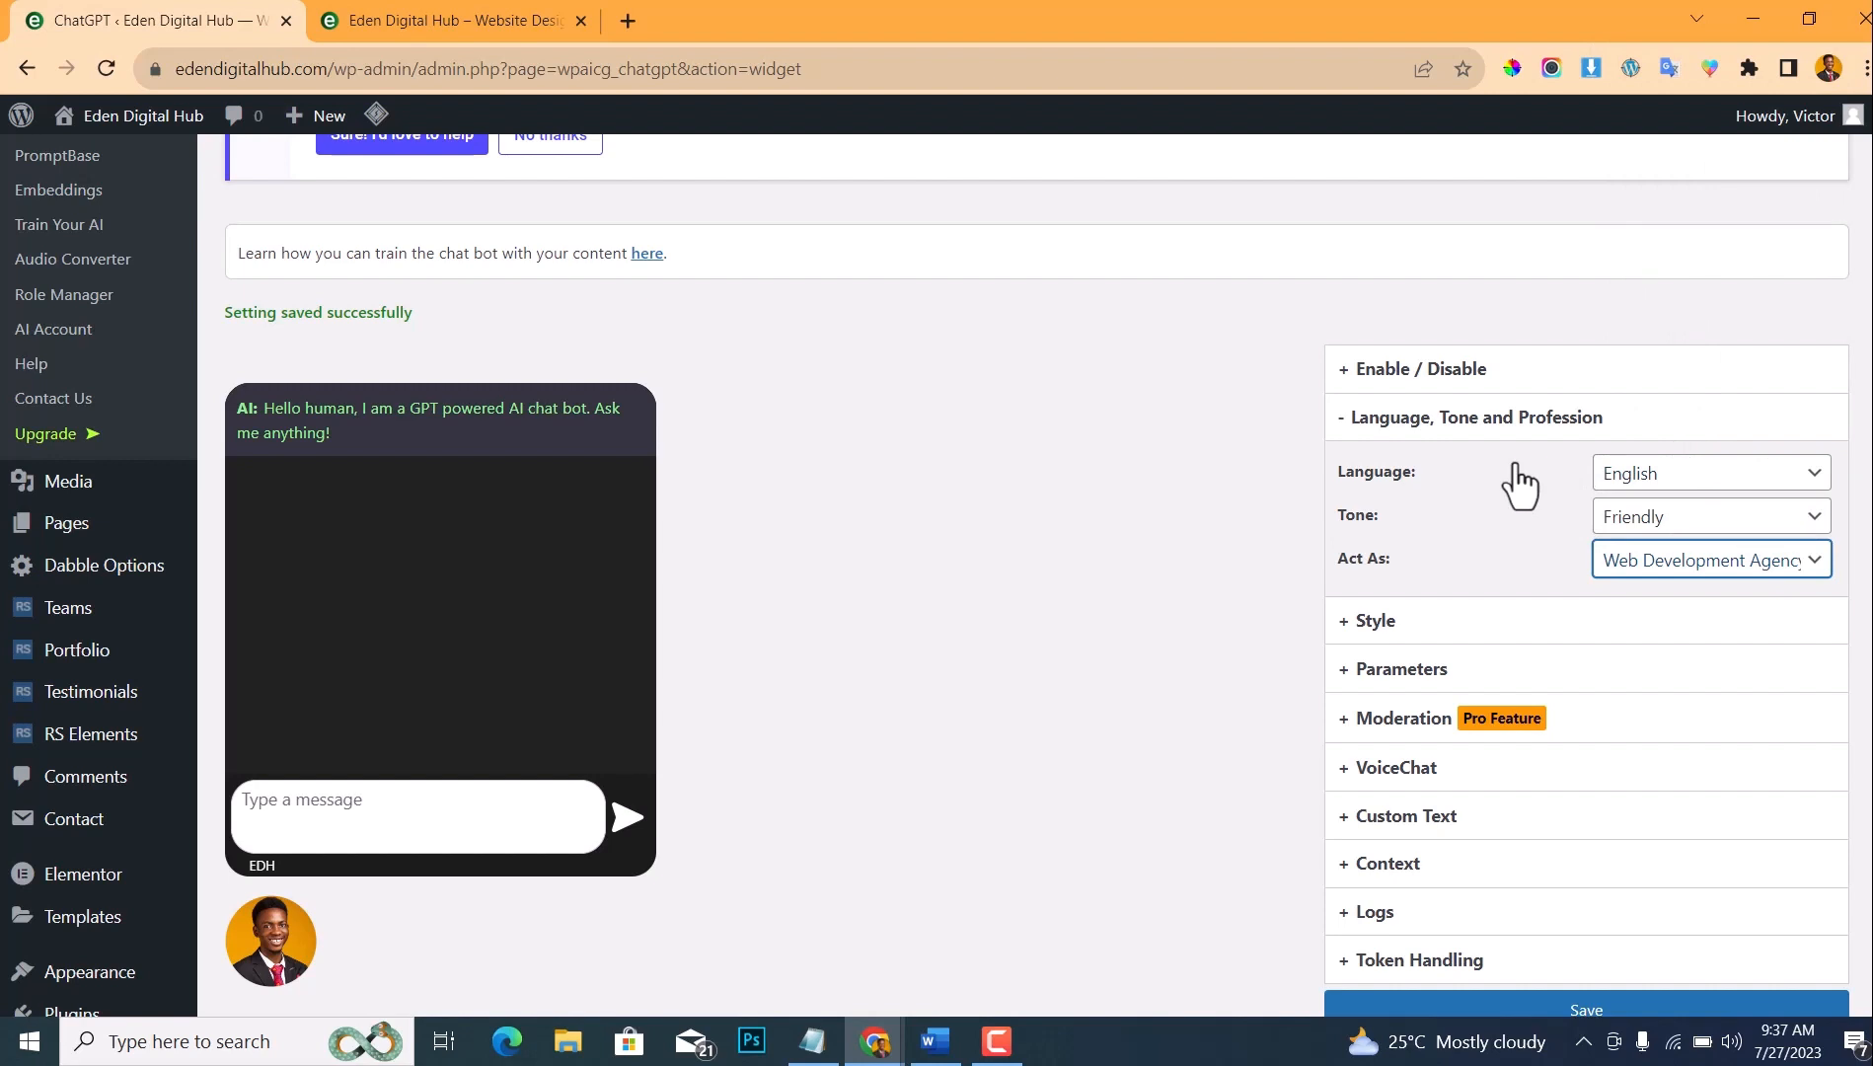
# In Style, choose a Custom icon and browse the Media Library for an image.
pyautogui.click(1372, 620)
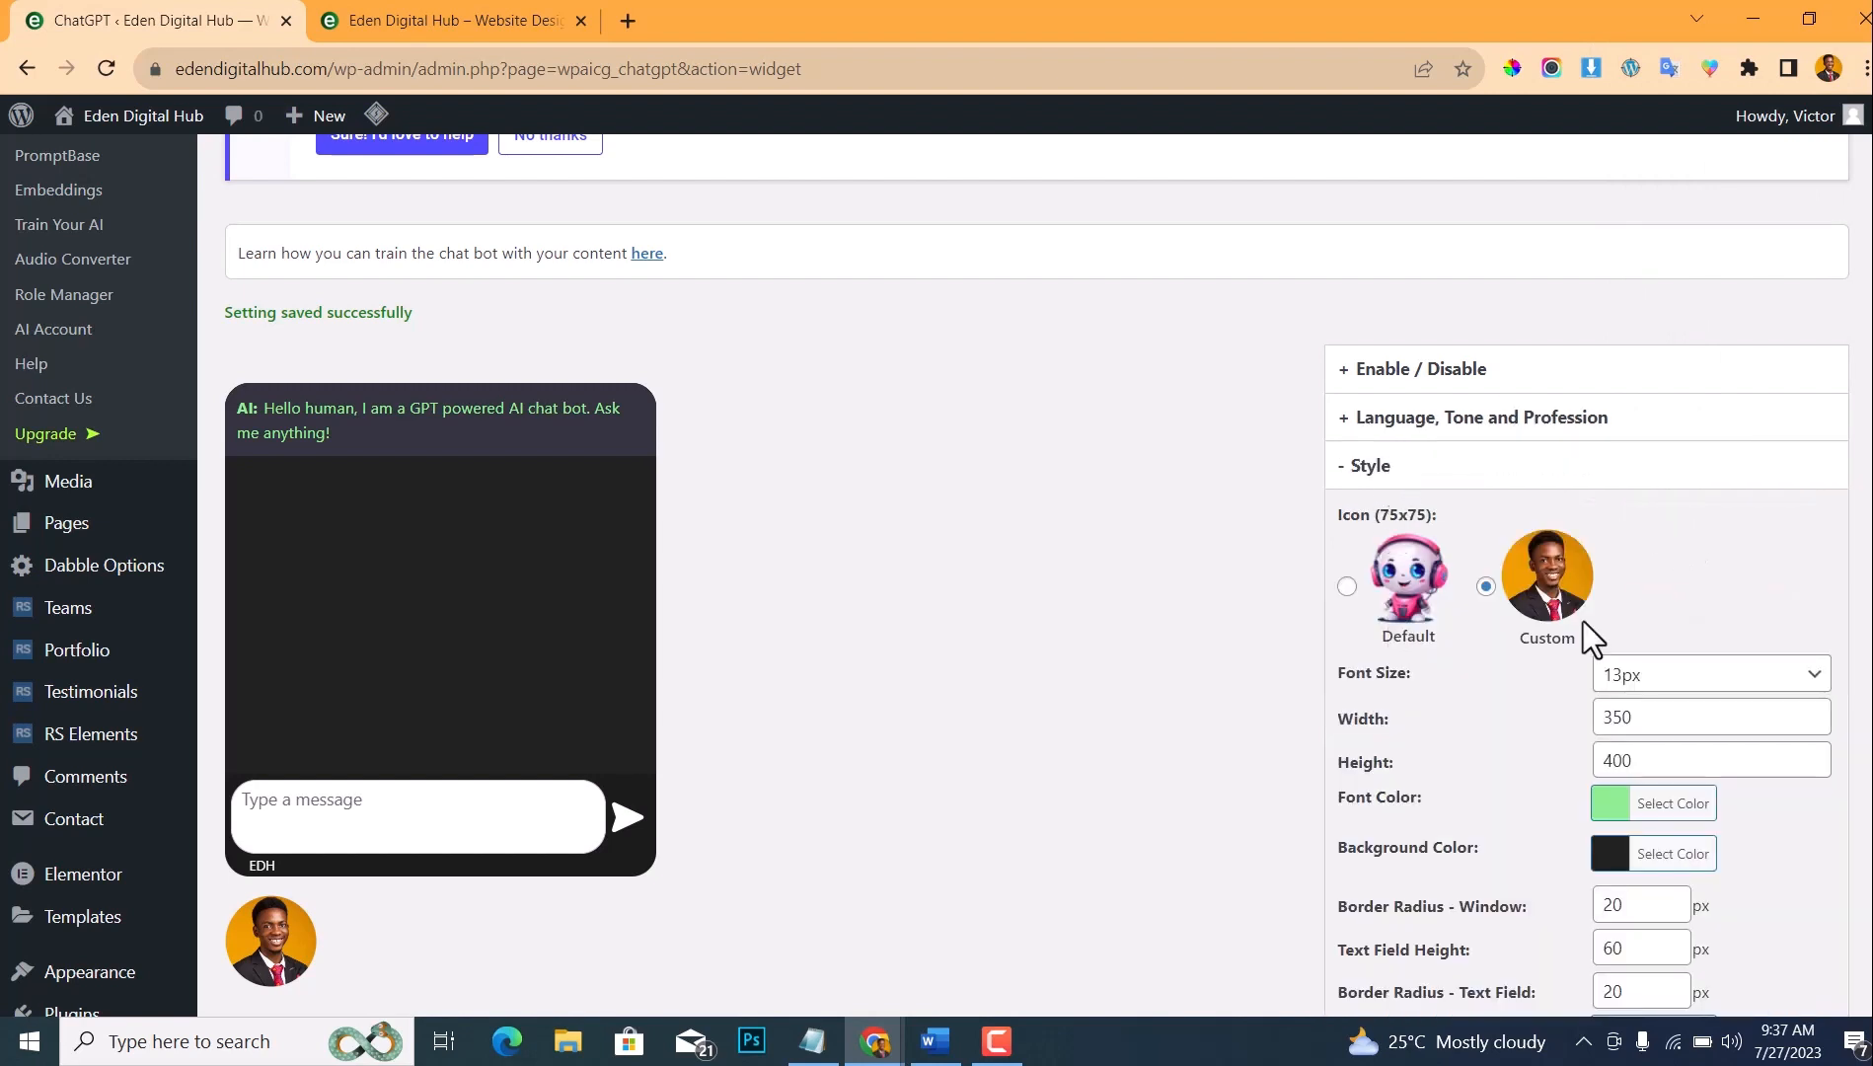
pyautogui.click(1346, 586)
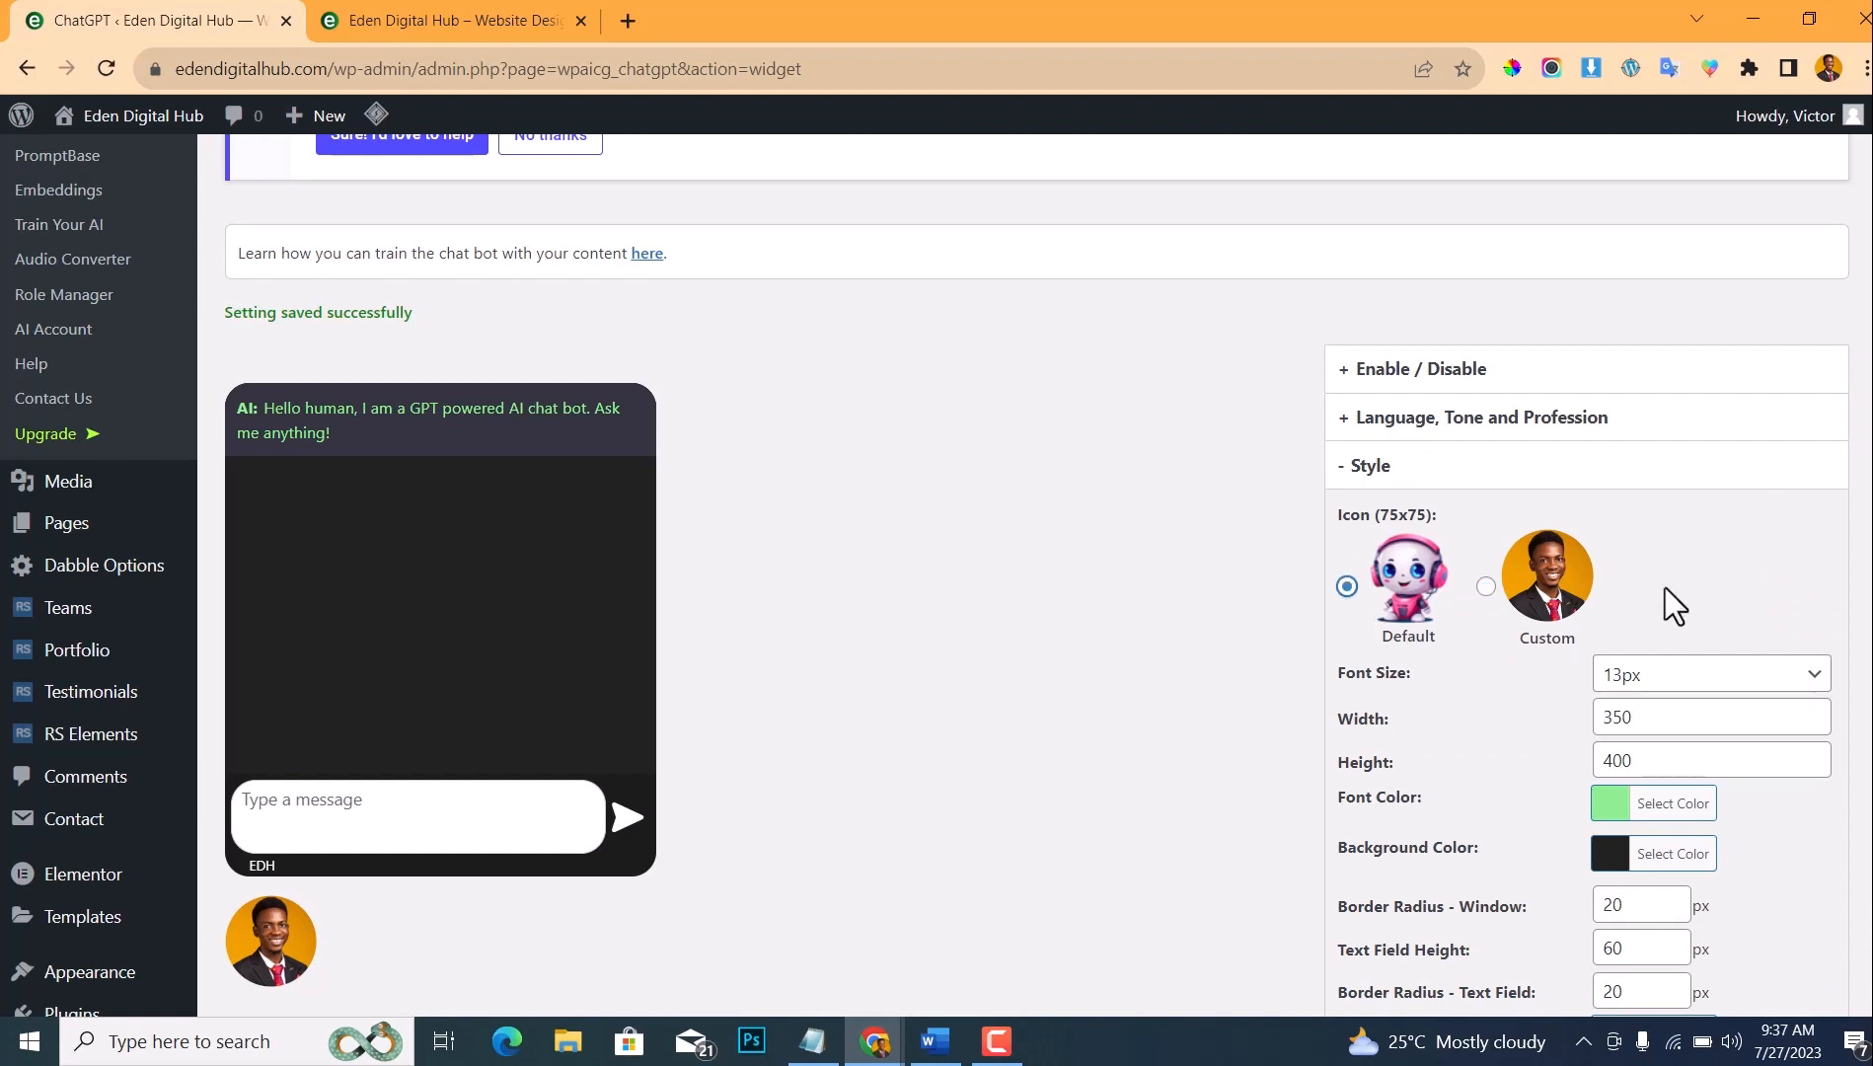
pyautogui.moveTo(1512, 598)
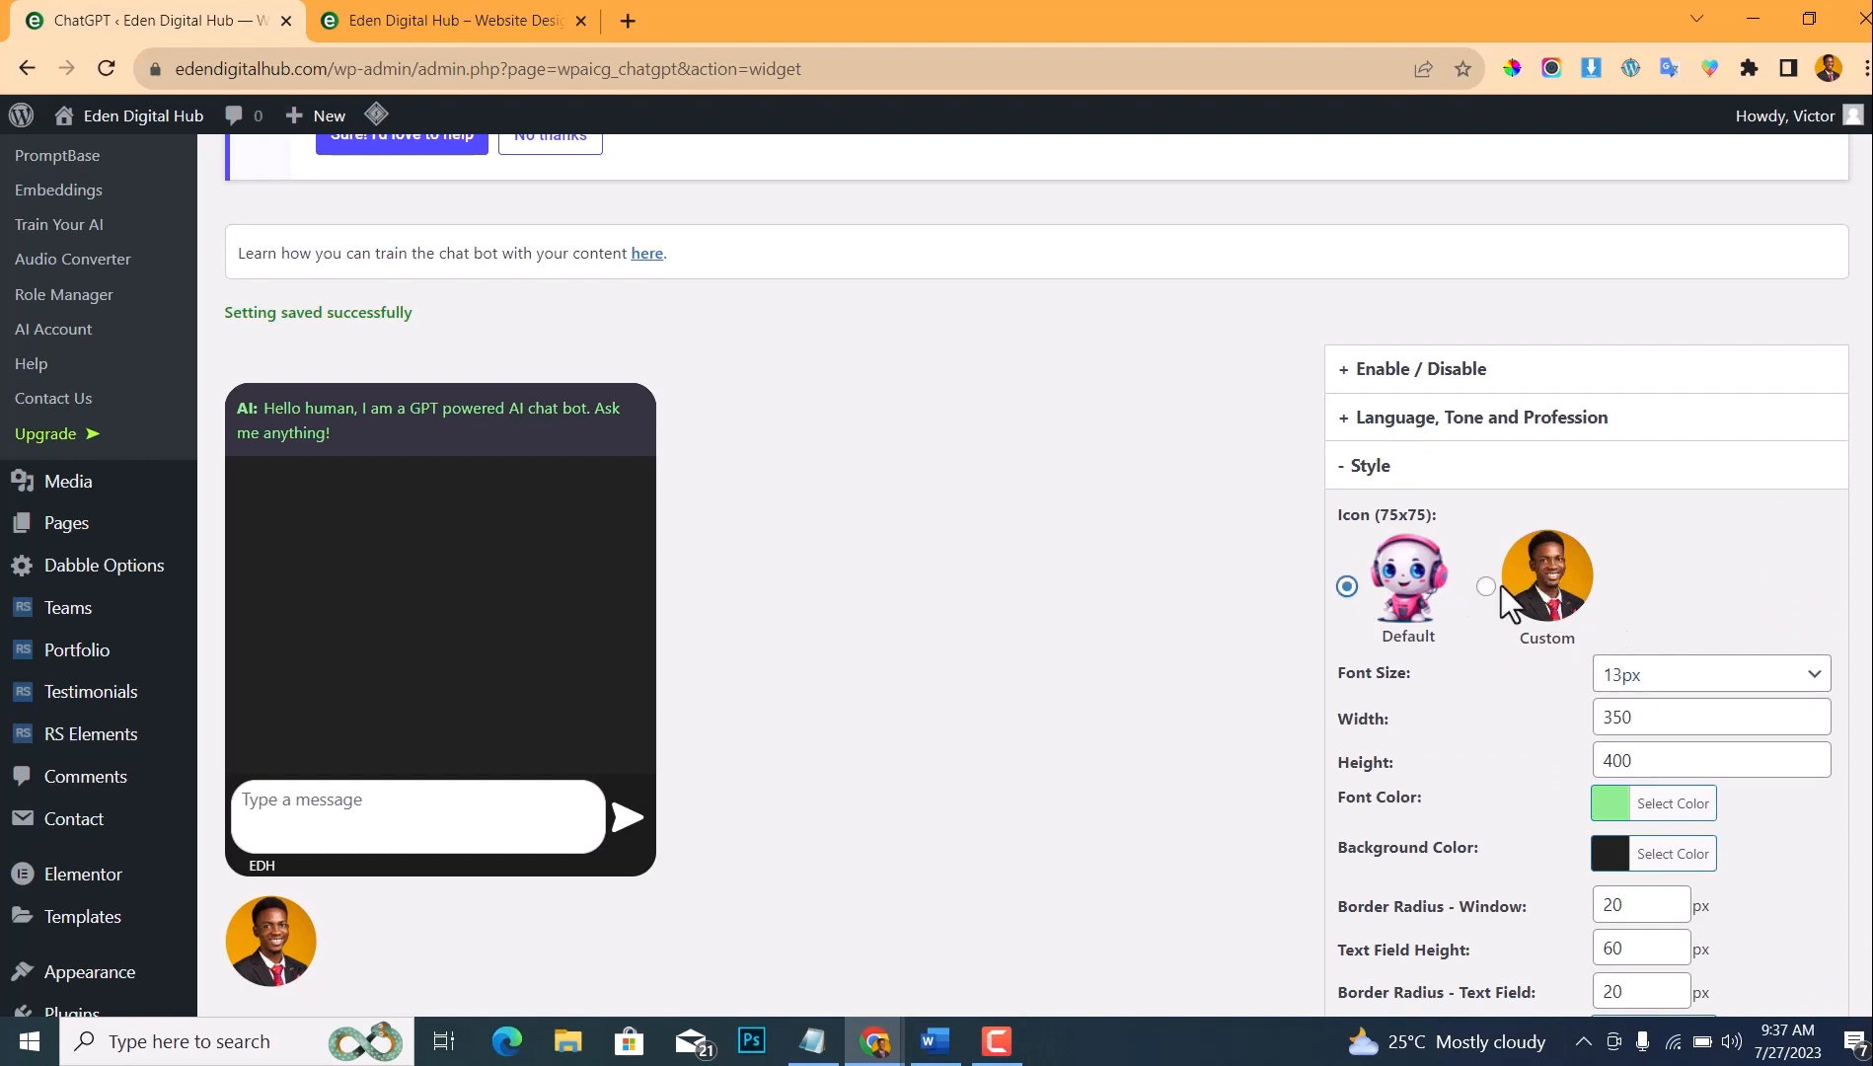
pyautogui.click(1484, 586)
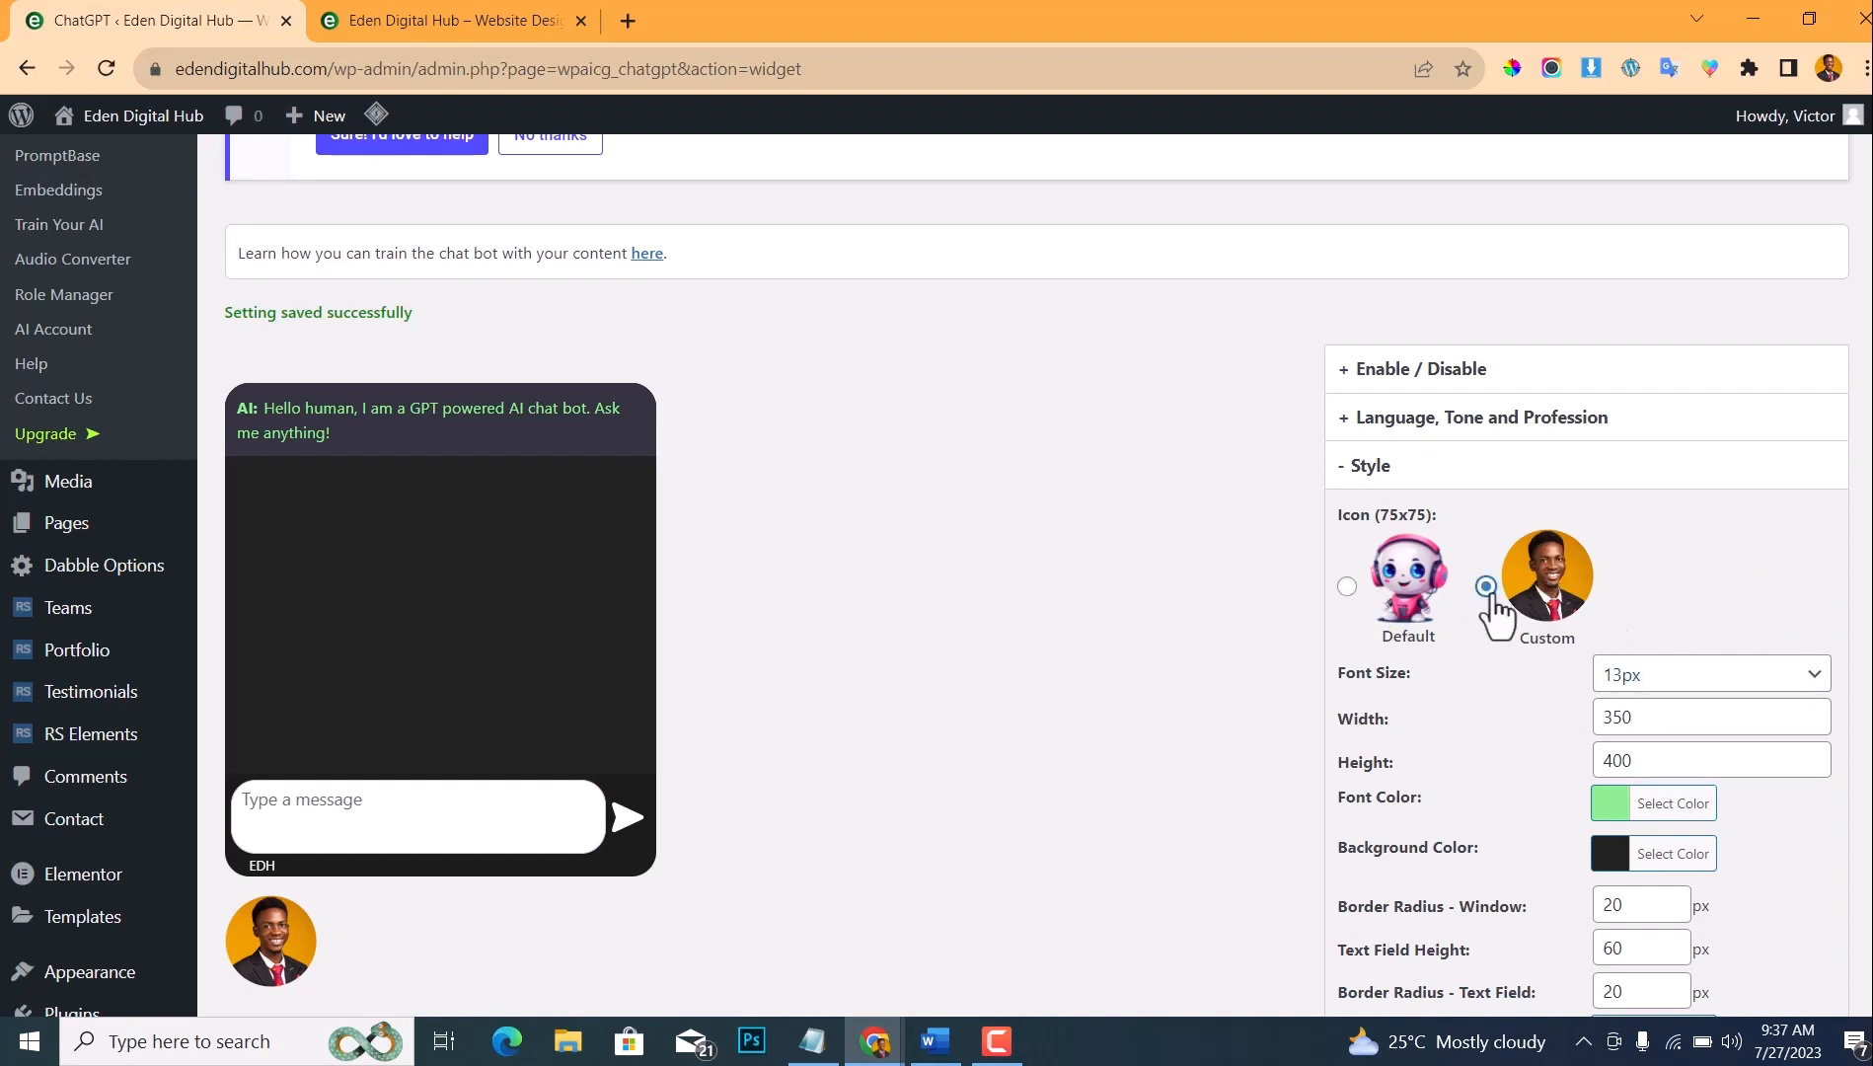
pyautogui.click(1545, 578)
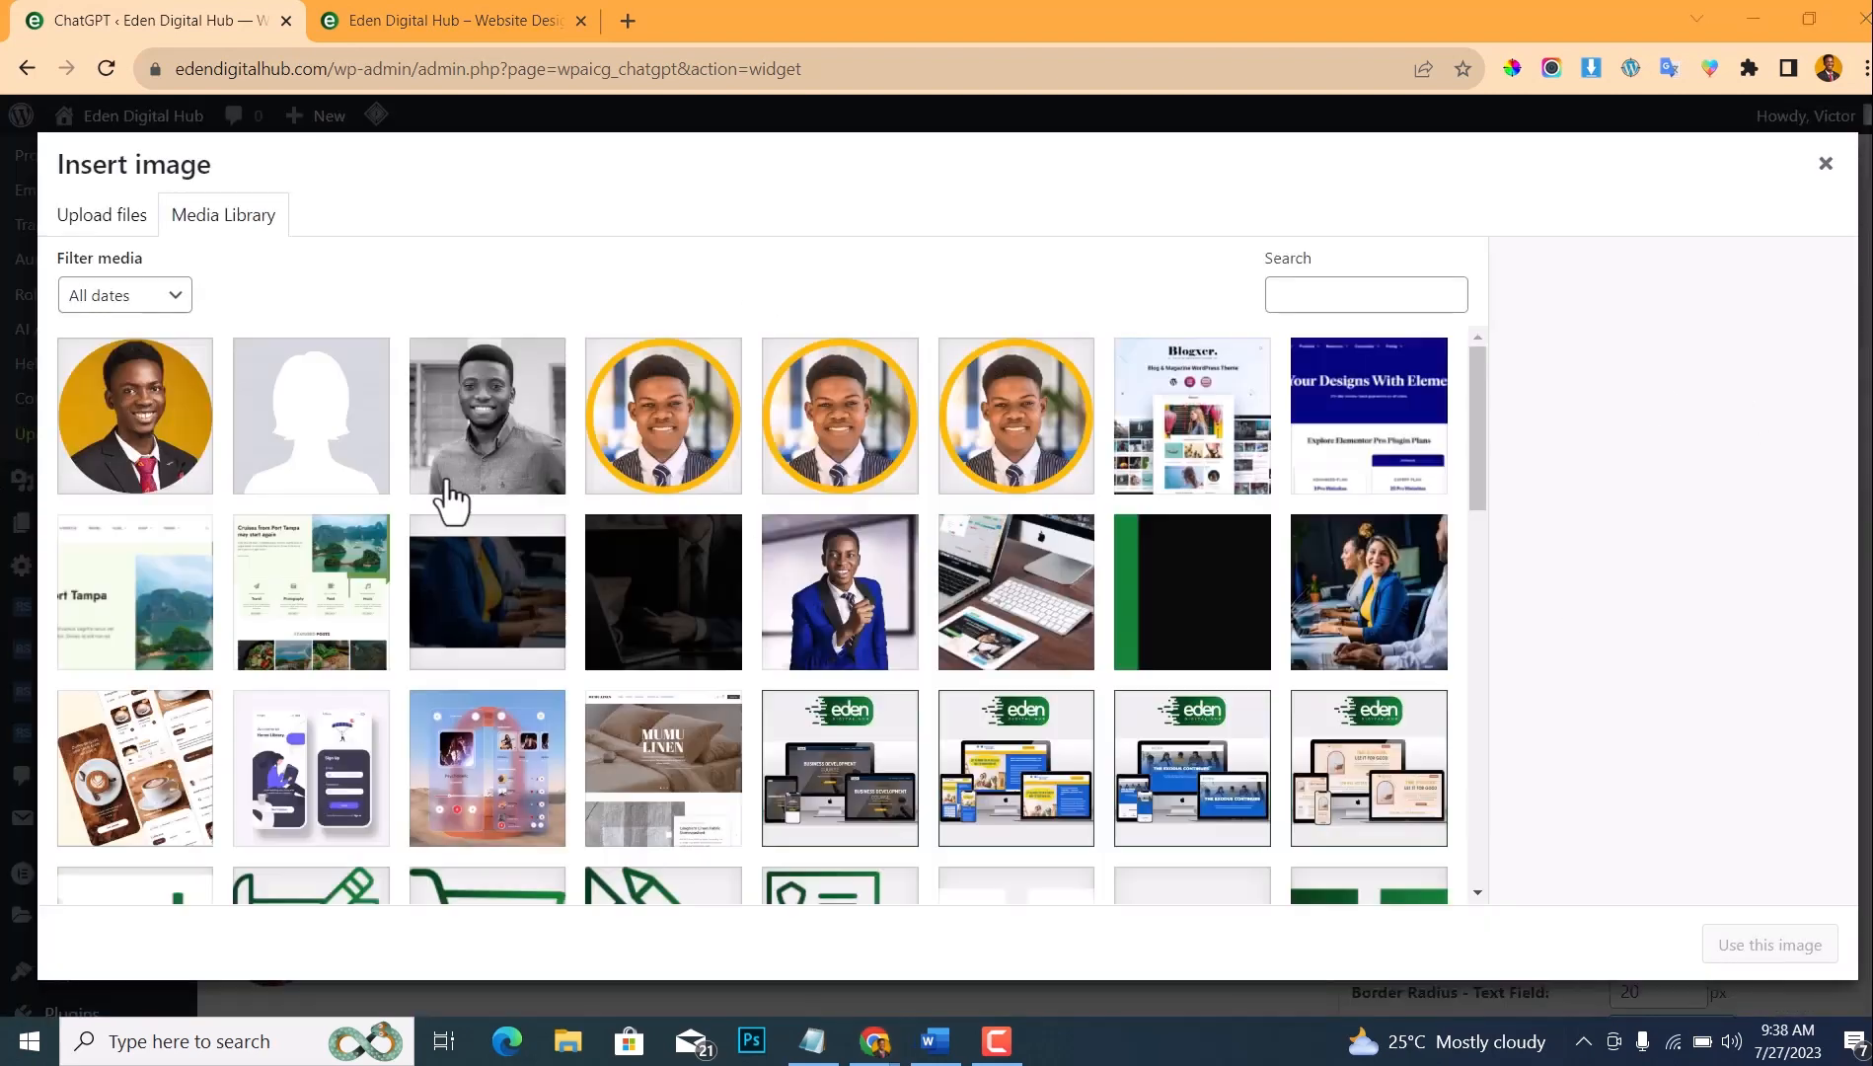
pyautogui.scroll(-3)
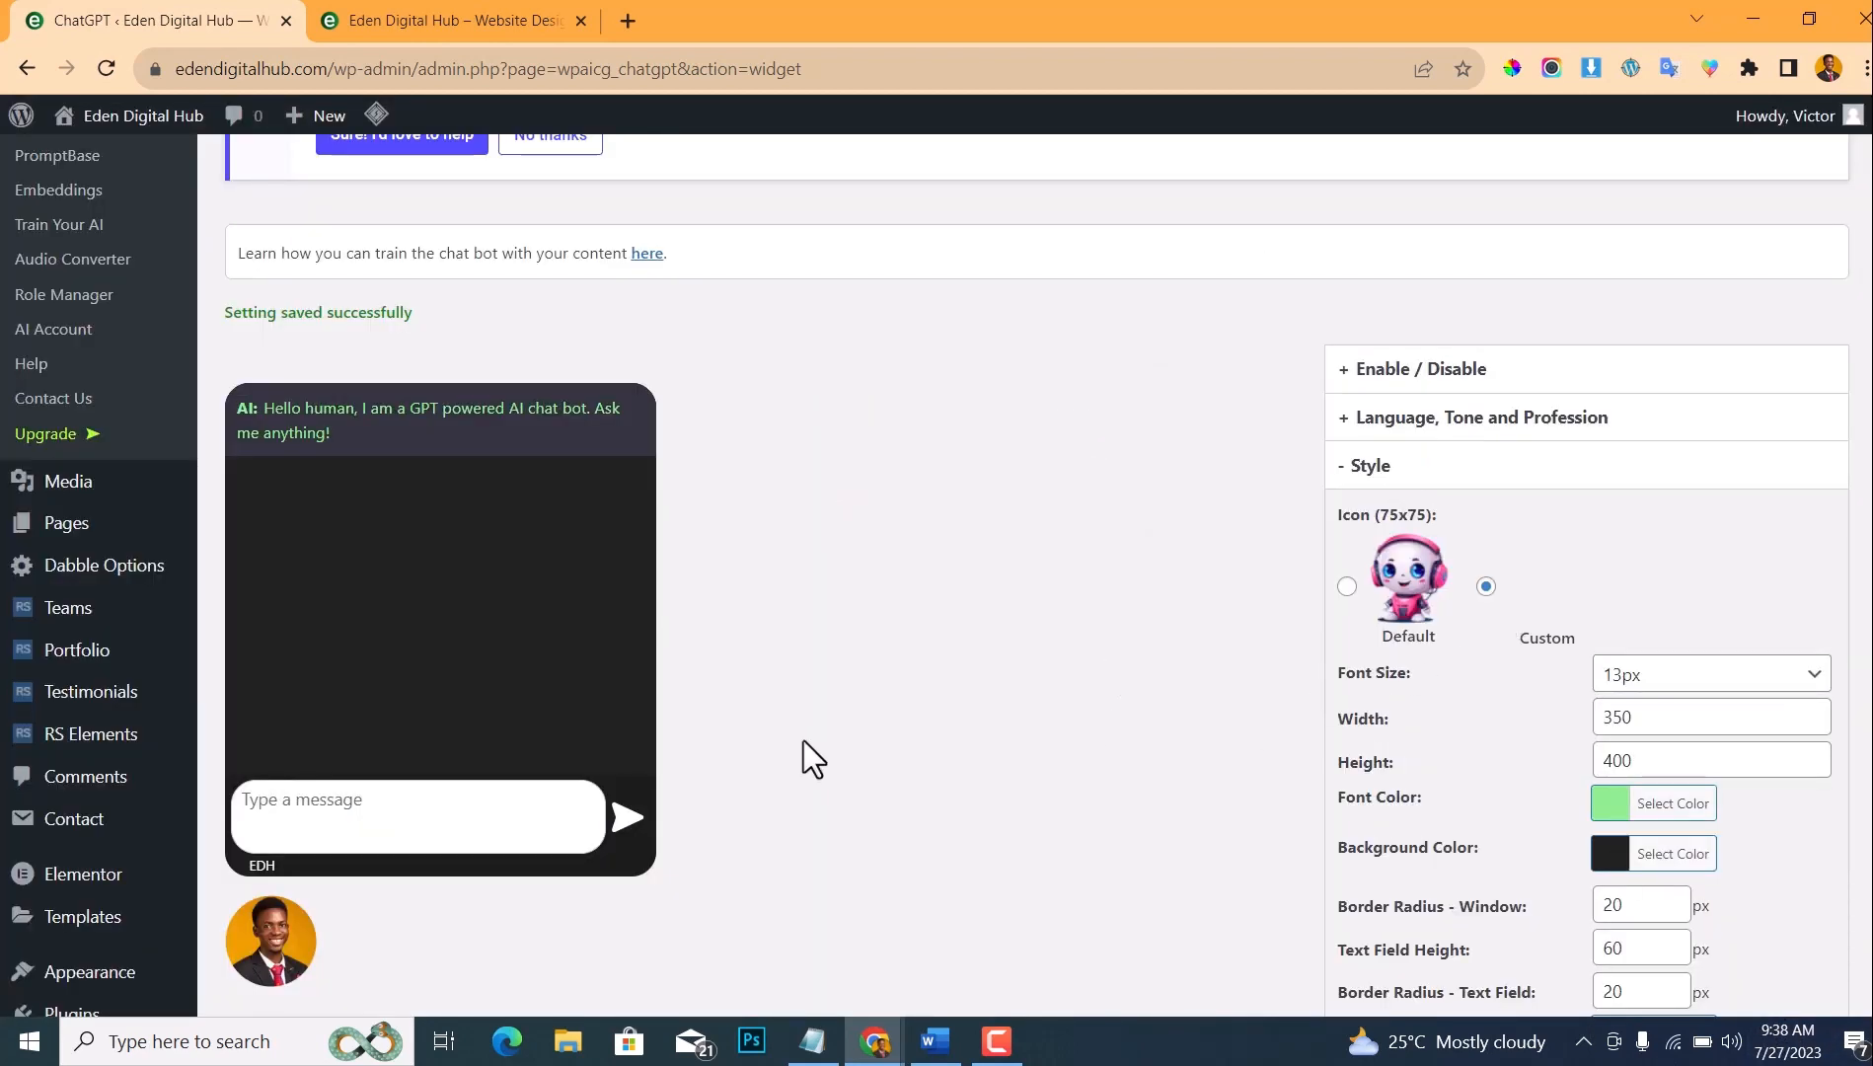
pyautogui.scroll(-3)
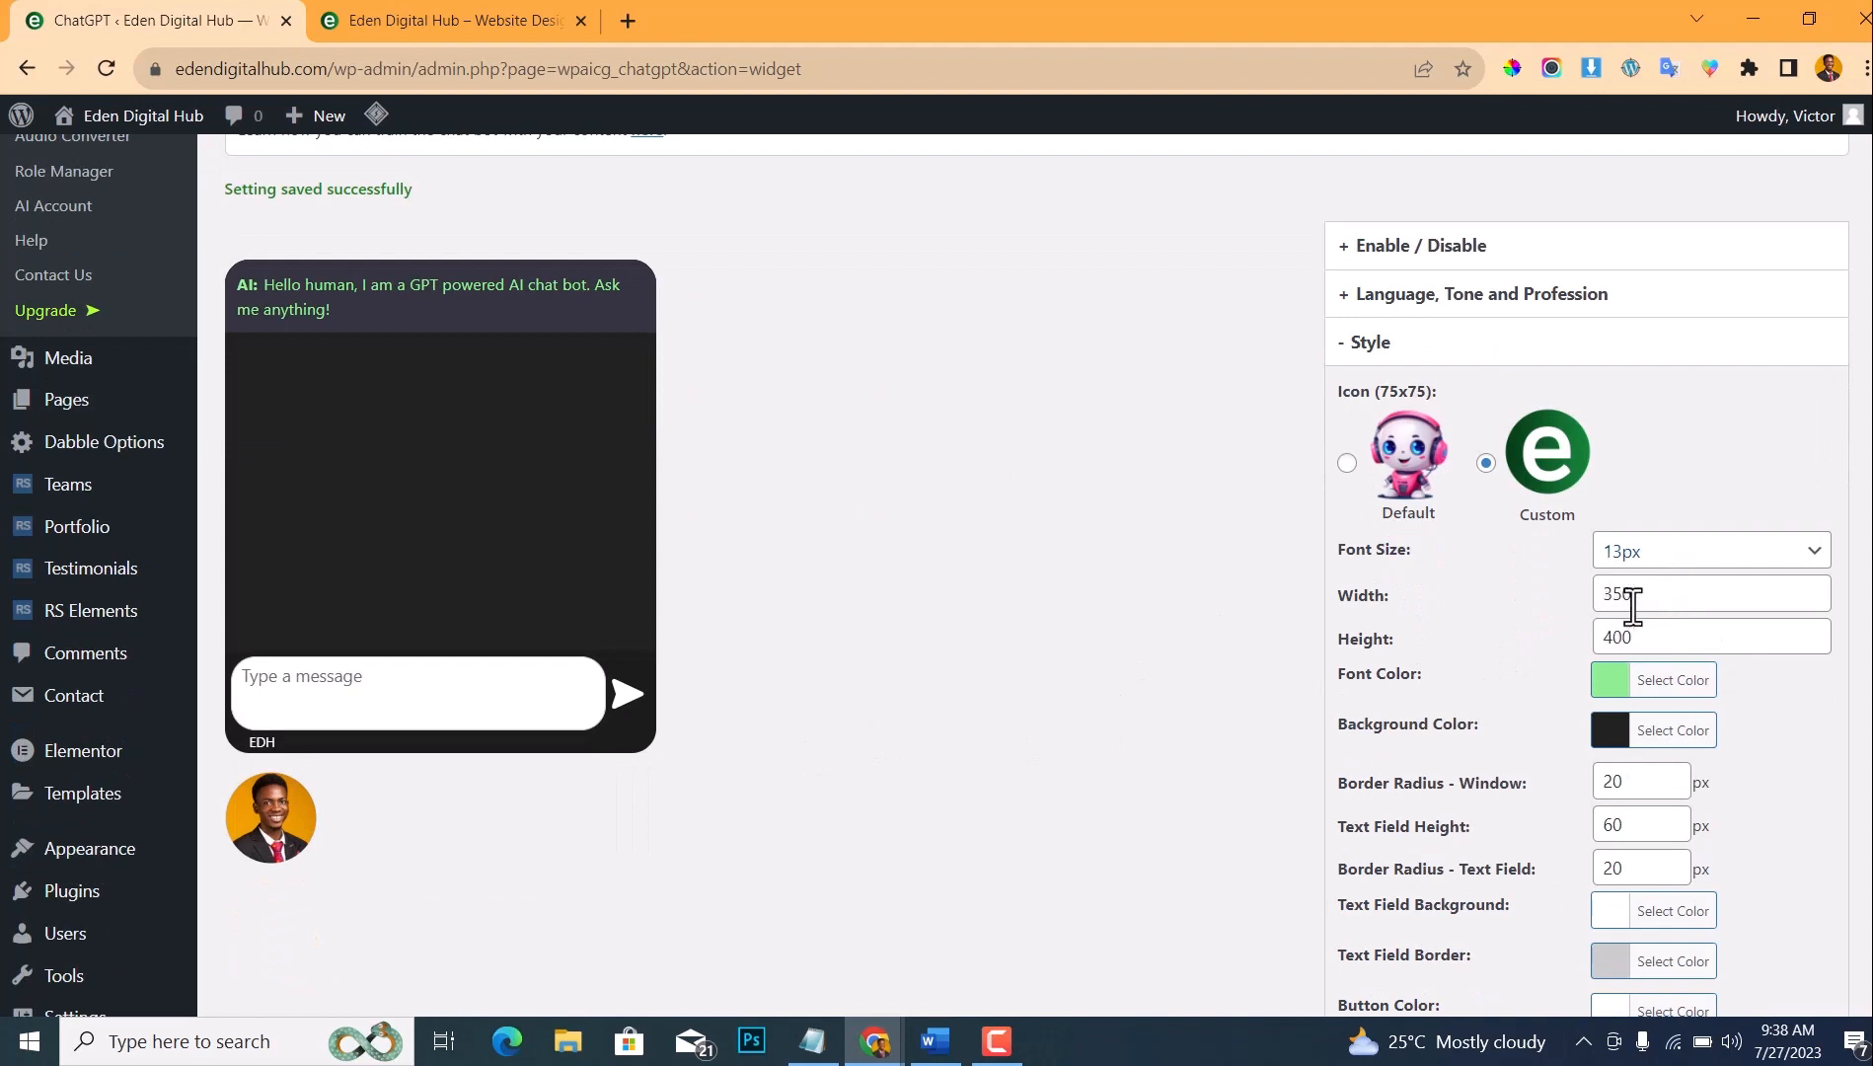
pyautogui.click(1711, 594)
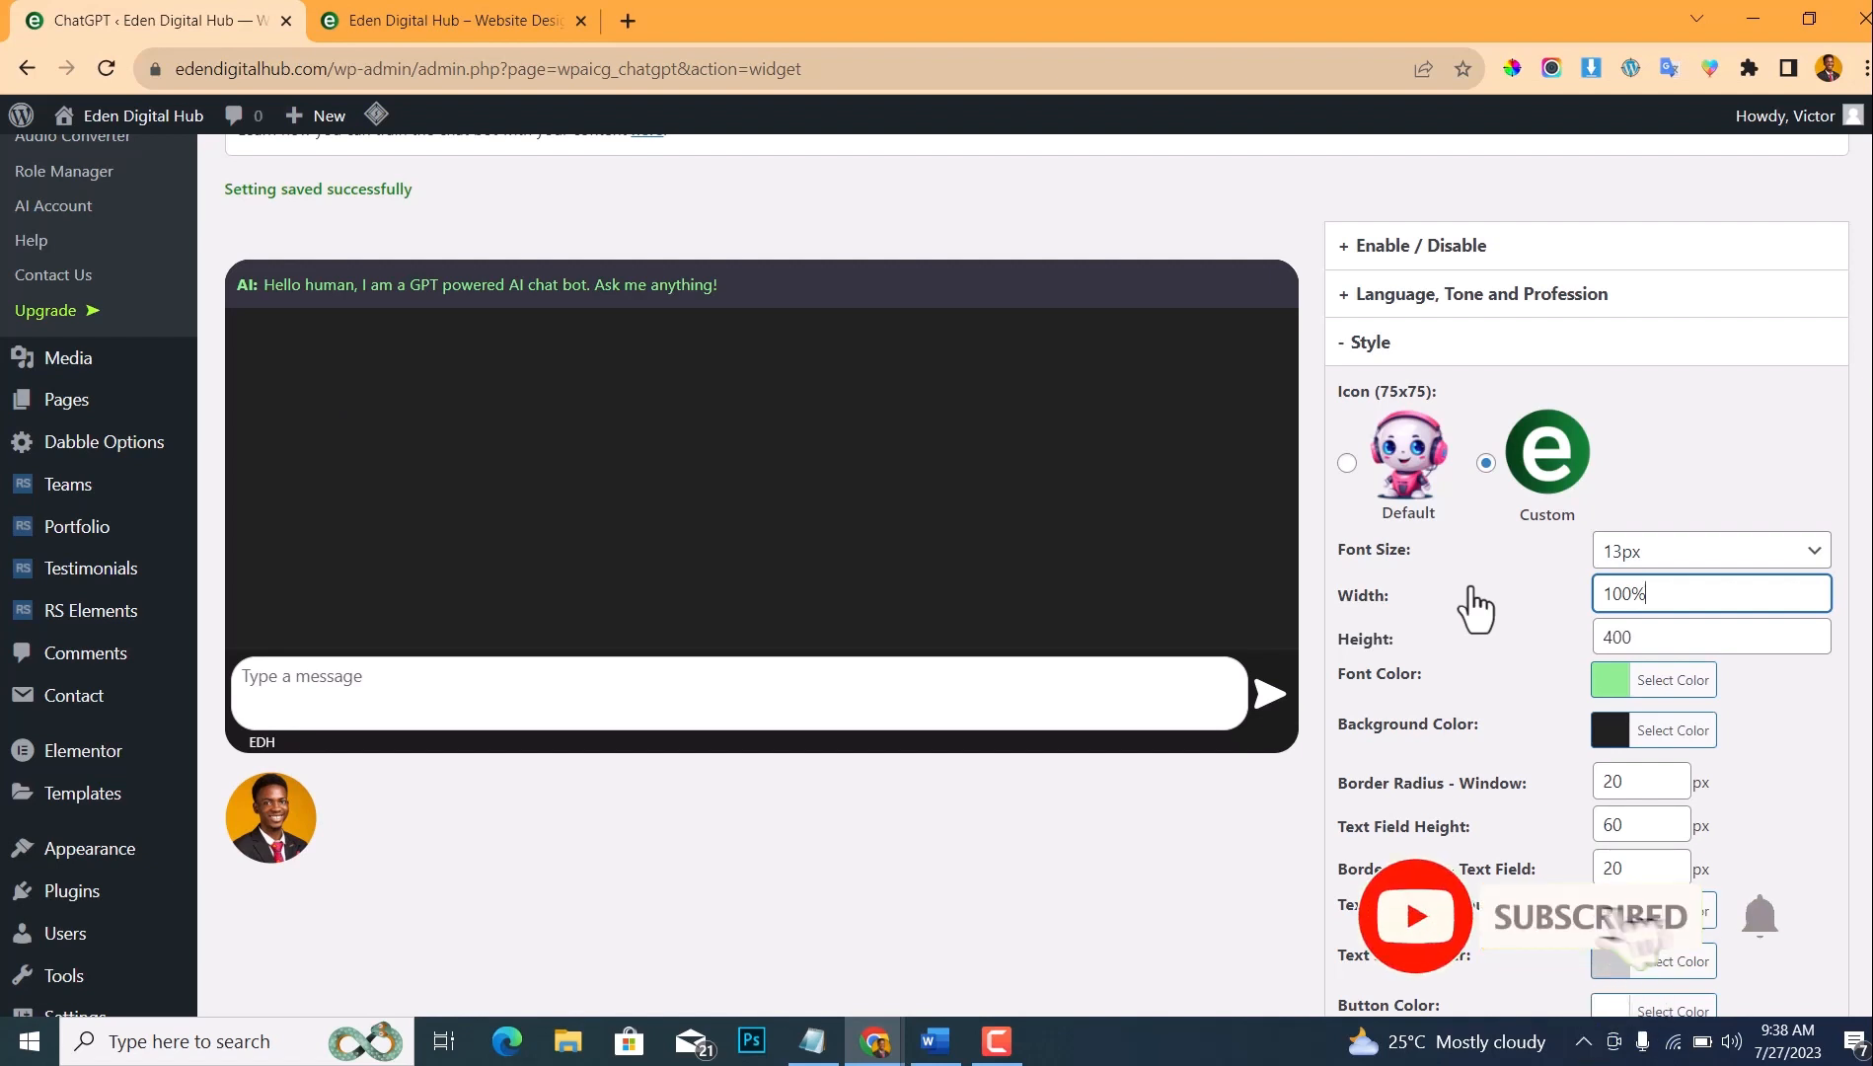
pyautogui.tripleClick(1709, 592)
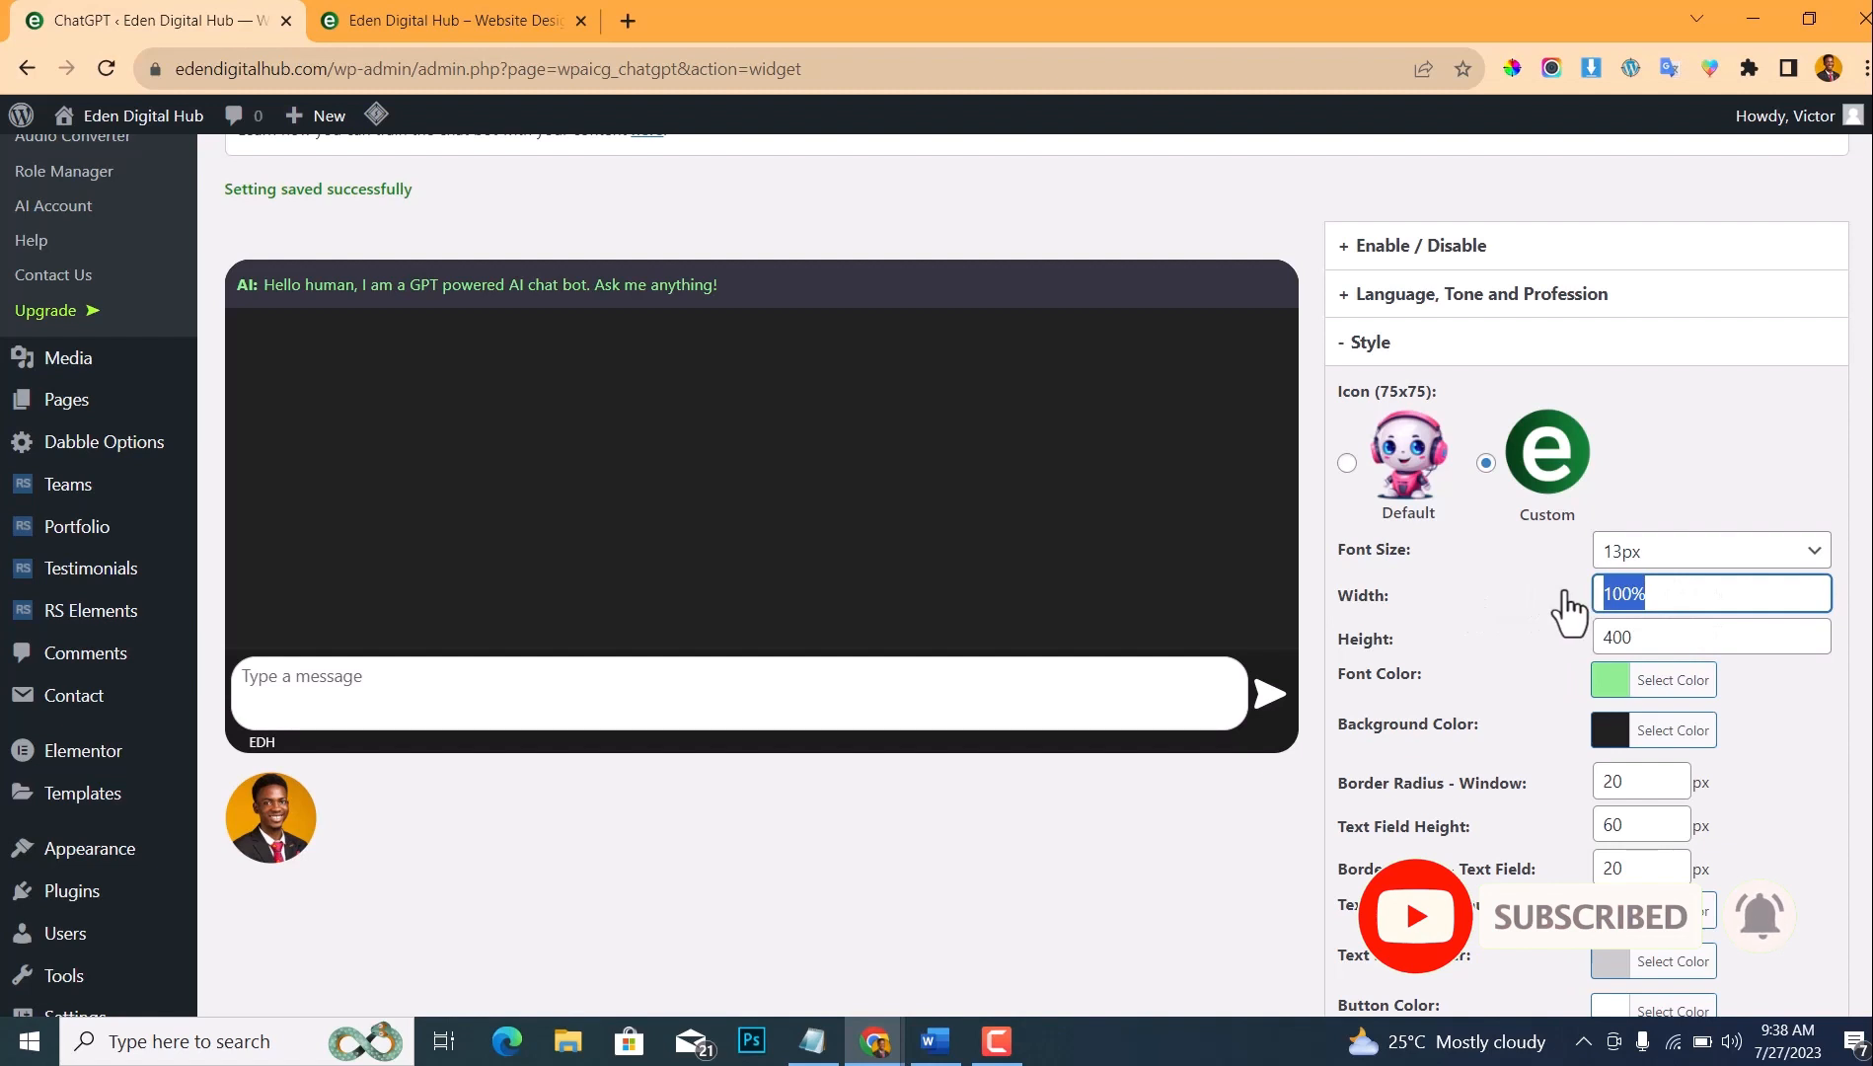
pyautogui.write('350')
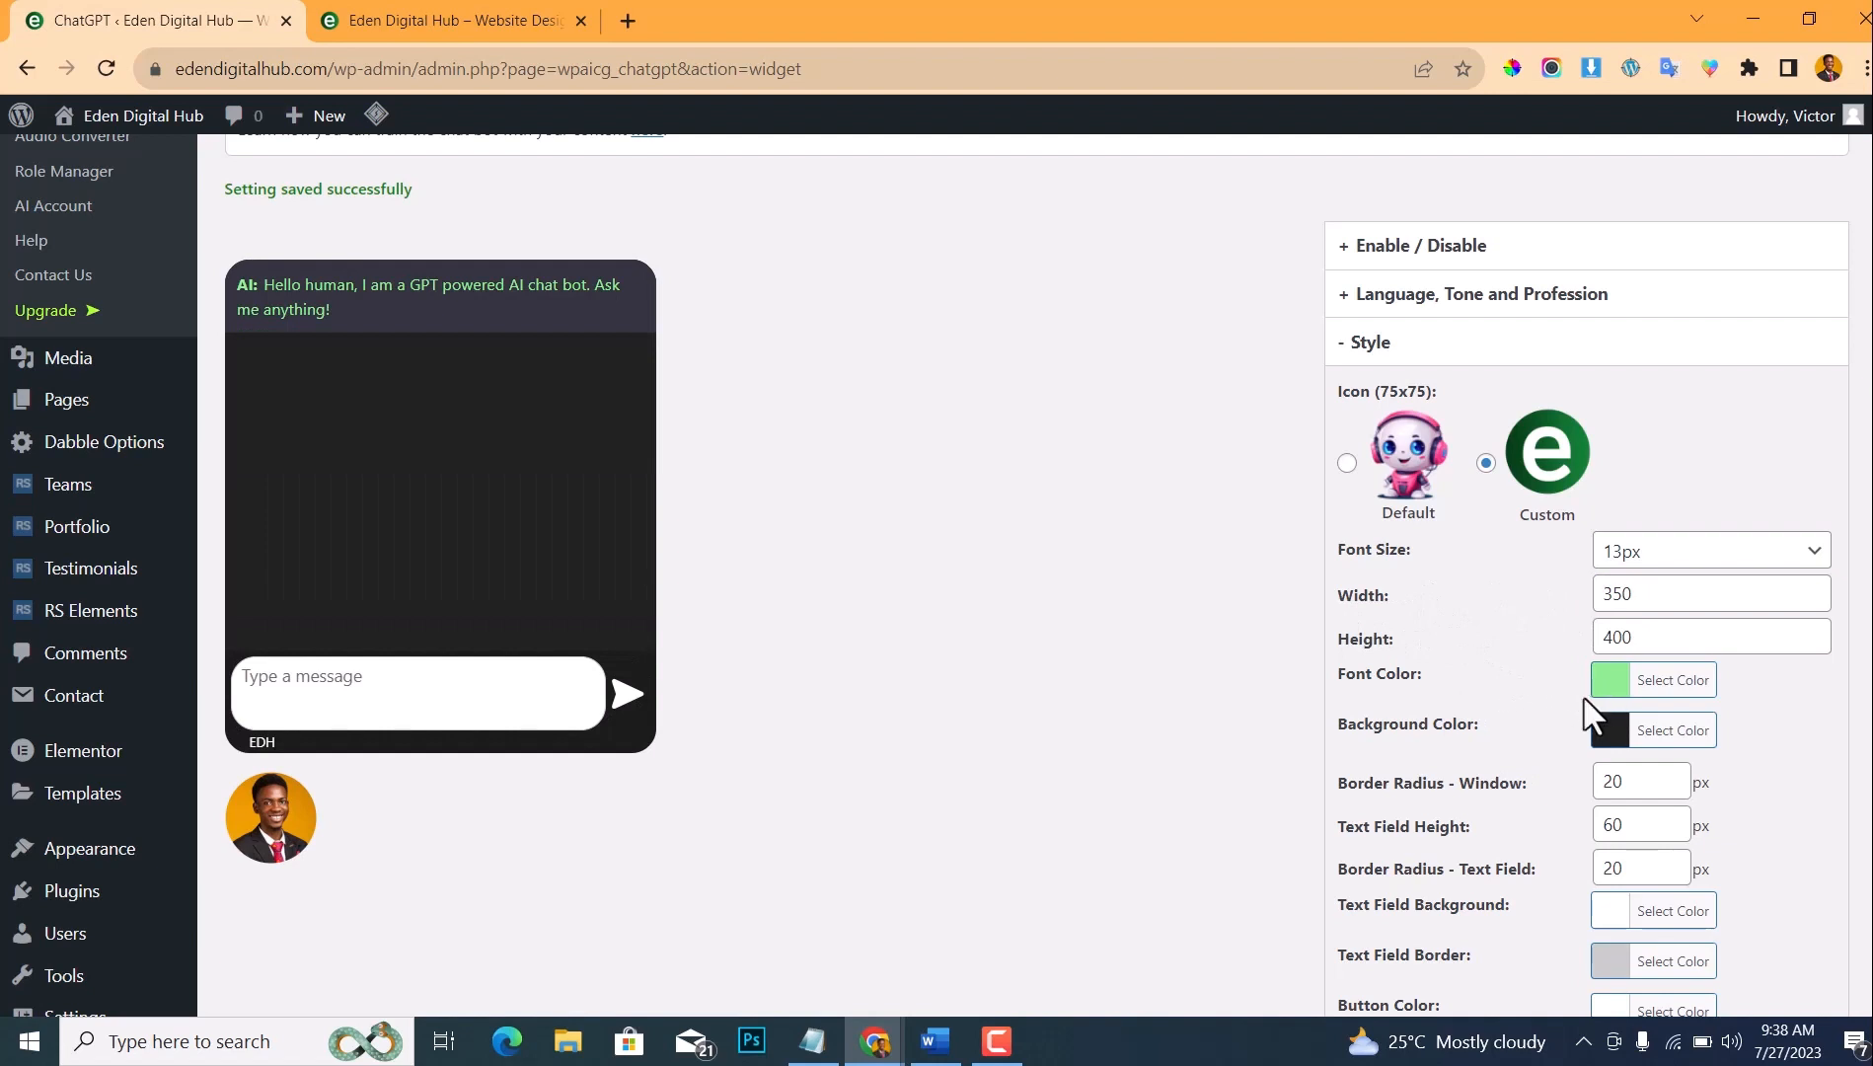
pyautogui.moveTo(1427, 819)
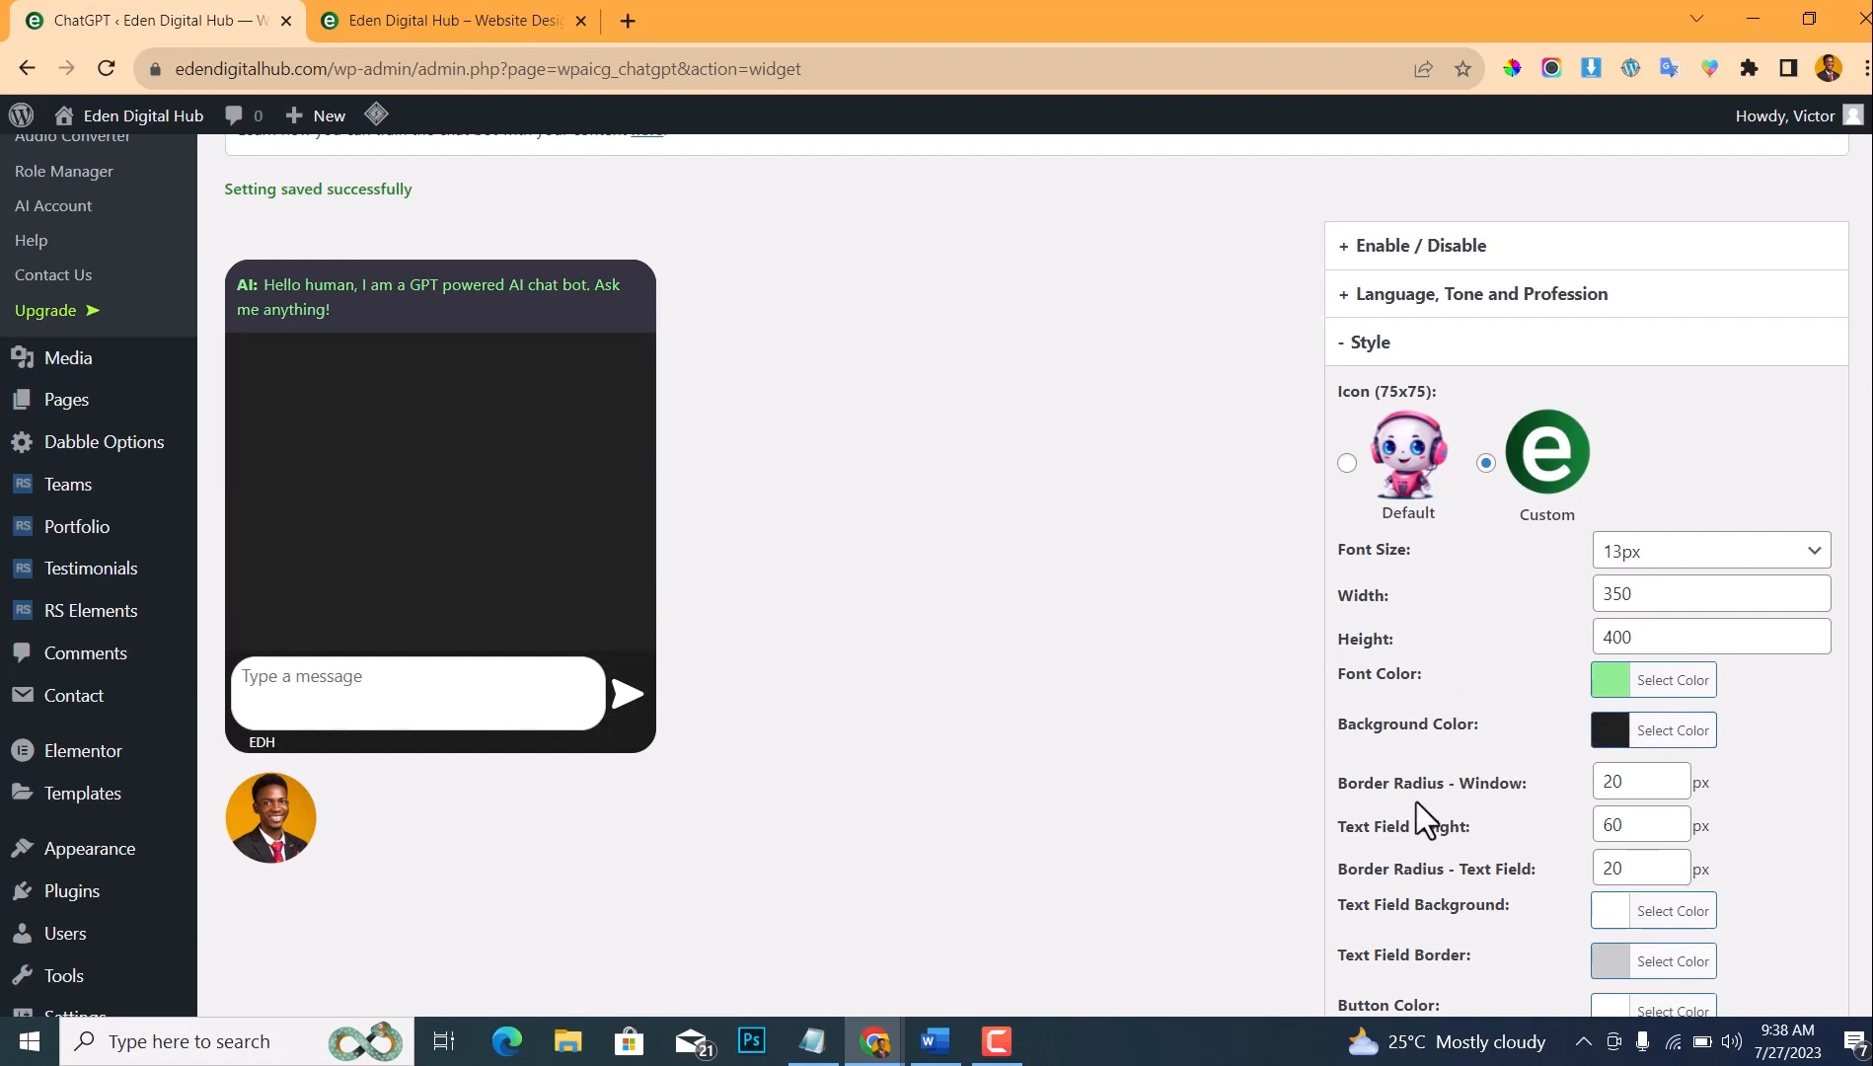
pyautogui.moveTo(495, 148)
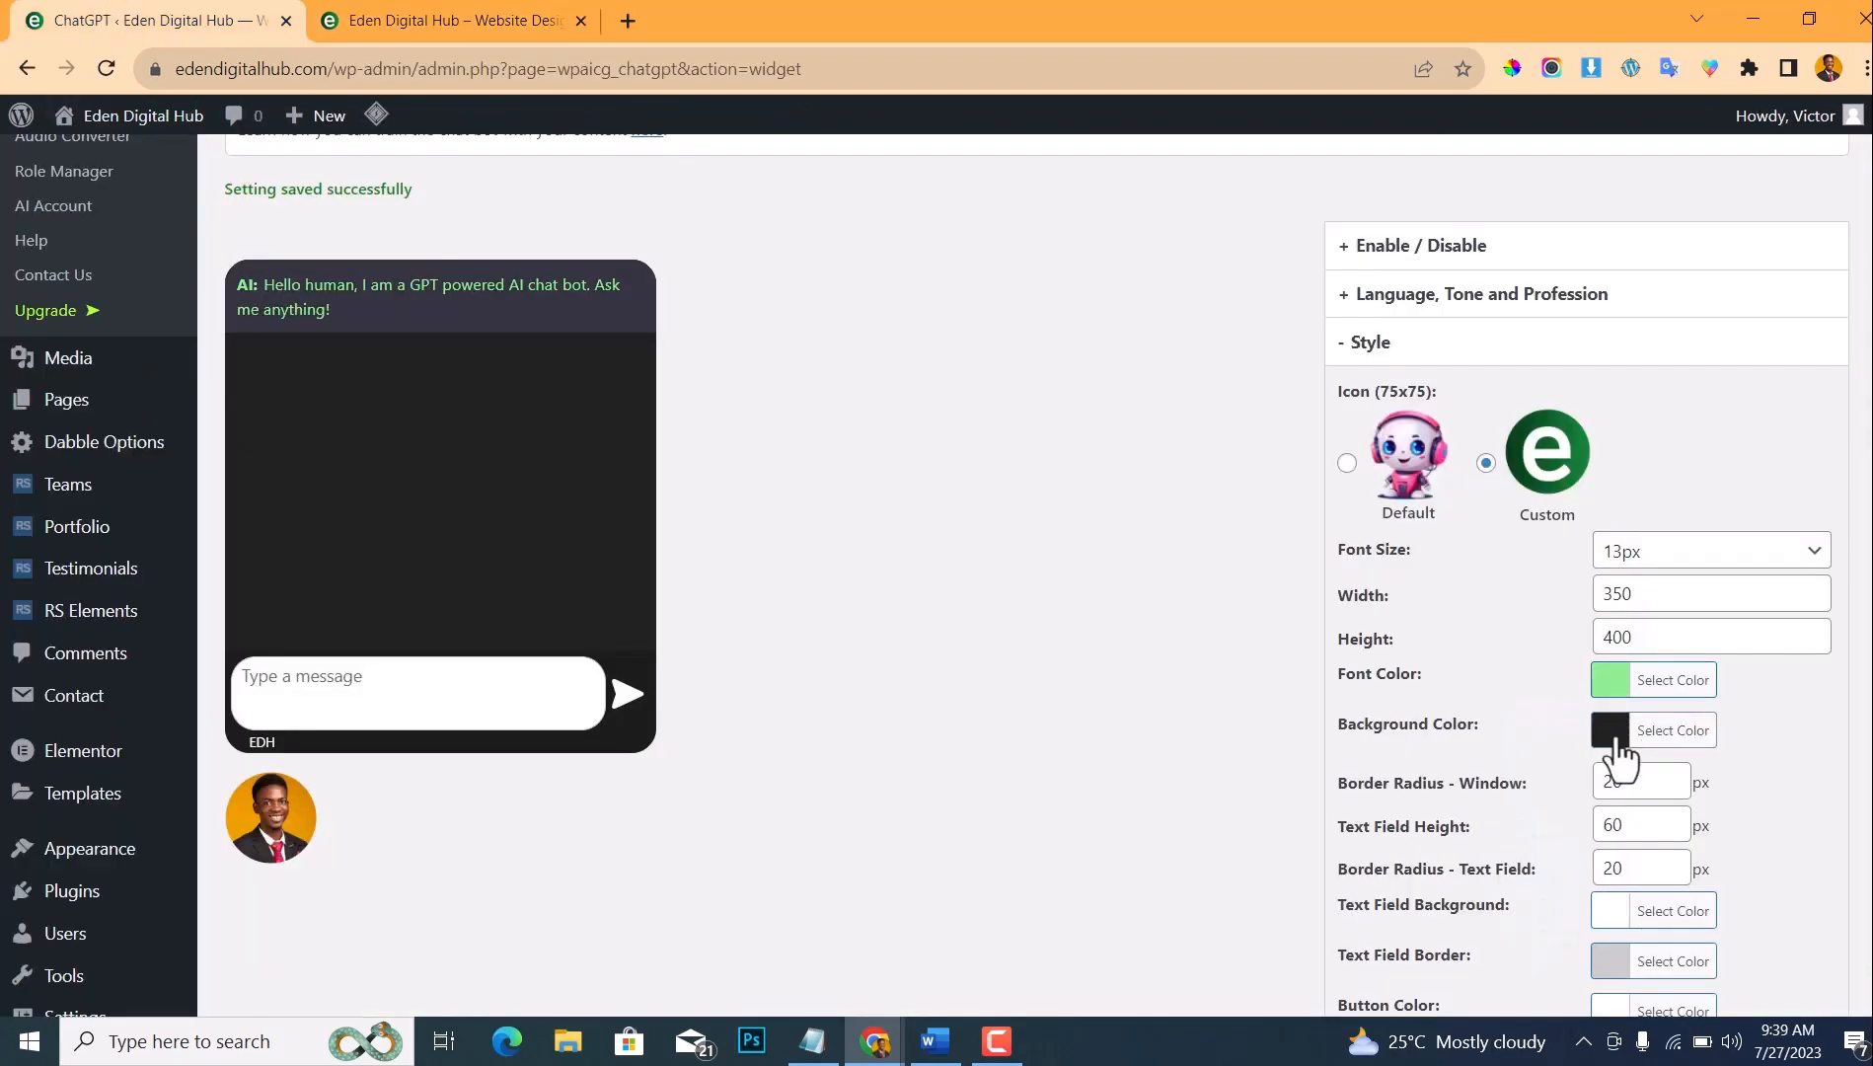
# Set the chat font colour to white #ffffff in the Style panel.
pyautogui.click(1671, 731)
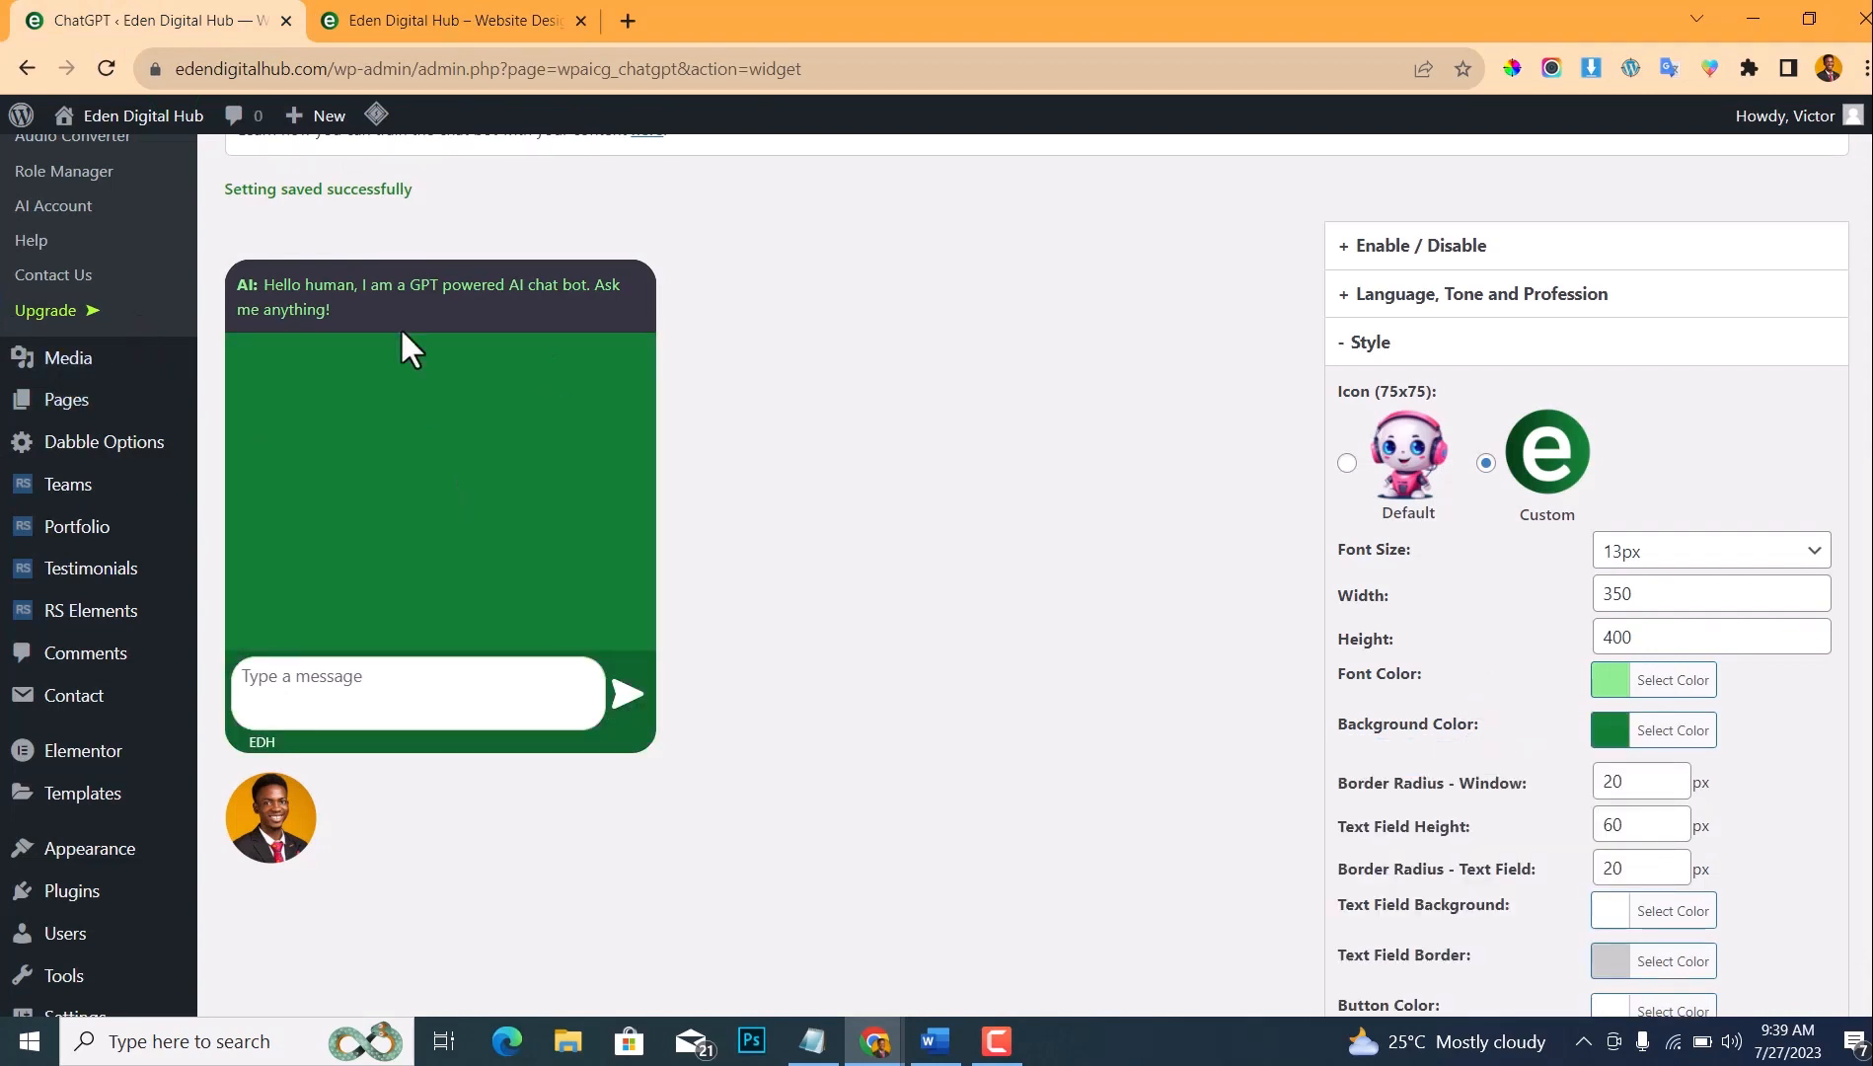
pyautogui.moveTo(1625, 710)
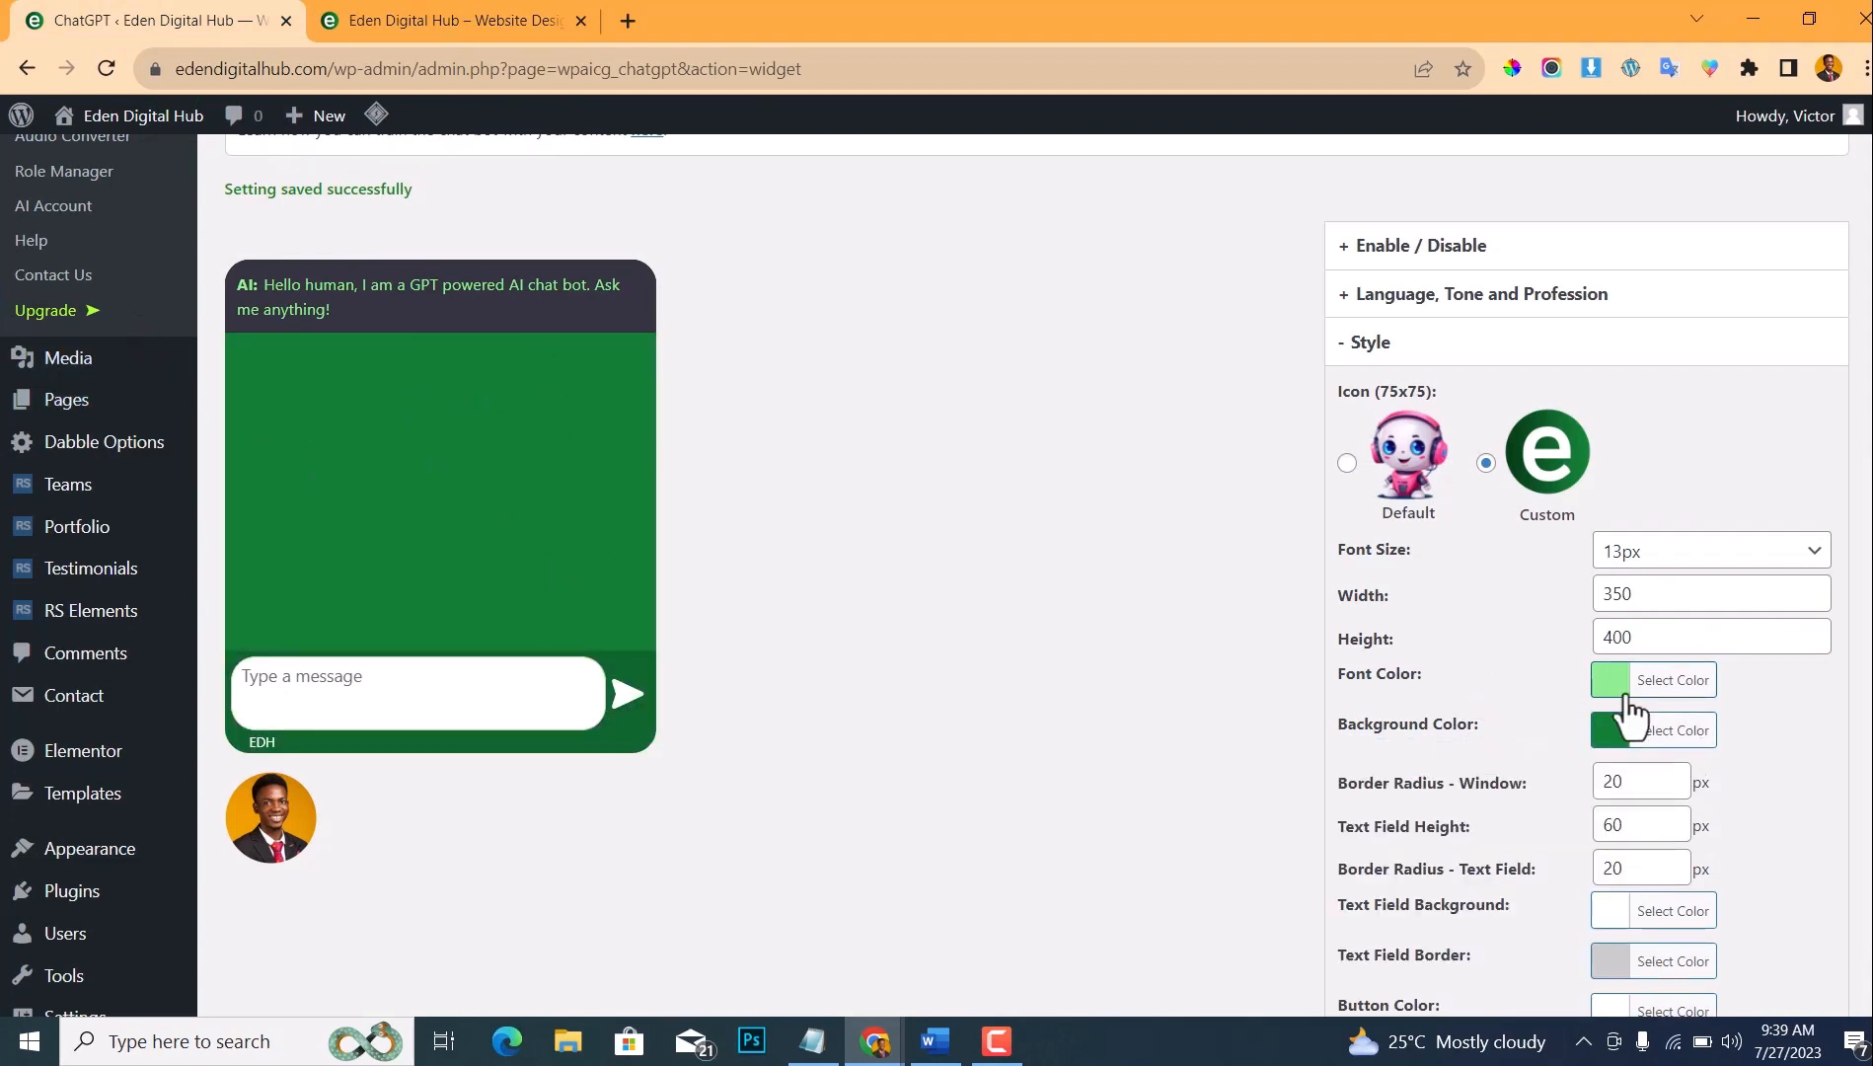
pyautogui.scroll(-3)
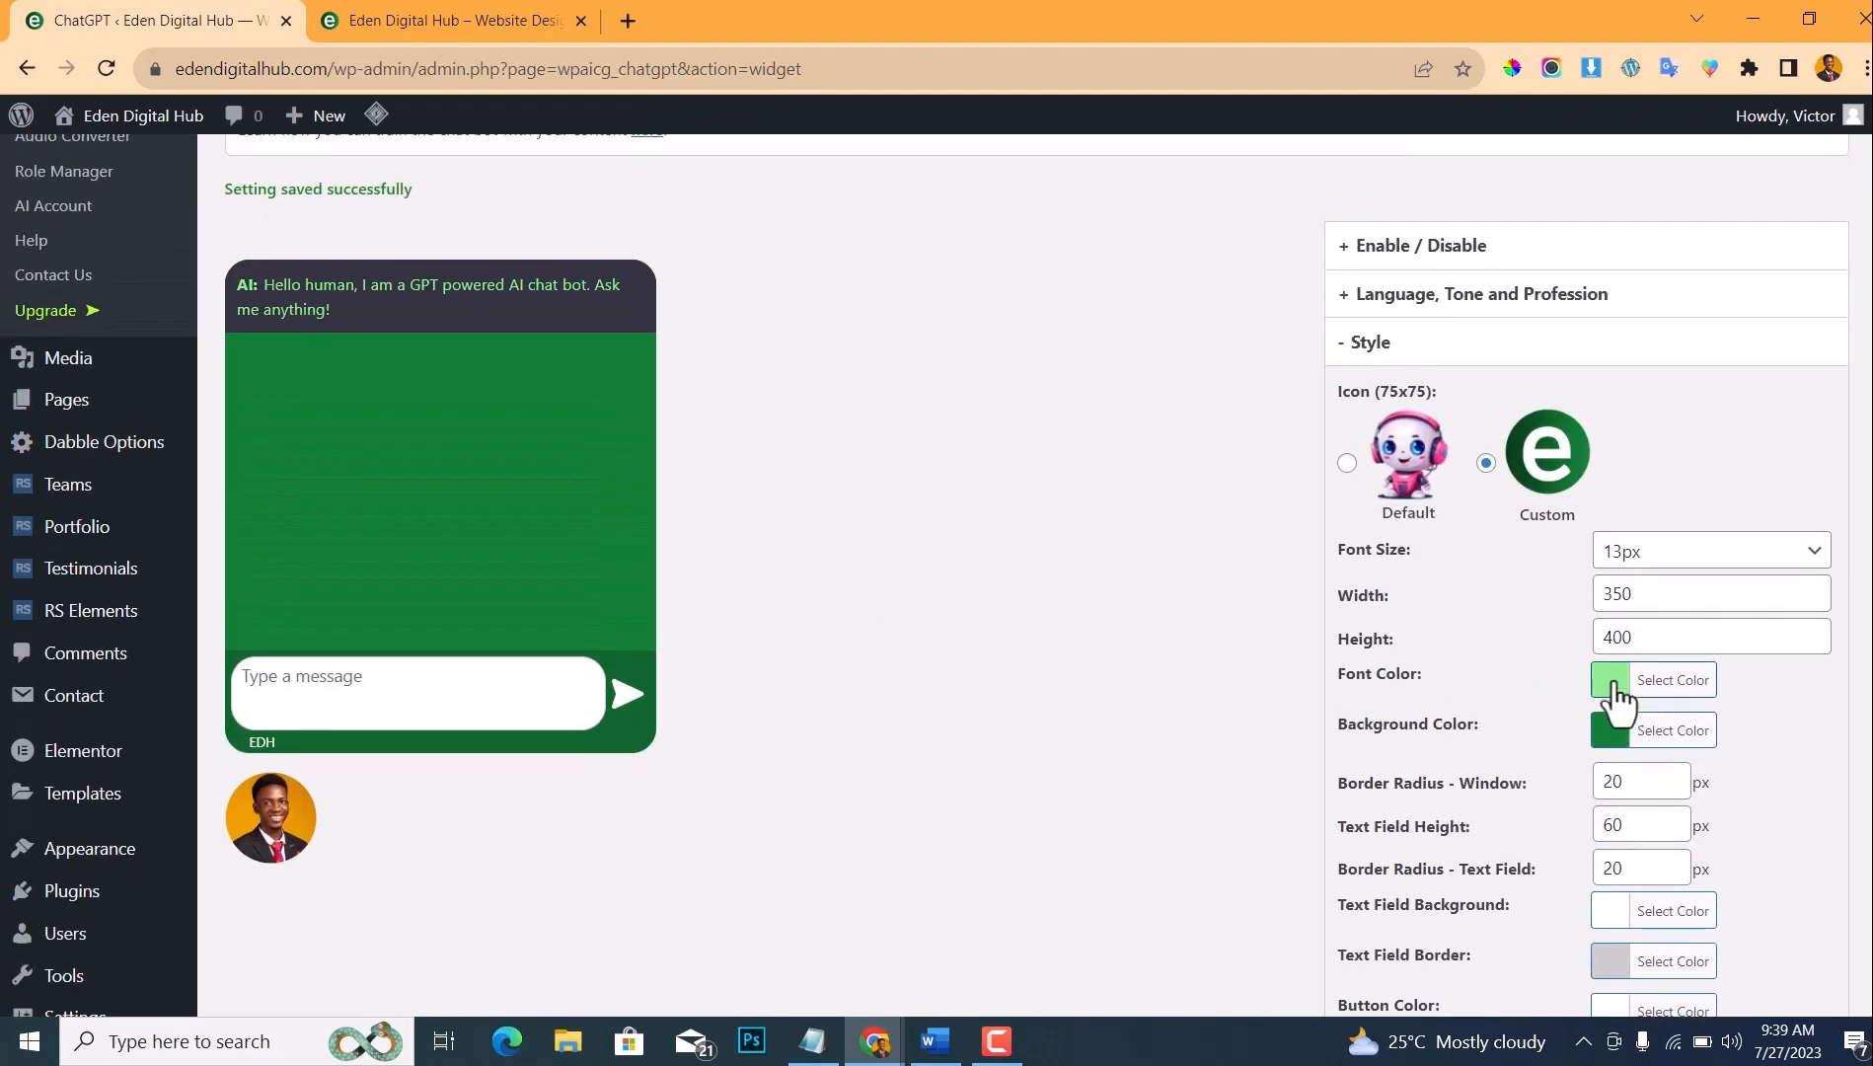
pyautogui.click(1666, 679)
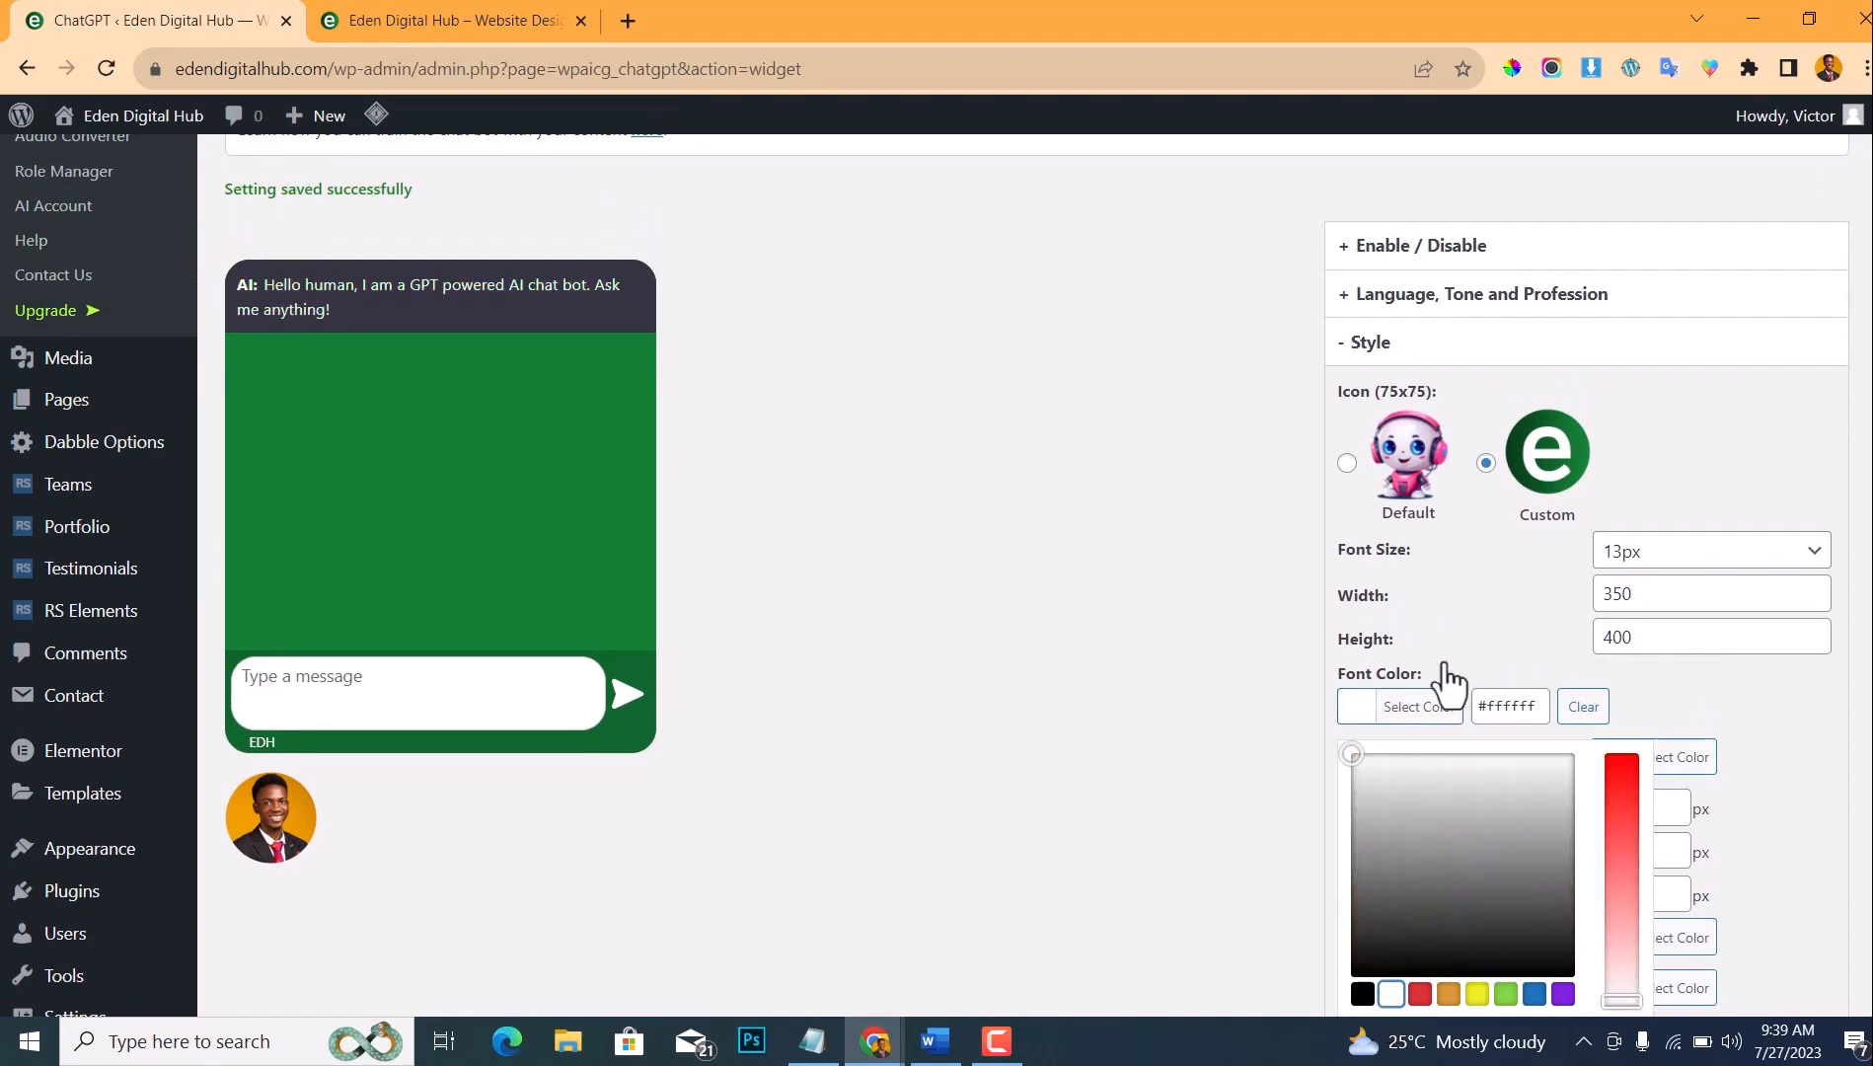
pyautogui.scroll(-3)
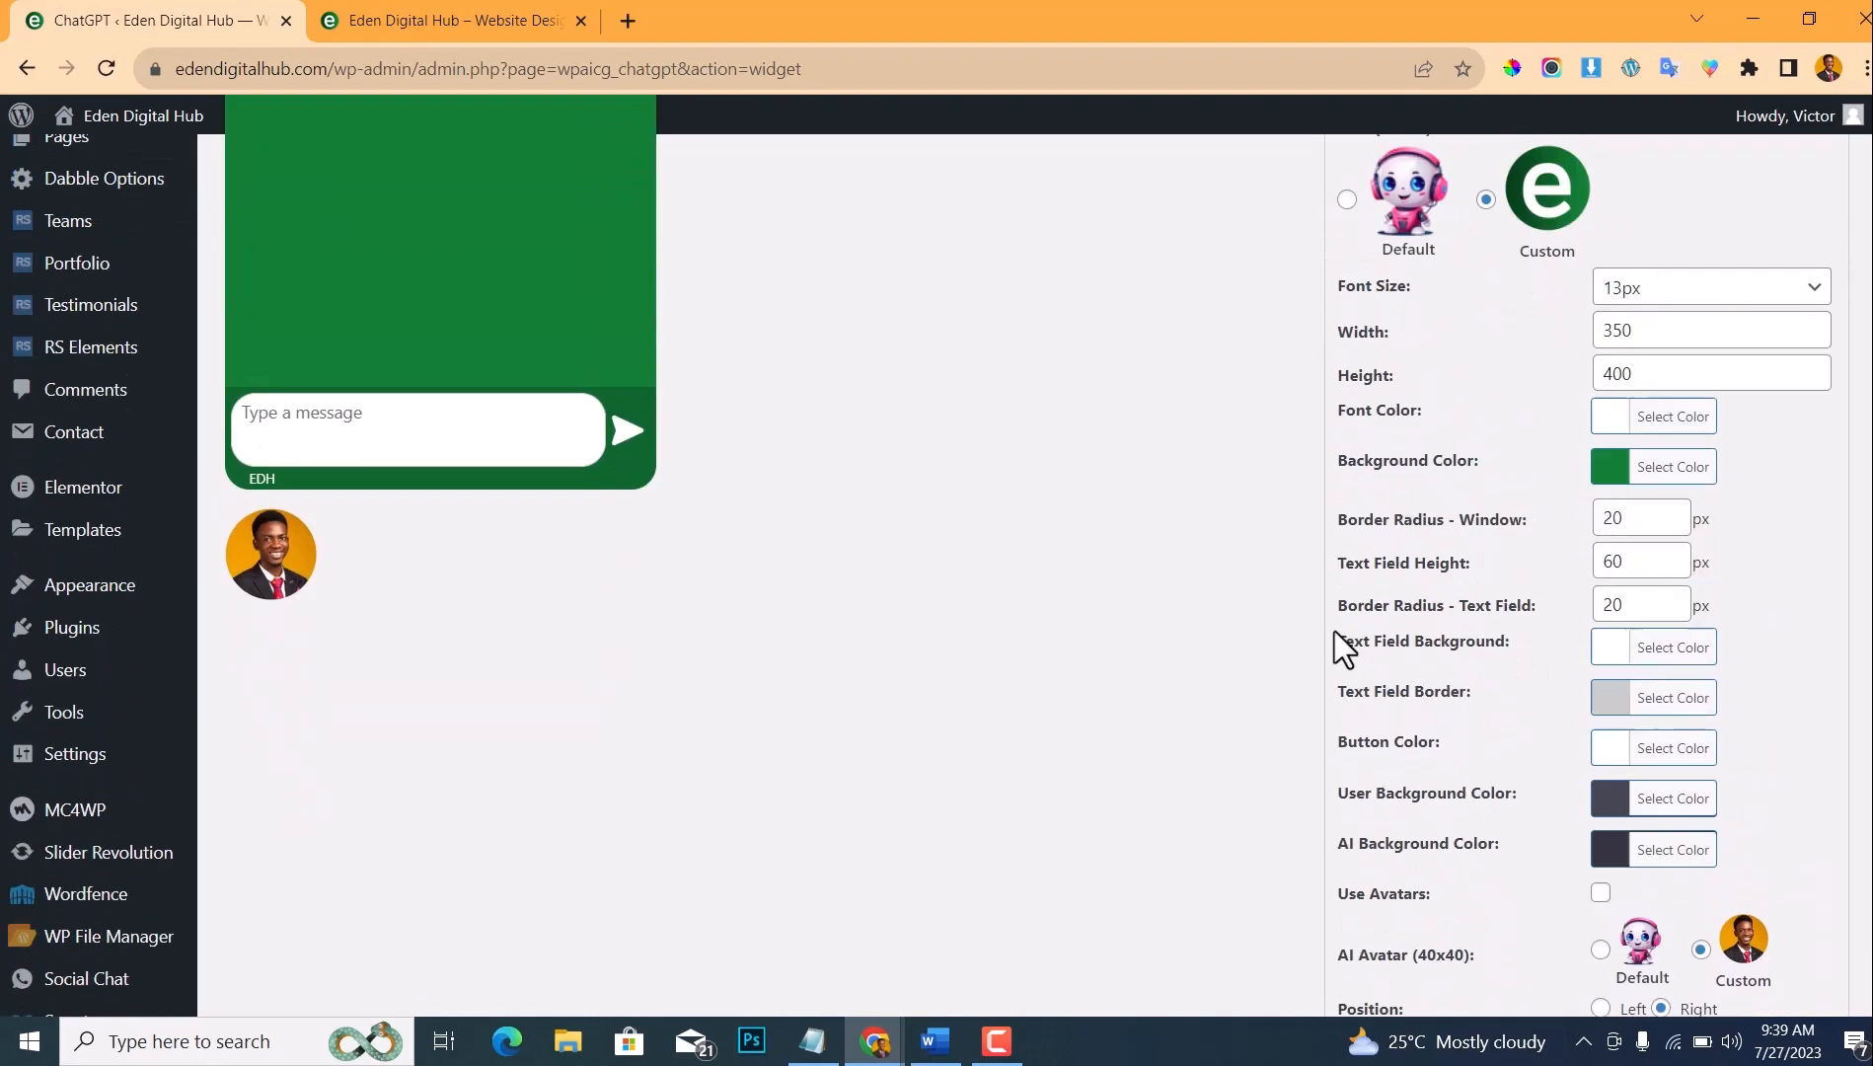
pyautogui.scroll(3)
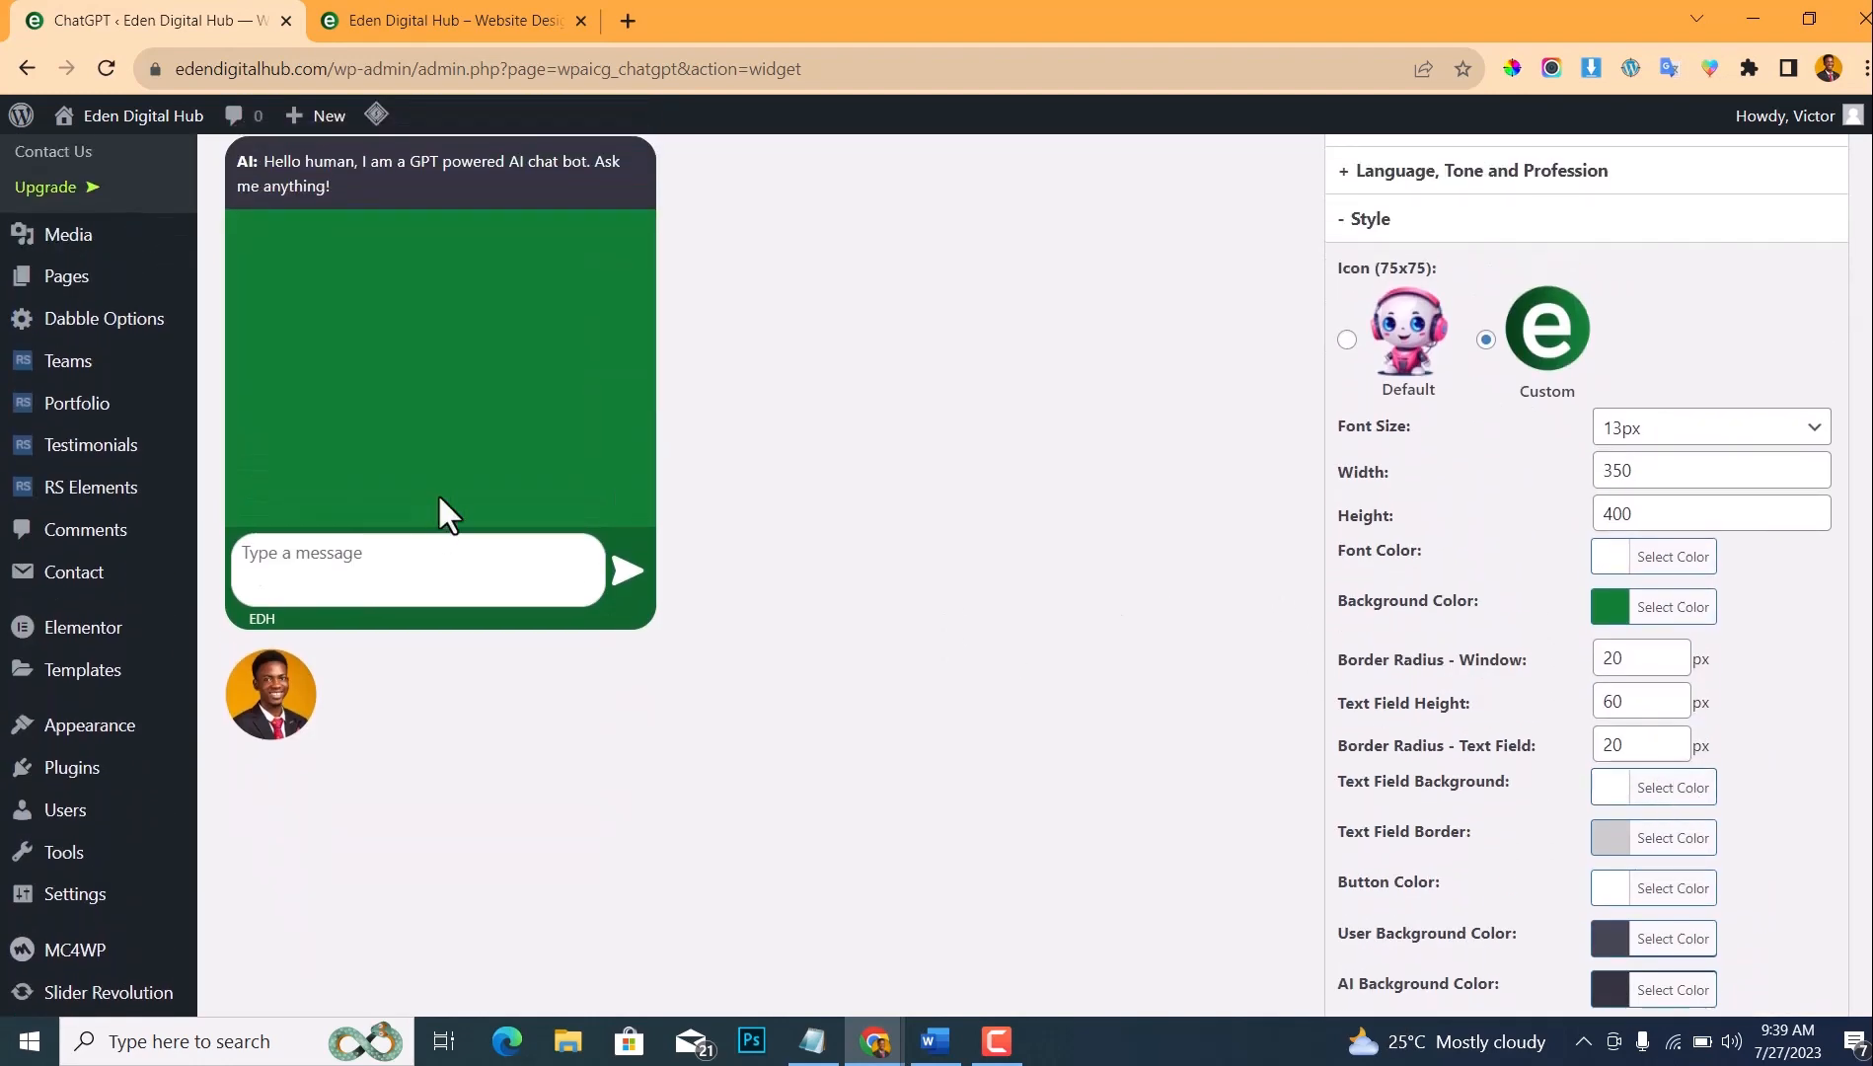
# Give the user and AI message backgrounds green #127f36.
pyautogui.click(1672, 938)
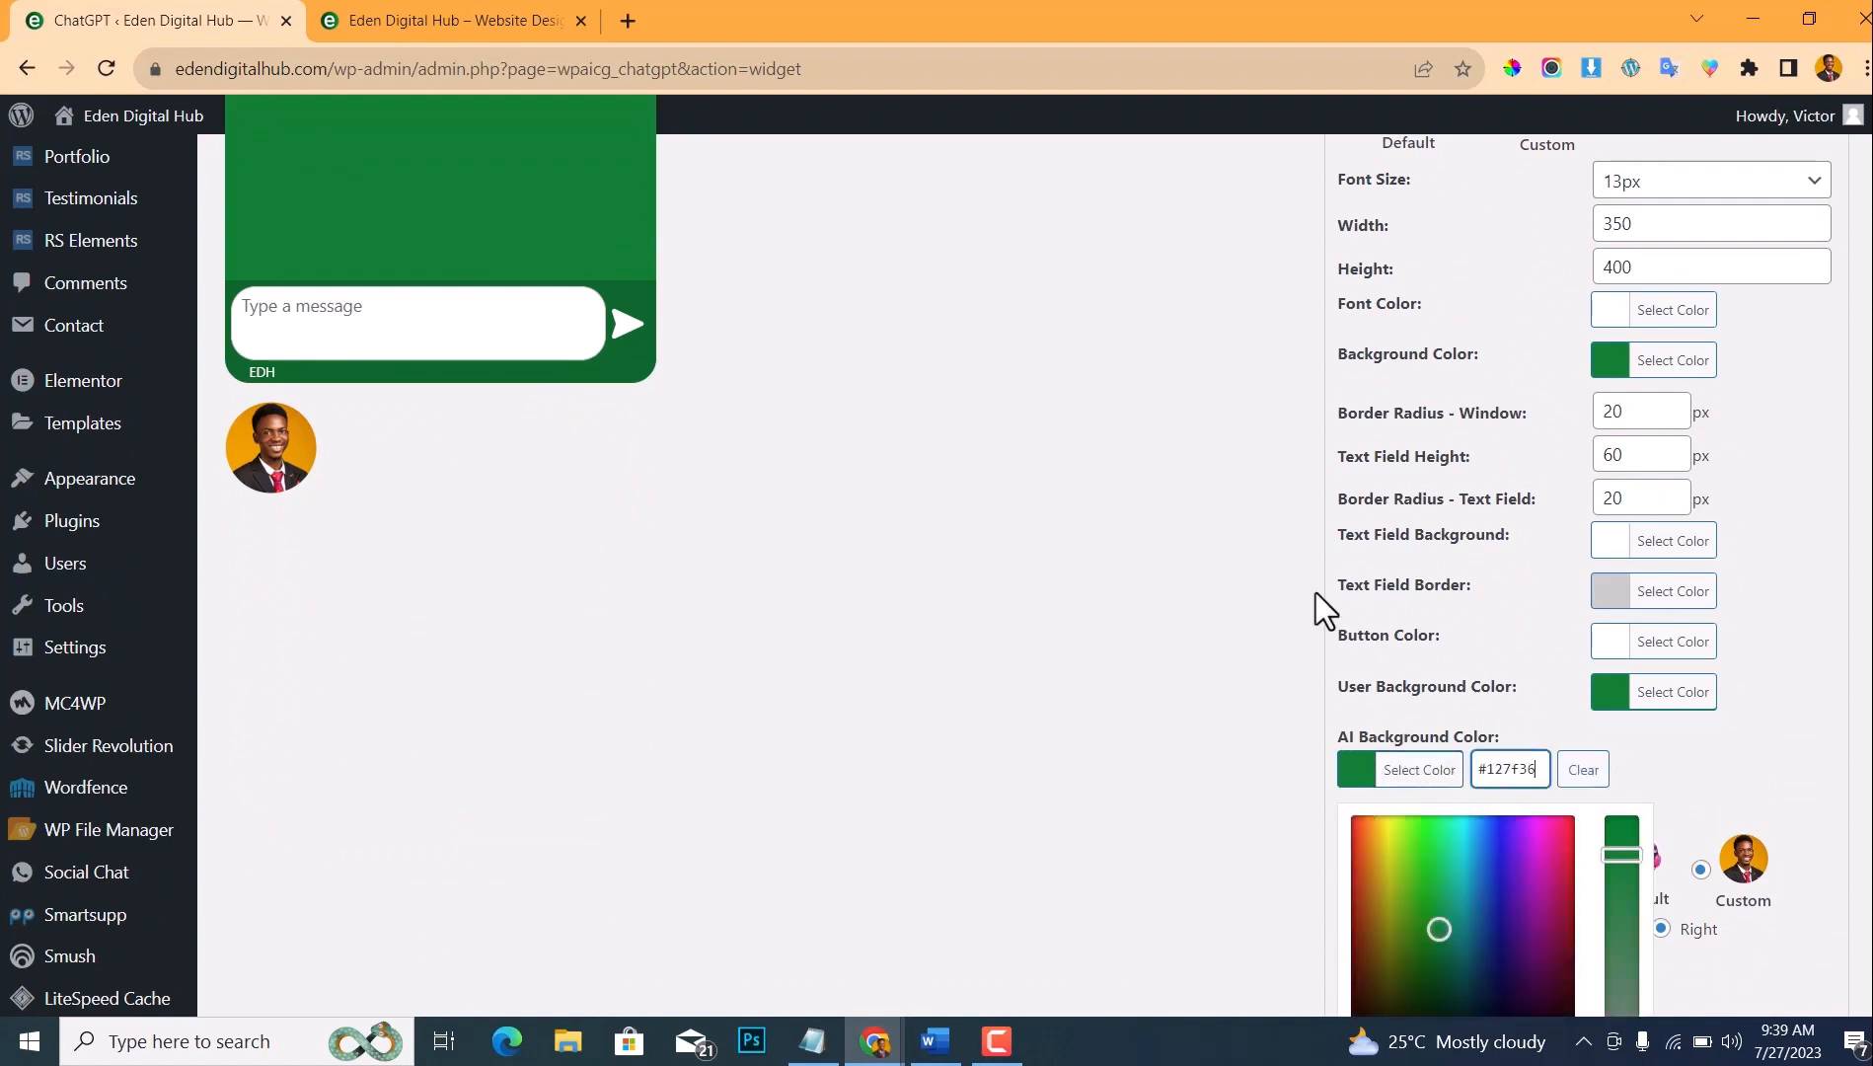
pyautogui.scroll(3)
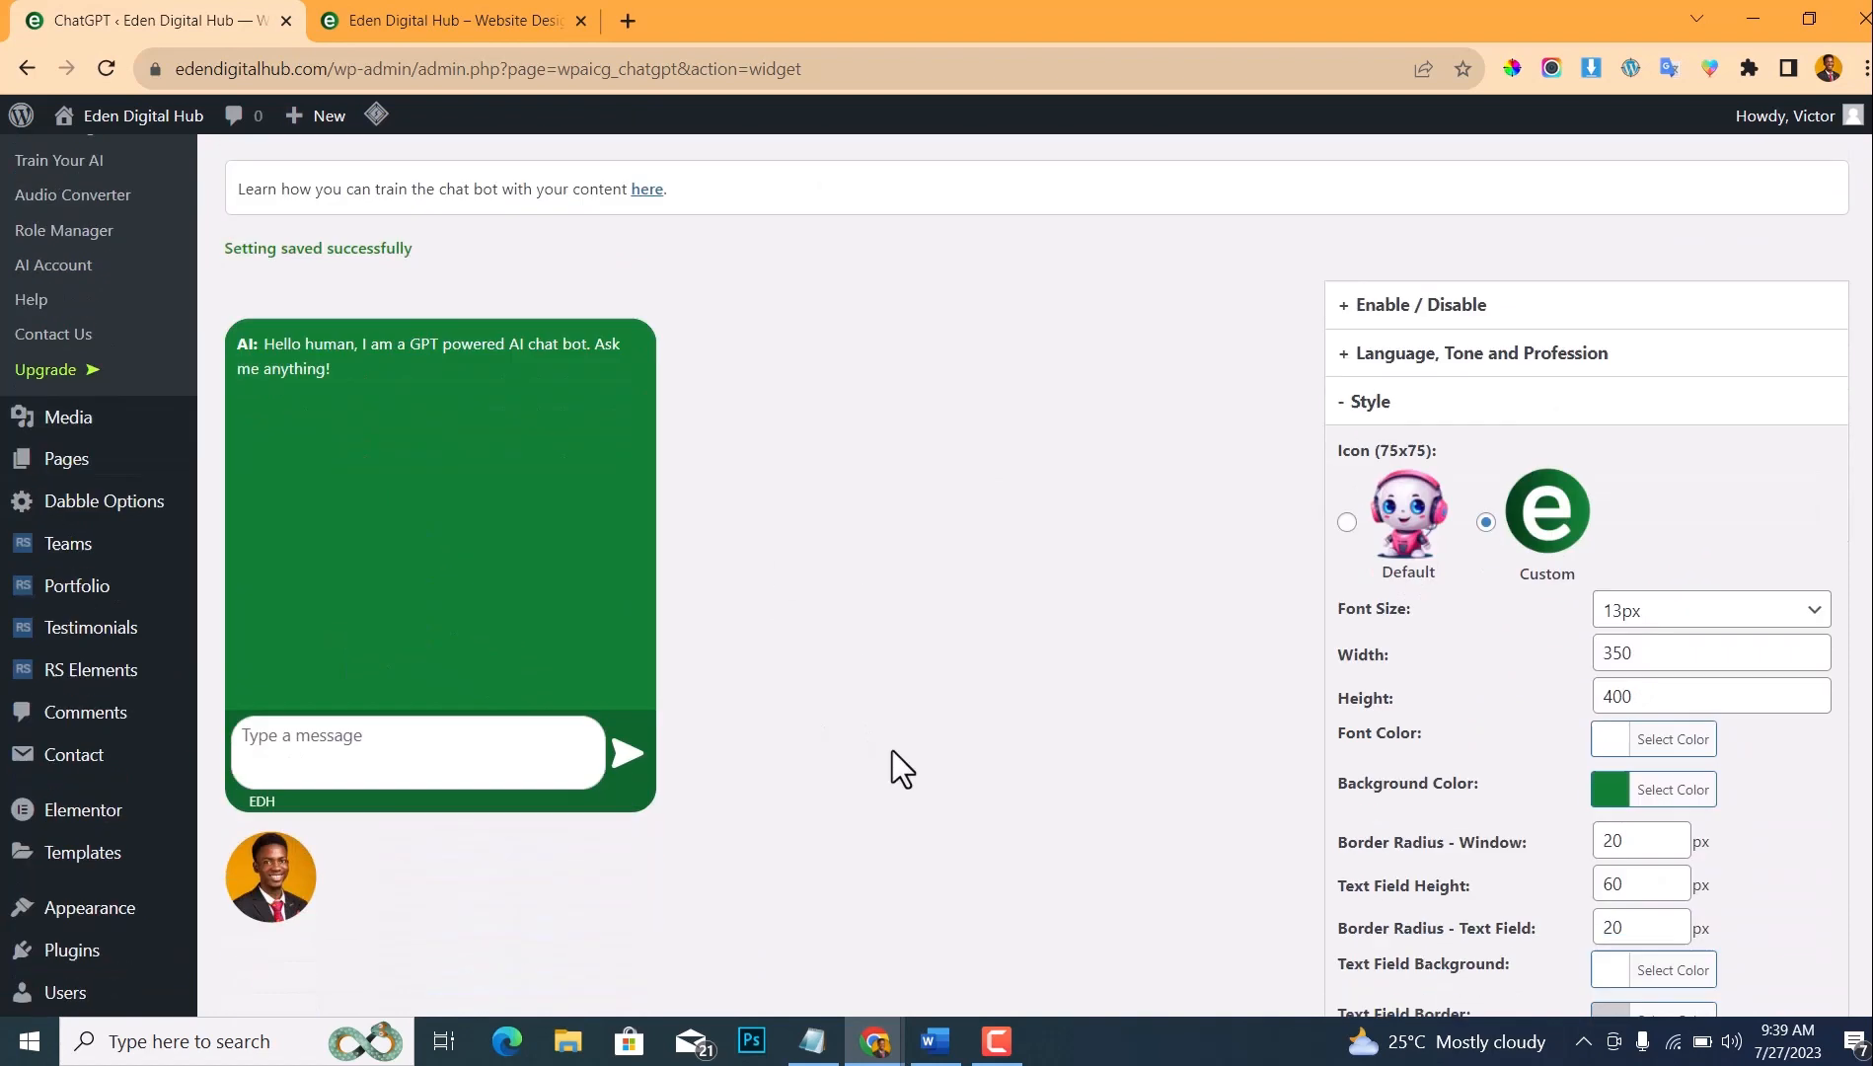
pyautogui.scroll(-3)
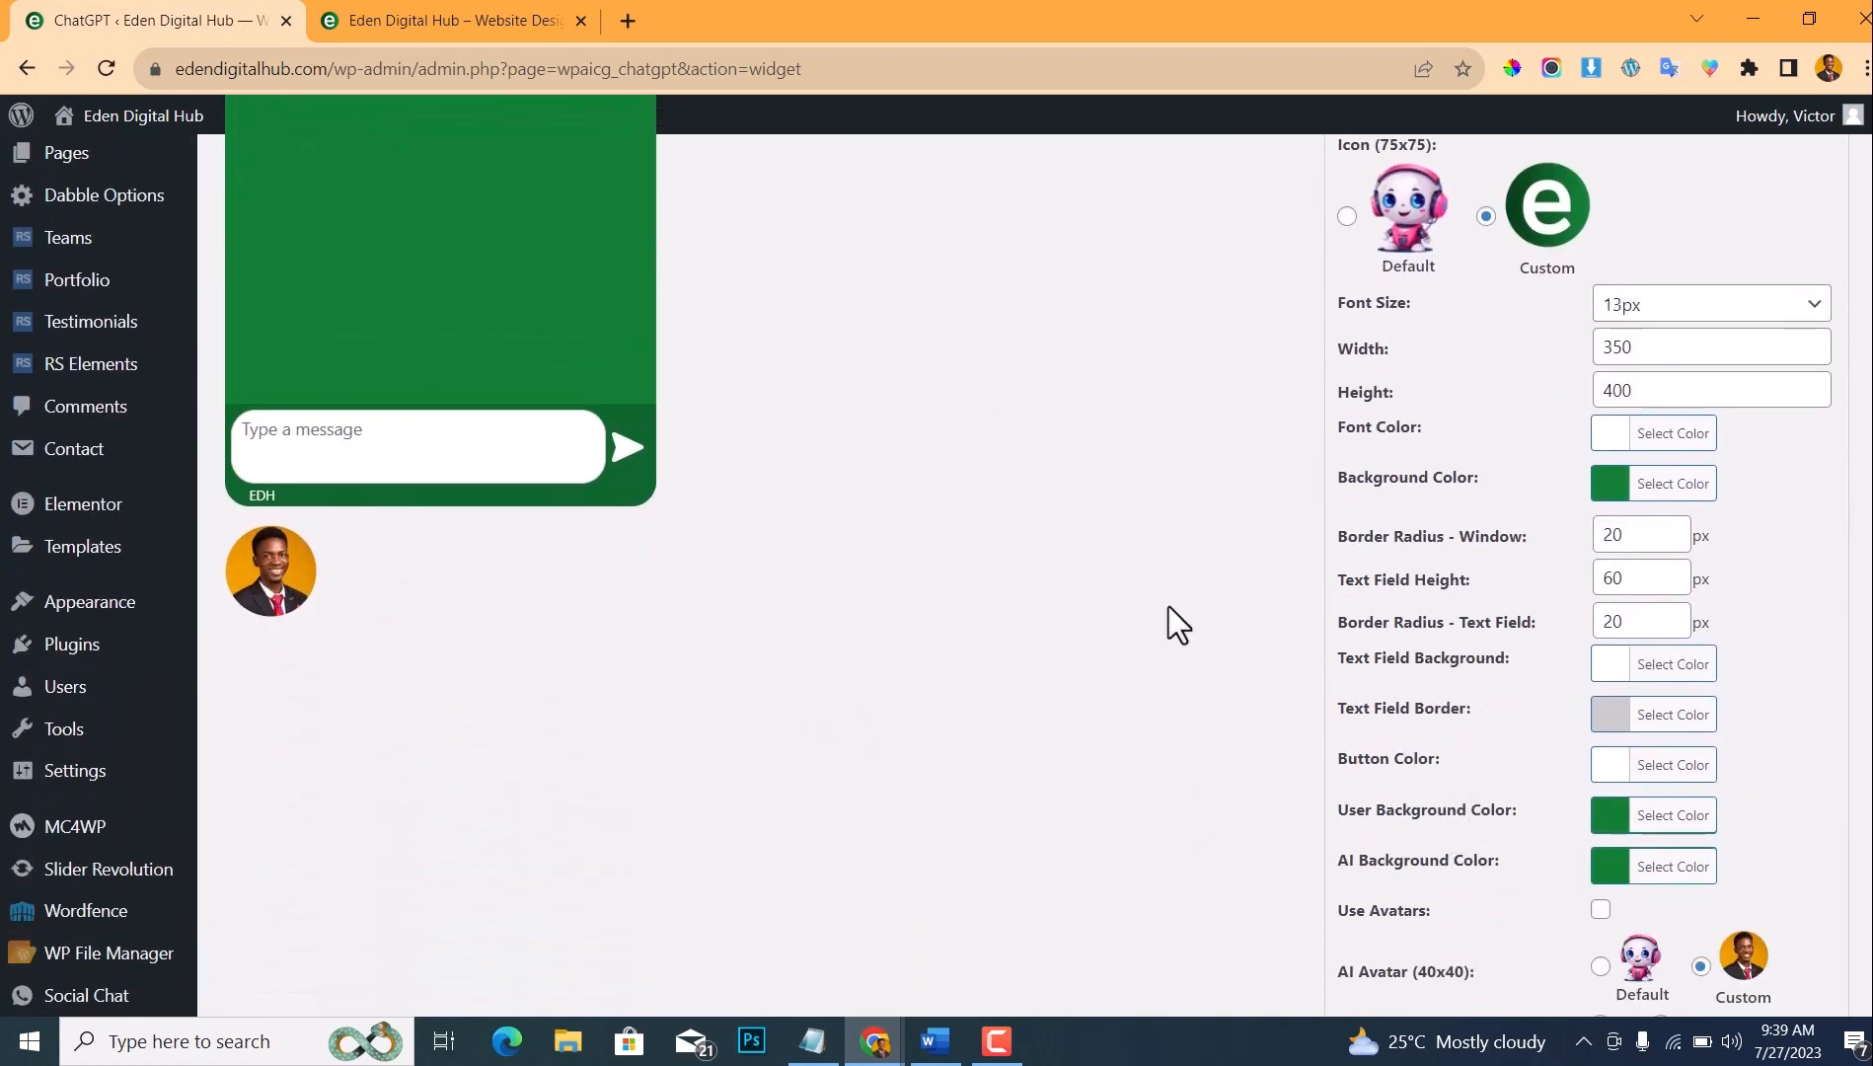
pyautogui.moveTo(326, 518)
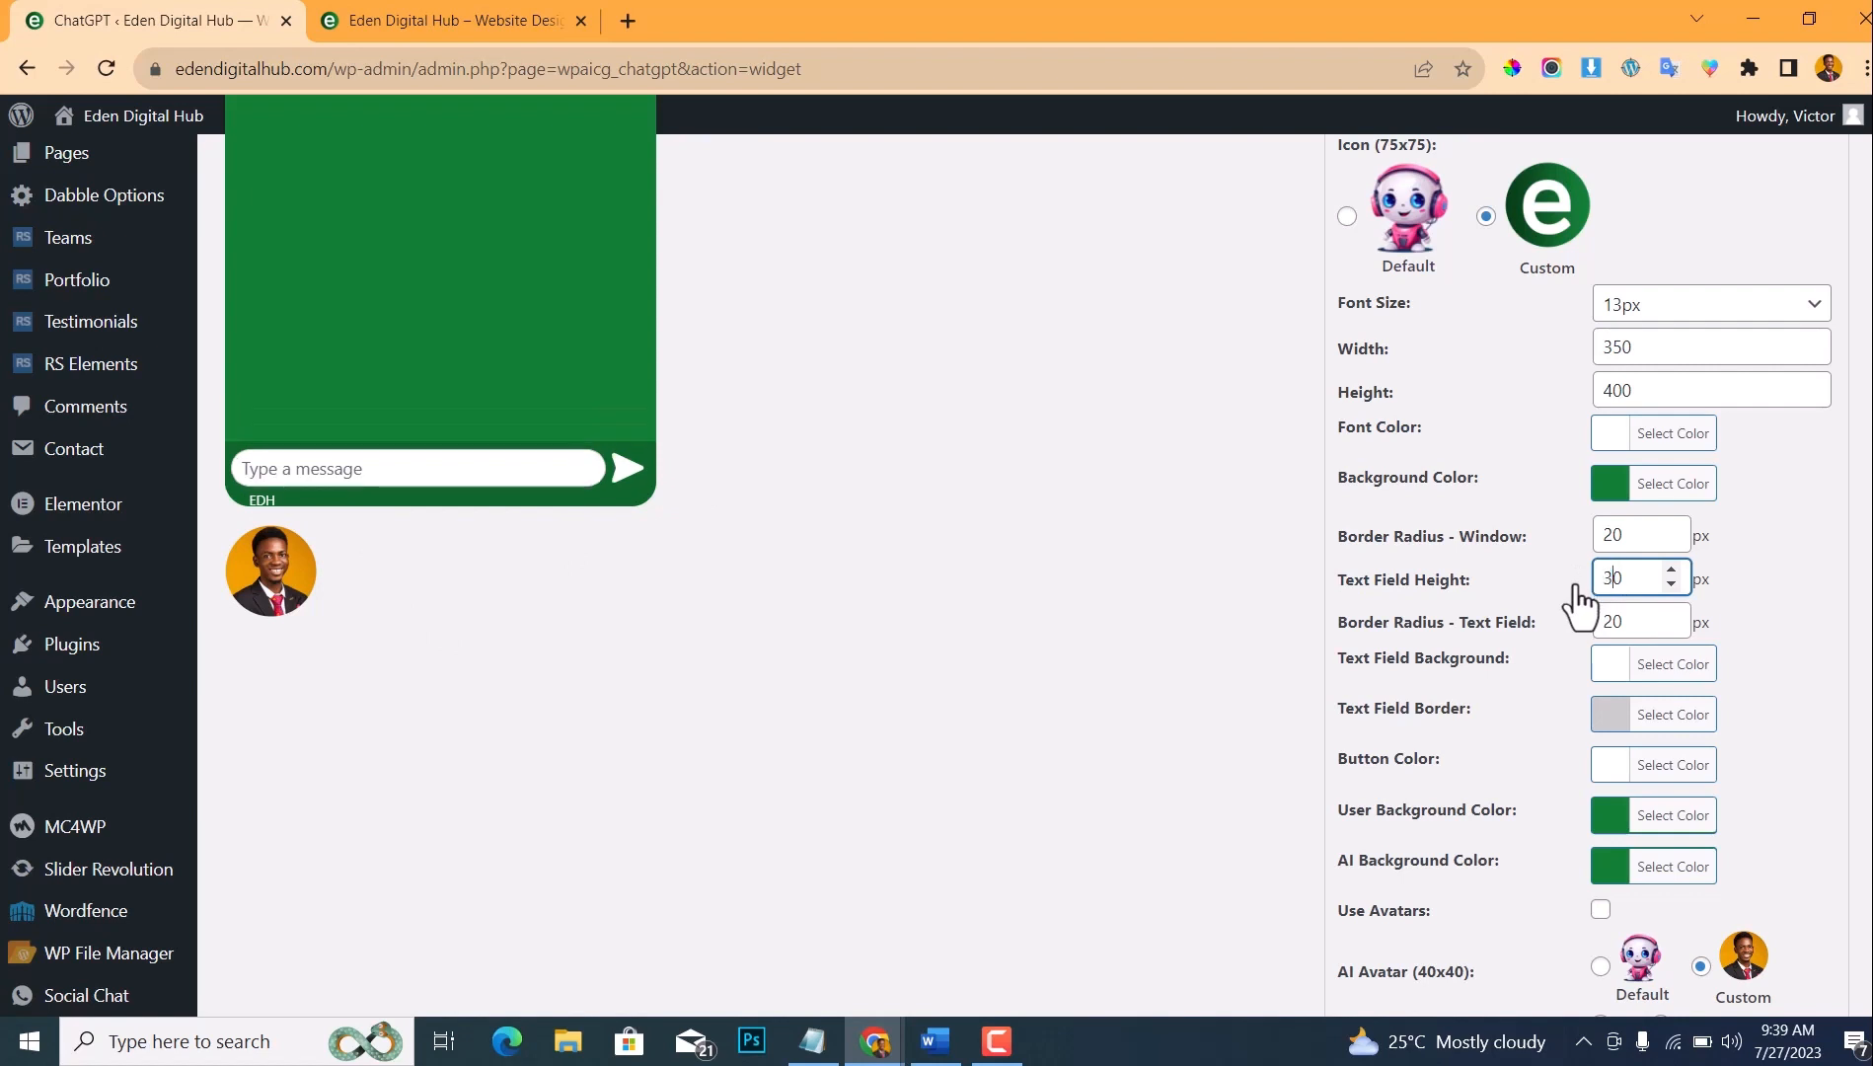
# Set the chatbot's Text Field Height to 40 px.
pyautogui.click(1670, 584)
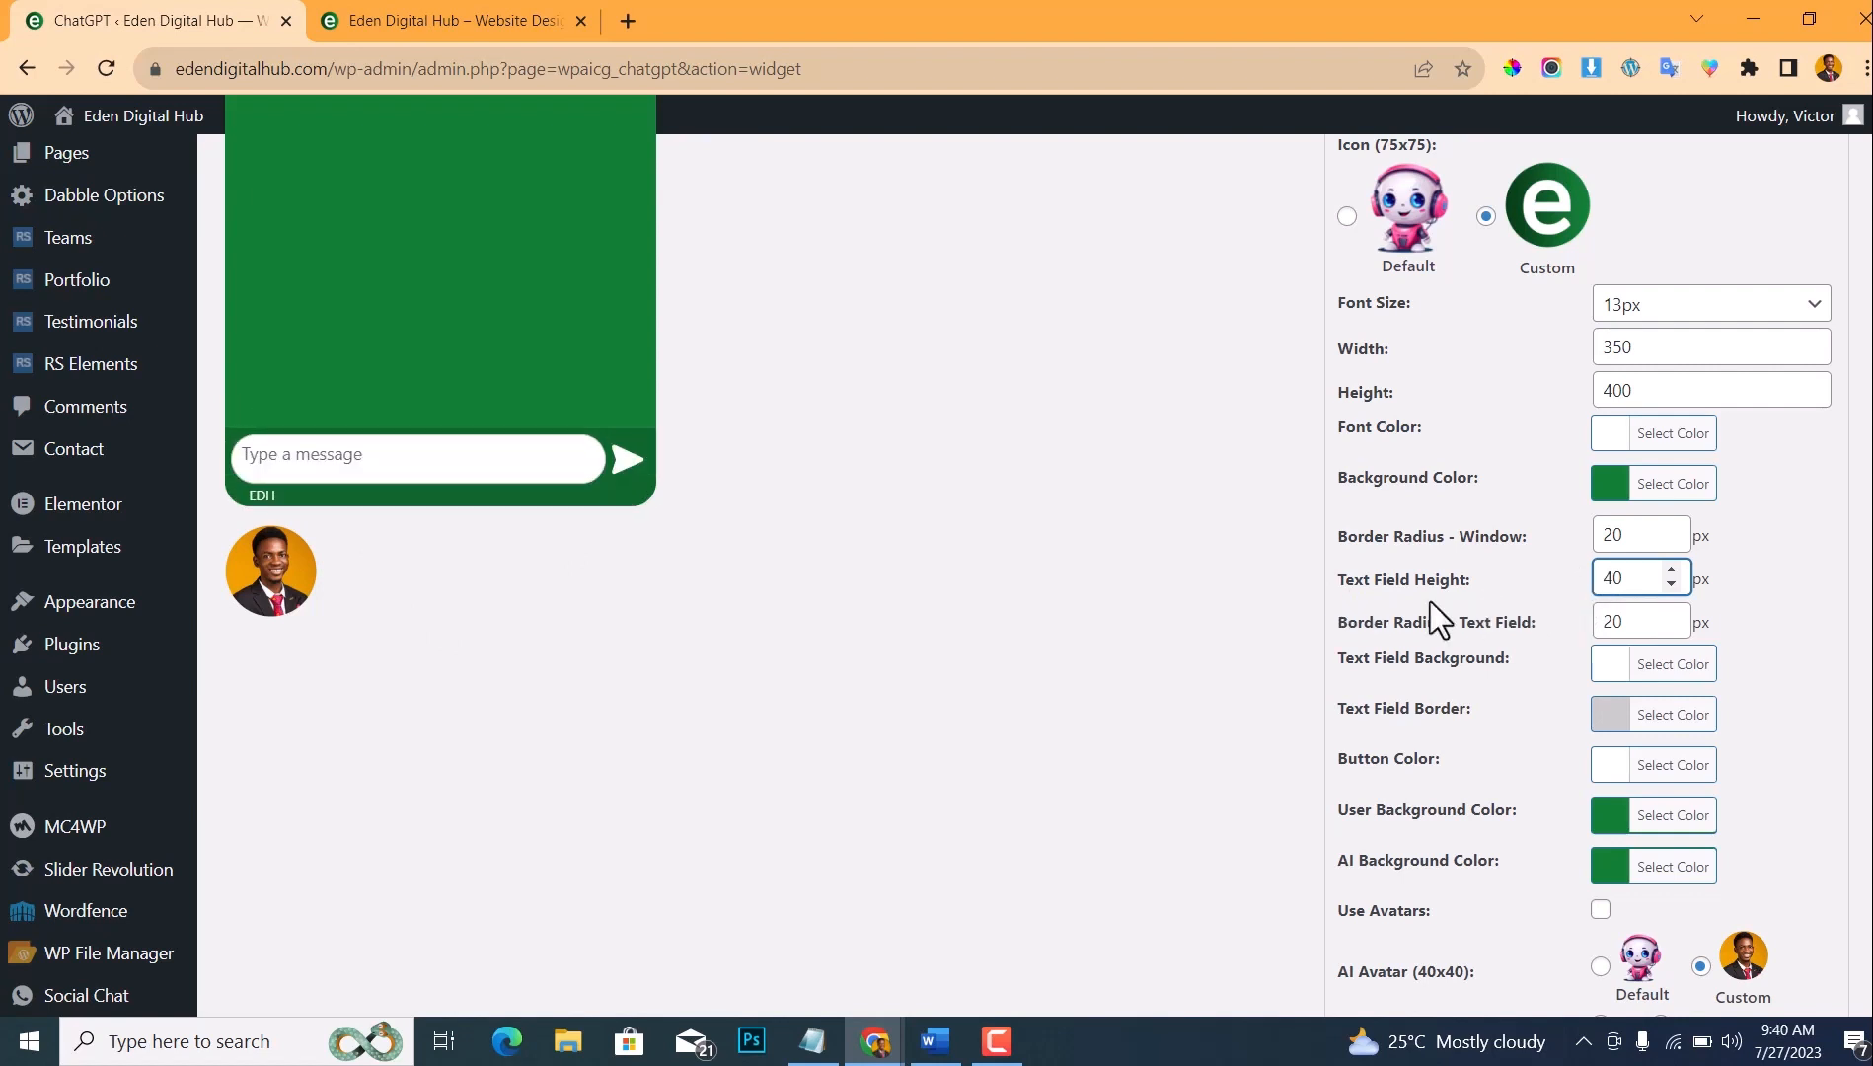
pyautogui.scroll(-3)
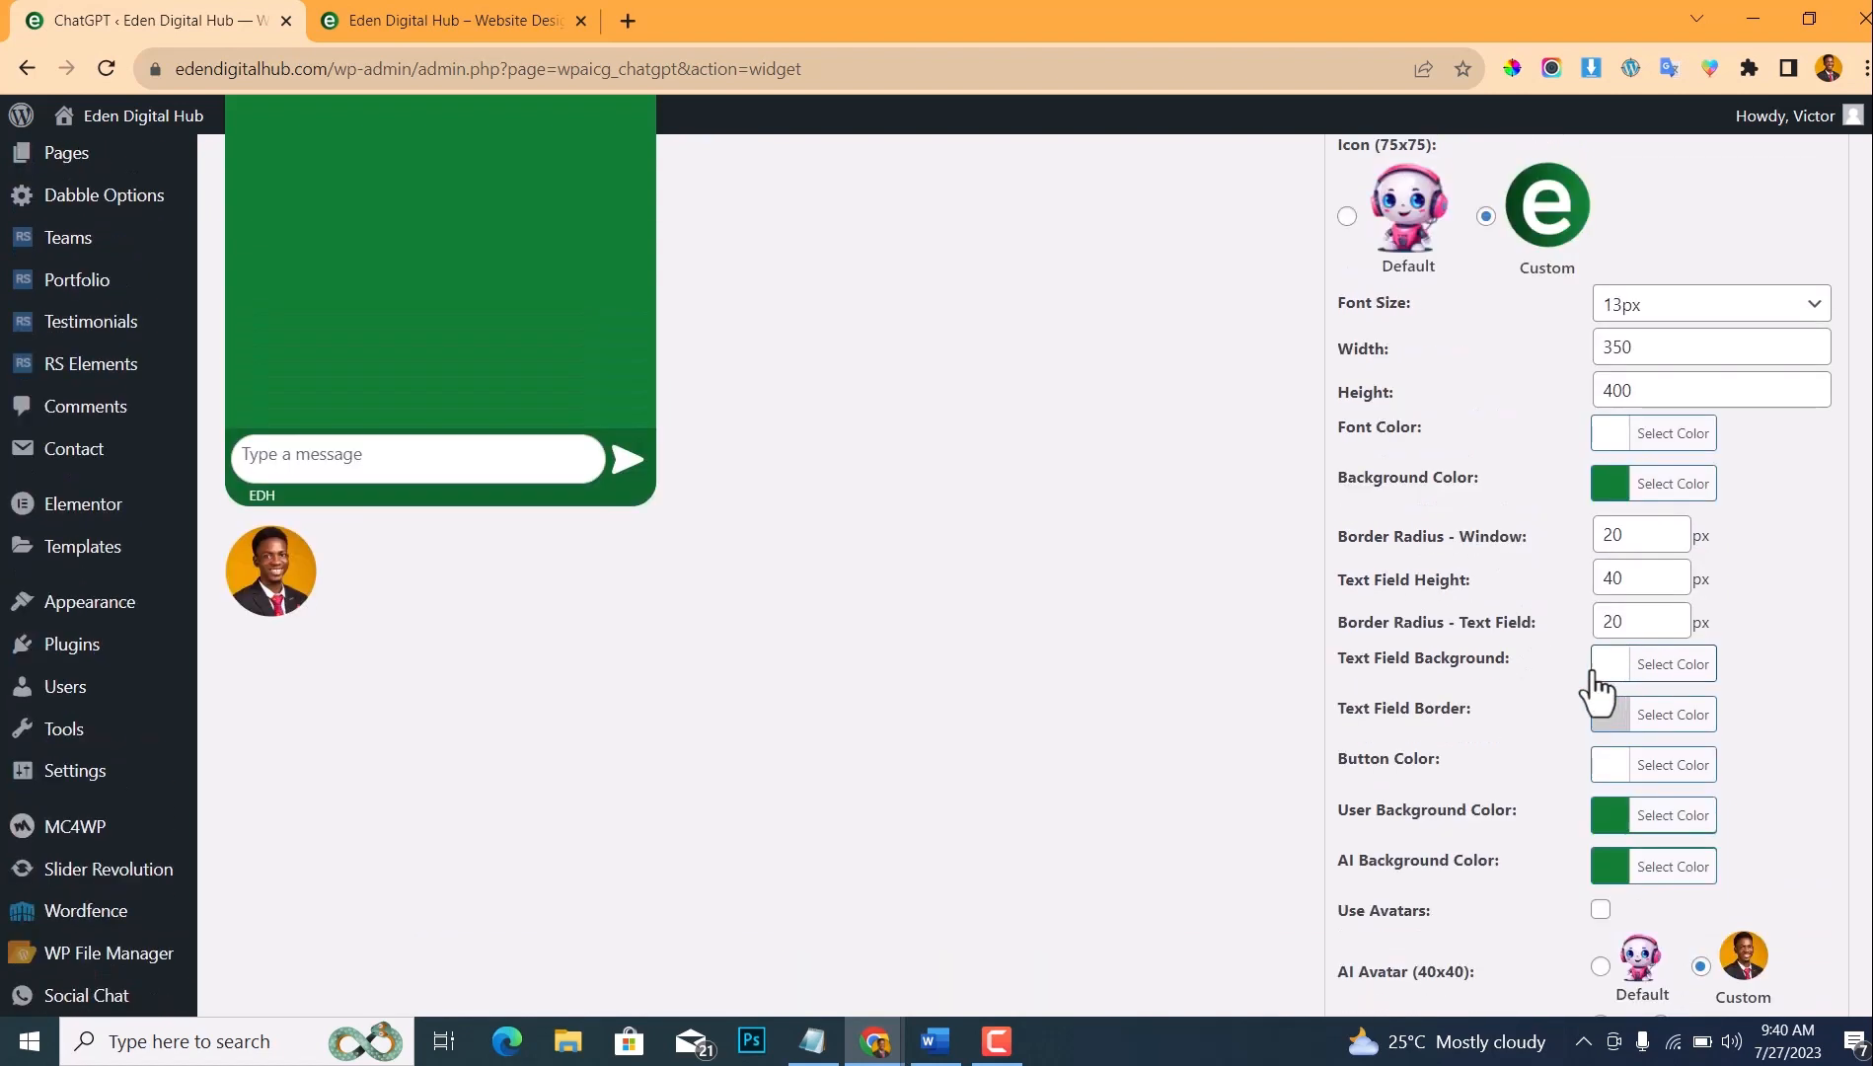
pyautogui.scroll(-3)
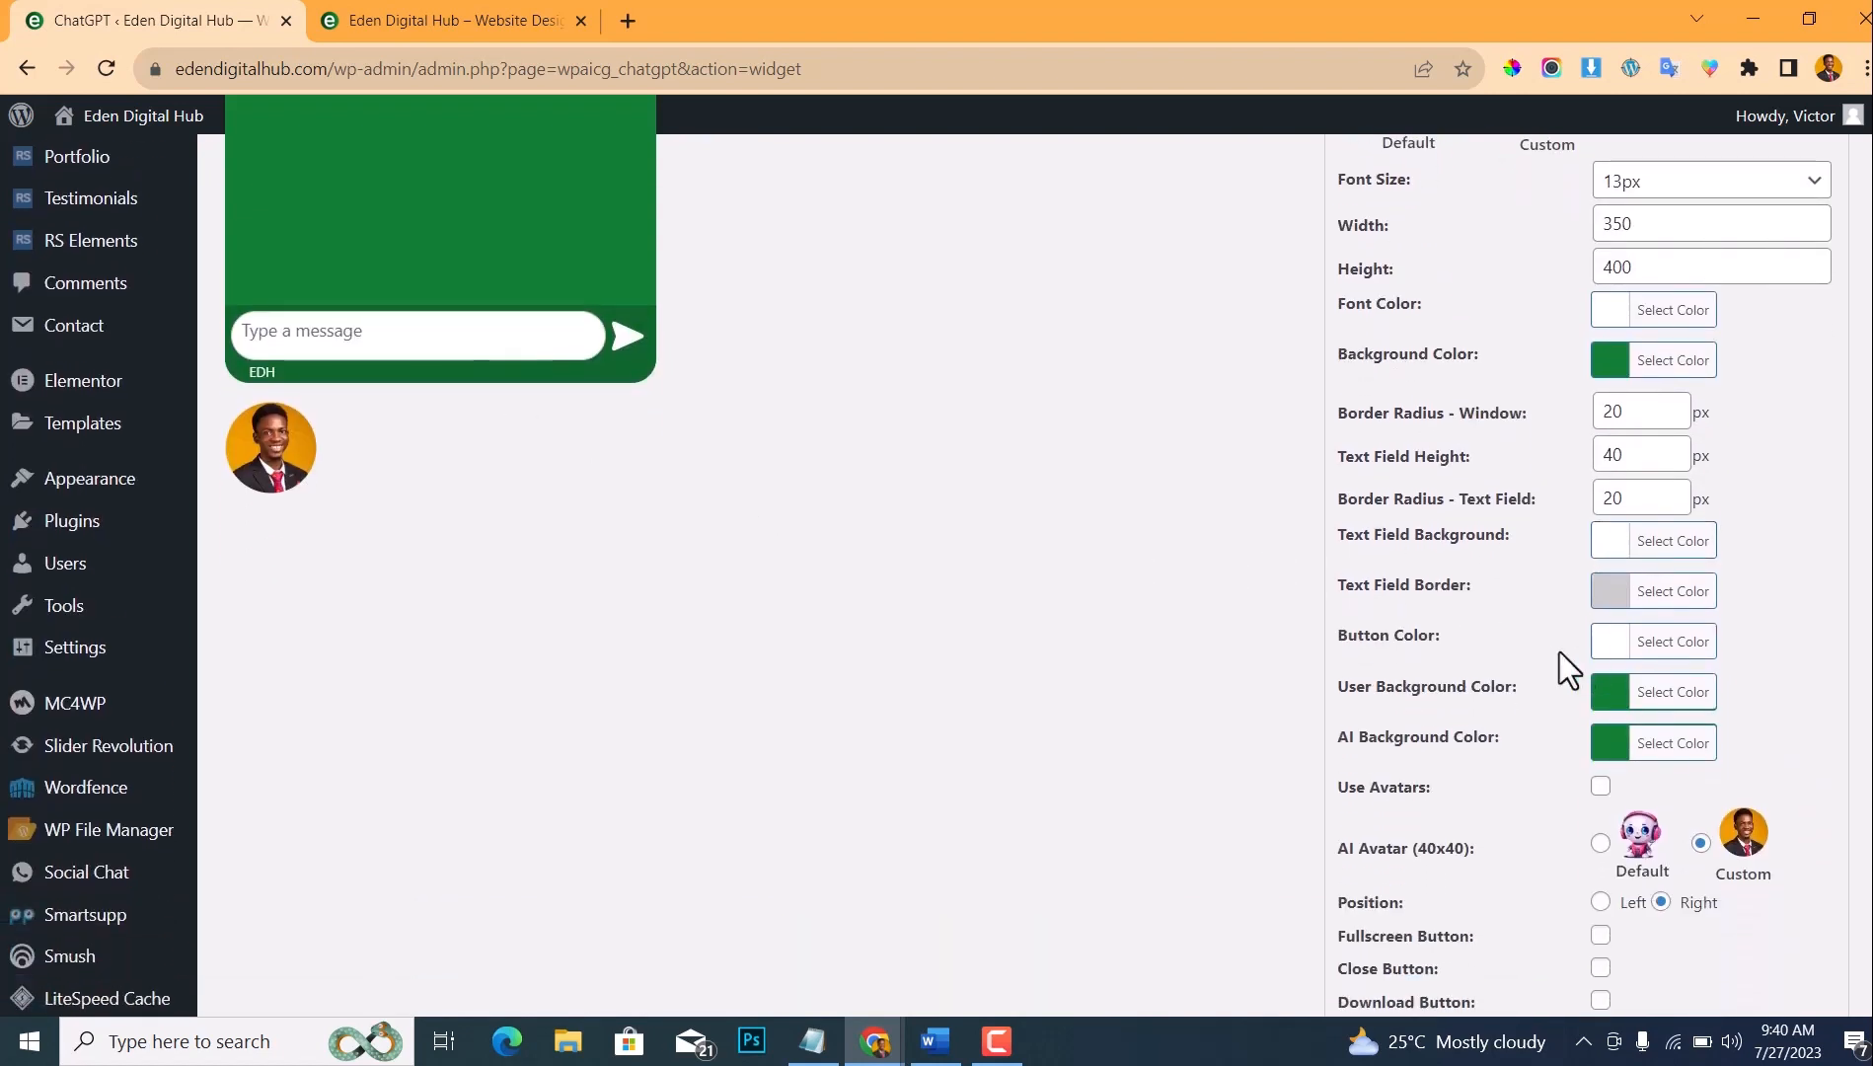
pyautogui.scroll(-3)
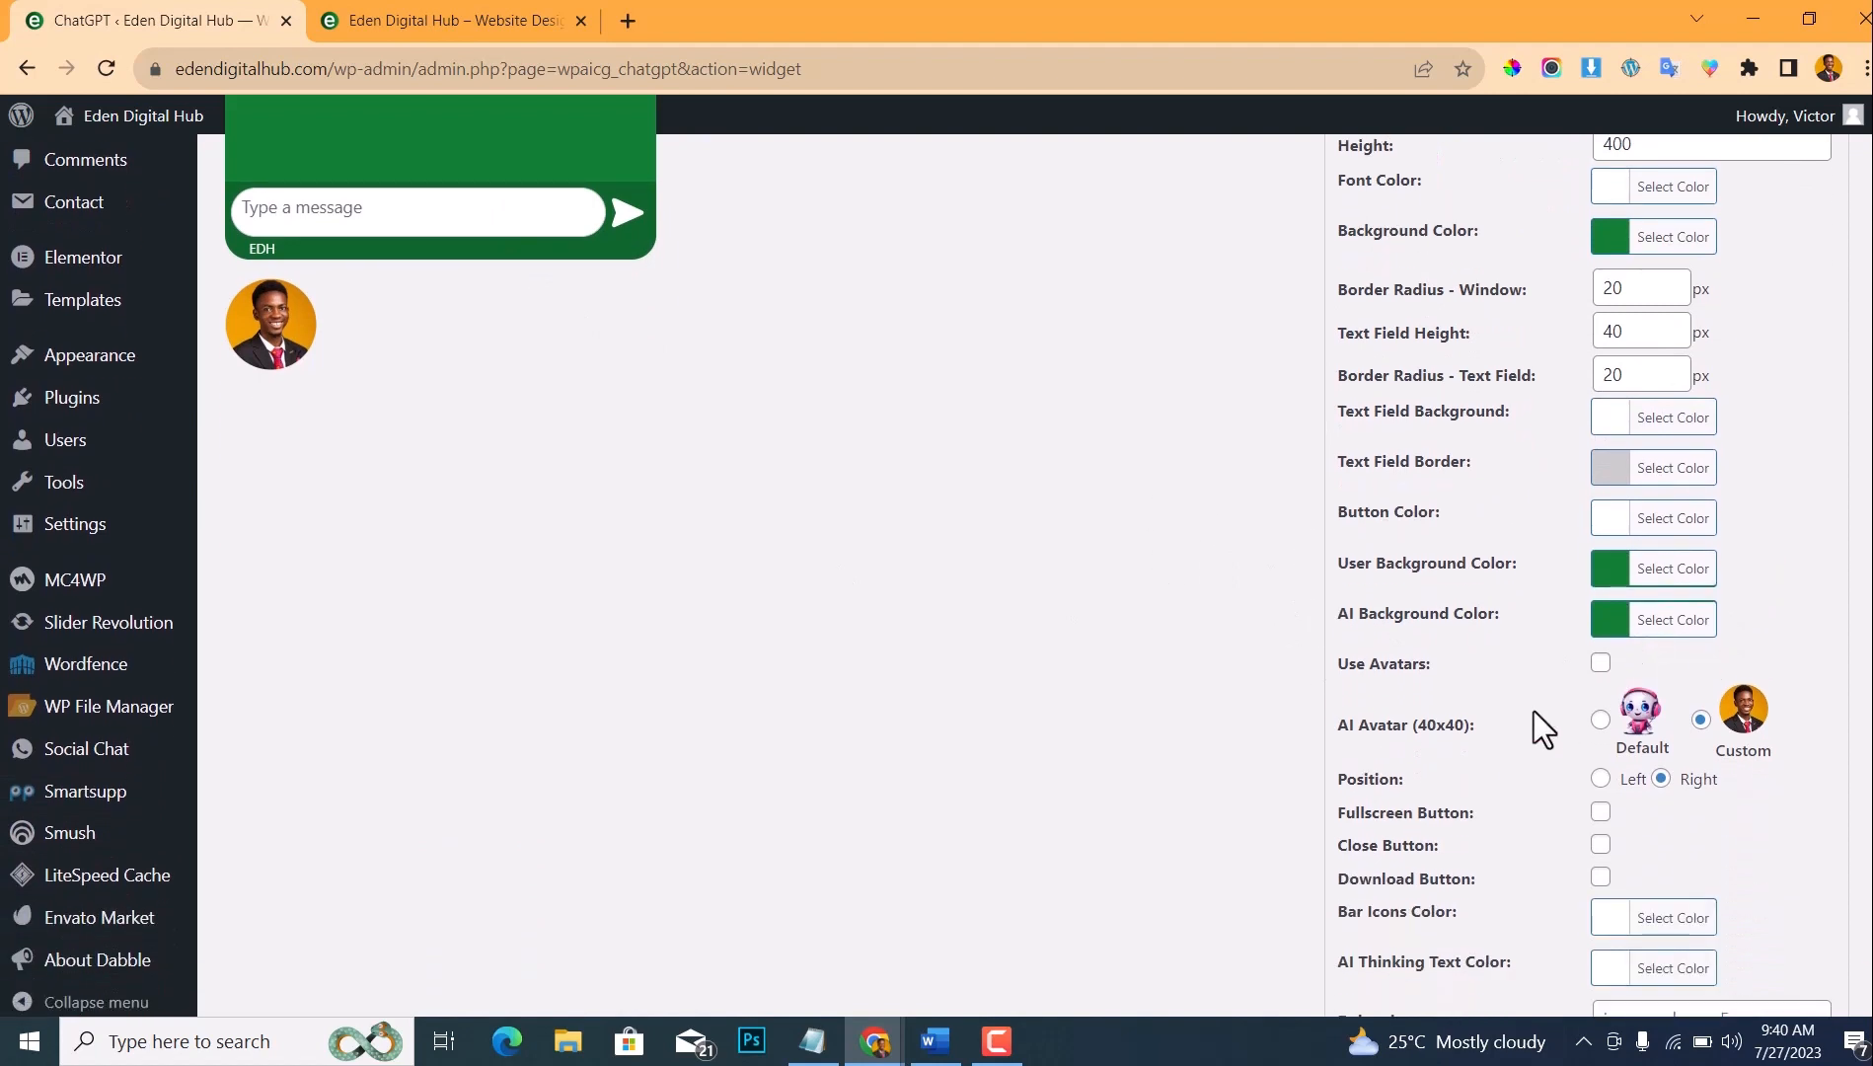
pyautogui.moveTo(819, 575)
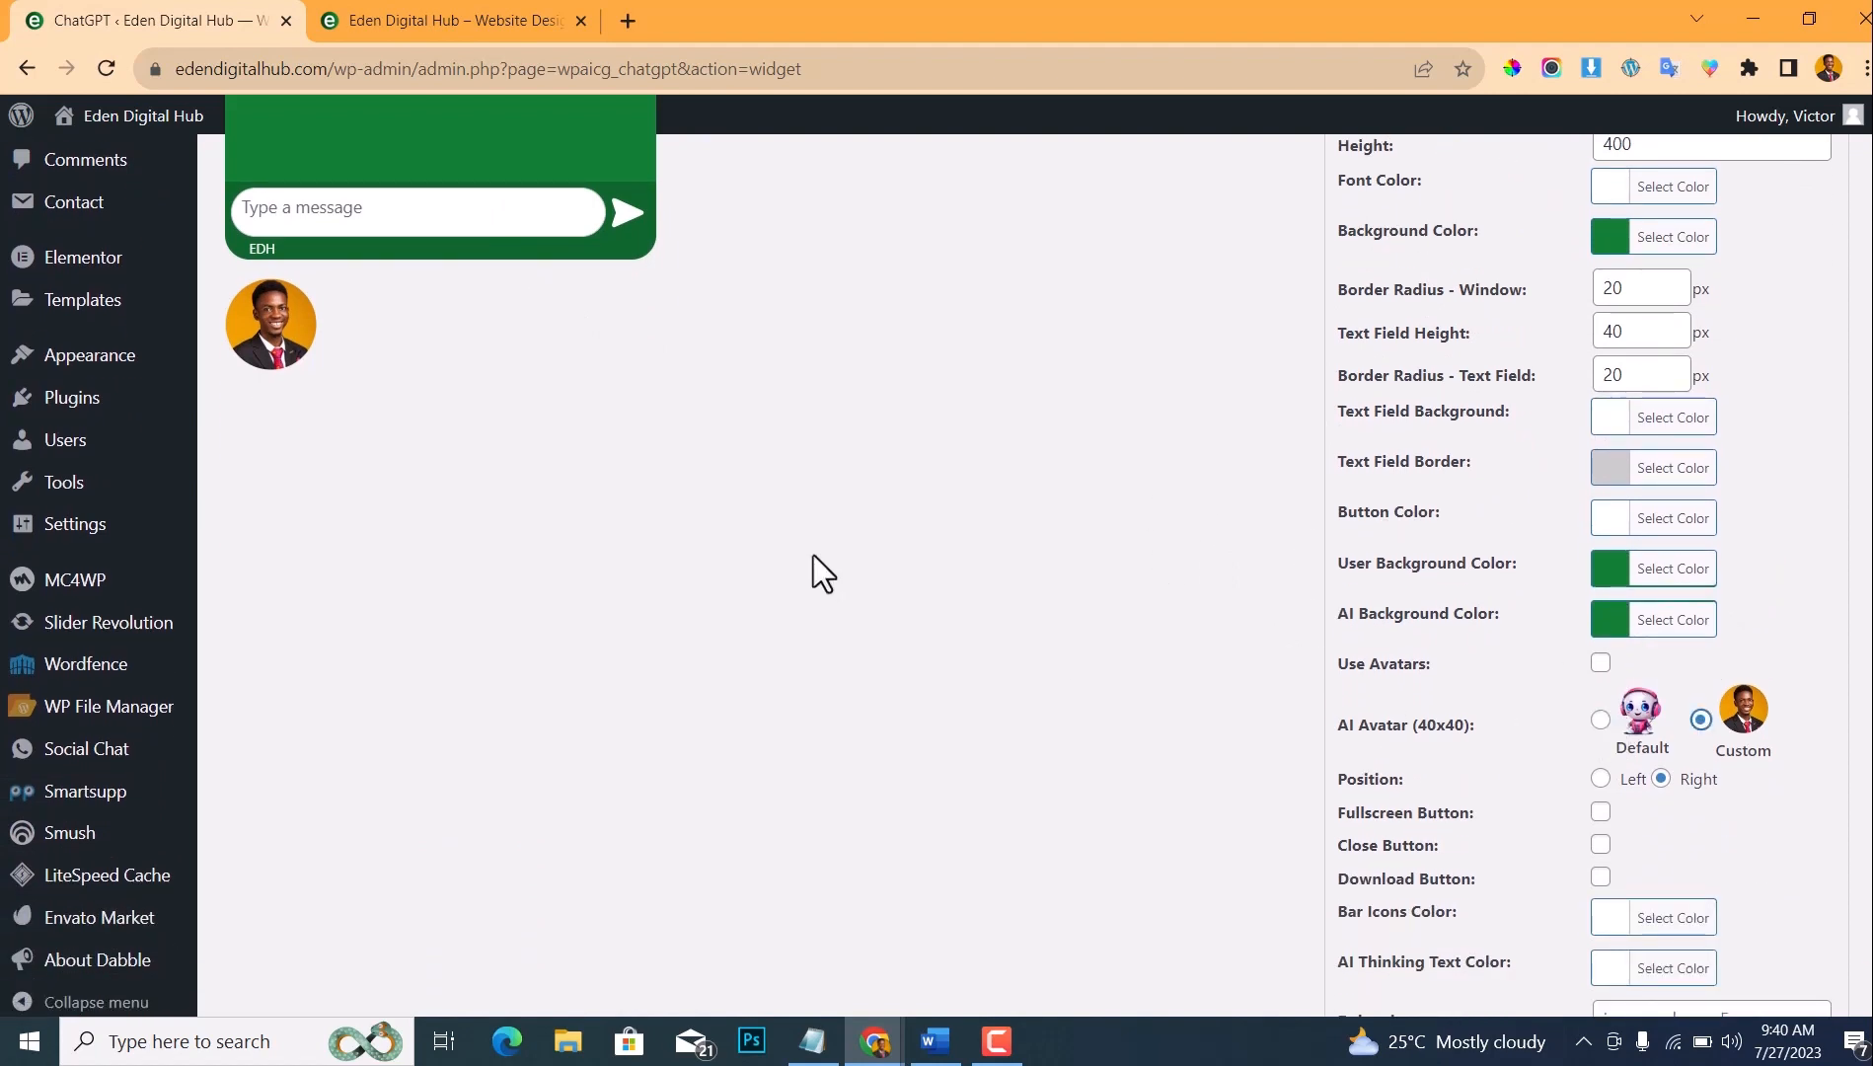
pyautogui.moveTo(1743, 722)
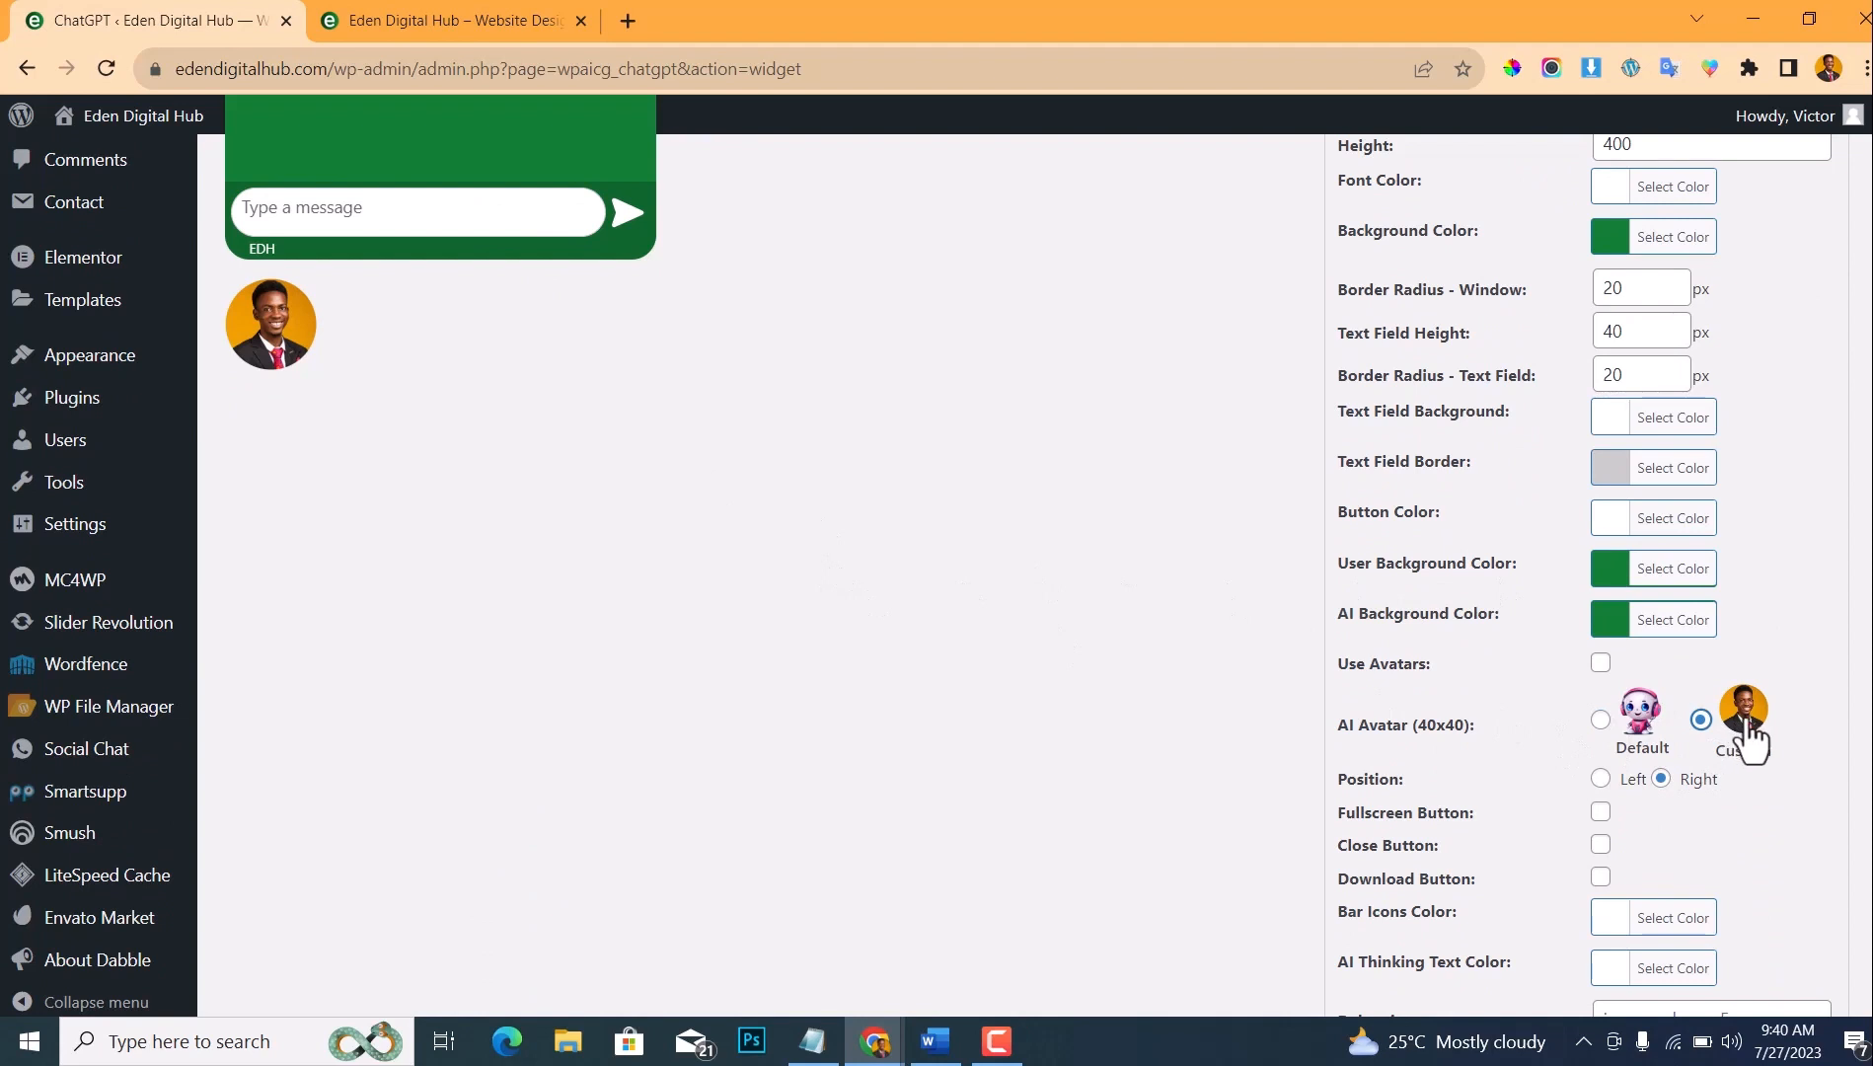
pyautogui.moveTo(1579, 744)
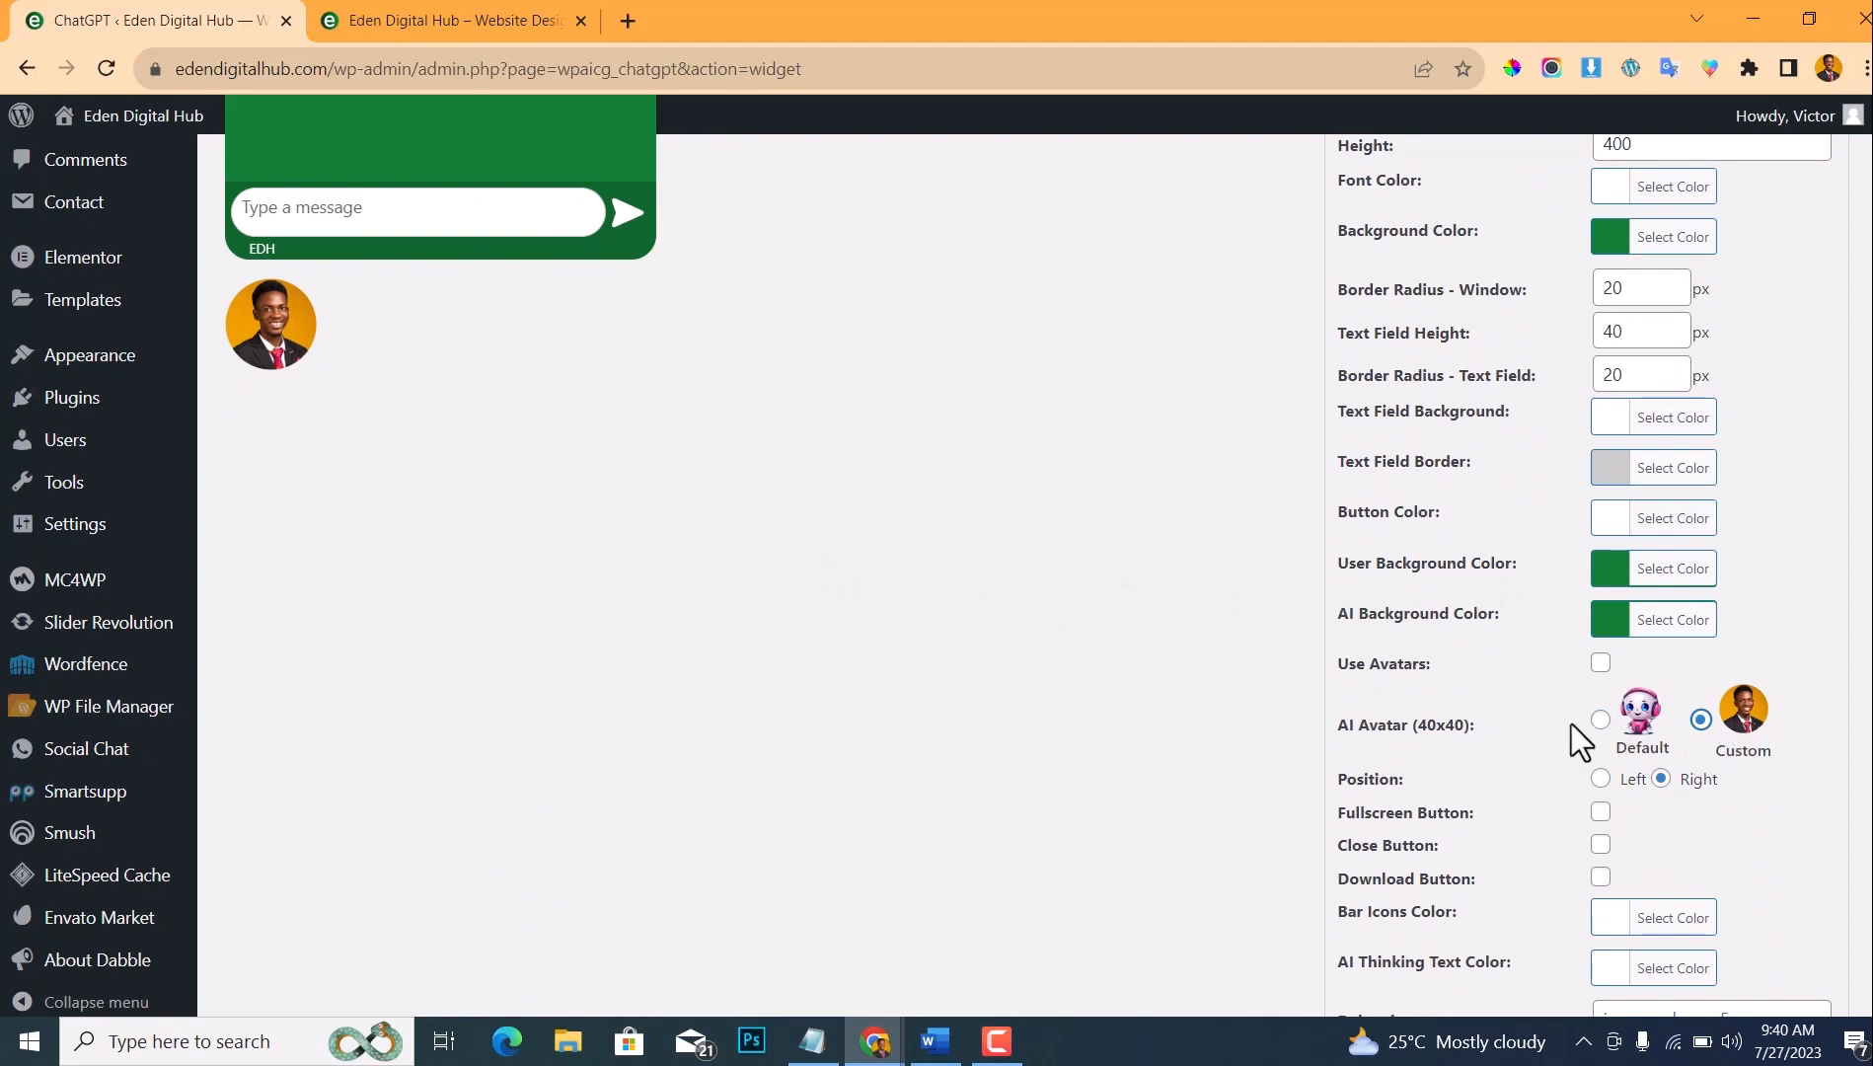
pyautogui.moveTo(1745, 740)
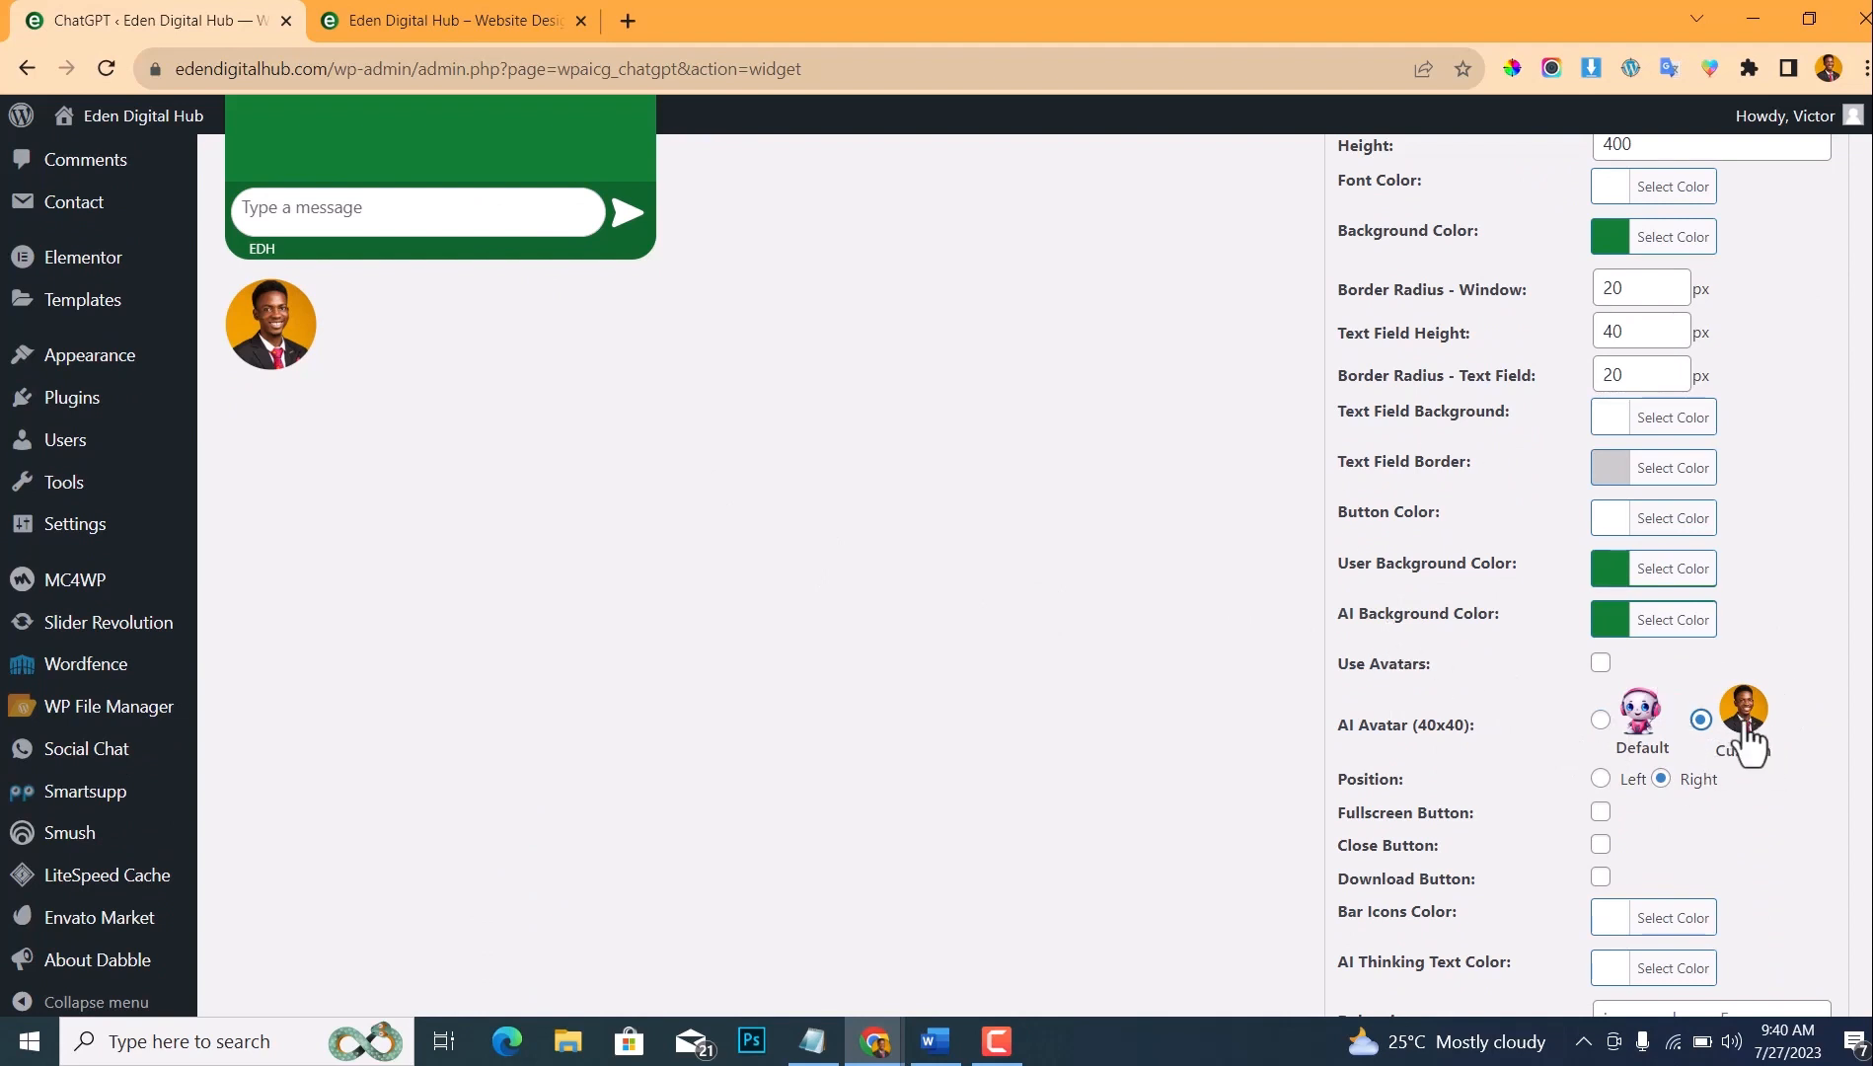
# Look at the AI avatar image chooser without picking, then check the live Eden Digital Hub site.
pyautogui.click(1743, 715)
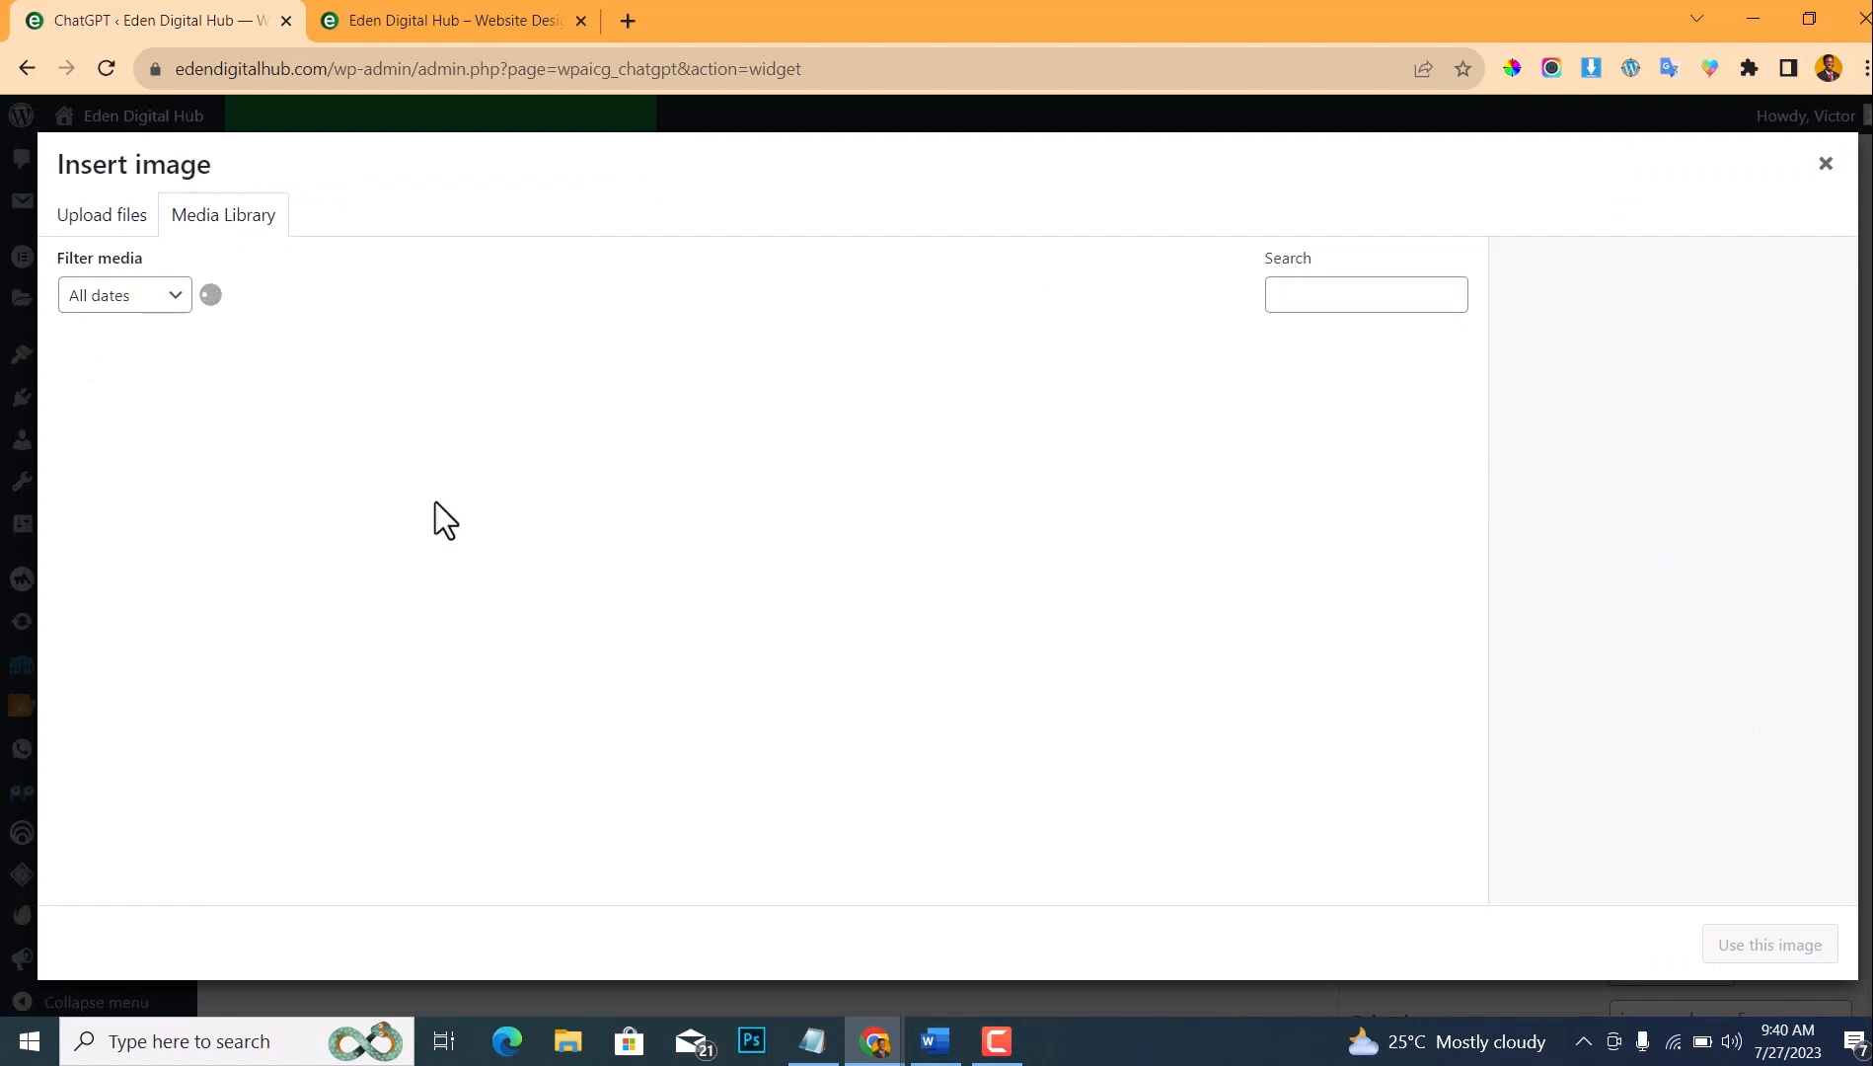
pyautogui.click(1824, 164)
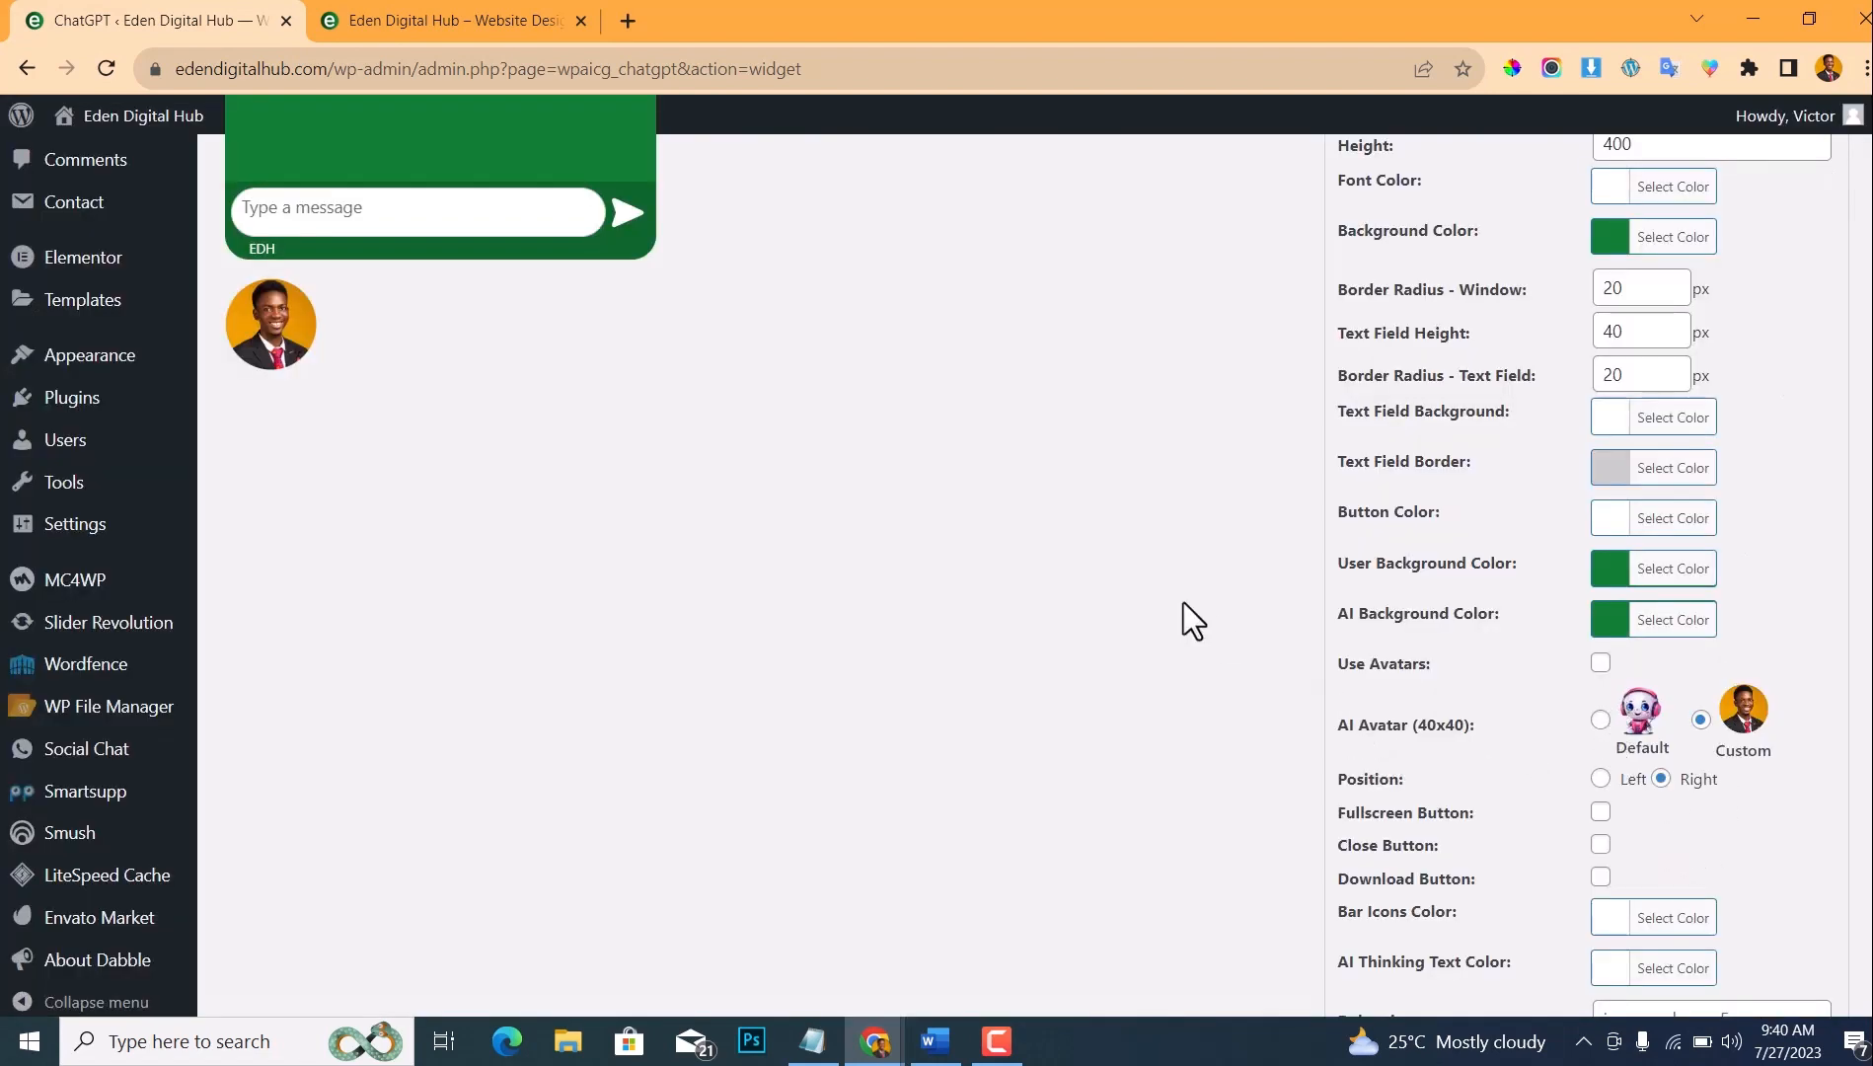
pyautogui.moveTo(1208, 658)
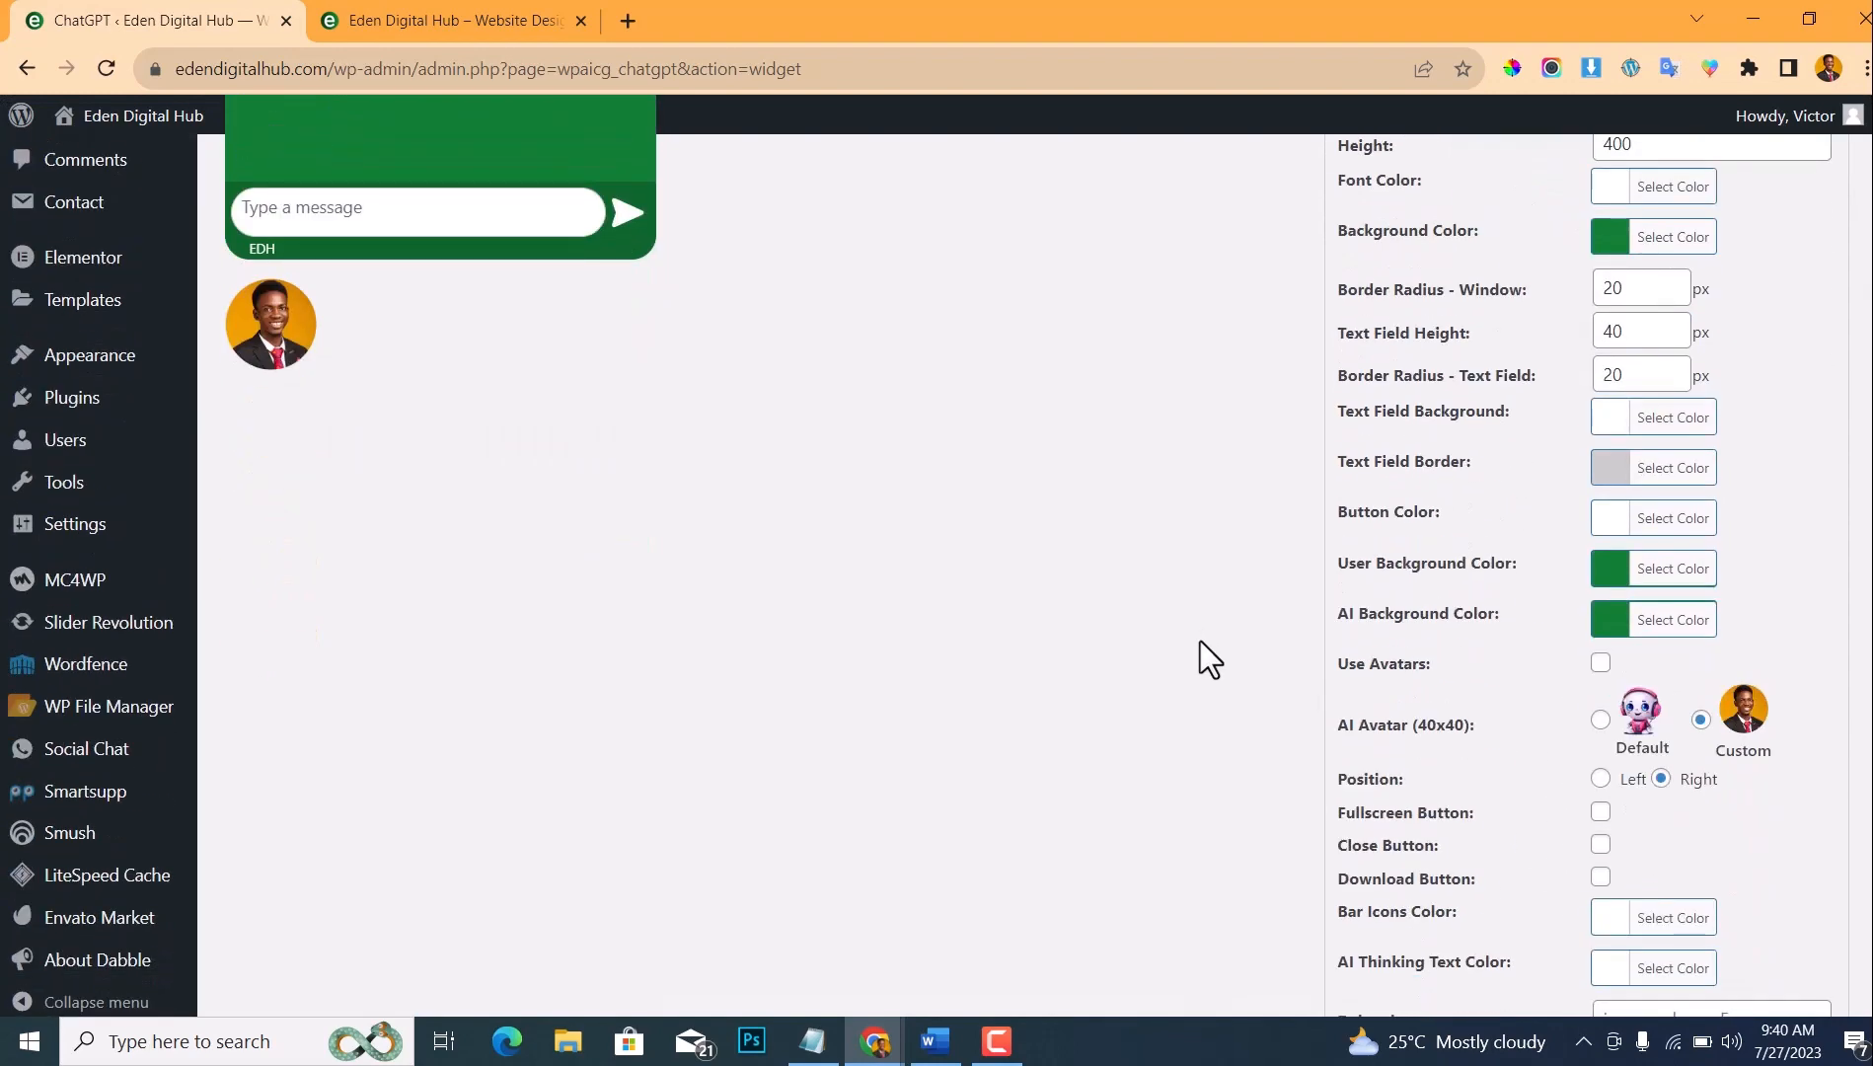
pyautogui.moveTo(1234, 687)
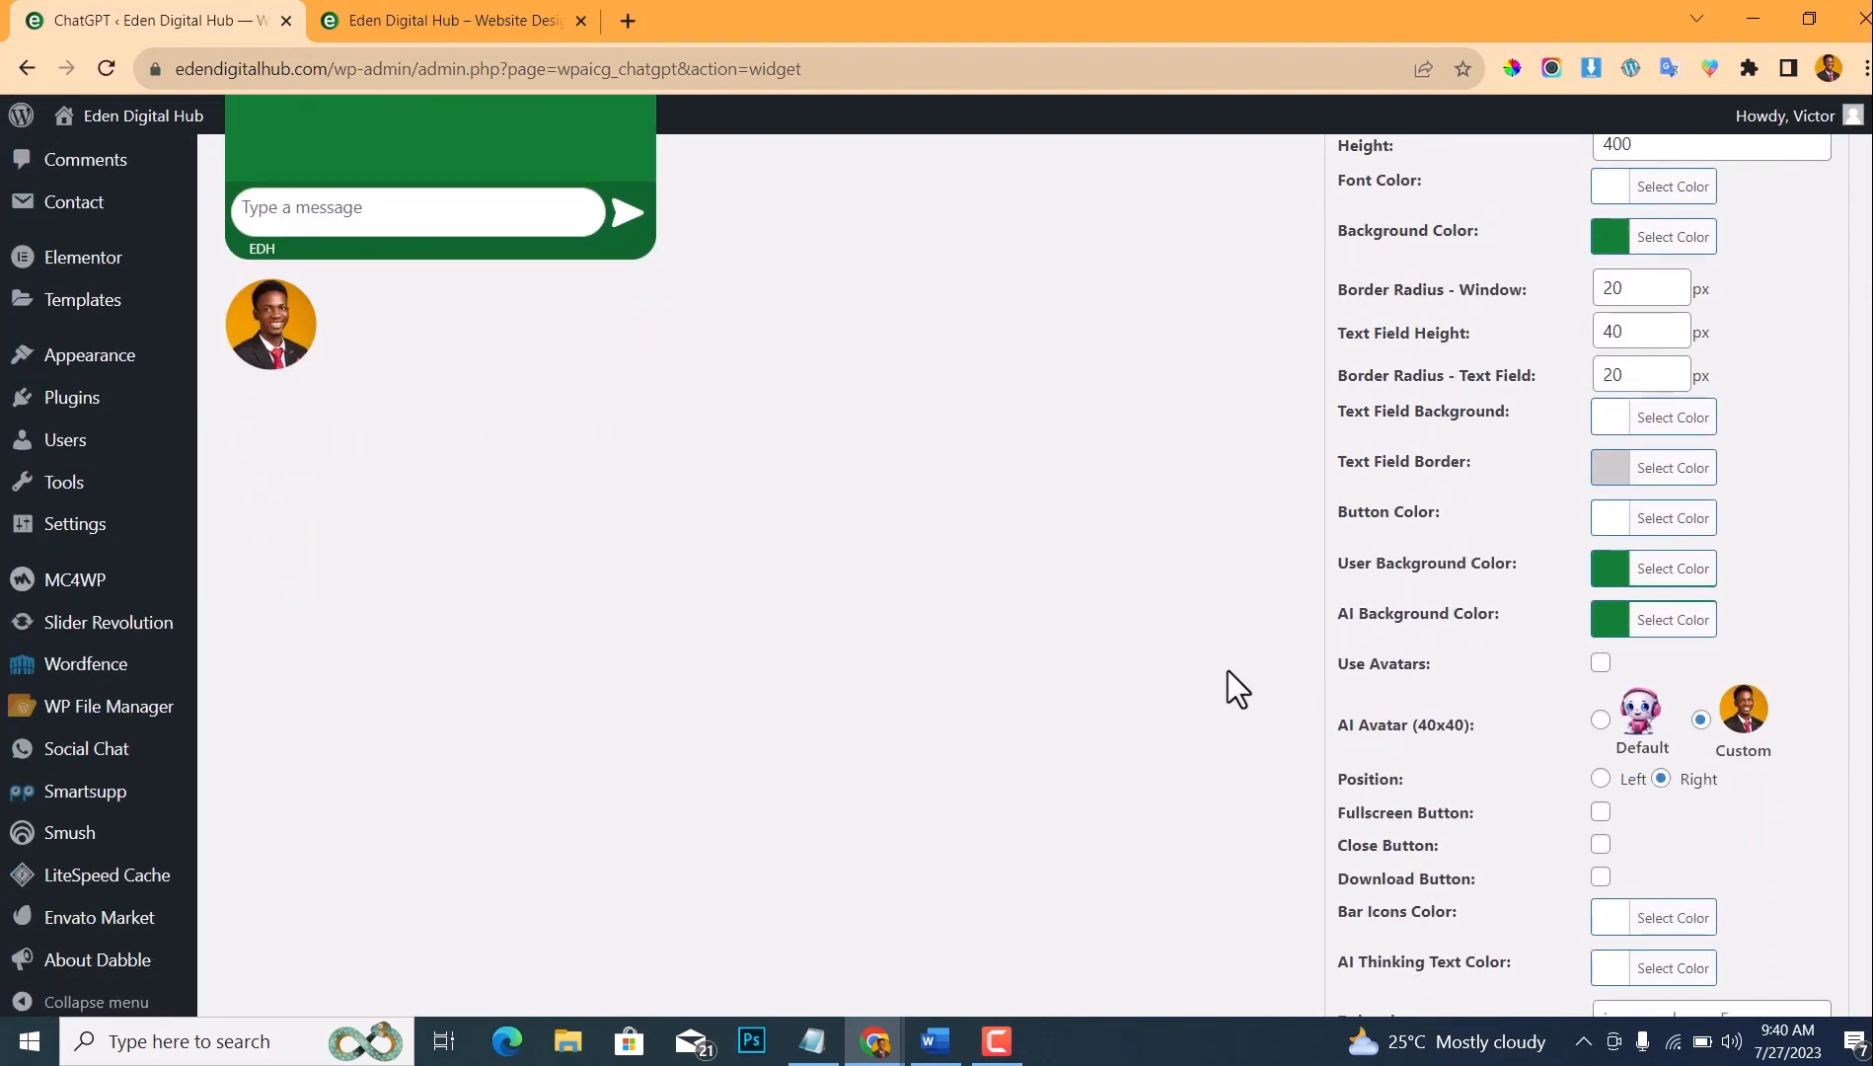
pyautogui.click(448, 20)
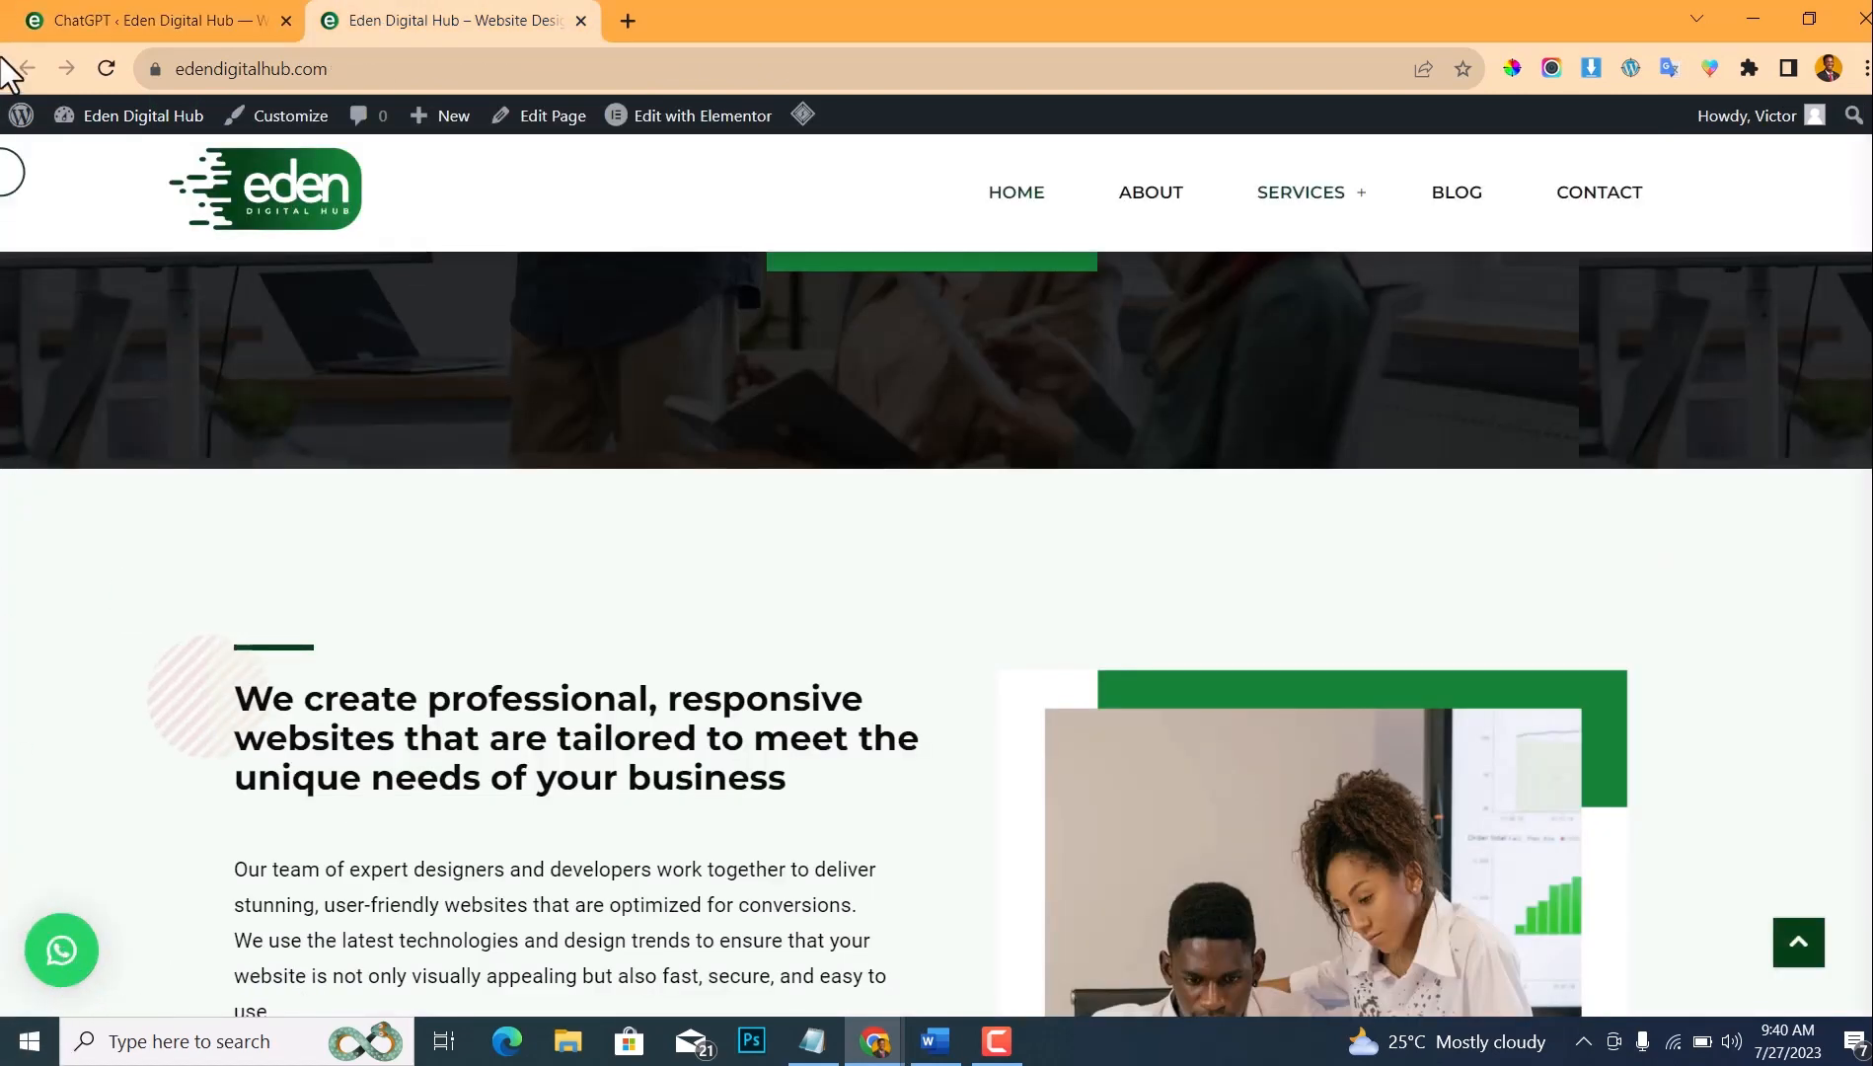
# Return to the widget settings and expand the Parameters section.
pyautogui.click(144, 20)
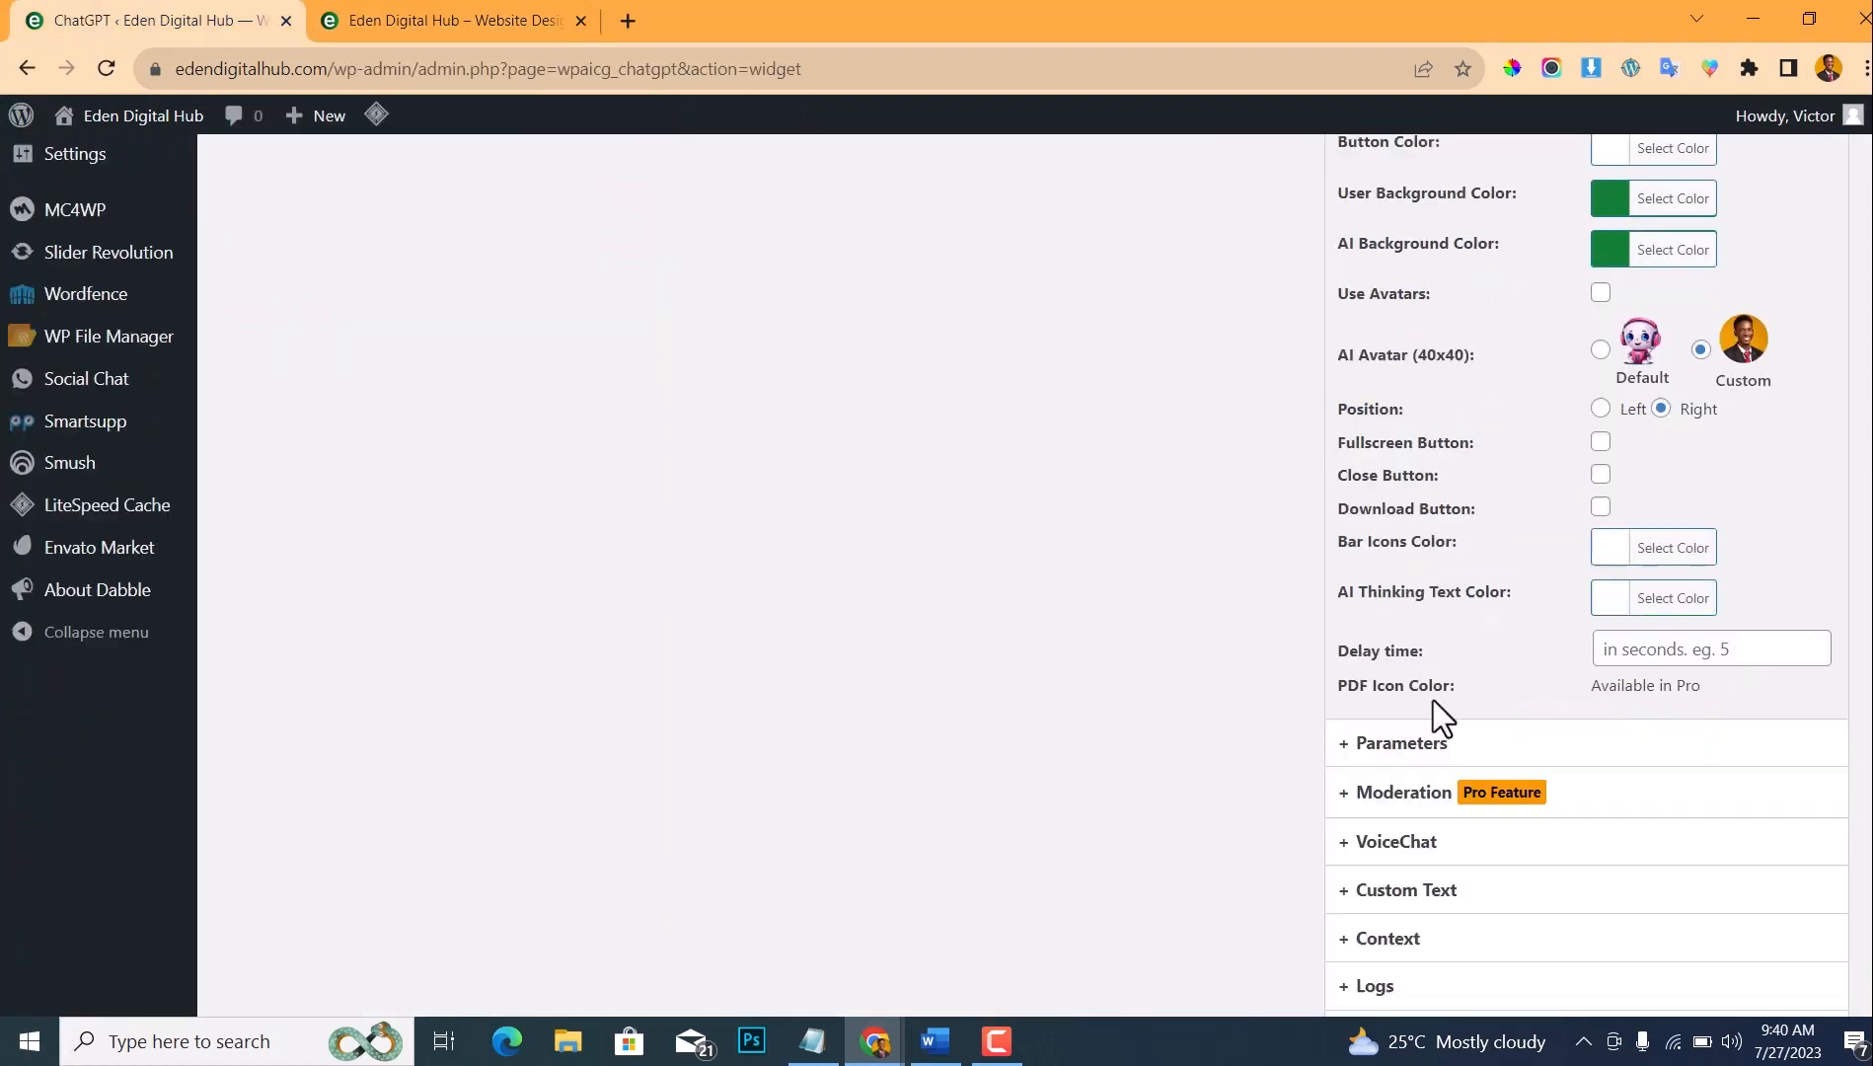
pyautogui.scroll(-3)
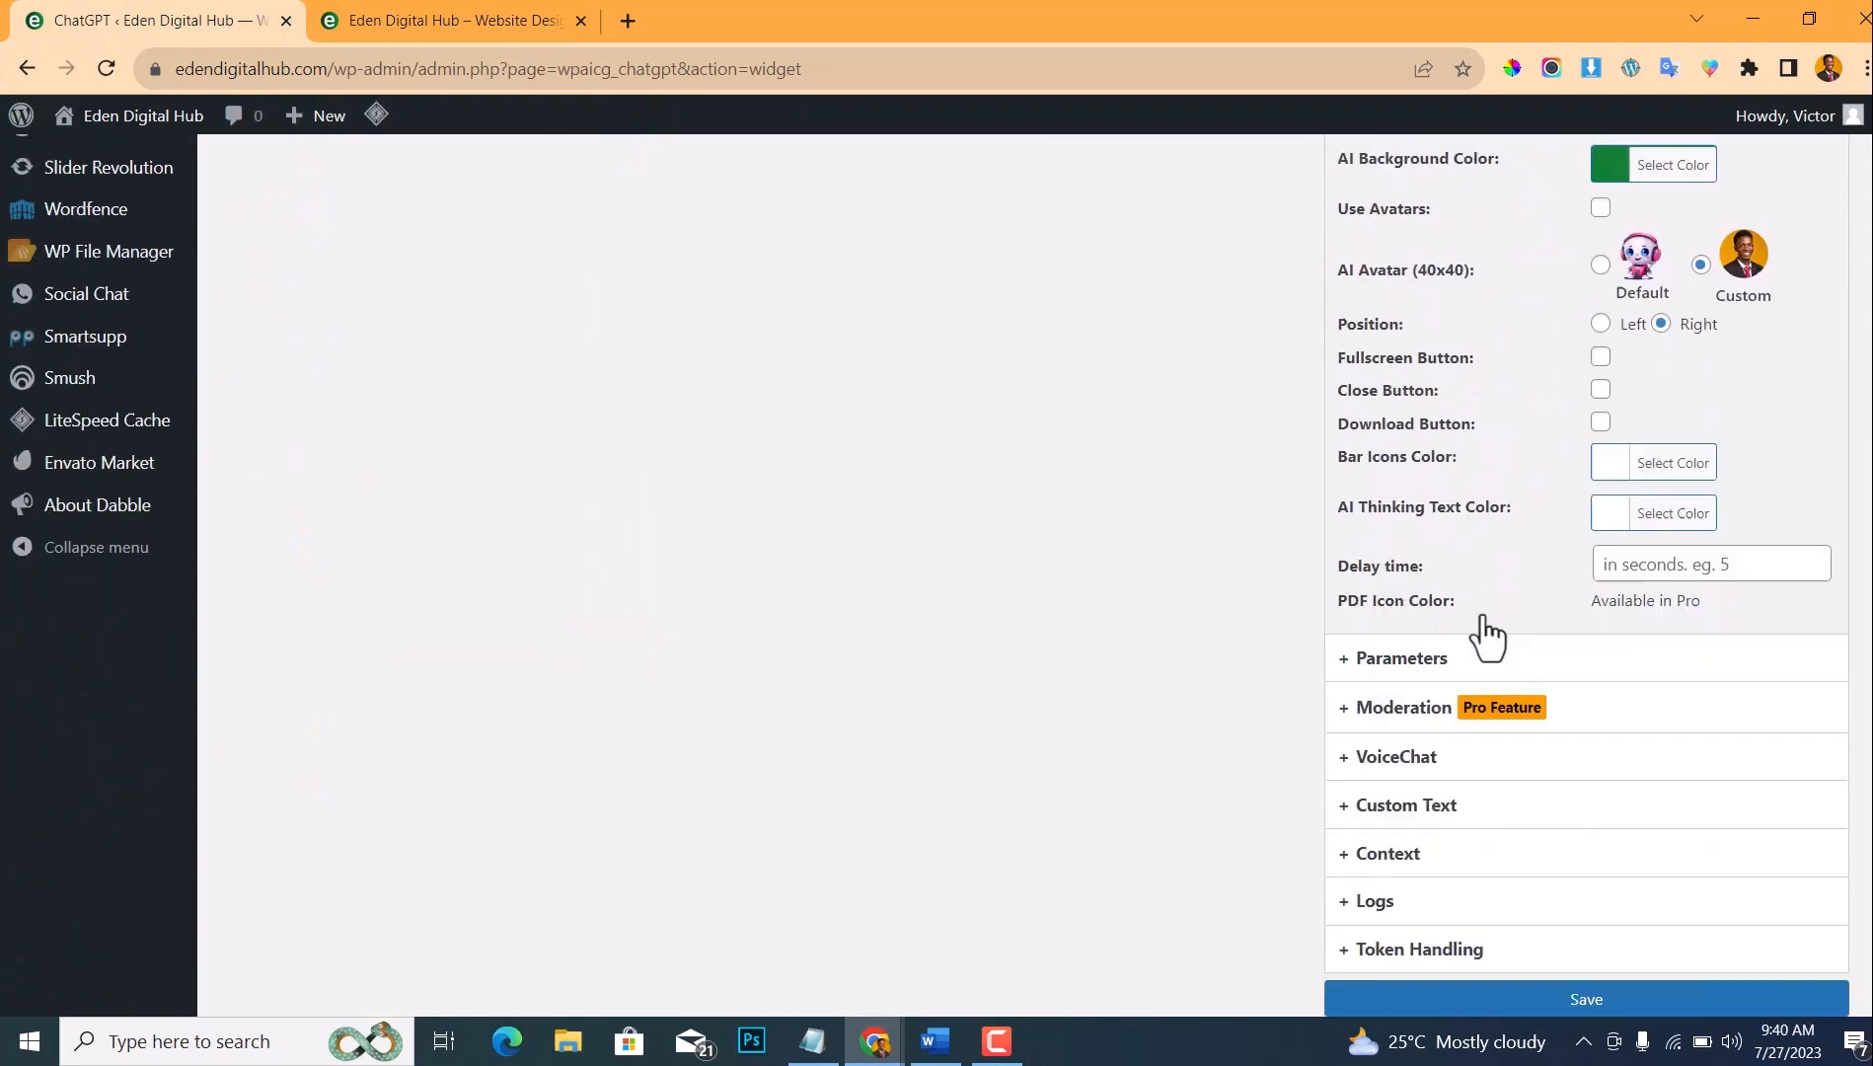
pyautogui.scroll(3)
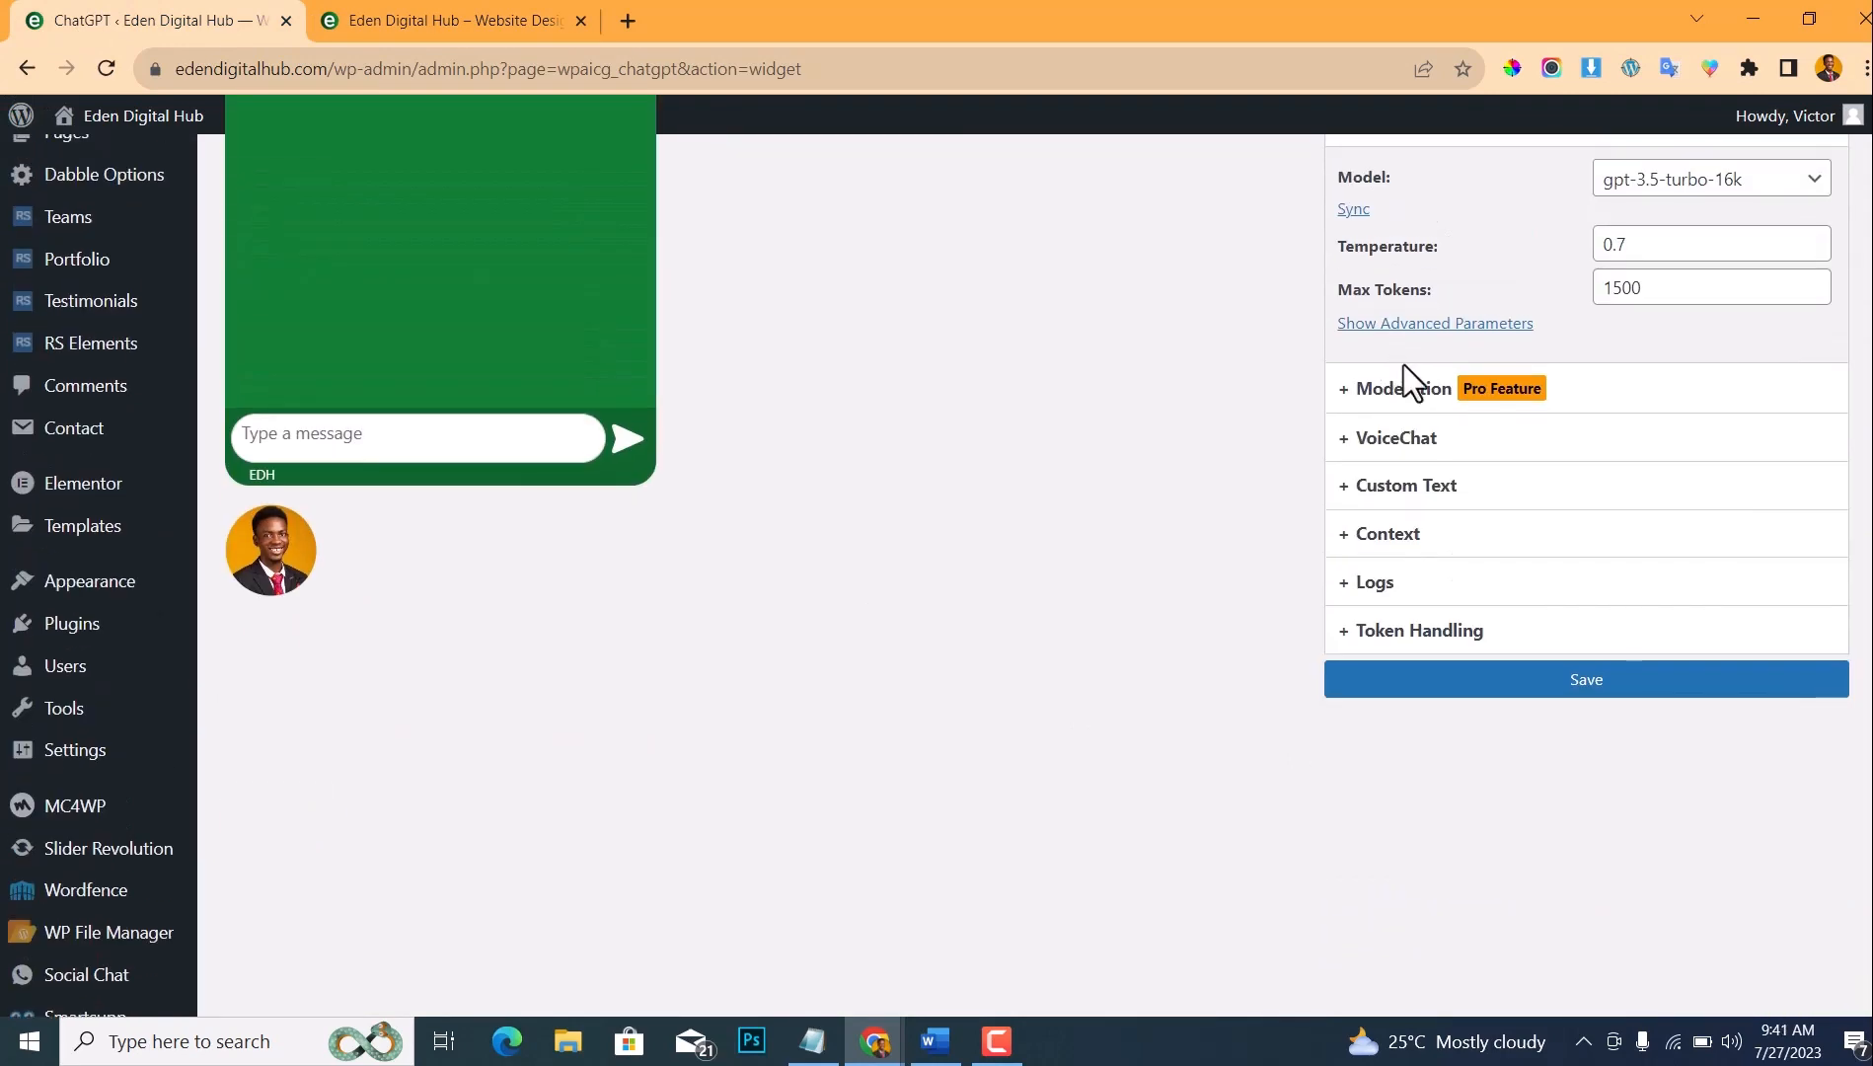
pyautogui.click(1585, 679)
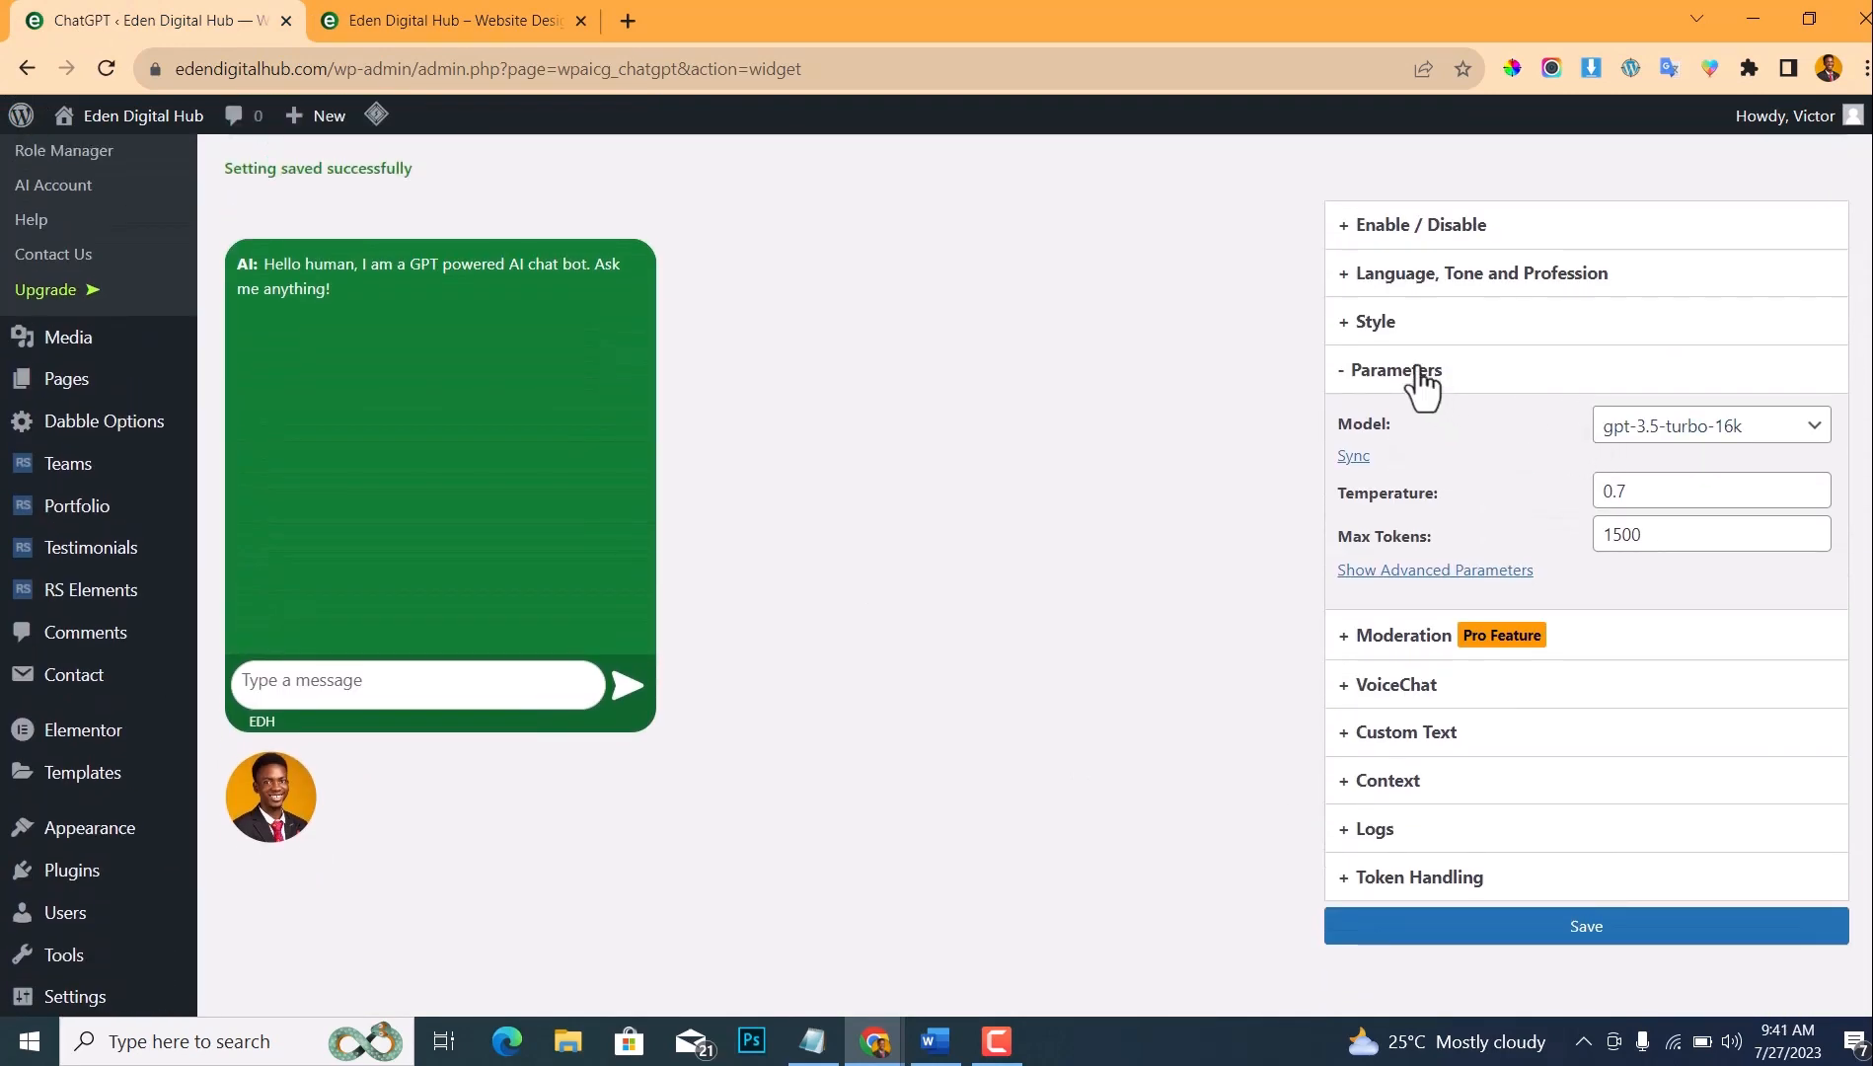
pyautogui.moveTo(1445, 689)
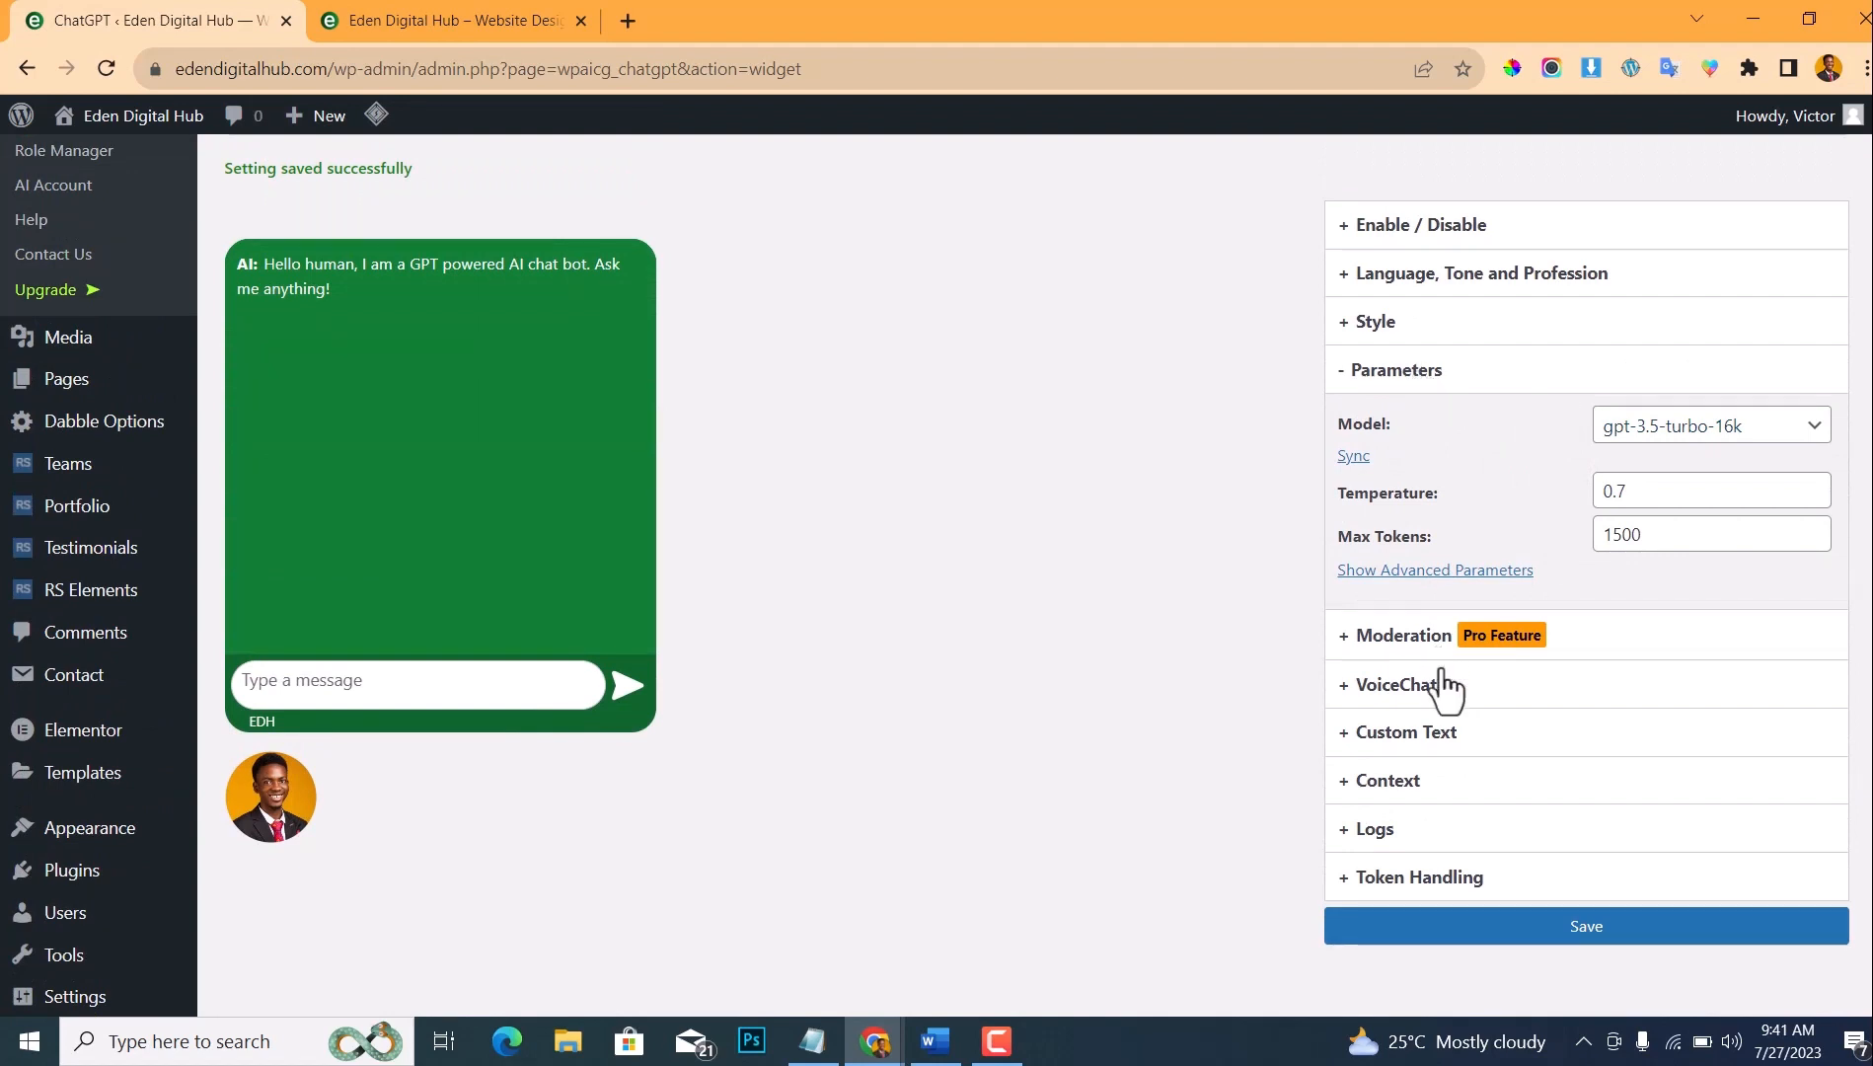
# Expand VoiceChat and enable Speech to Text for the chatbot.
pyautogui.click(1403, 633)
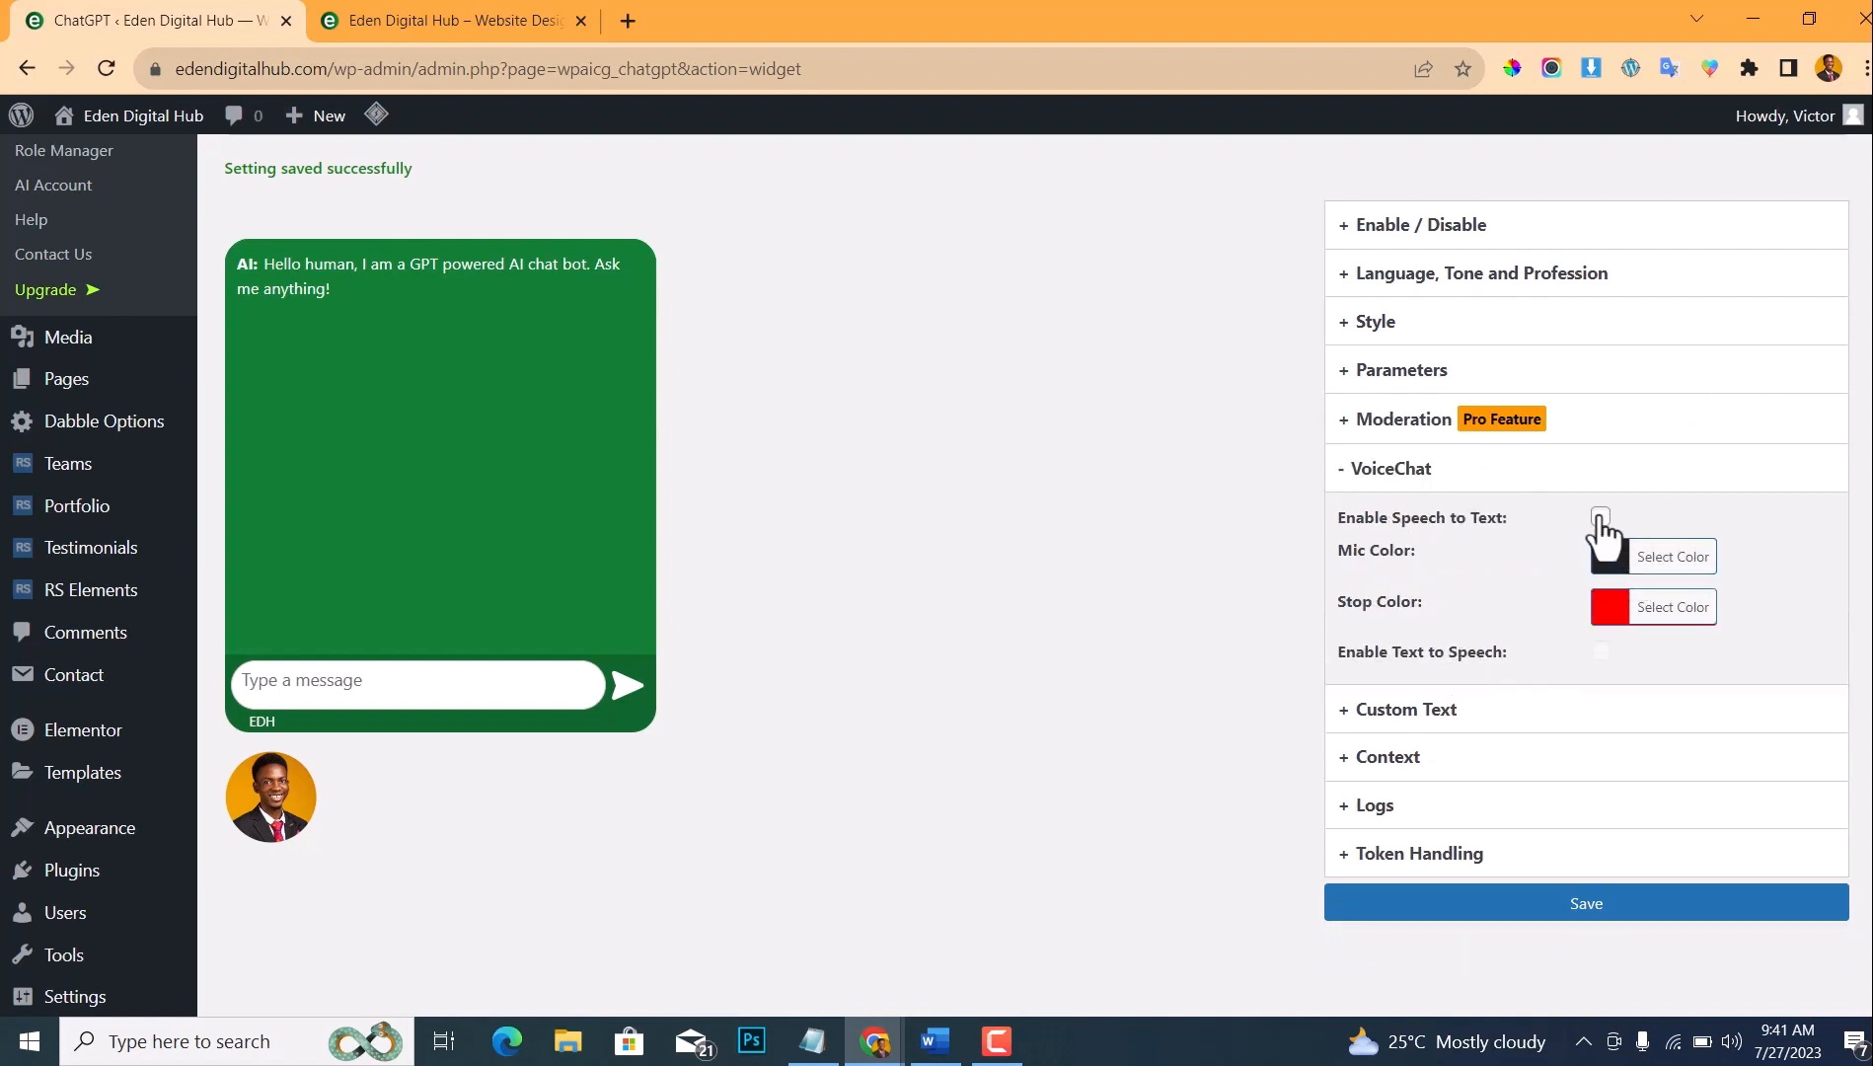
pyautogui.click(1599, 517)
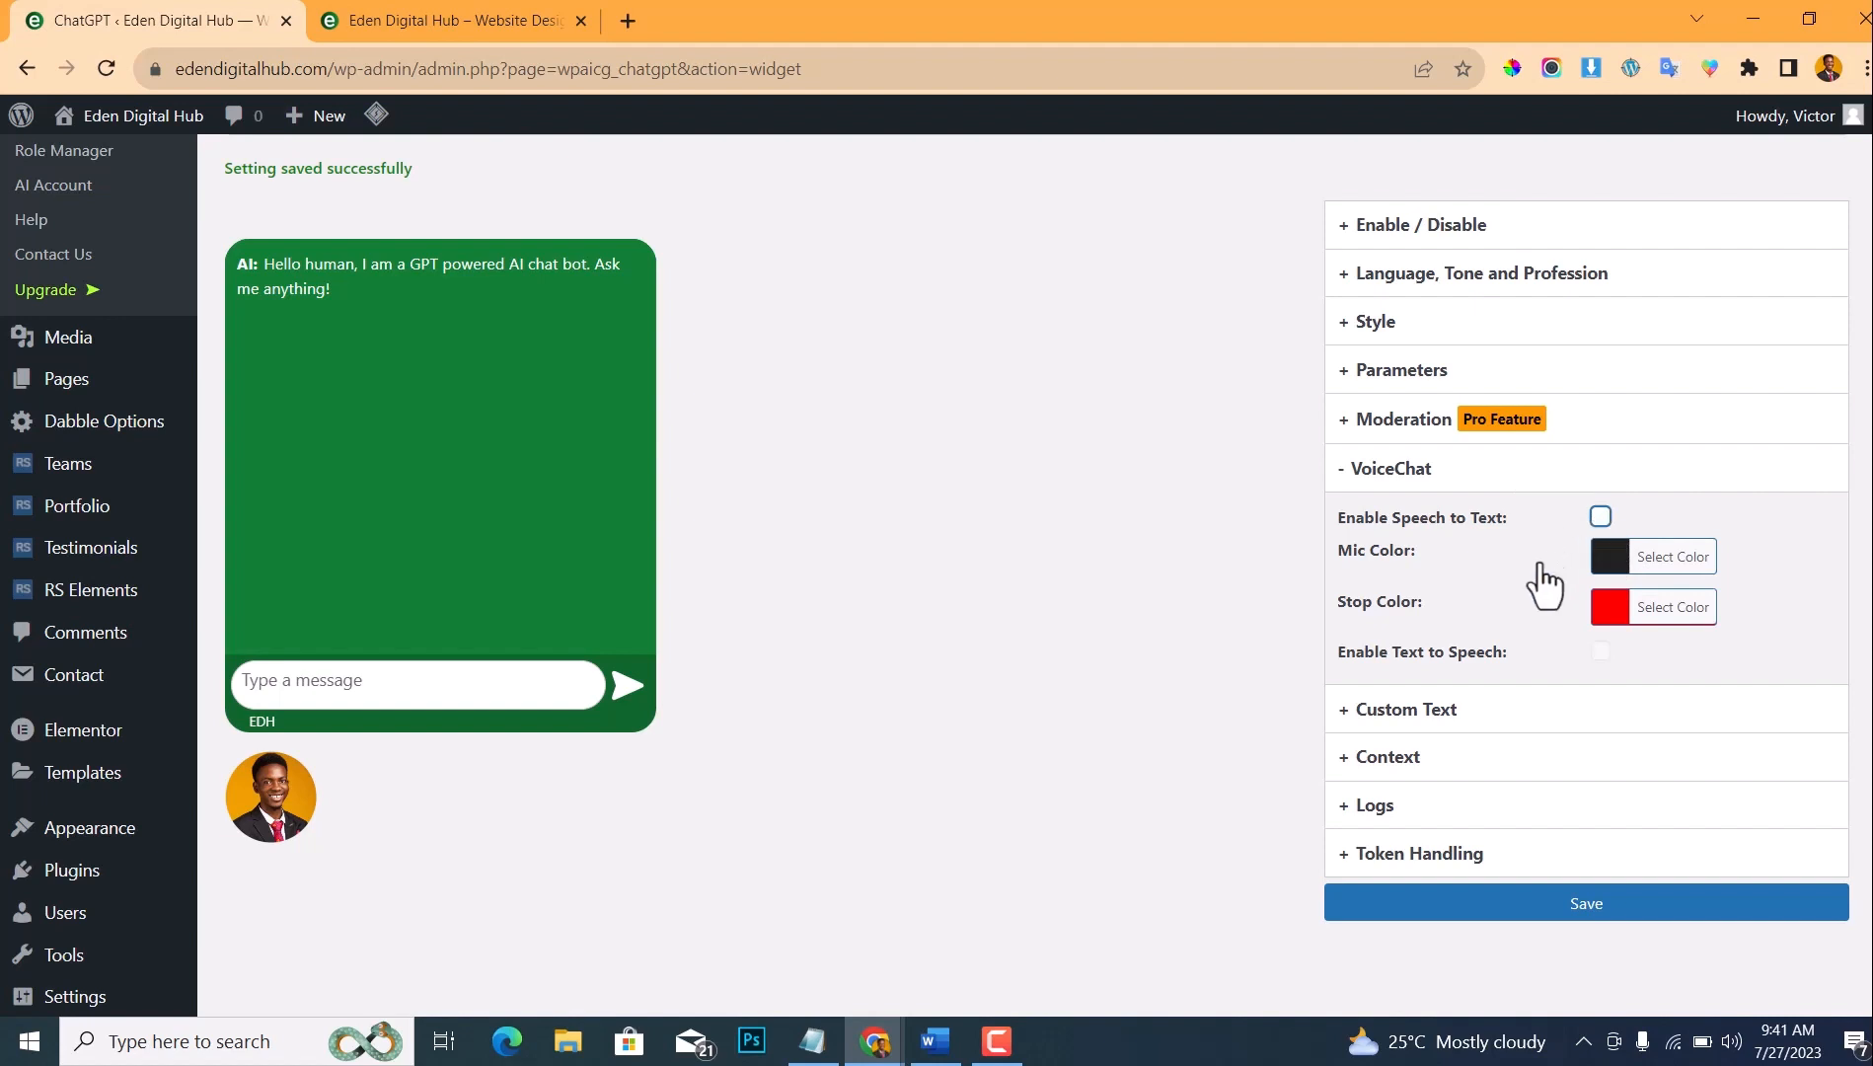
pyautogui.rightClick(1545, 586)
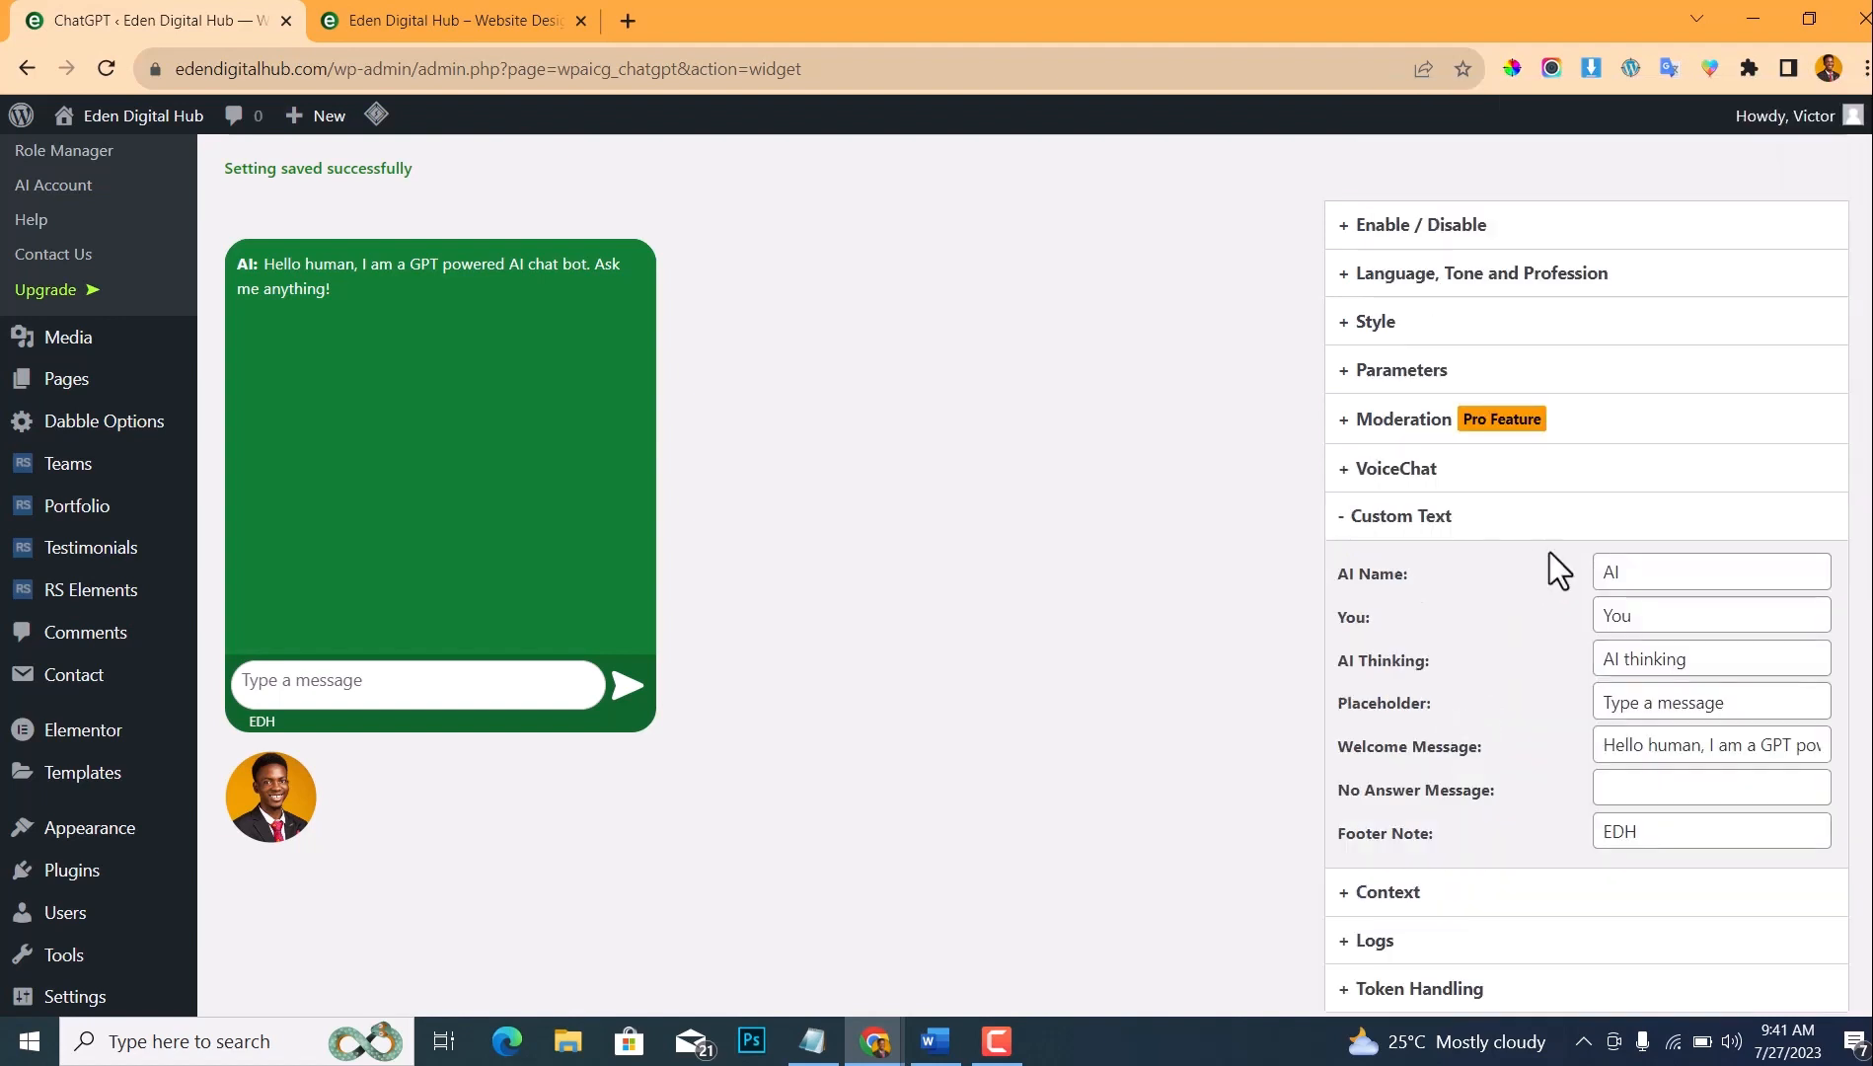
pyautogui.moveTo(1565, 609)
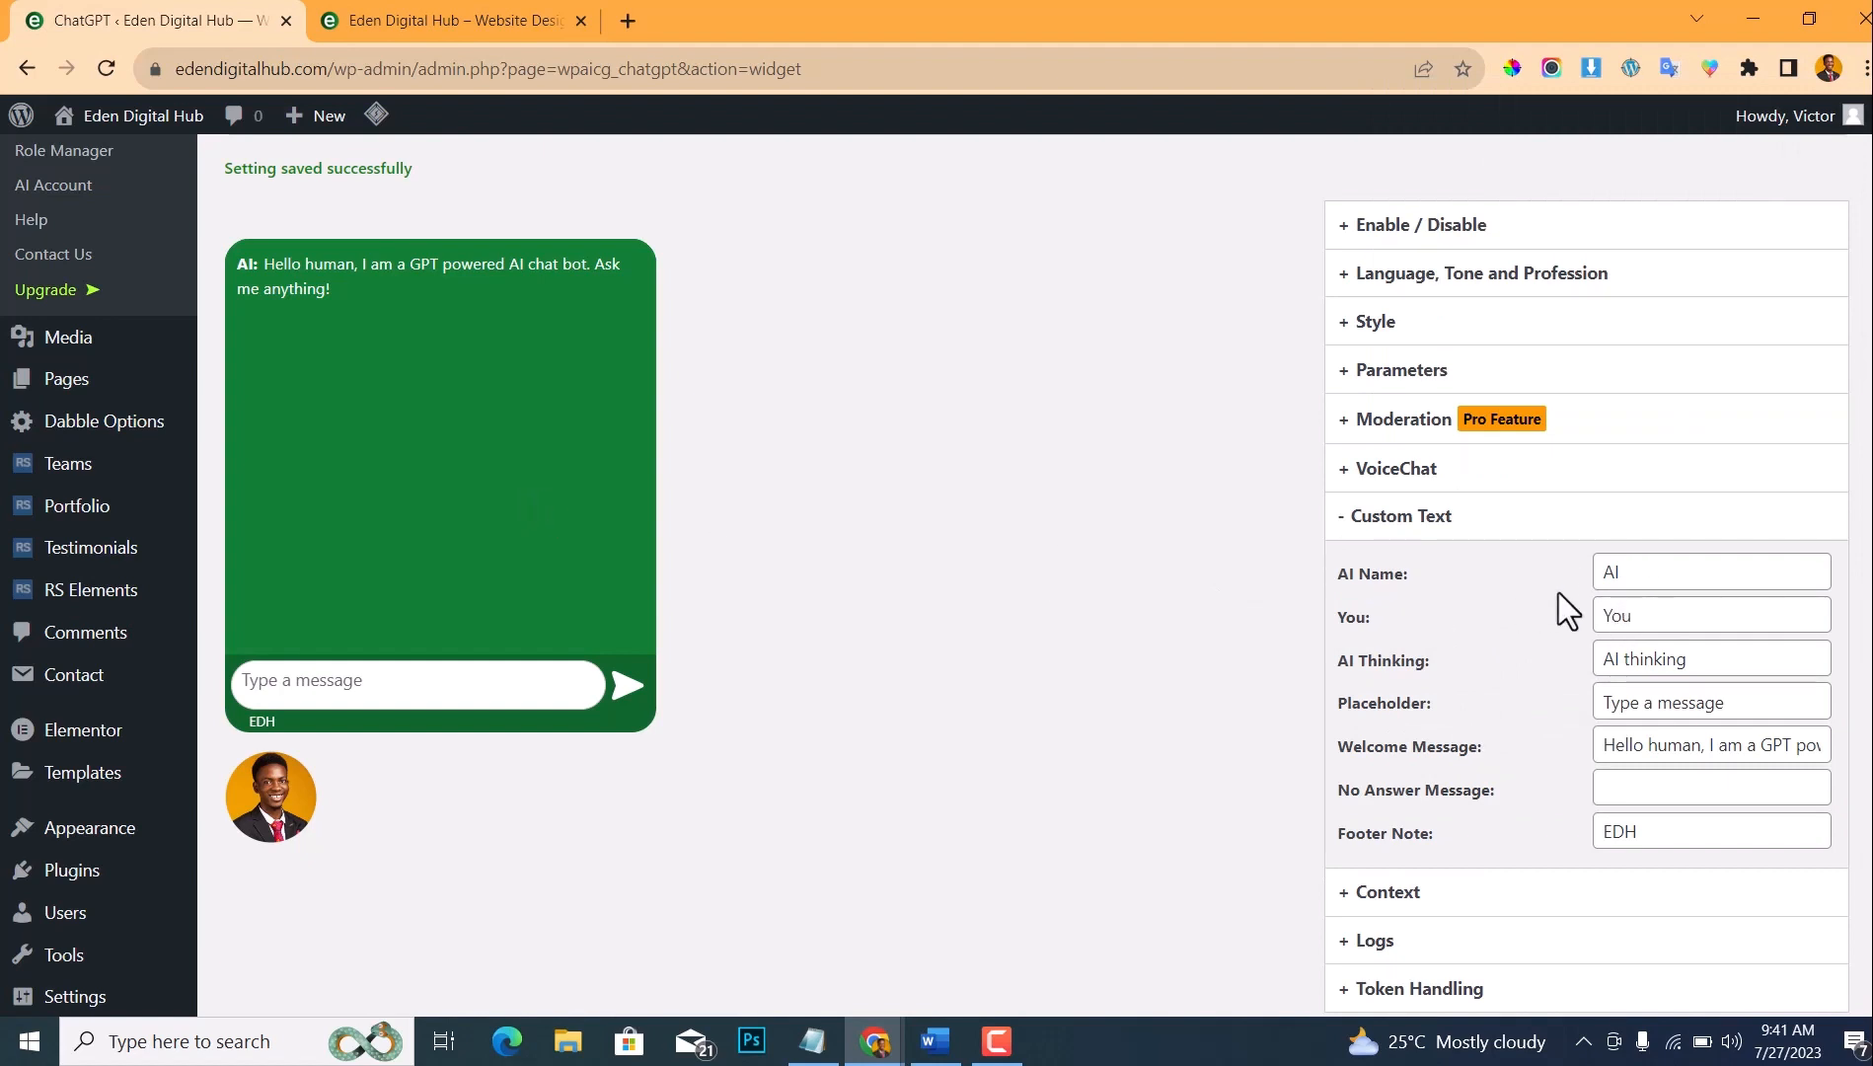
# Set AI Name to 'Victor AI' and AI Thinking to 'Victor typing...'.
pyautogui.write('V')
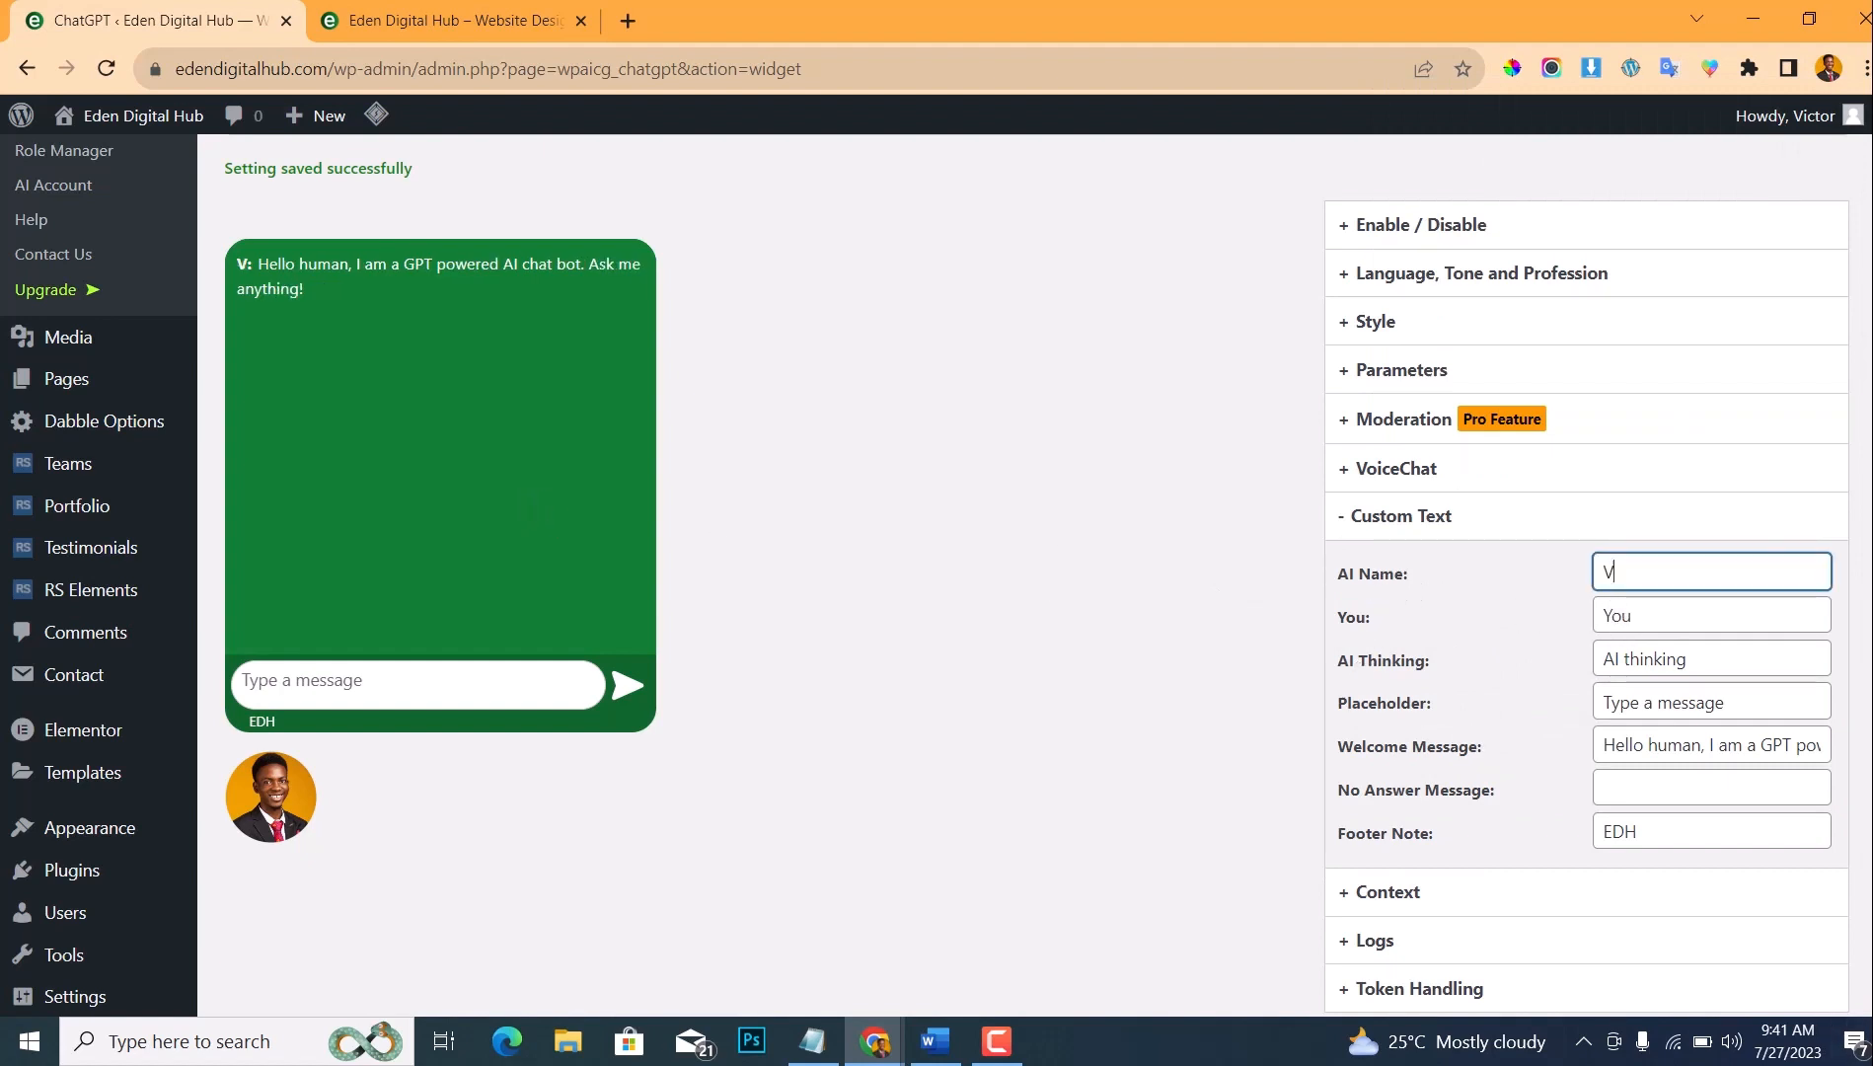
pyautogui.write('ictor AI')
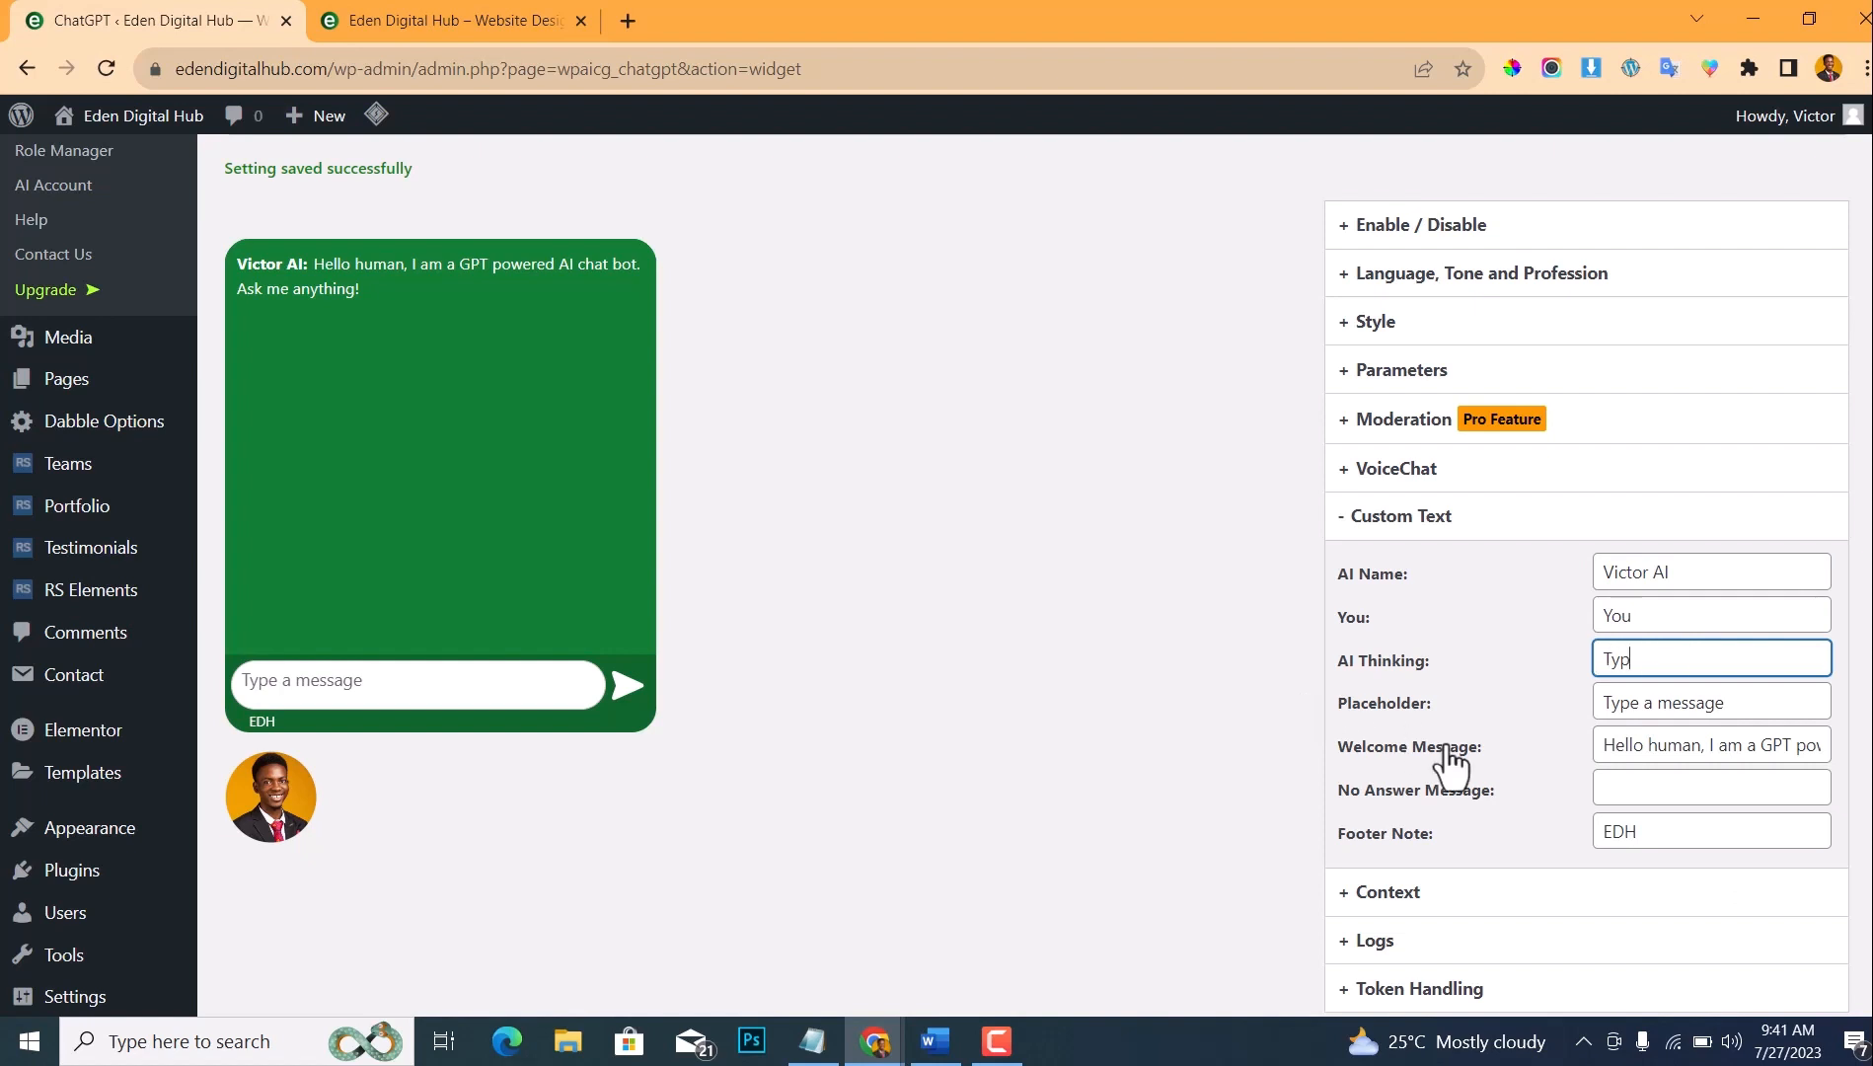
pyautogui.write('ing...')
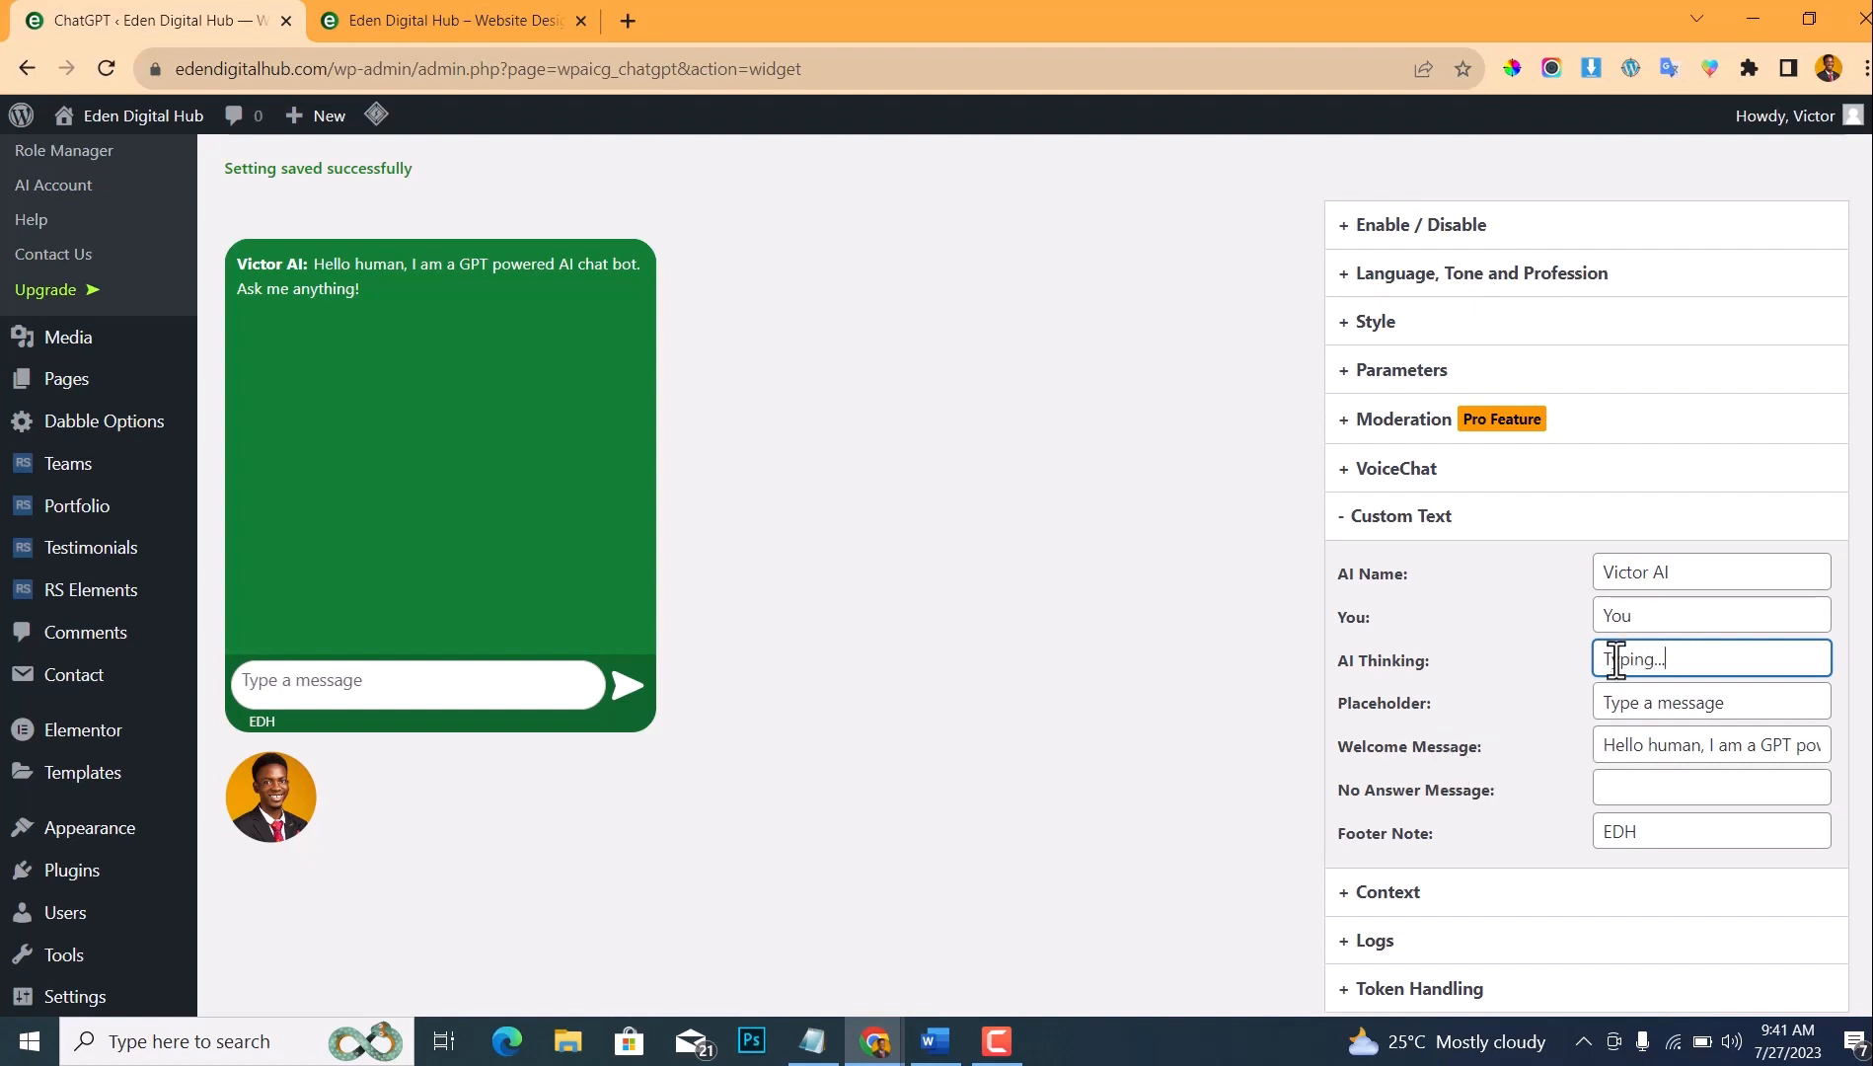
pyautogui.write('Cyping...')
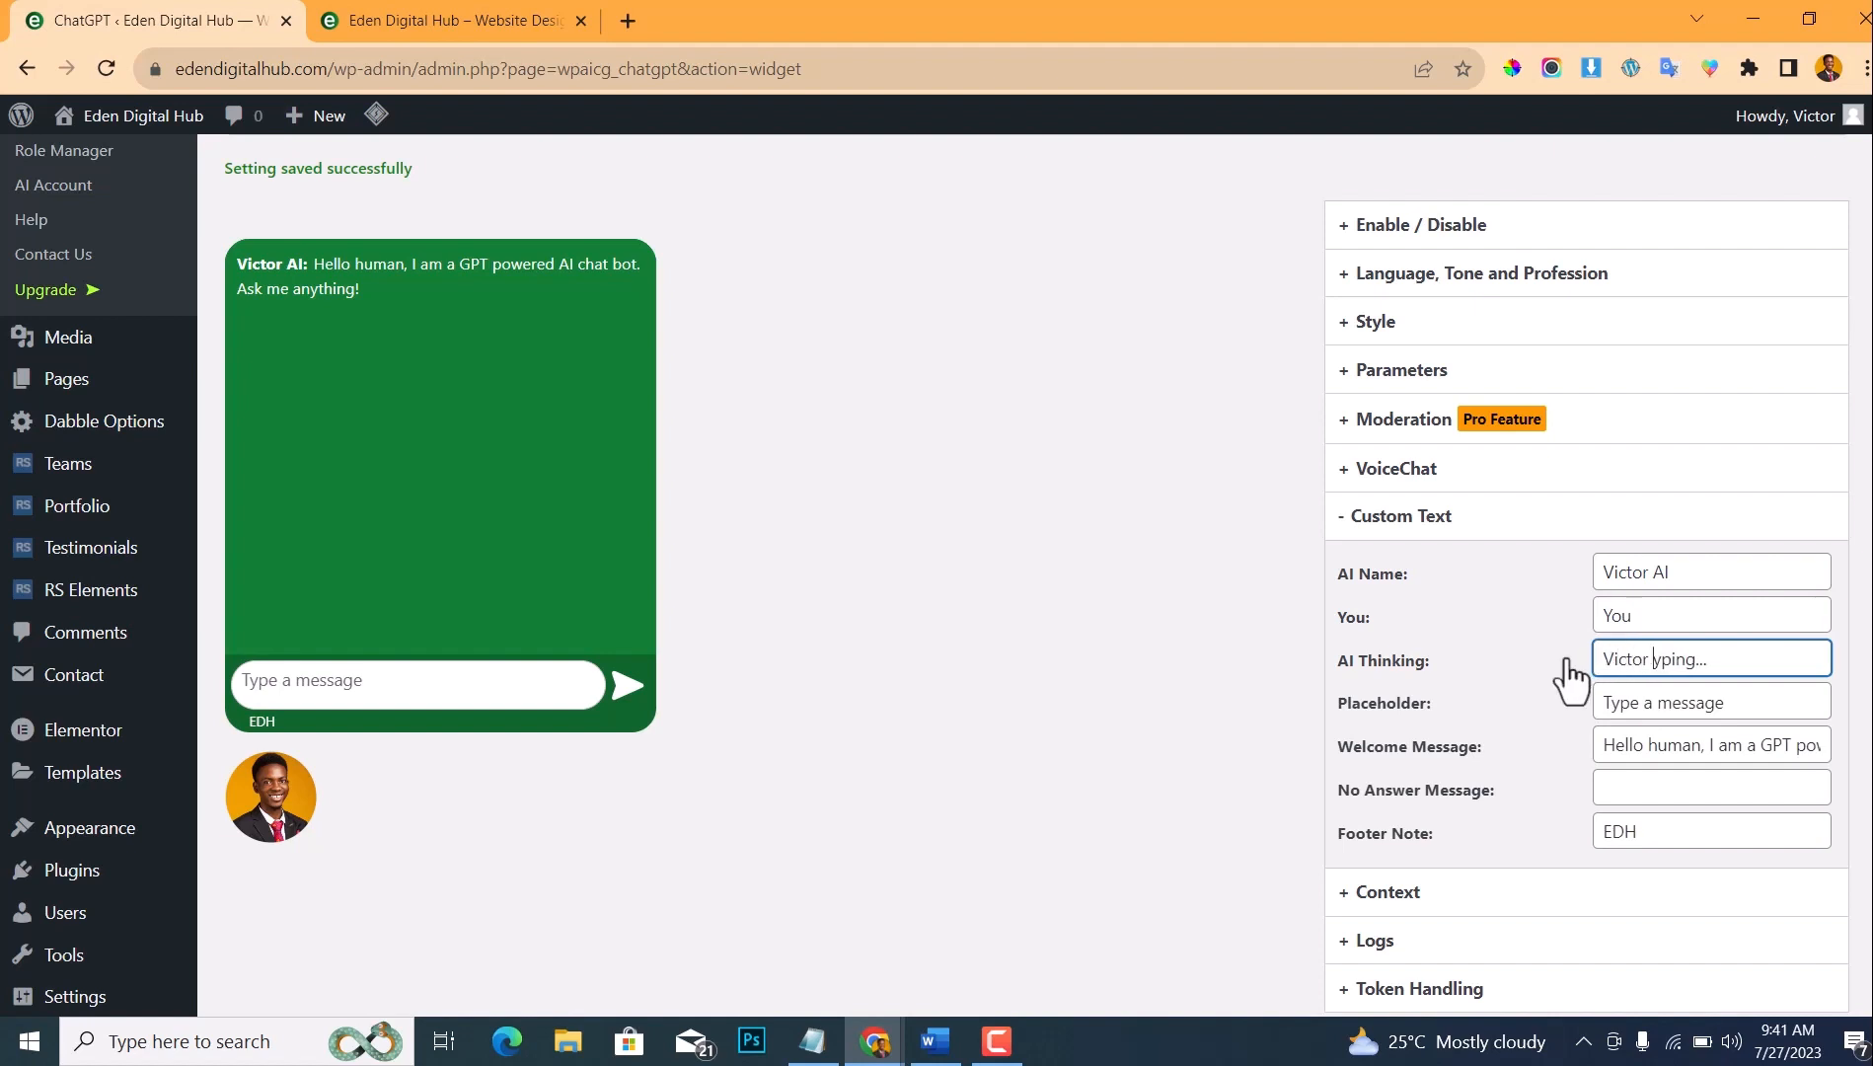
pyautogui.moveTo(1692, 744)
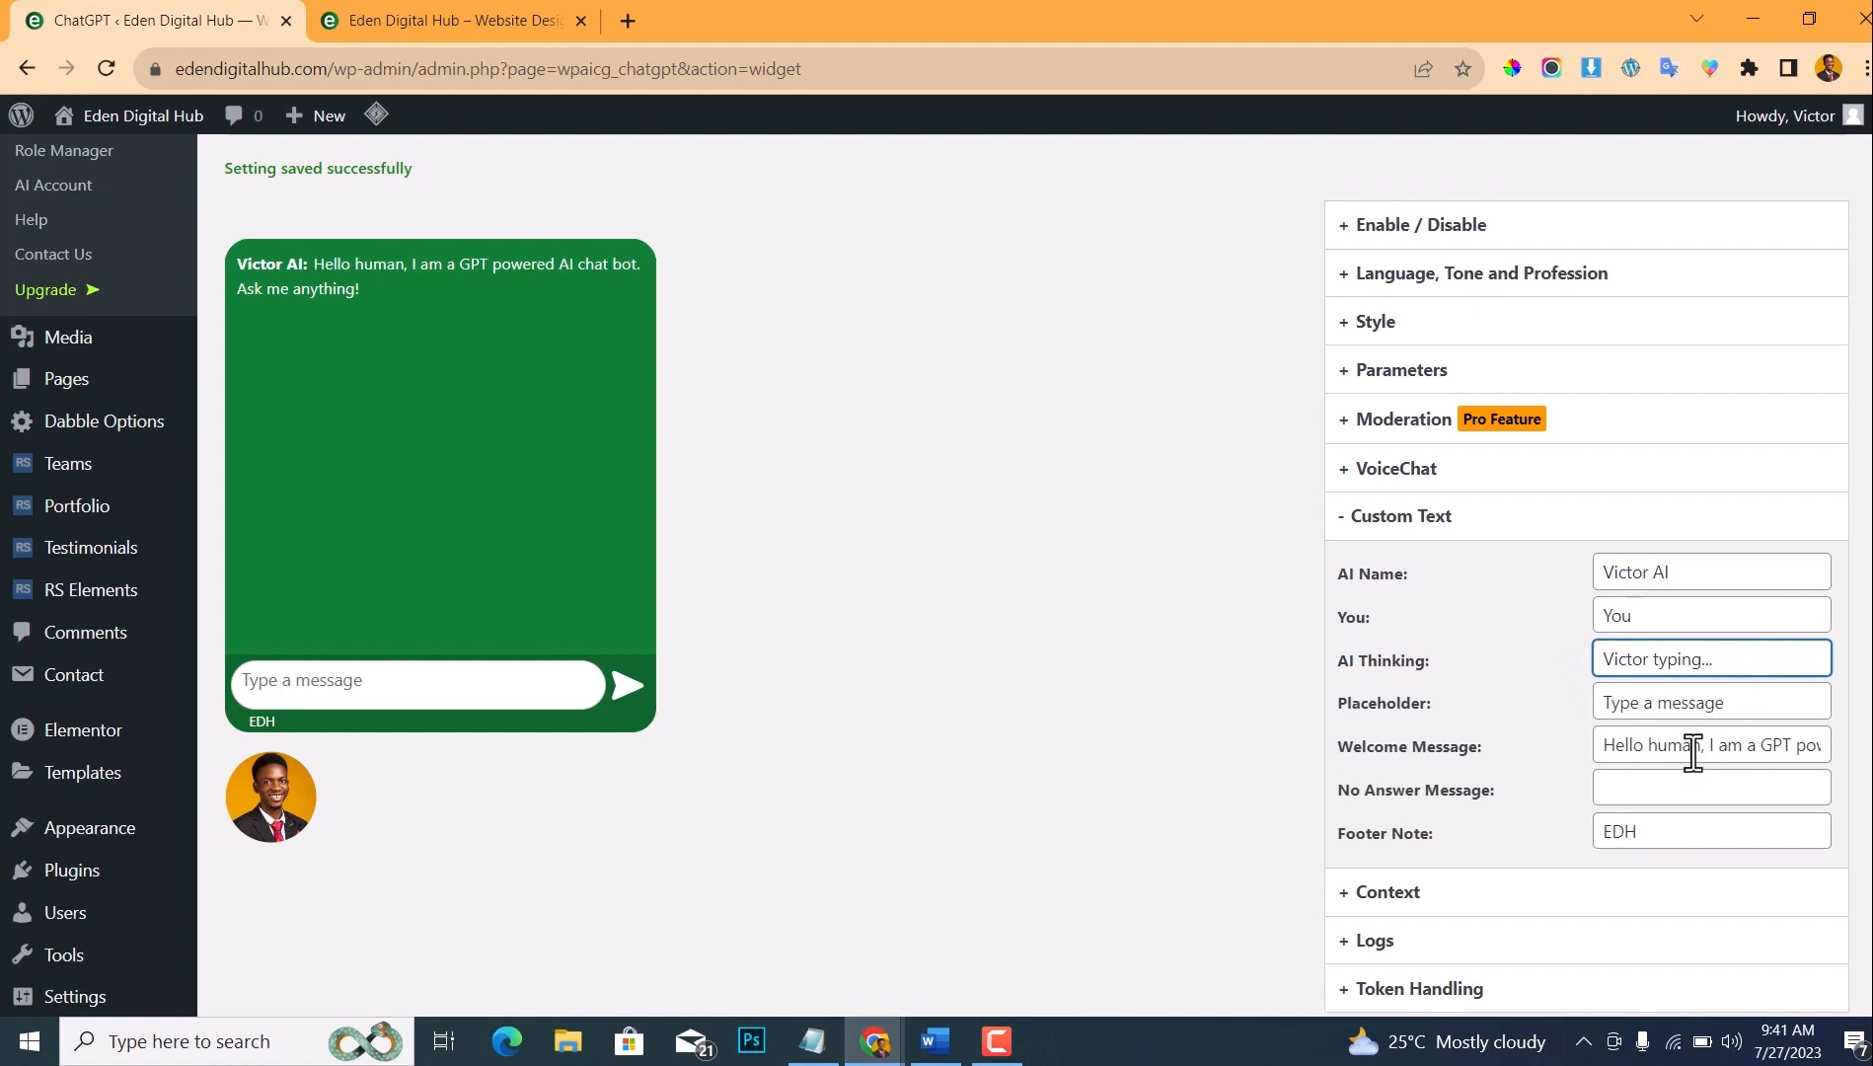
# Replace the welcome message with a 'Hello, welcome to our website' greeting.
pyautogui.tripleClick(1712, 744)
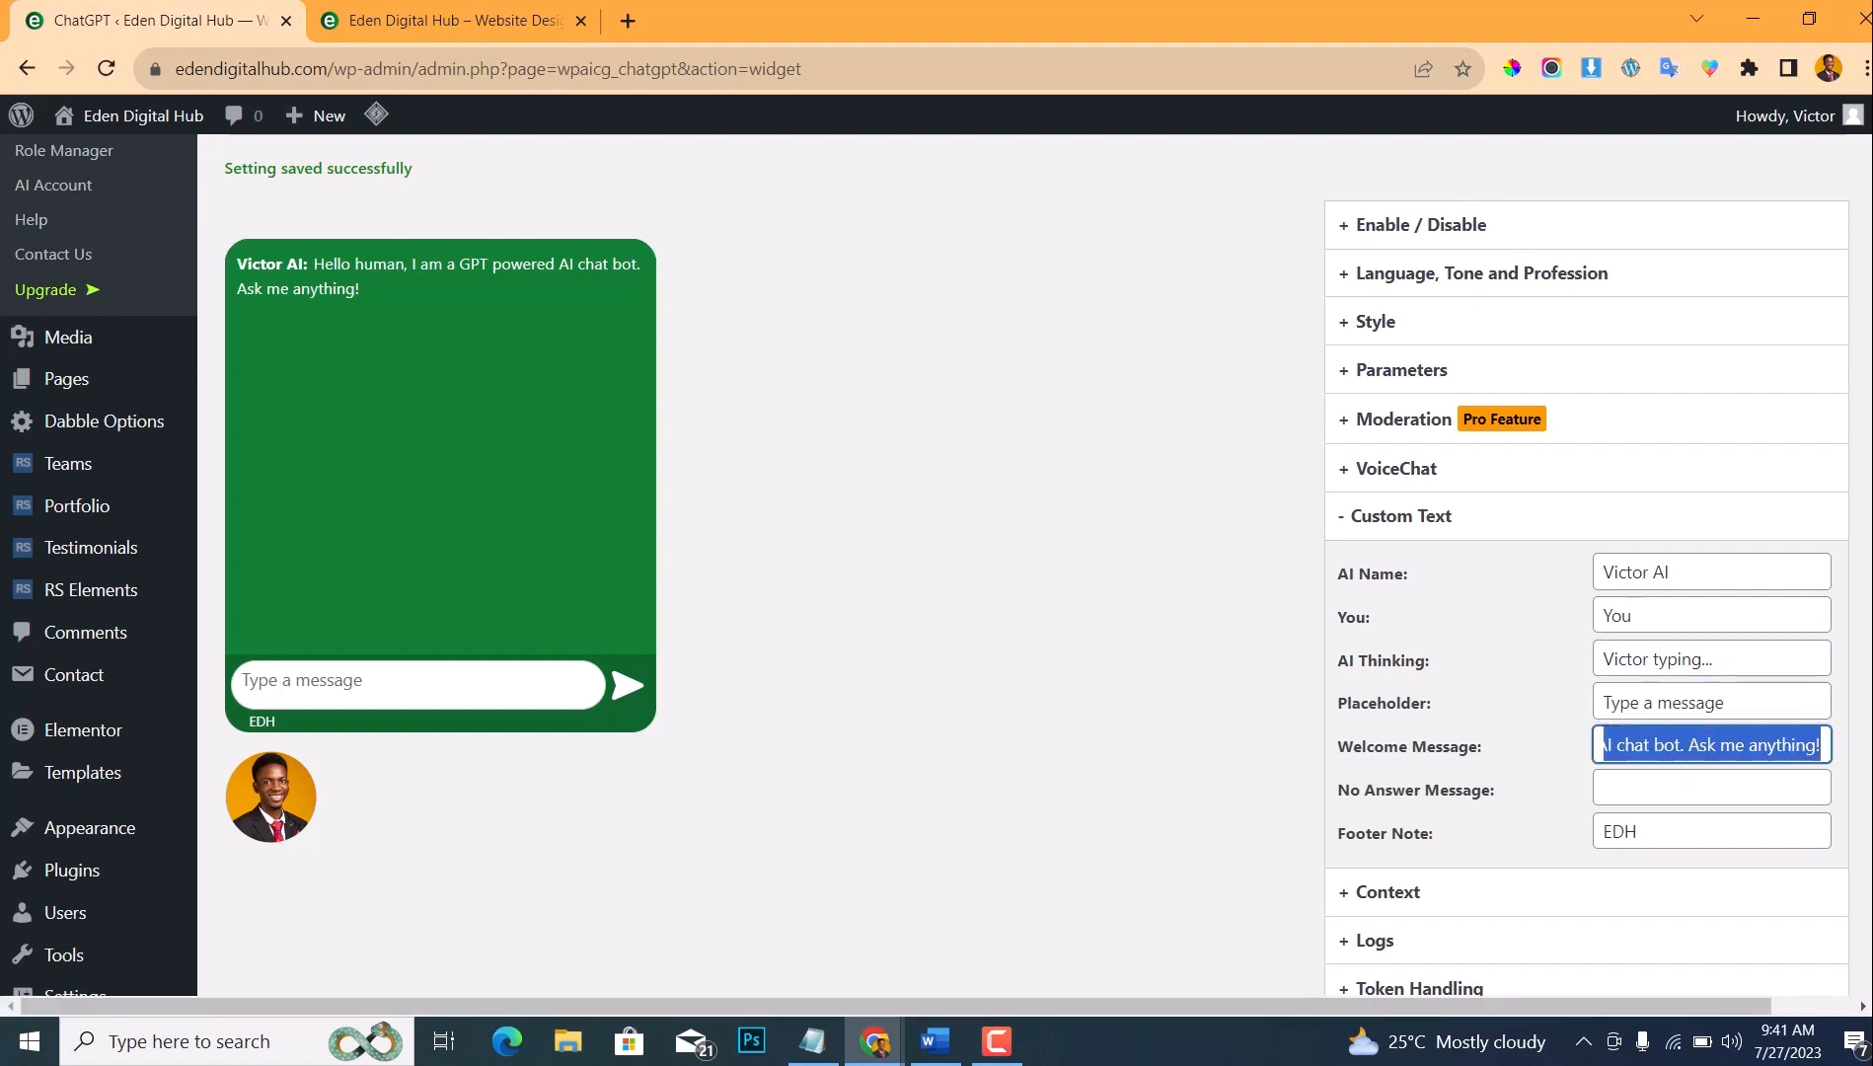
pyautogui.write('Hello')
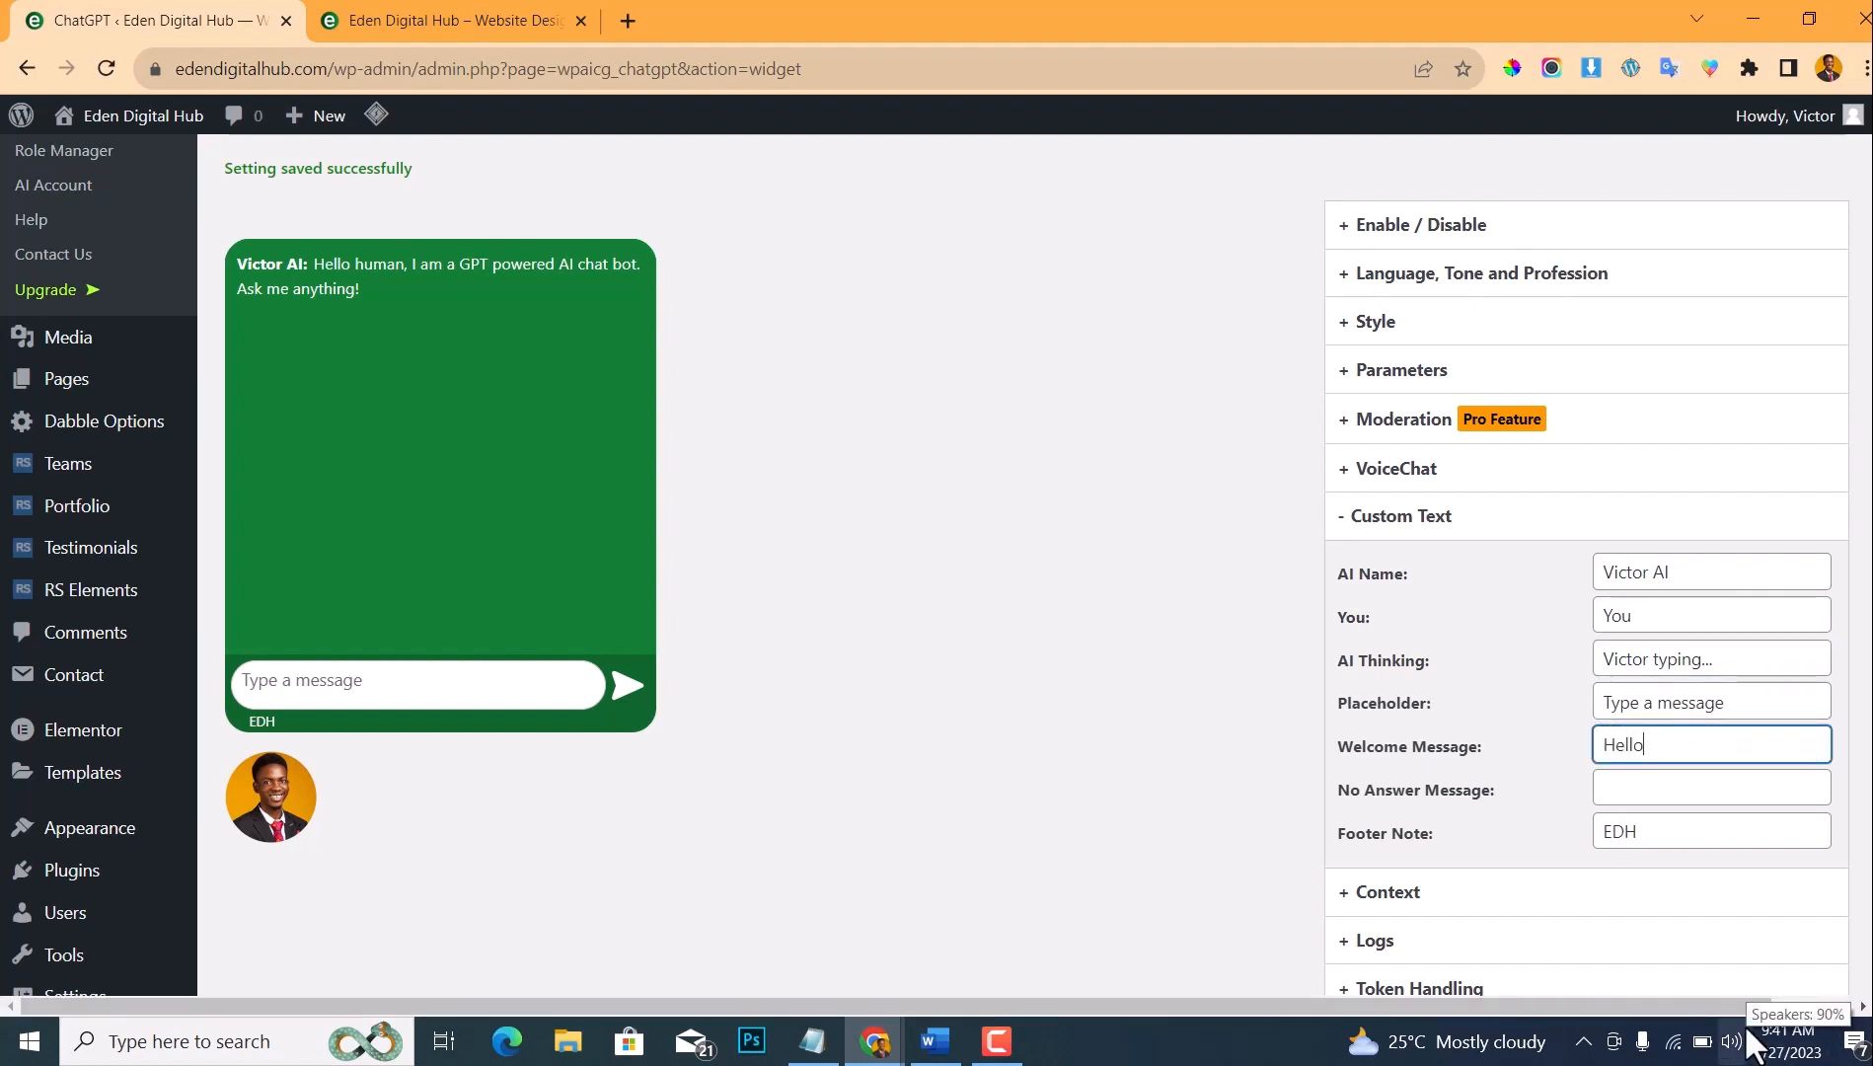
pyautogui.write(', welcome t')
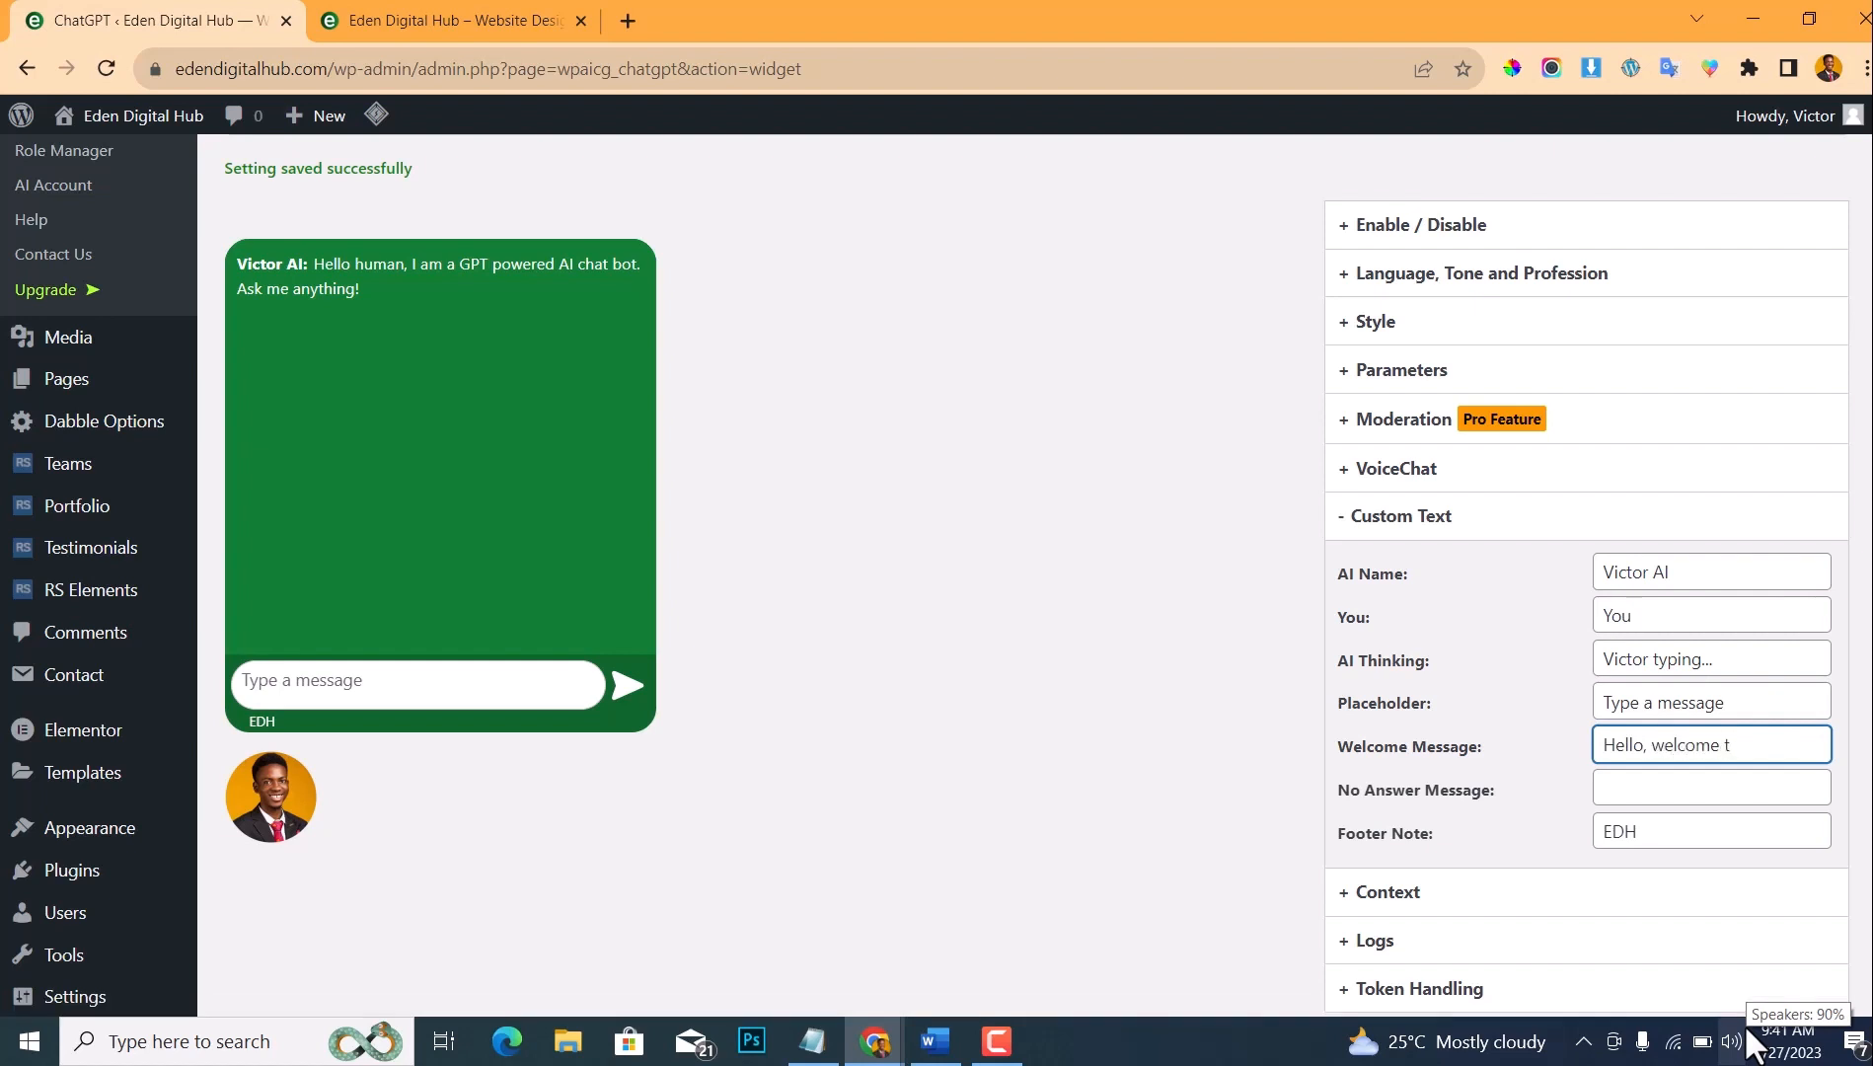
pyautogui.write('o our websi')
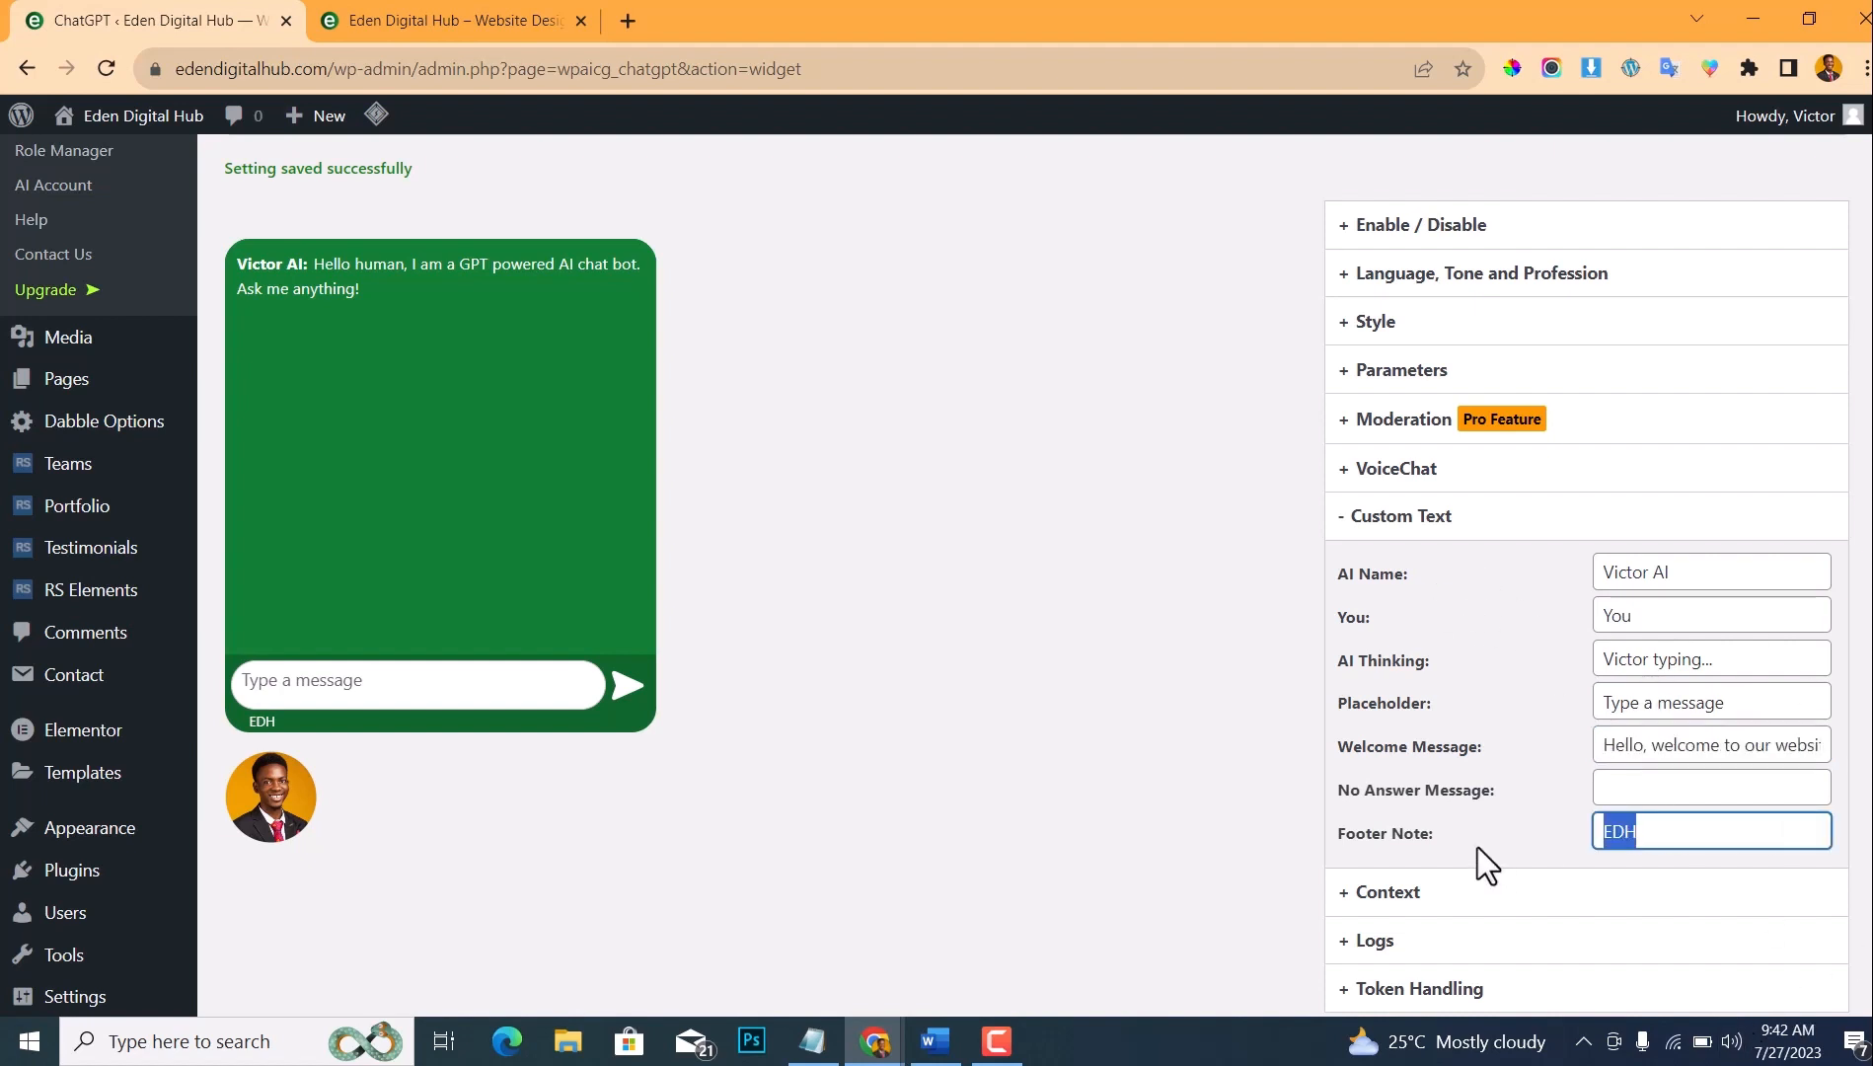
# Set the footer note to 'Powered by Web Tech'.
pyautogui.write('Powered b')
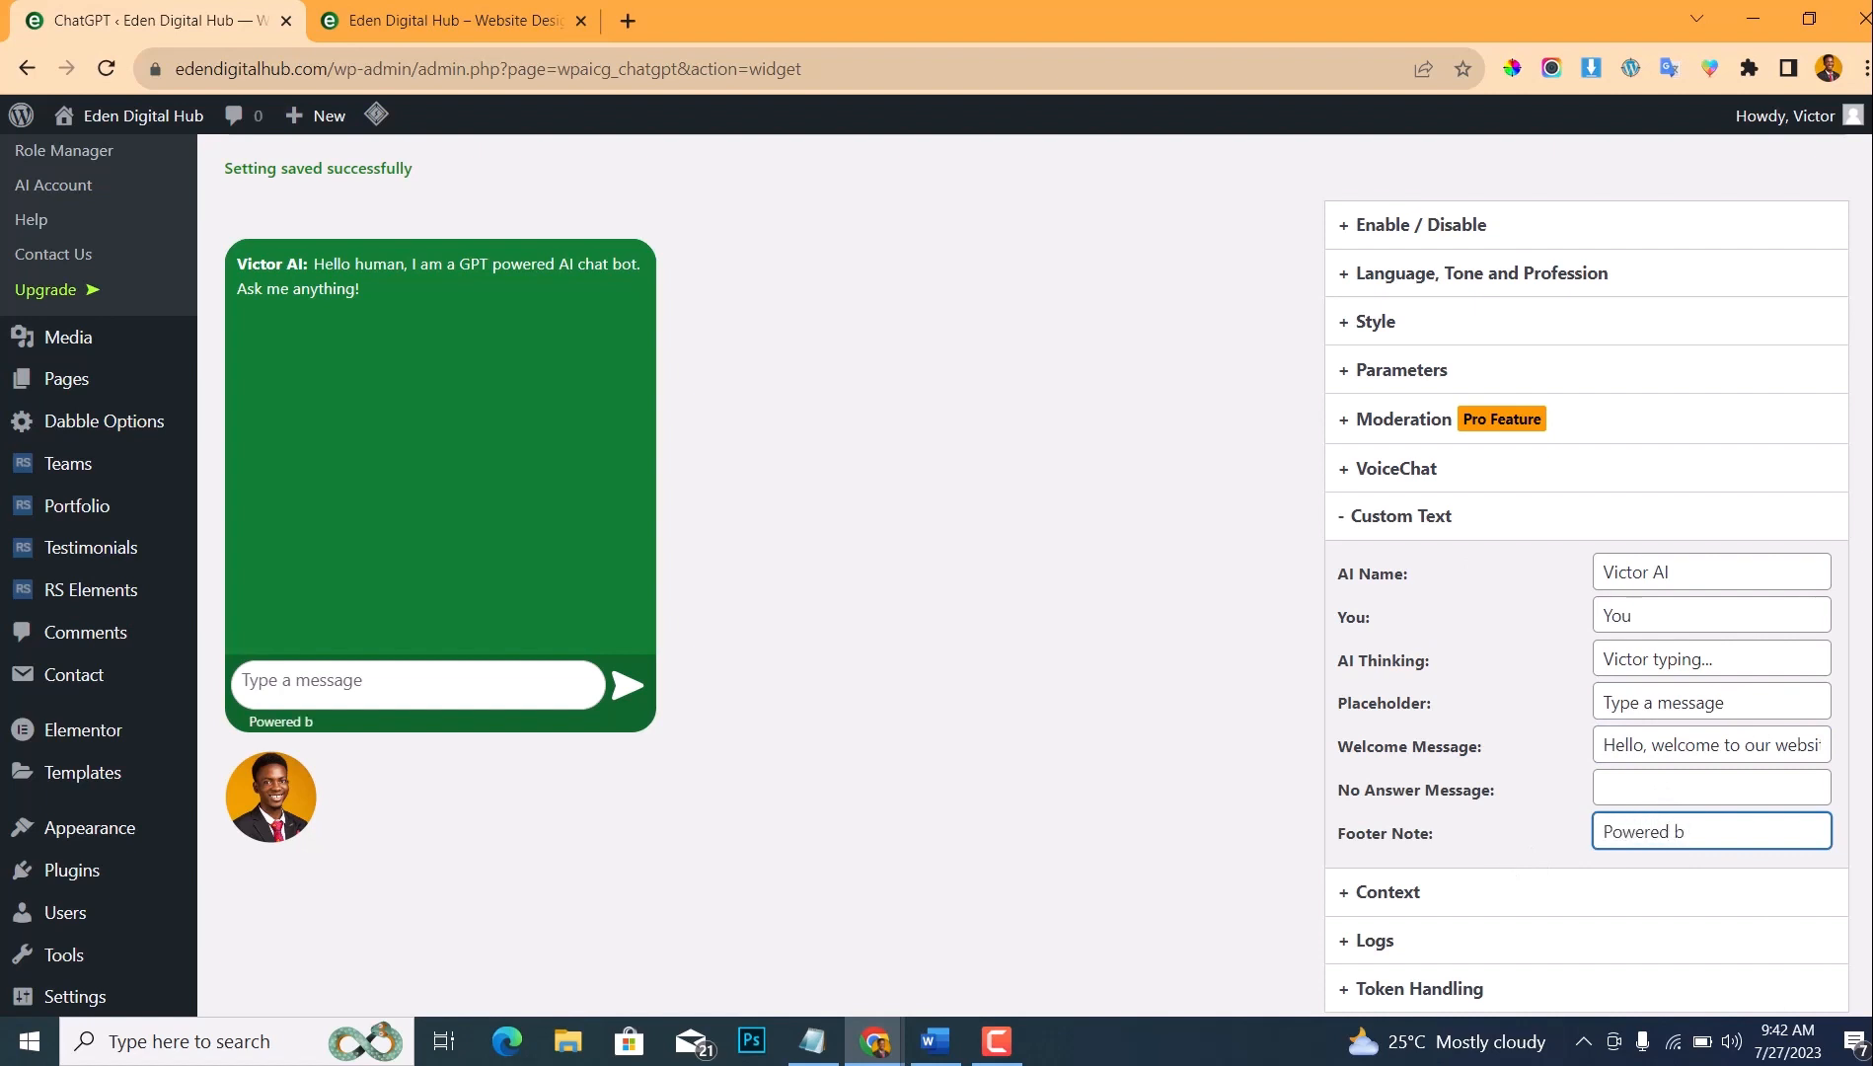
pyautogui.write('y Web')
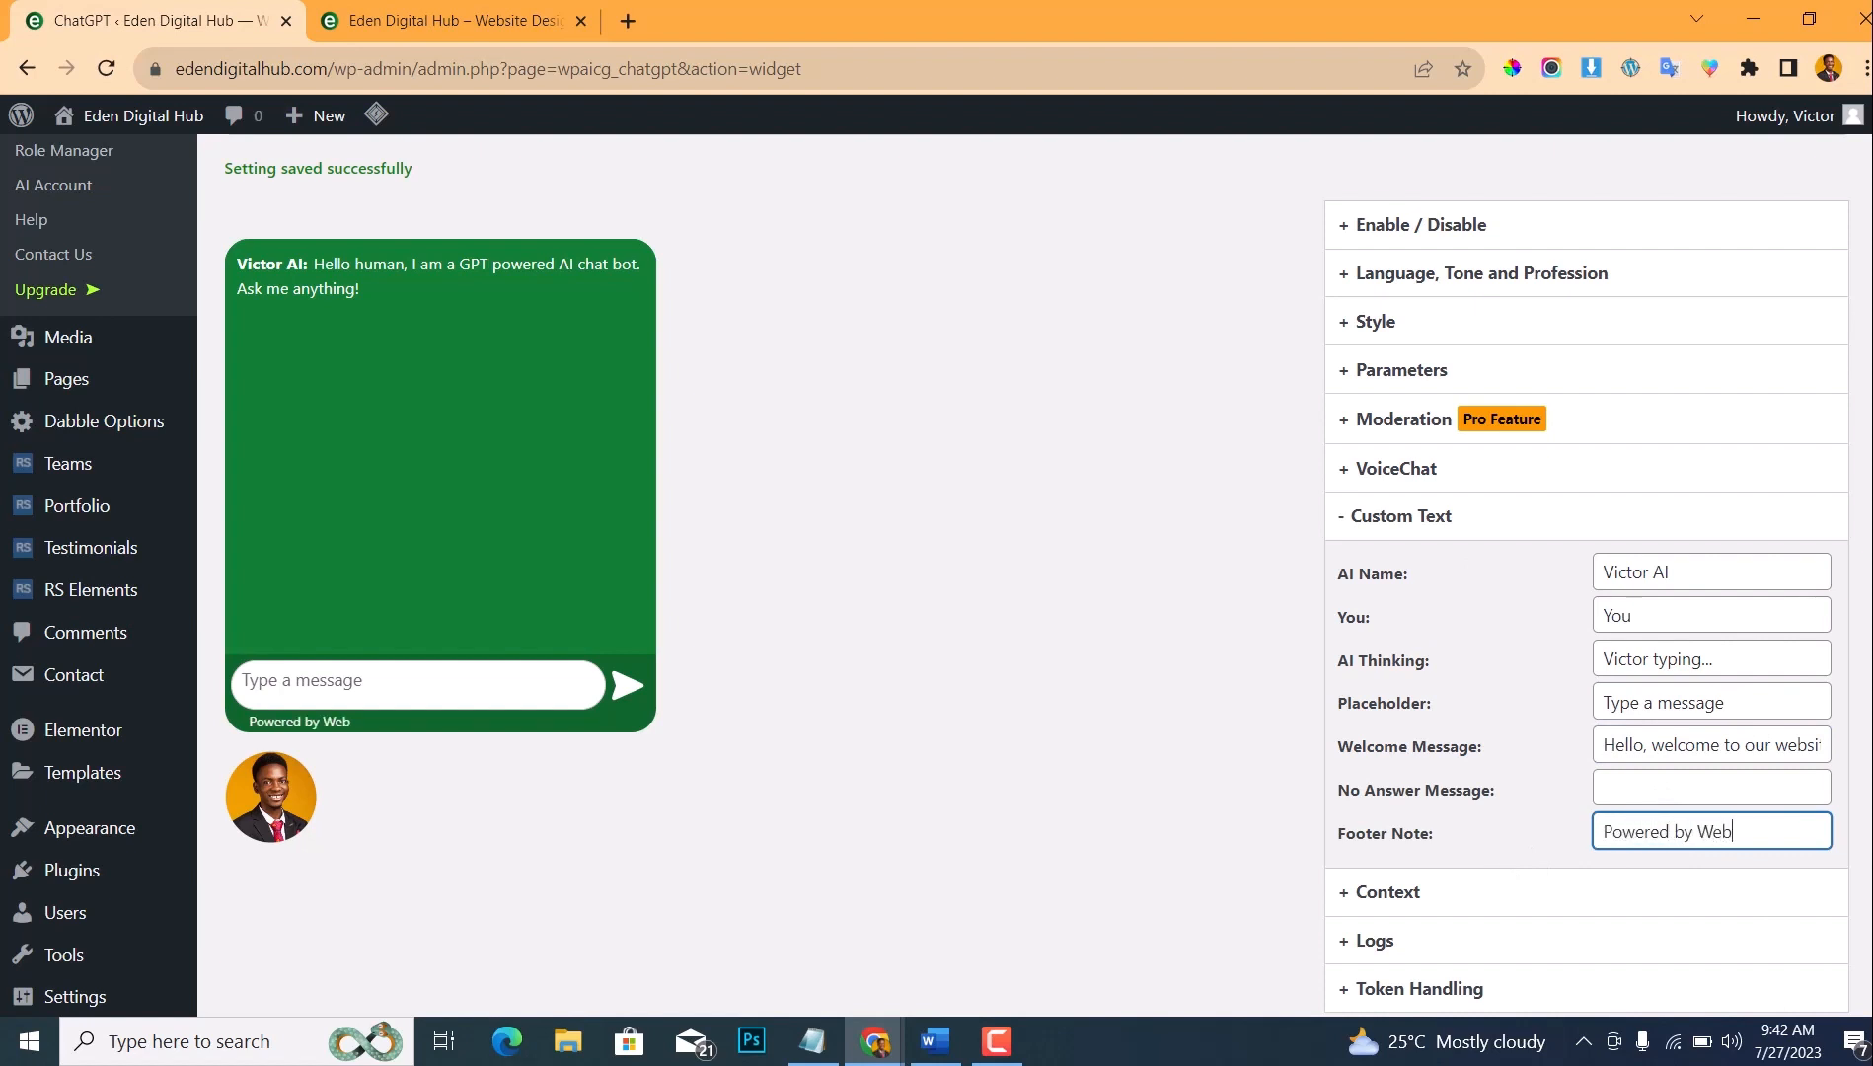
pyautogui.write('Tech')
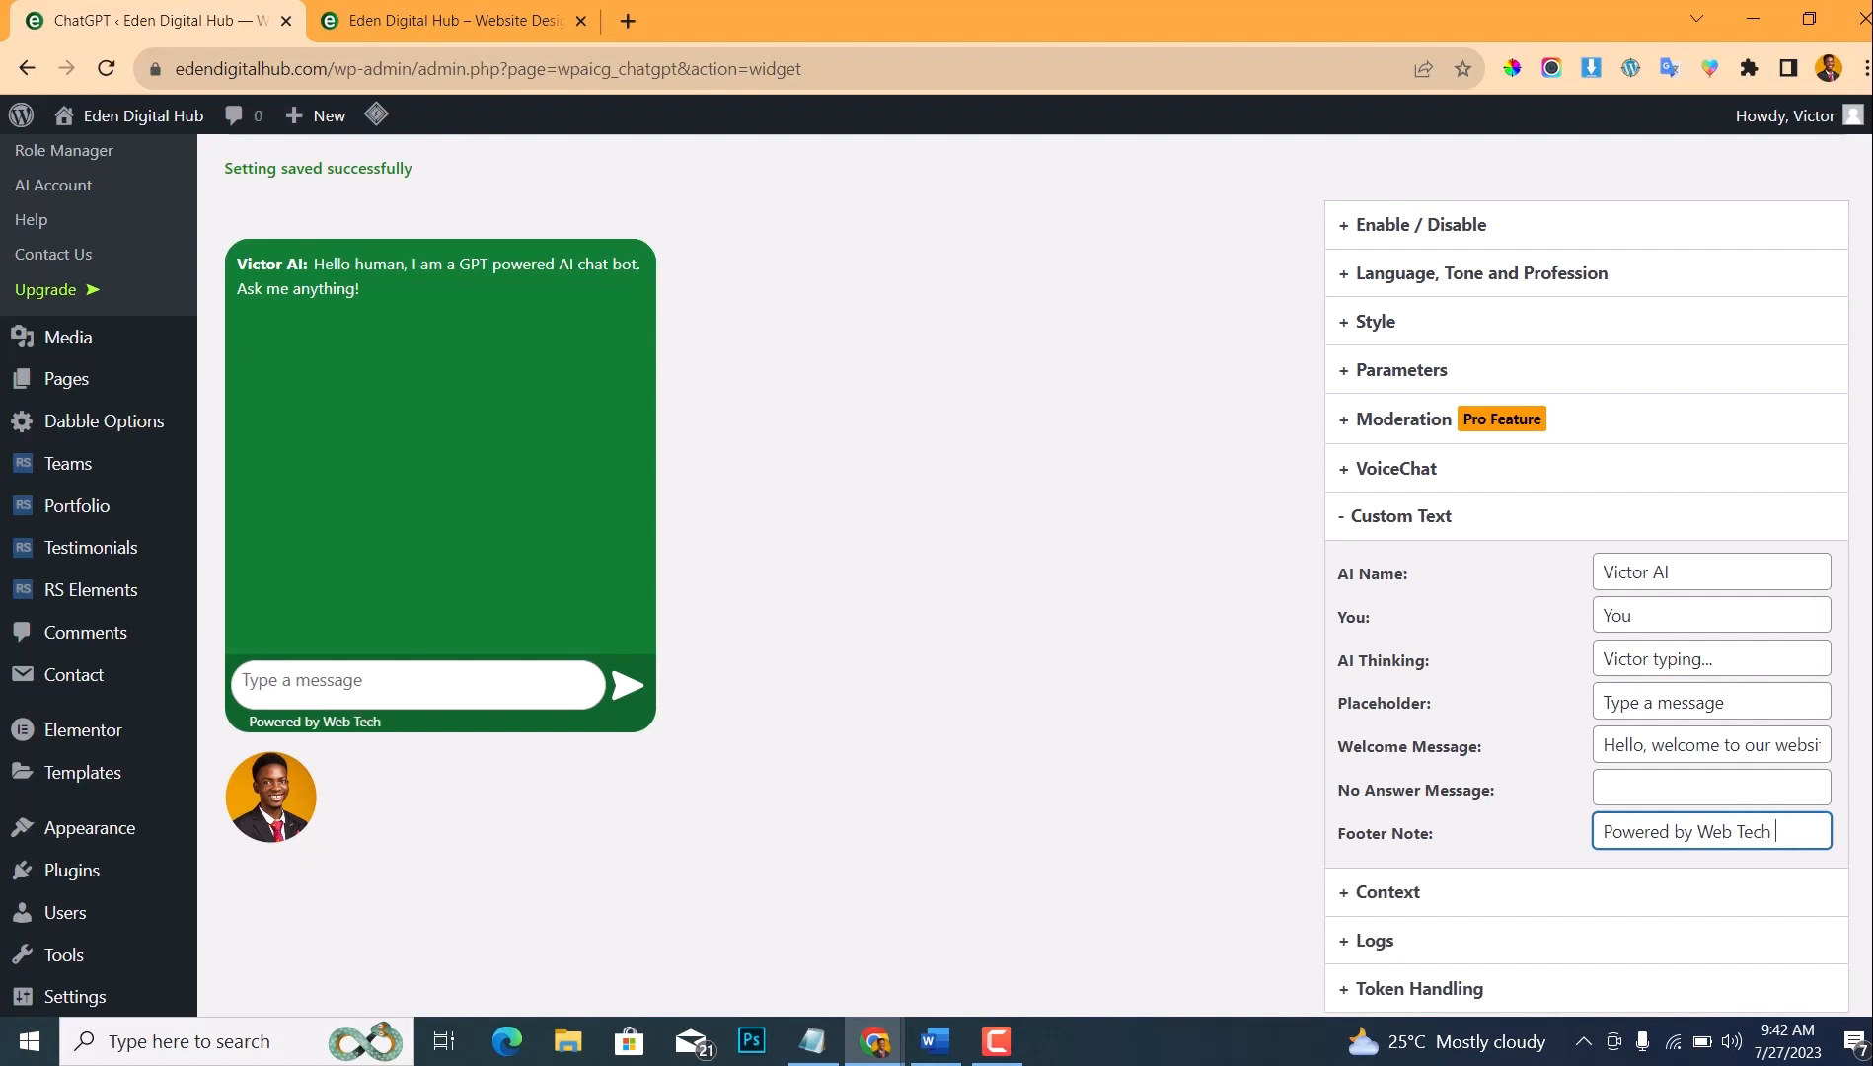
pyautogui.scroll(-3)
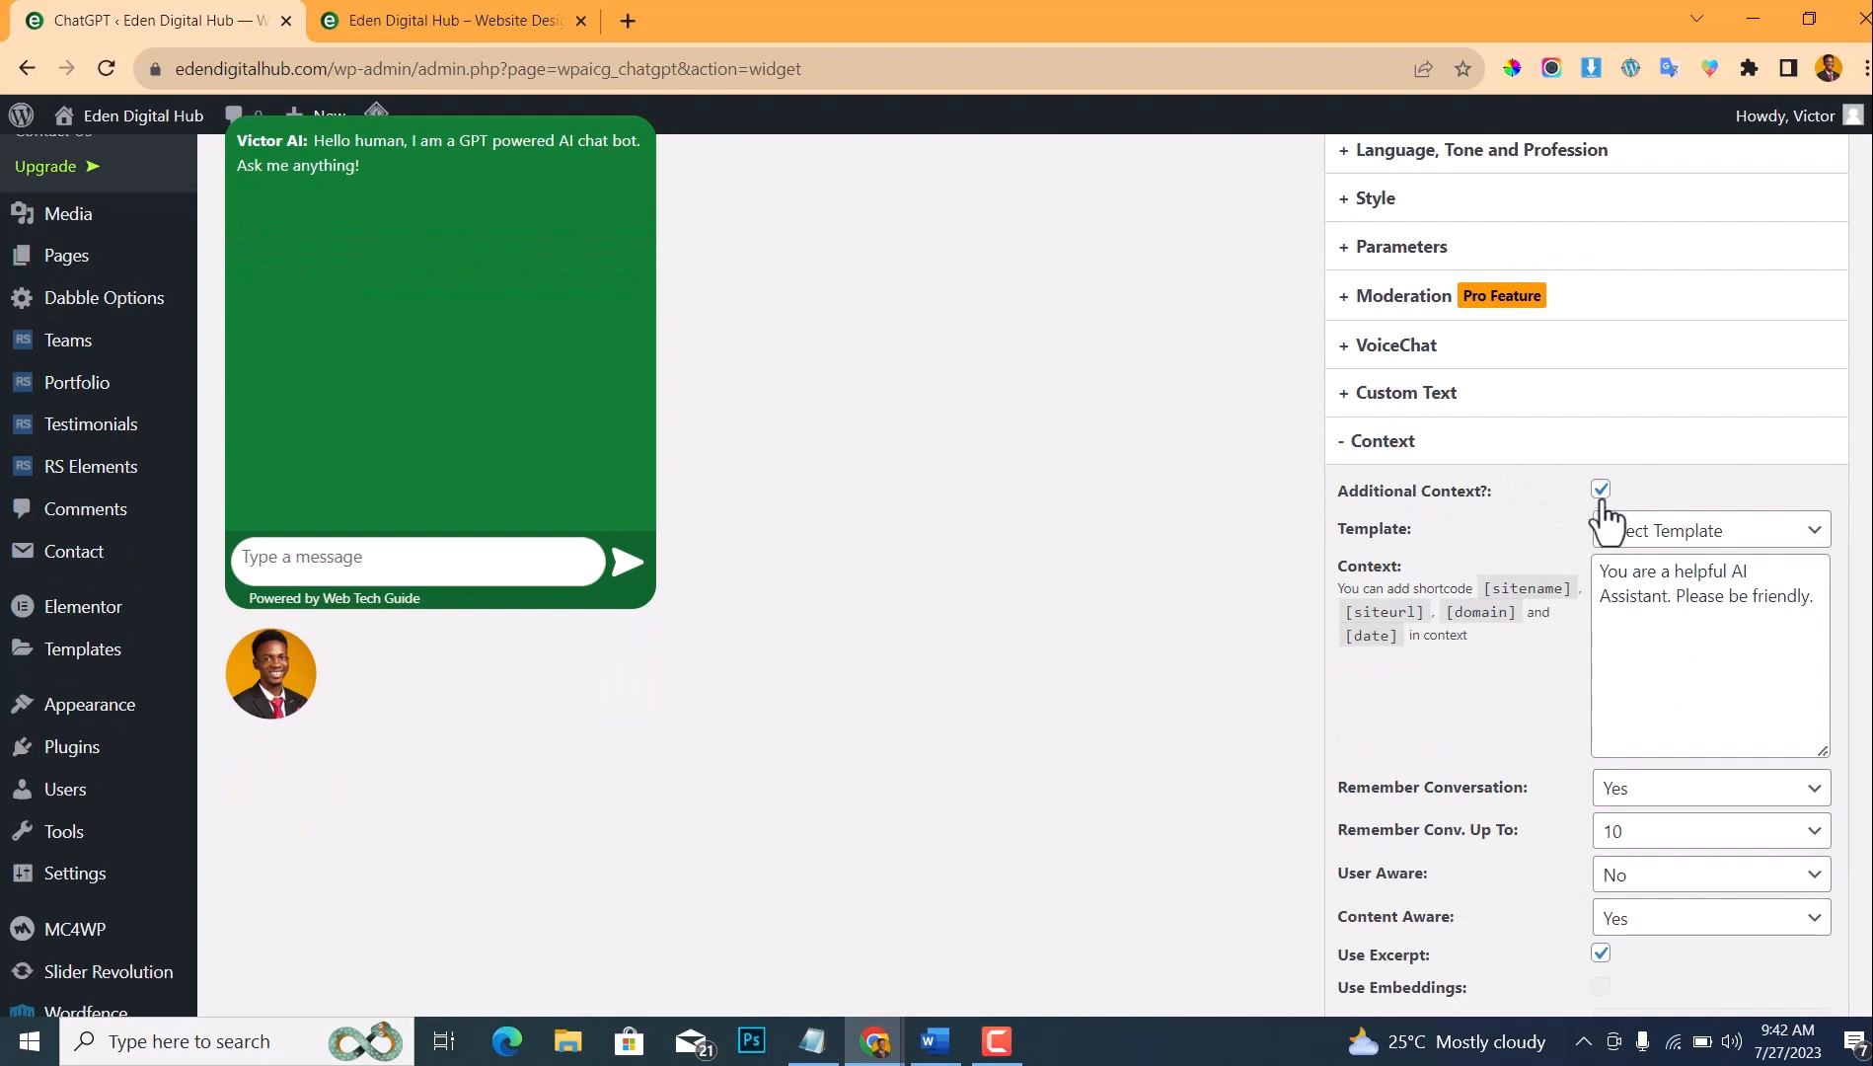
# In the Context section, review the context templates and uncheck Additional Context.
pyautogui.click(1599, 489)
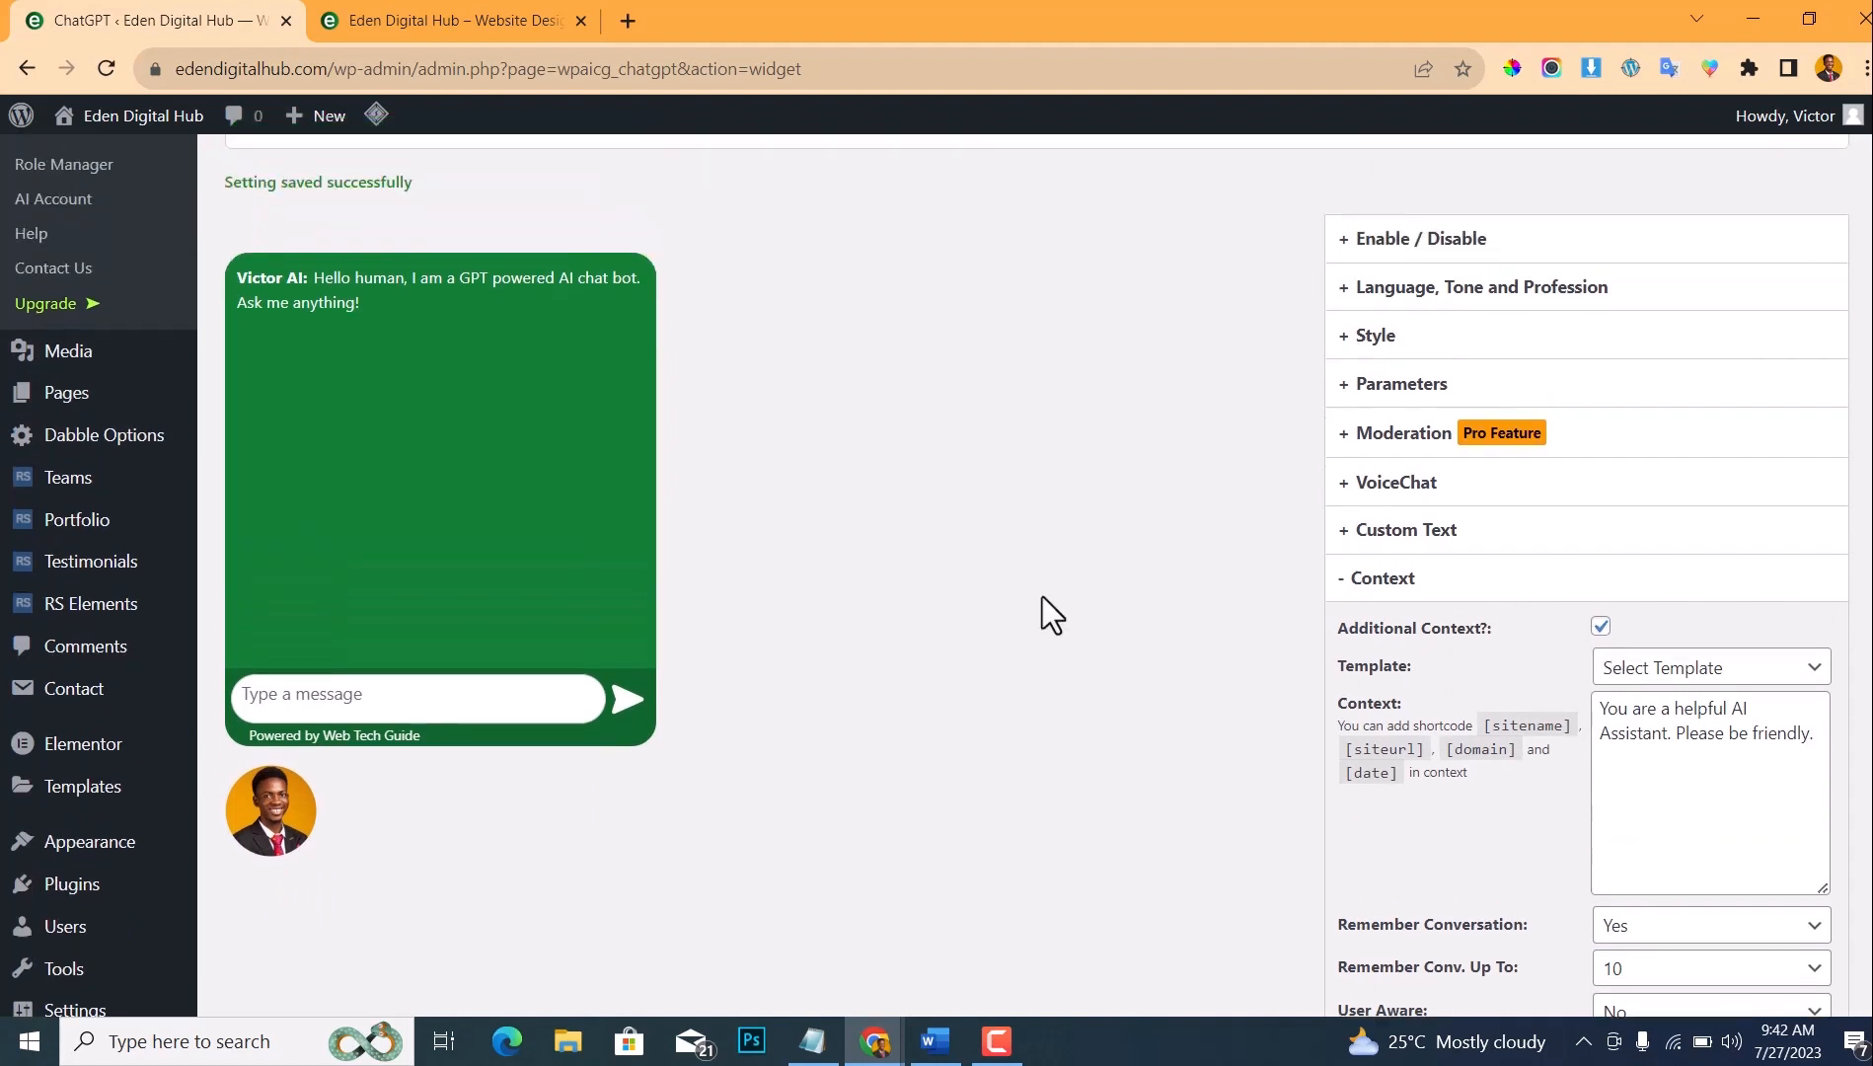
pyautogui.scroll(-3)
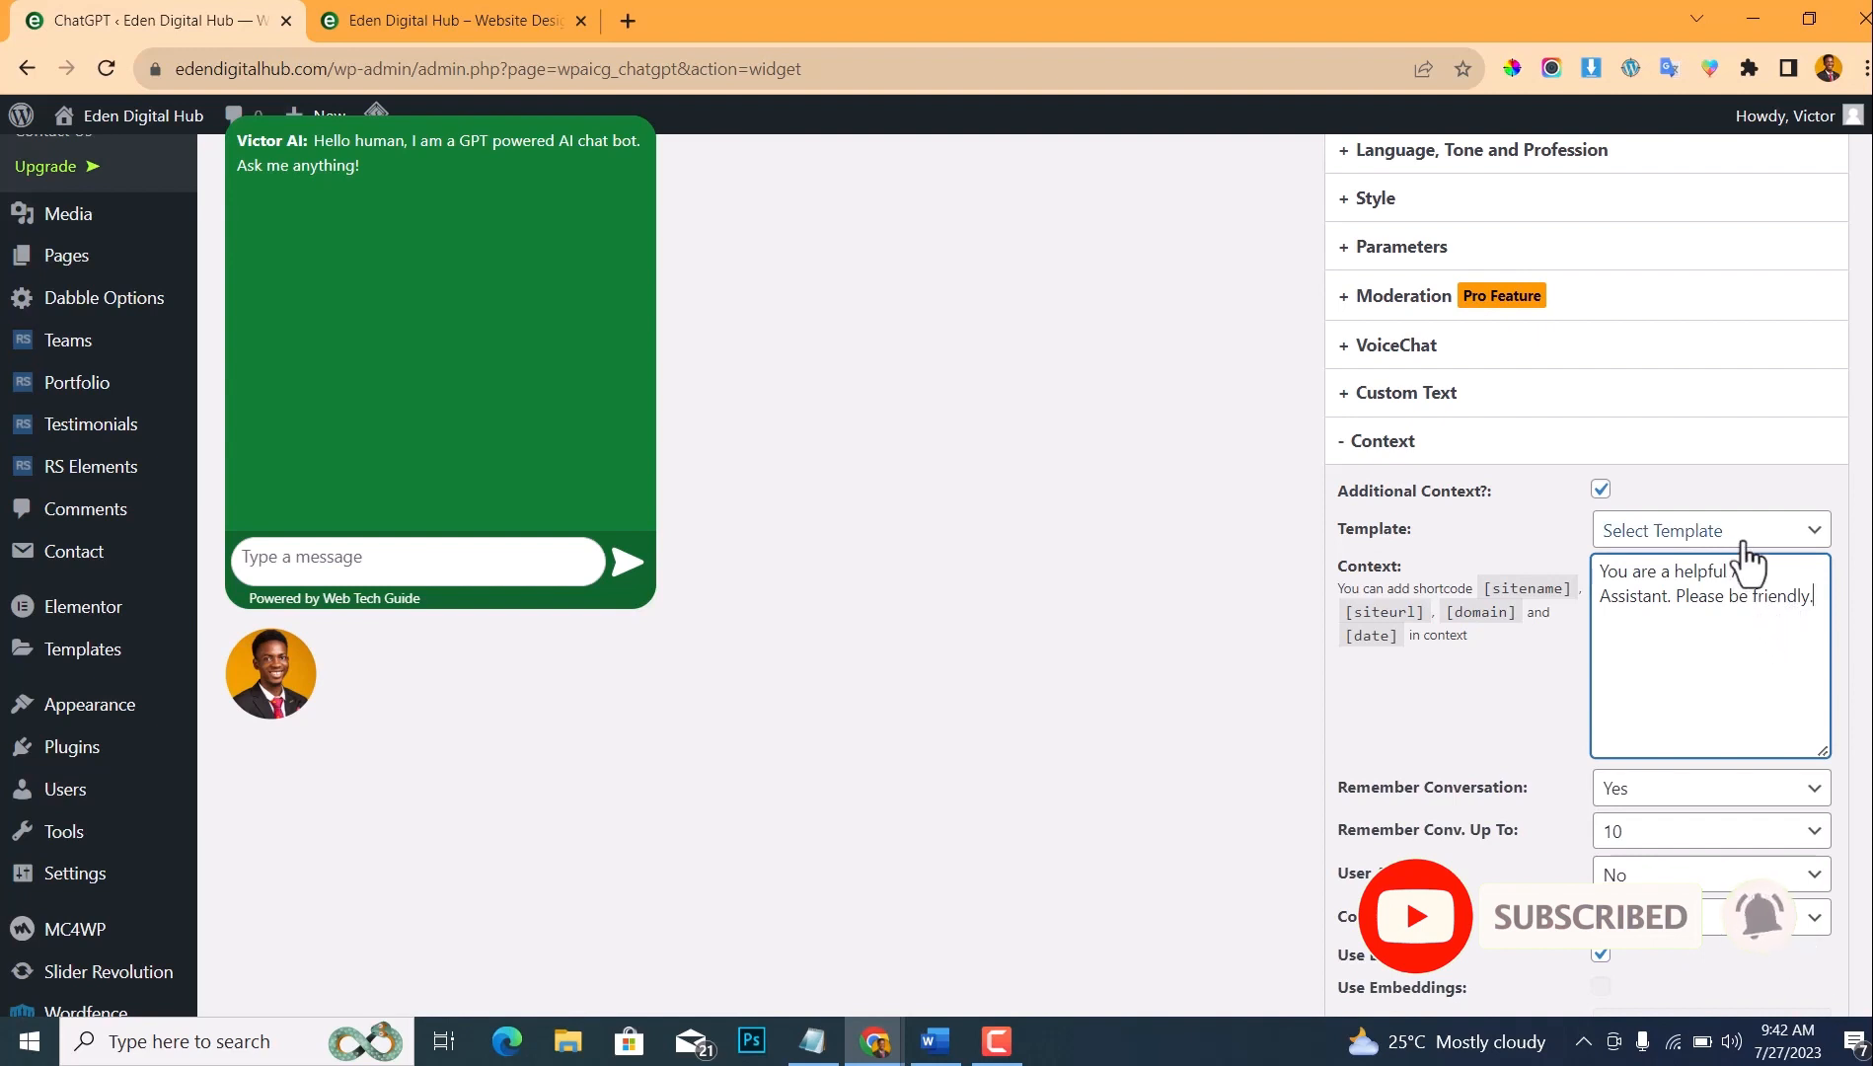
pyautogui.click(1707, 529)
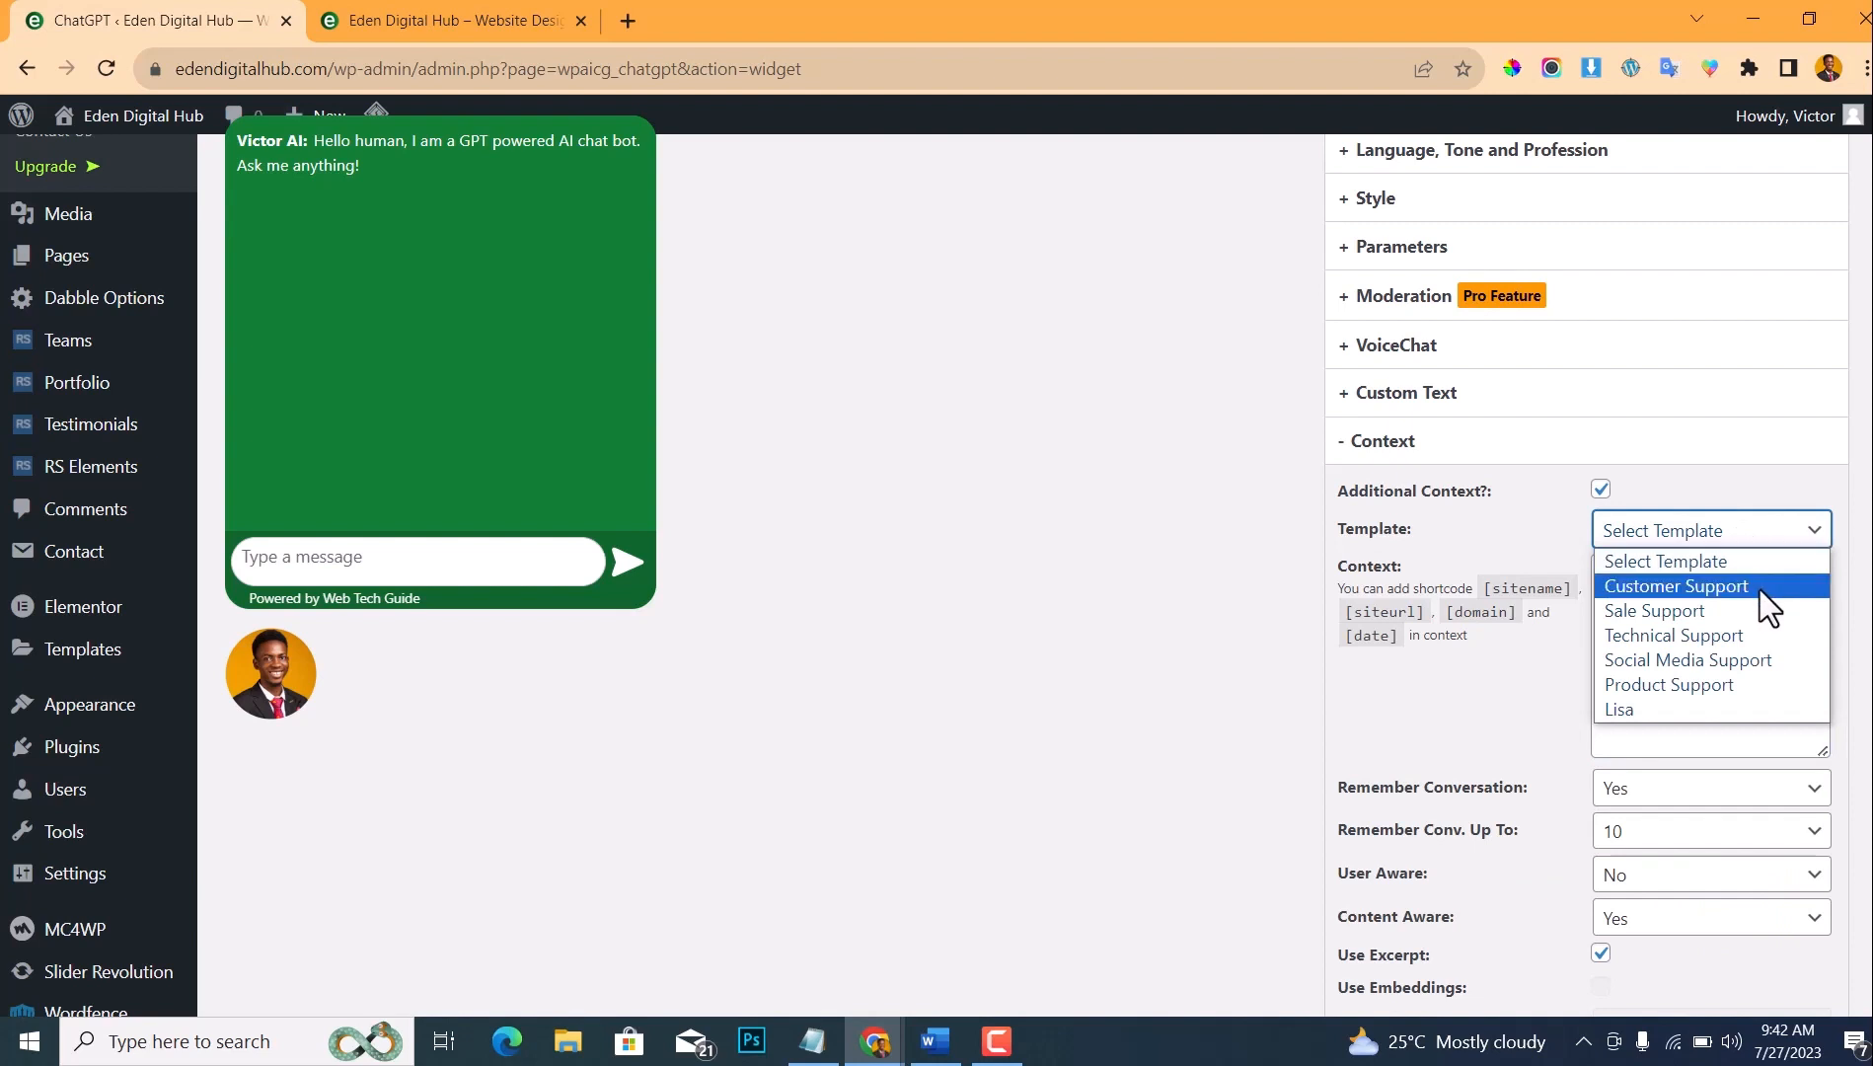
pyautogui.moveTo(1733, 697)
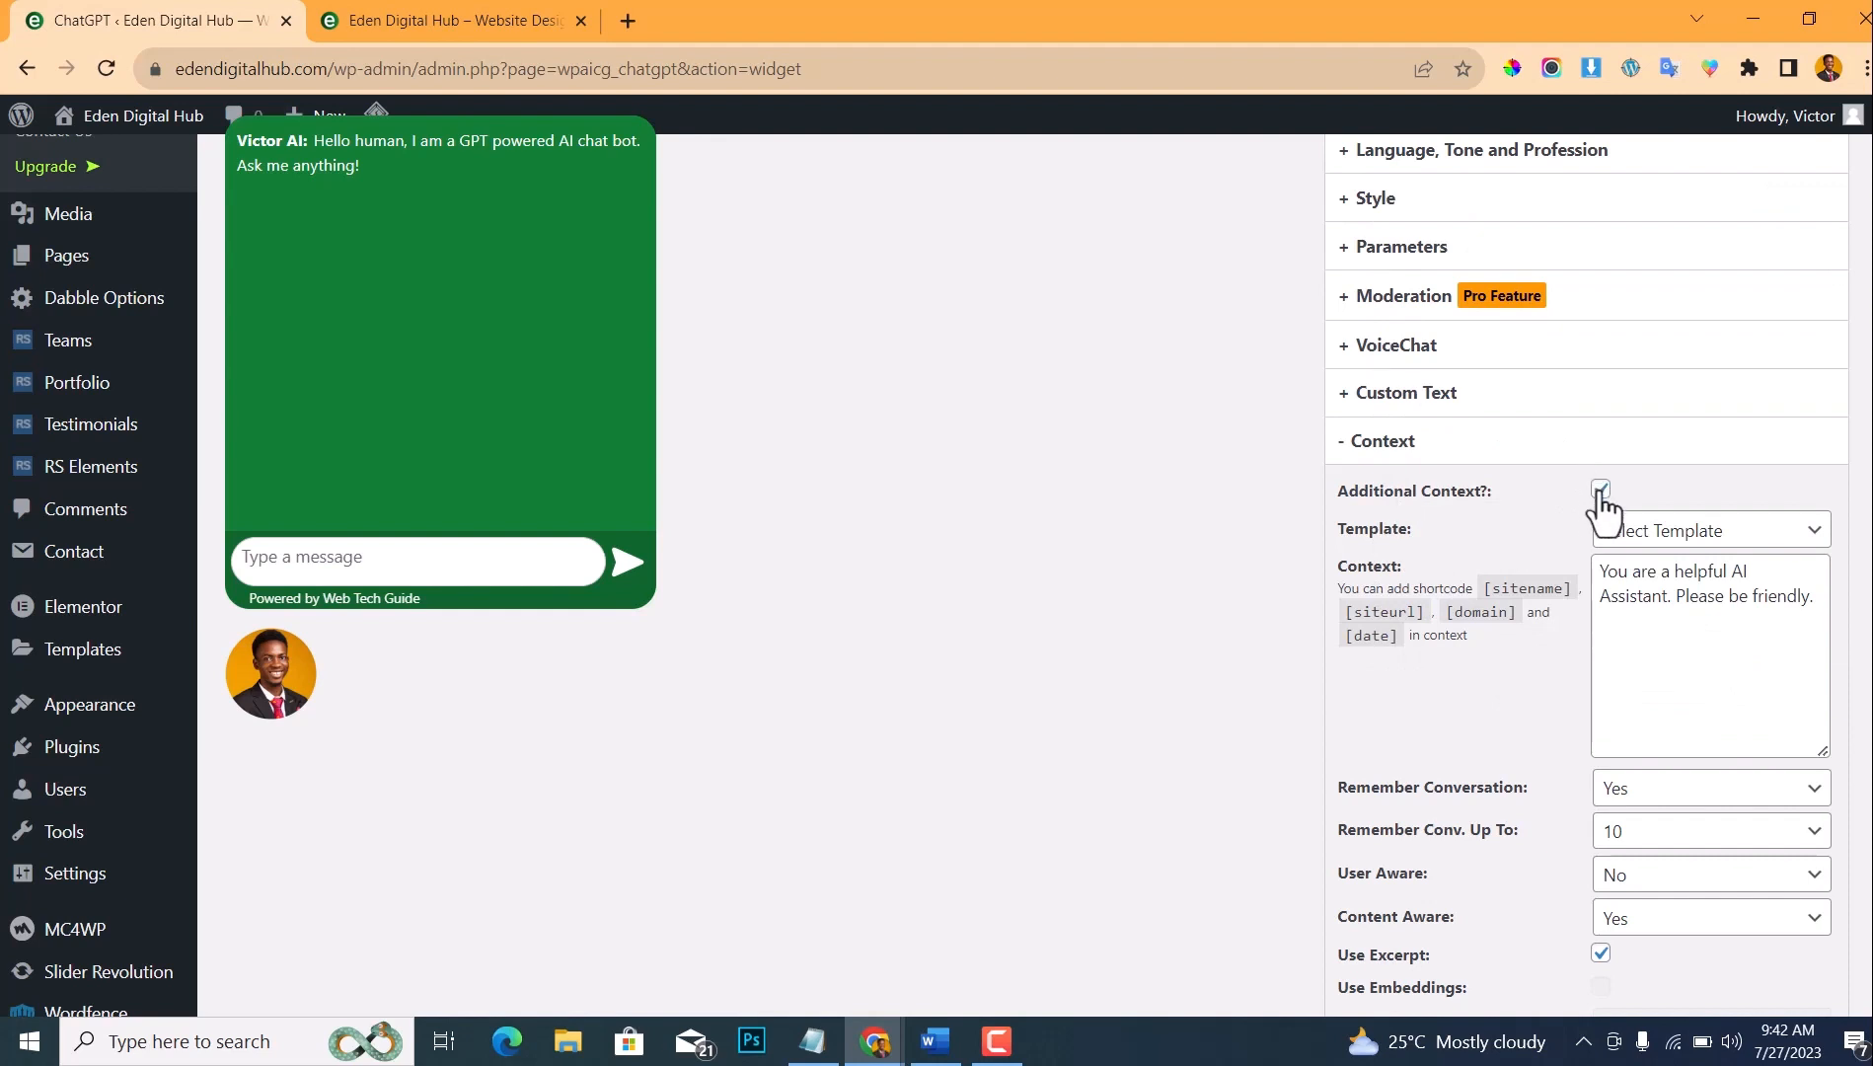
pyautogui.scroll(-3)
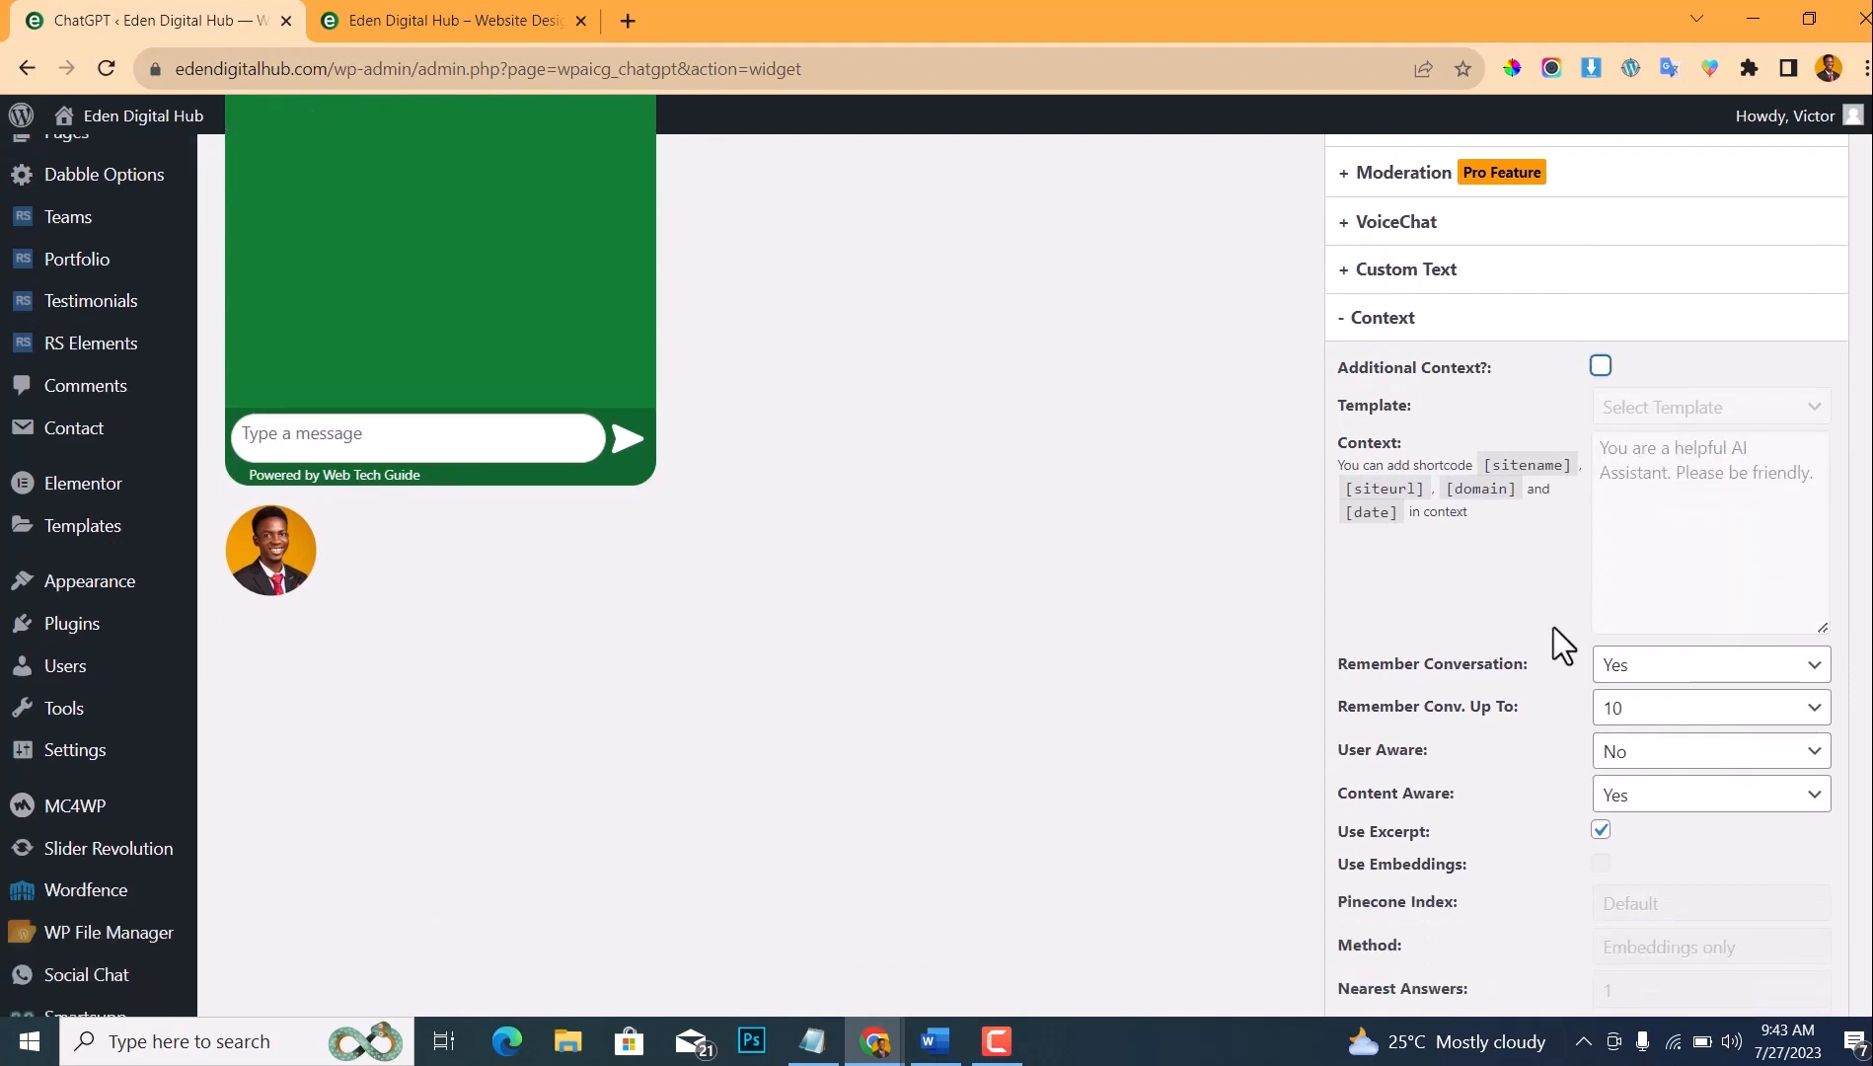
pyautogui.scroll(-3)
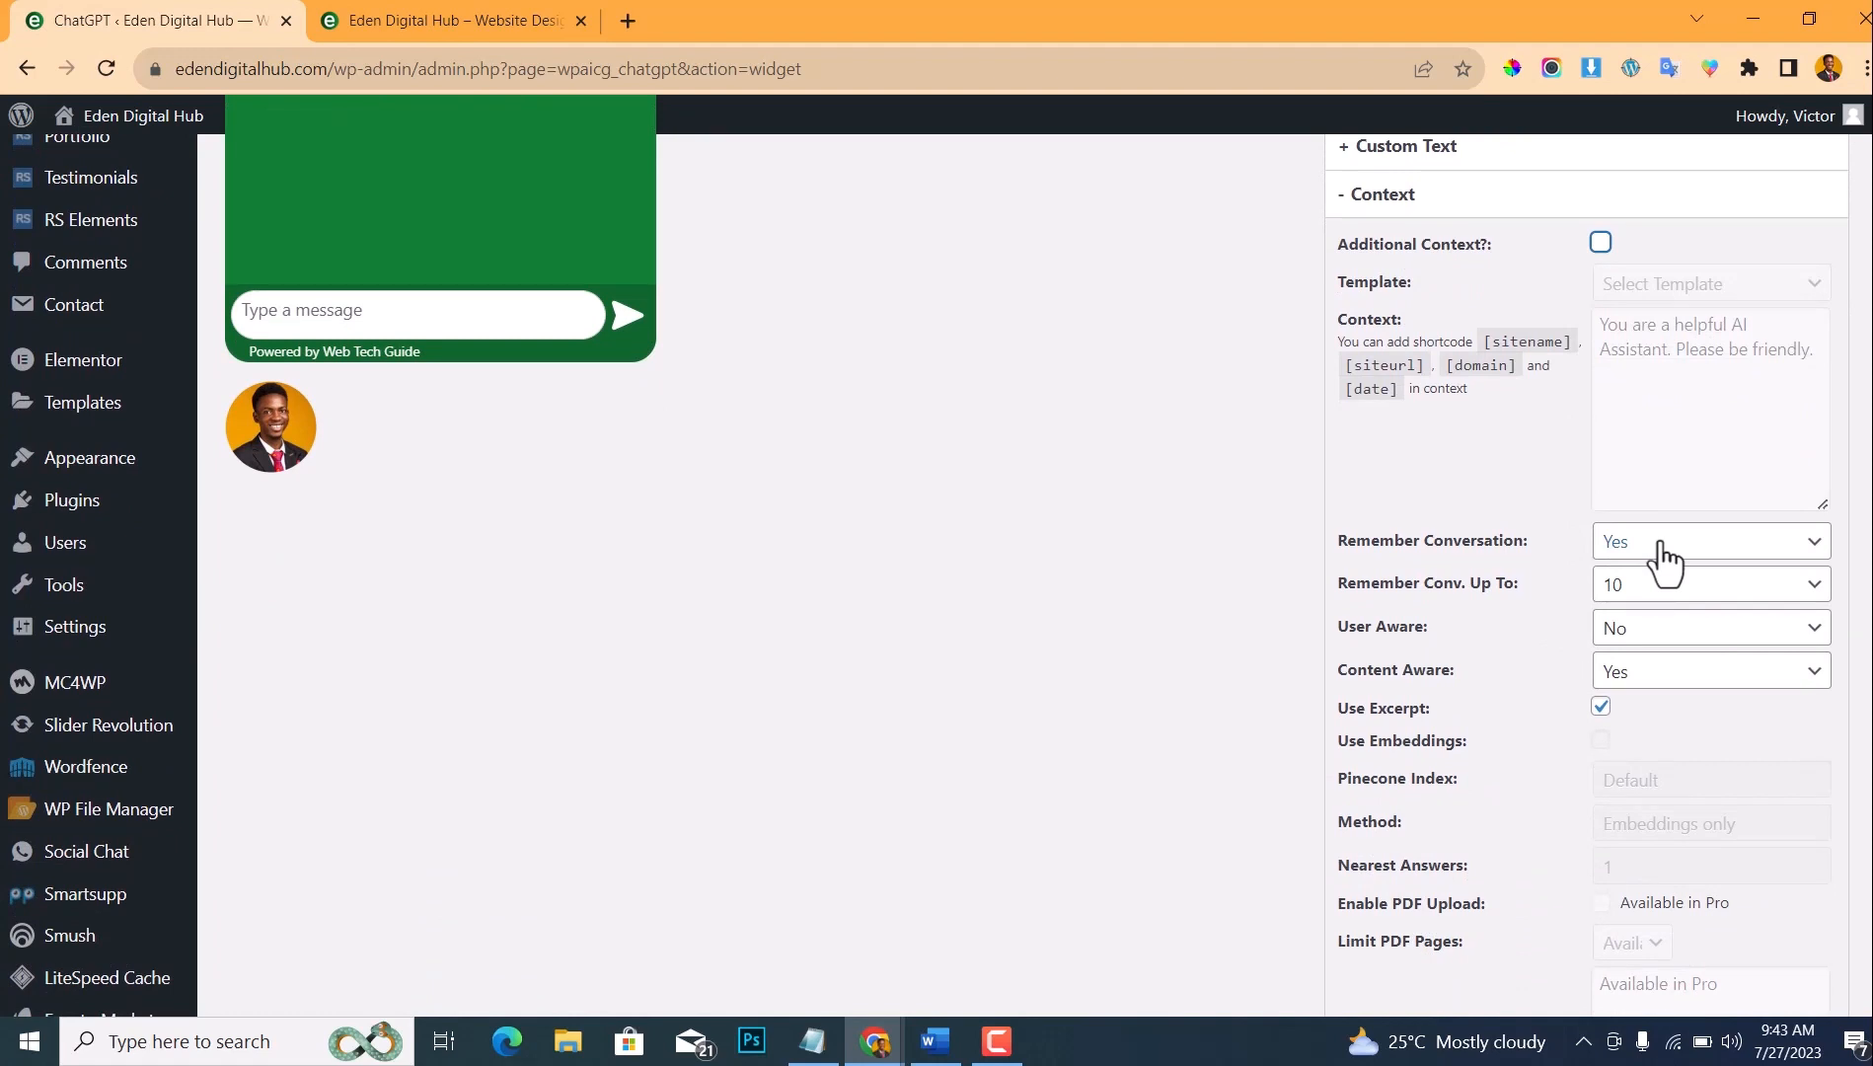
pyautogui.click(1707, 583)
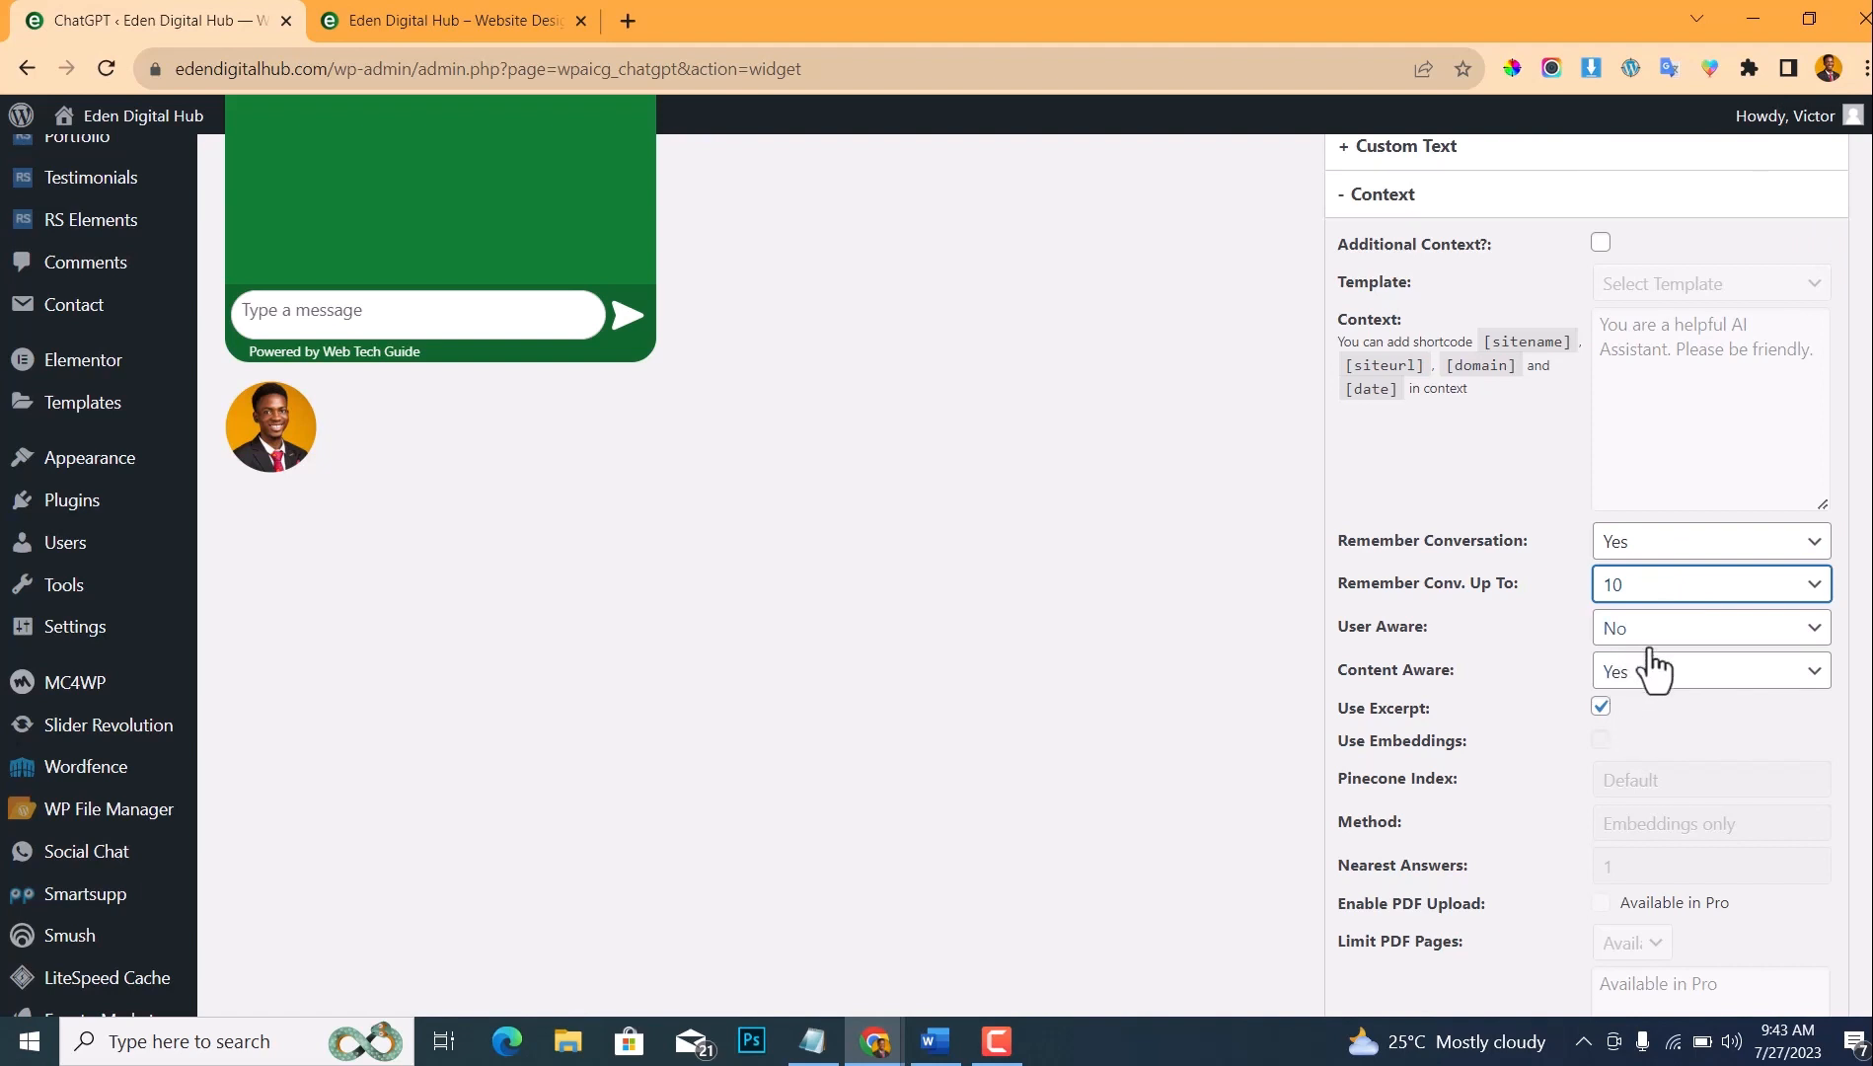
# Save the chatbot widget settings.
pyautogui.scroll(-3)
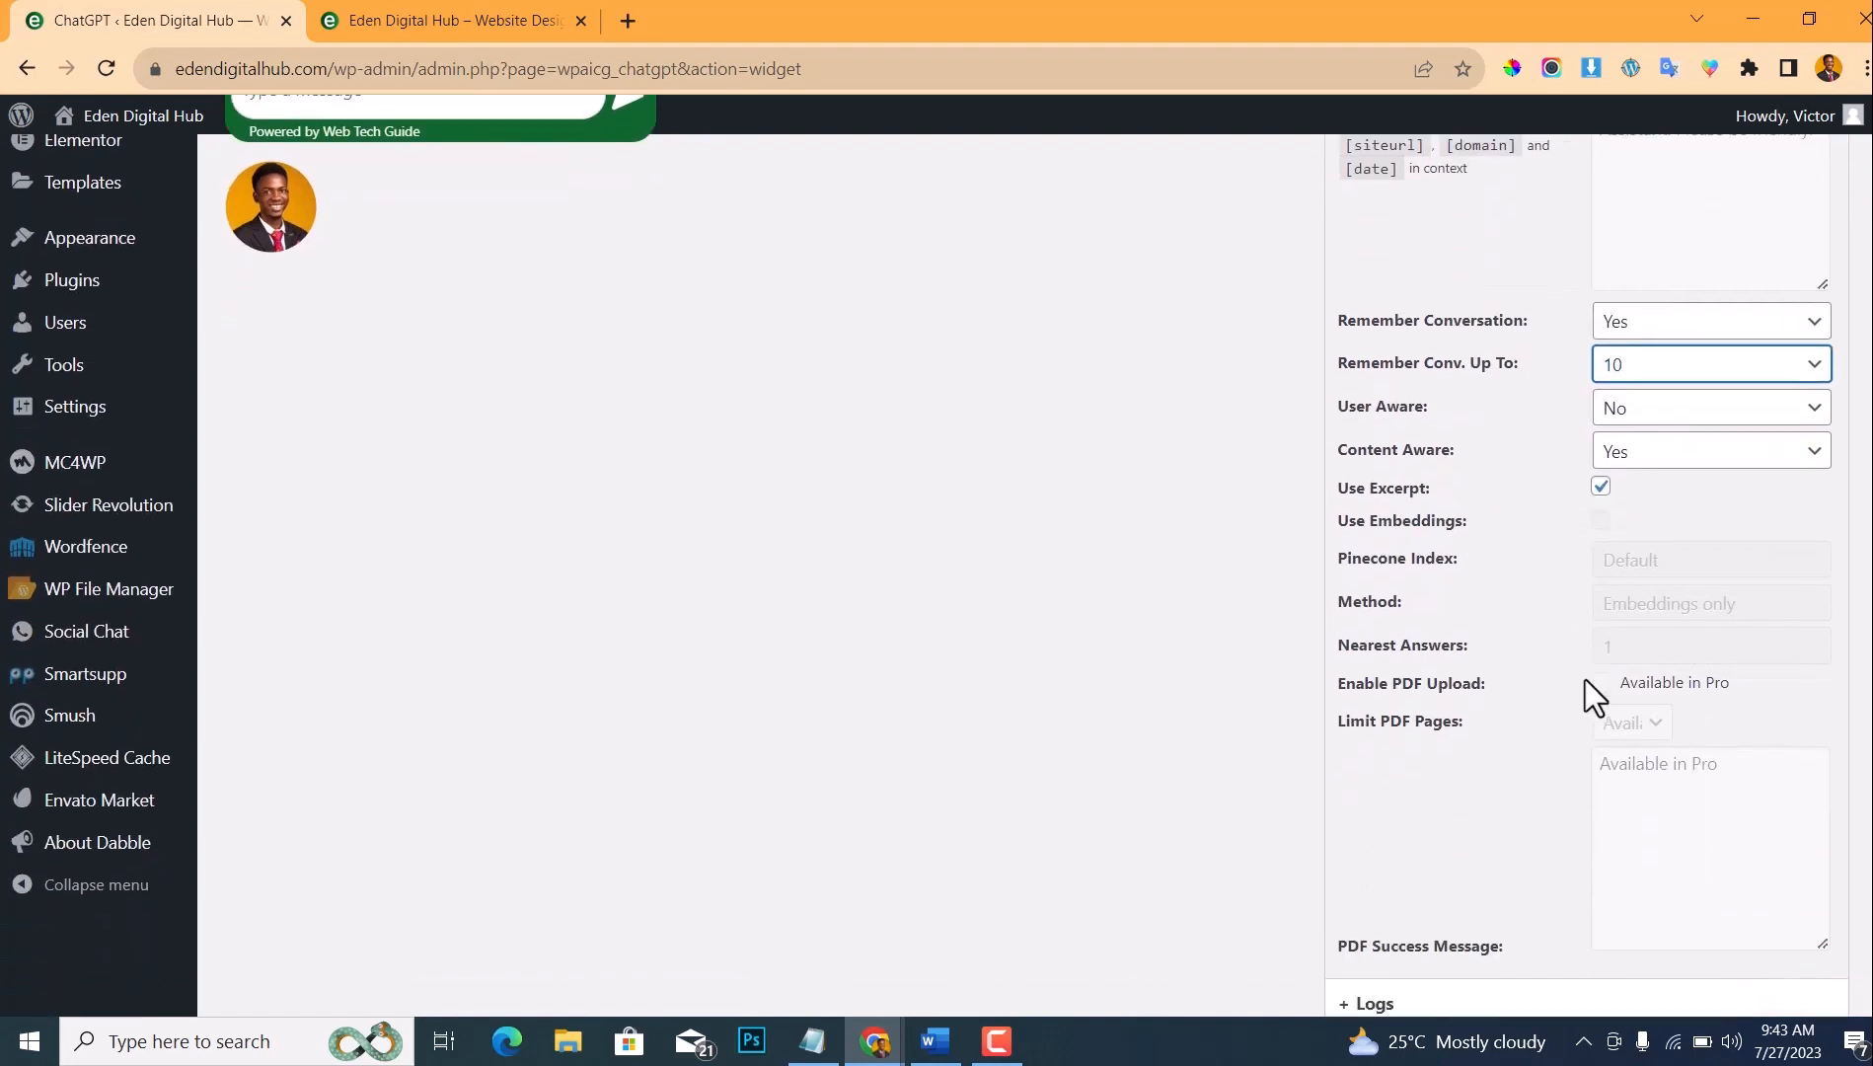
pyautogui.scroll(-3)
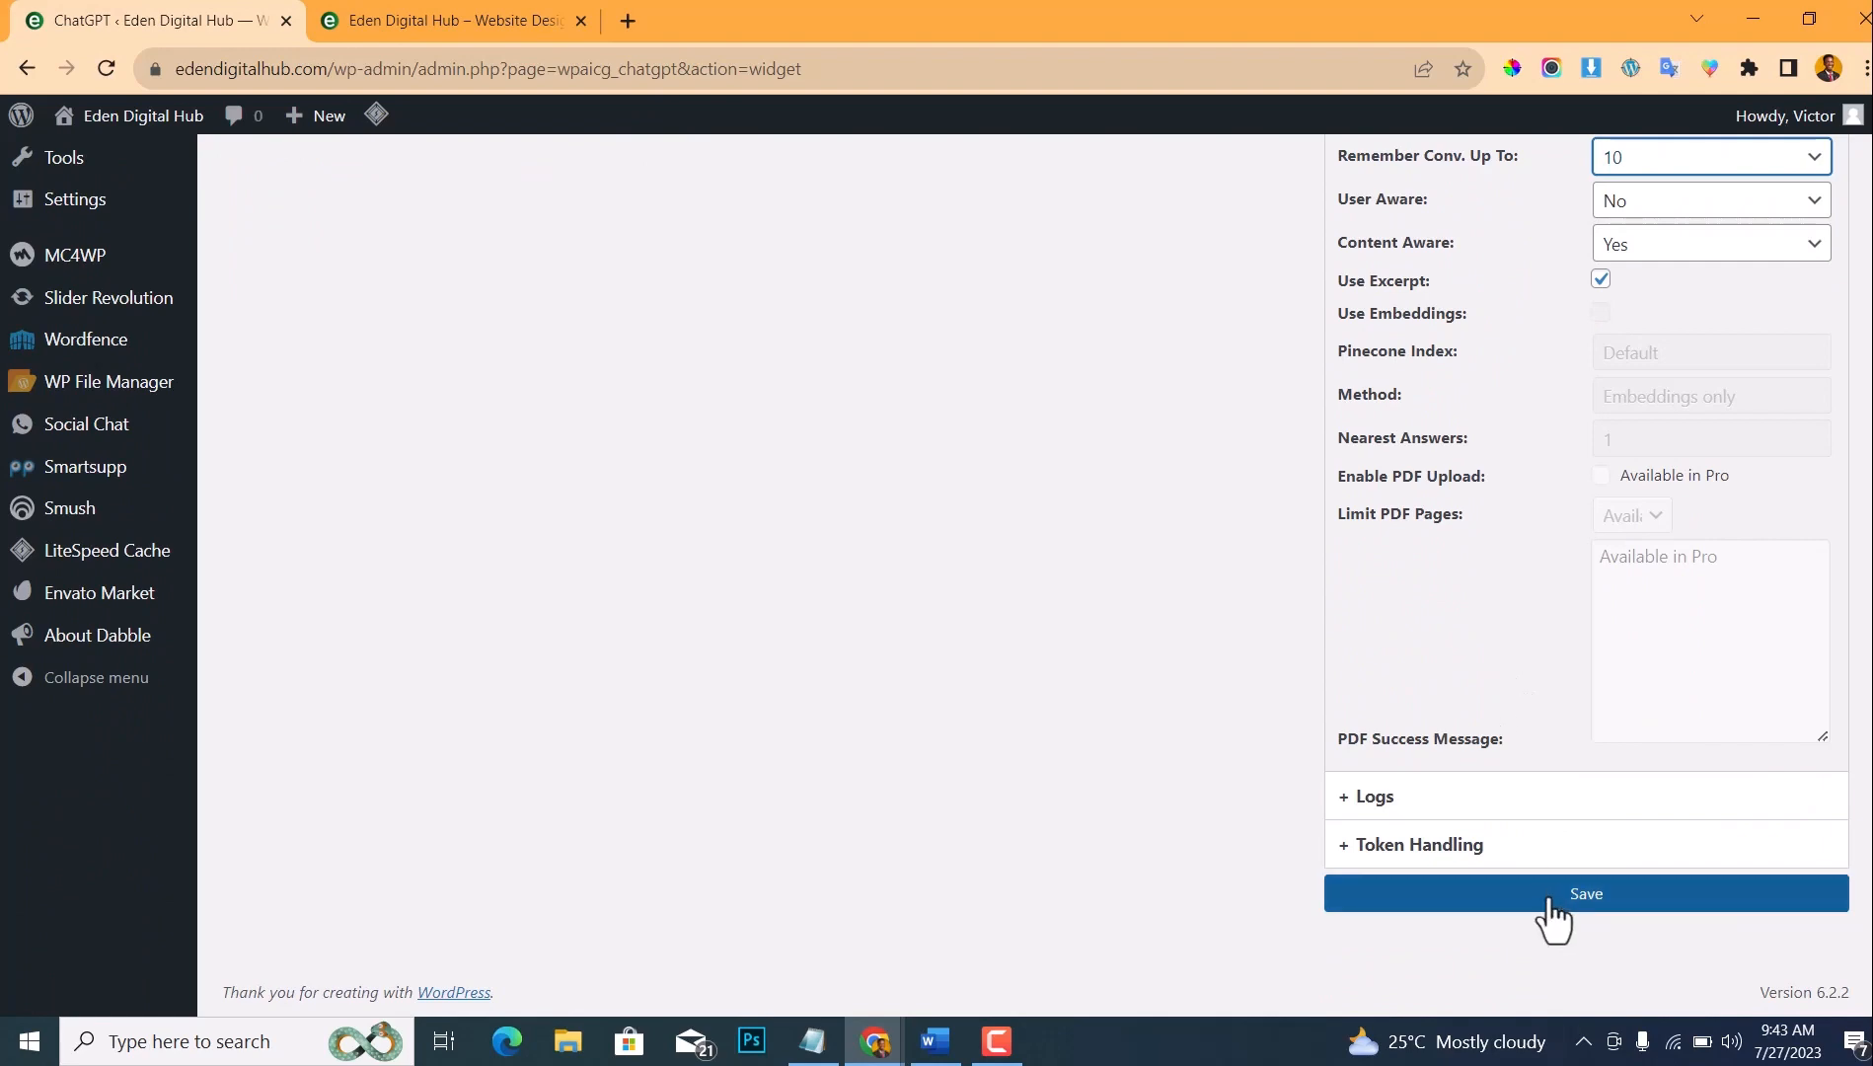
pyautogui.click(1585, 892)
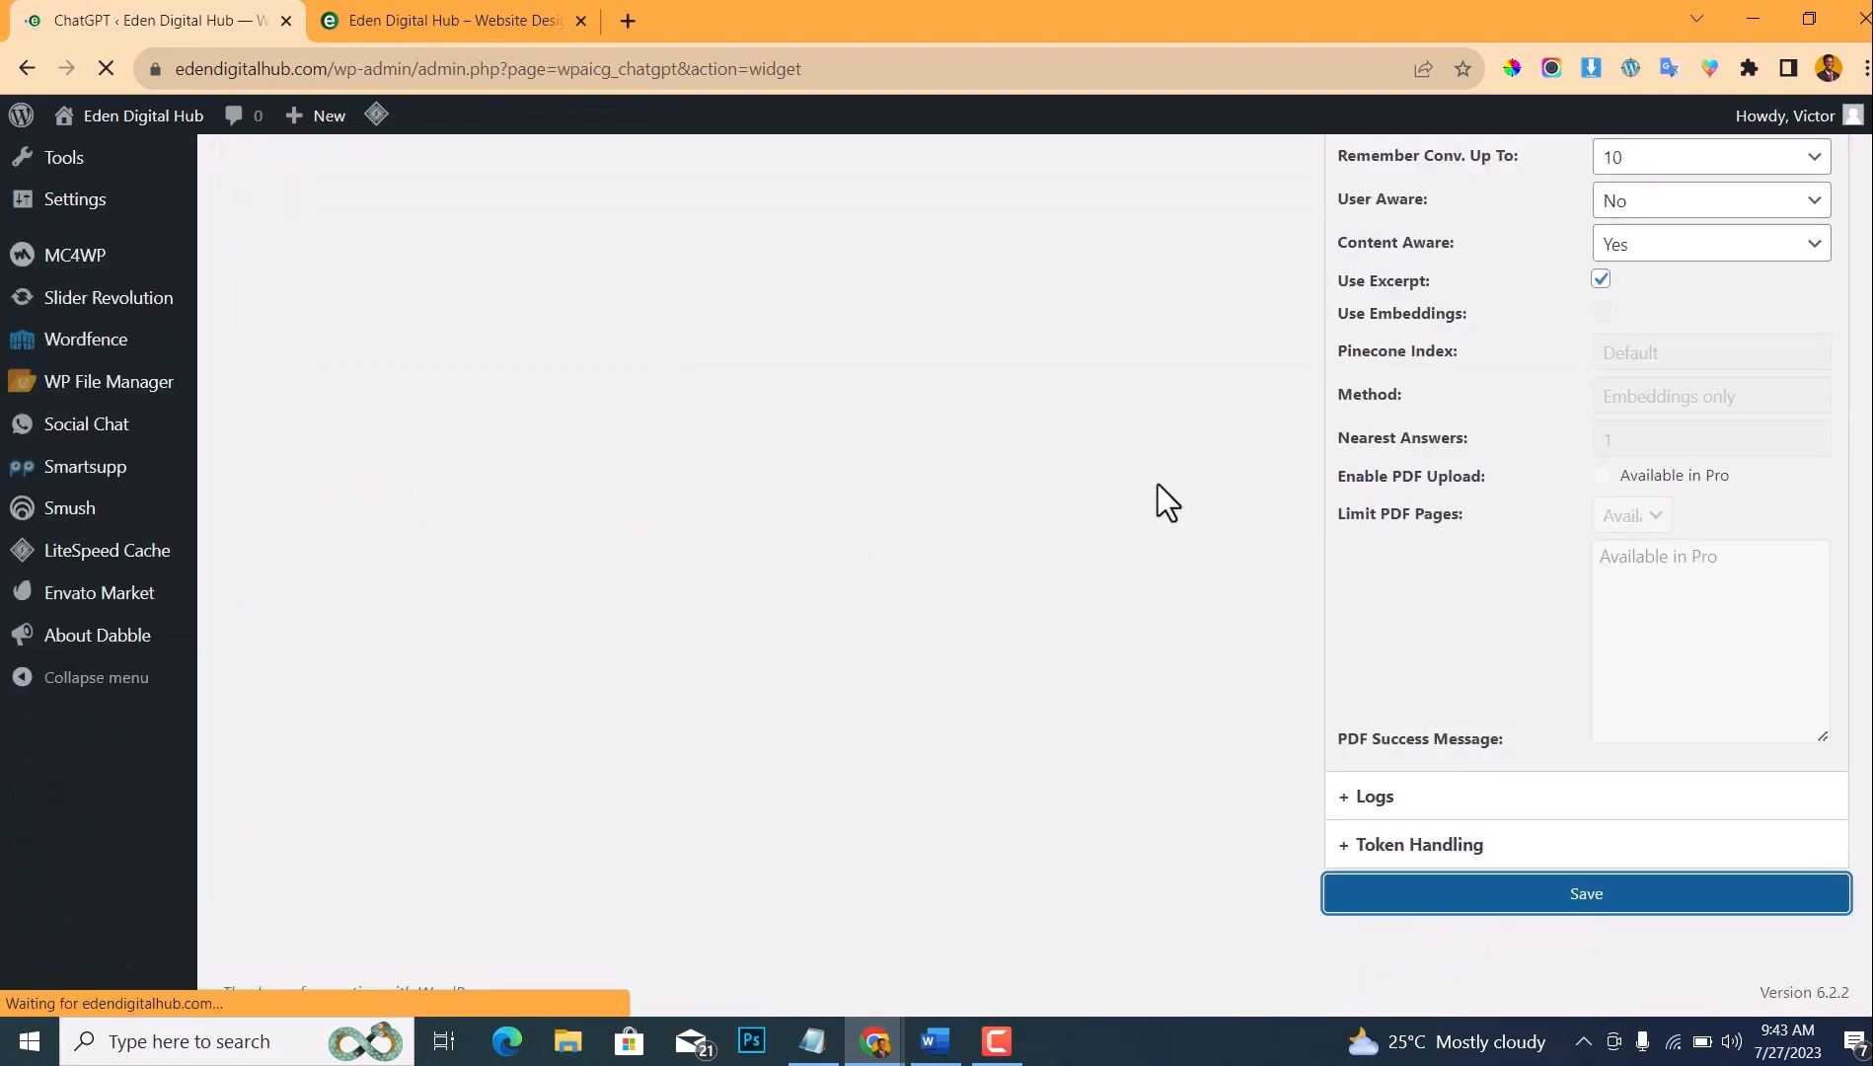
pyautogui.click(1585, 893)
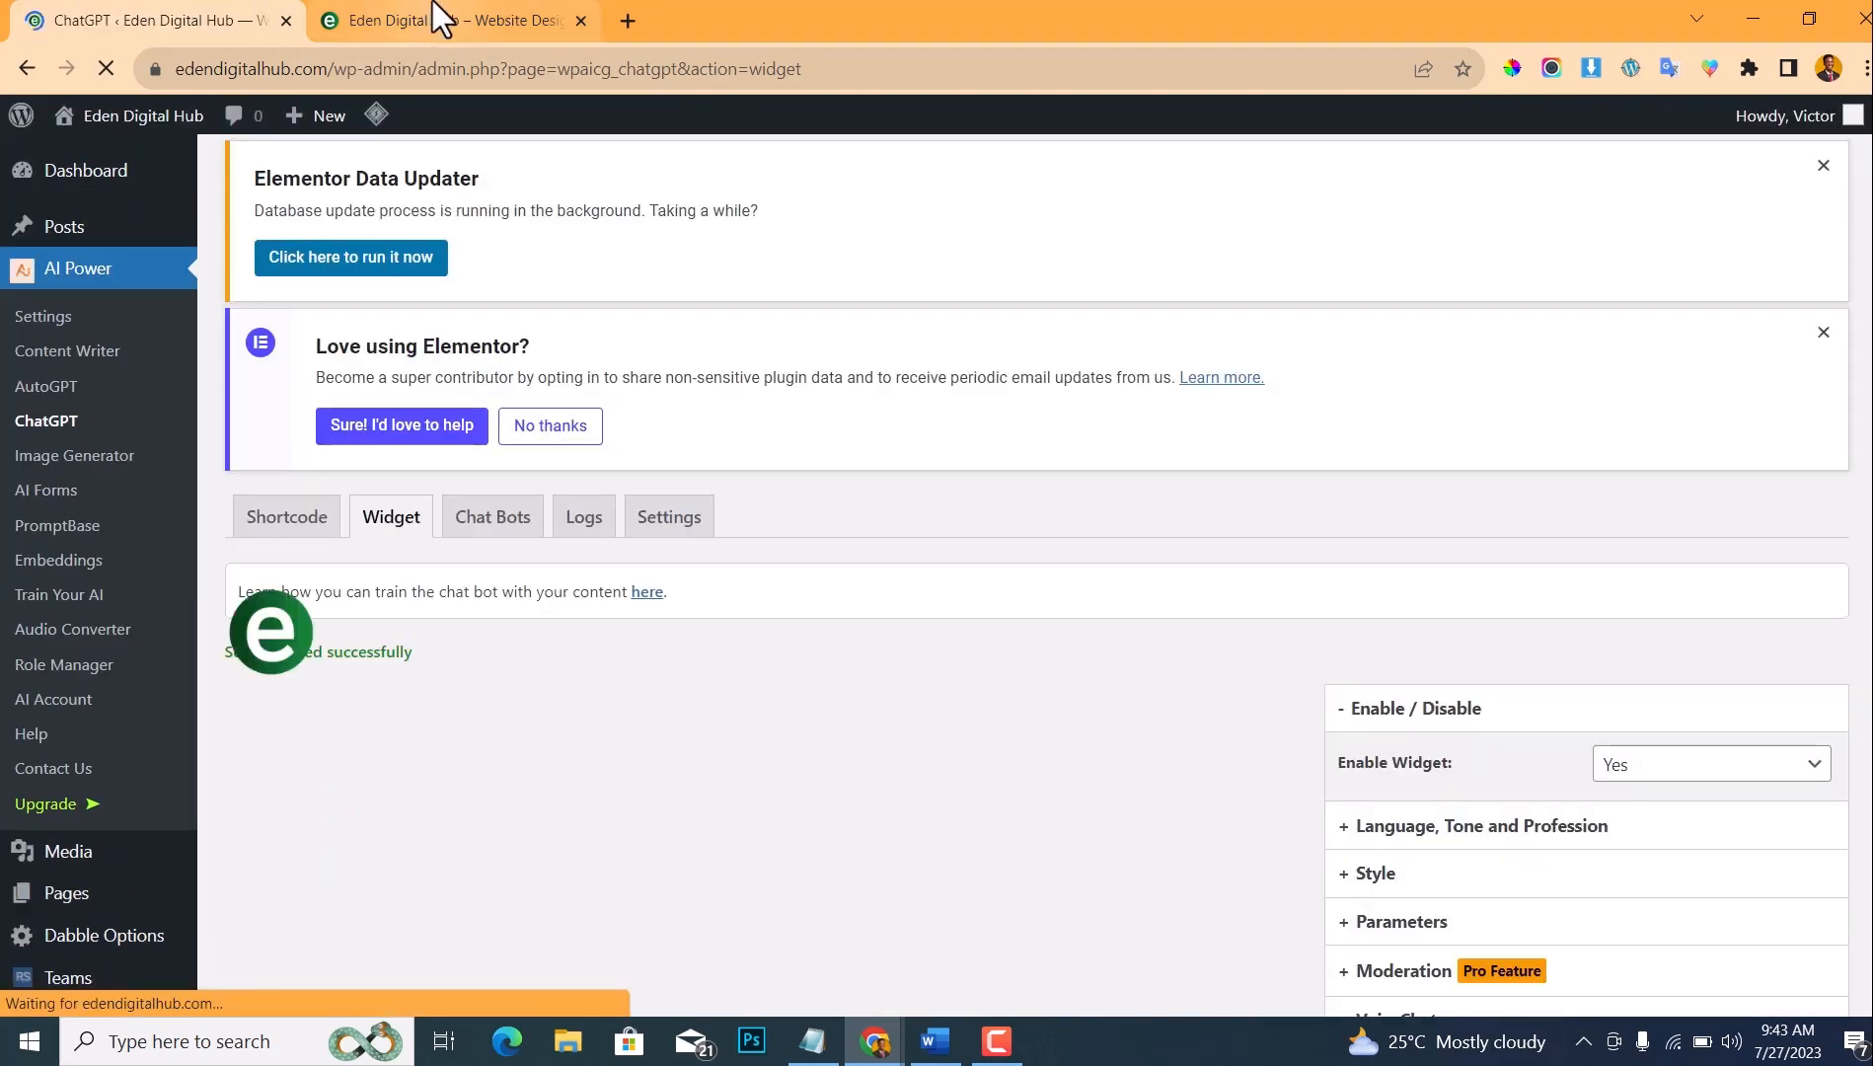
# On the live site, open the chat widget and send 'Hi' to Victor AI.
pyautogui.click(448, 19)
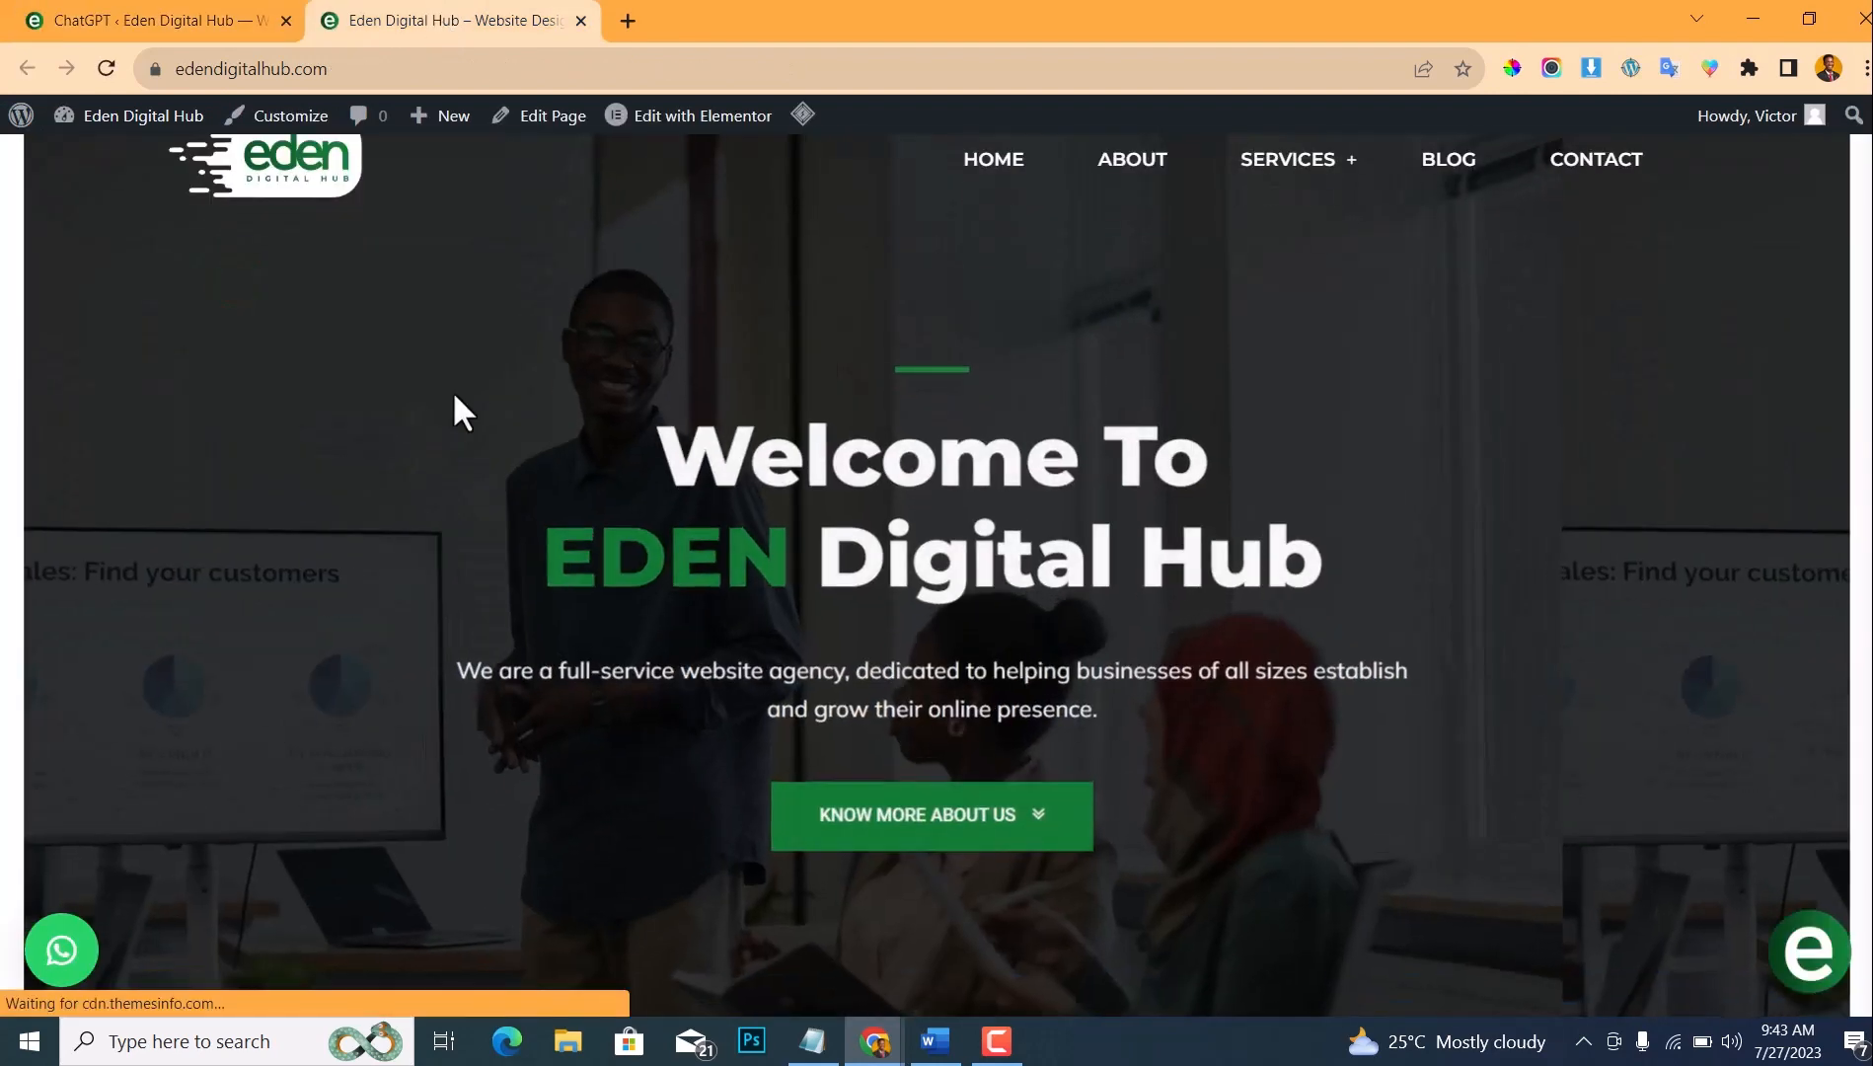
pyautogui.scroll(-3)
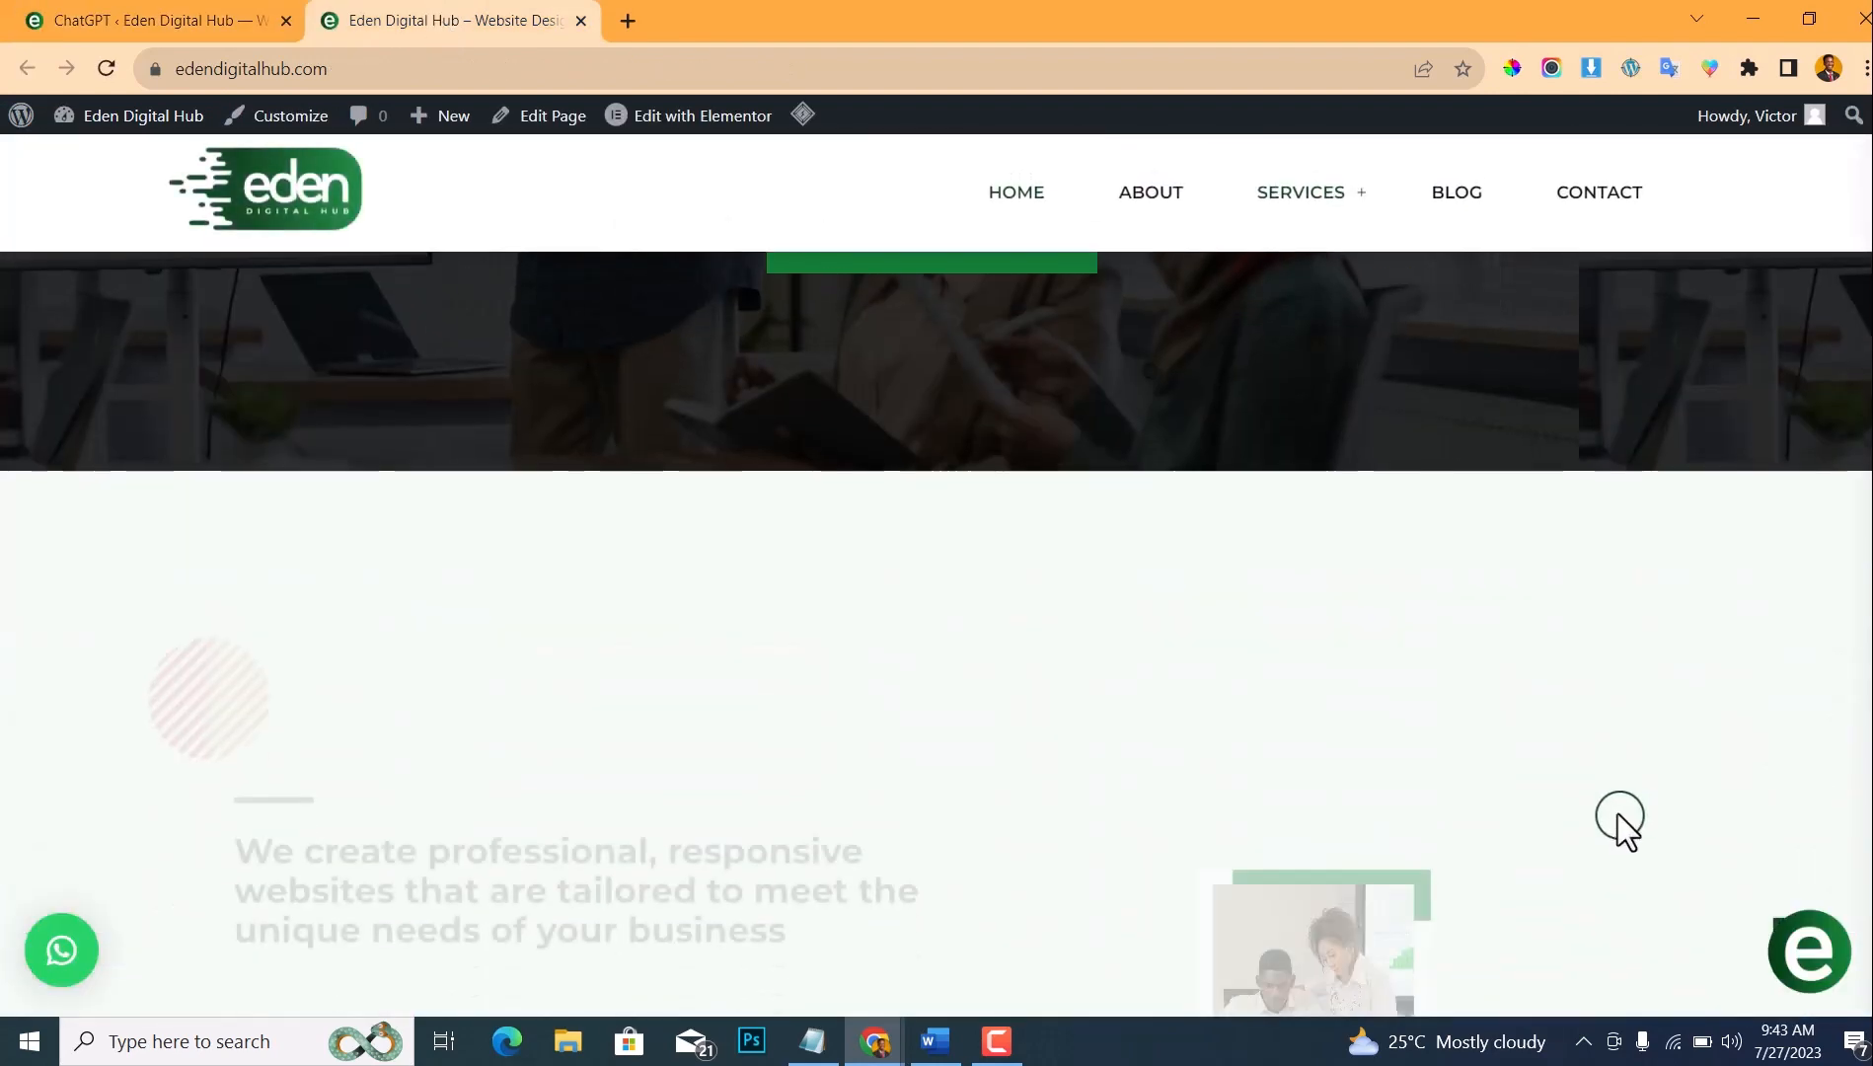
pyautogui.scroll(-3)
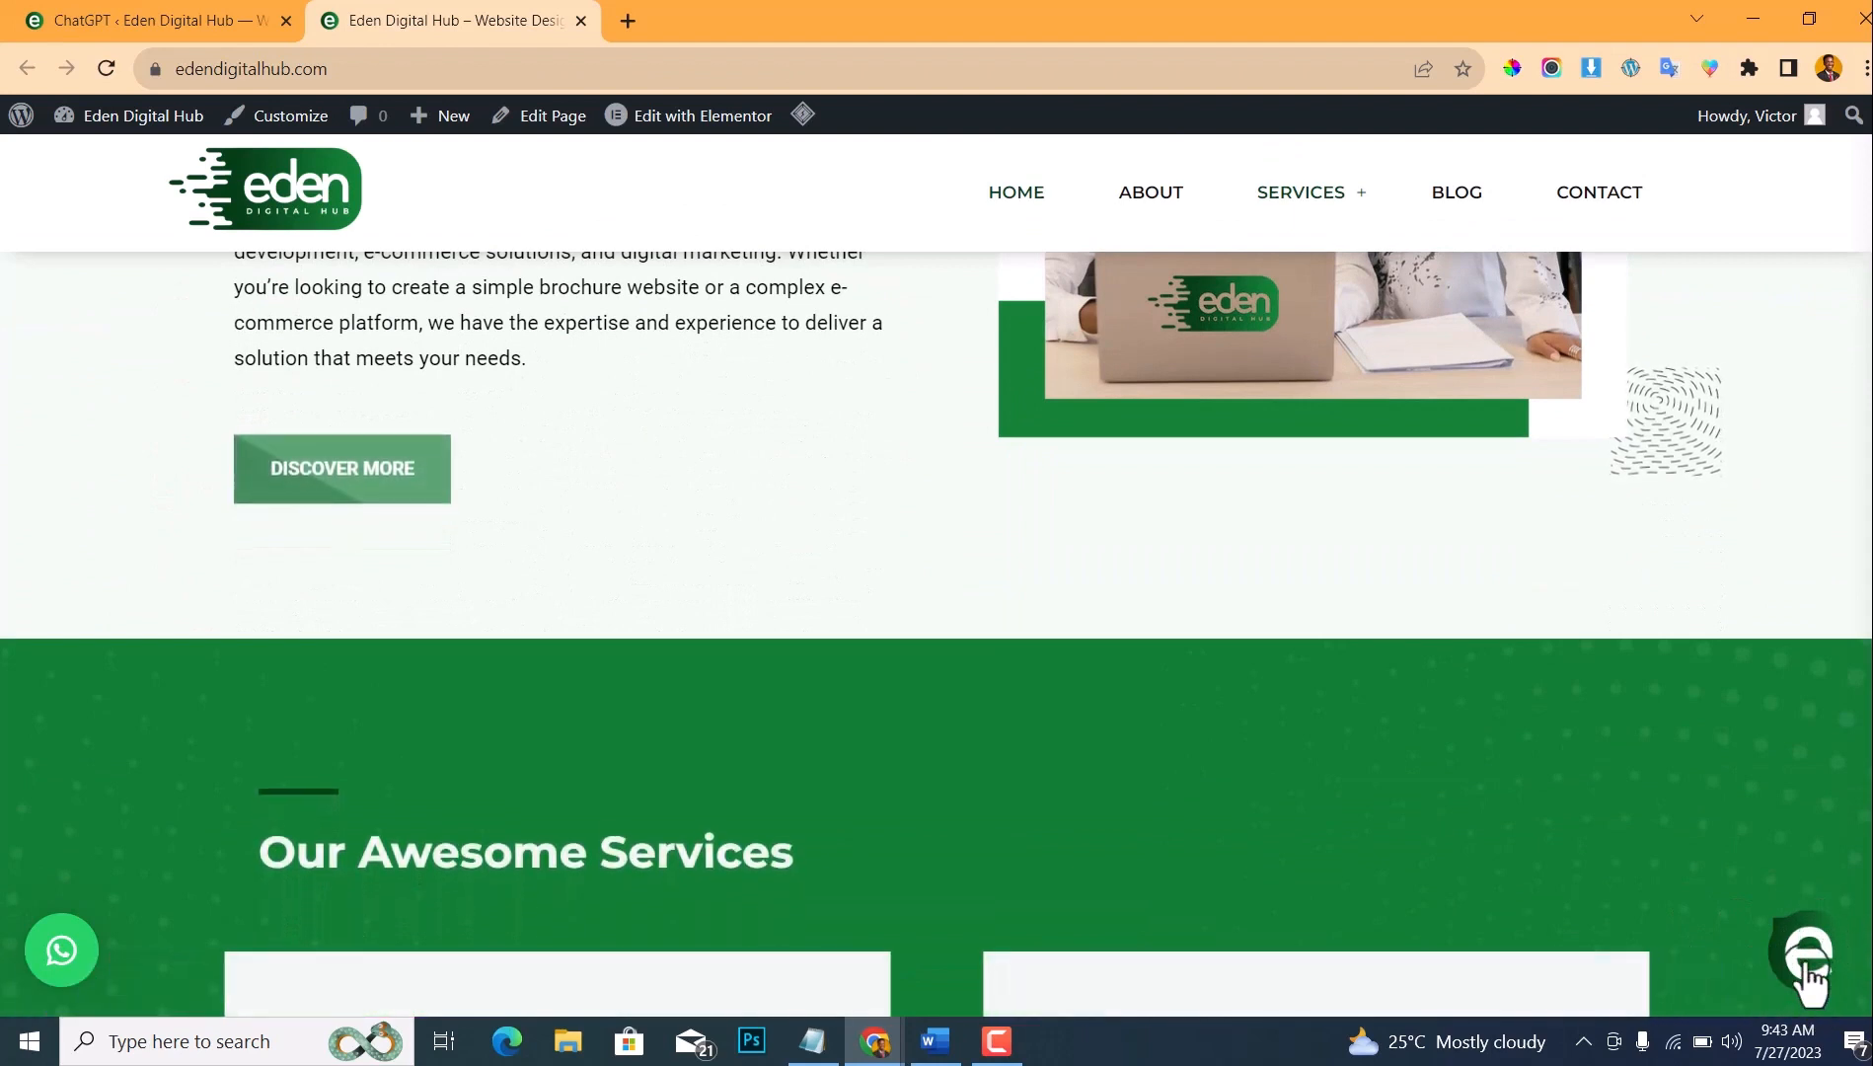
pyautogui.click(1808, 949)
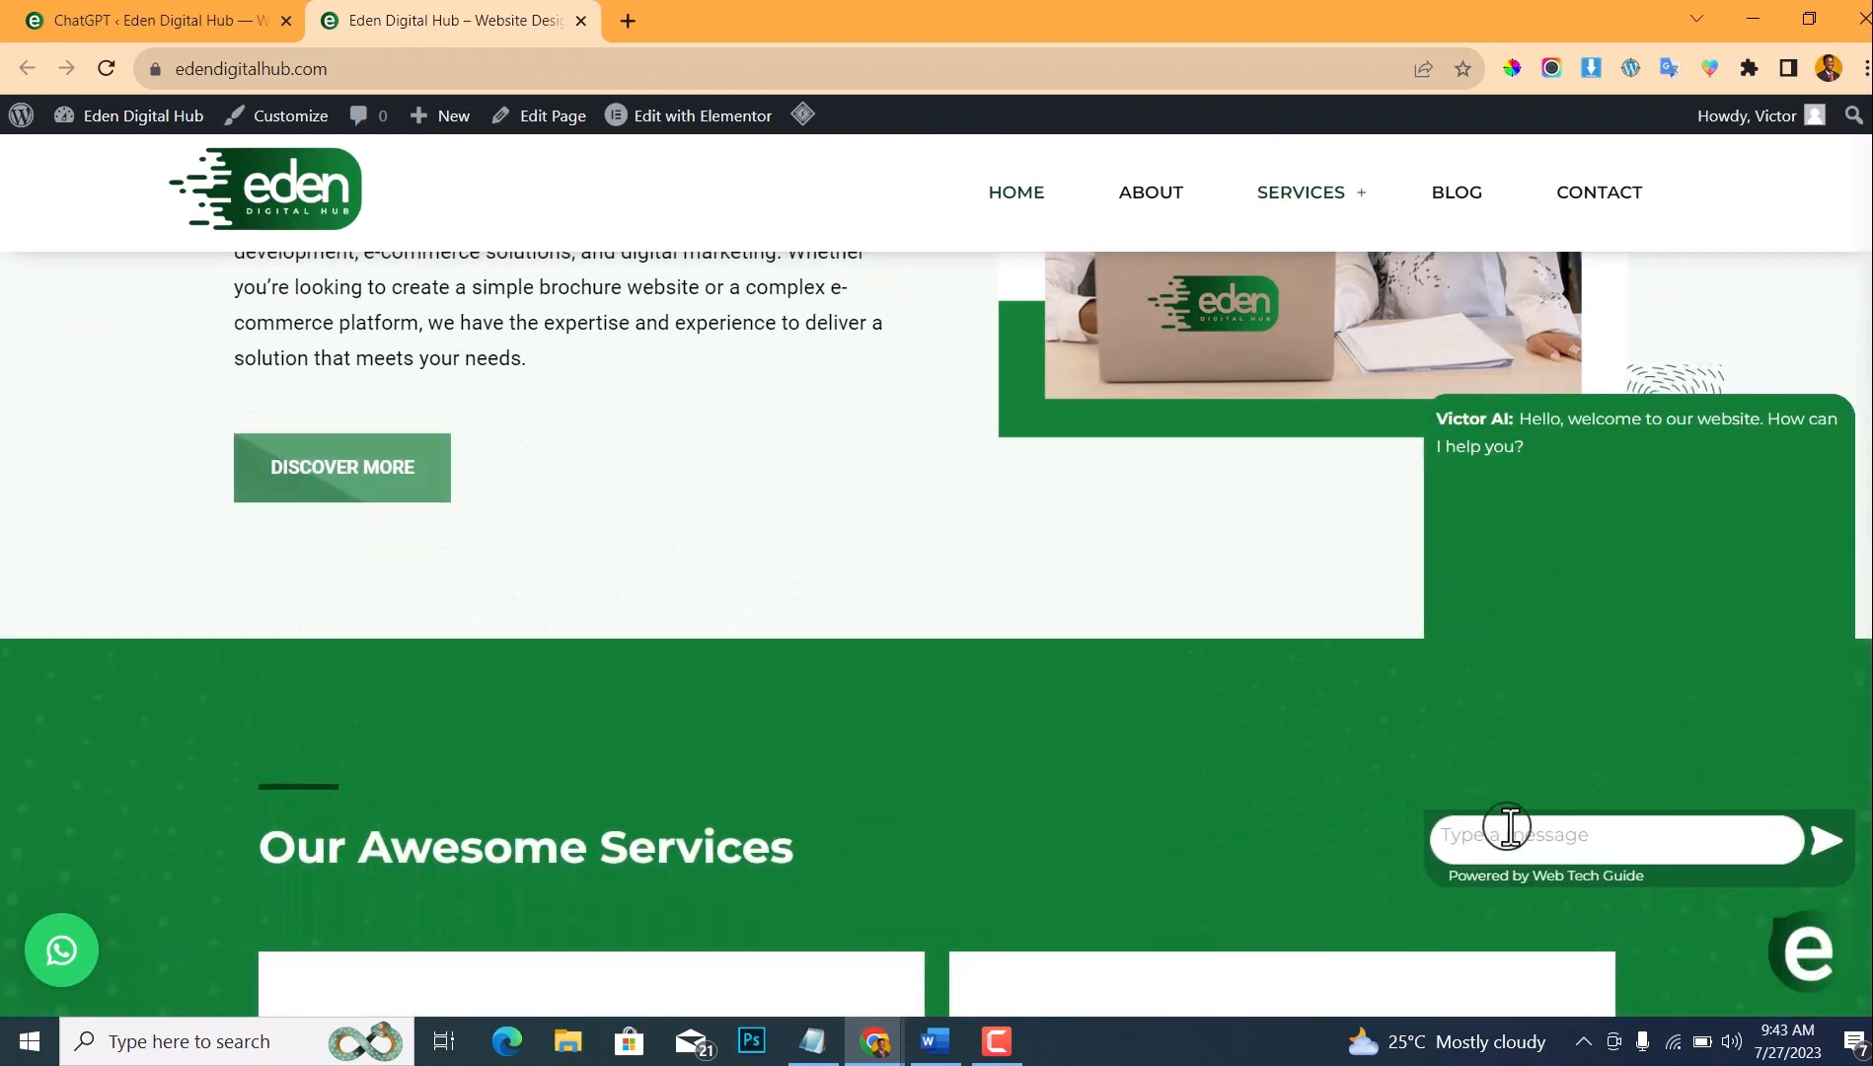
pyautogui.write('Hi')
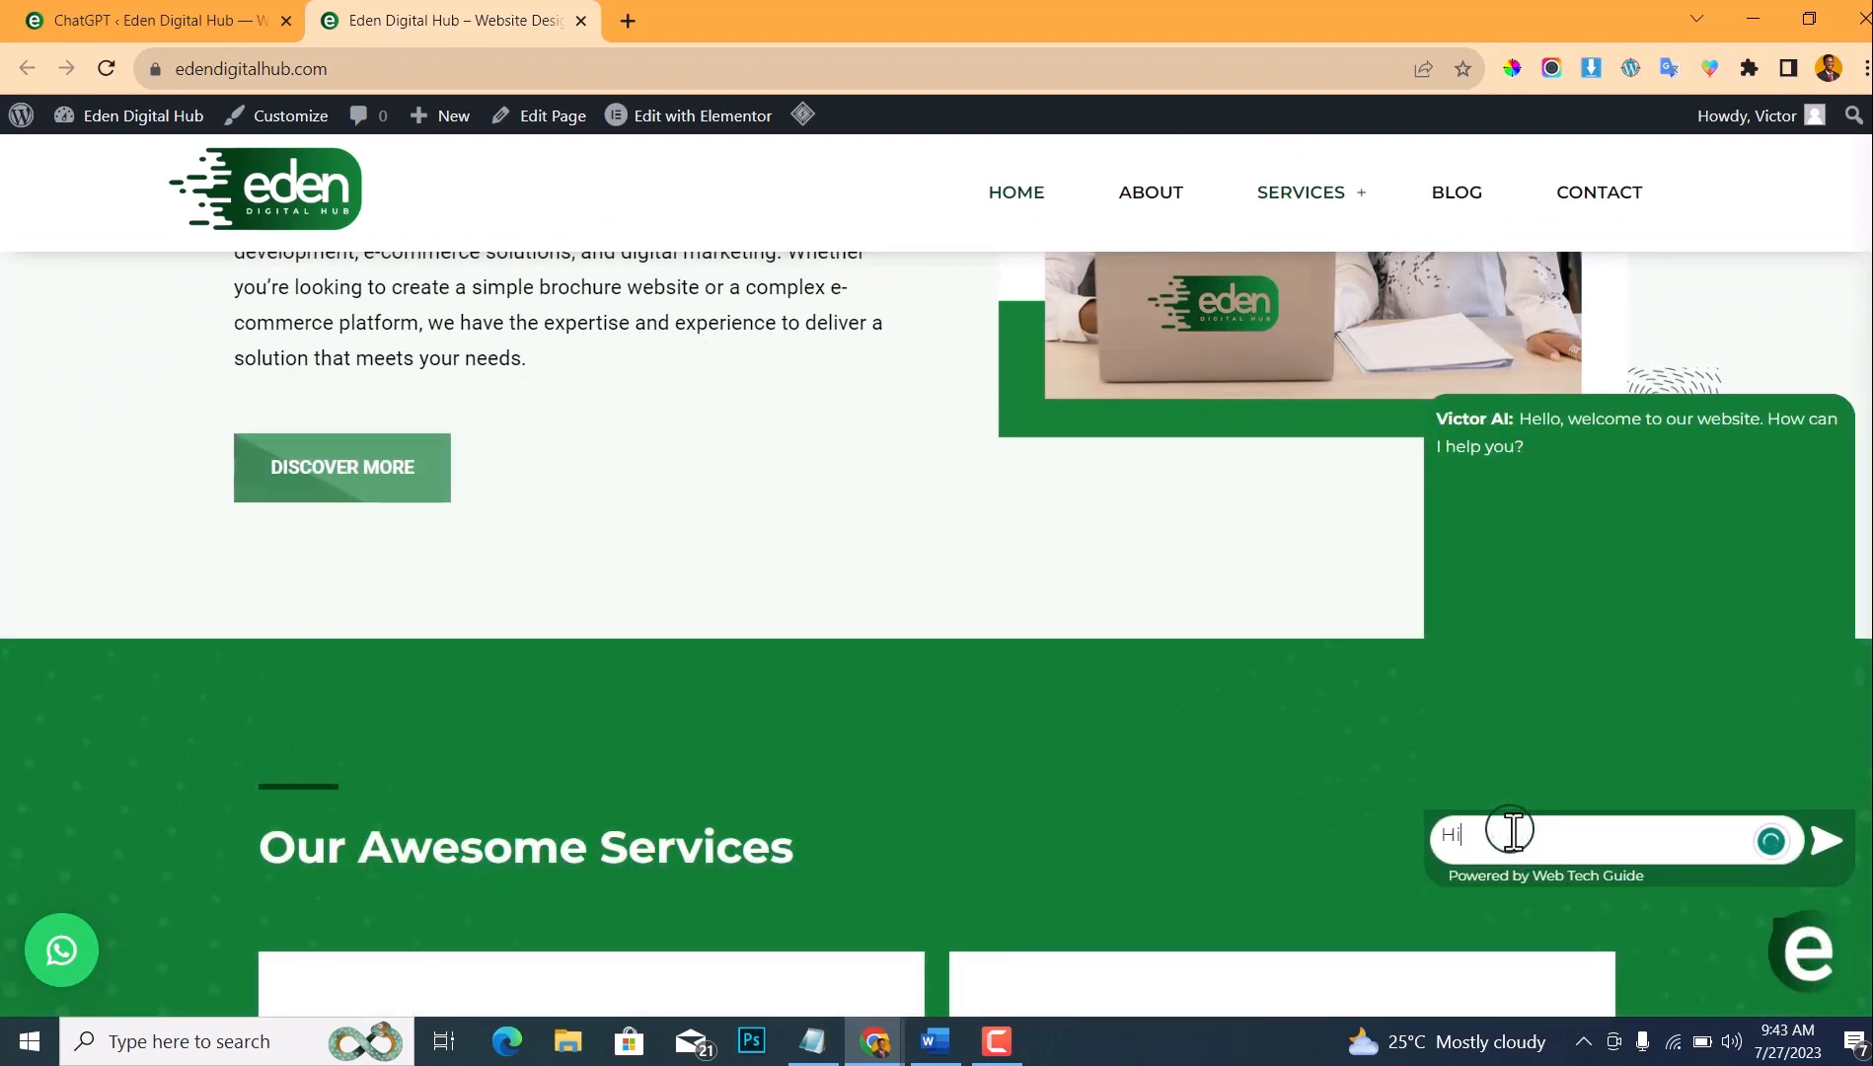
pyautogui.click(1826, 840)
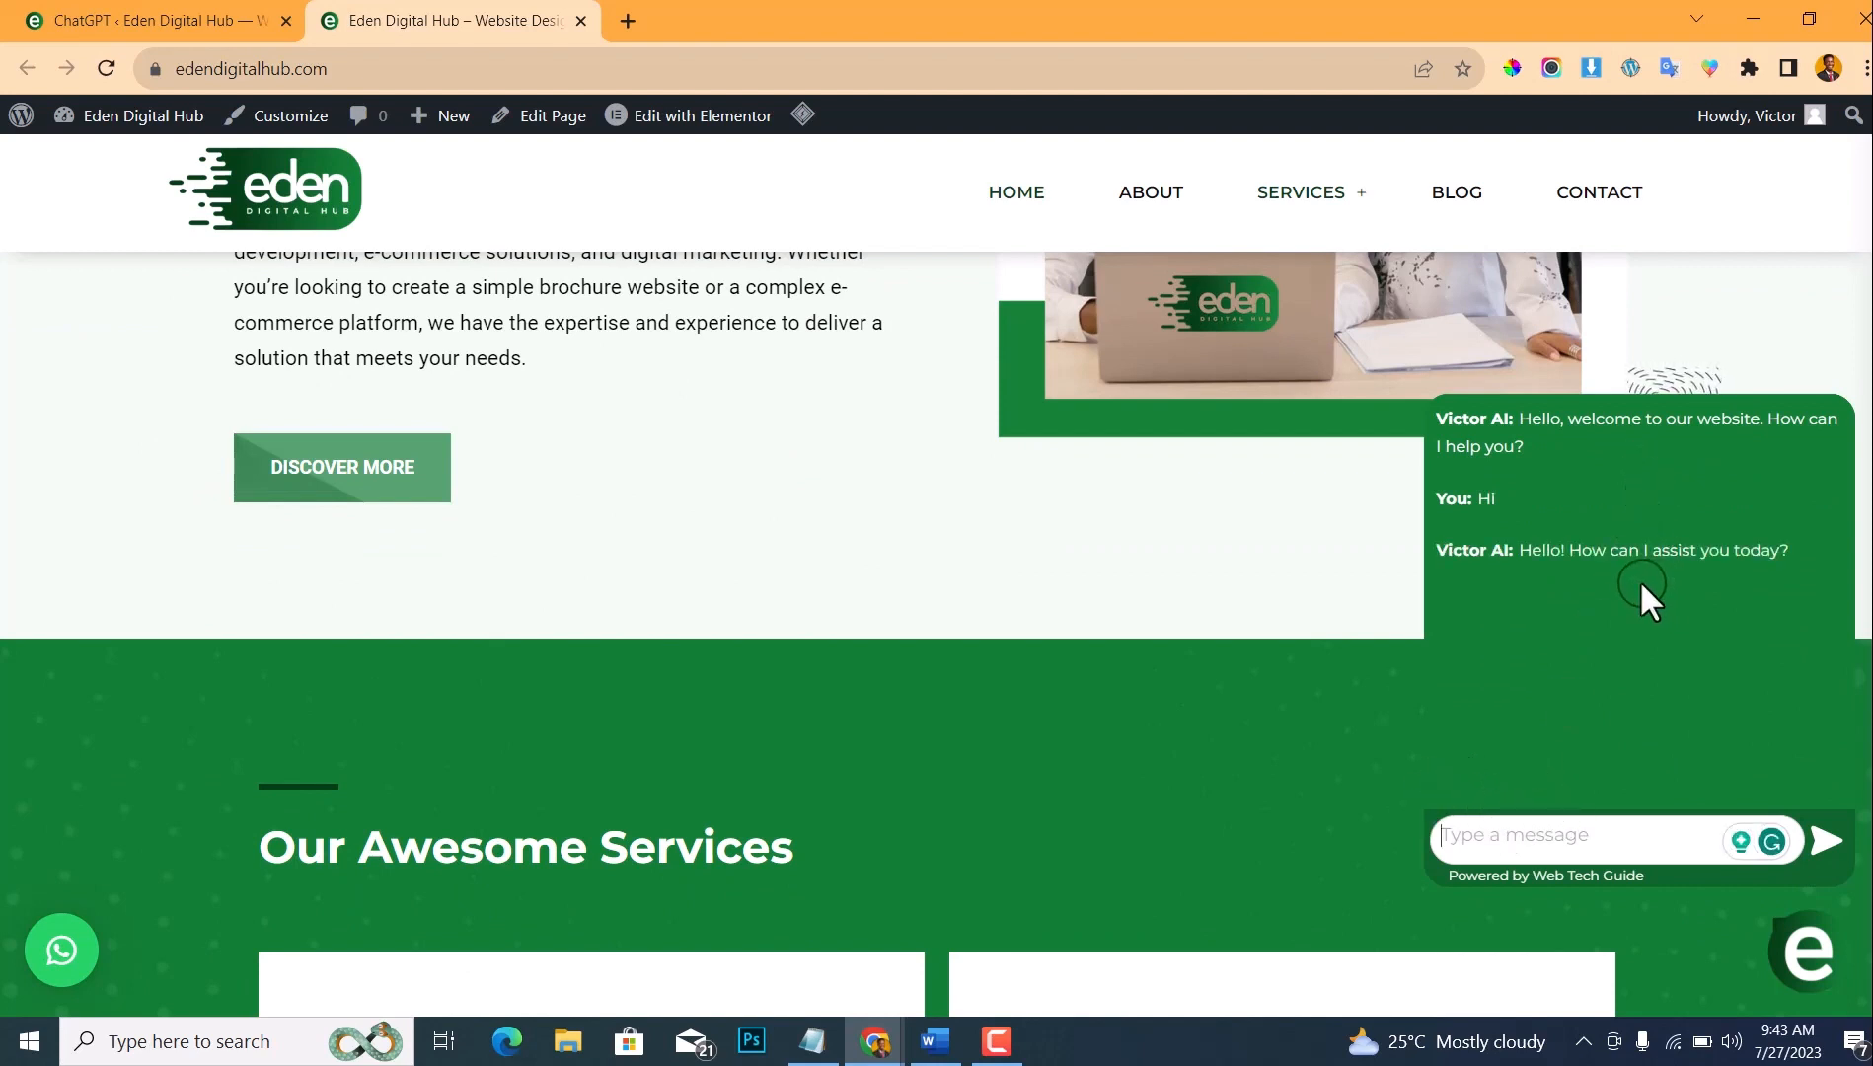
pyautogui.moveTo(1600, 598)
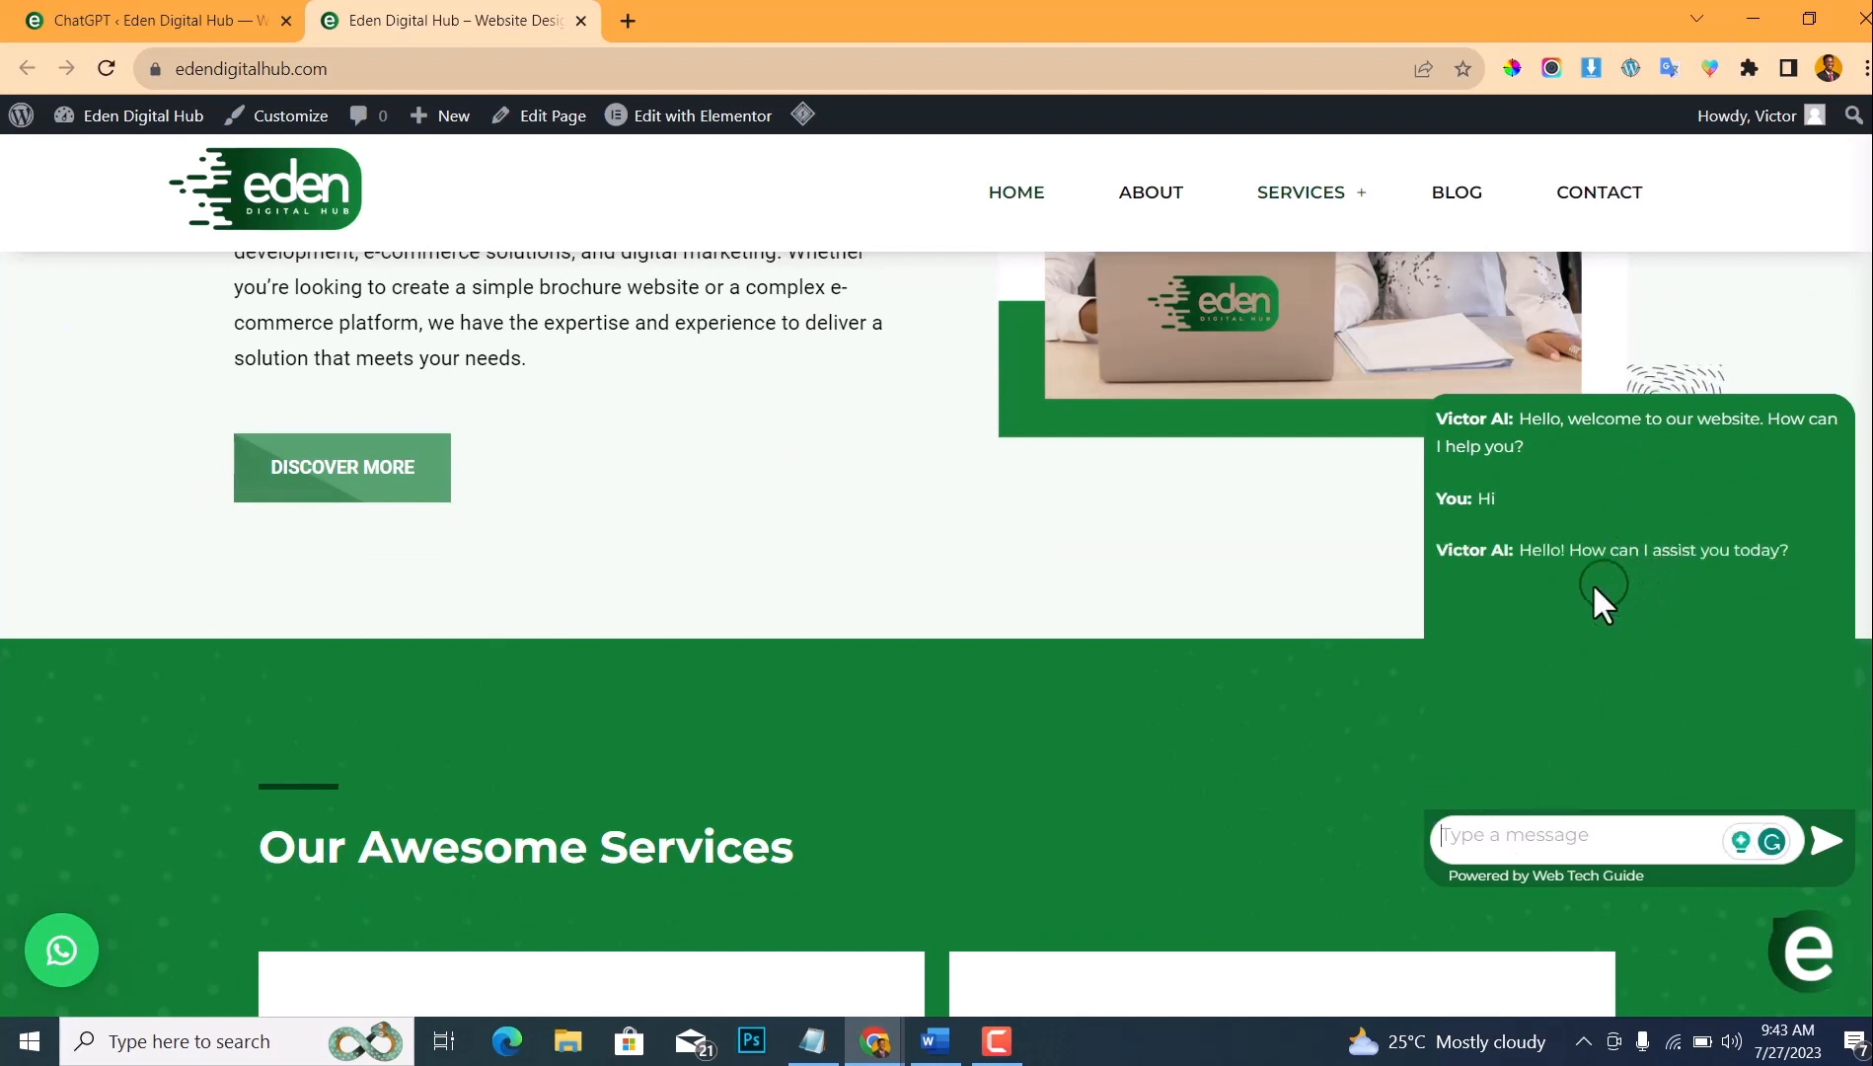
# Send 'Which services do you offer?' to the chat assistant.
pyautogui.scroll(3)
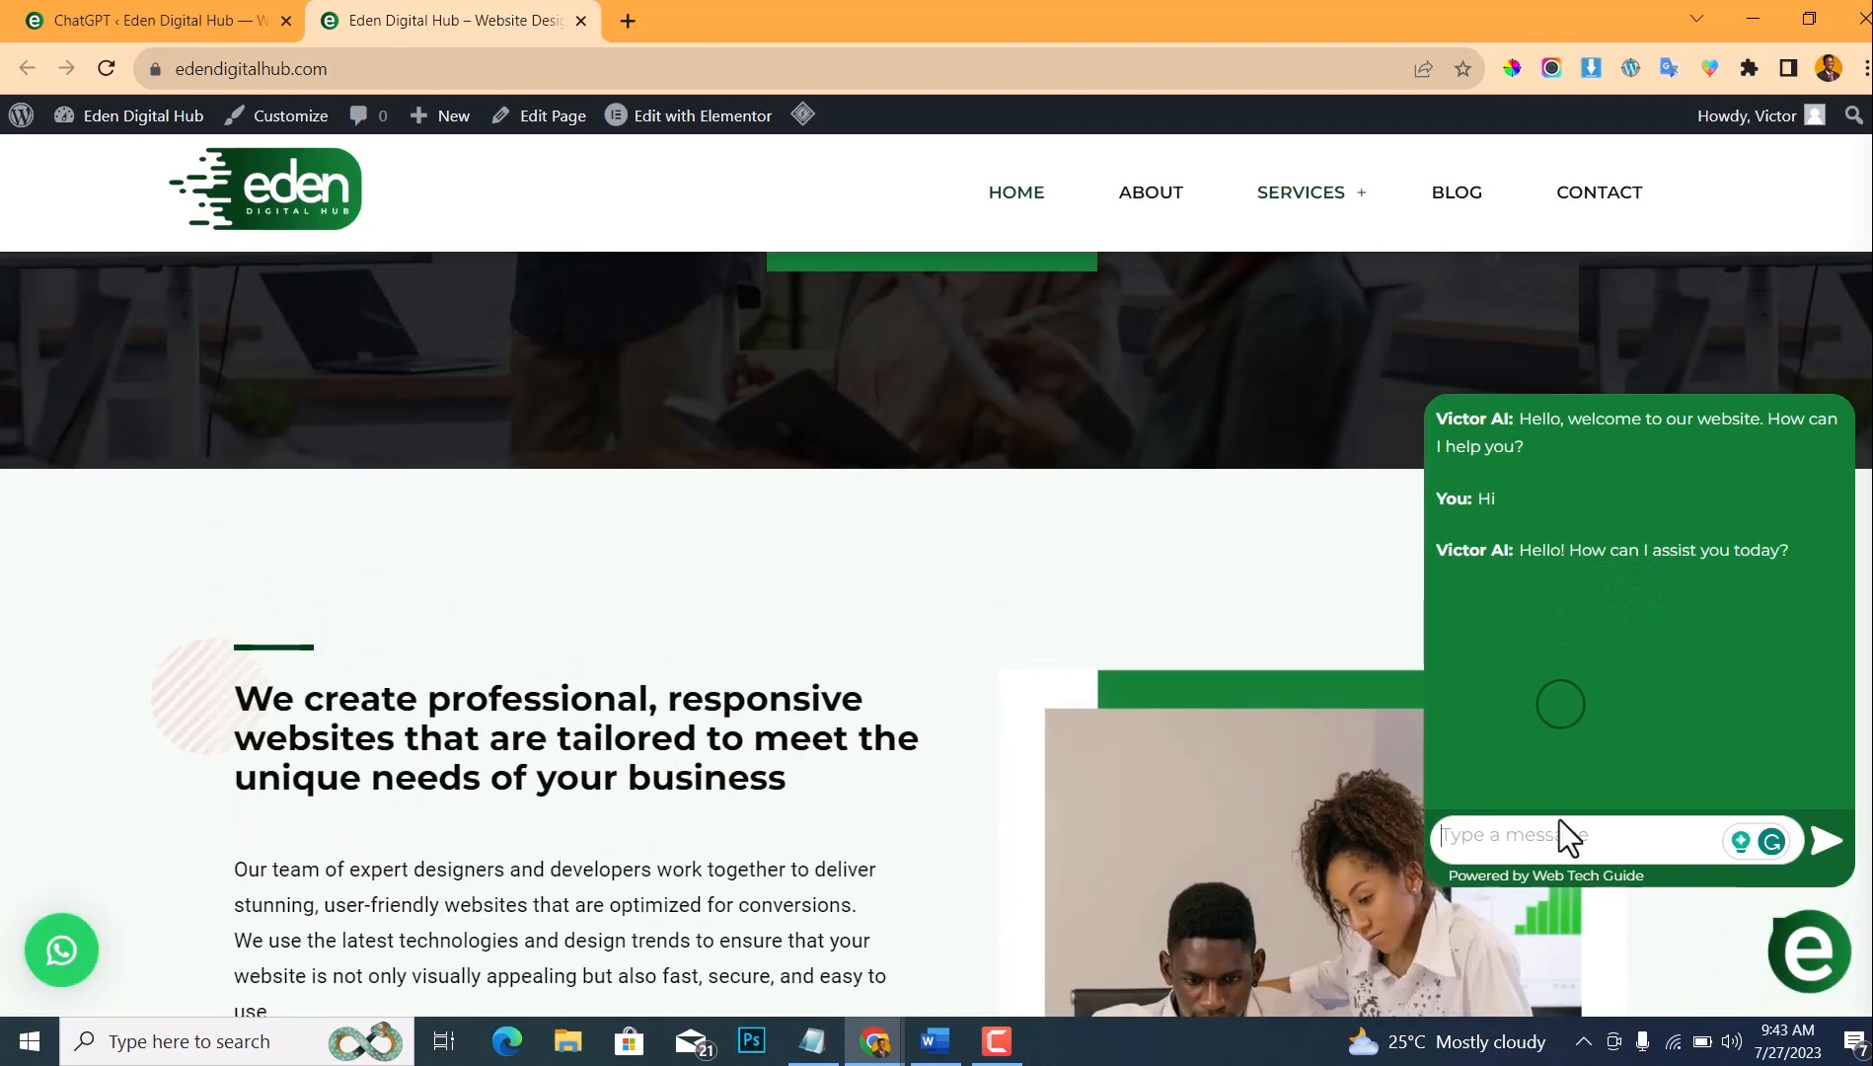
pyautogui.write('WH')
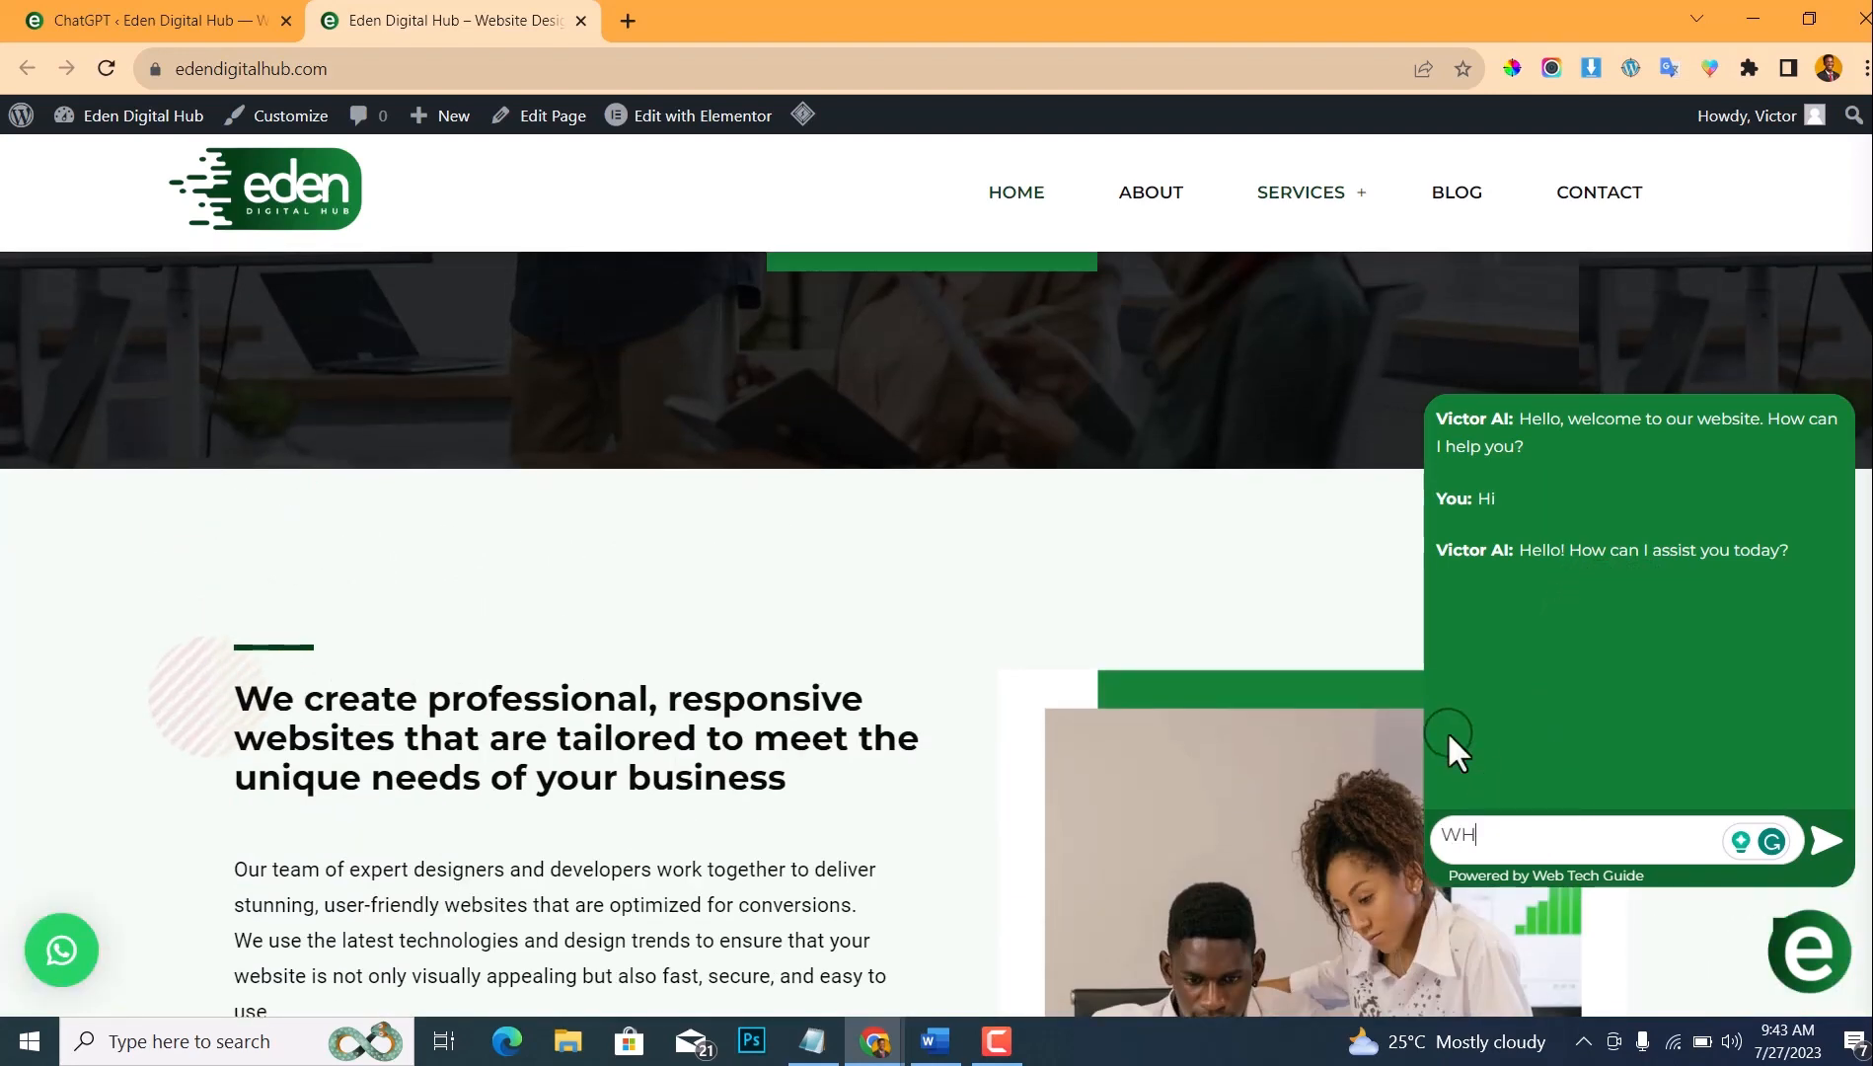
pyautogui.write('Whic')
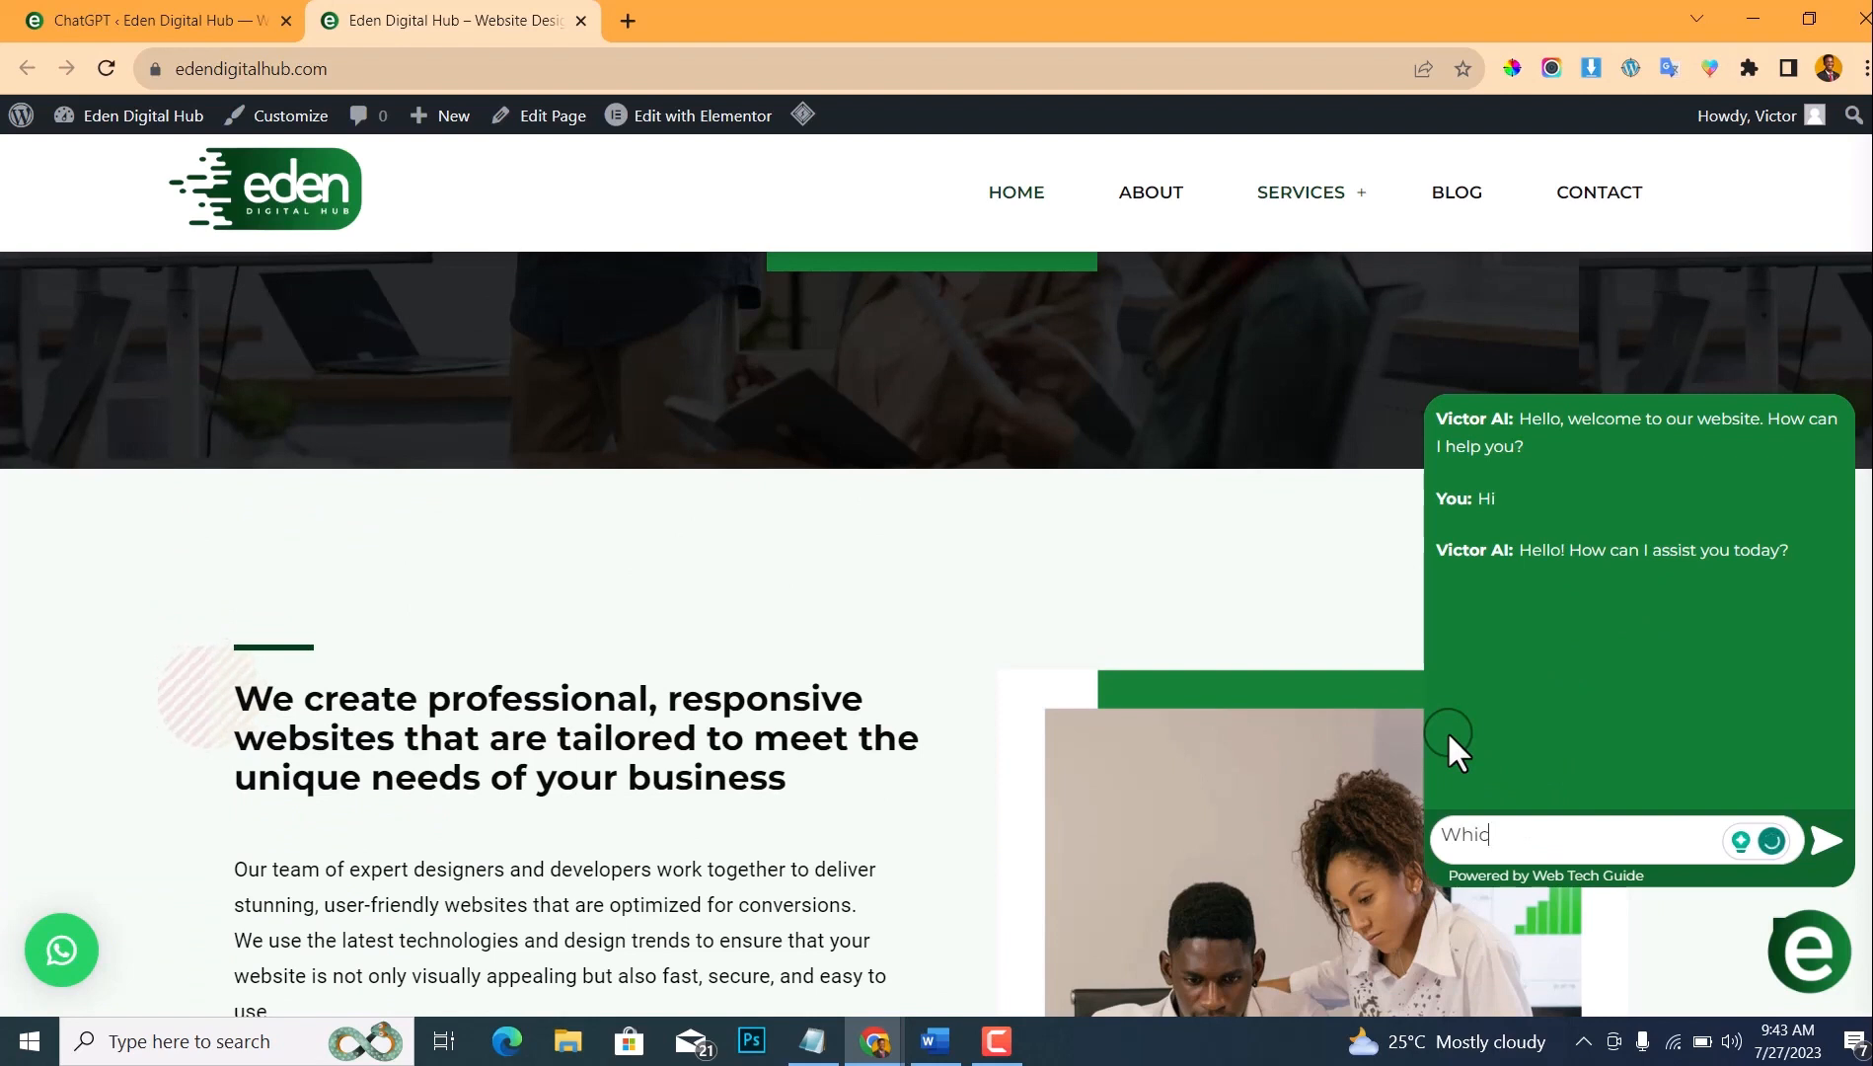
pyautogui.click(1825, 841)
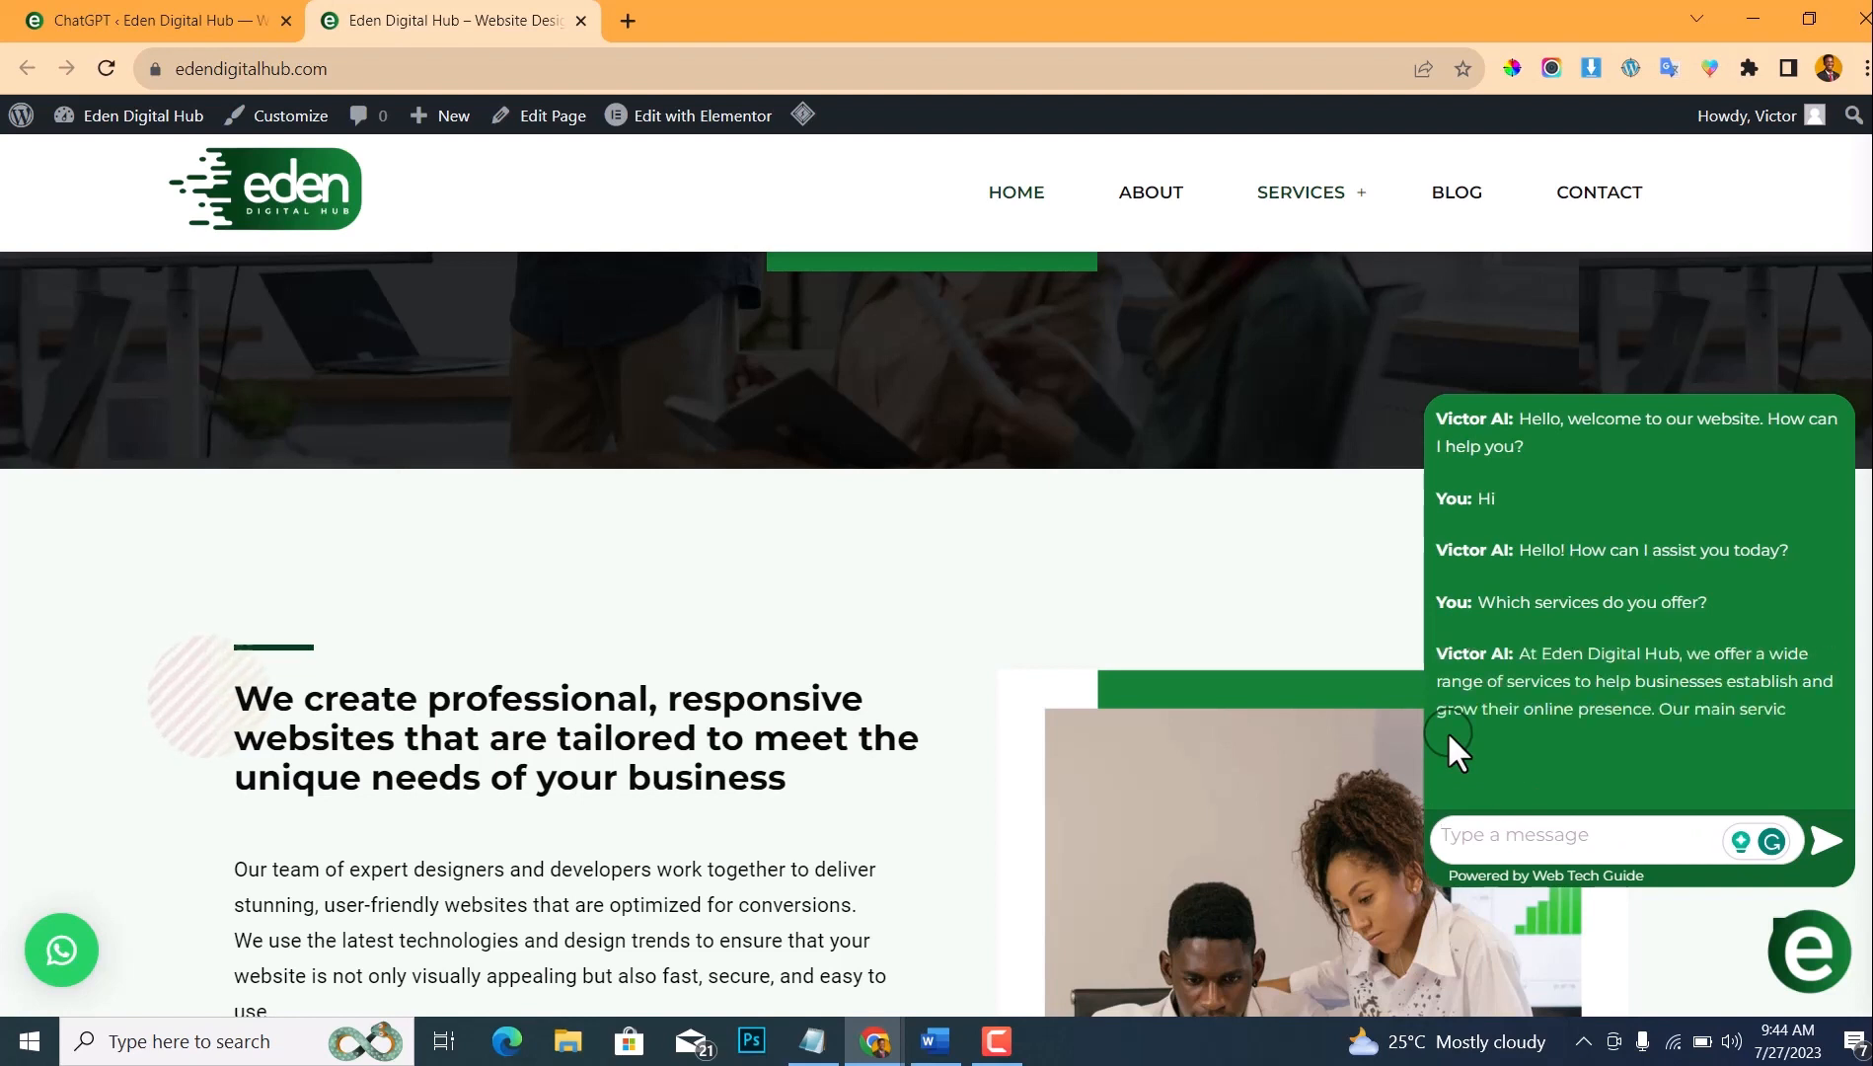
# Scroll through Victor AI's numbered list of Eden Digital Hub services.
pyautogui.scroll(-3)
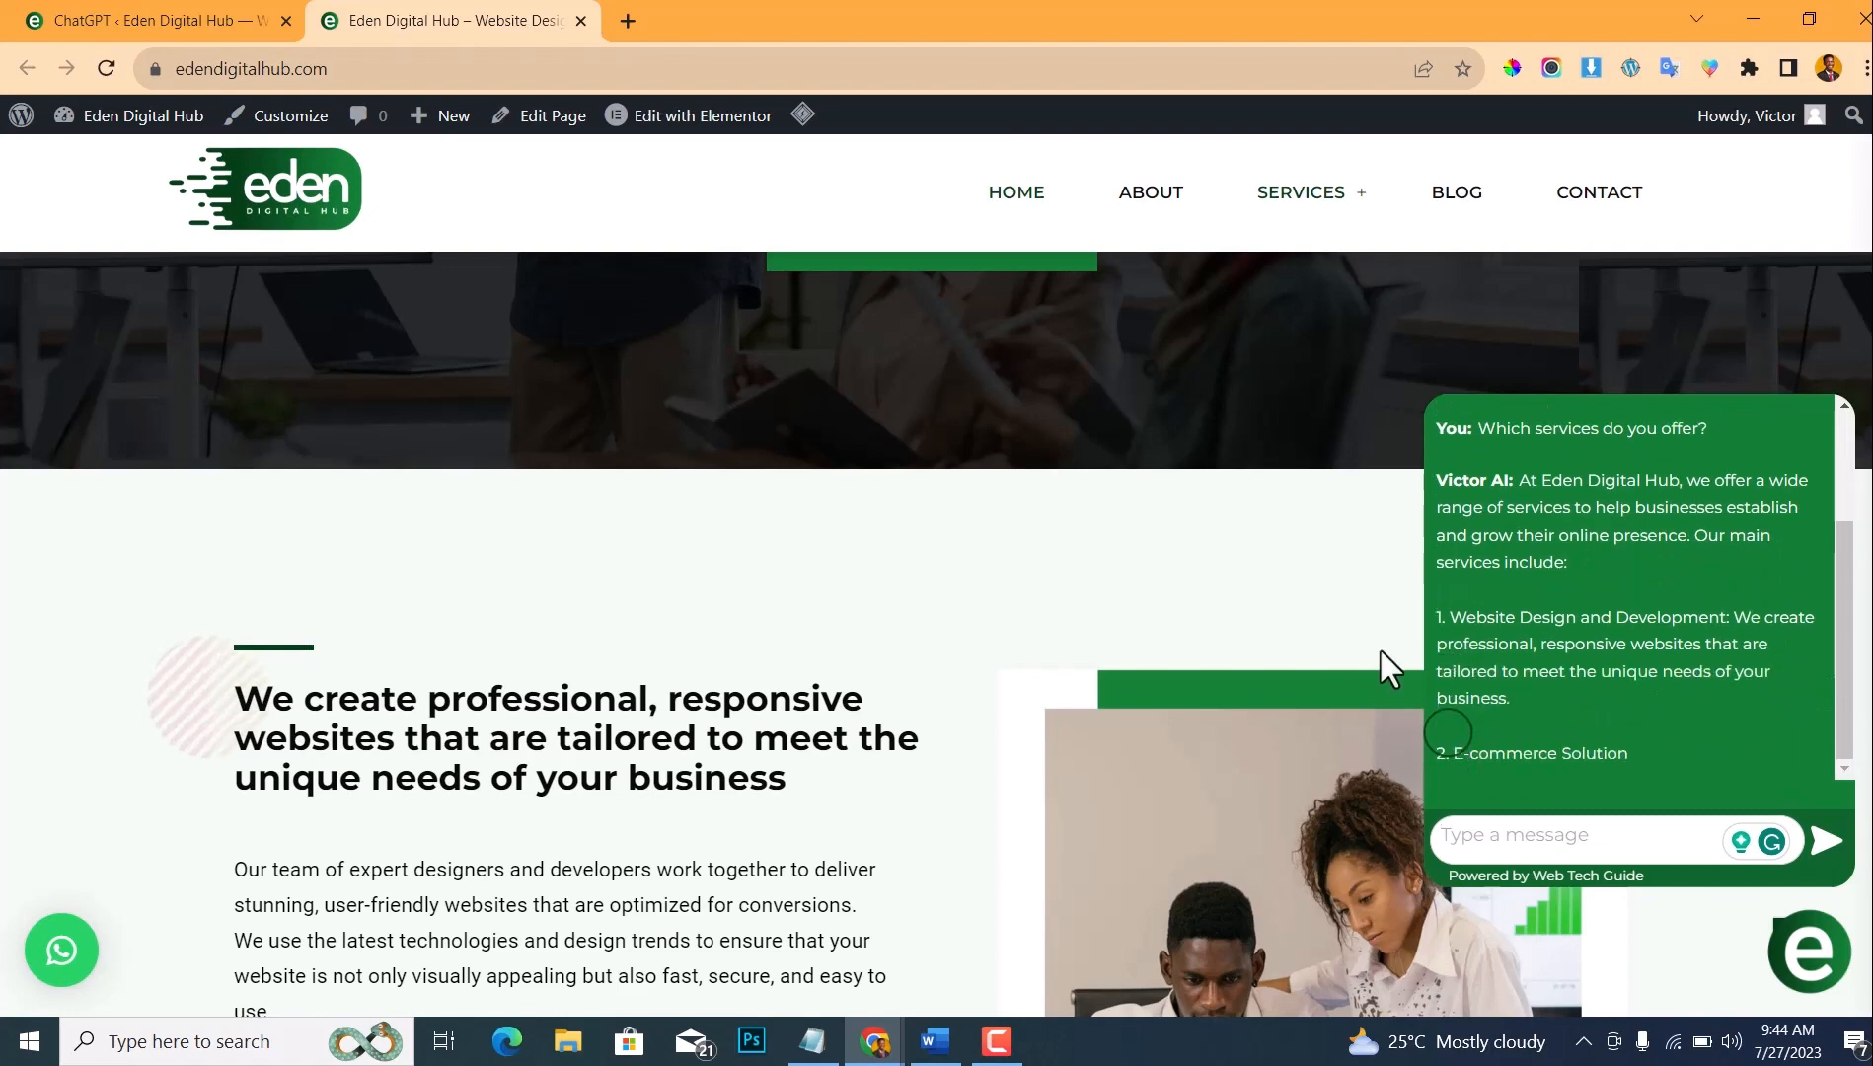
pyautogui.scroll(-3)
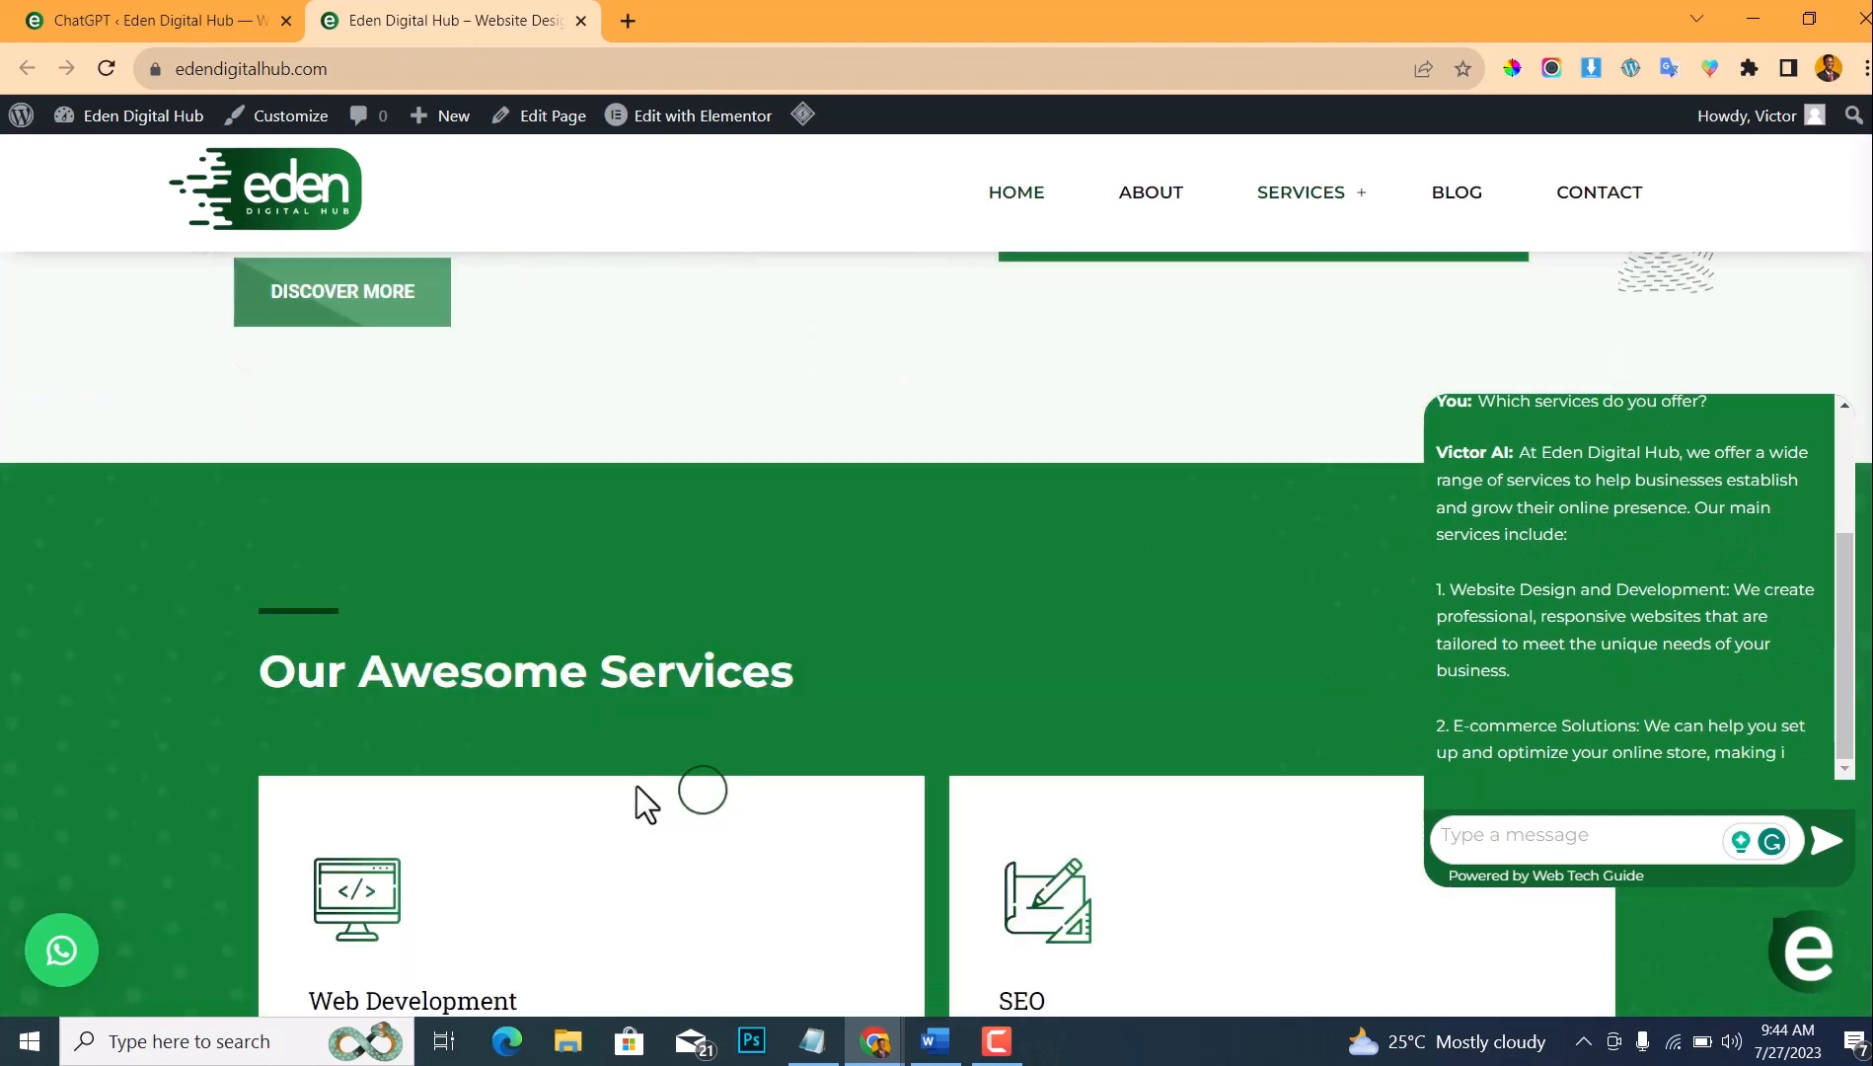
pyautogui.scroll(-3)
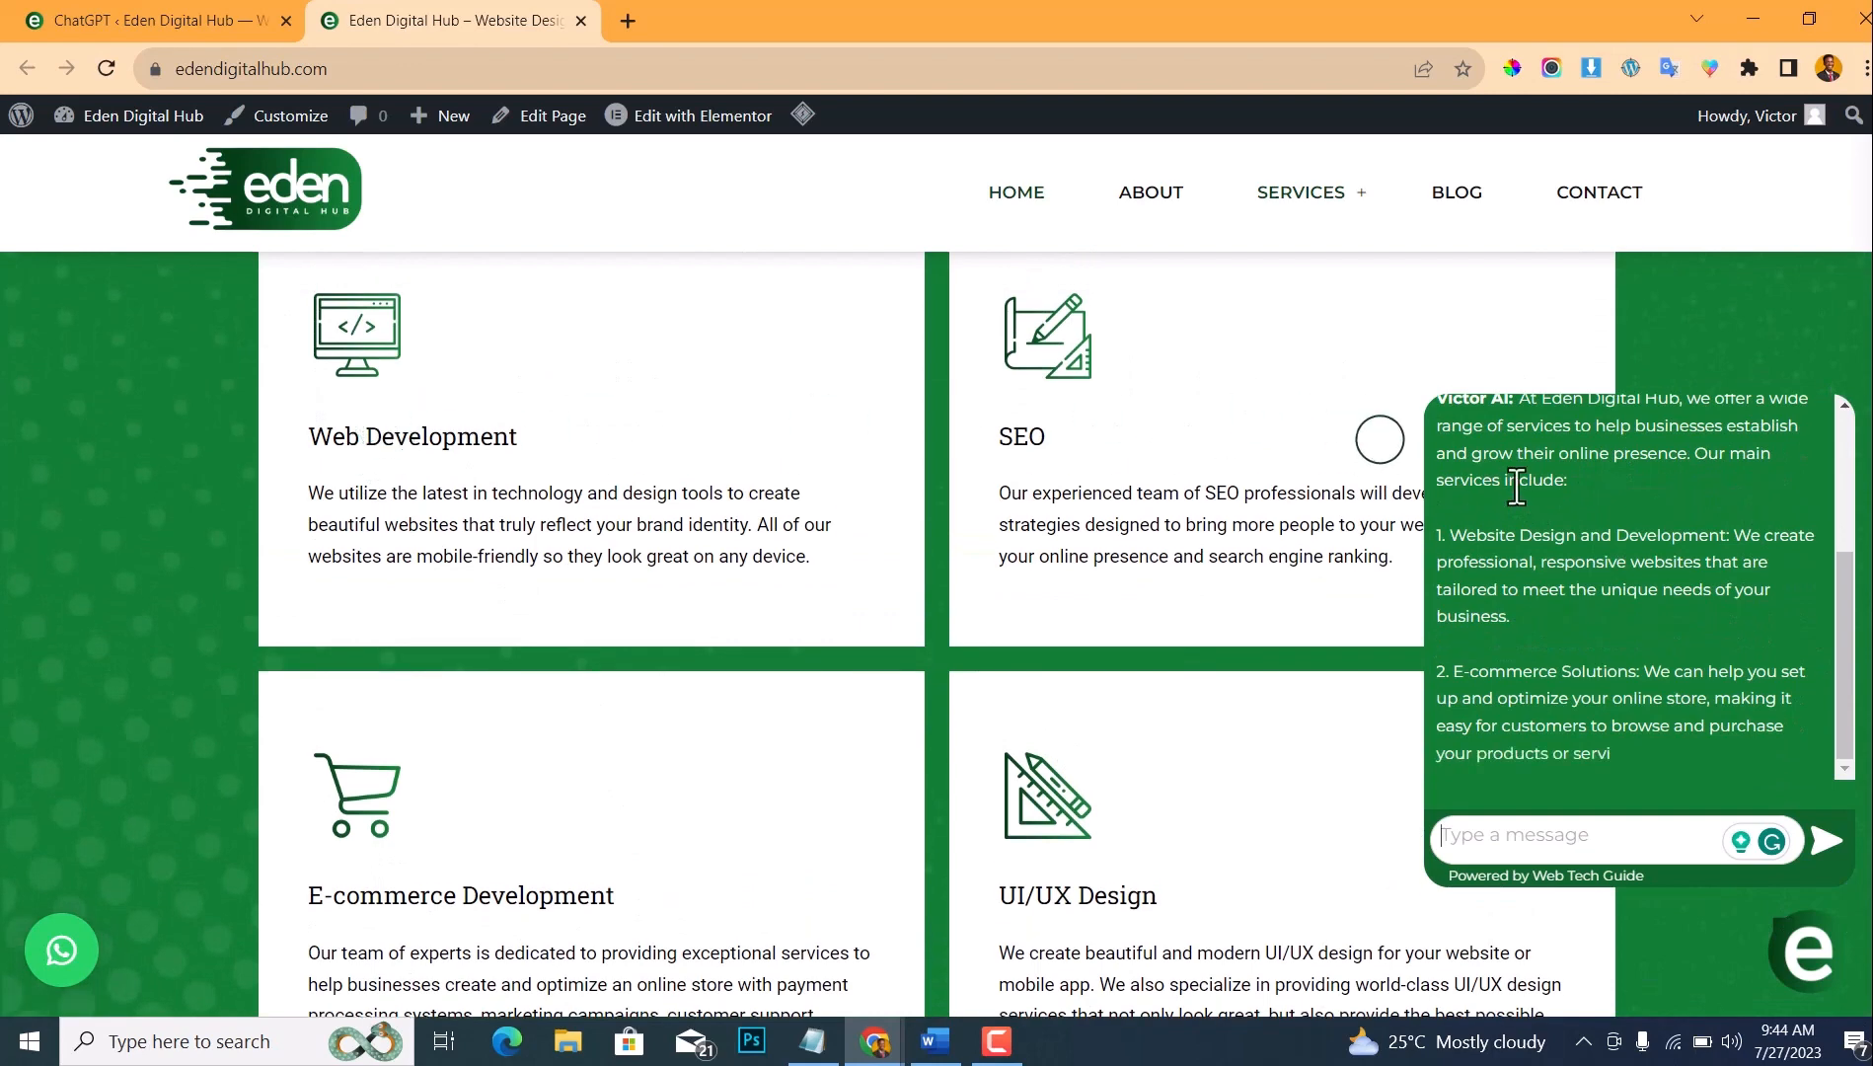
pyautogui.scroll(3)
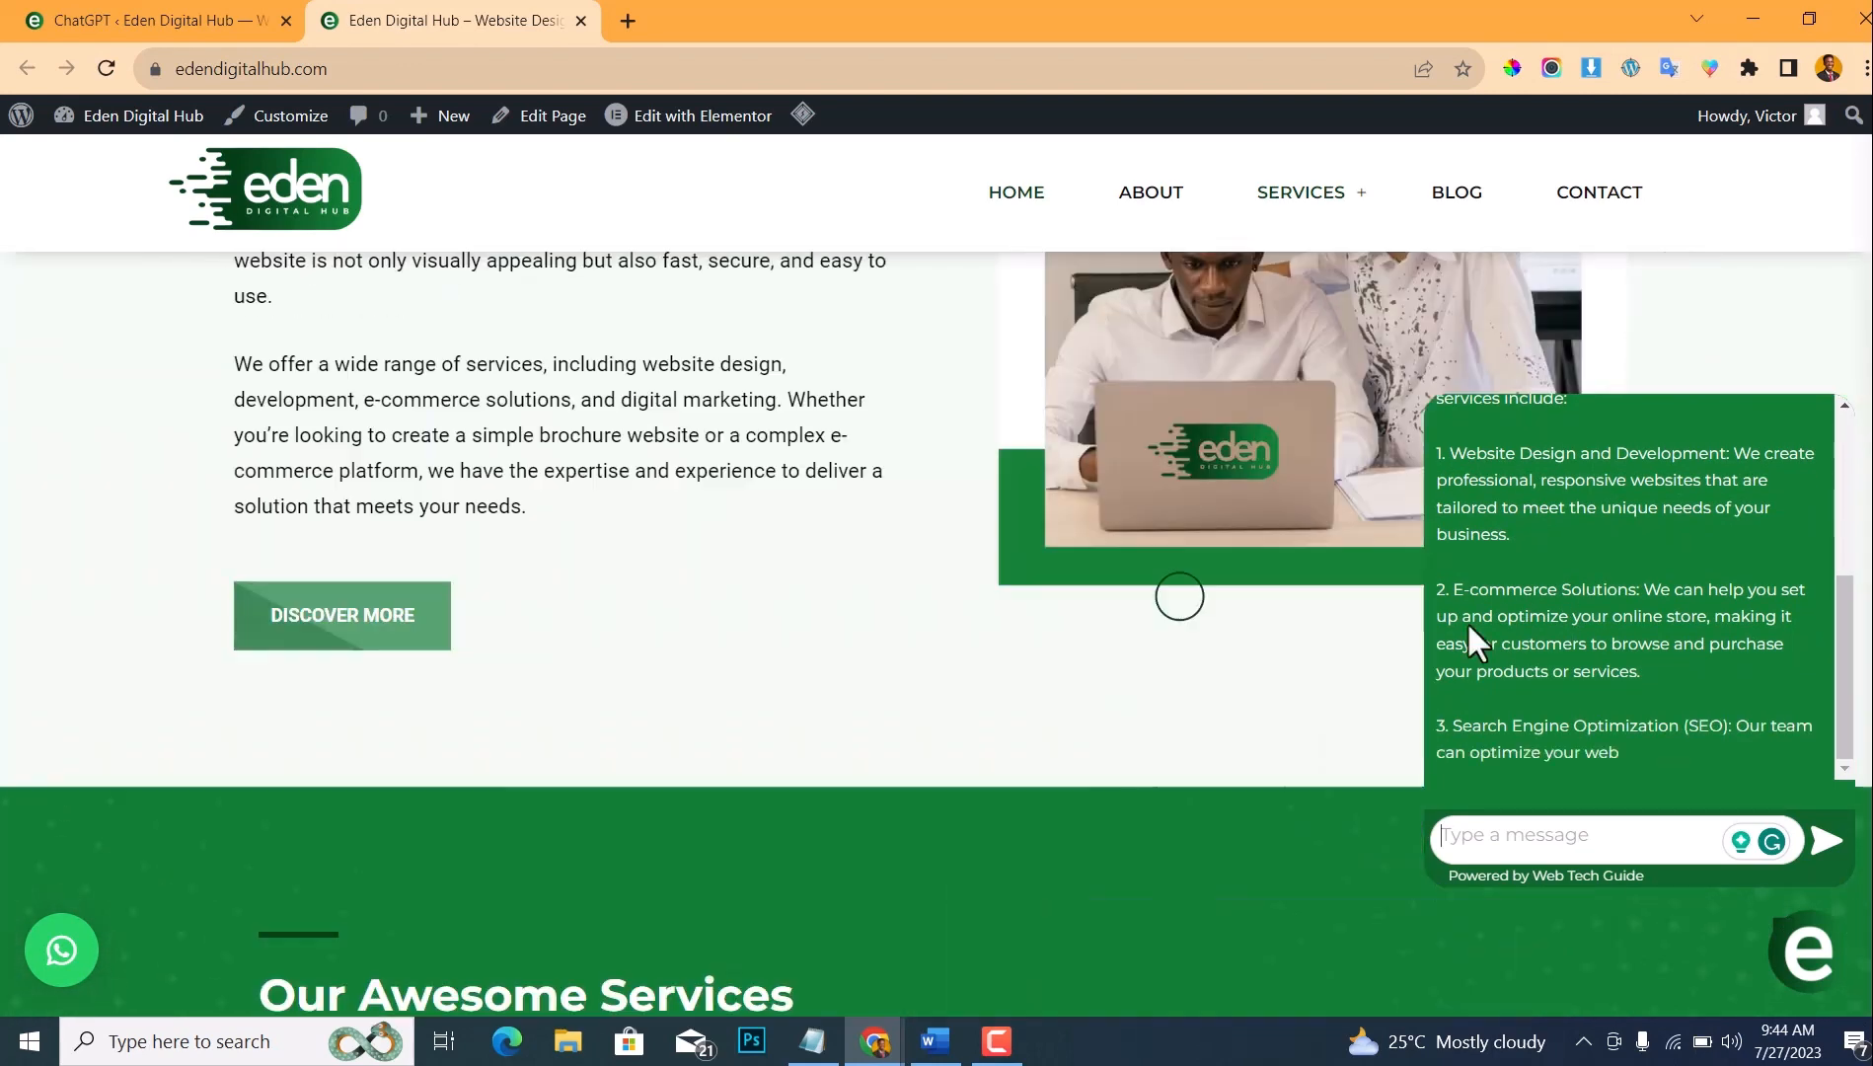
pyautogui.scroll(-3)
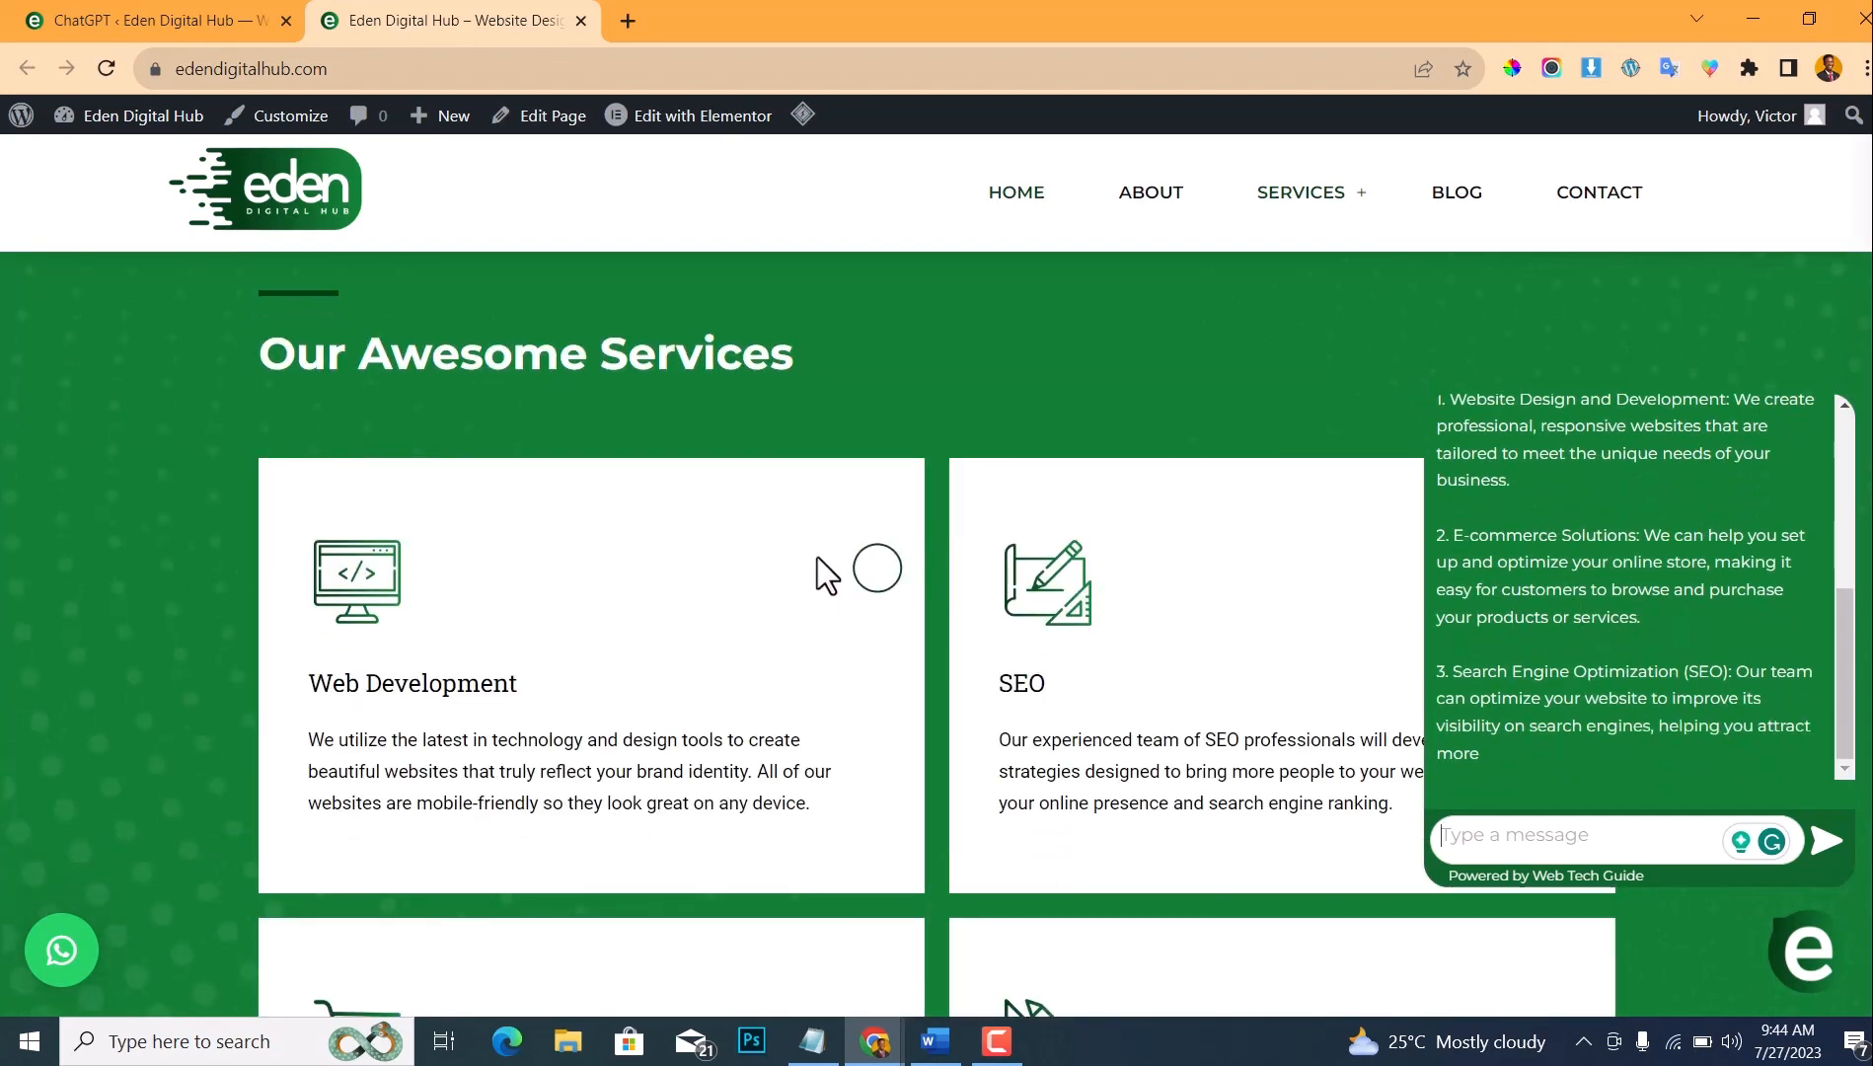
pyautogui.scroll(3)
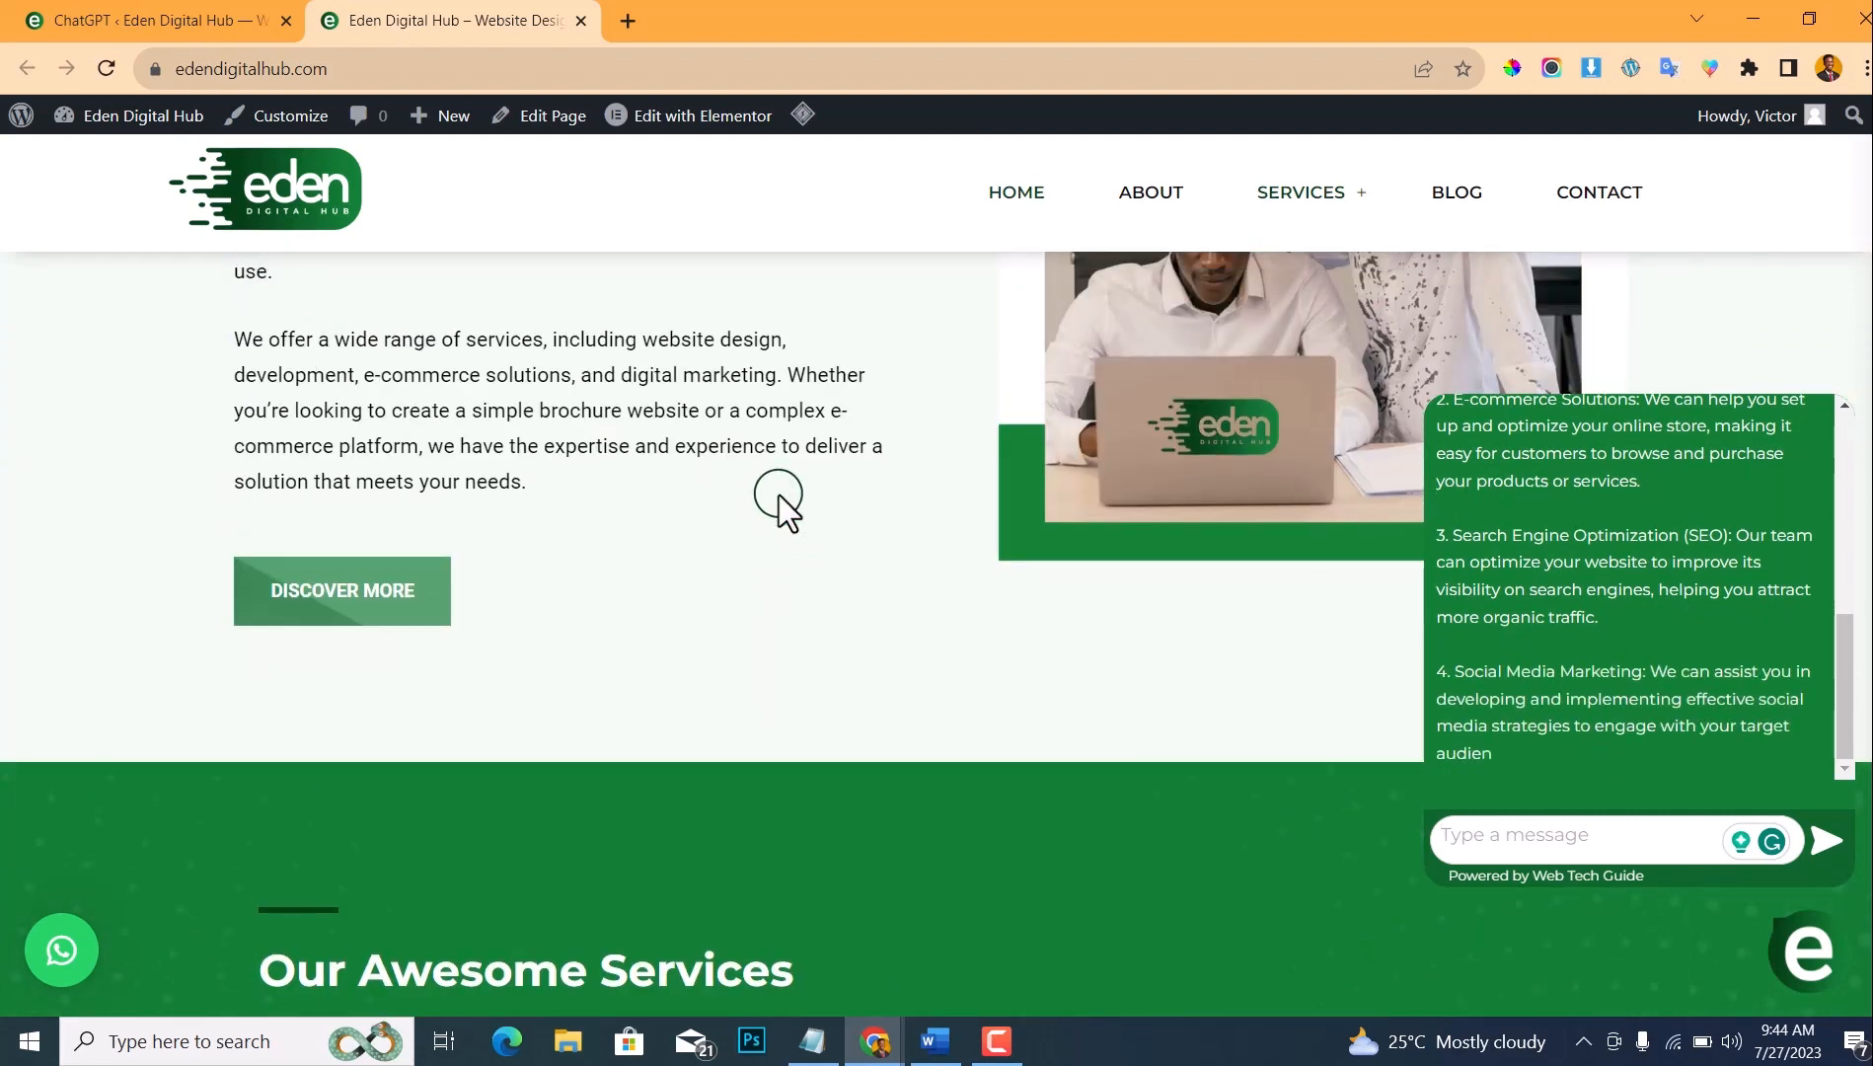
pyautogui.scroll(-3)
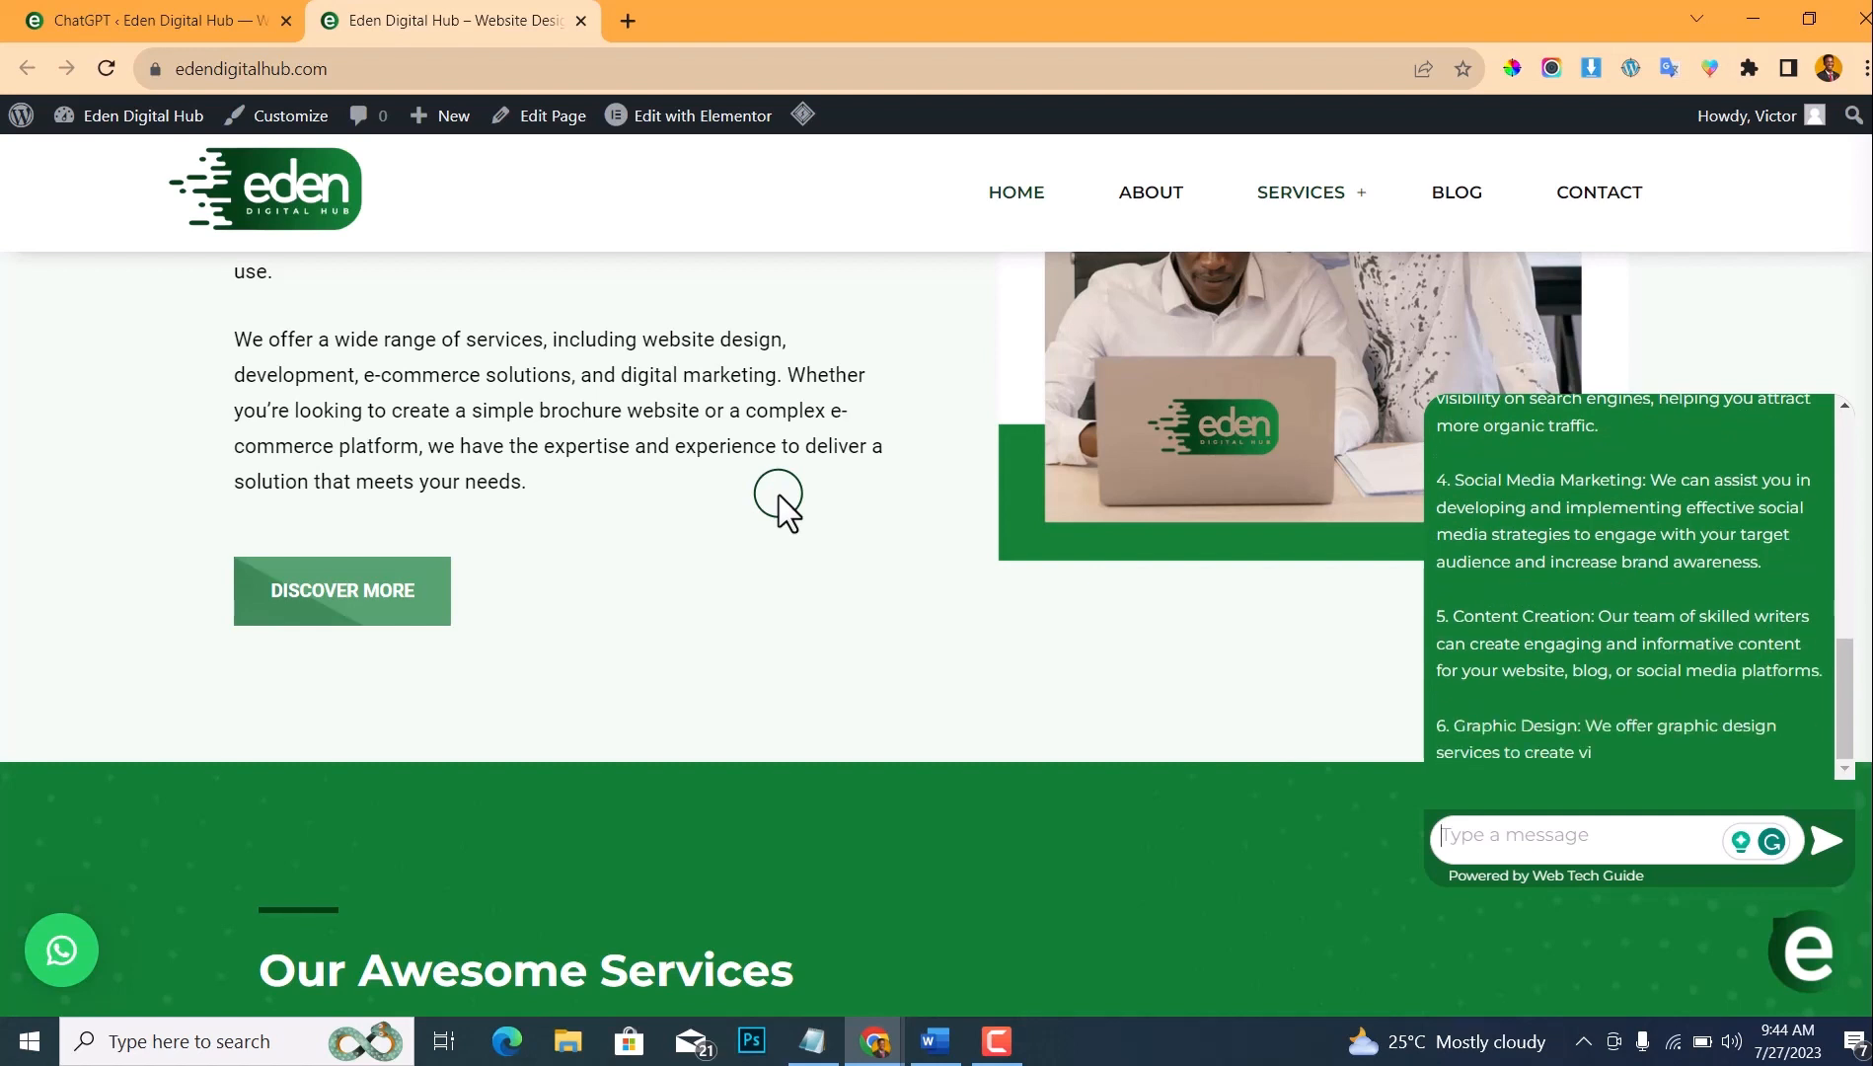
pyautogui.scroll(-3)
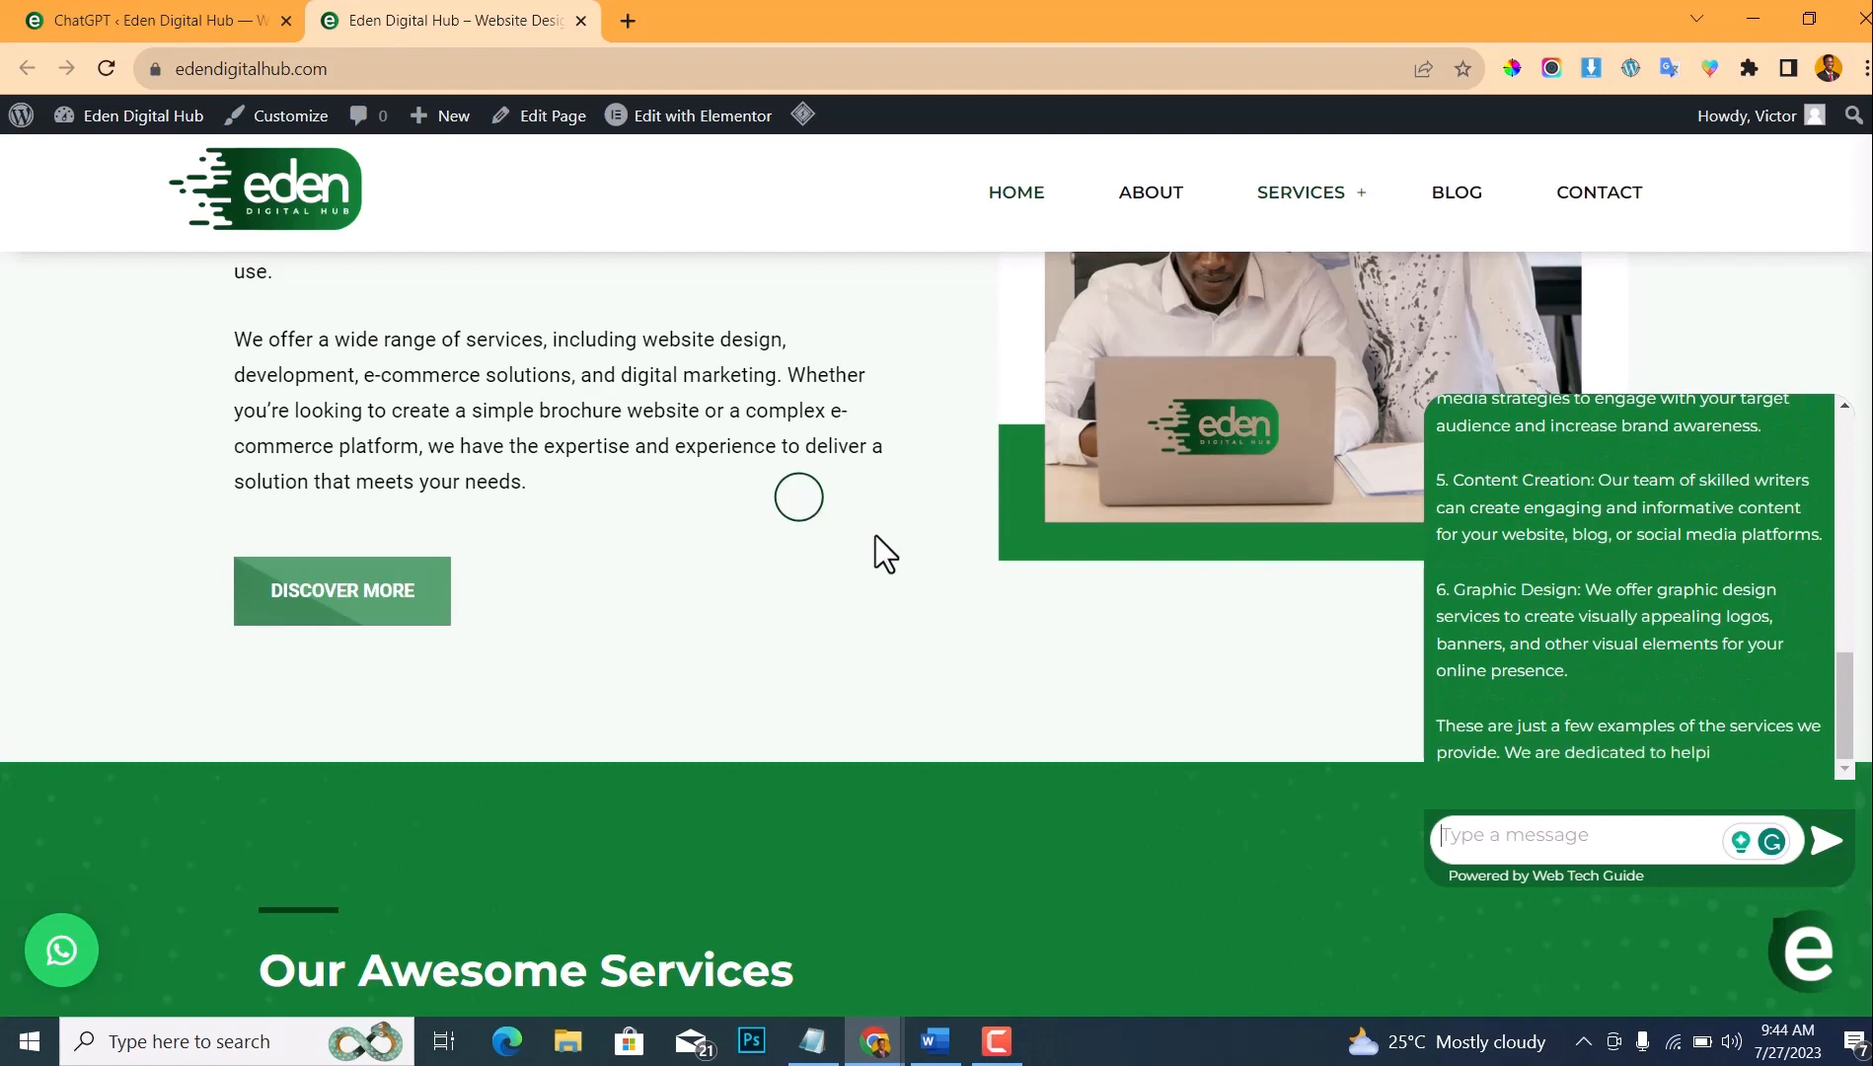
pyautogui.scroll(-3)
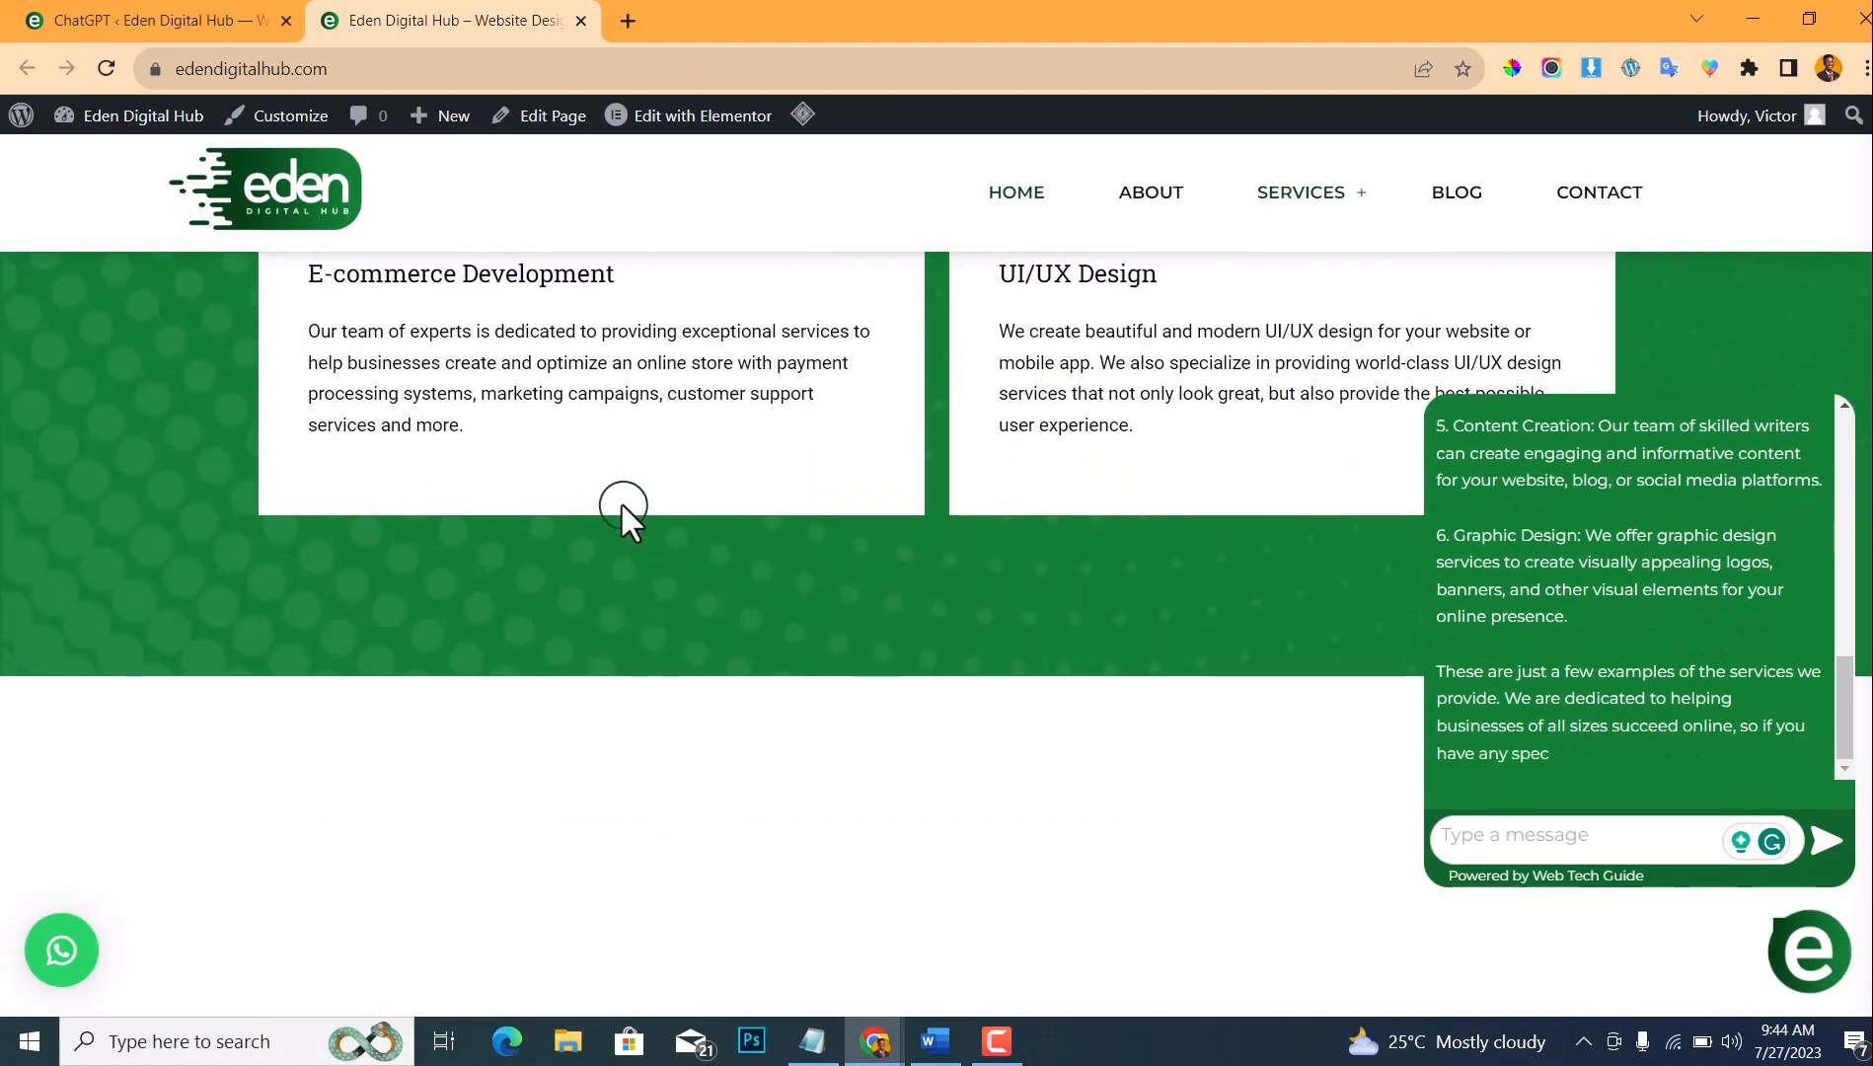
pyautogui.click(1299, 191)
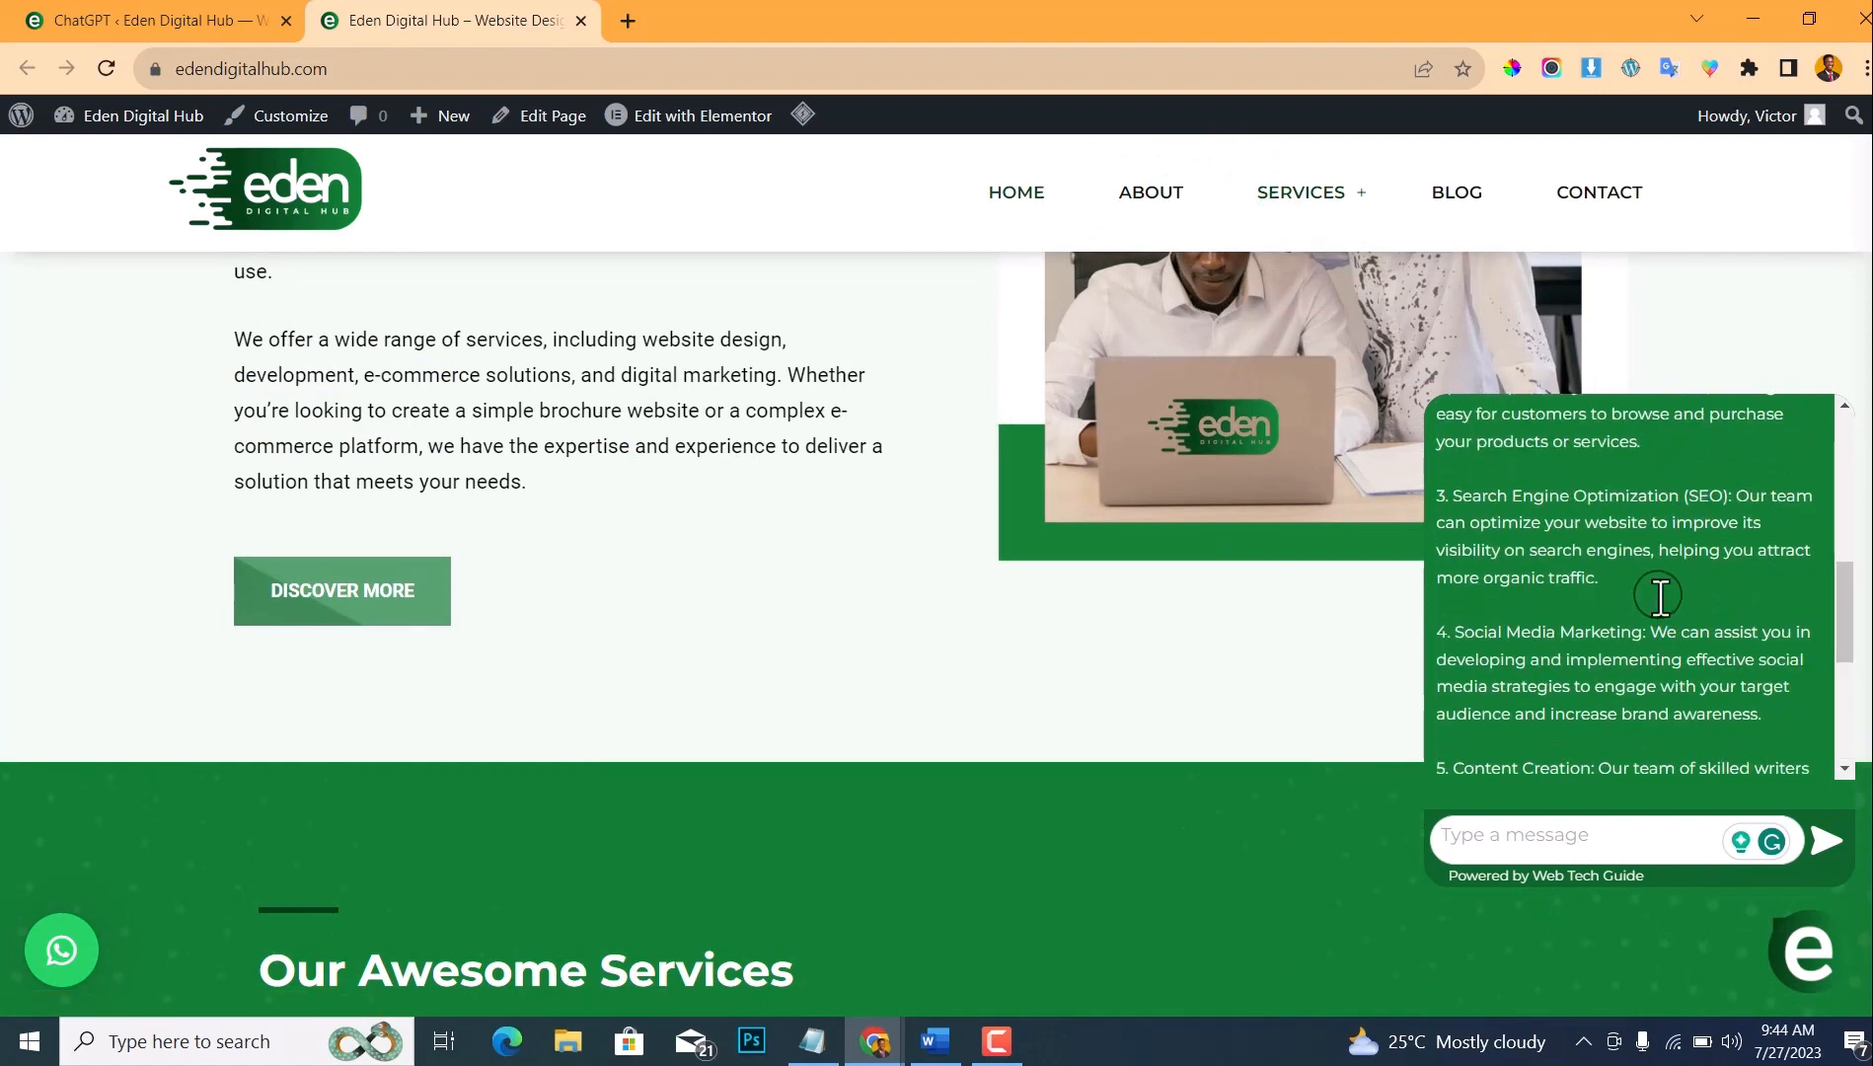
pyautogui.scroll(3)
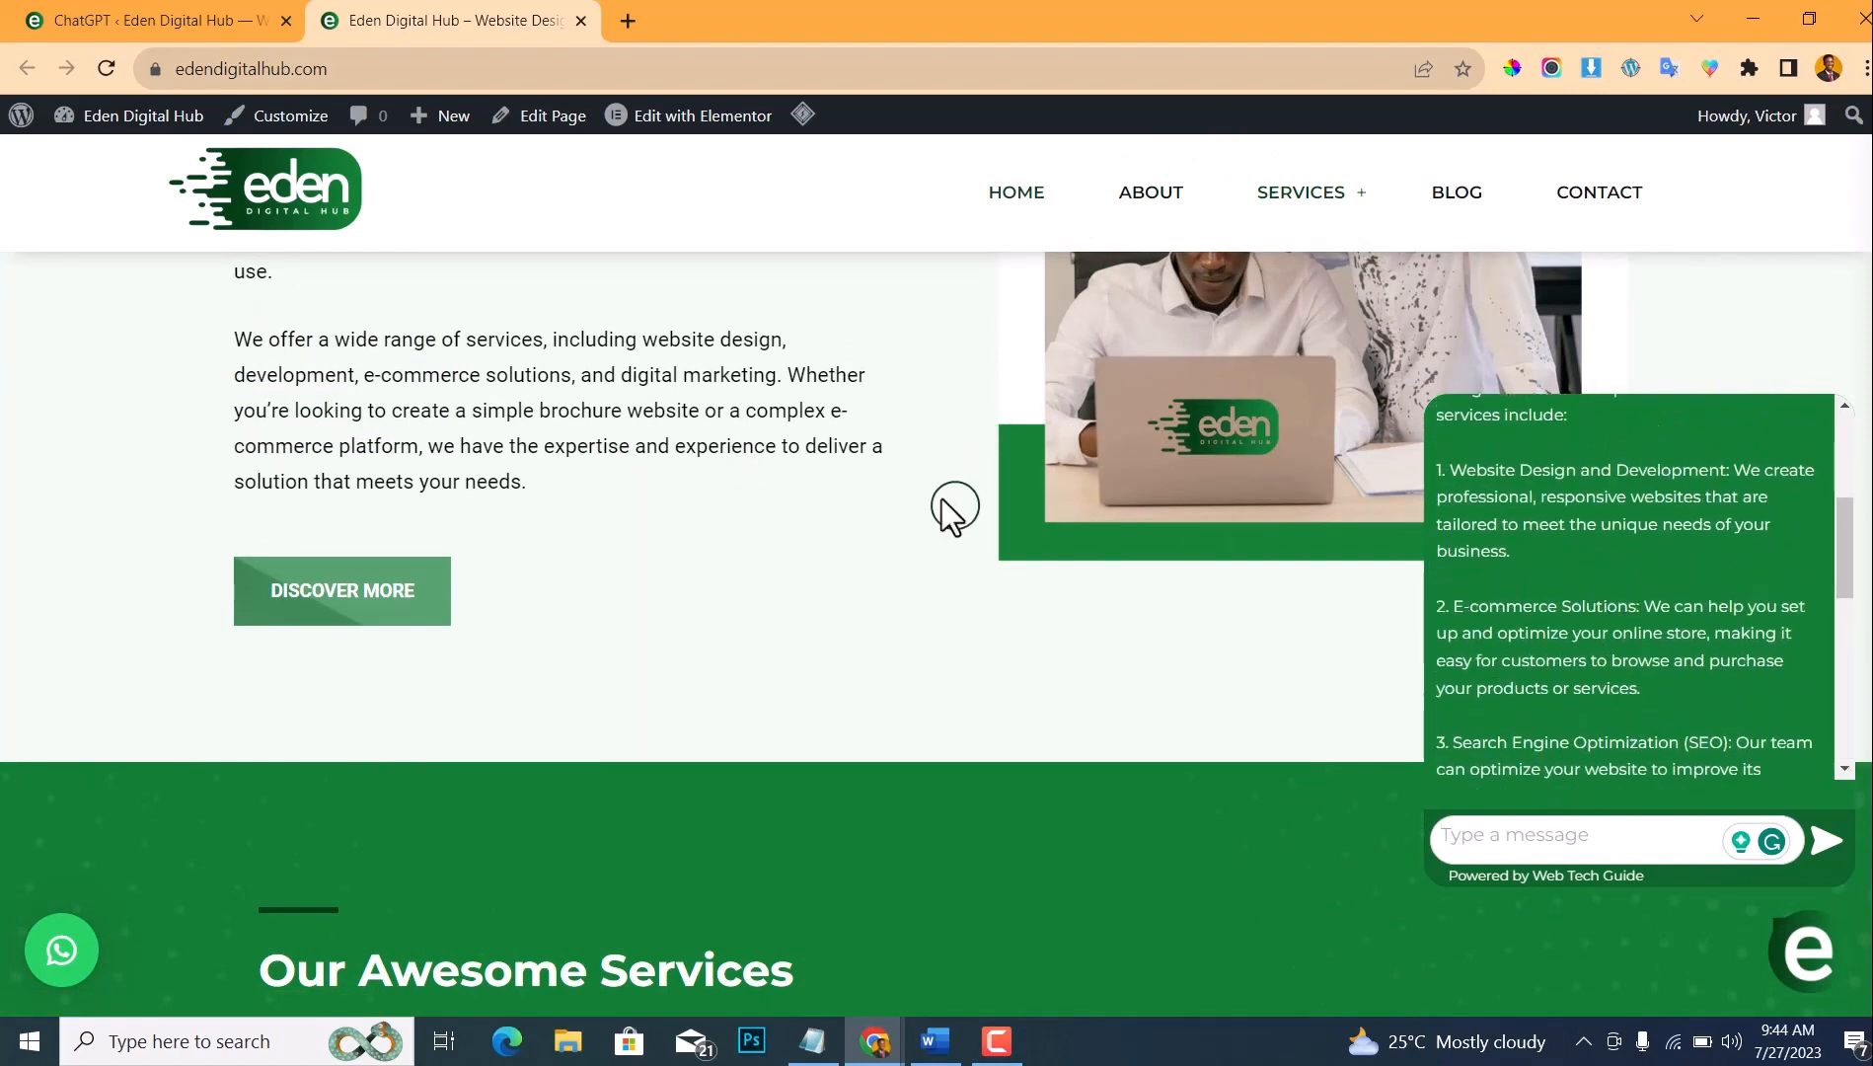
pyautogui.scroll(-3)
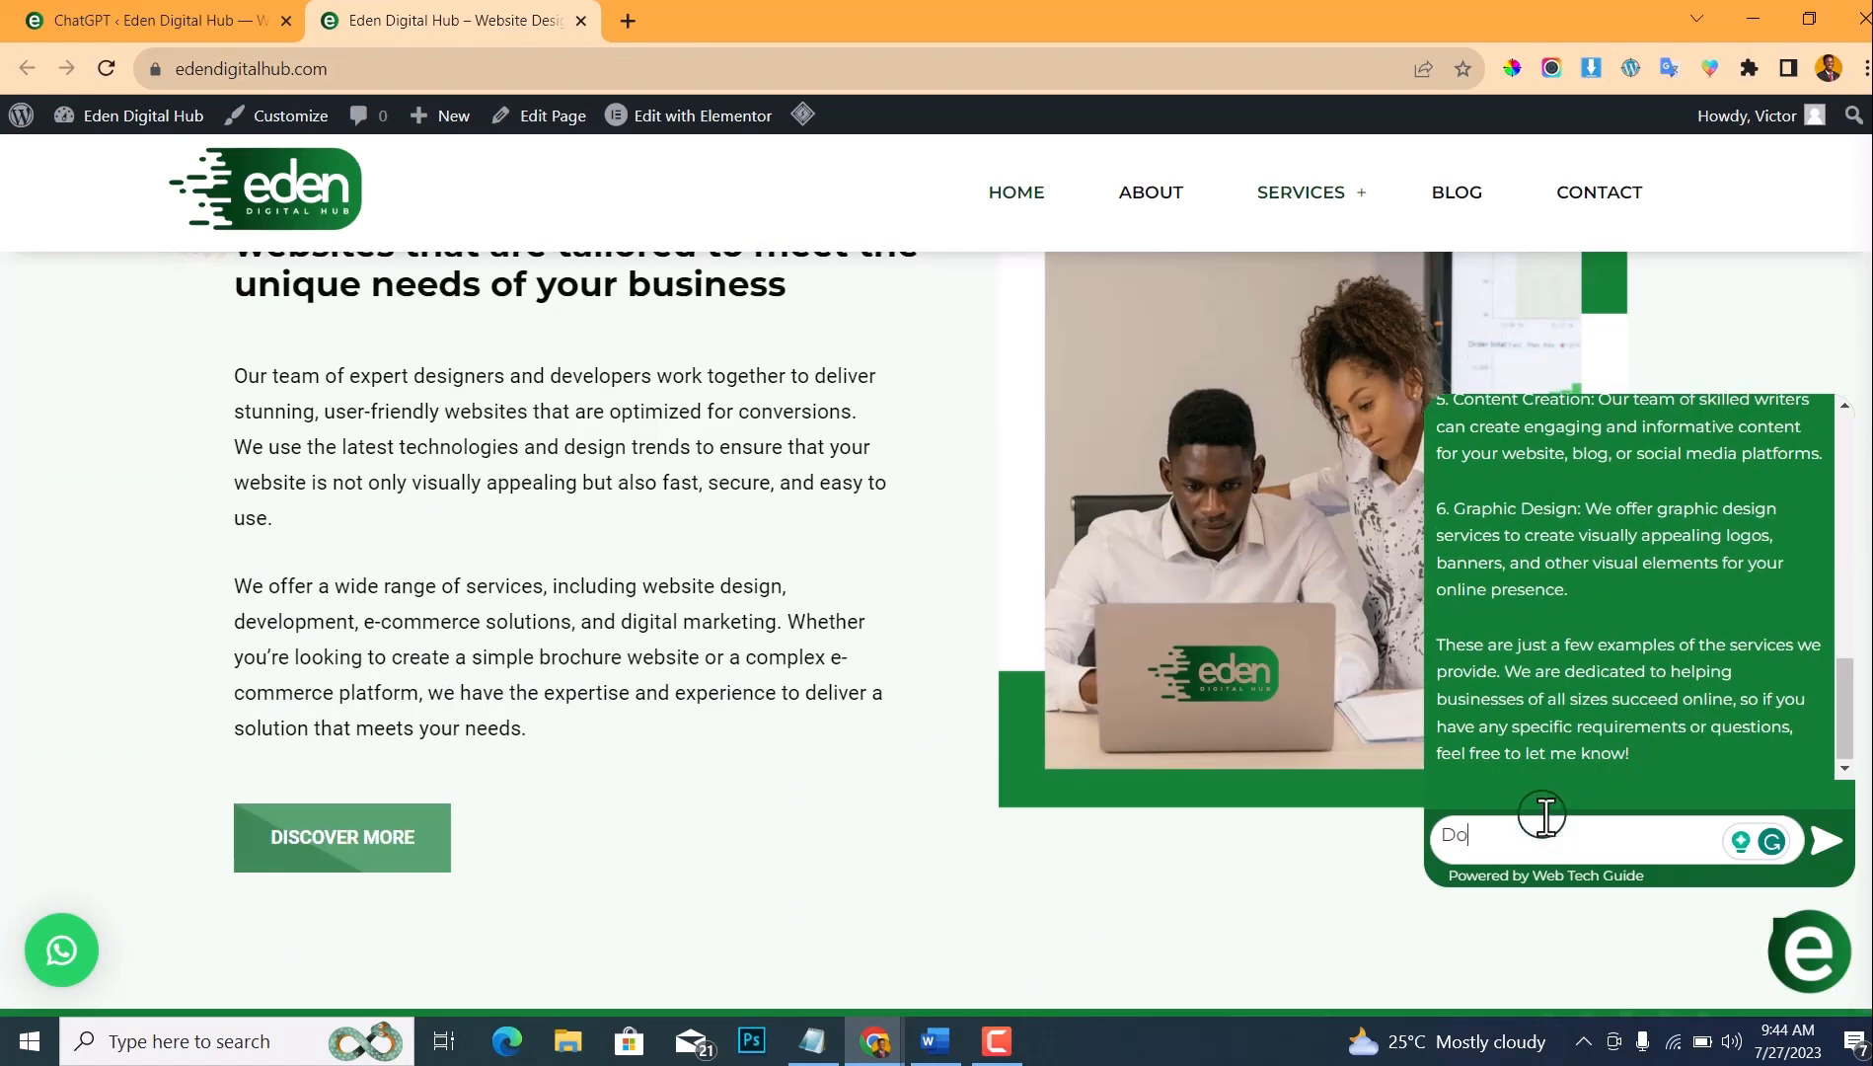
# Ask the chatbot 'Do you work with clients globally?'.
pyautogui.write('you')
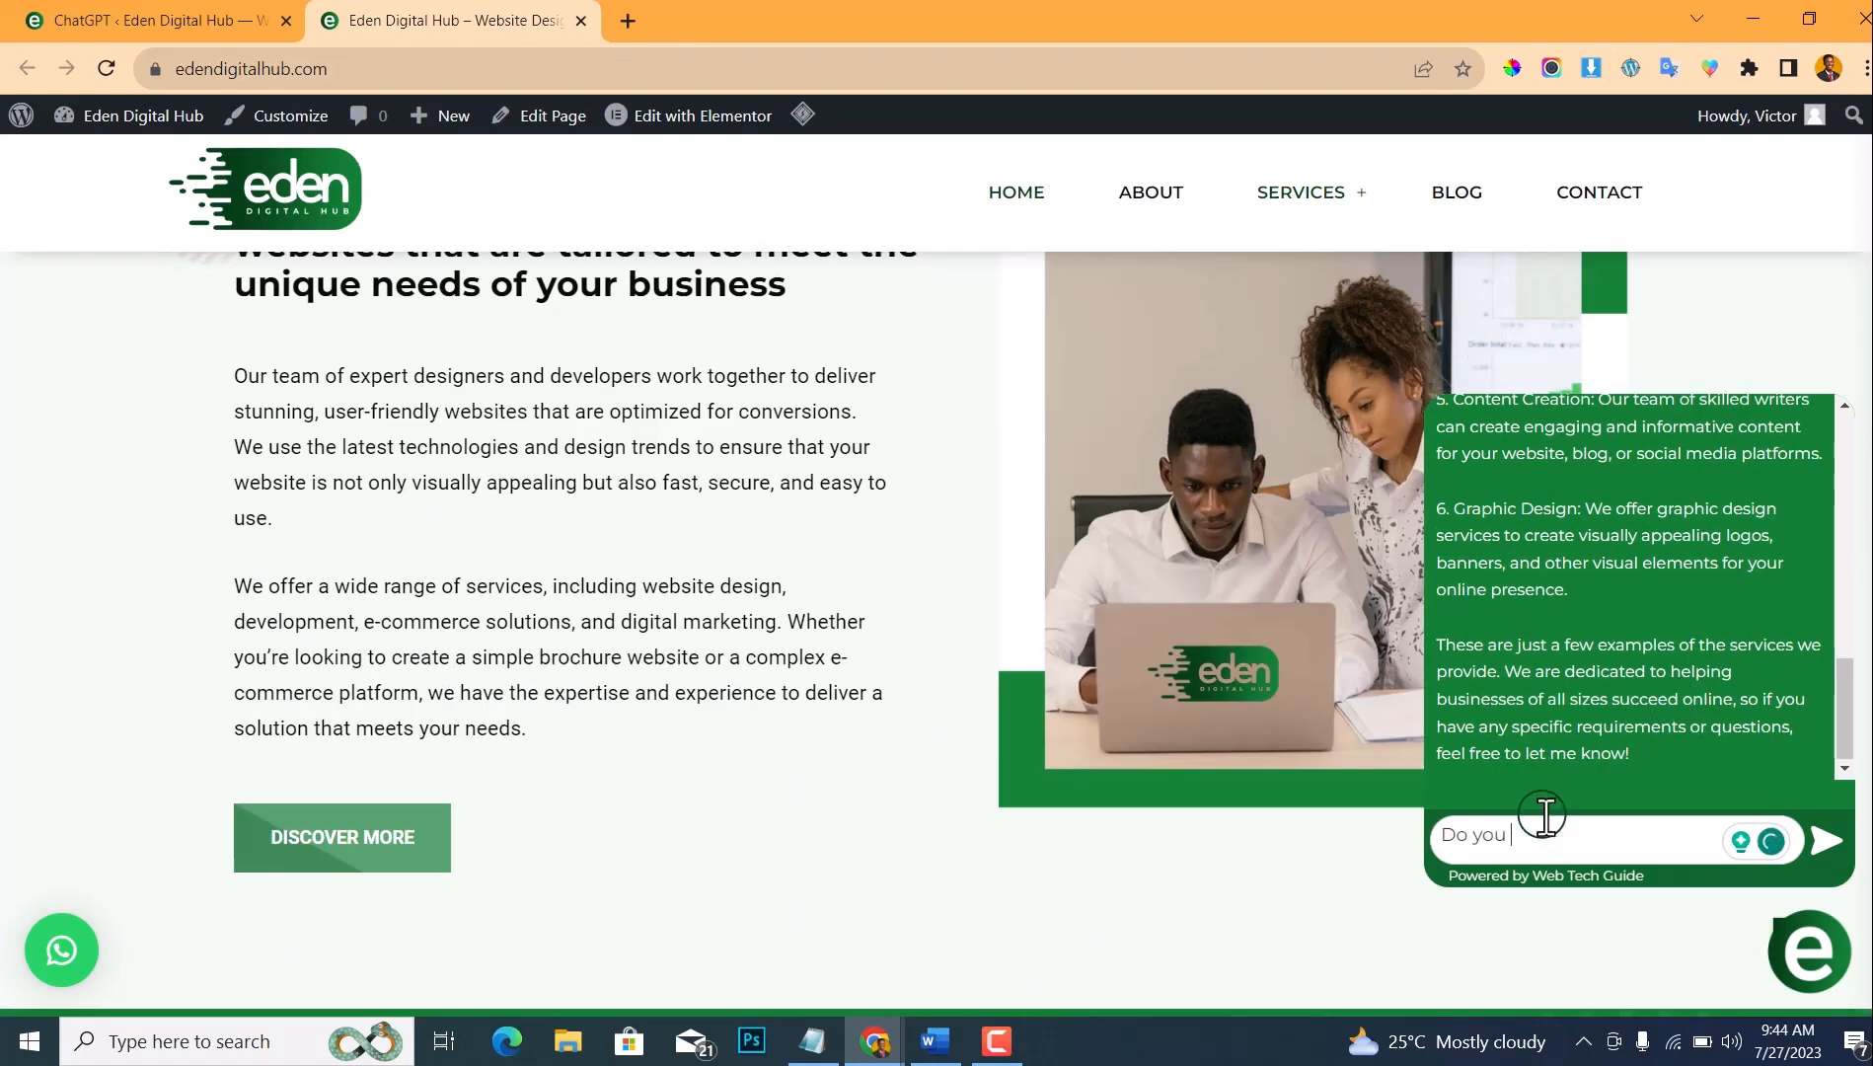
pyautogui.write('work with c')
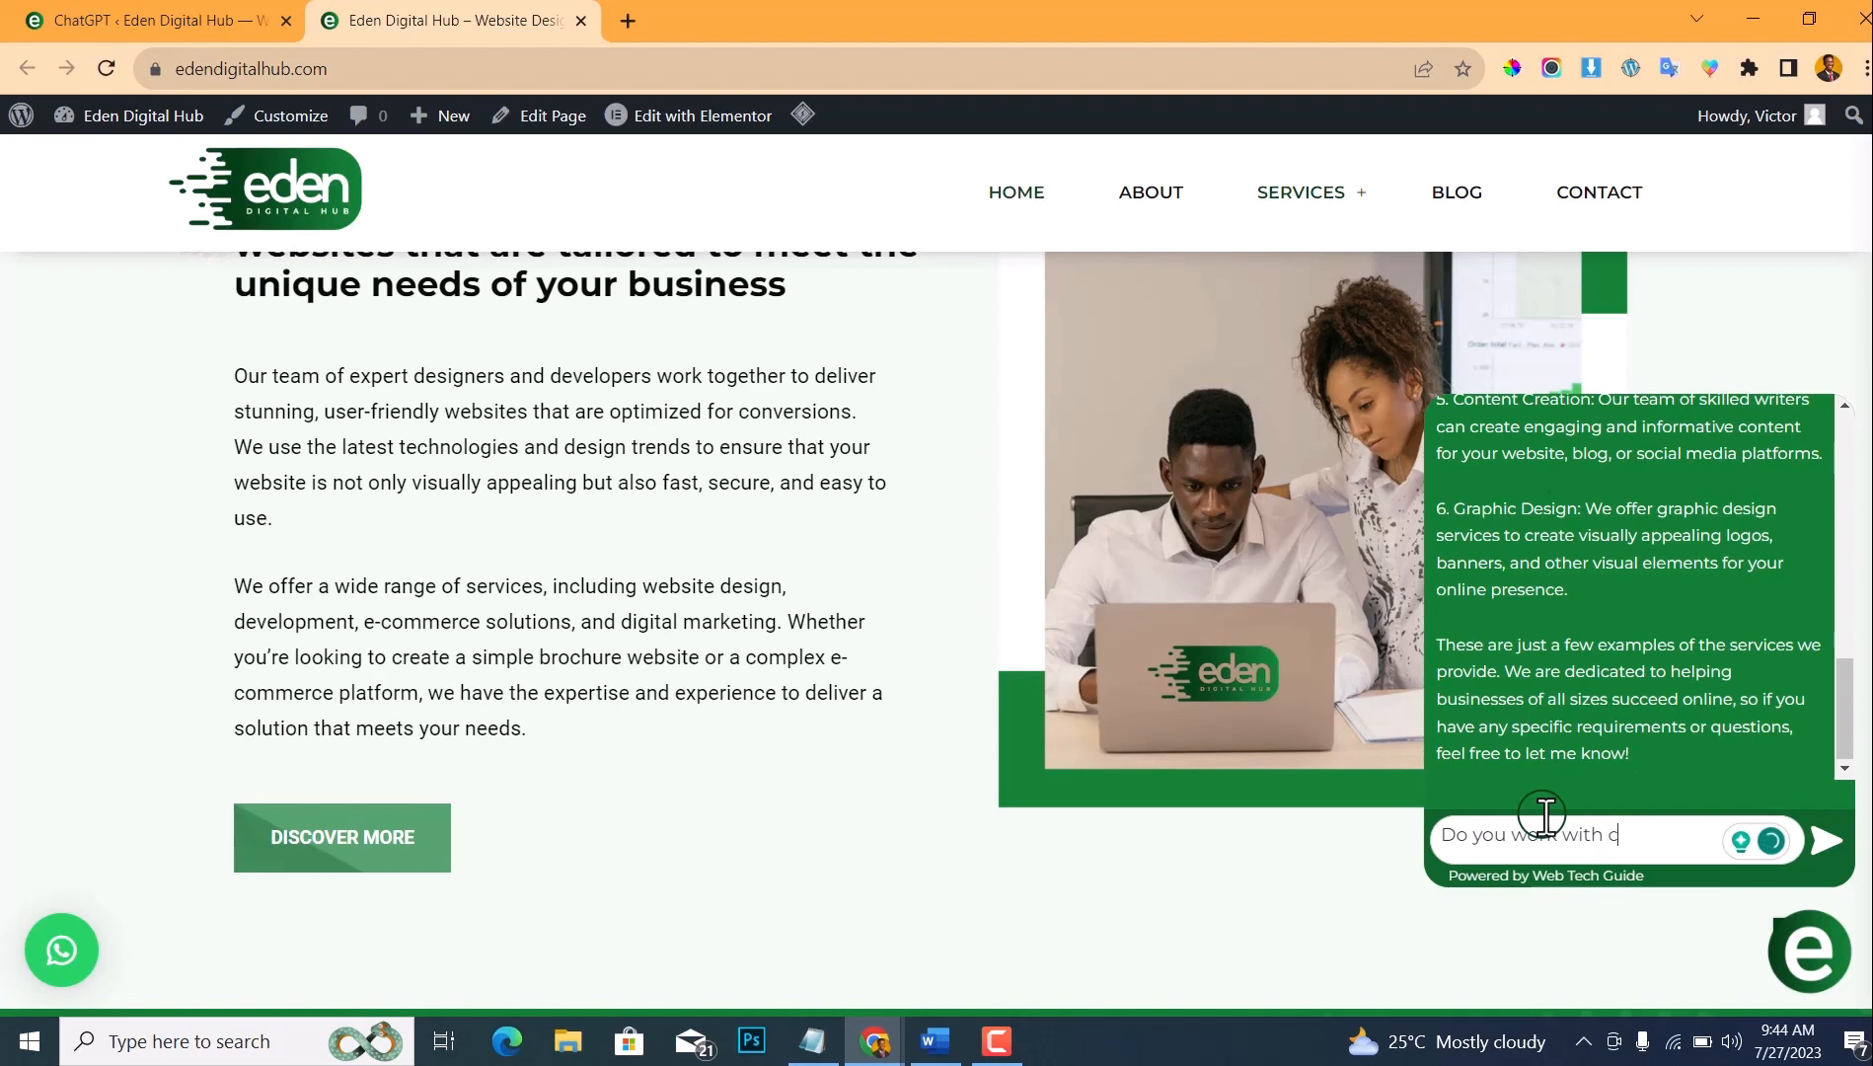
pyautogui.write('lients')
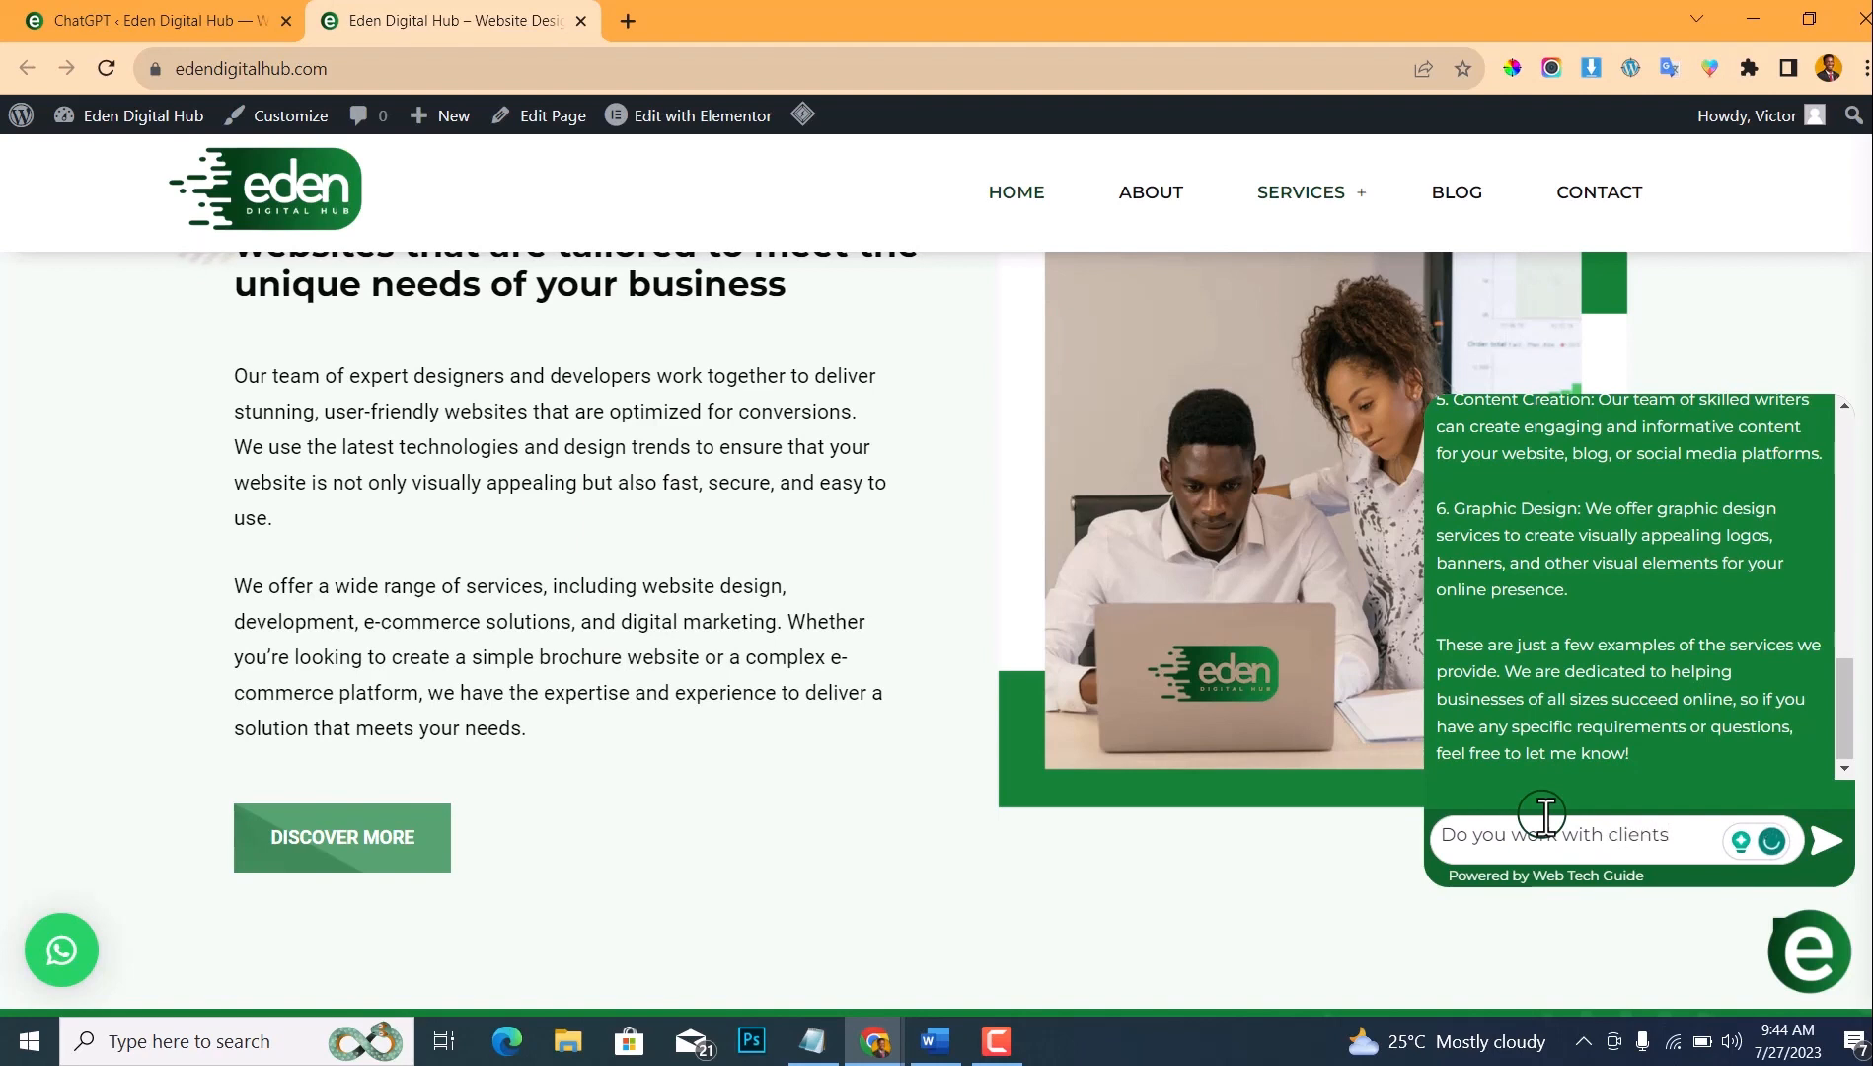
pyautogui.write('globa')
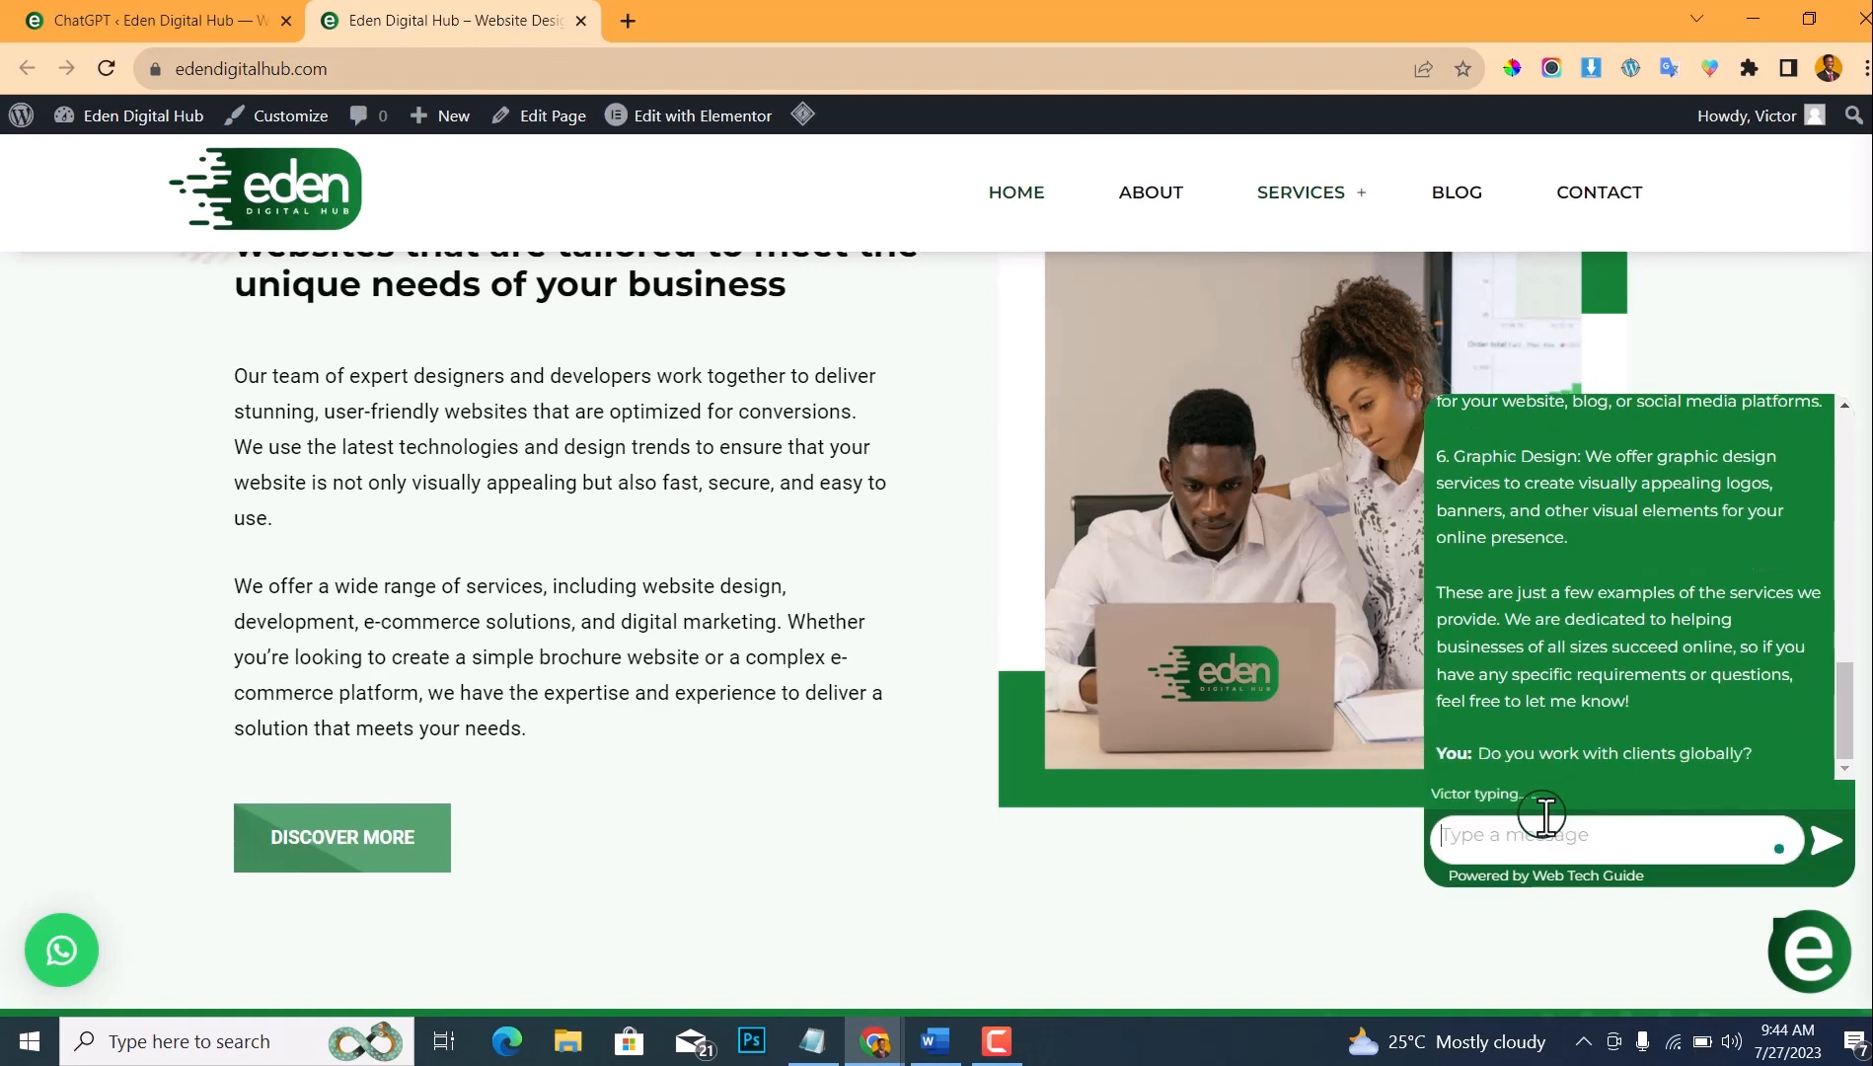
# Read Victor AI's reply about serving clients worldwide across time zones.
pyautogui.scroll(3)
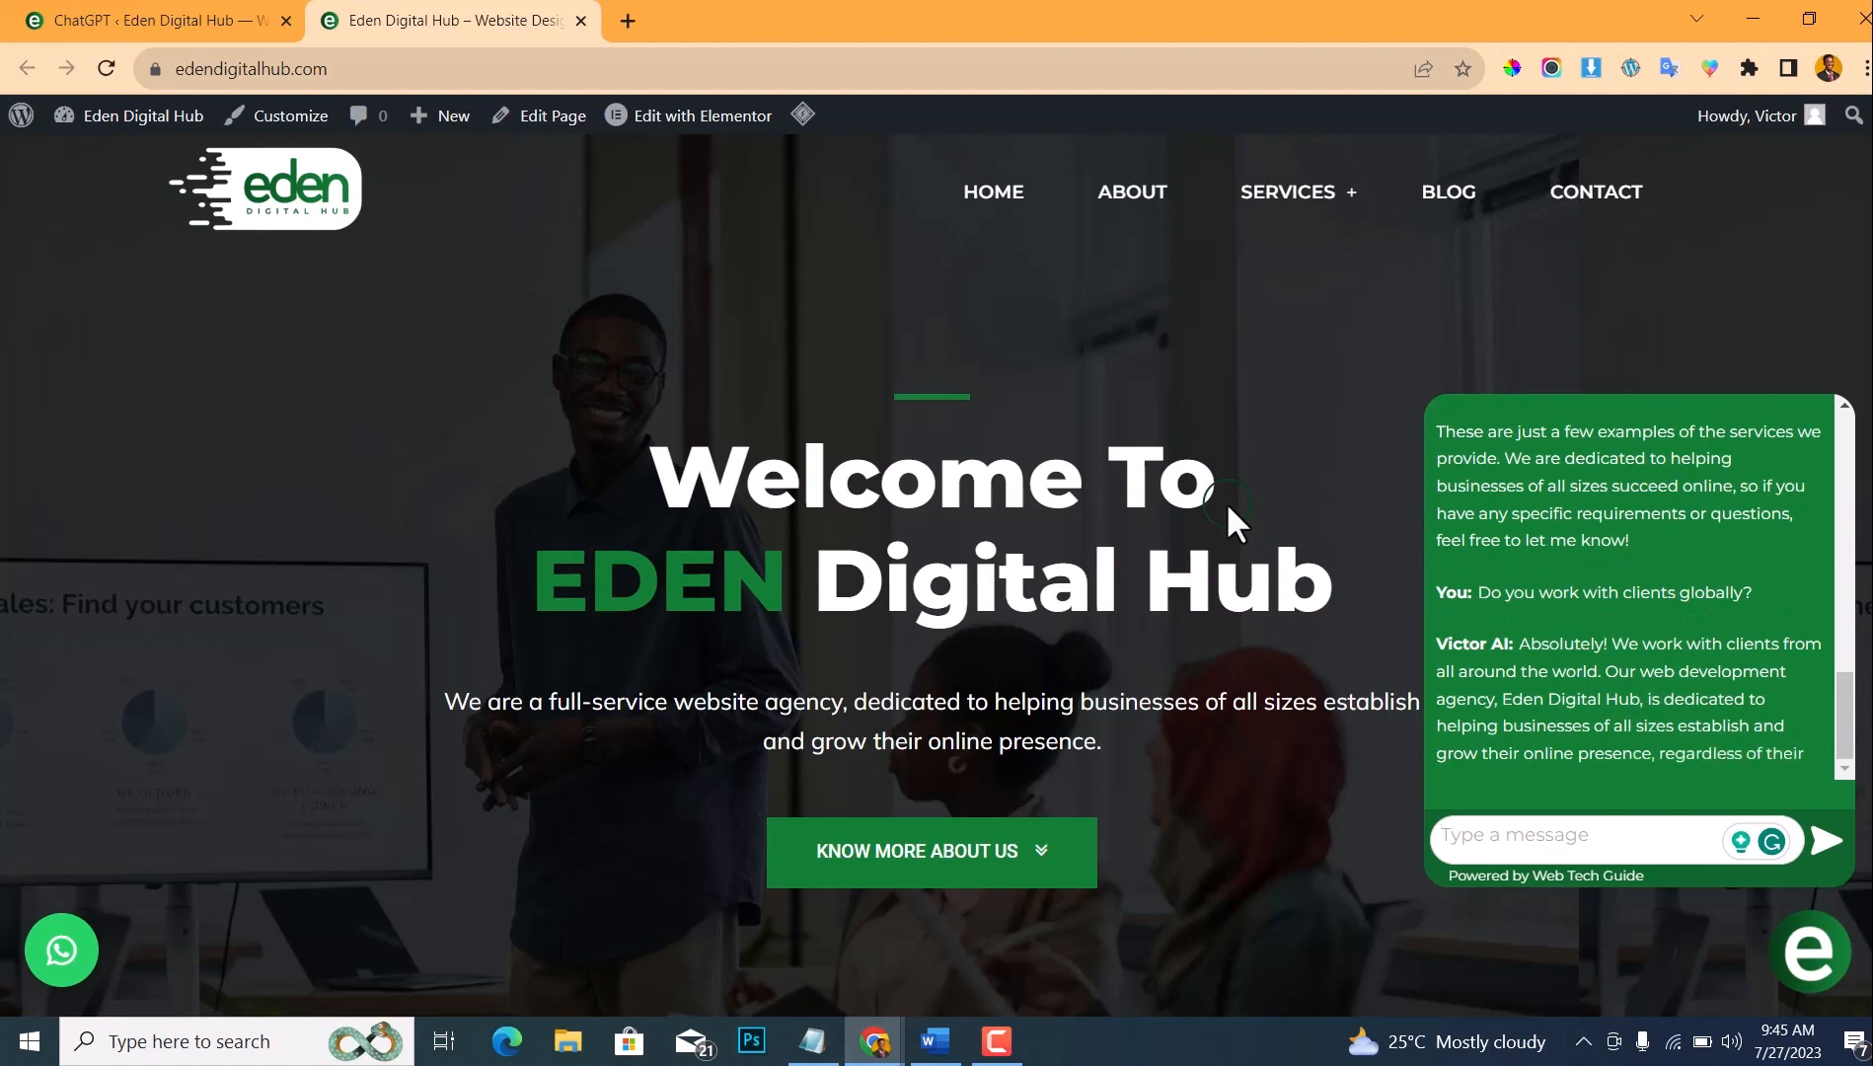
pyautogui.scroll(-3)
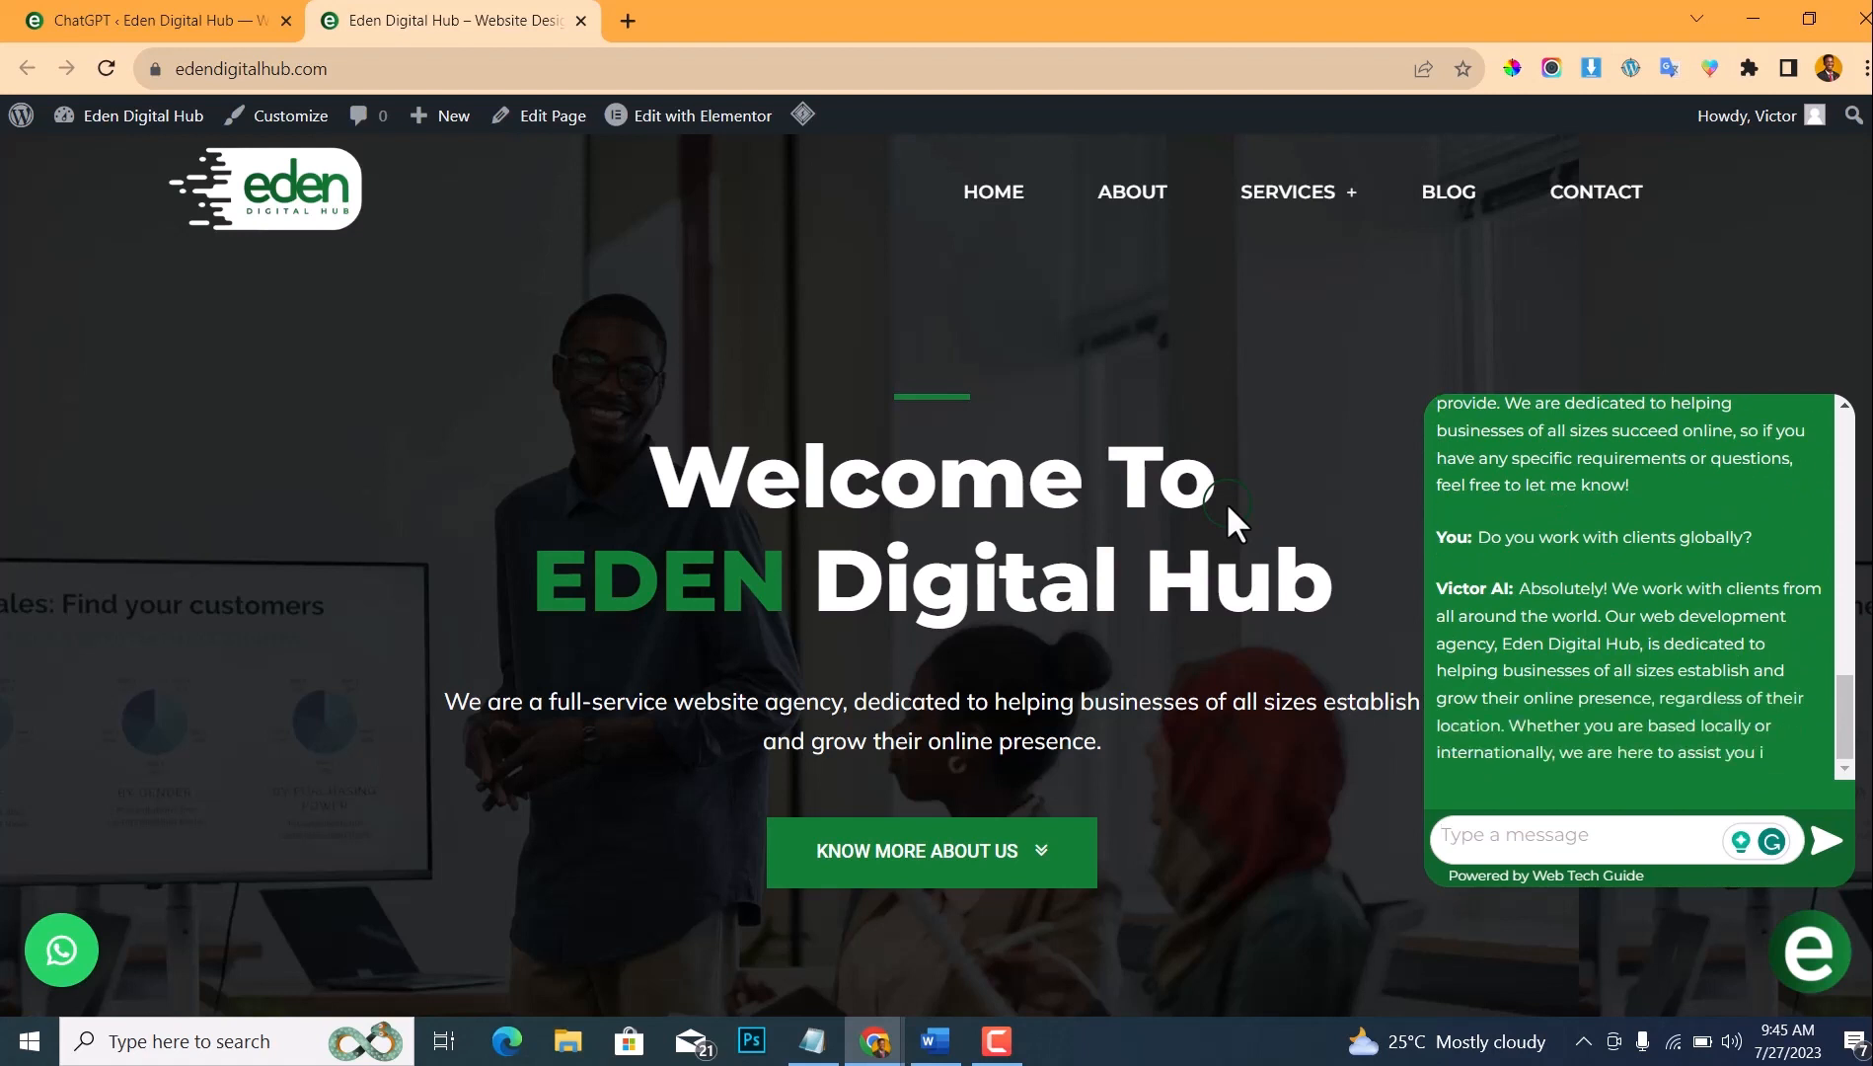
pyautogui.scroll(-3)
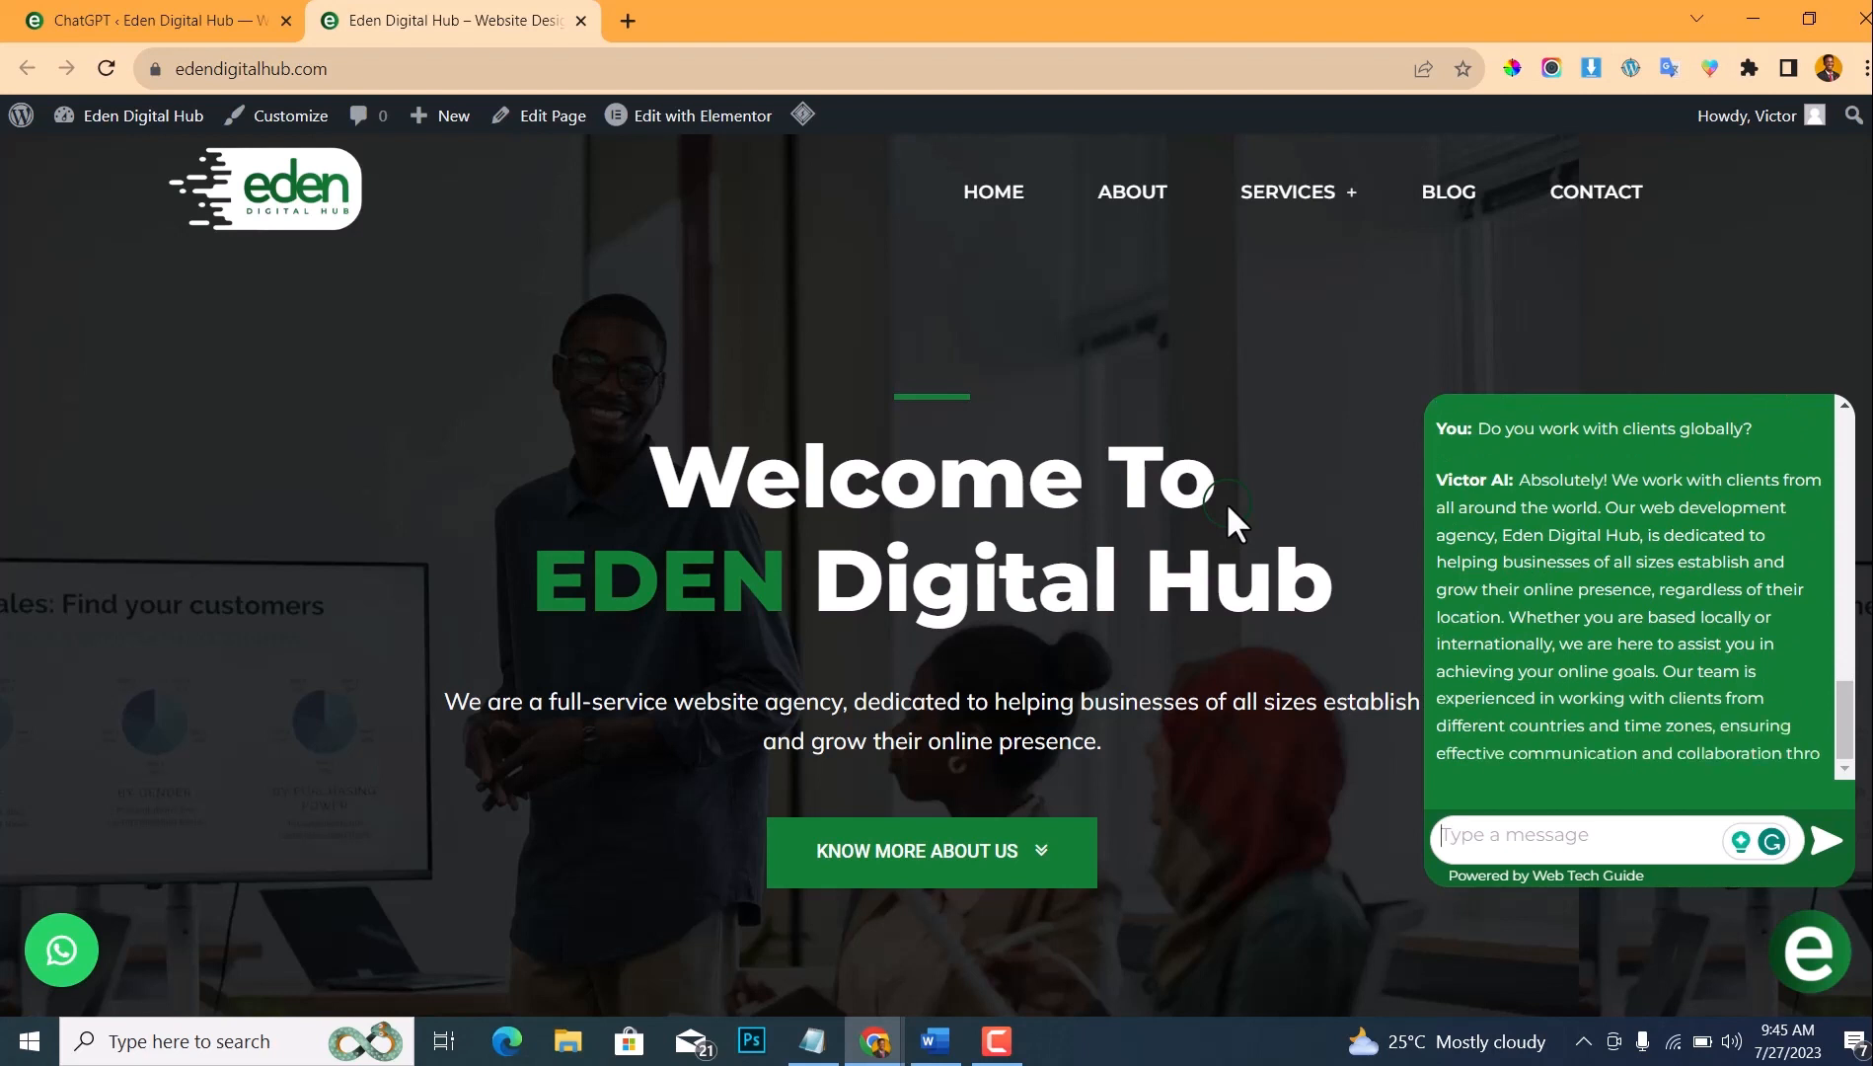
pyautogui.scroll(-3)
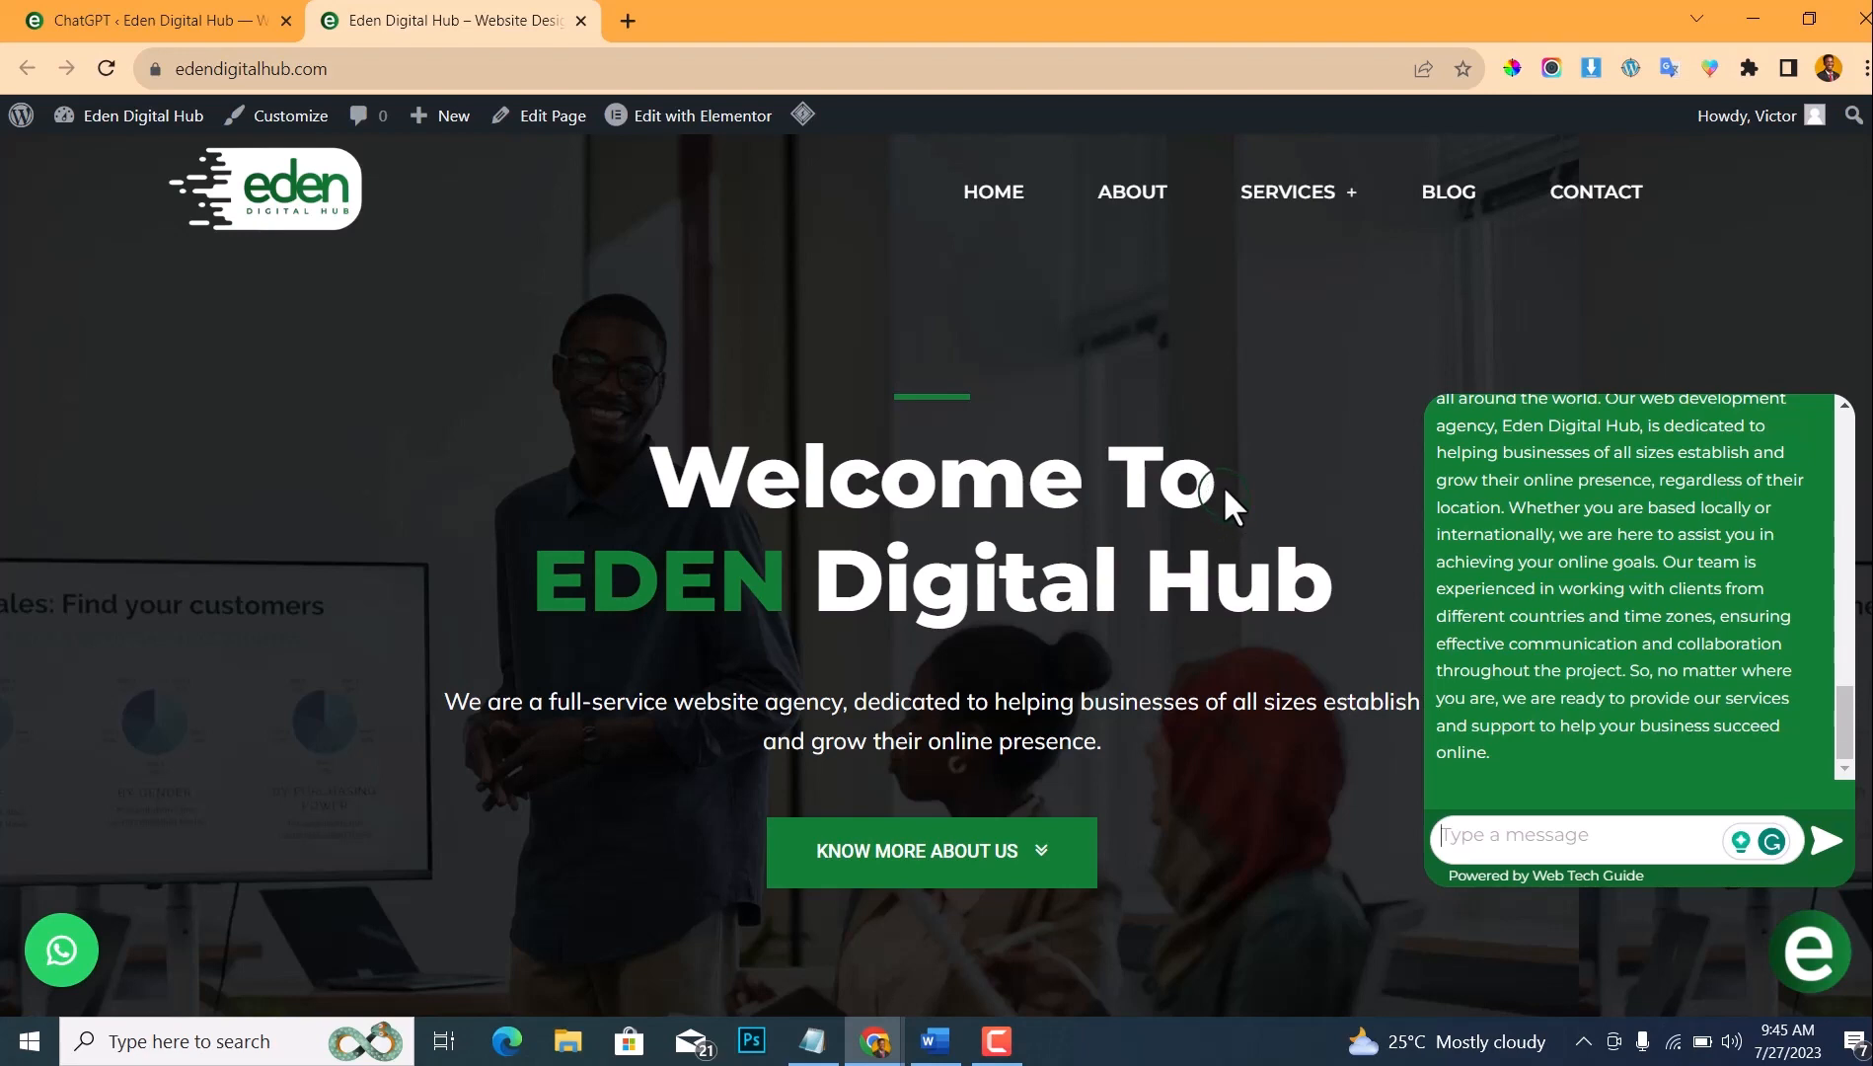
pyautogui.scroll(-3)
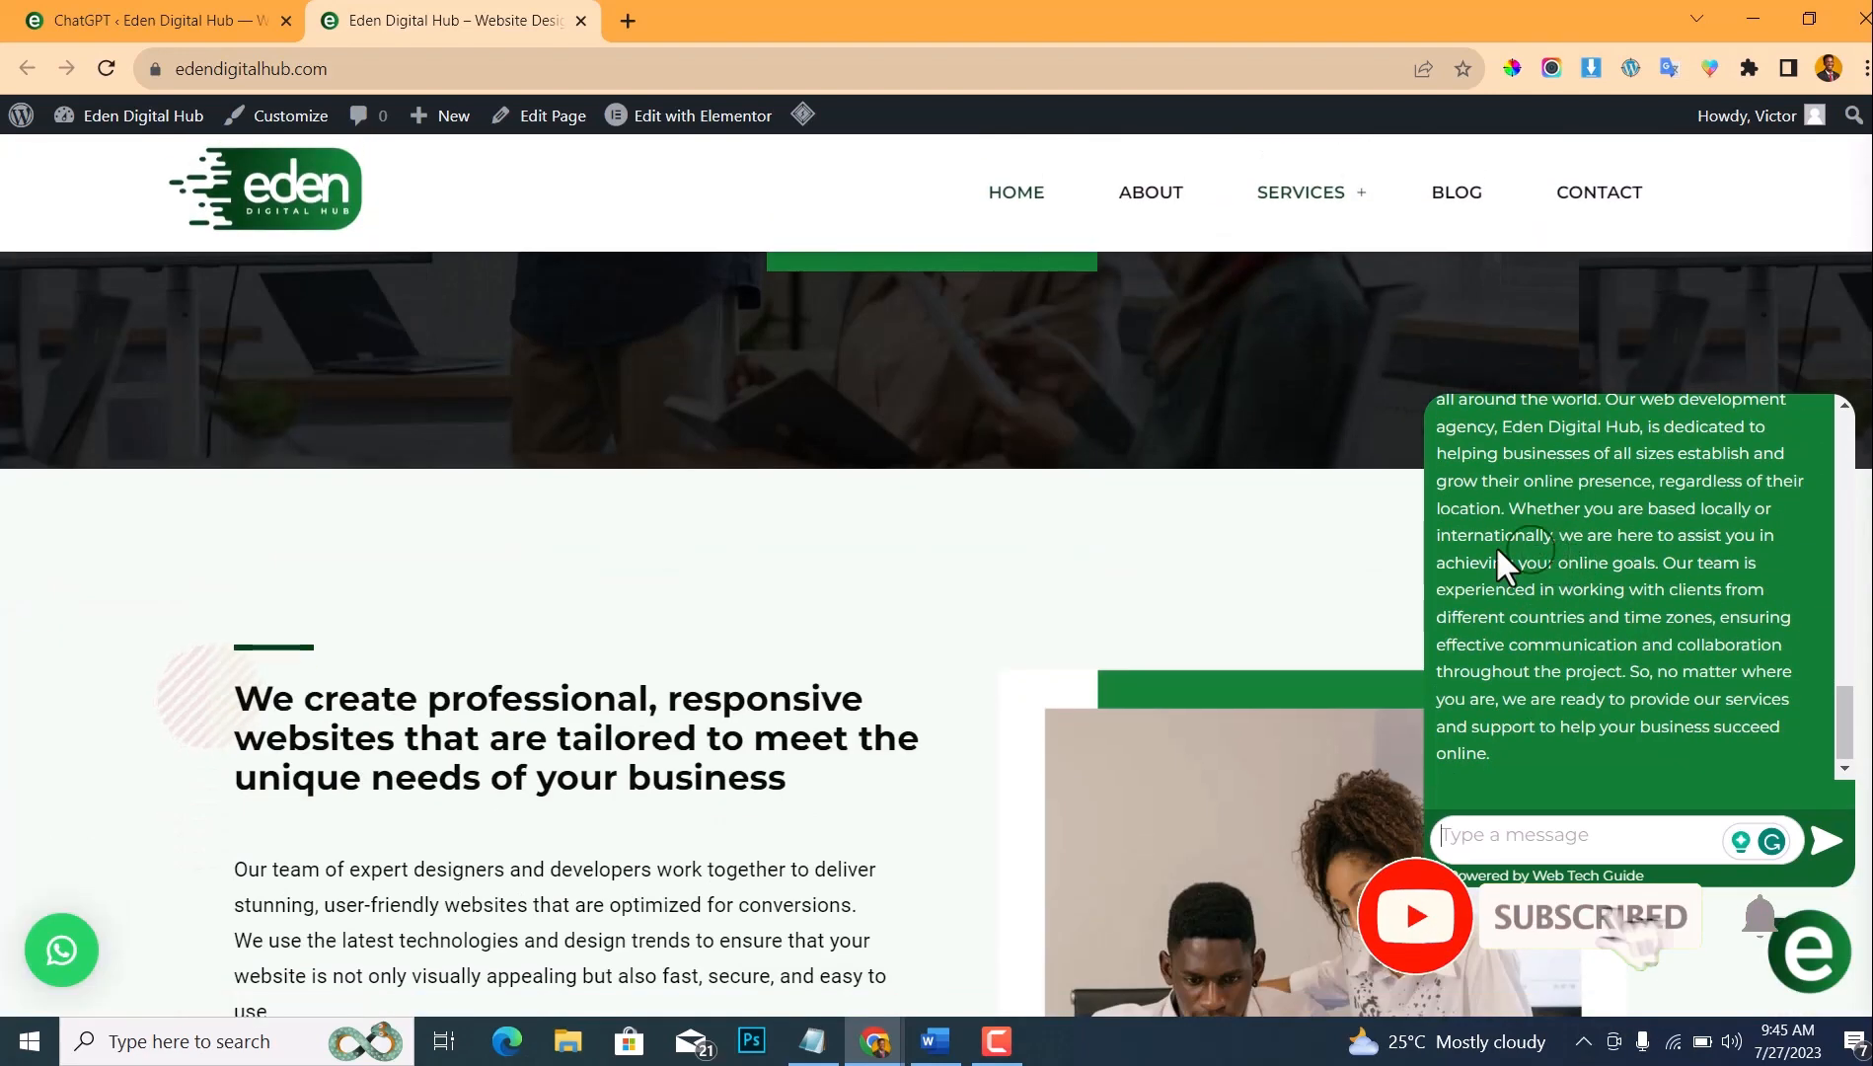
pyautogui.scroll(3)
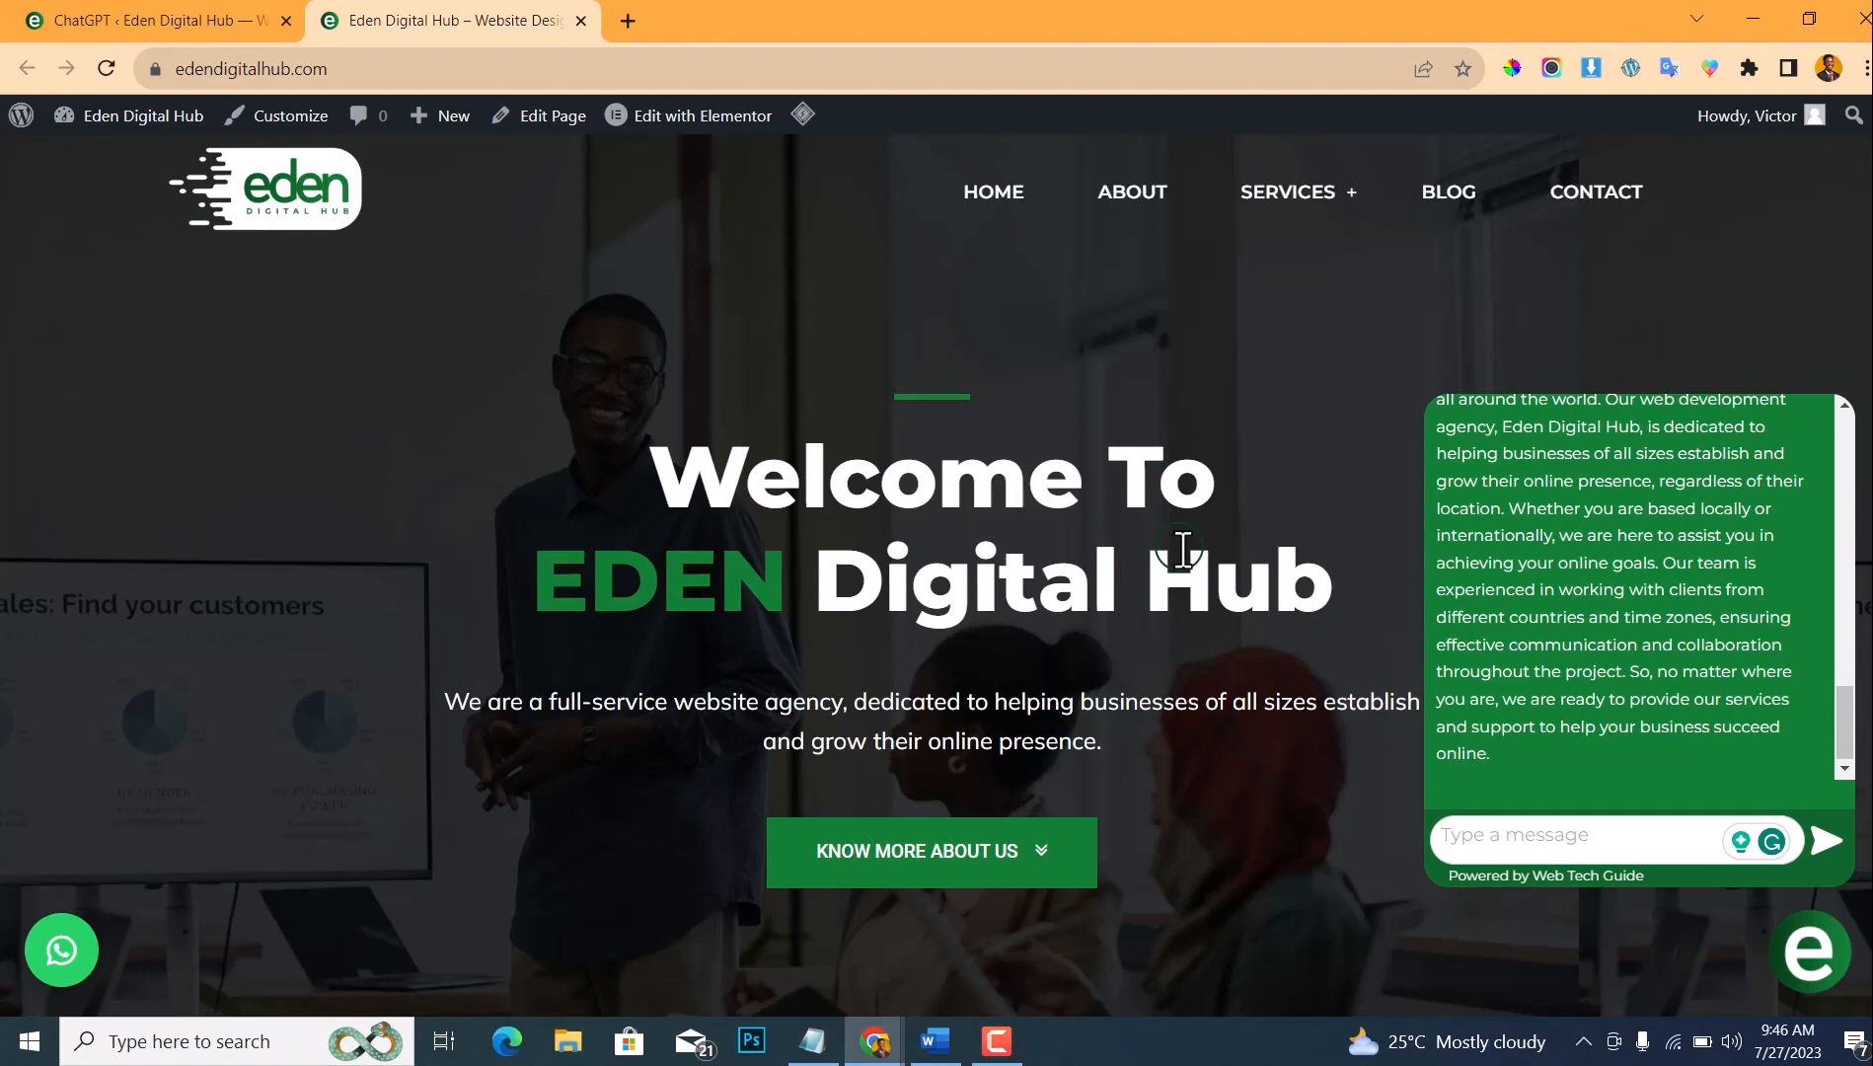
pyautogui.moveTo(1443, 705)
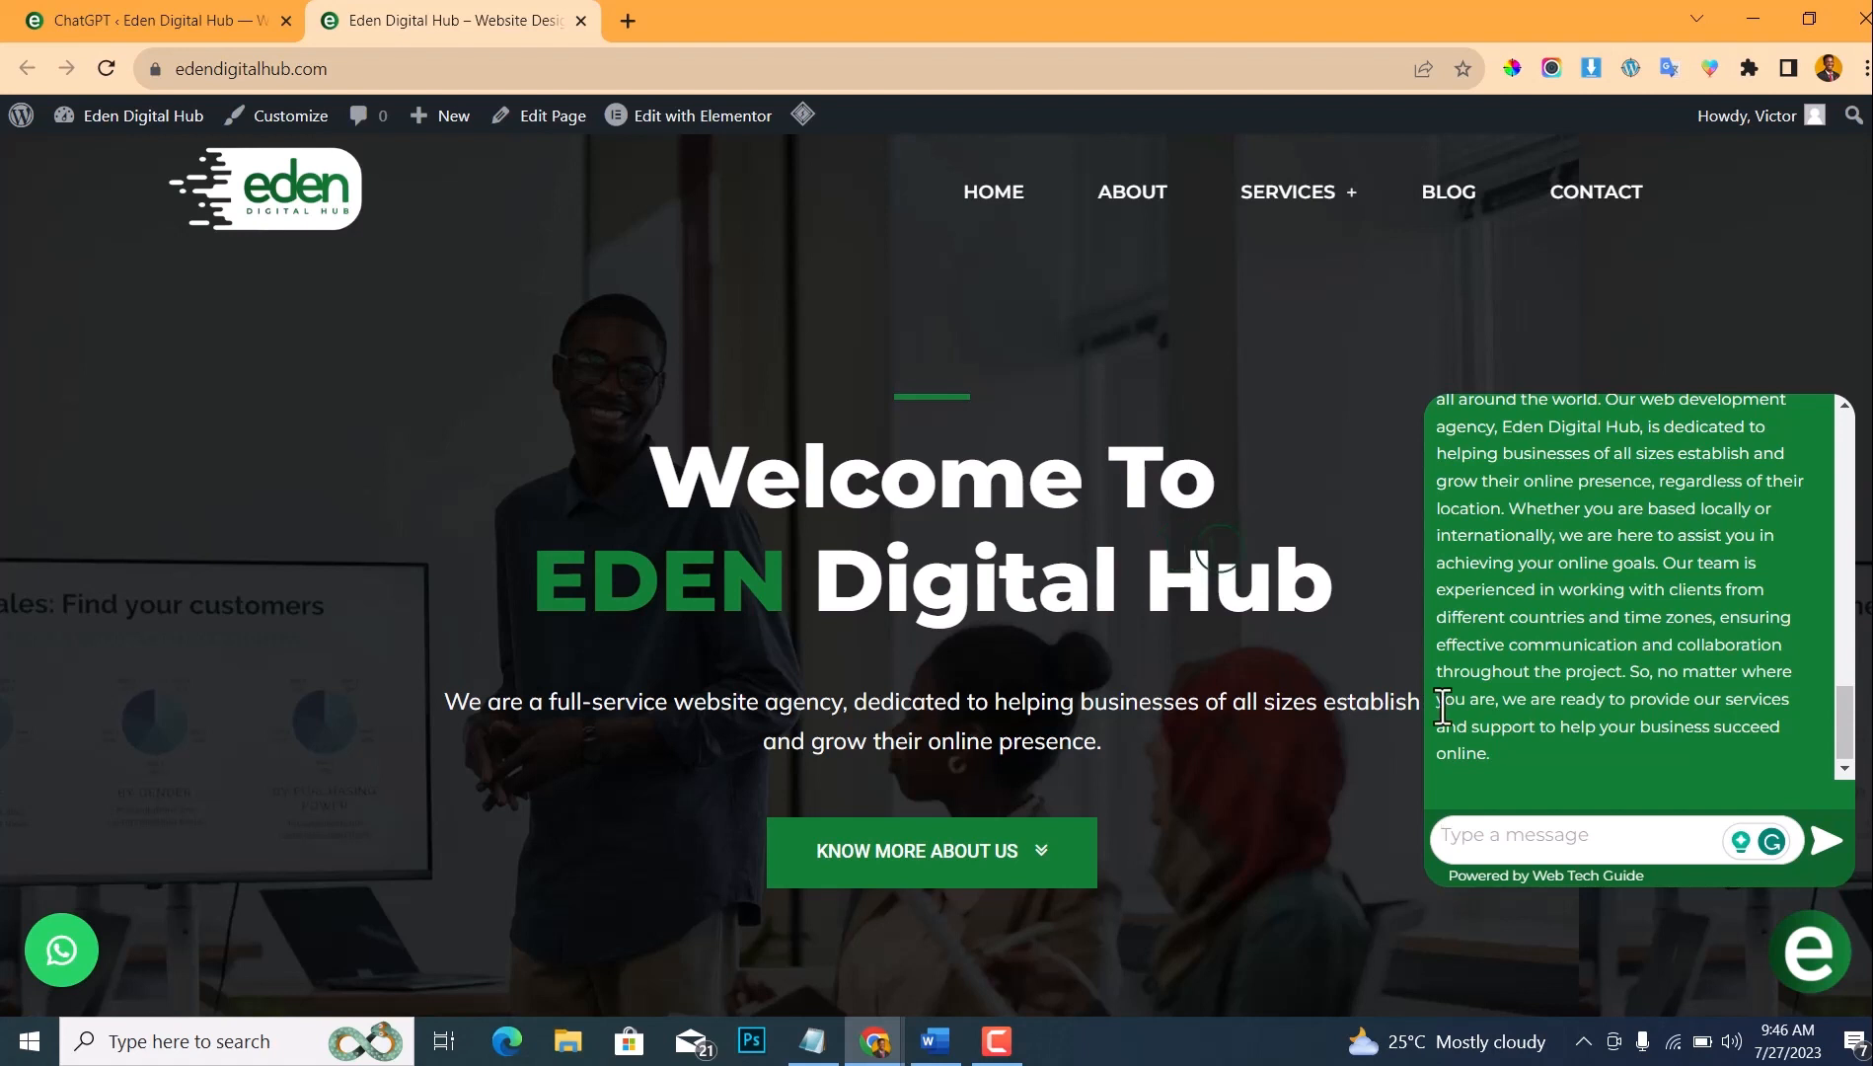